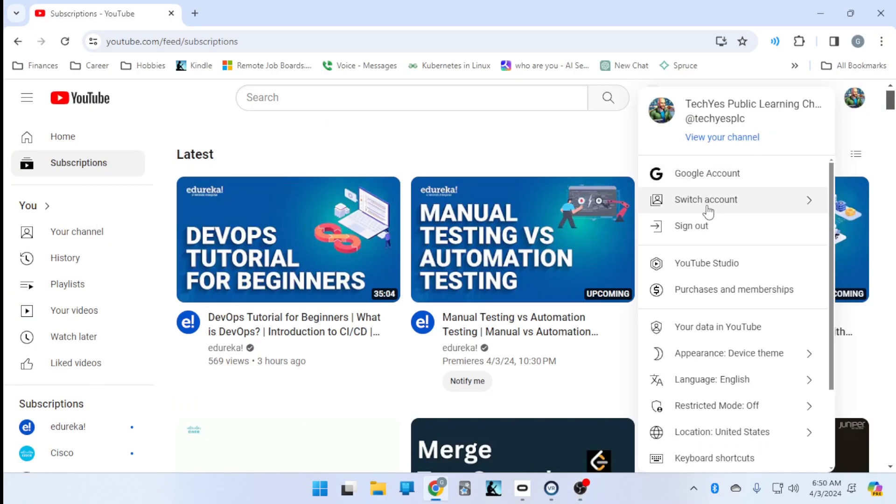
Switch YouTube to the TechYes learning channel account and bring up its channel home page.
left_click(706, 200)
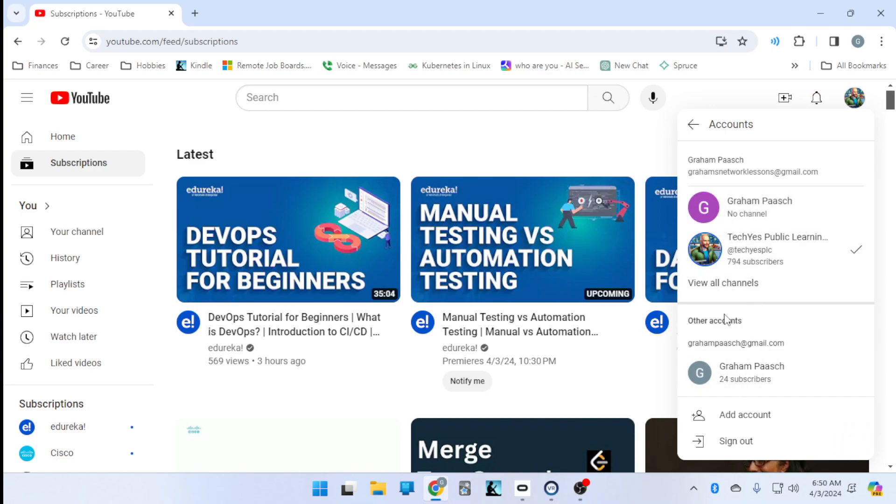
left_click(778, 131)
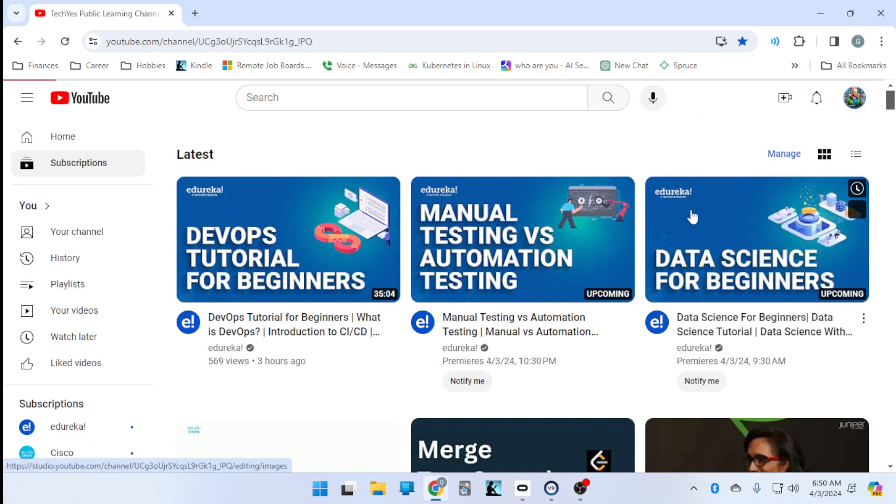
left_click(77, 232)
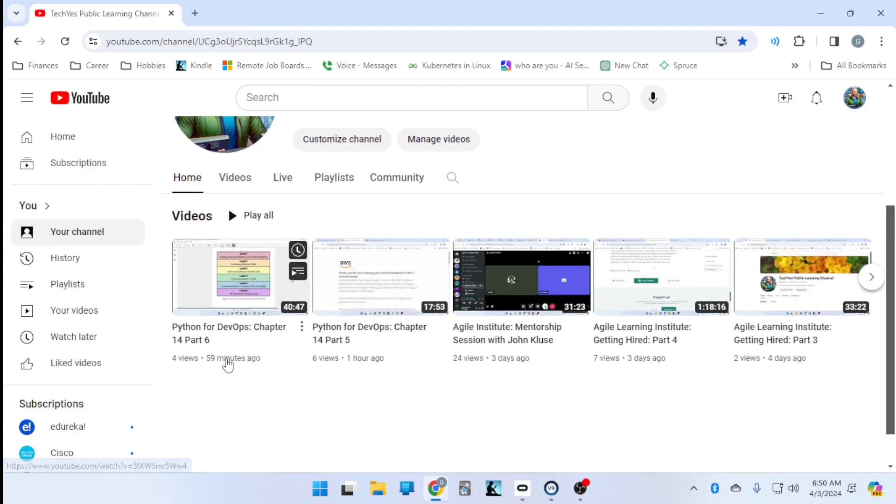
scroll("up", 3)
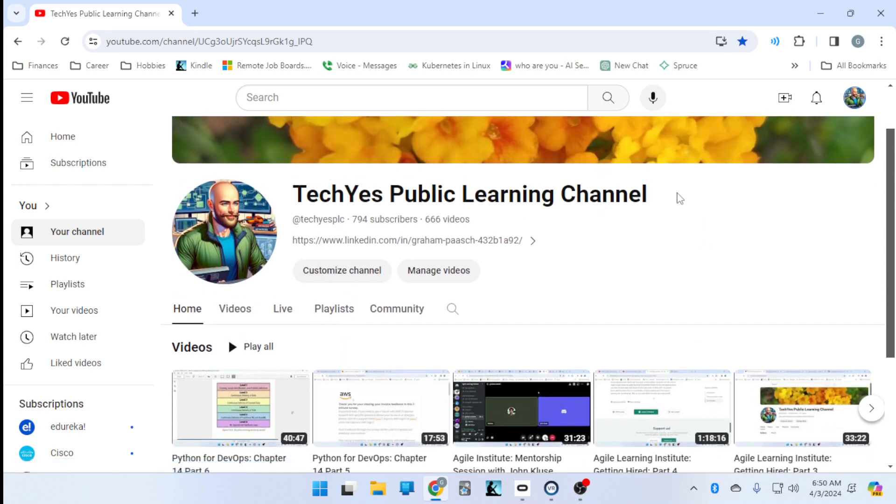
mouse_move(657, 233)
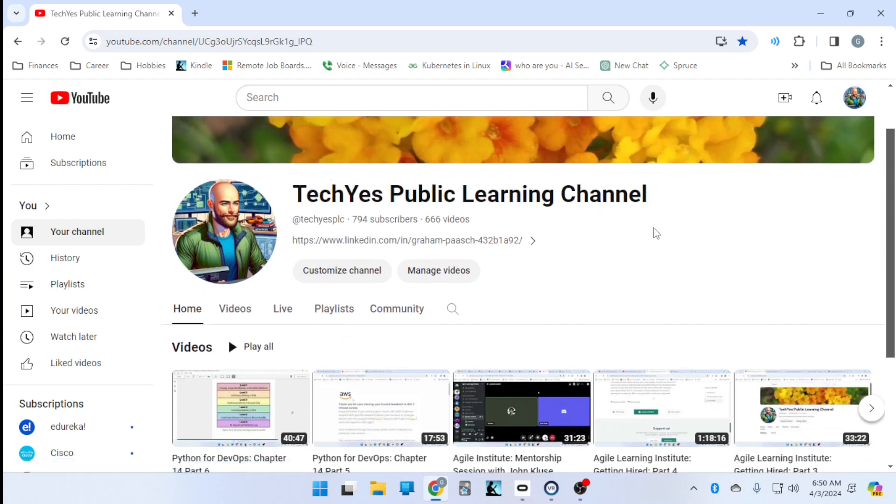
mouse_move(436, 488)
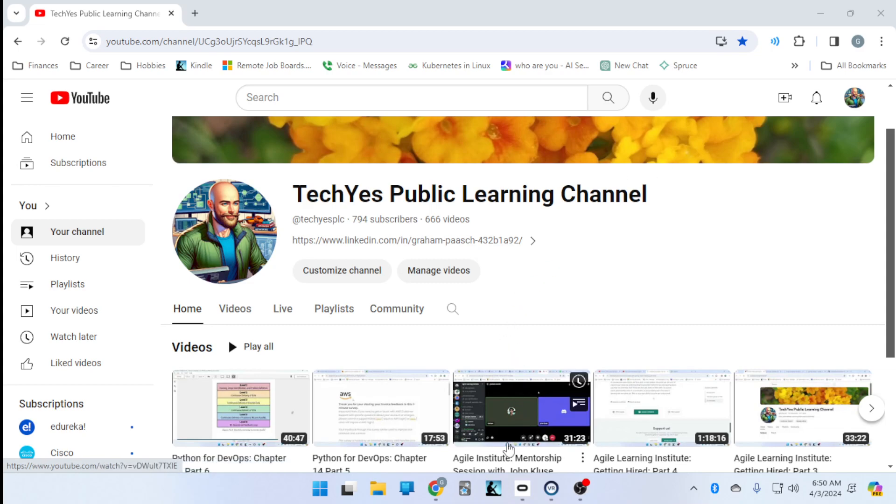
Bring Kindle for PC forward and maximize it on Python for DevOps Chapter 14.
left_click(493, 488)
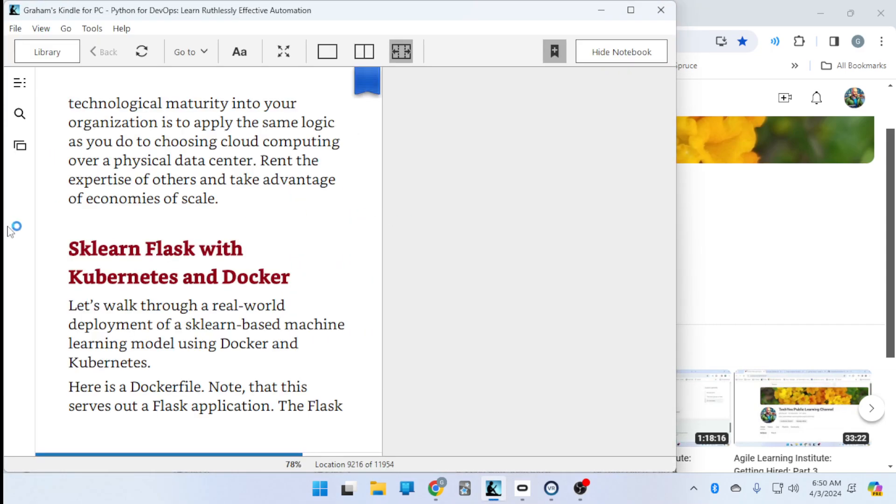
left_click(620, 52)
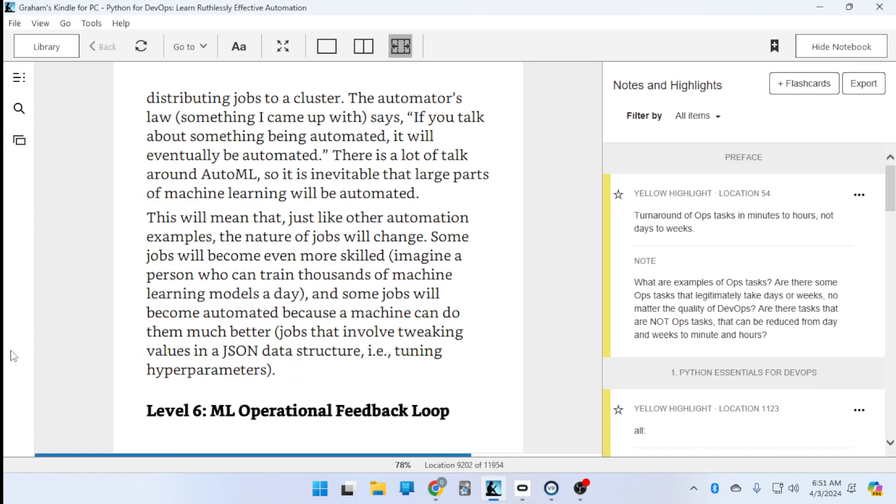
mouse_move(74, 283)
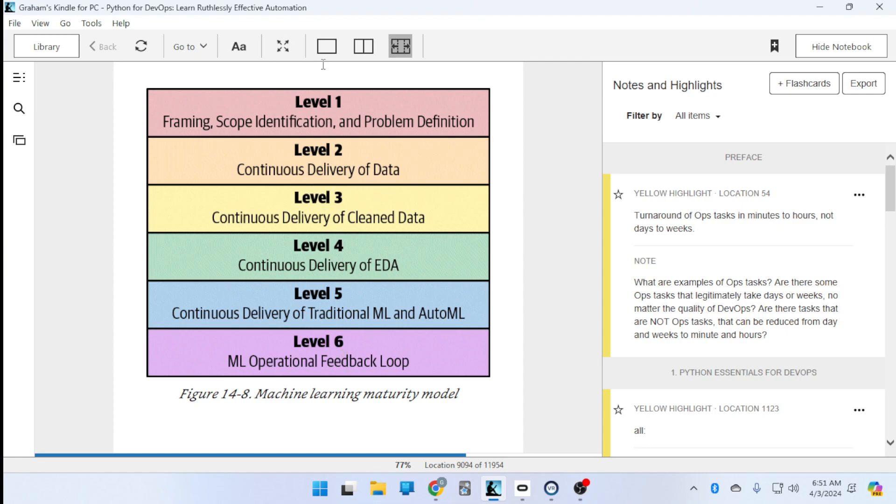
mouse_move(328, 128)
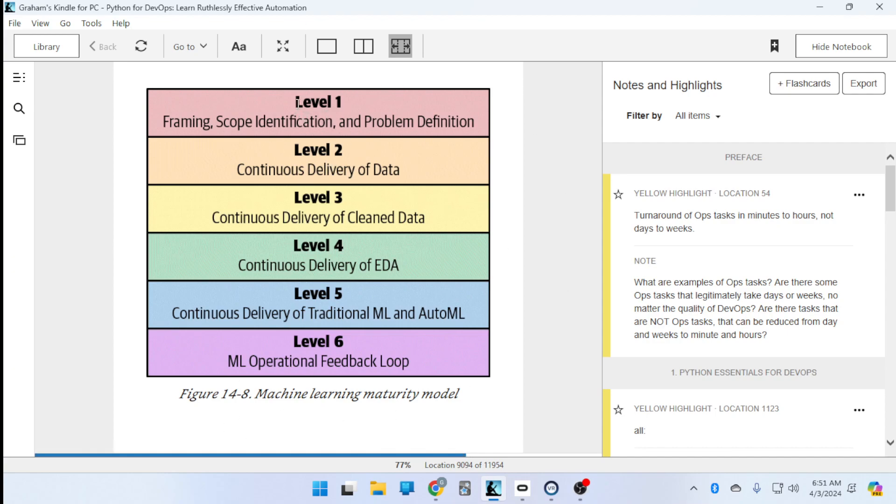
mouse_move(166, 121)
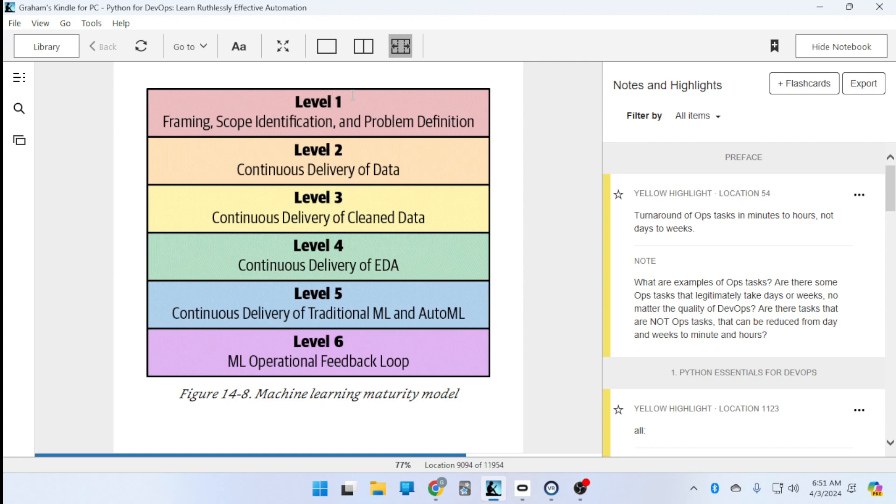
mouse_move(413, 102)
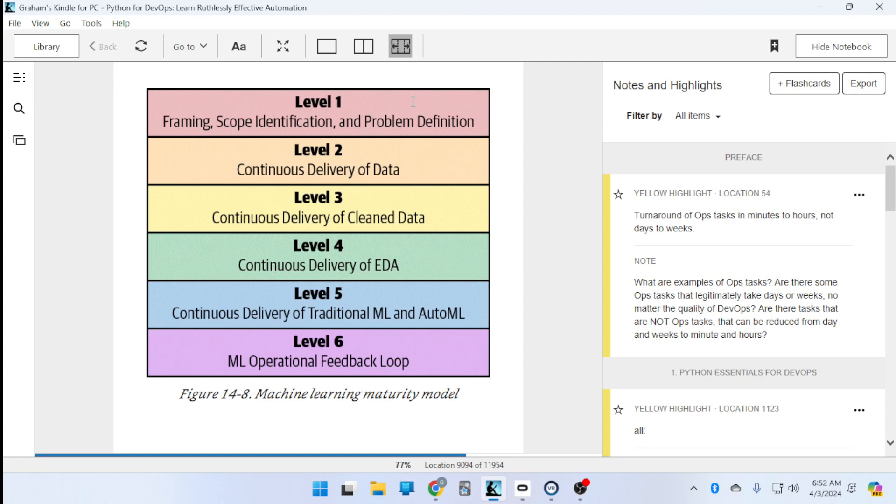
mouse_move(310, 154)
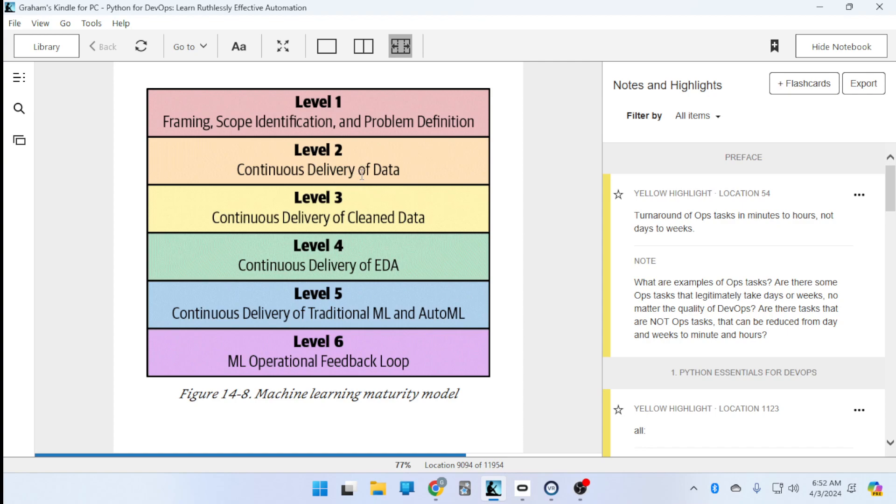
mouse_move(234, 222)
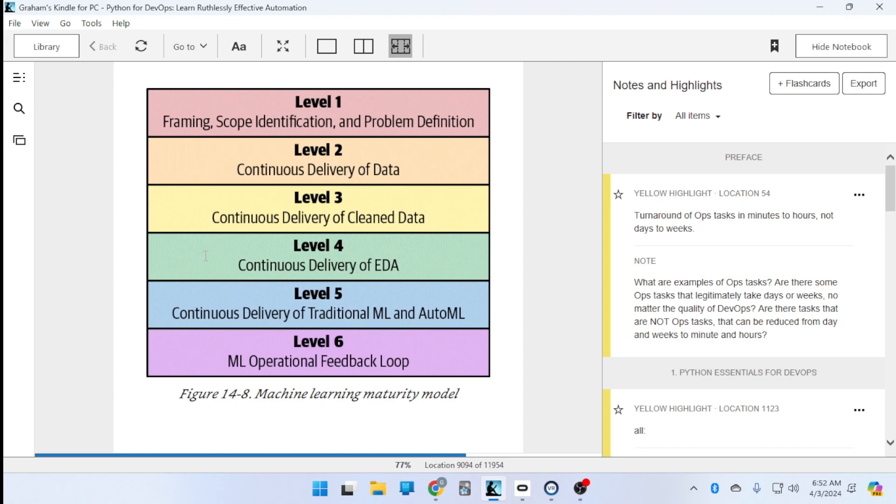
mouse_move(501, 274)
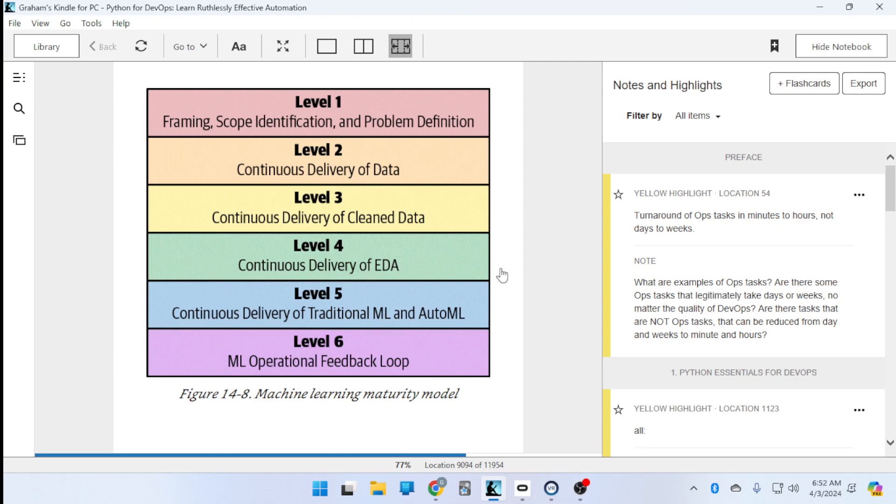
mouse_move(455, 269)
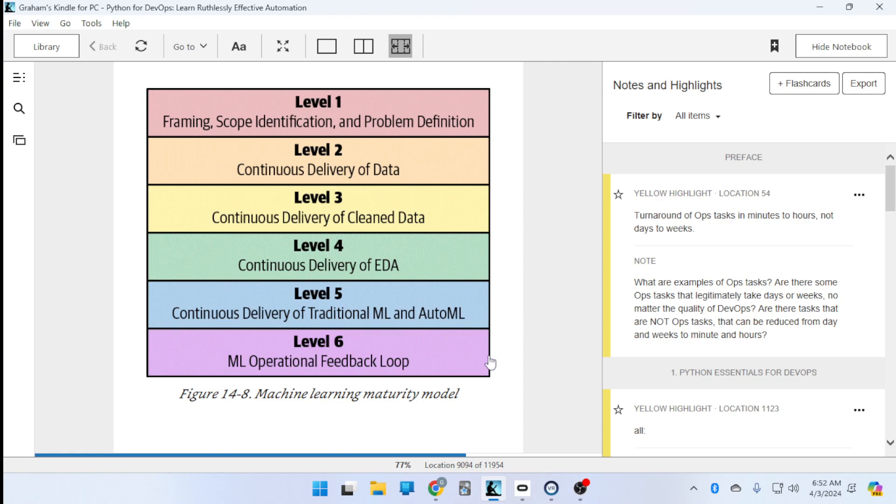
mouse_move(381, 258)
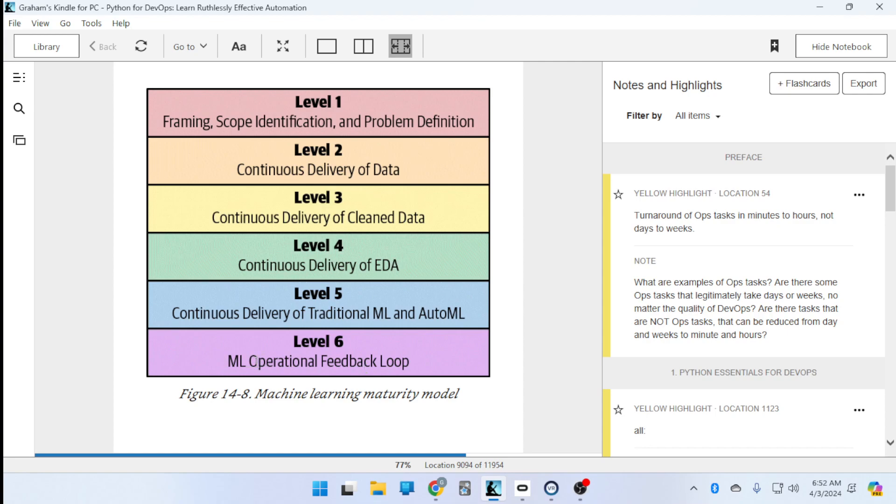
mouse_move(563, 287)
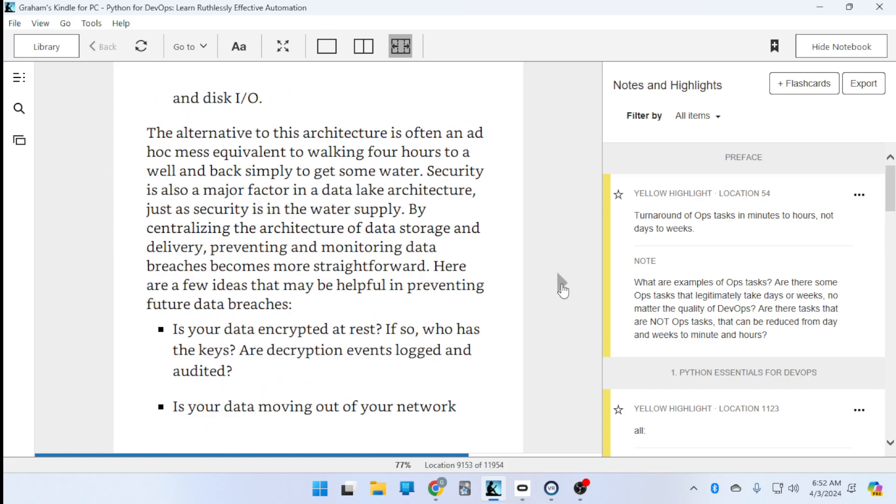
Scroll the book down to the bookmarked Sklearn Flask with Kubernetes and Docker heading at location 9217.
scroll("down", 3)
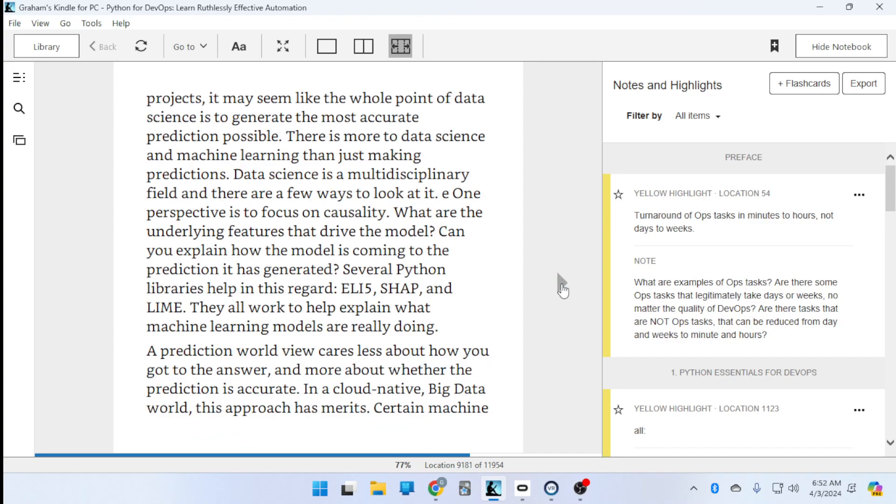
scroll("down", 3)
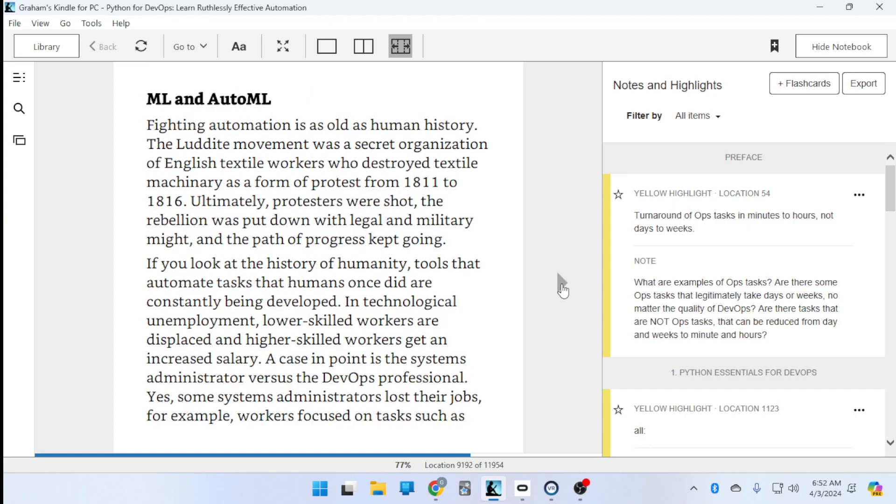
scroll("down", 3)
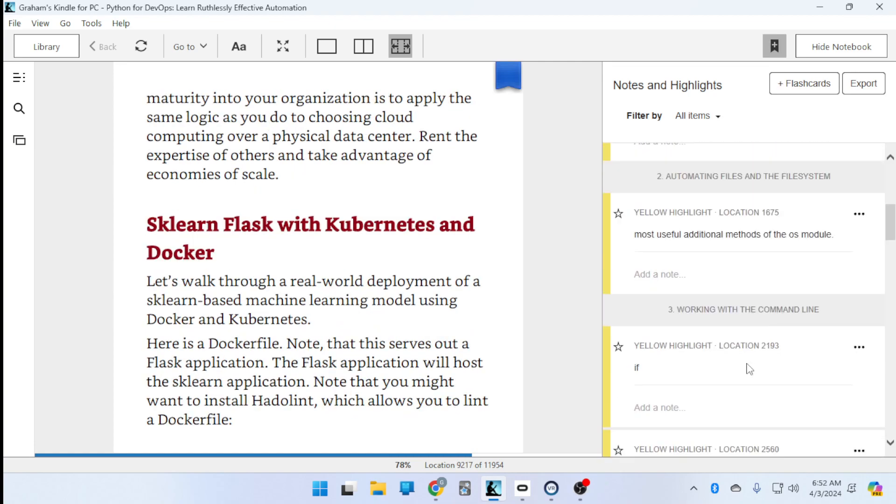
Scroll the Notes and Highlights panel to the bookmark entry at location 9217.
scroll("down", 3)
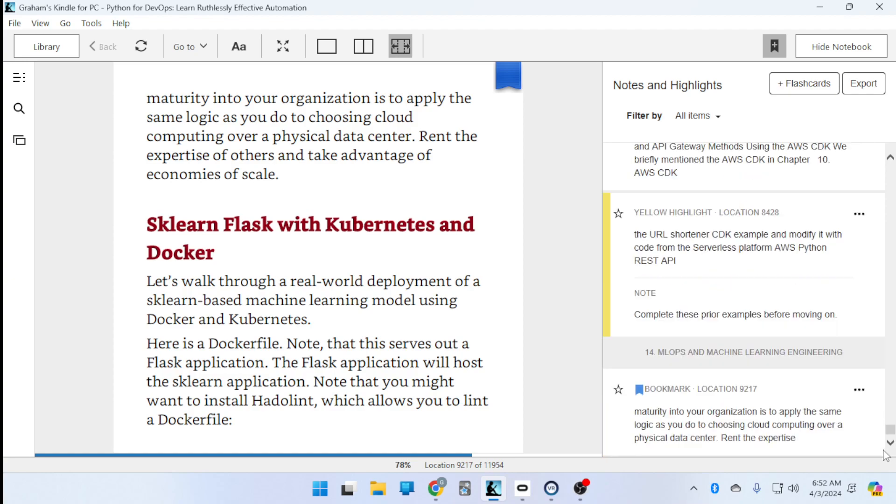
mouse_move(158, 215)
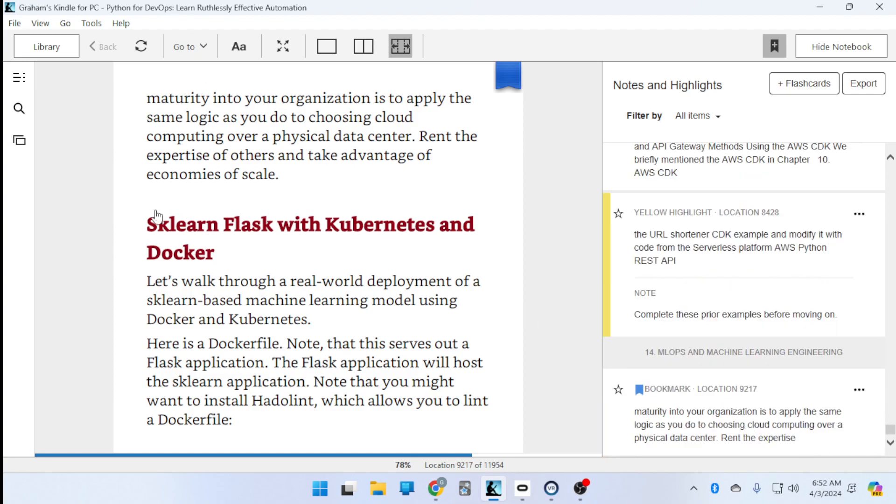
mouse_move(310, 194)
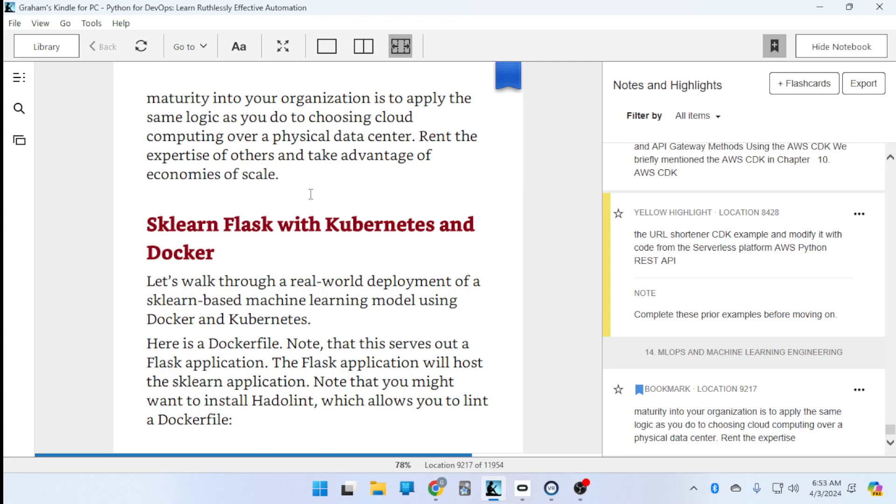
mouse_move(290, 250)
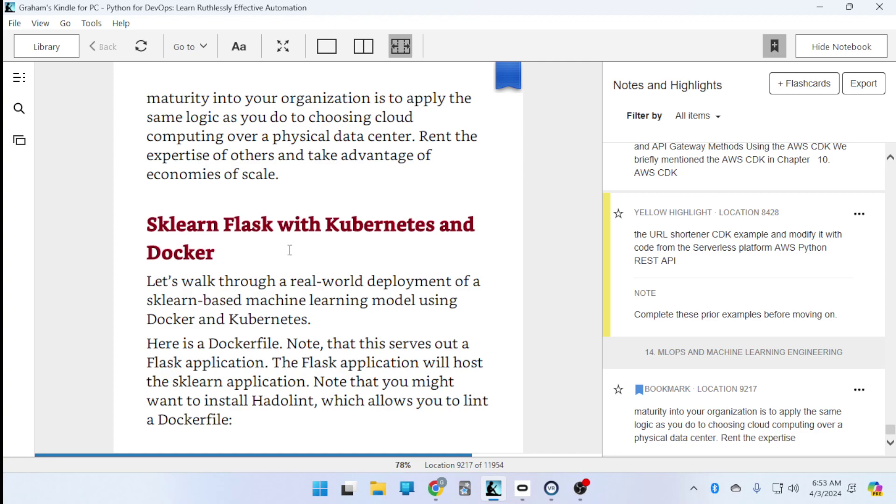
mouse_move(455, 260)
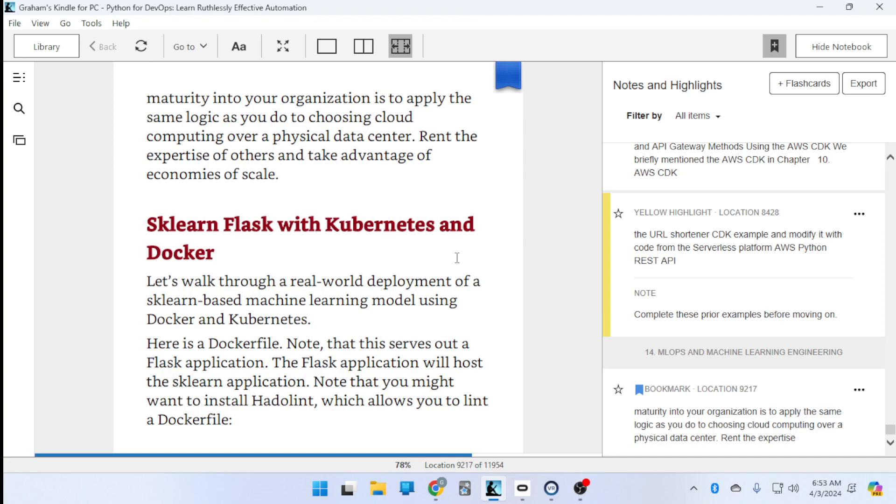
mouse_move(326, 403)
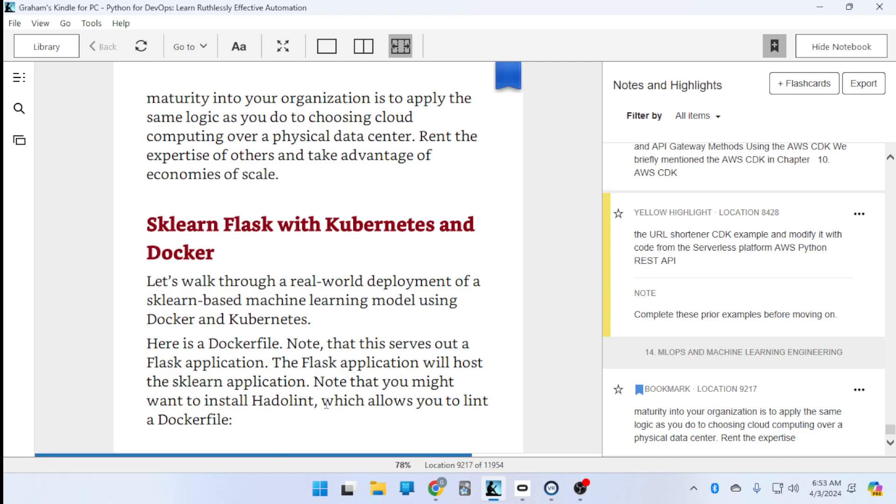
mouse_move(283, 411)
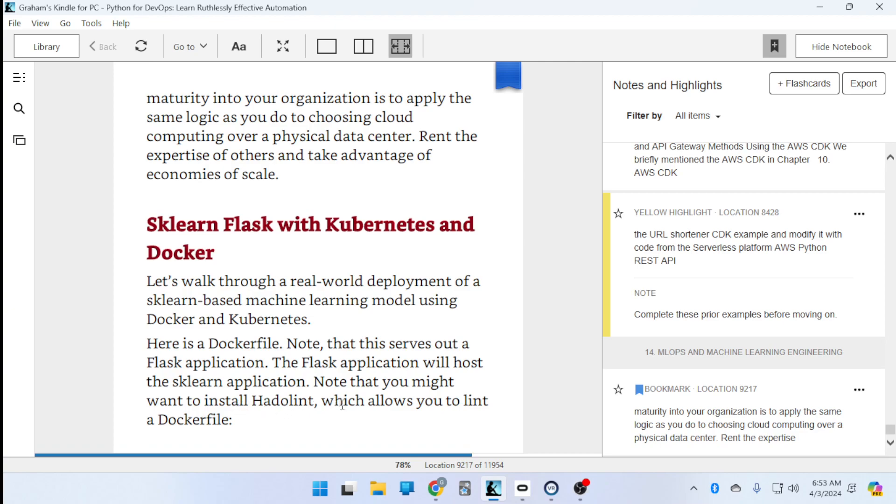
mouse_move(414, 305)
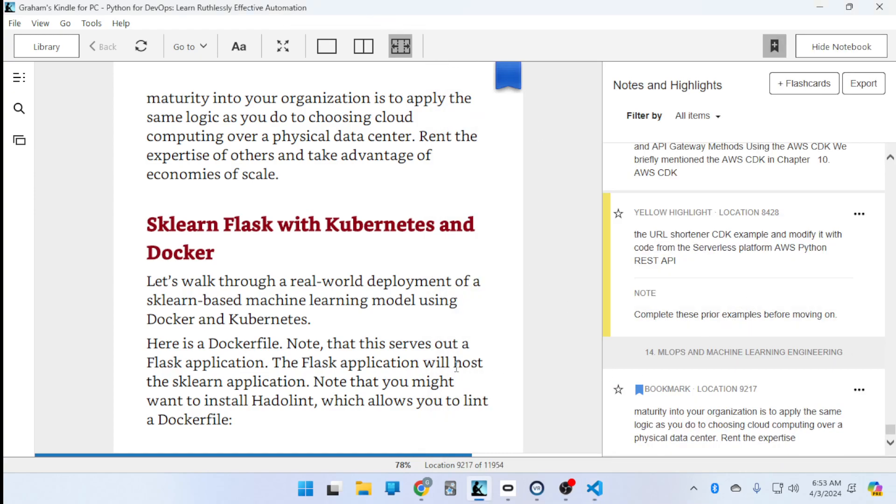
scroll("up", 3)
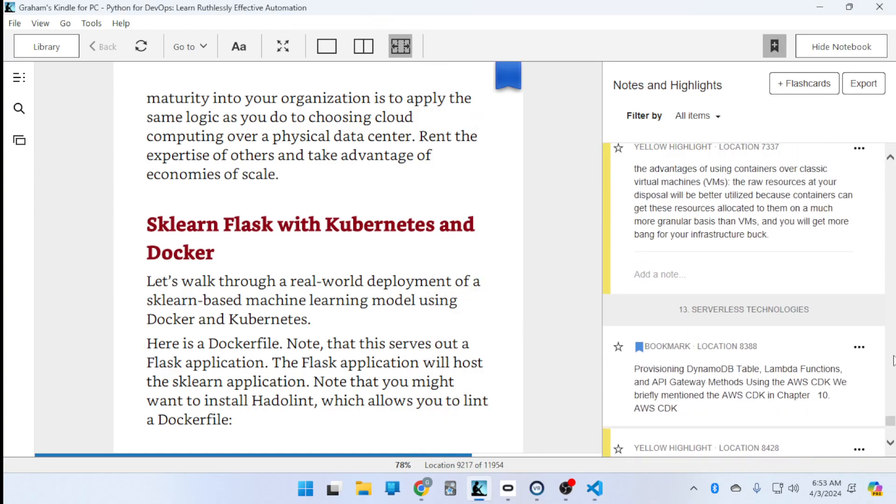
scroll("down", 3)
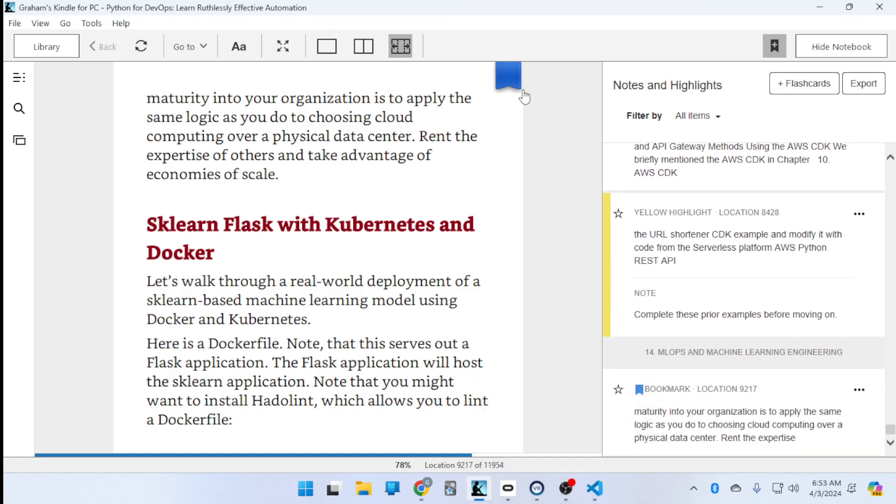
Activate the project's venv in the VS Code terminal with 'source venv/bin/activate'.
left_click(594, 490)
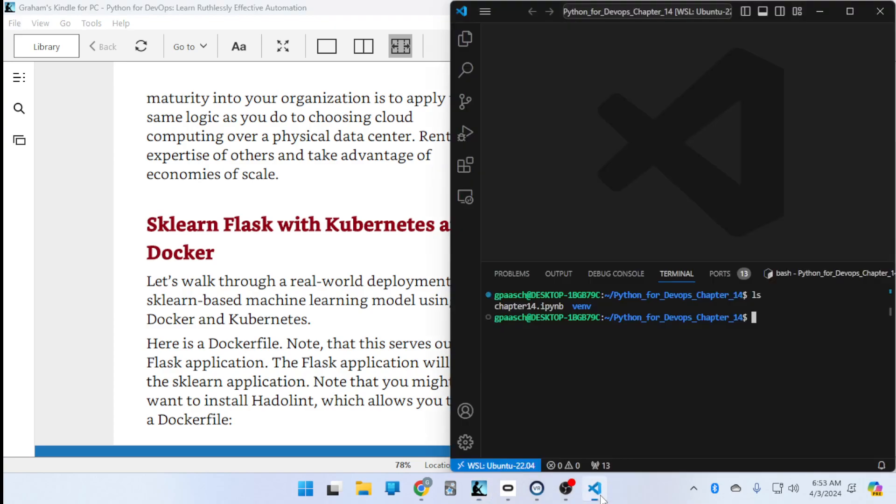
mouse_move(706, 326)
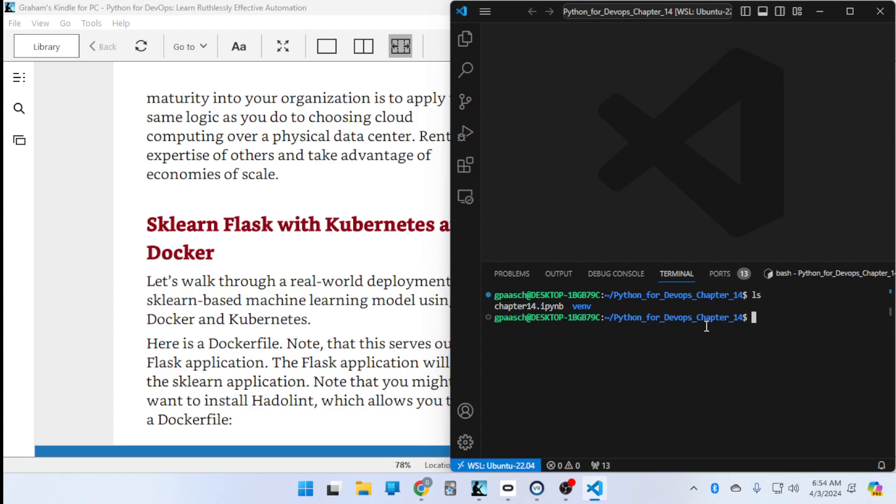
type("source")
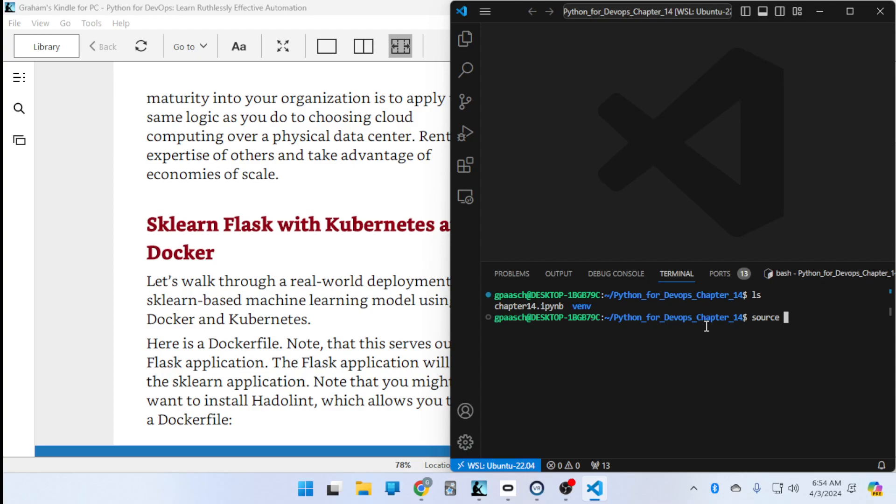
type("venvn")
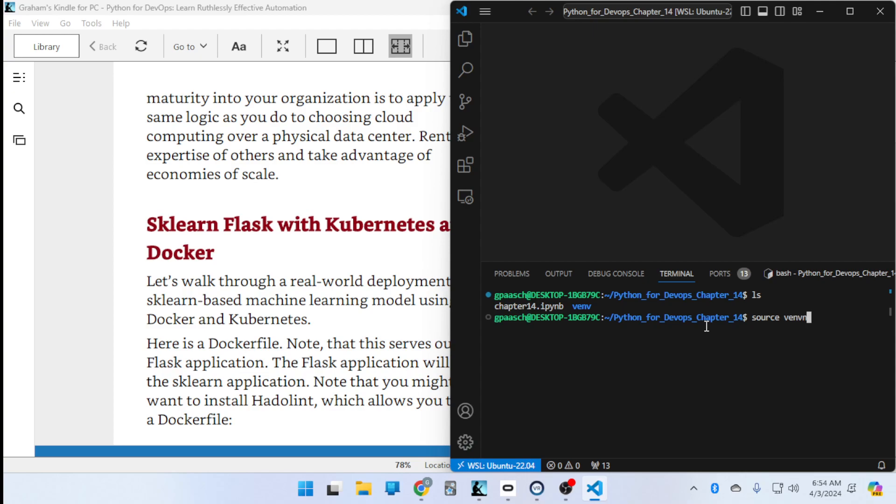
type("bin/")
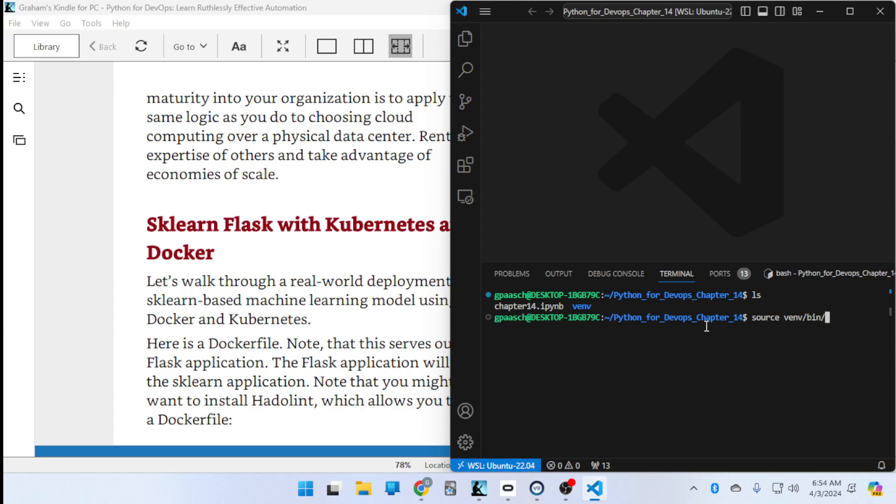
key("Return")
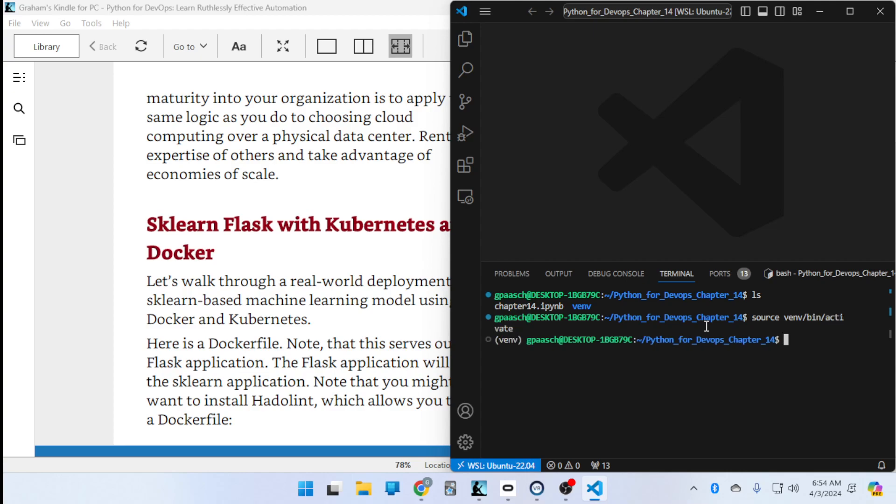
Begin entering the 'pip install --upgrade' command in the activated venv.
type("pip isntal")
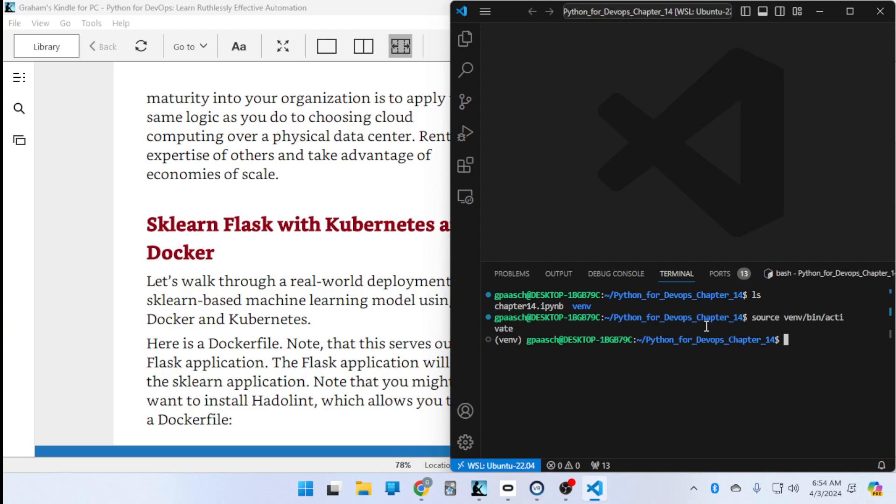
type("pip install")
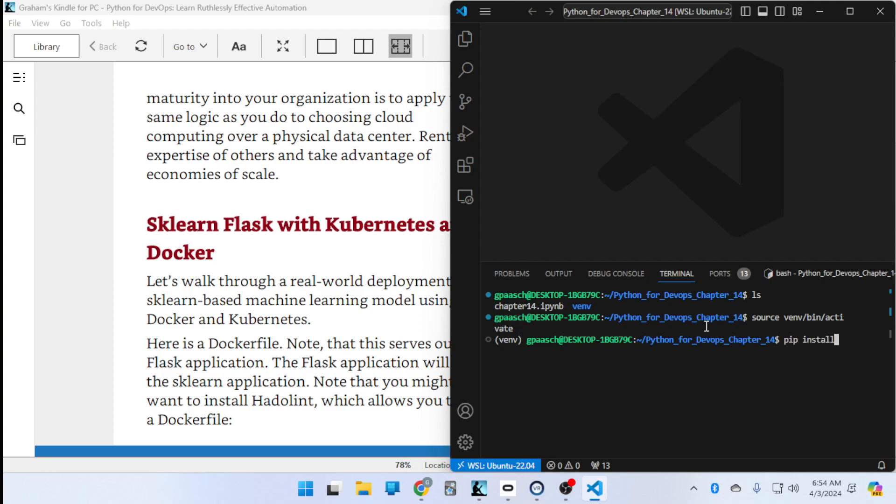
type("--upg")
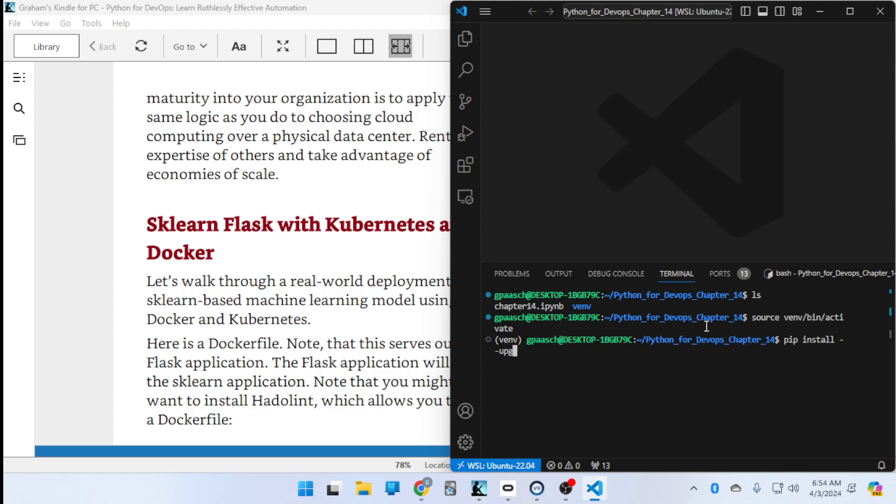
Run 'pip install --upgrade pip', which reports pip 24.0 satisfied and PyPI read-timeout warnings.
type("ra")
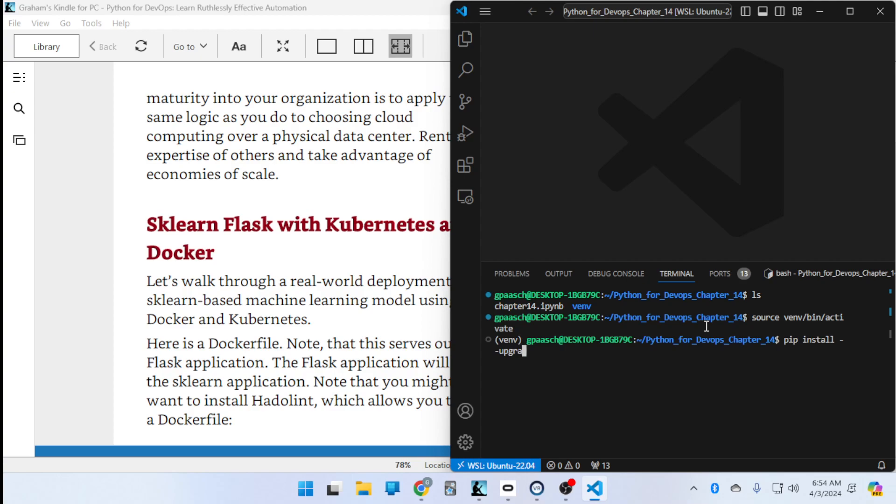
key("Return")
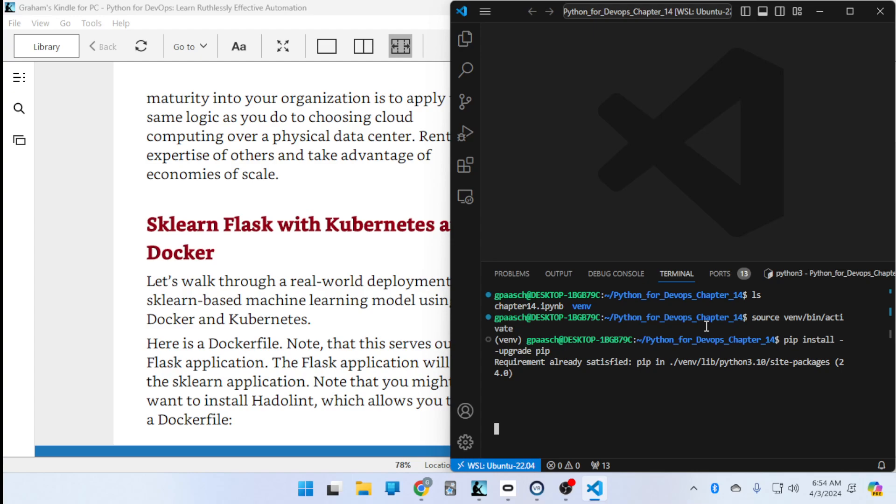
mouse_move(846, 257)
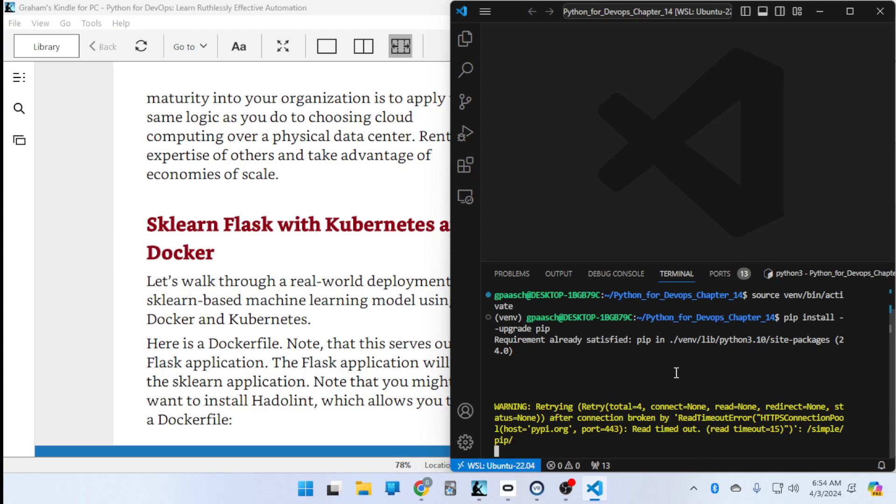
mouse_move(545, 428)
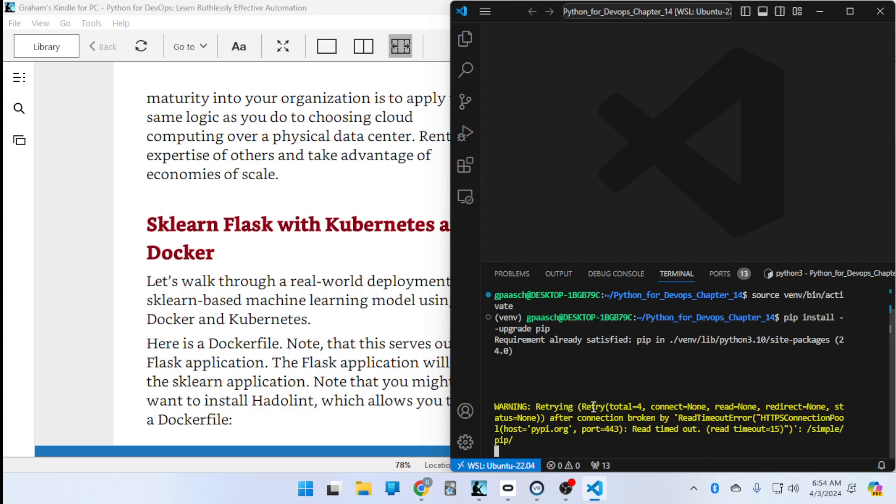
mouse_move(597, 216)
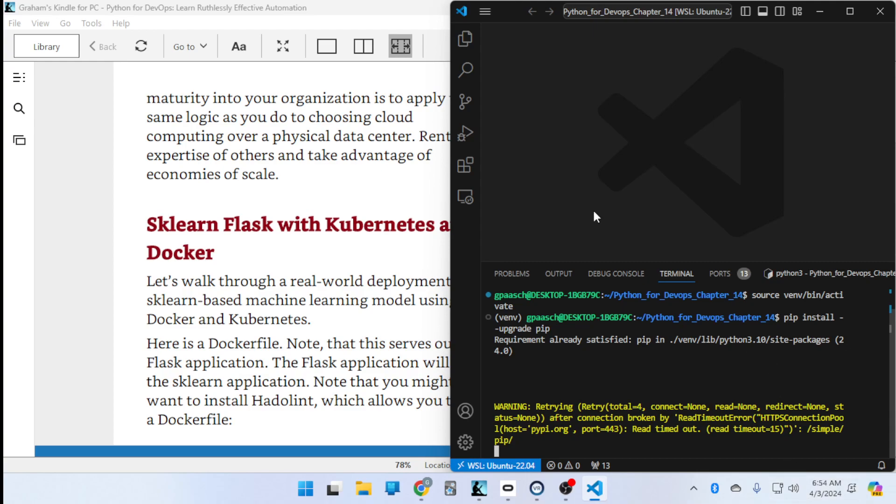
mouse_move(560, 383)
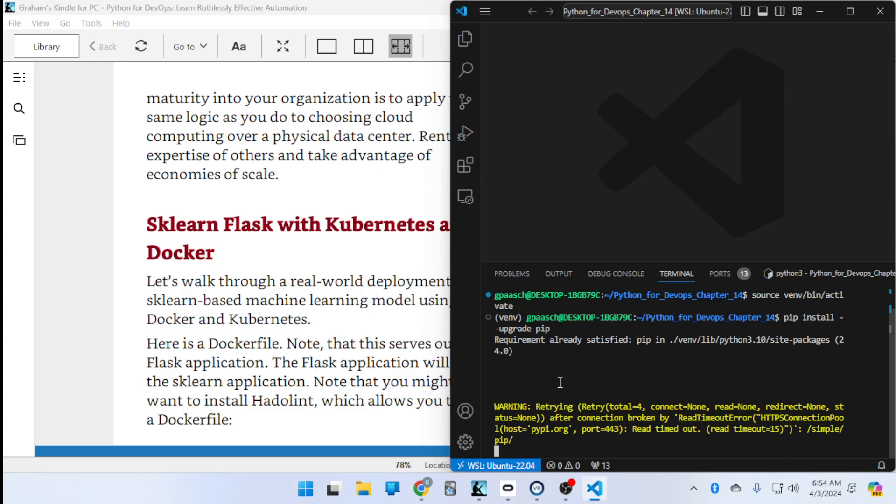
mouse_move(648, 450)
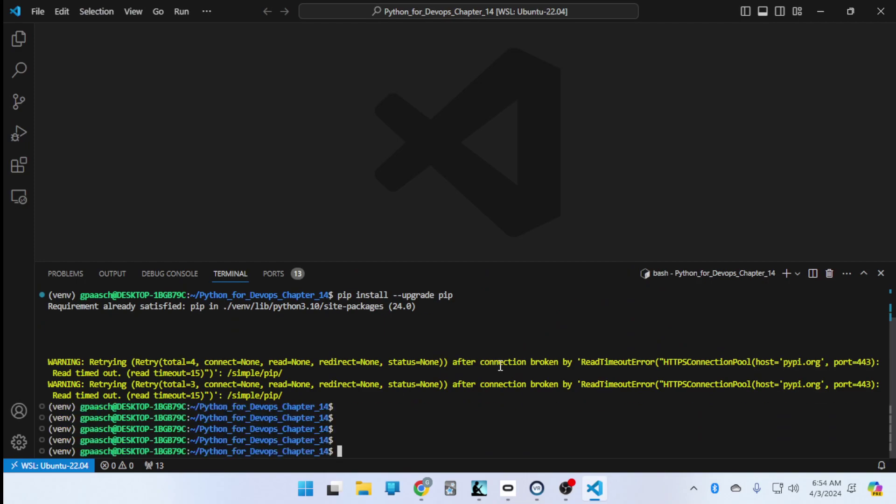
mouse_move(684, 418)
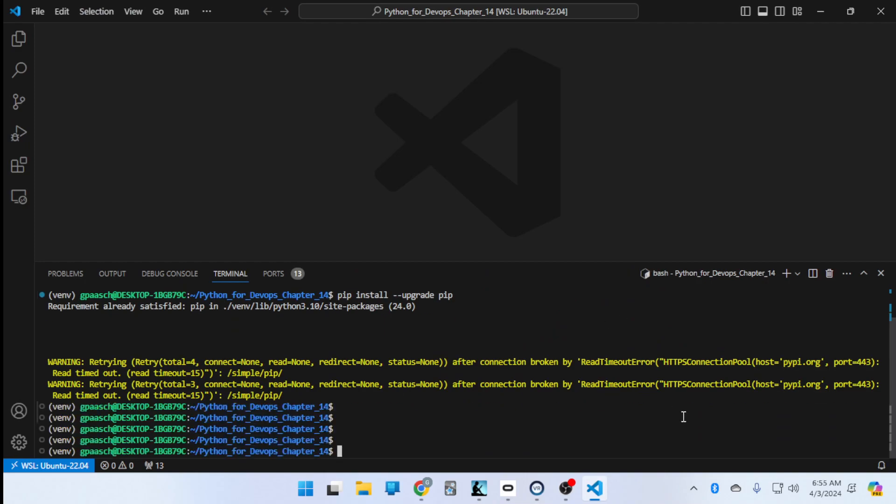
mouse_move(523, 361)
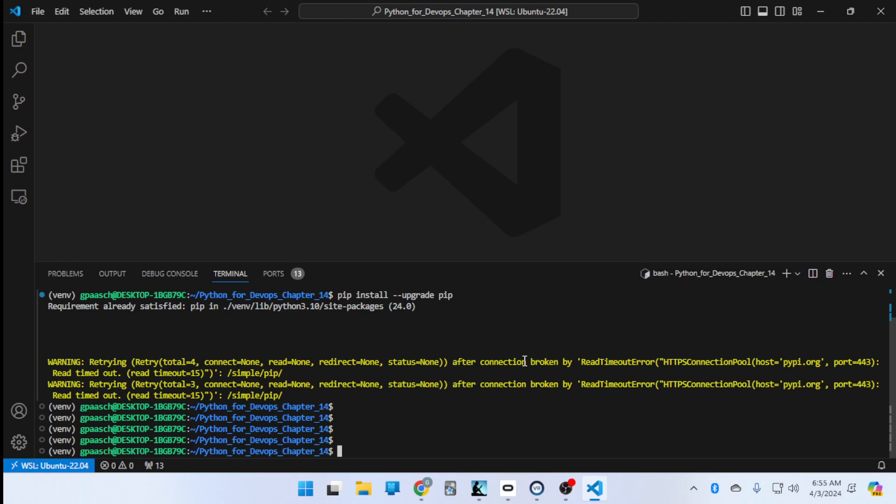
scroll("down", 3)
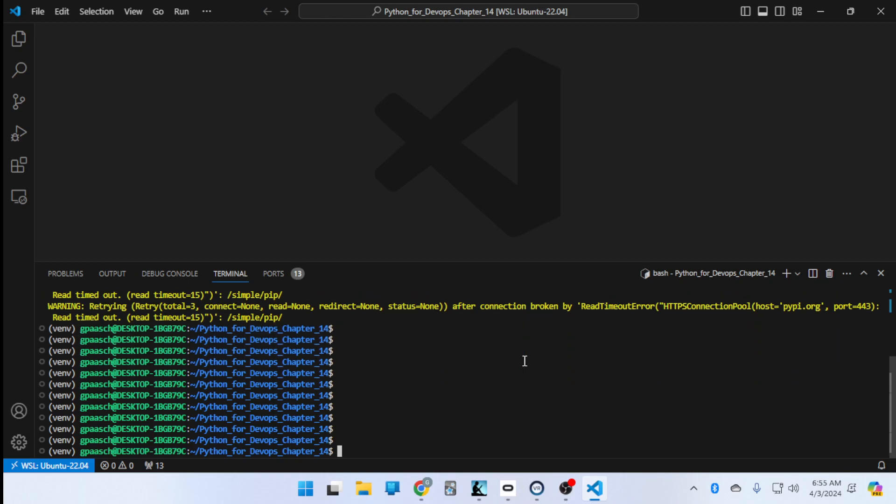
mouse_move(422, 488)
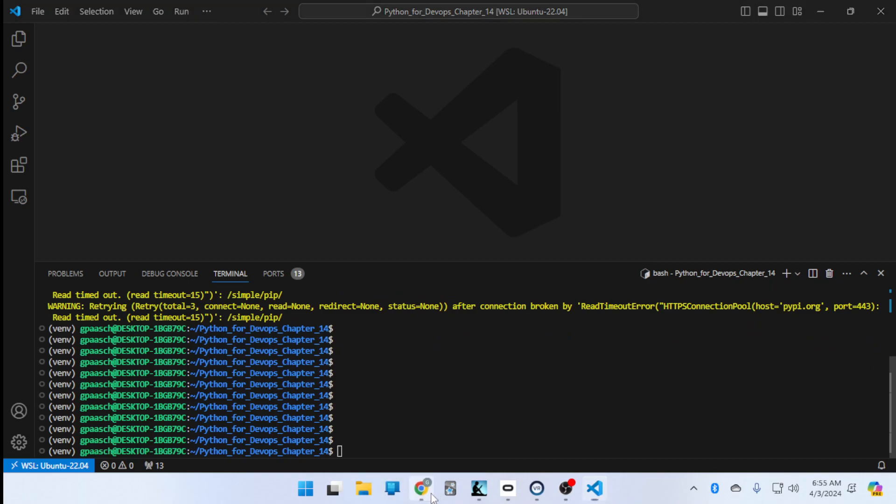
Run Google's speed test in Chrome (about 609 Mbps down, 600 up), then close its tab.
left_click(421, 489)
type("spee")
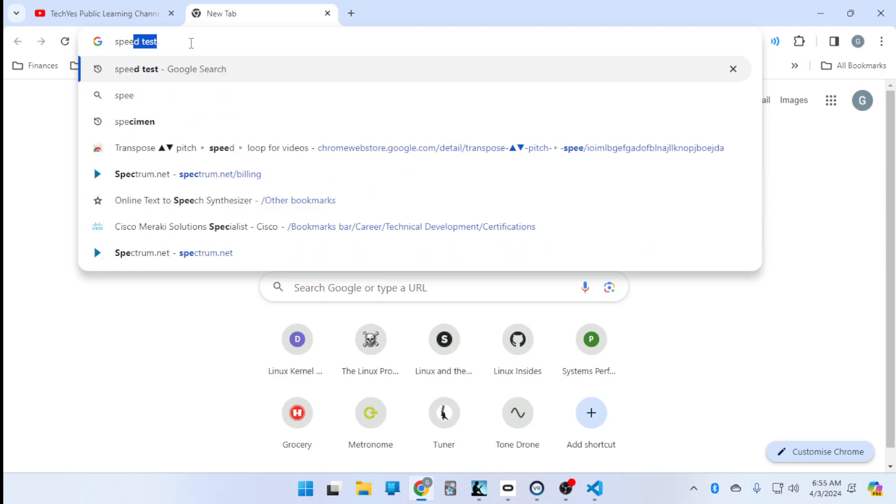
key("Return")
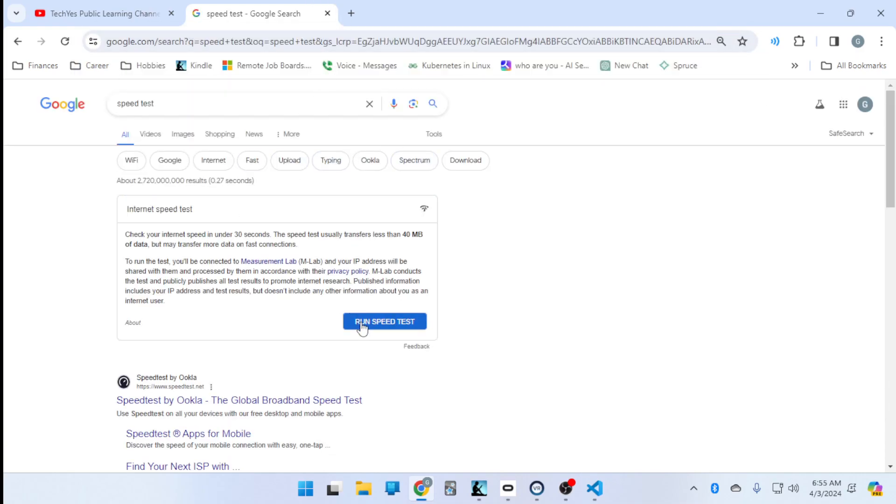
left_click(384, 321)
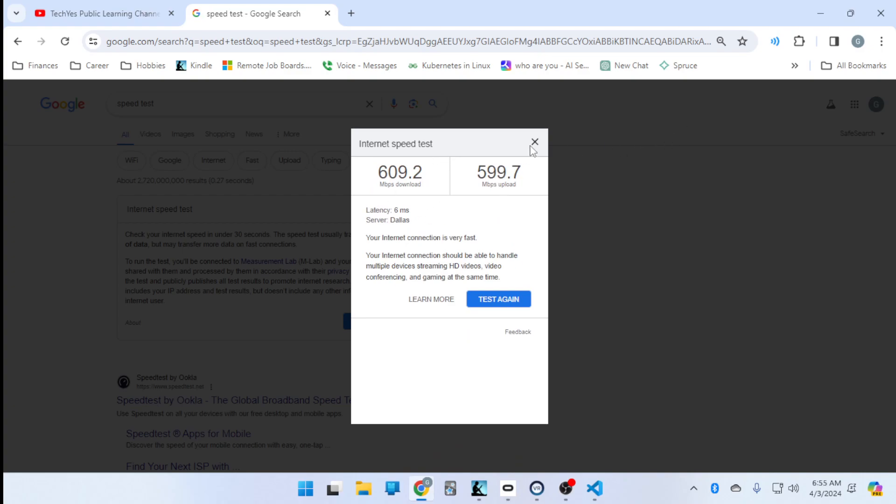
left_click(534, 141)
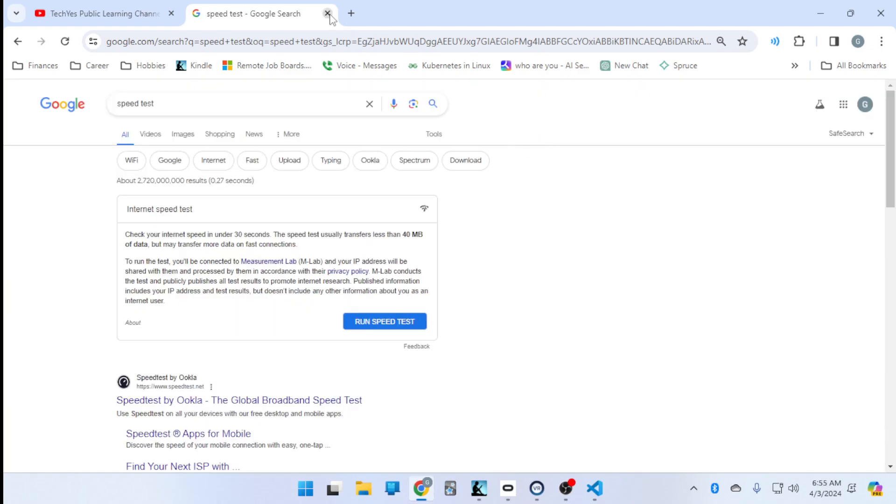
left_click(332, 13)
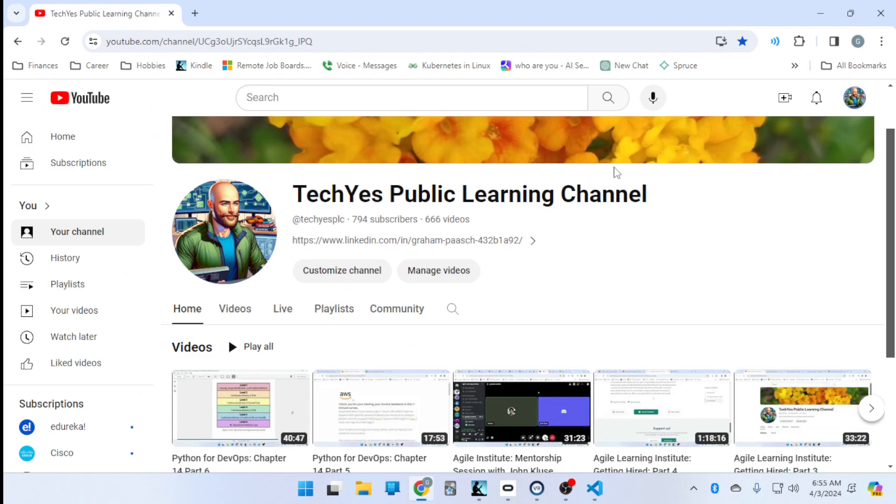
mouse_move(631, 298)
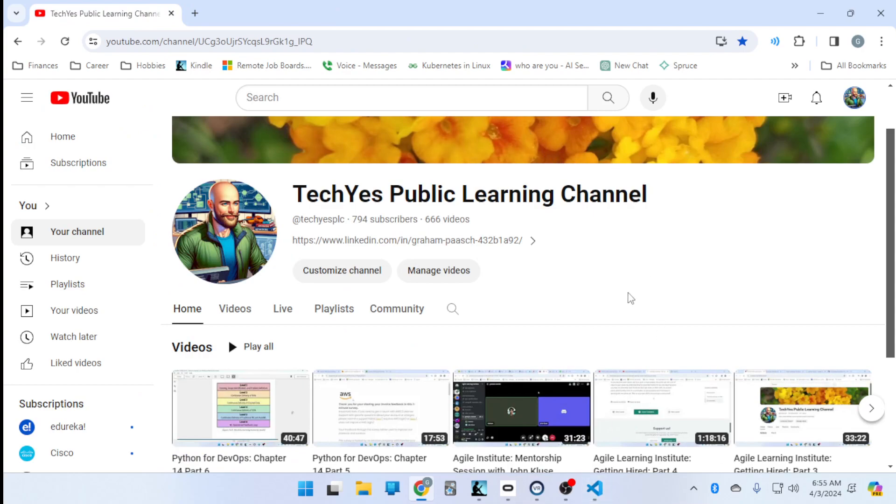
mouse_move(645, 278)
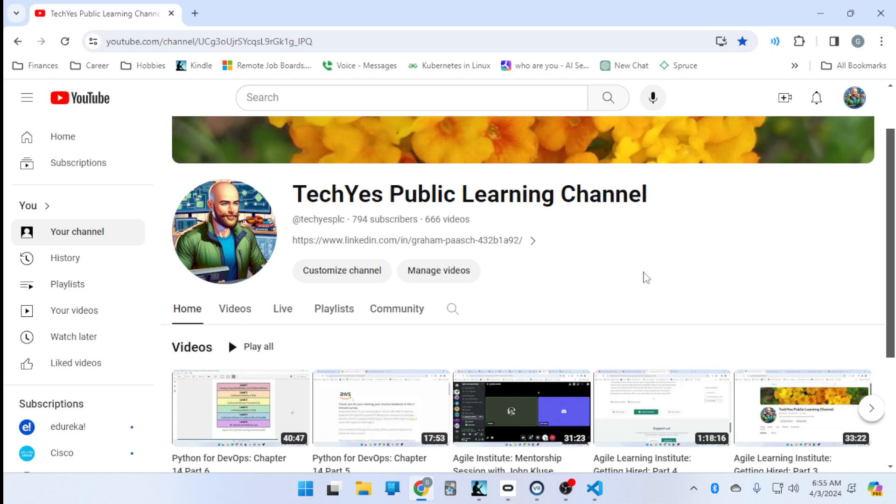
mouse_move(563, 271)
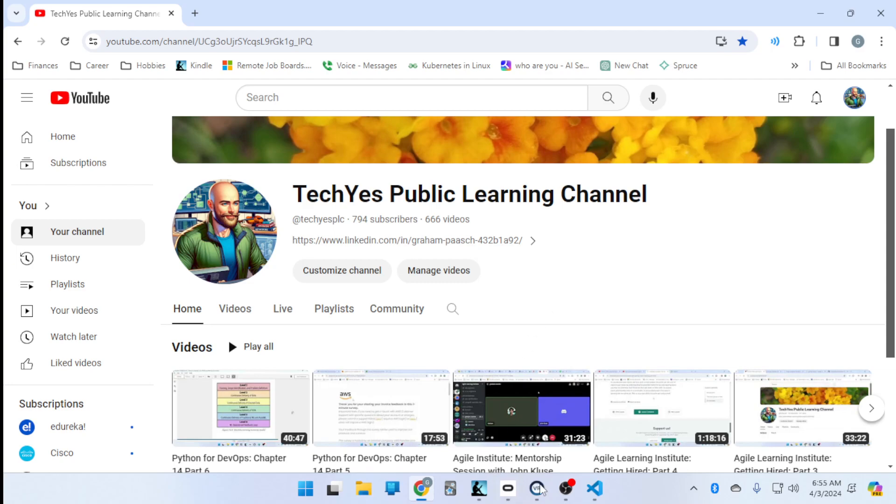
mouse_move(503, 184)
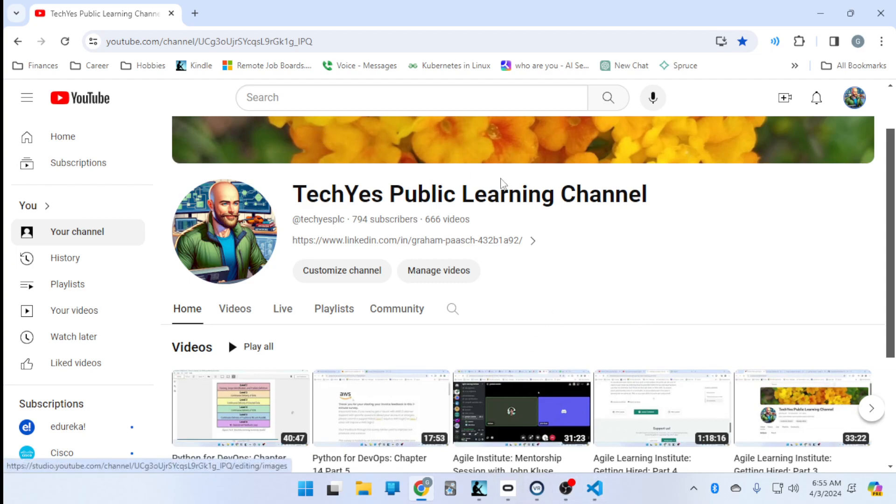
mouse_move(601, 256)
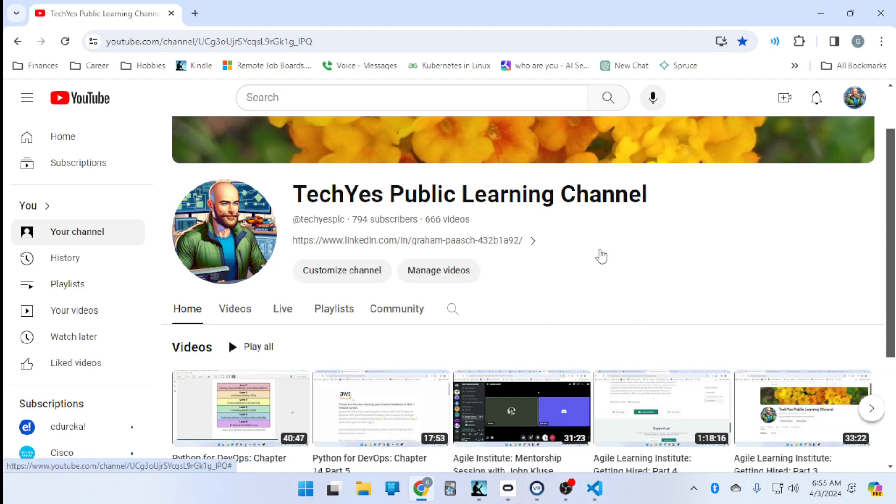
mouse_move(594, 490)
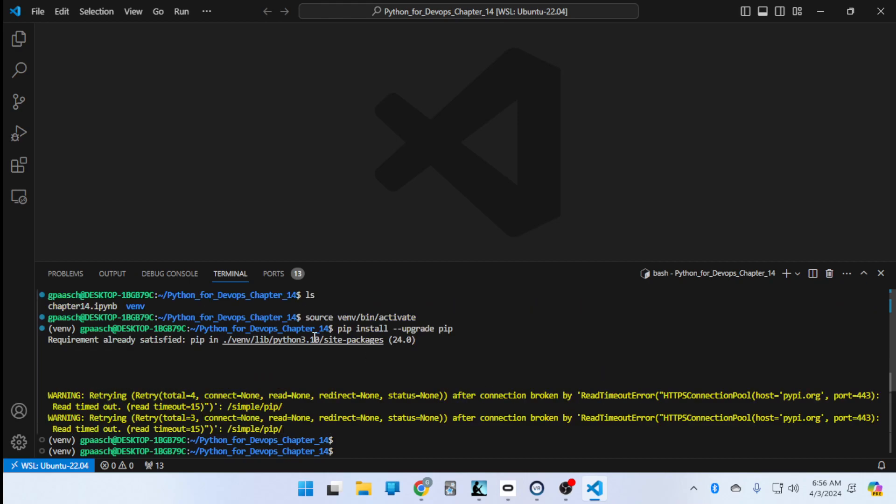
Run 'pip install hadolint' in the venv terminal and select hadolint in the no-matching-distribution error.
scroll("down", 3)
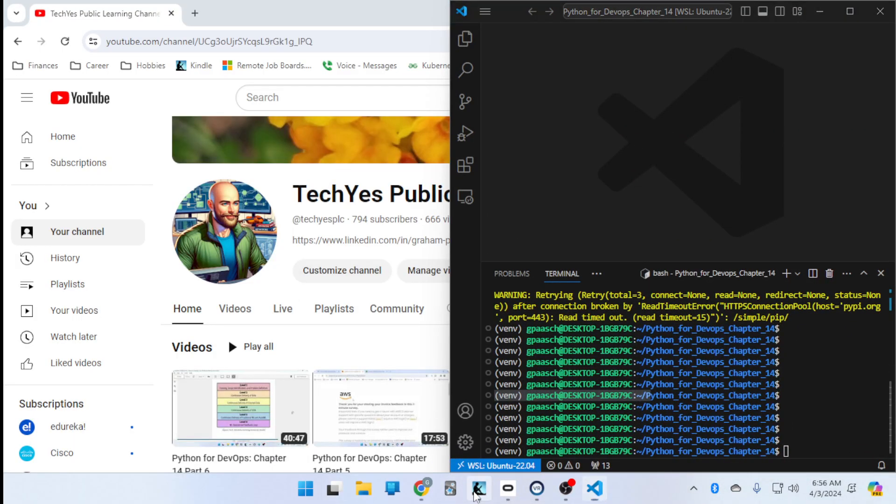
left_click(478, 488)
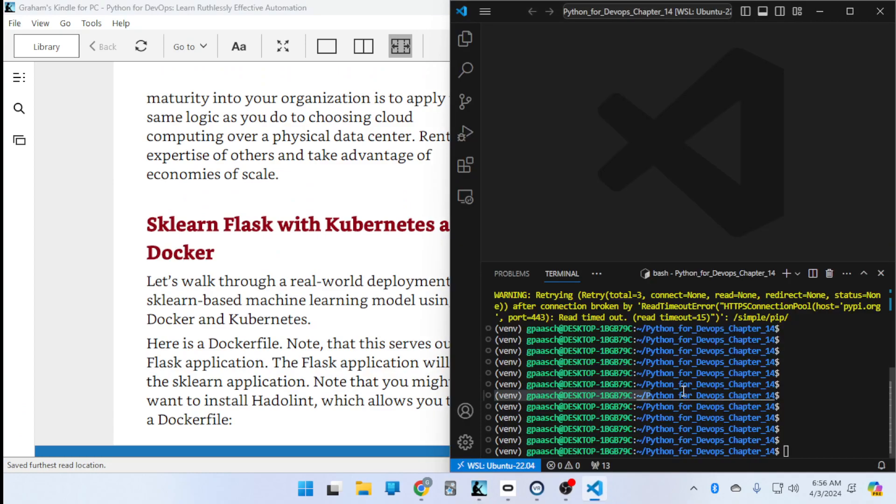
mouse_move(685, 383)
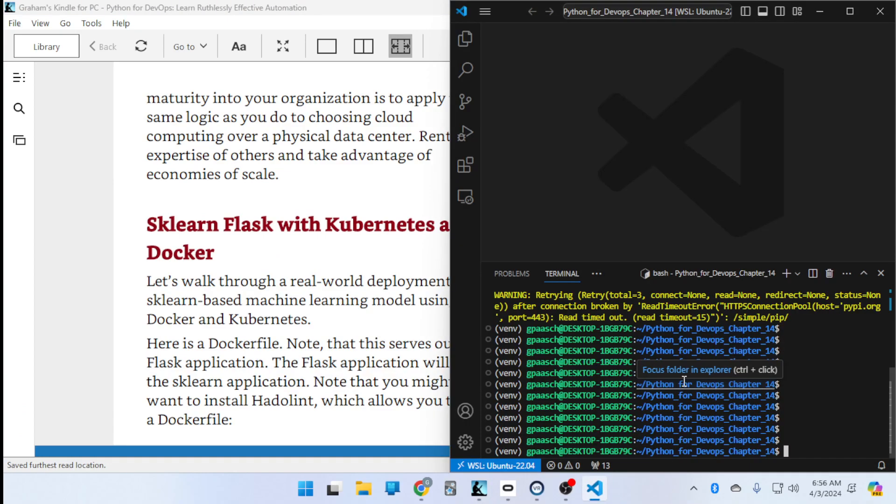
type("sudo a")
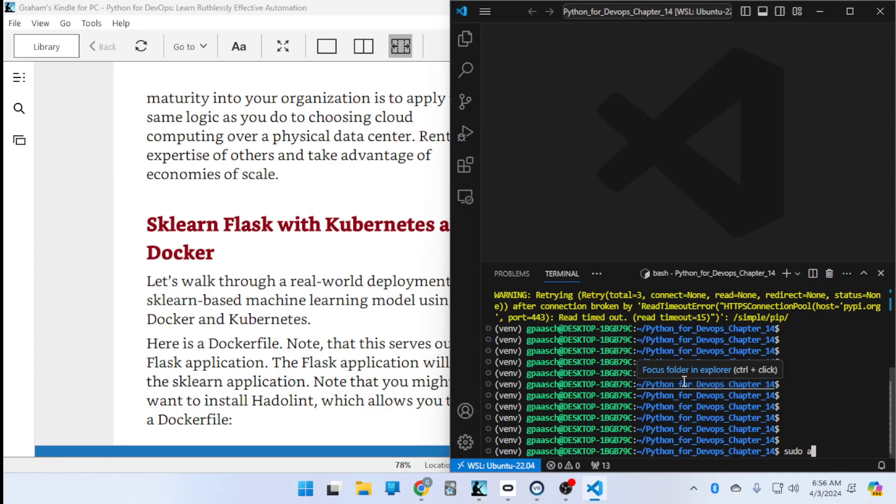
key("ctrl+c")
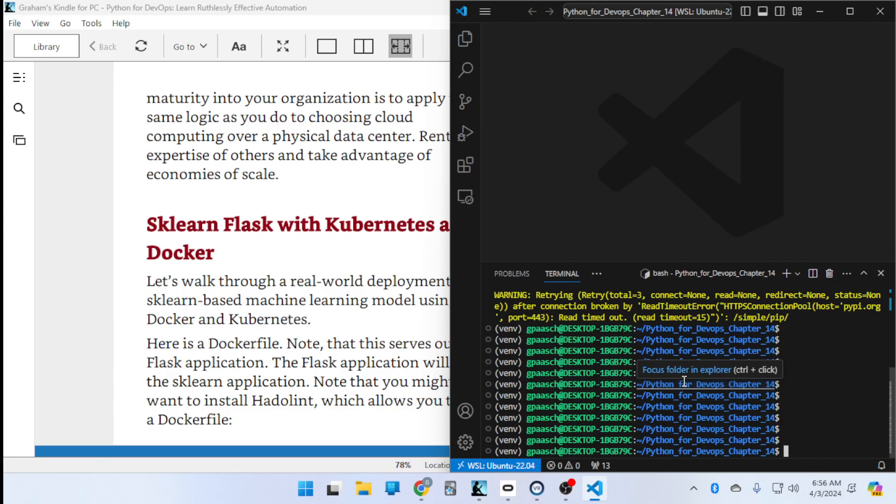
type("pip install")
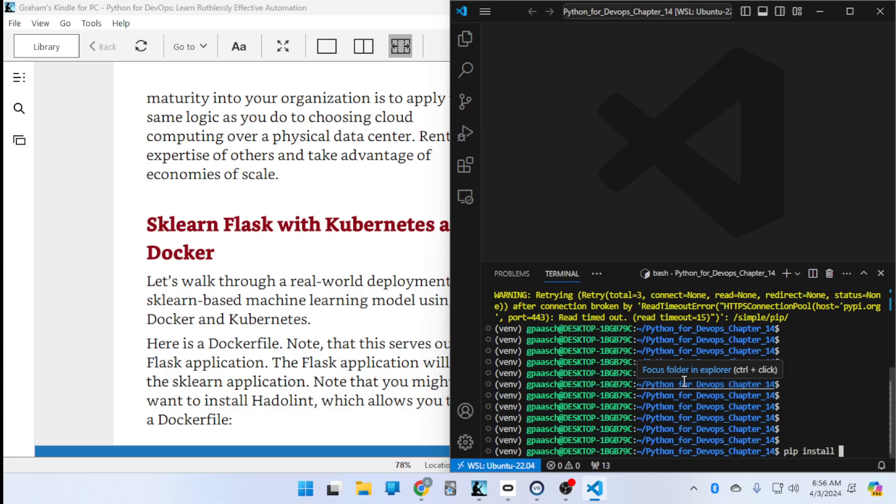
key("Return")
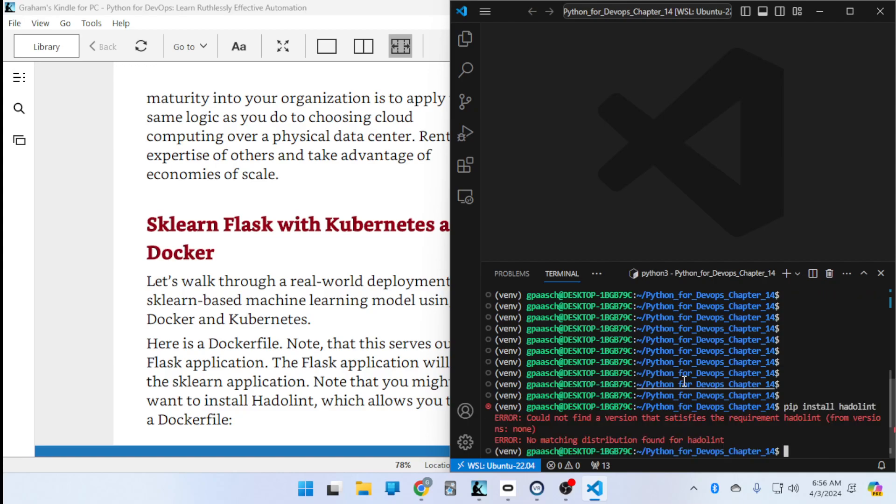
mouse_move(684, 384)
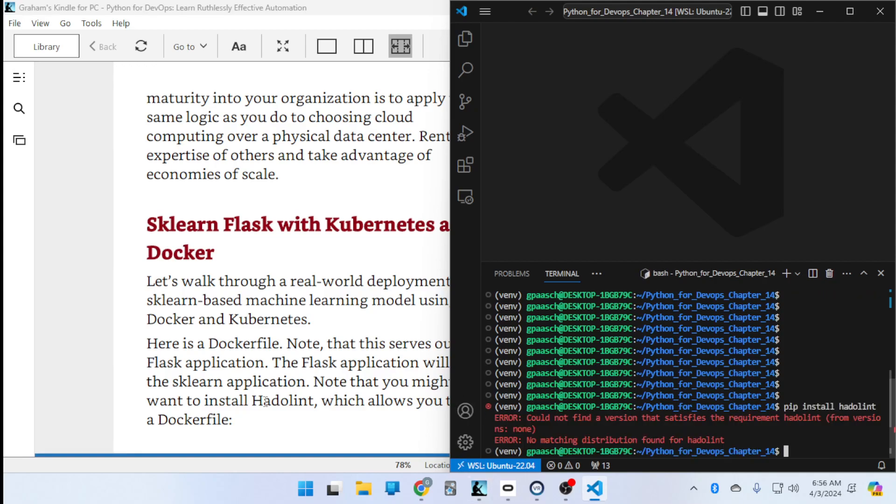
double_click(704, 439)
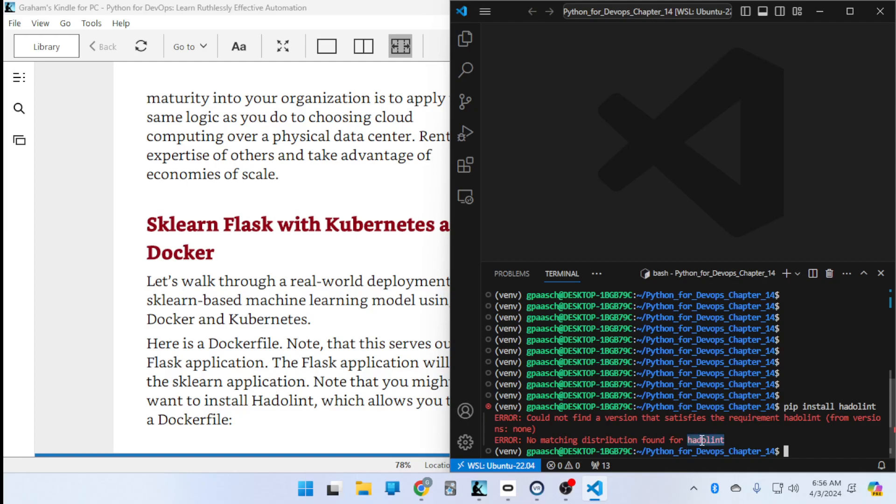
Search Google for hadolint in a new tab and read down the hadolint GitHub README to the Install section.
left_click(422, 489)
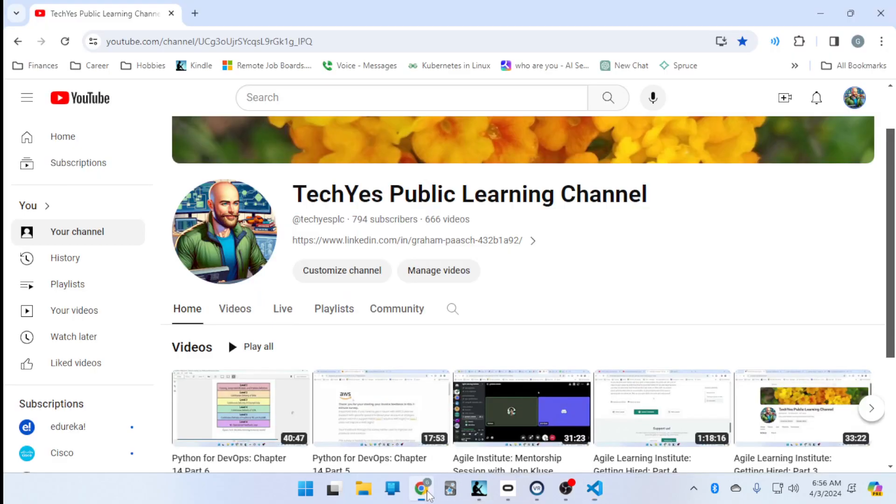
left_click(350, 13)
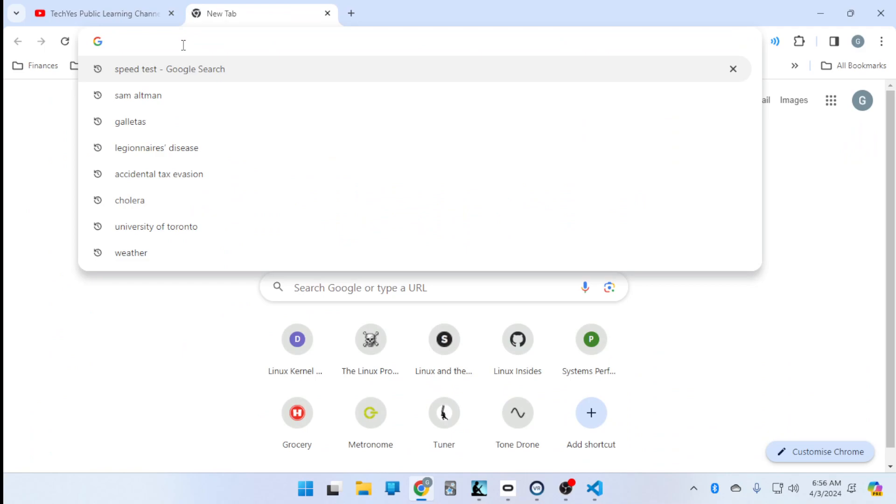
type("hadolint")
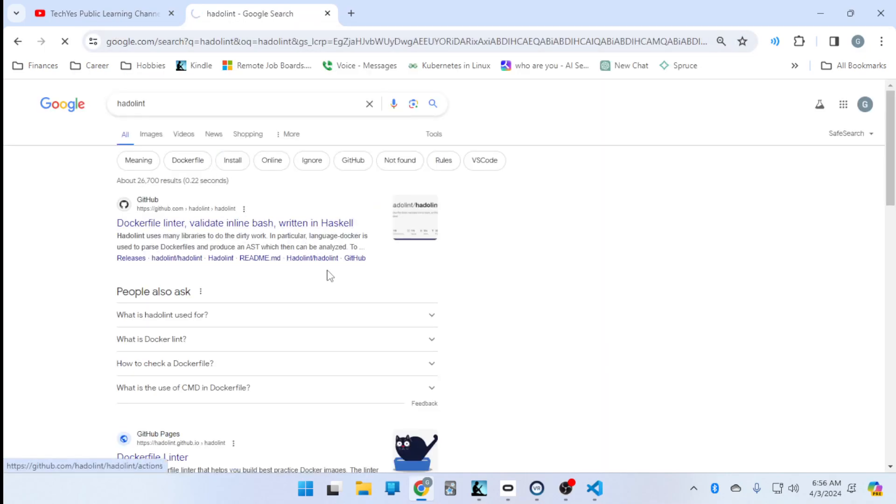
left_click(234, 223)
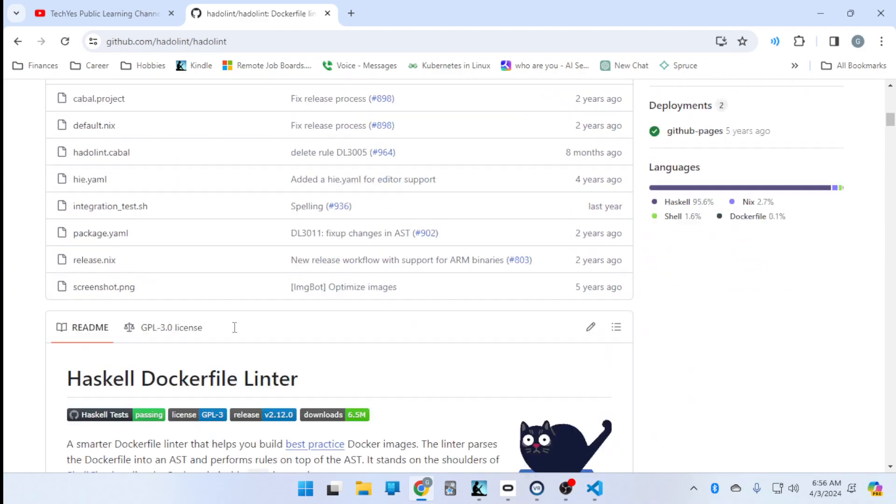
scroll("down", 3)
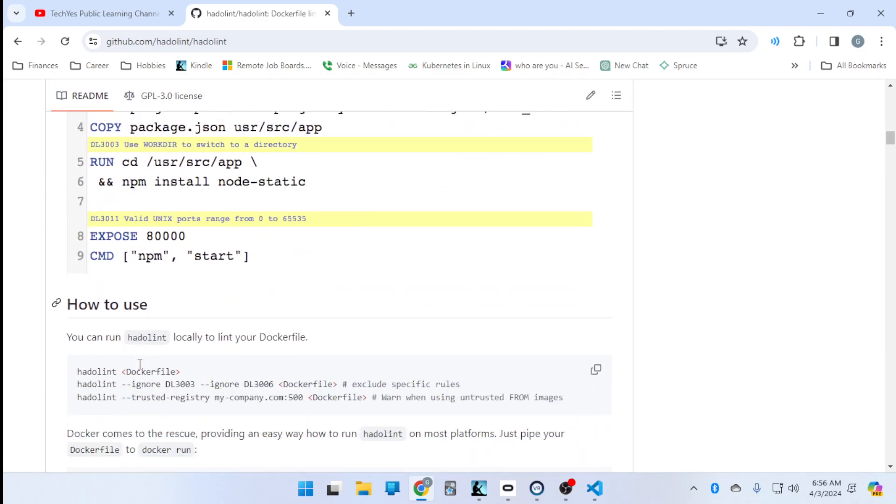
scroll("down", 3)
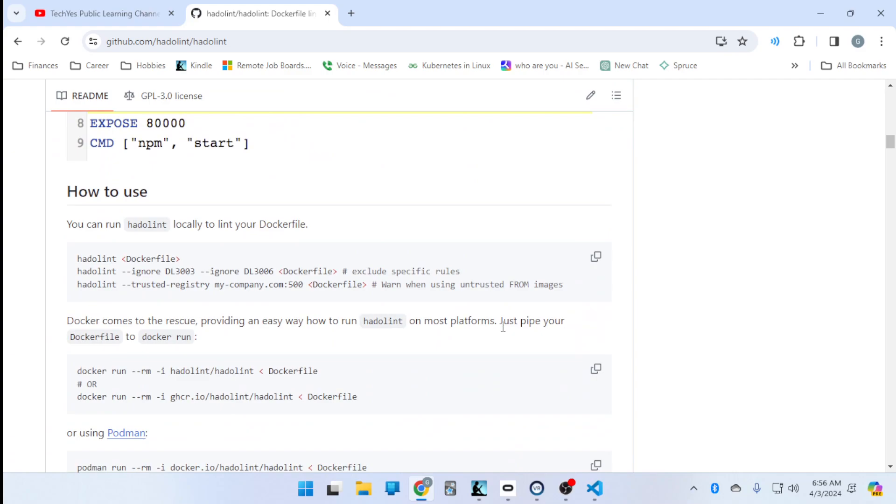
scroll("down", 3)
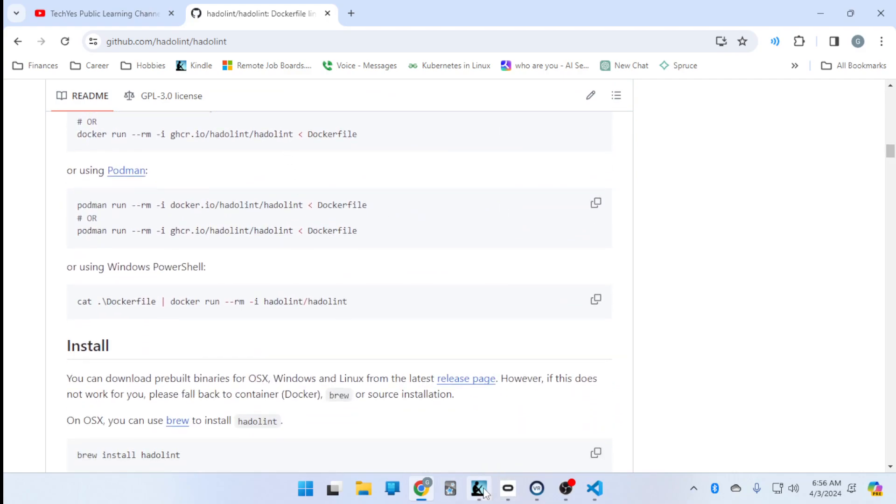
Switch to Kindle showing the book's Dockerfile example with its hadolint GitHub link.
left_click(479, 488)
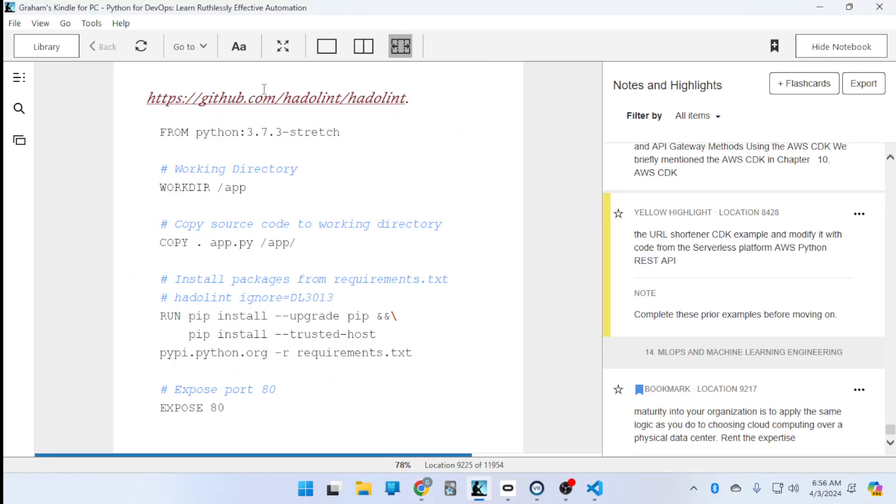
mouse_move(154, 109)
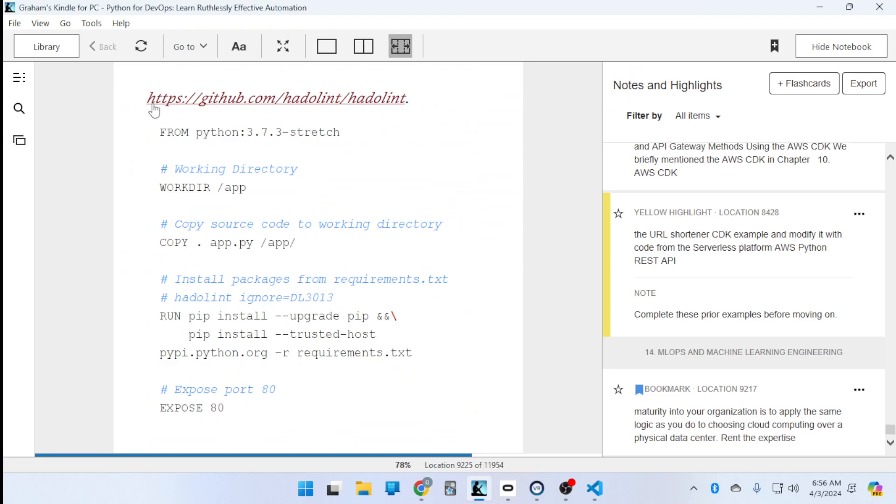
mouse_move(225, 107)
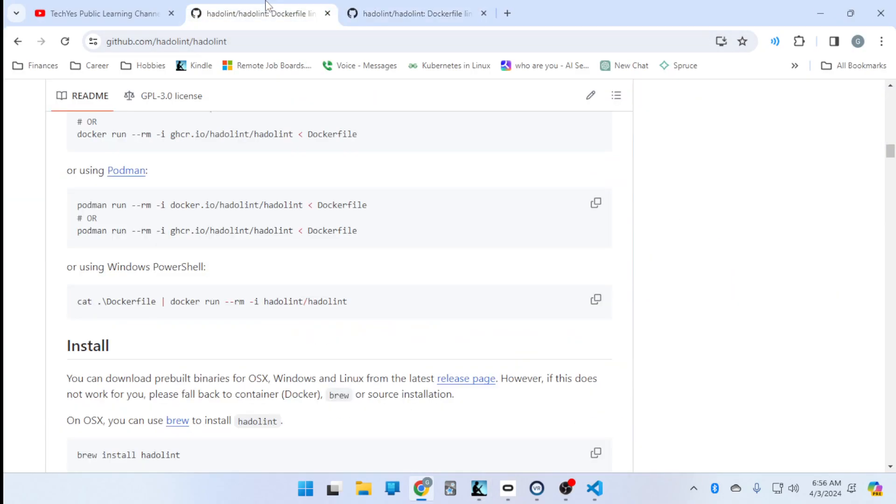
Close the duplicate repository tab and scroll the hadolint README to its How to use section.
left_click(483, 12)
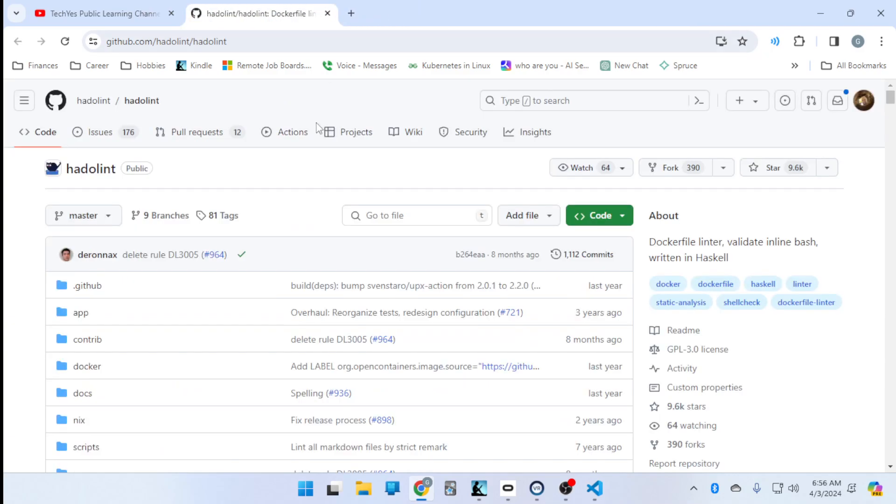
scroll("down", 3)
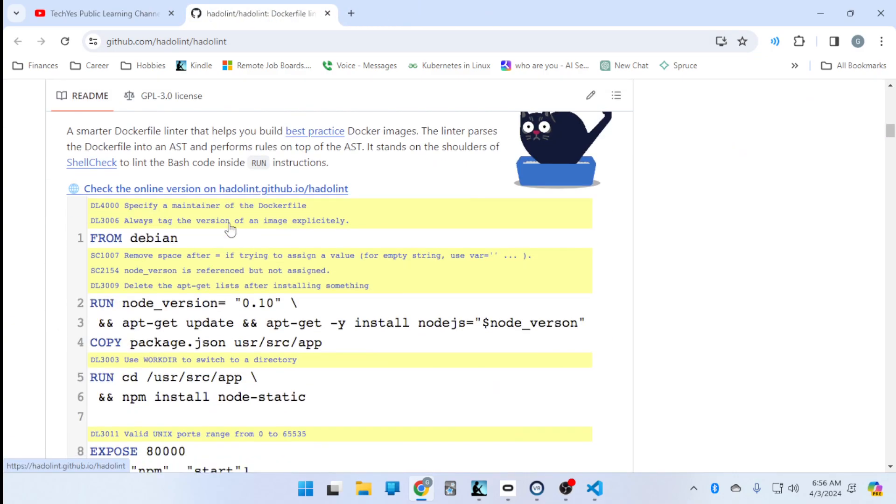
scroll("up", 3)
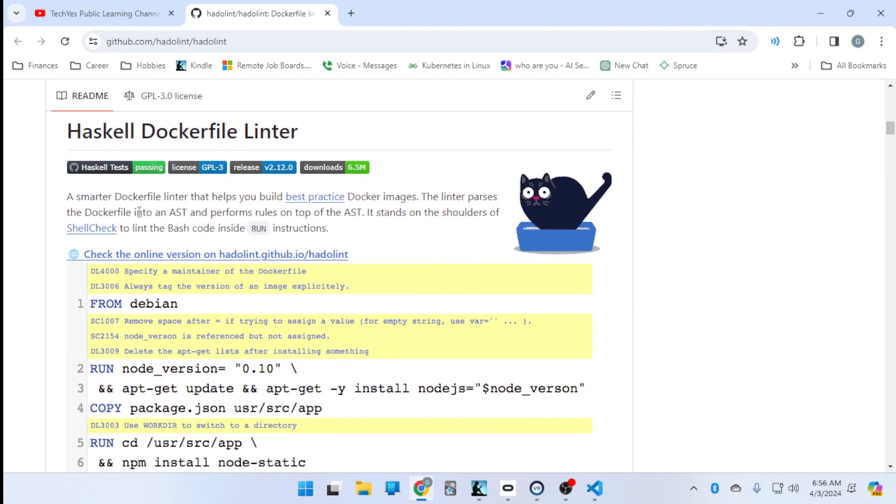
mouse_move(245, 332)
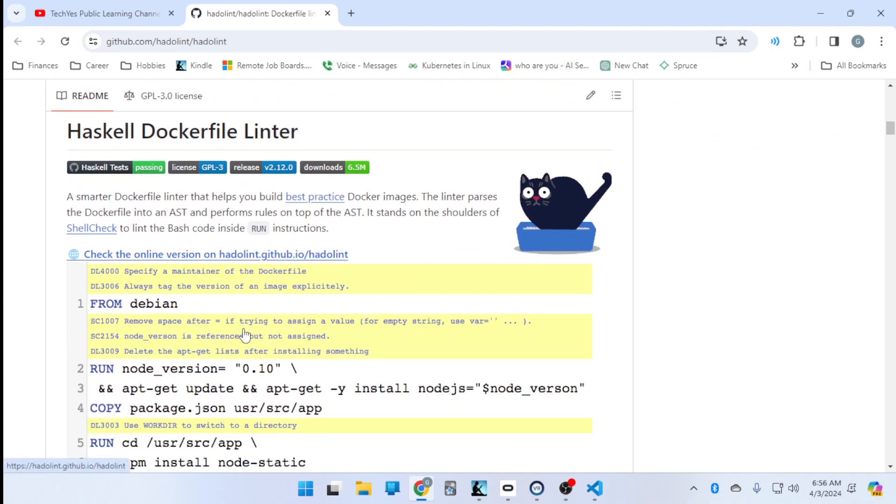
scroll("down", 3)
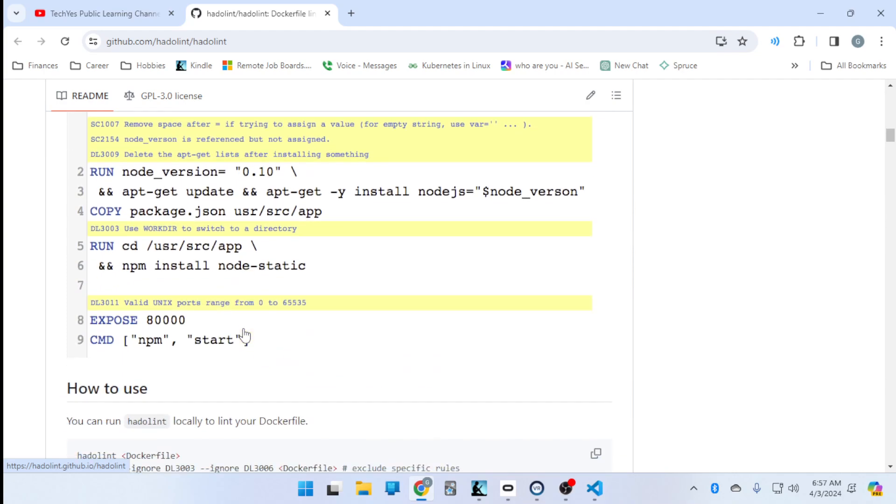
scroll("down", 3)
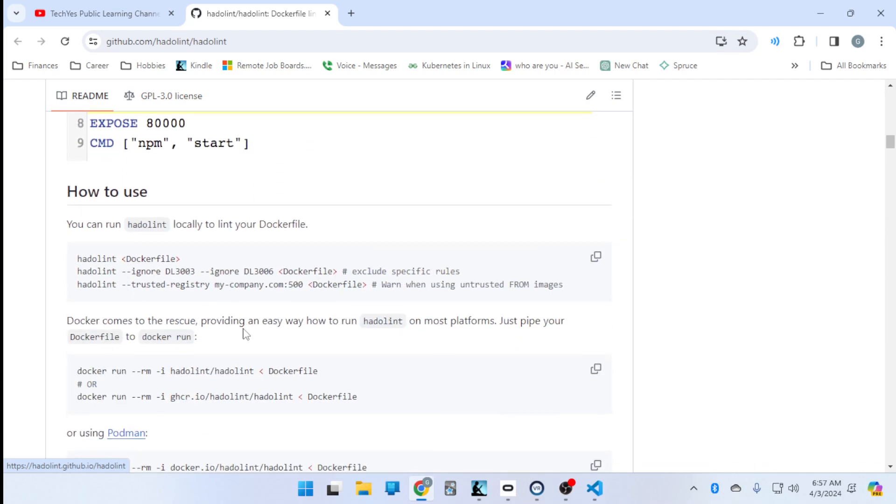
mouse_move(204, 246)
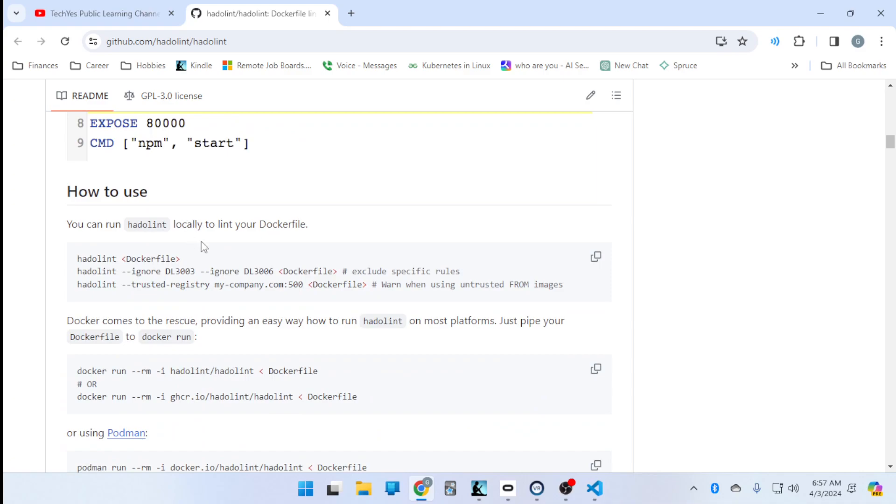
mouse_move(294, 236)
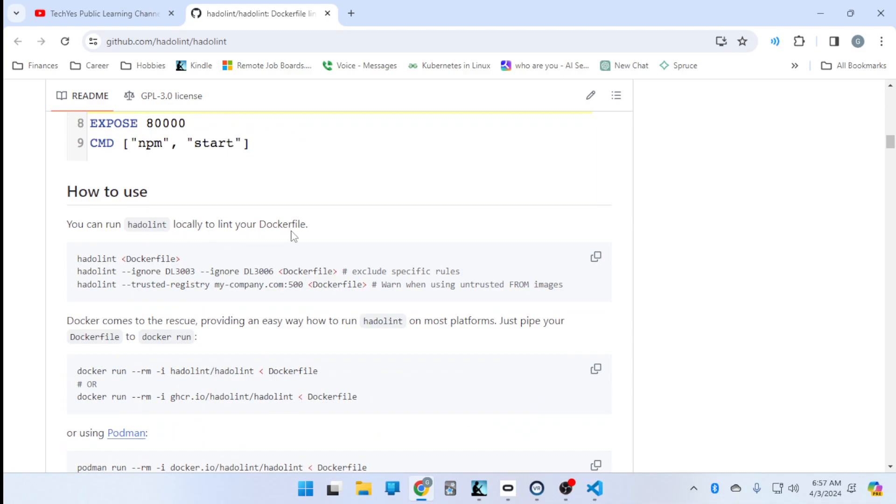
mouse_move(145, 225)
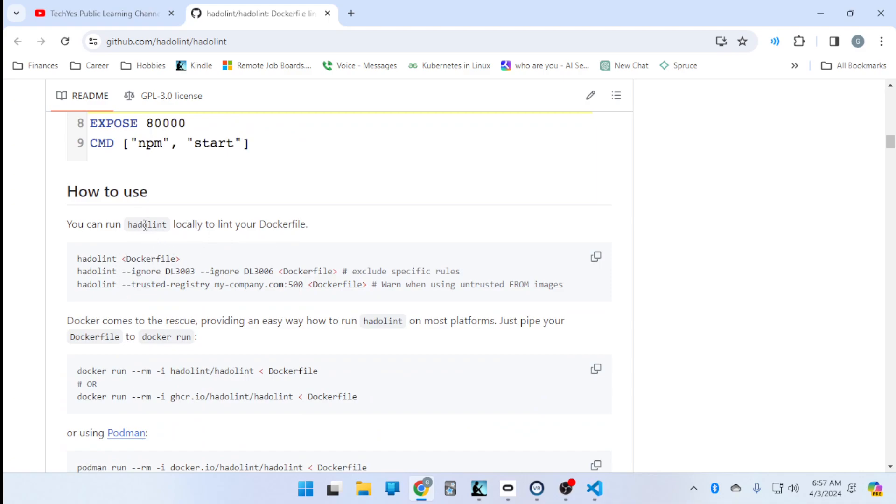
Copy the word hadolint from the README's intro sentence via the context menu.
right_click(147, 224)
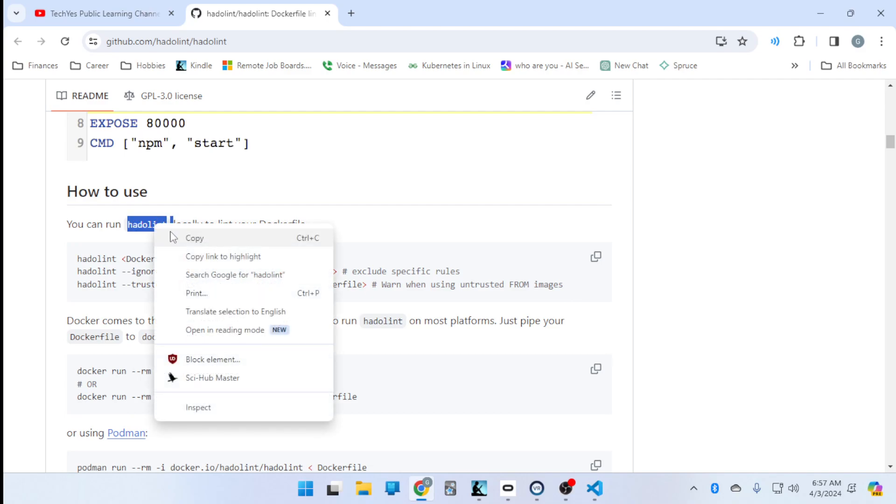
left_click(566, 488)
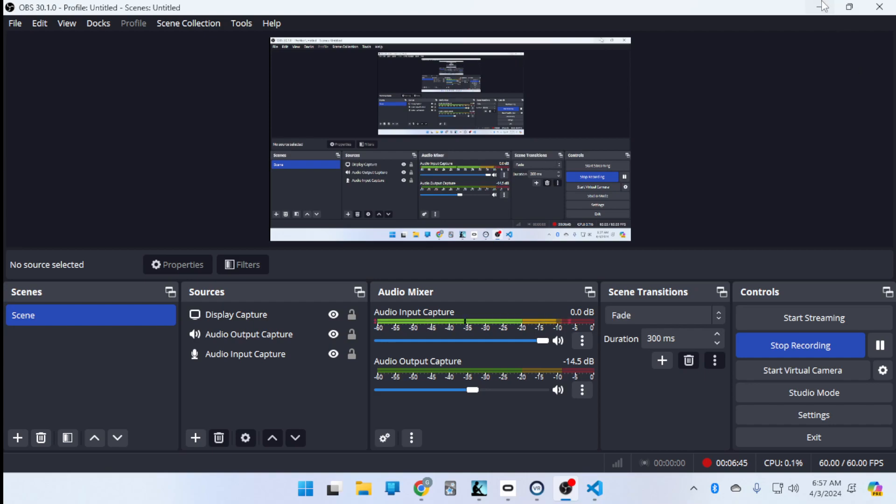
left_click(421, 489)
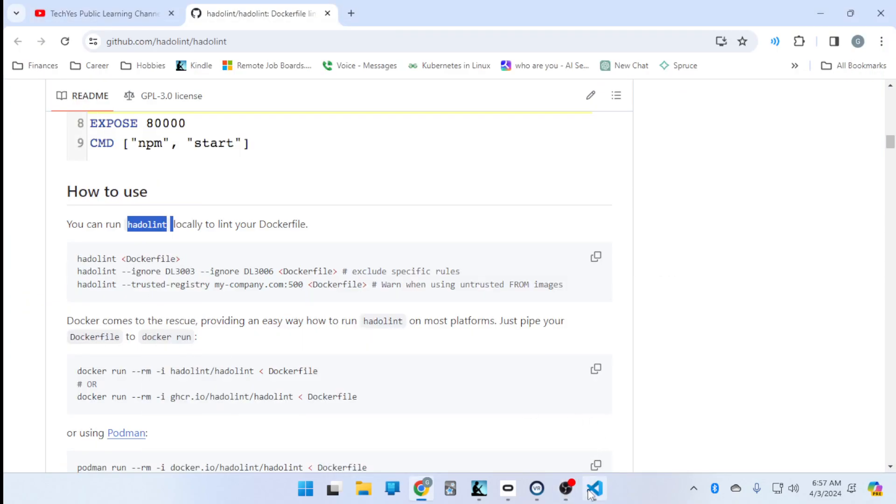
Run hadolint in the VS Code terminal, which reports the command is not found.
left_click(595, 488)
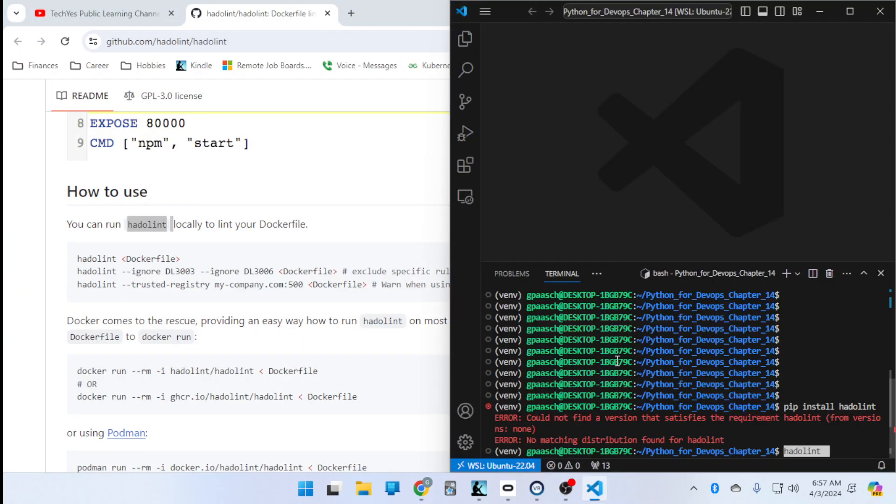
key("Return")
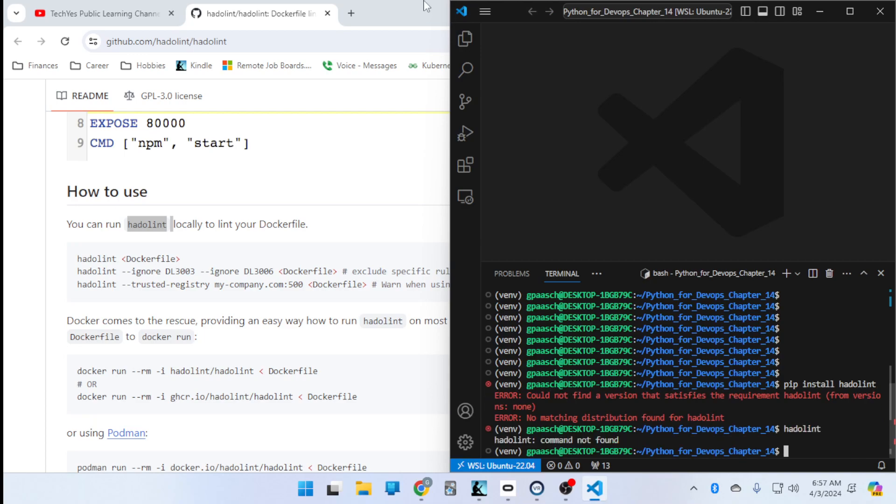
Run sudo apt-get install hadolint with the sudo password; it fails to locate the package.
type("sudo")
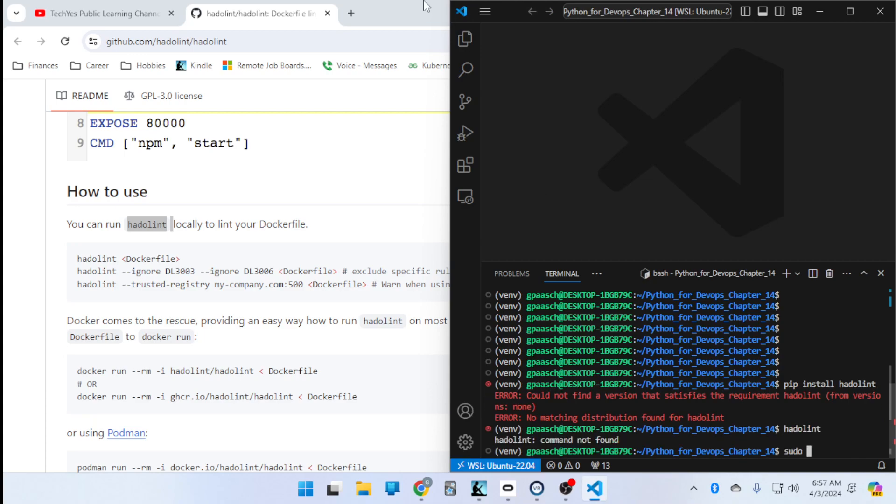
type("apt-get install")
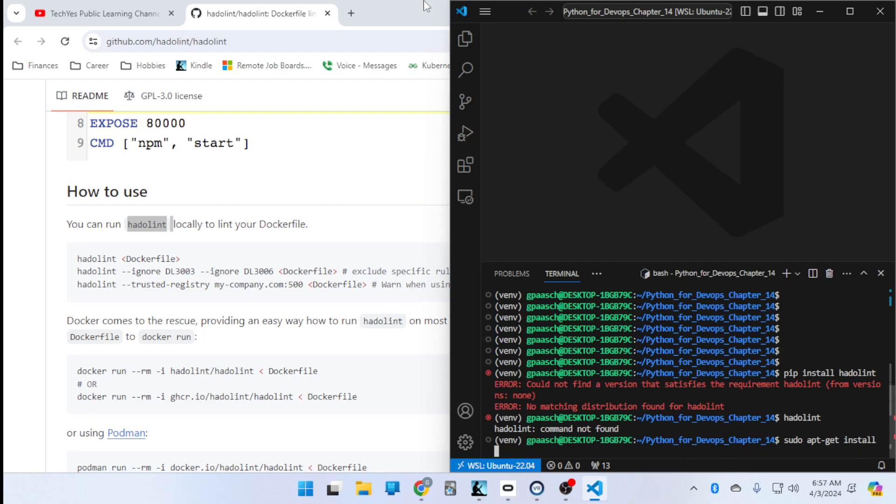
type("hadolint")
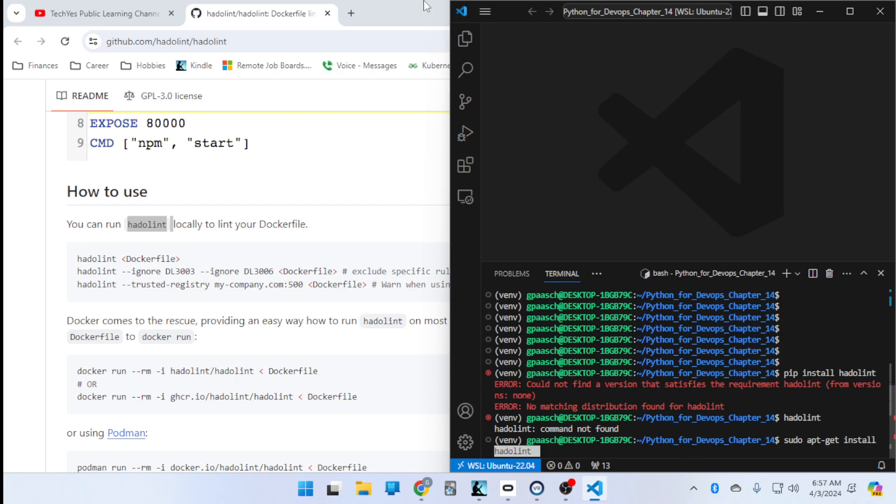
key("Return")
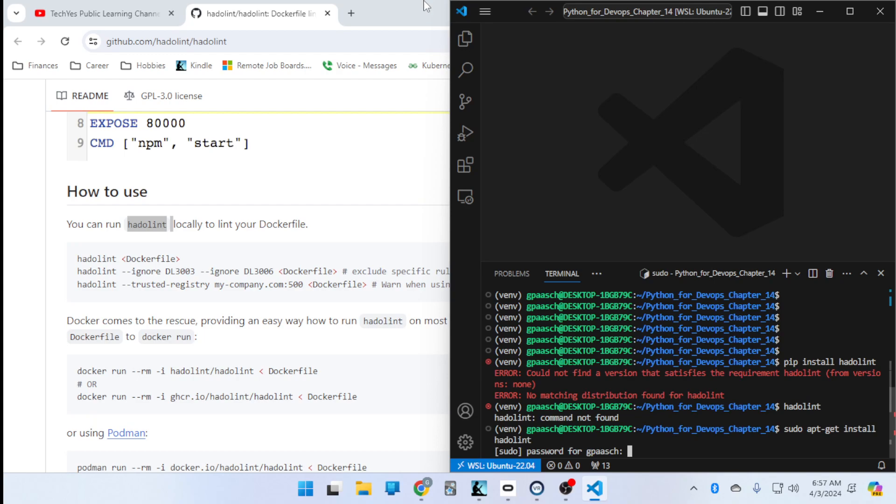
key("Return")
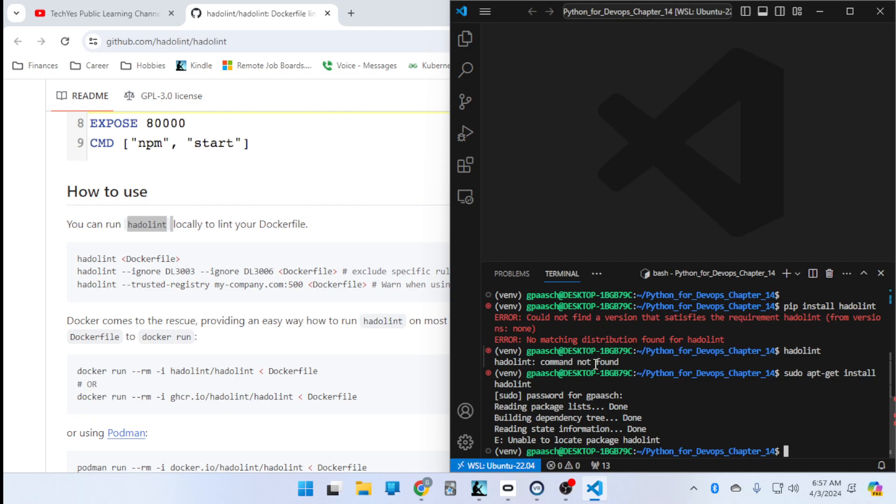
mouse_move(603, 329)
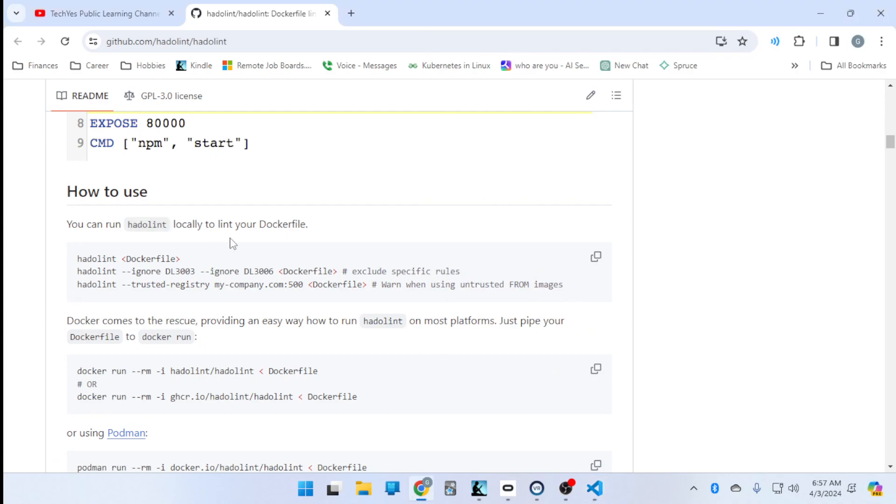
Scroll the hadolint README down toward its Install section.
scroll("down", 3)
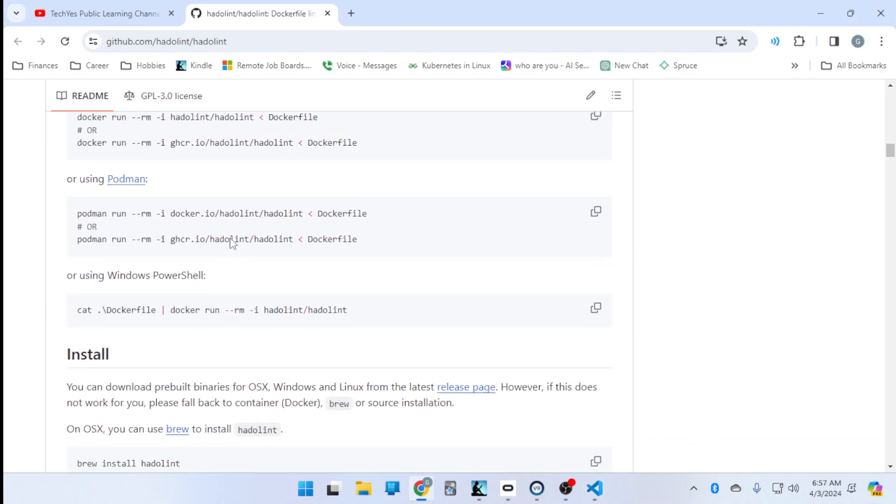
mouse_move(594, 489)
type("sudo apt upda")
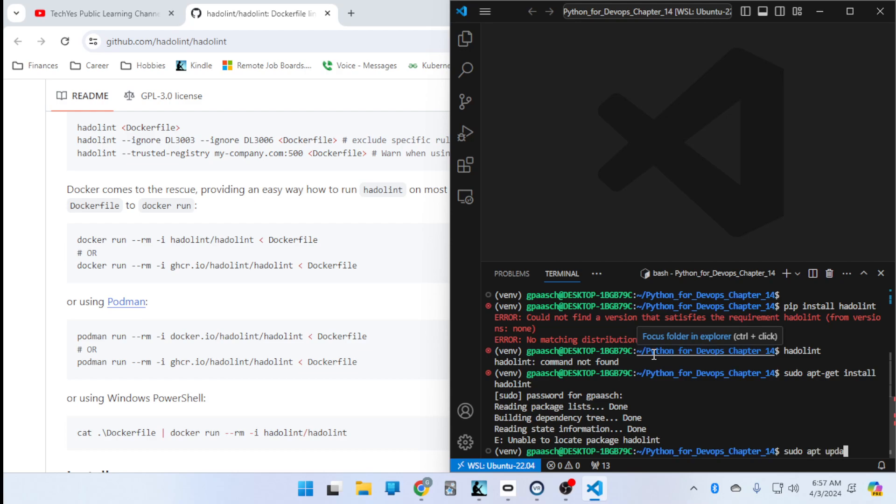
Run sudo apt update and return to the terminal once it reports 90 upgradable packages.
key("Return")
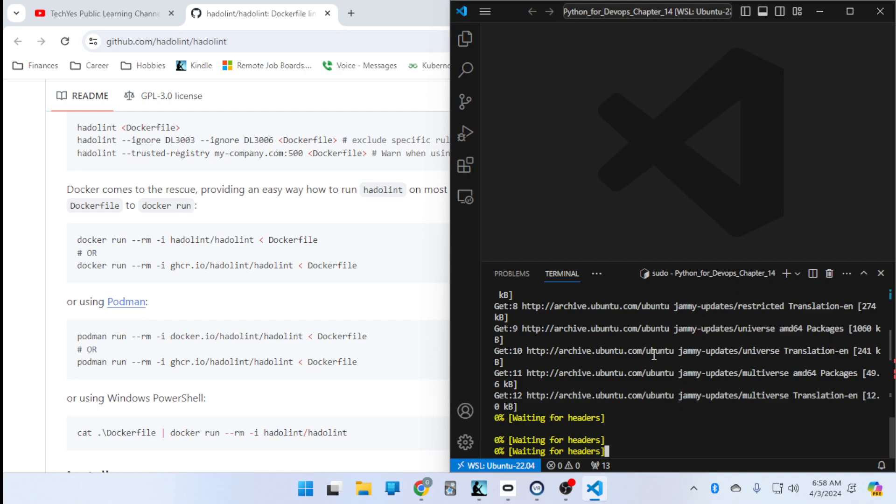
mouse_move(406, 486)
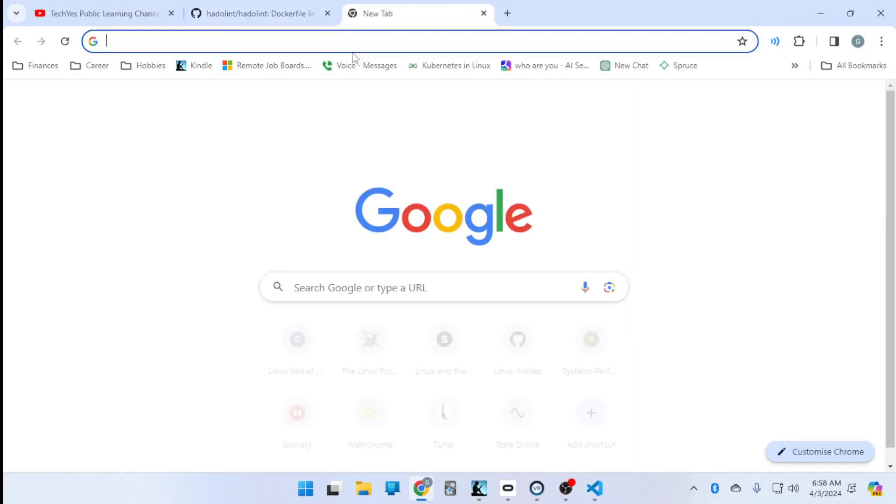
type("sunr")
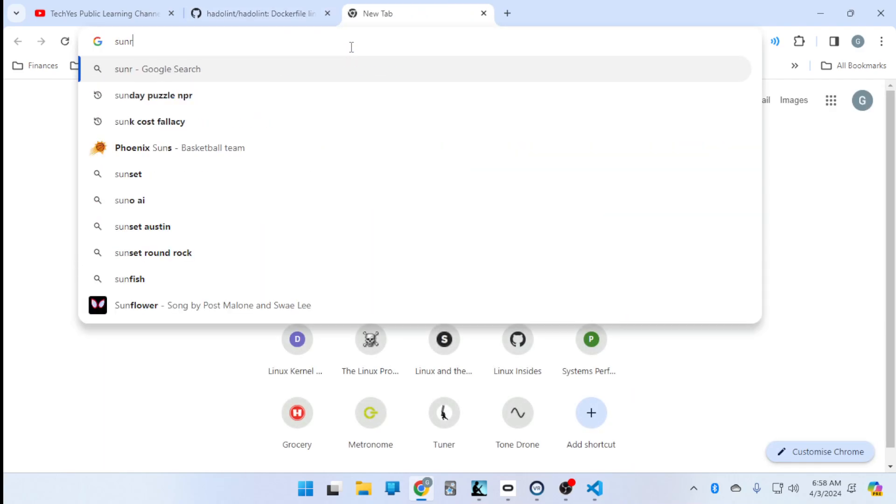
type("sunrise time")
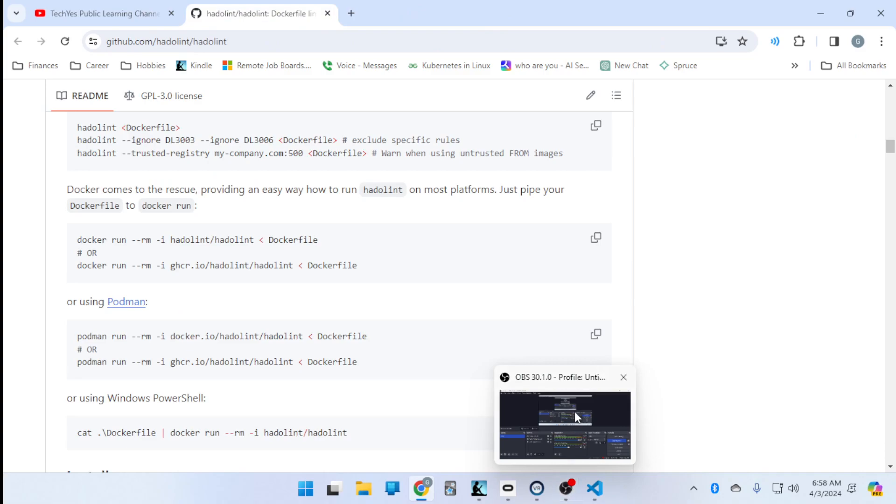
mouse_move(565, 491)
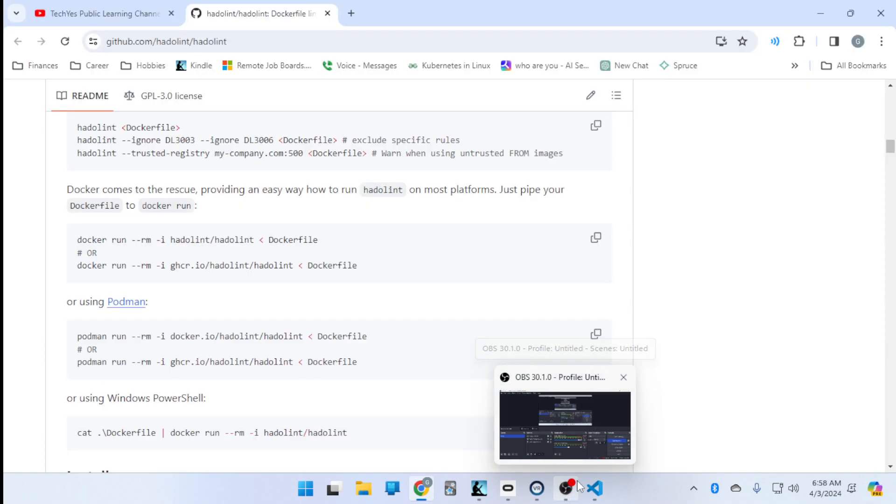
left_click(594, 489)
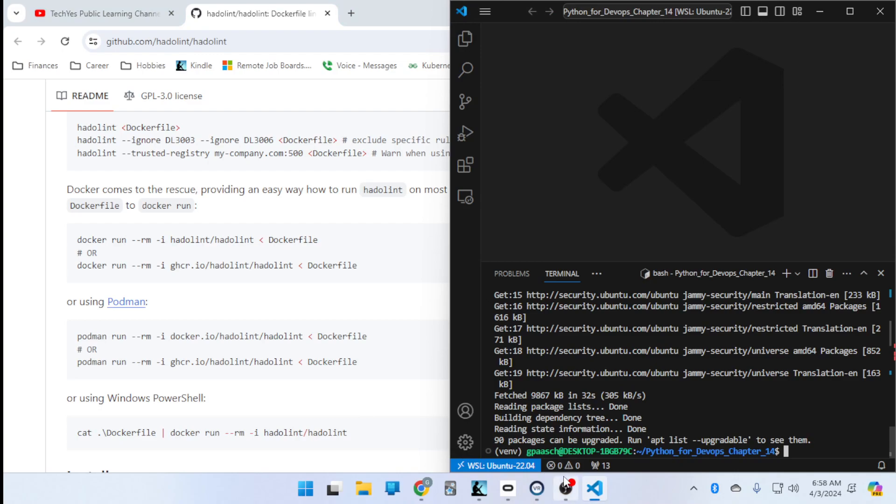
mouse_move(220, 210)
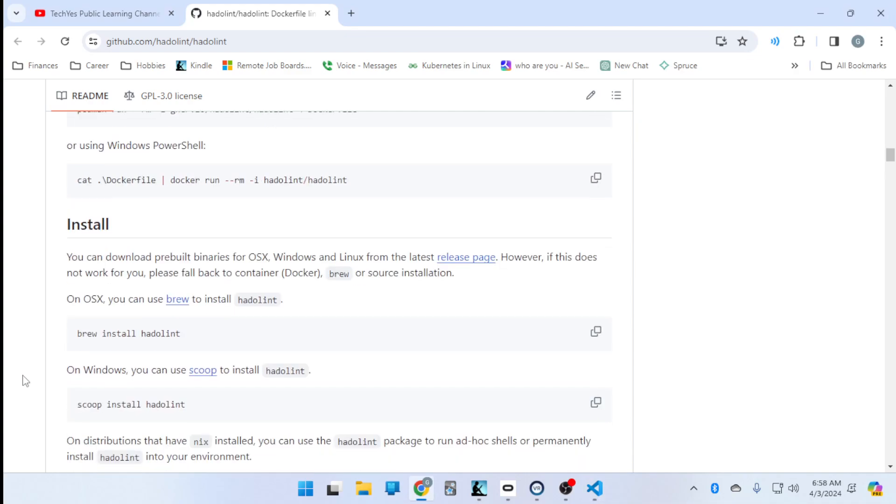
Scroll the hadolint README through Install, CLI and Configure to the rule-severity override example.
scroll("down", 3)
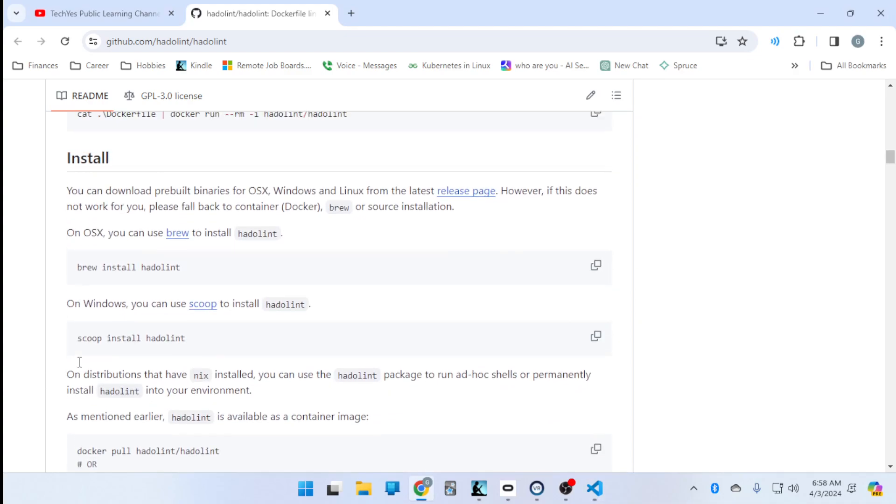
scroll("down", 3)
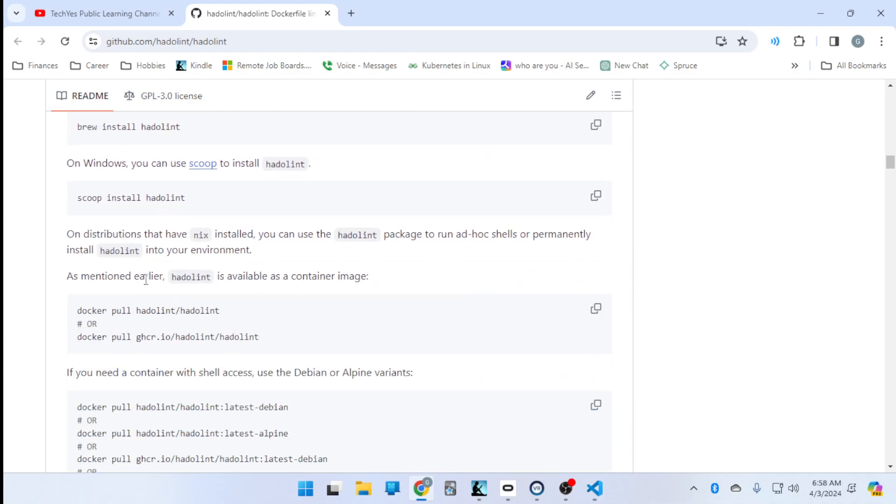
scroll("up", 3)
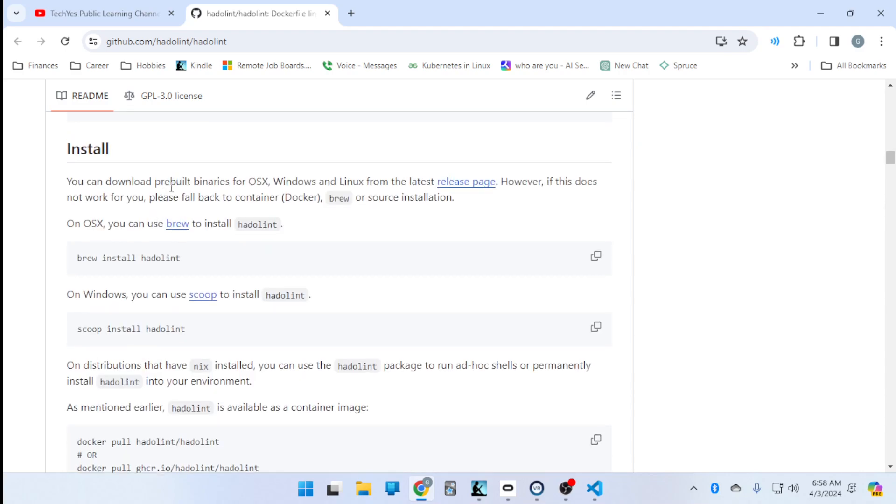
scroll("down", 3)
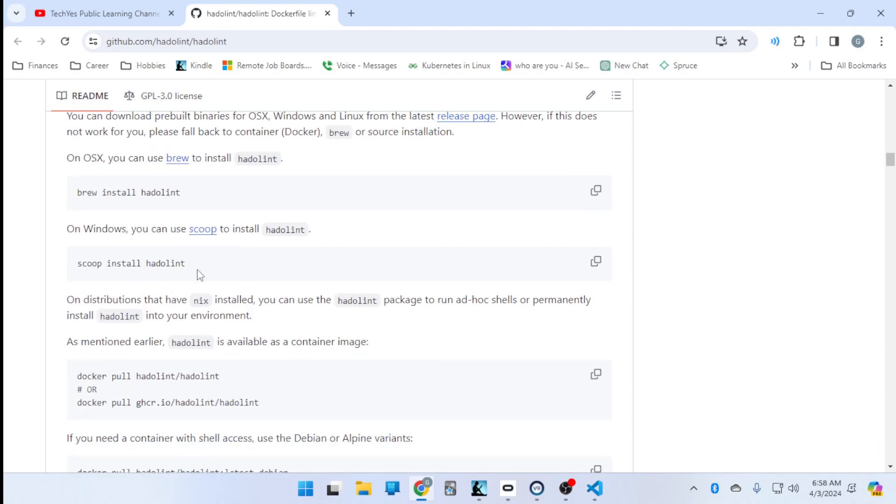
scroll("up", 3)
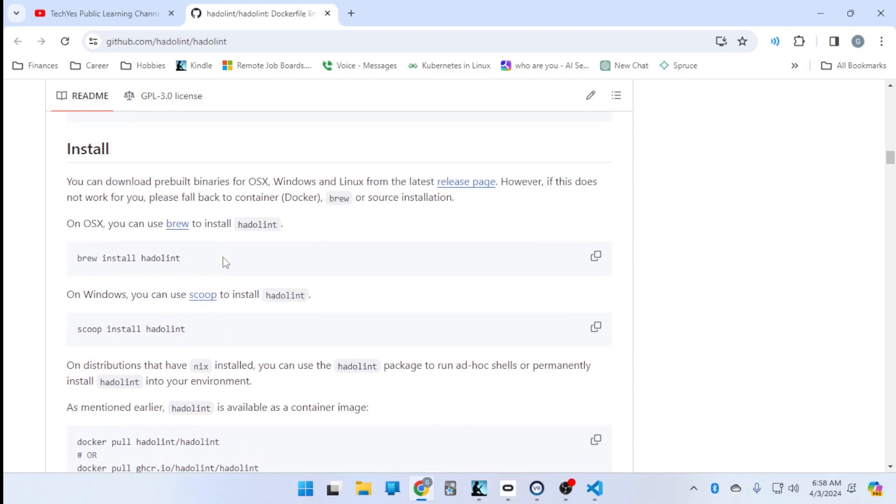
scroll("down", 3)
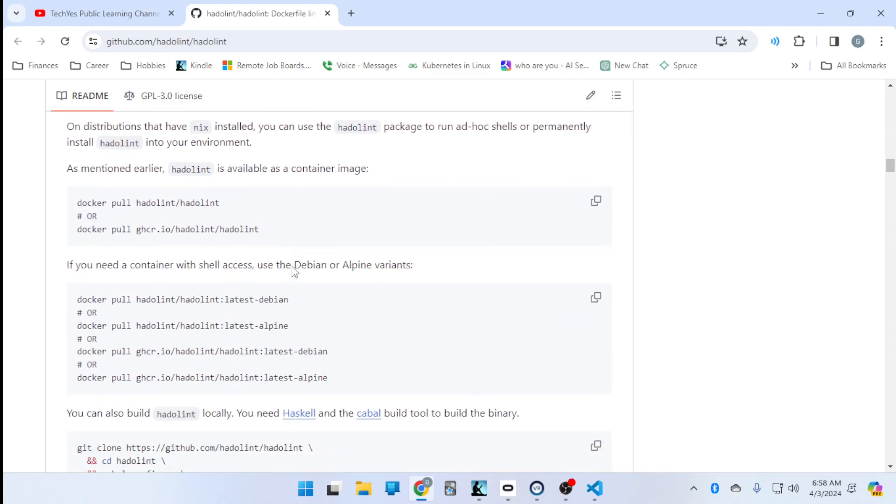
scroll("down", 3)
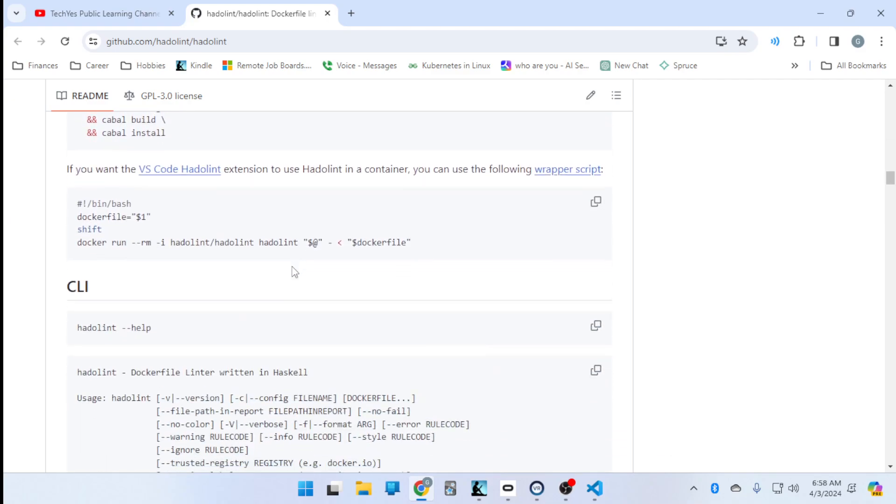
scroll("down", 3)
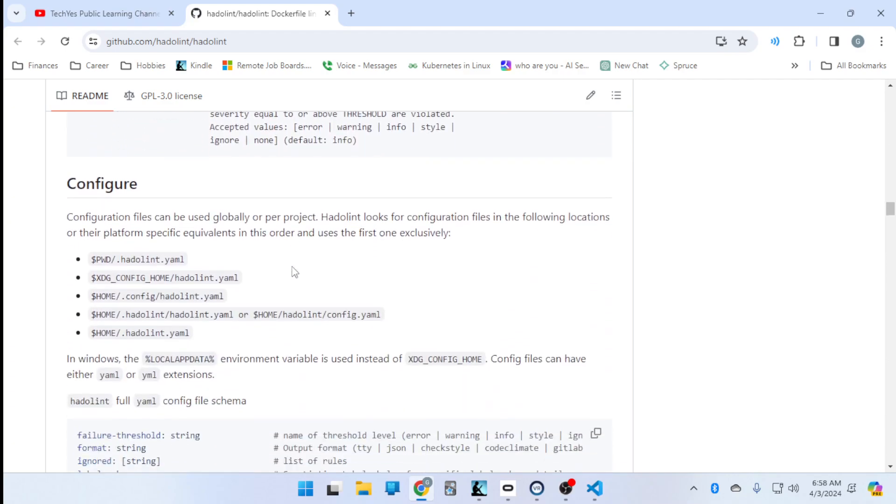
scroll("down", 3)
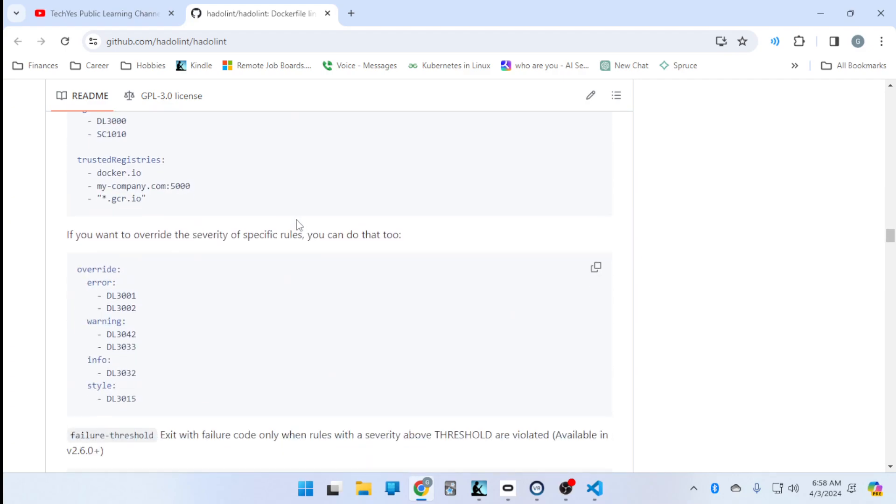
Bring up the Kindle book's hadolint Dockerfile example, then return the VS Code terminal to the front.
left_click(102, 13)
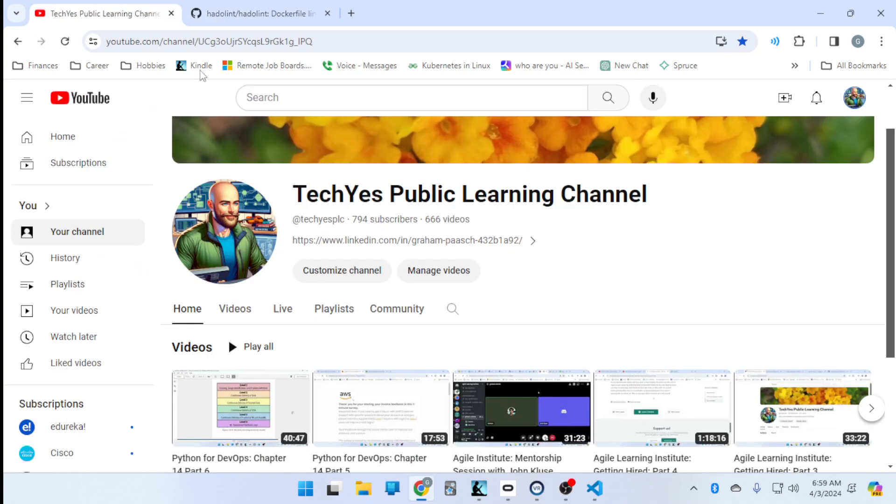
mouse_move(536, 491)
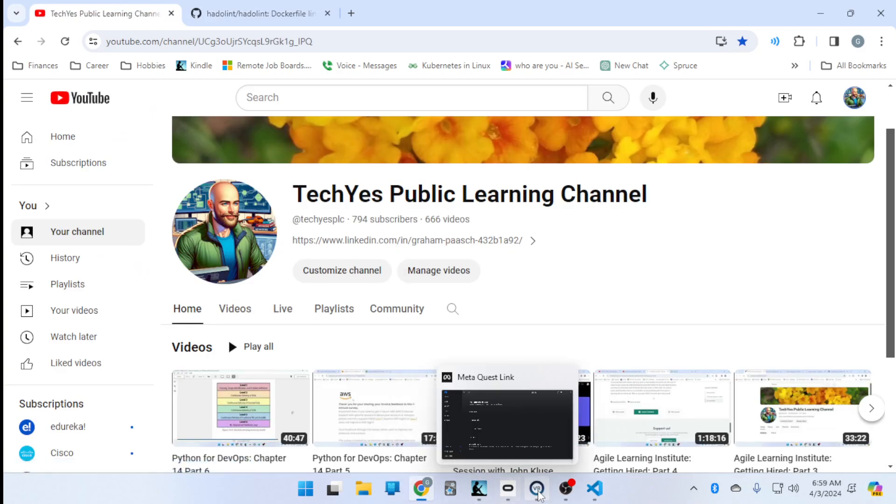
left_click(479, 489)
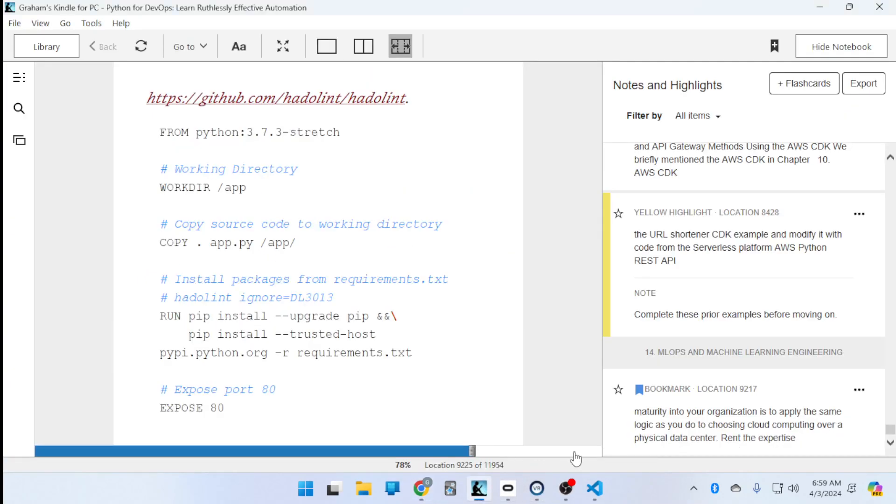
left_click(595, 489)
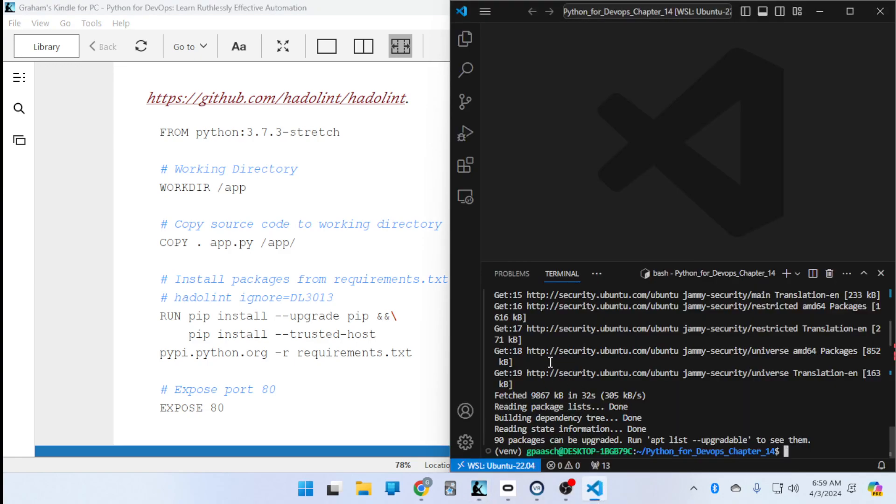
double_click(390, 279)
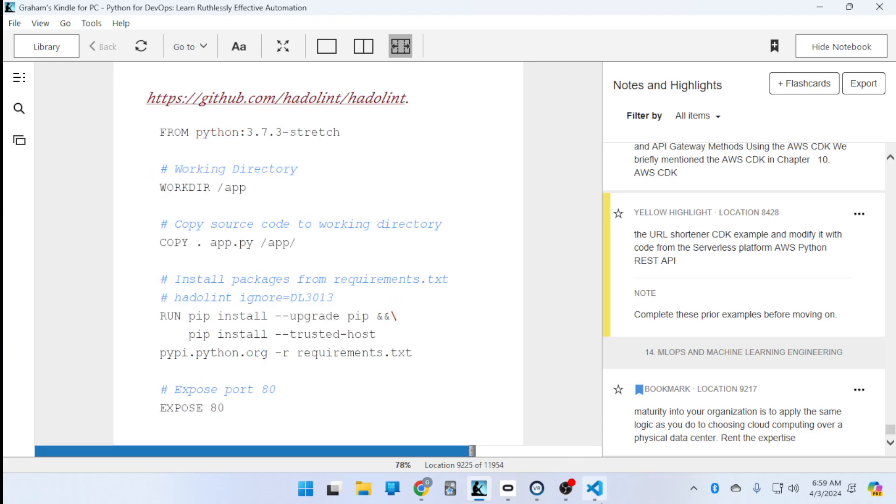
left_click(594, 489)
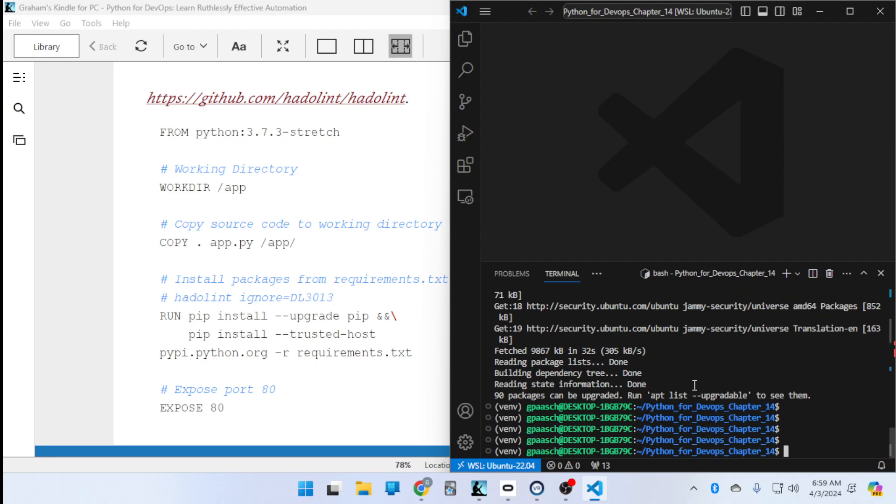
Move up a level, create the Python_for_Devops_Sklearn_Example folder and cd into it.
type("cd ..")
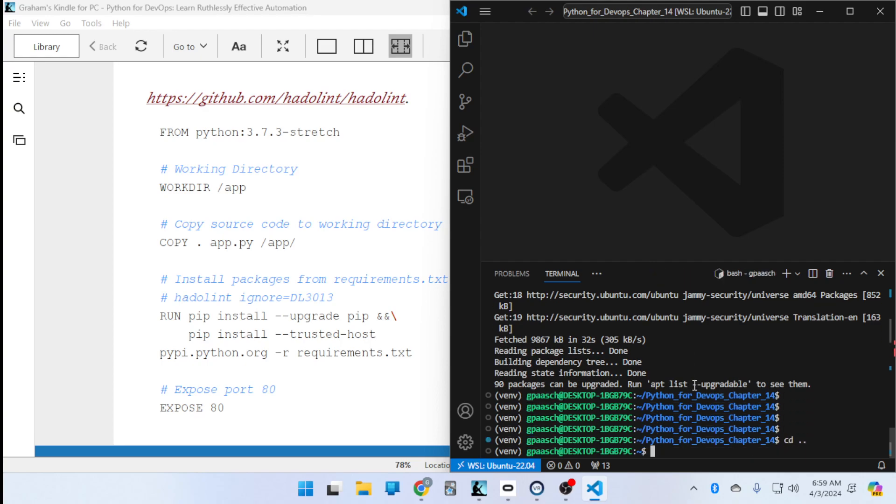
type("mkdir")
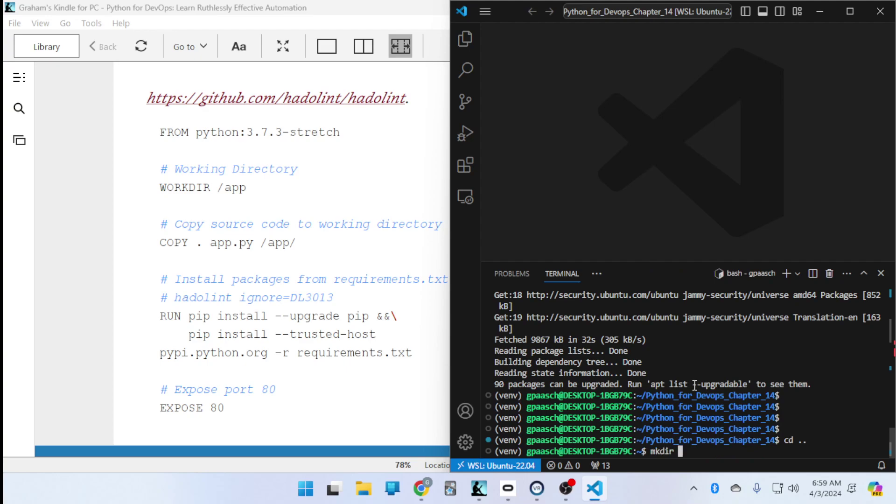
type("Py")
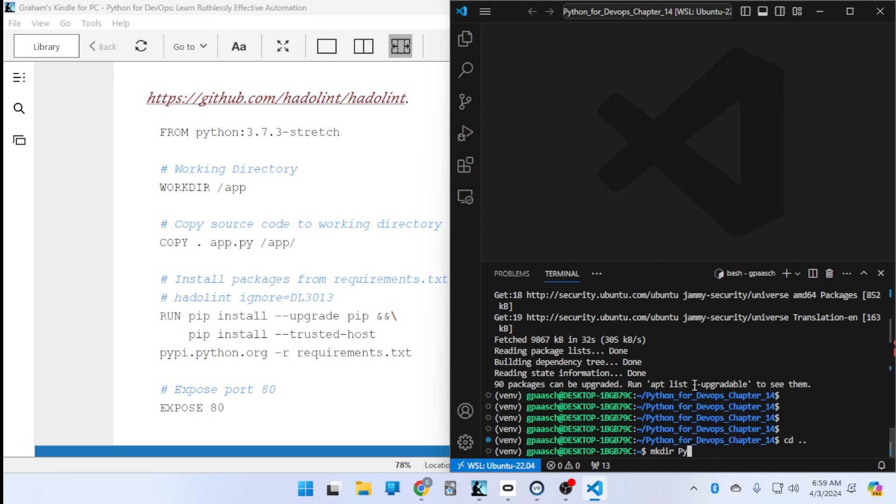
key("Backspace")
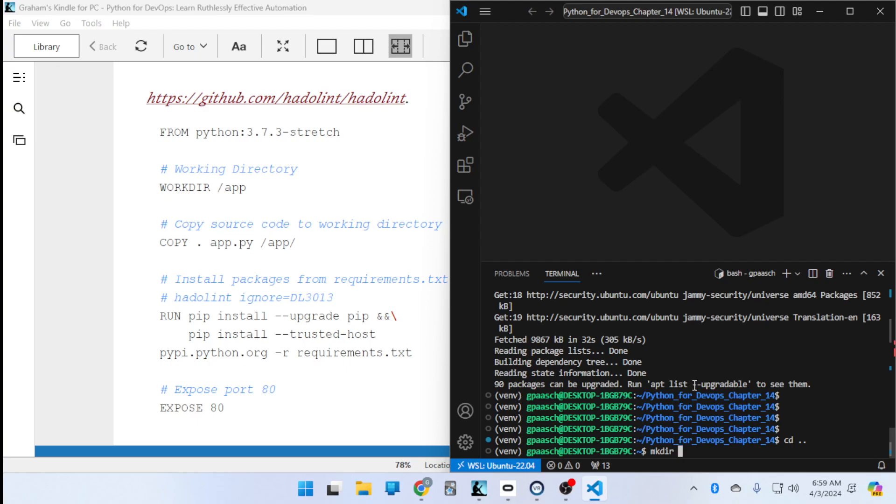
type("Python_fo")
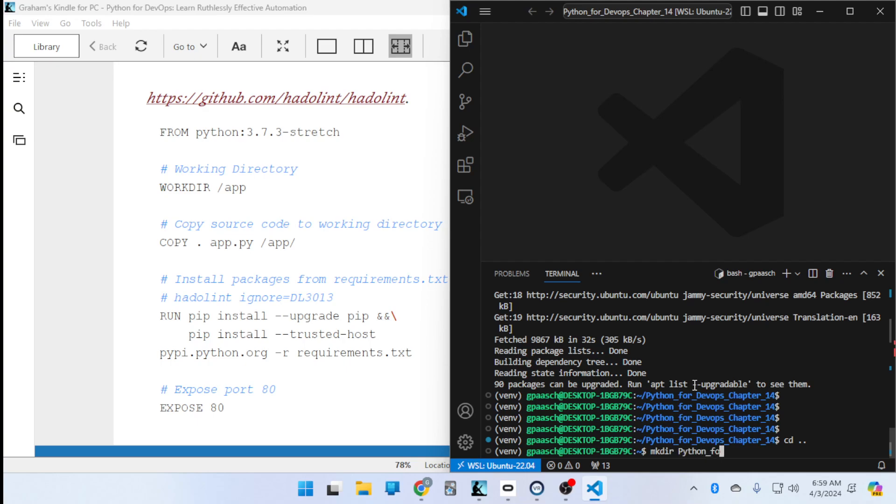
type("r_De")
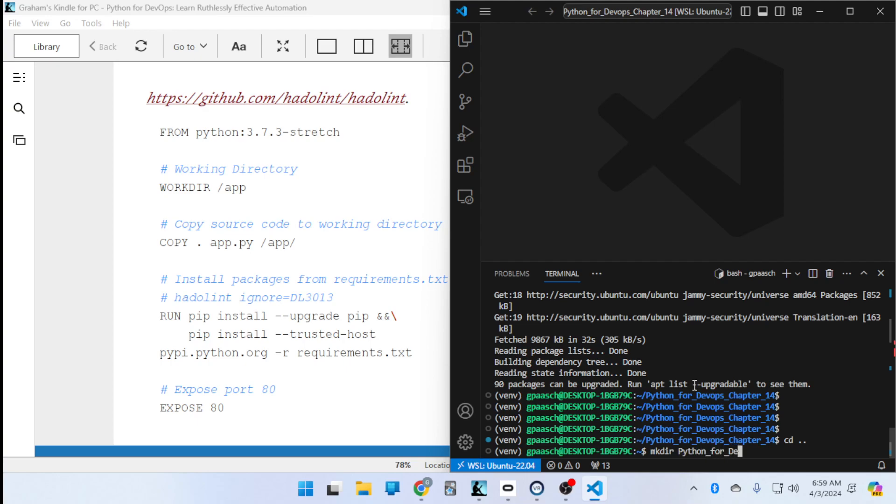
type("vops")
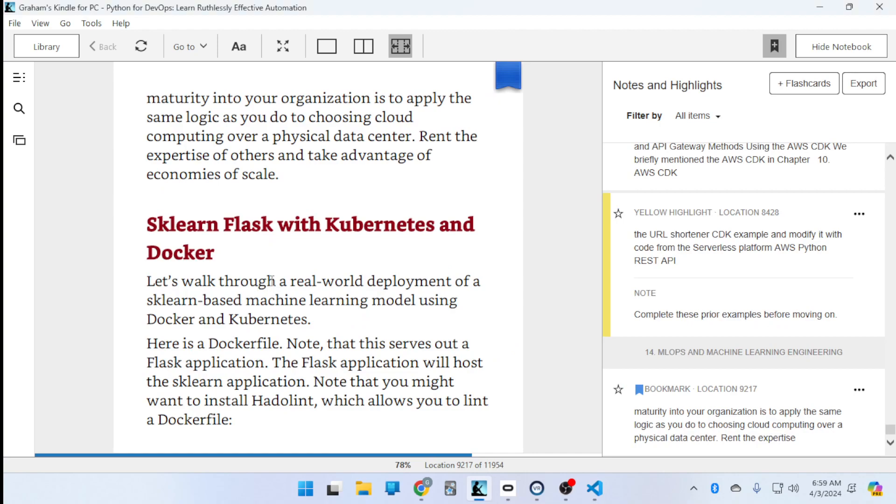
mouse_move(476, 286)
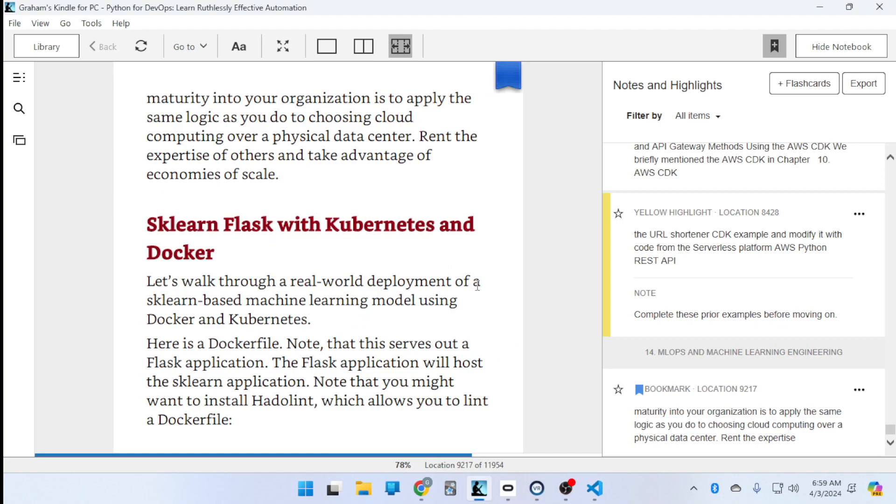
mouse_move(52, 205)
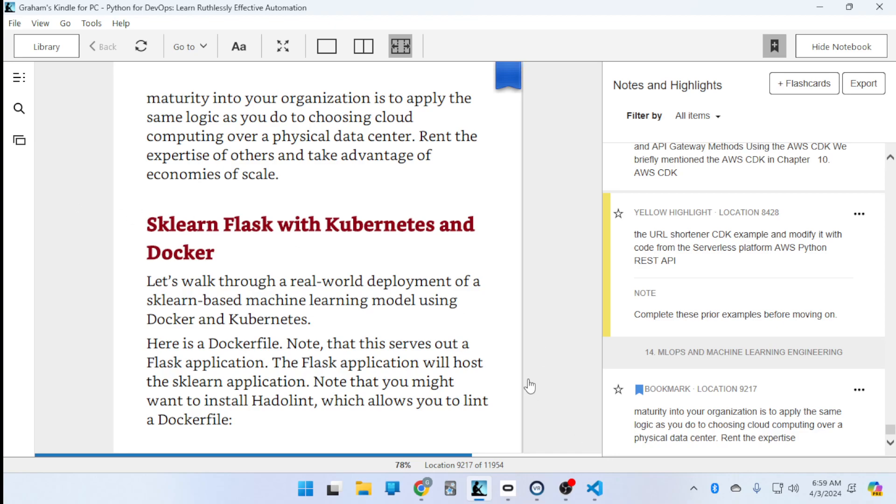
left_click(594, 489)
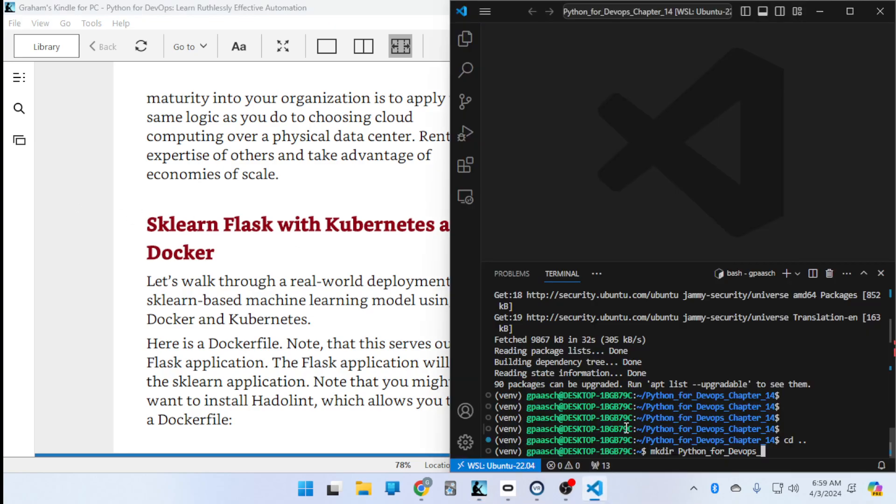
type("S")
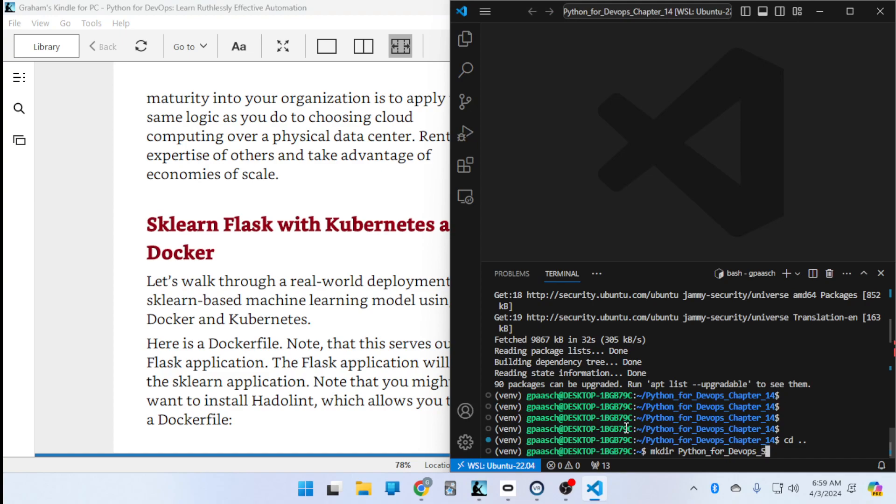
type("klearn_E")
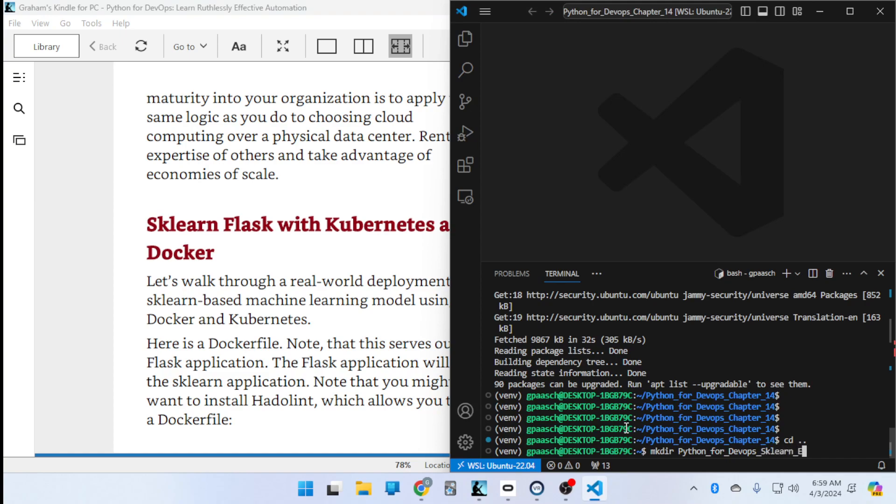
key("Return")
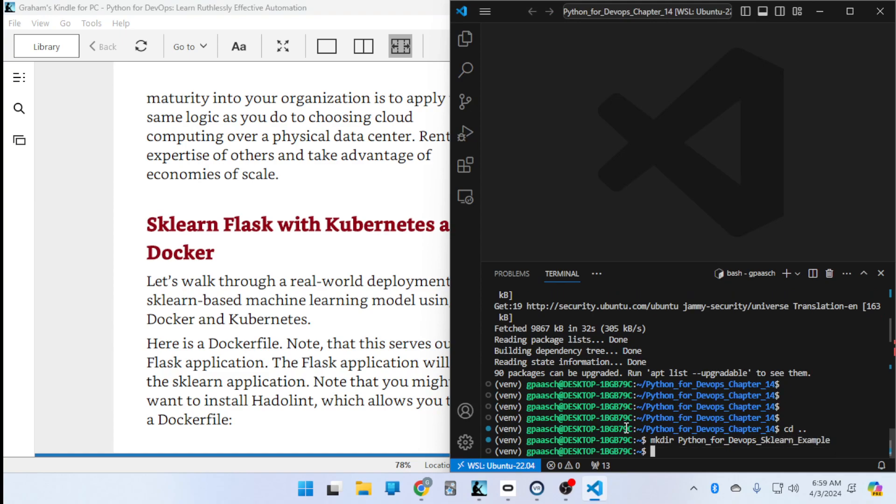
type("cd")
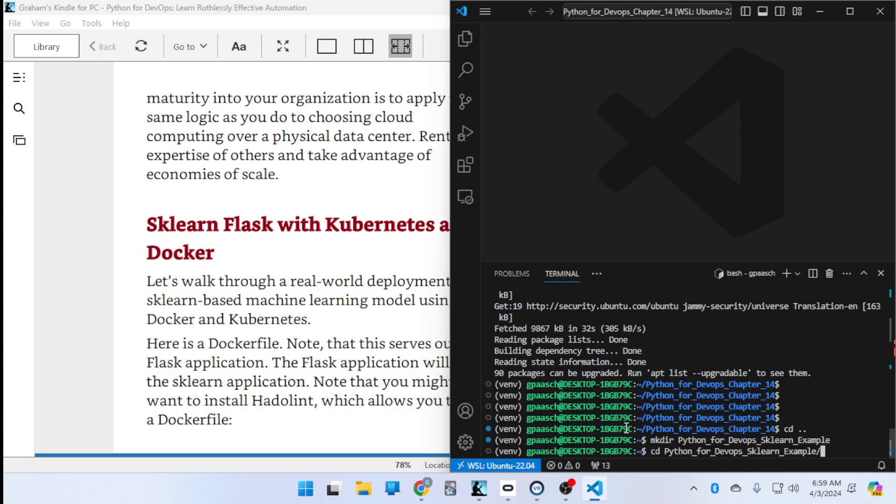
key("Return")
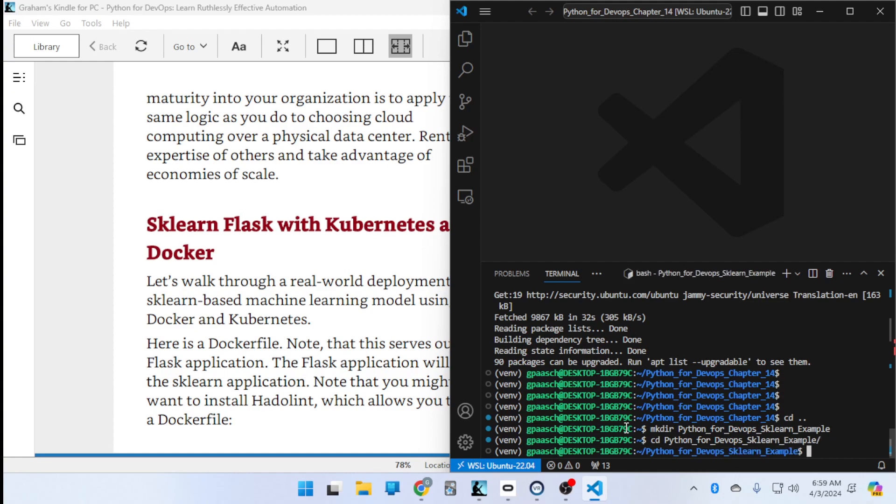
Deactivate the old venv, create and activate a new venv with python3 -m venv, and upgrade pip.
type("deactiv")
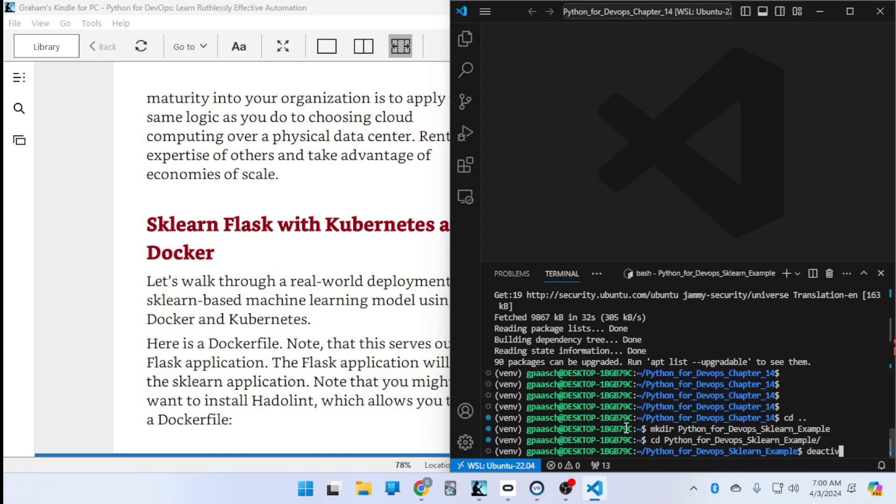
key("Return")
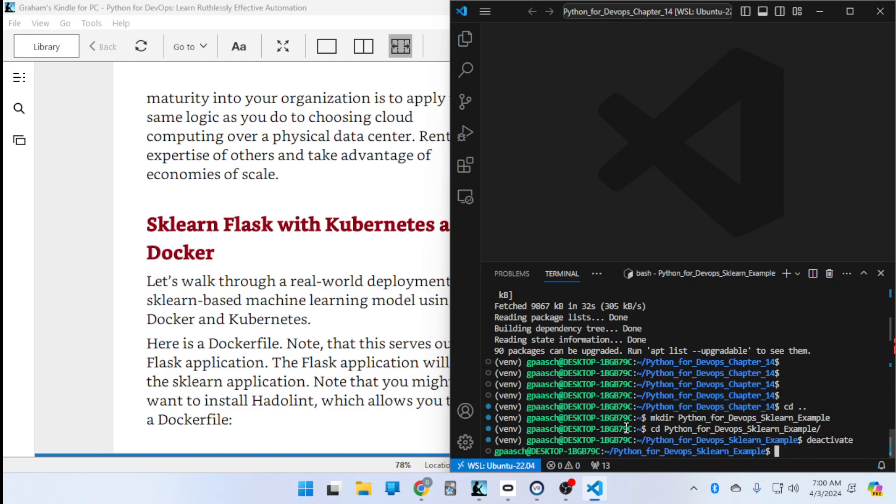
type("python -")
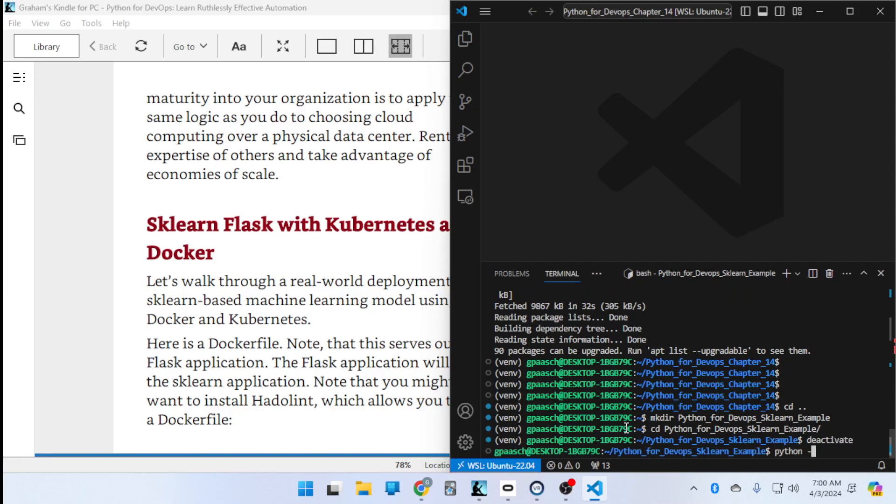
key("BackSpace")
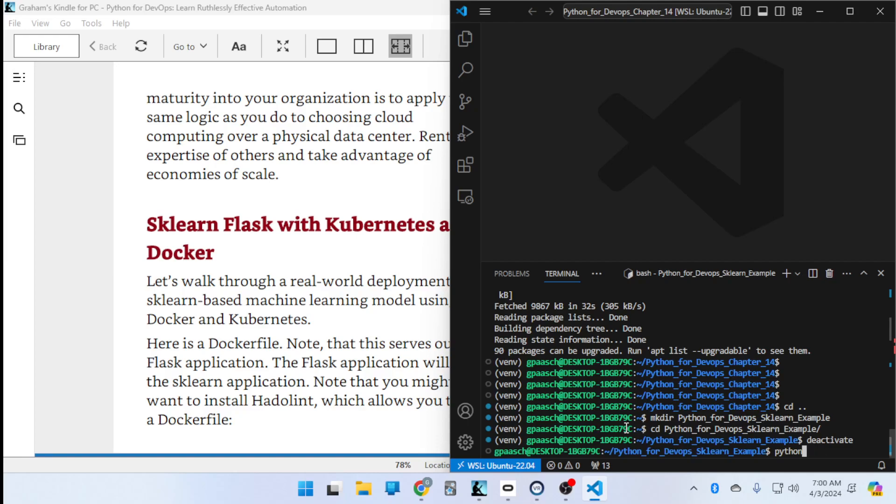
type("3 -m venv venv")
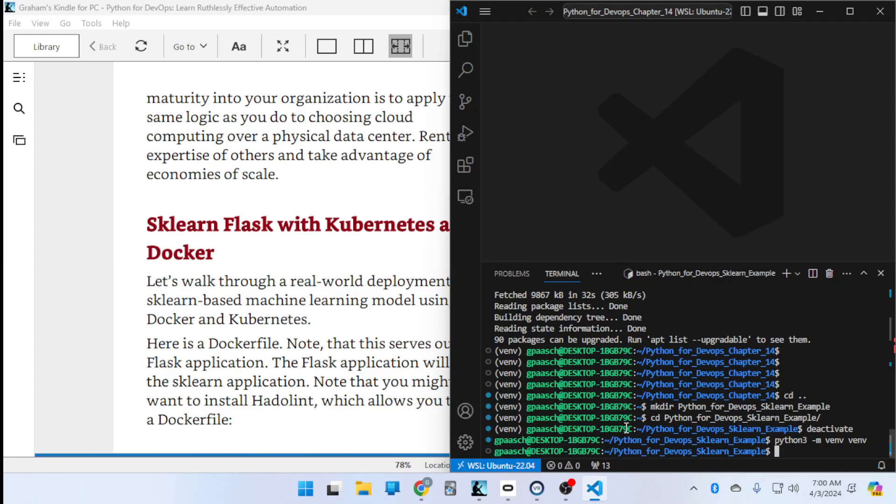
type("source venv/bin/a")
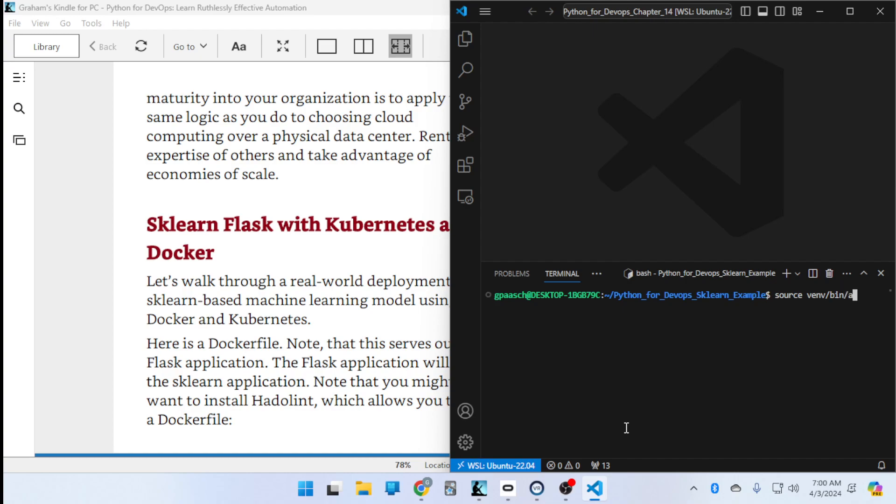
key("Return")
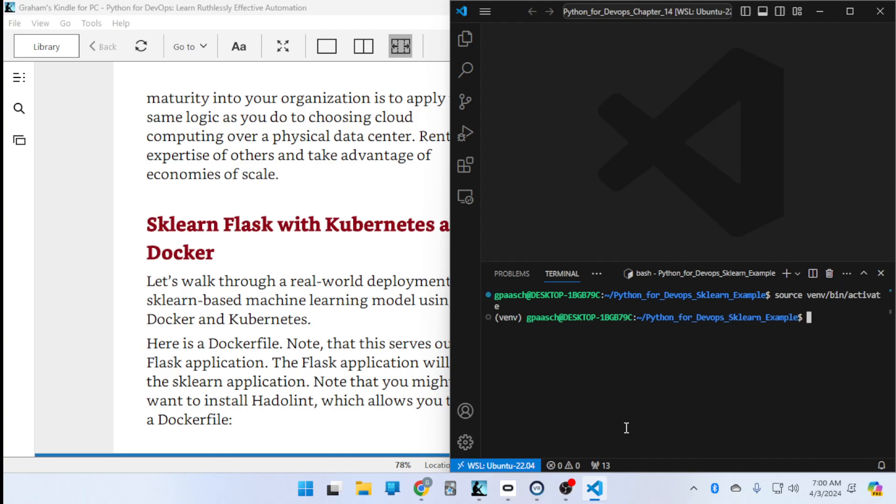
type("pip install --upgrade pip")
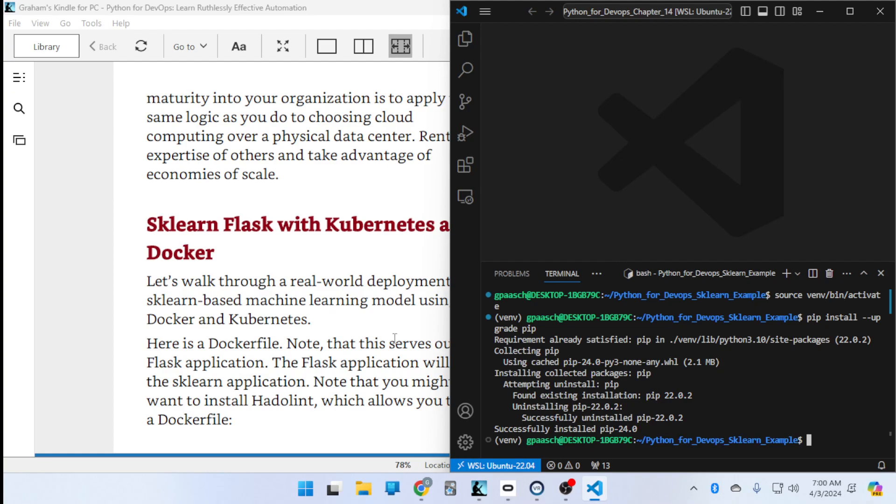
mouse_move(470, 258)
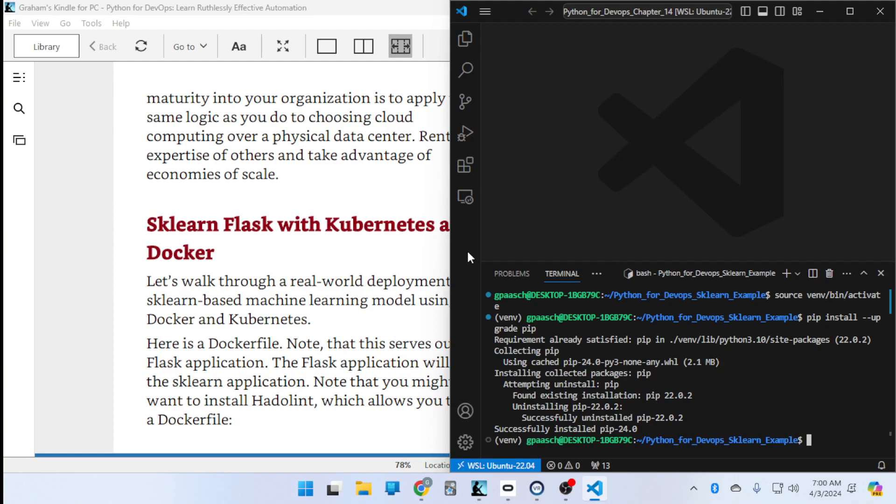
mouse_move(654, 399)
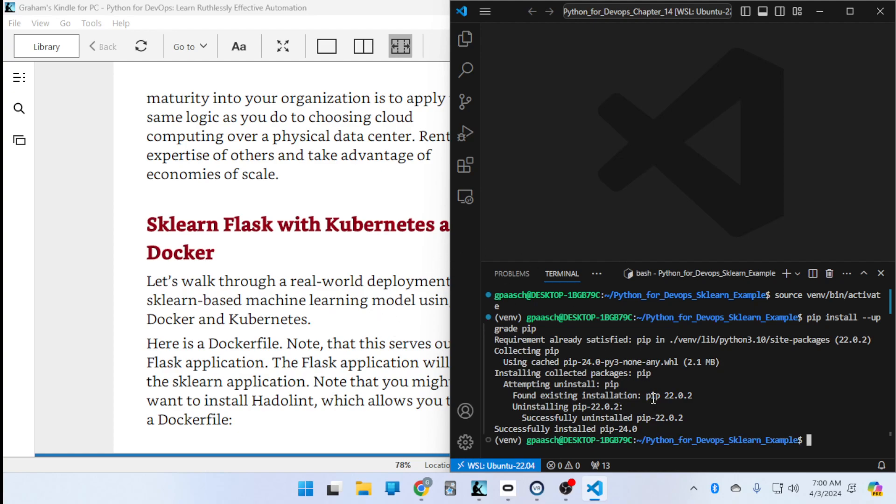
type("code Docker")
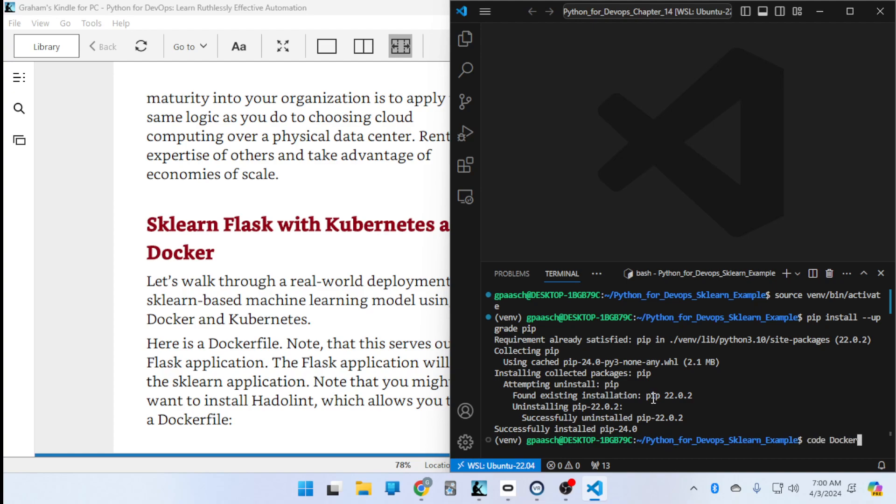
Create an empty Dockerfile with 'code Dockerfile', install the recommended Docker extension, and return to the Dockerfile.
key("Return")
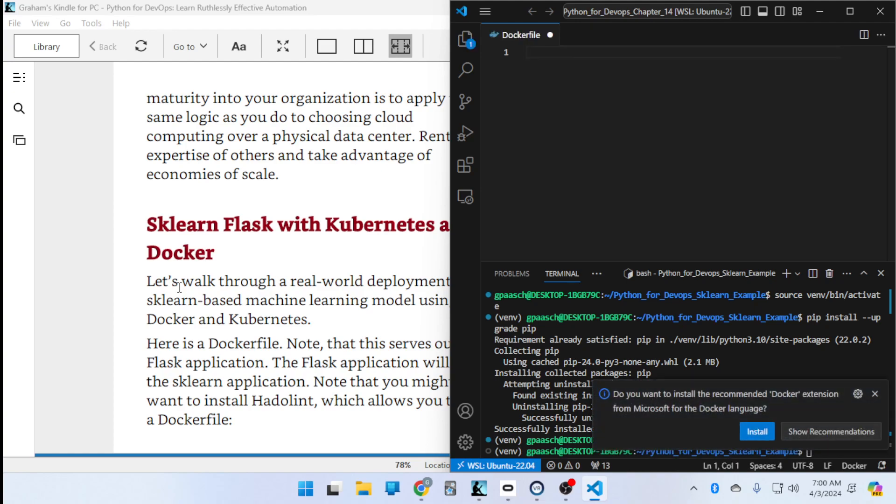
mouse_move(757, 431)
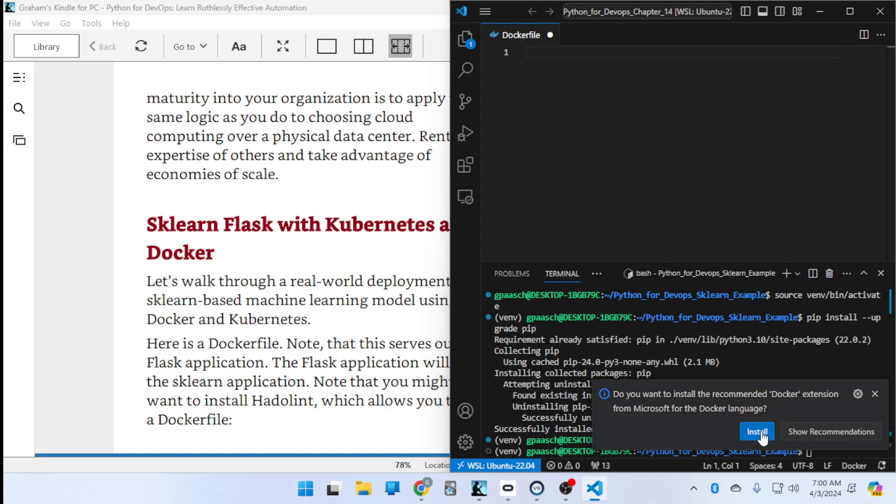
left_click(756, 431)
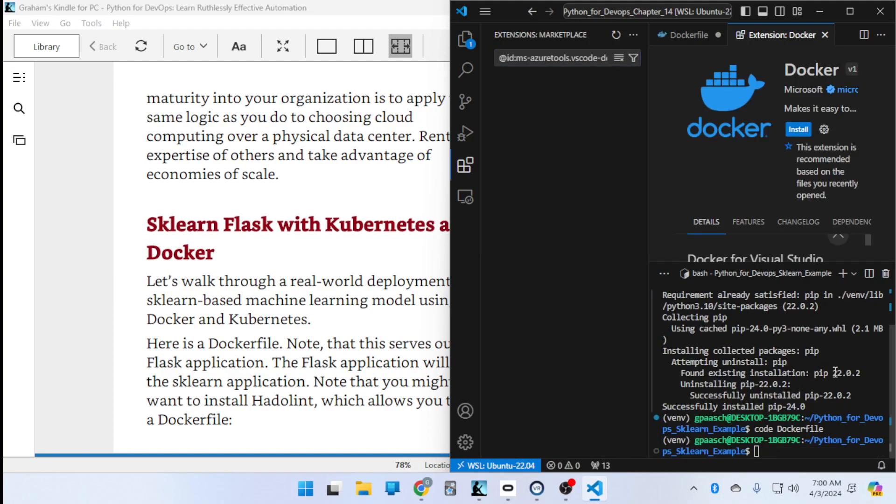
left_click(798, 129)
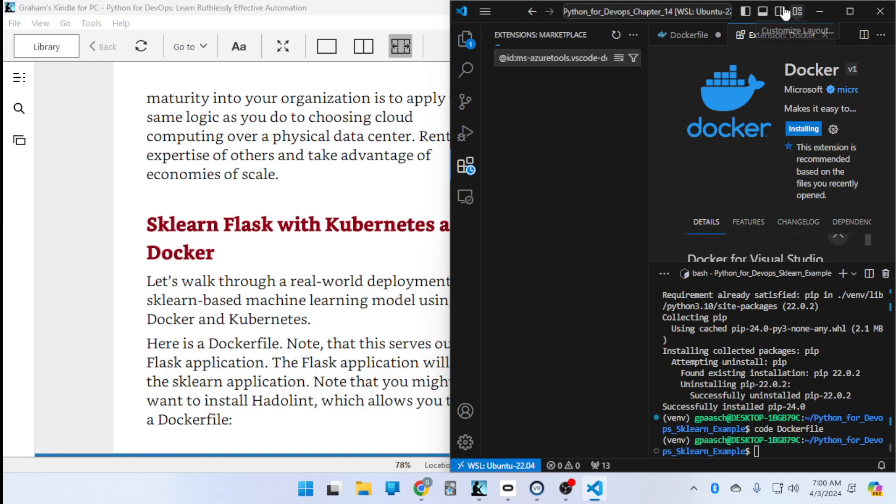
left_click(688, 35)
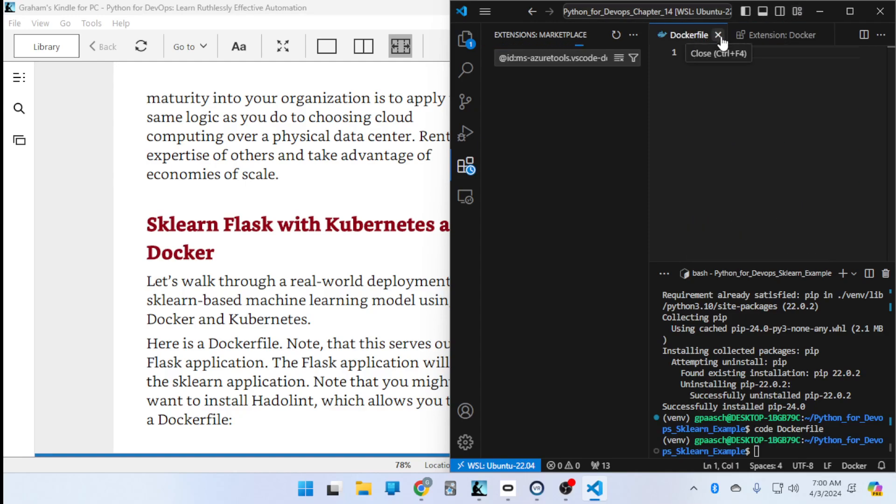
left_click(778, 35)
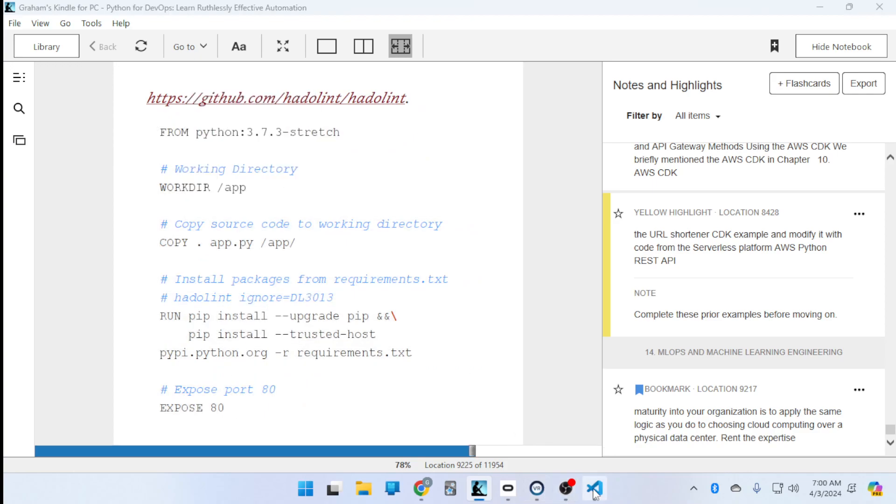
Remove the pasted book citation and split WORKDIR /app, COPY and the install comment onto separate lines.
left_click(594, 489)
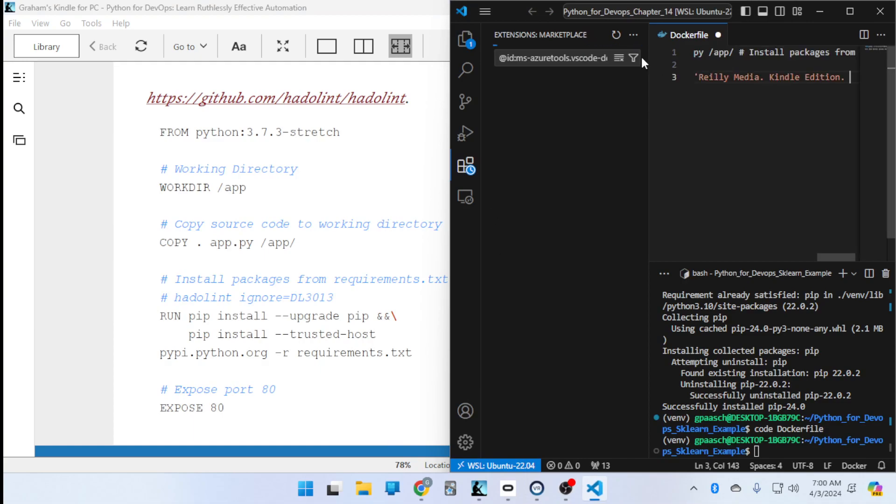
left_click(465, 38)
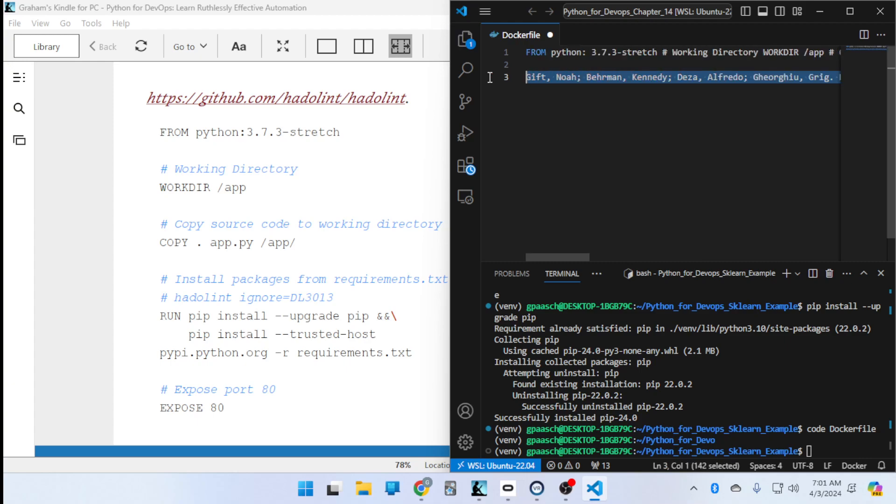
key("Delete")
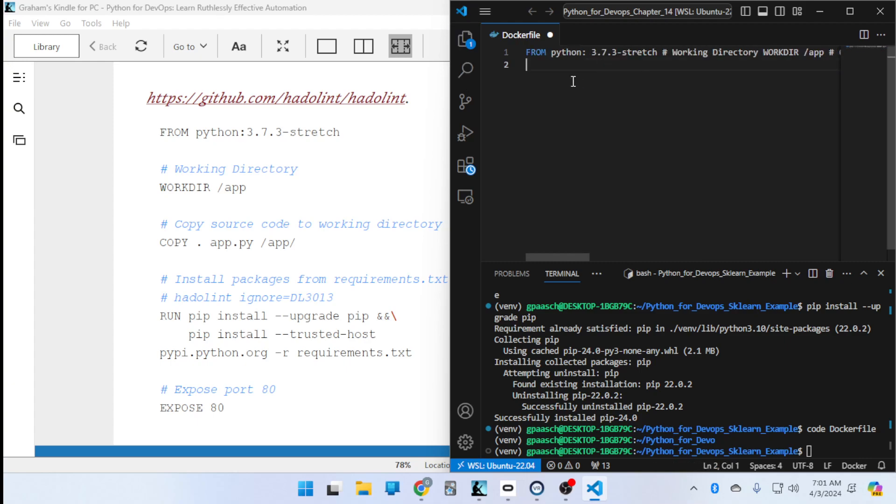
left_click(663, 53)
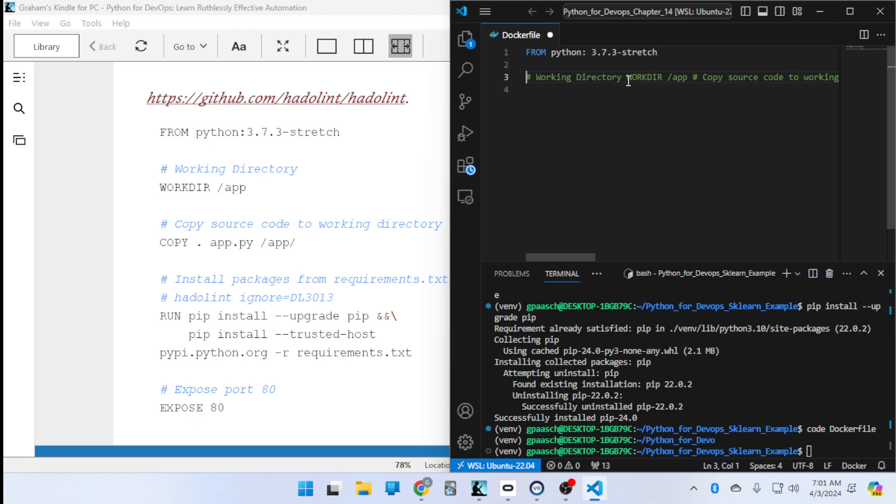
left_click(622, 77)
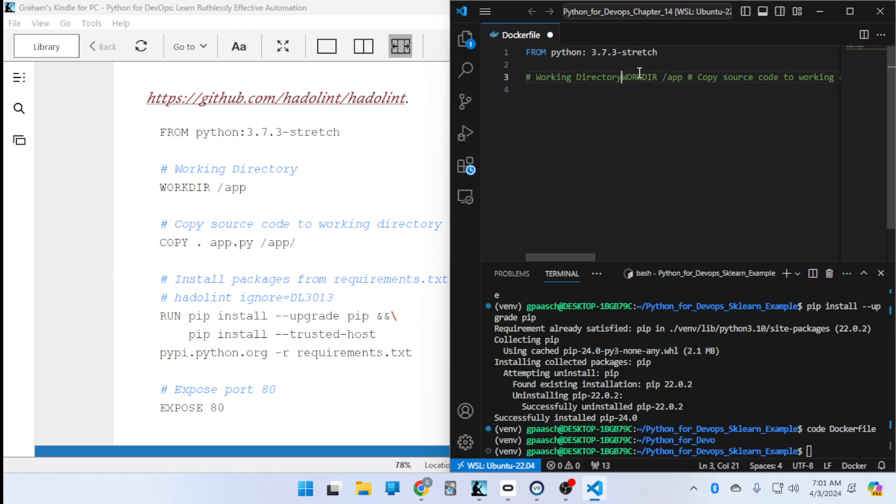
key("enter")
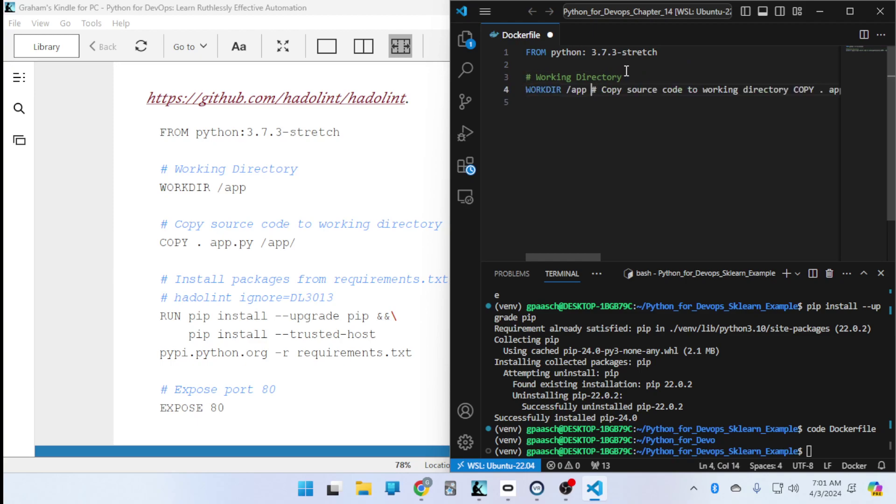
key("Enter")
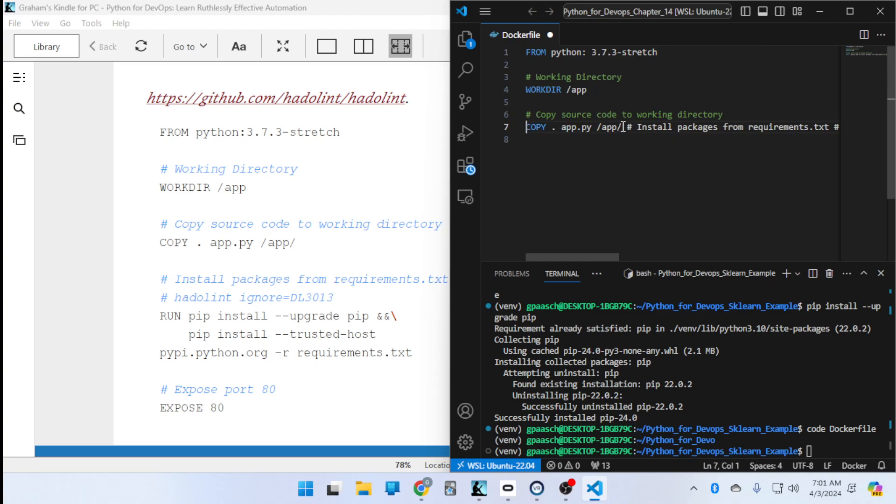
key("Enter")
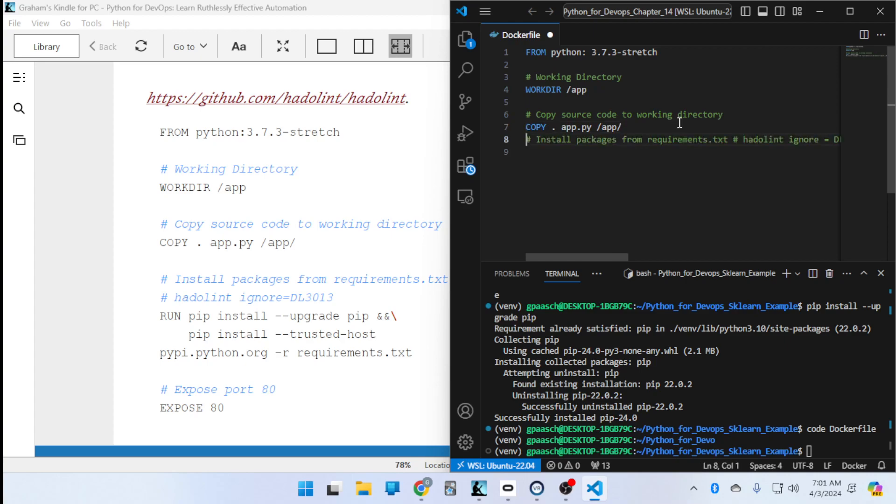
key("Enter")
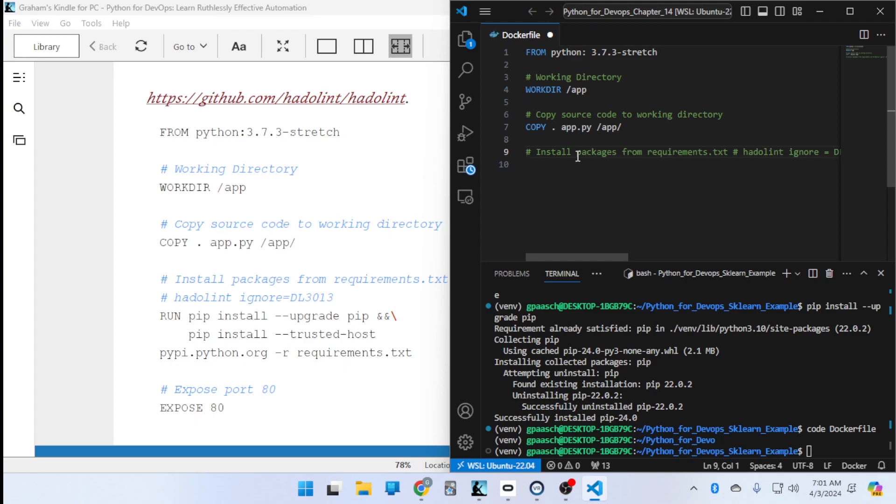
mouse_move(720, 156)
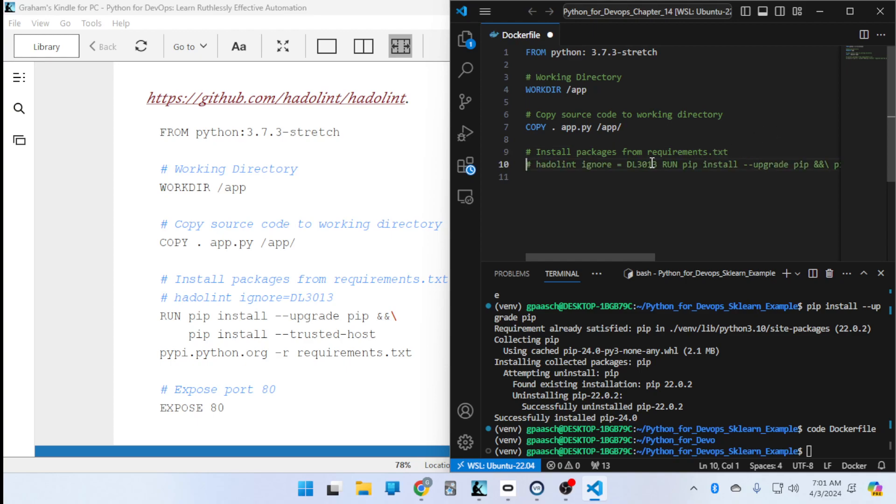
mouse_move(662, 164)
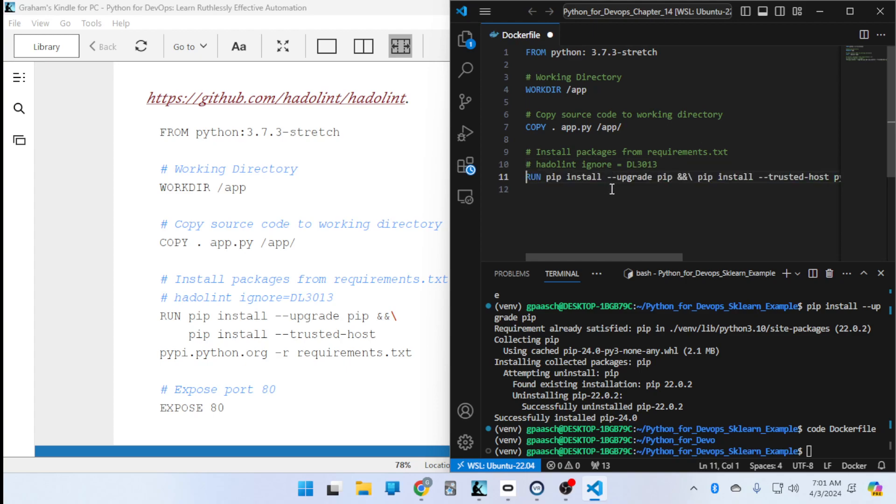
mouse_move(697, 177)
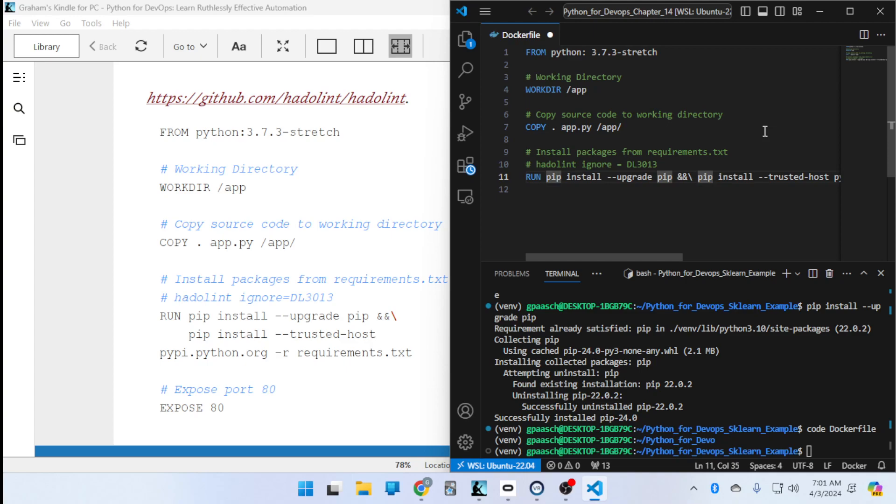
Split the RUN pip install continuation and EXPOSE 80 onto their own lines.
key("enter")
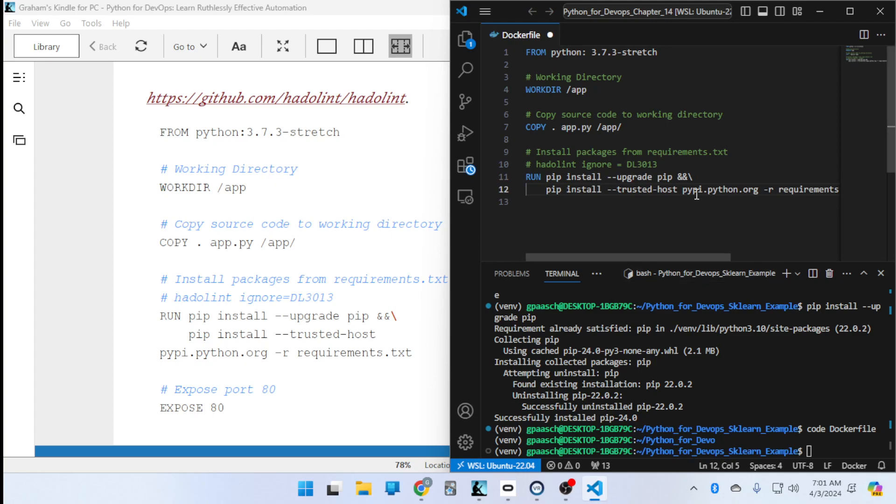
key("Return")
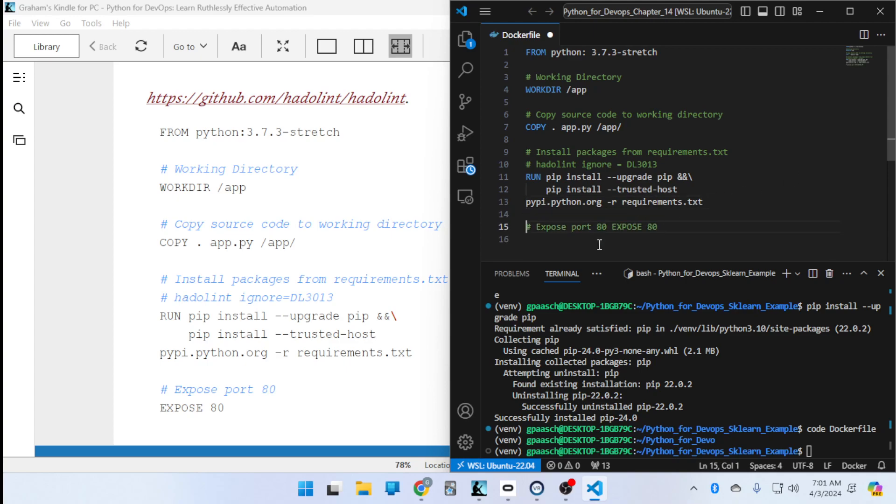
left_click(605, 227)
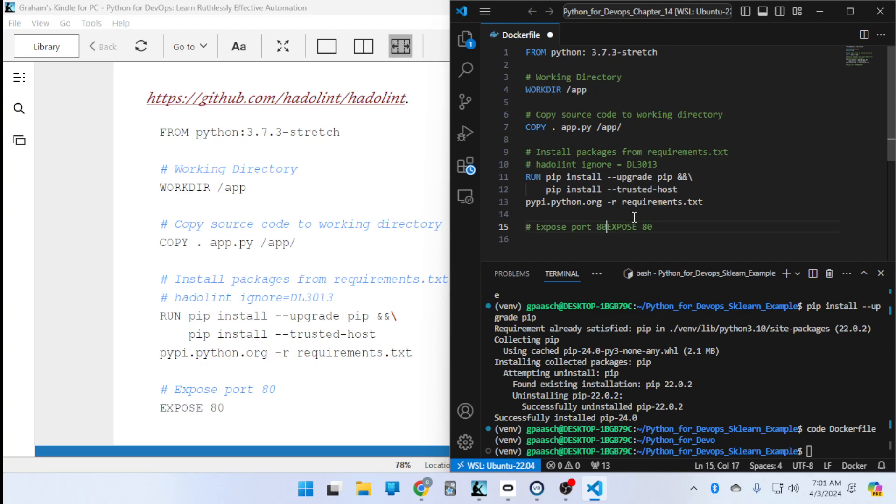
key("Enter")
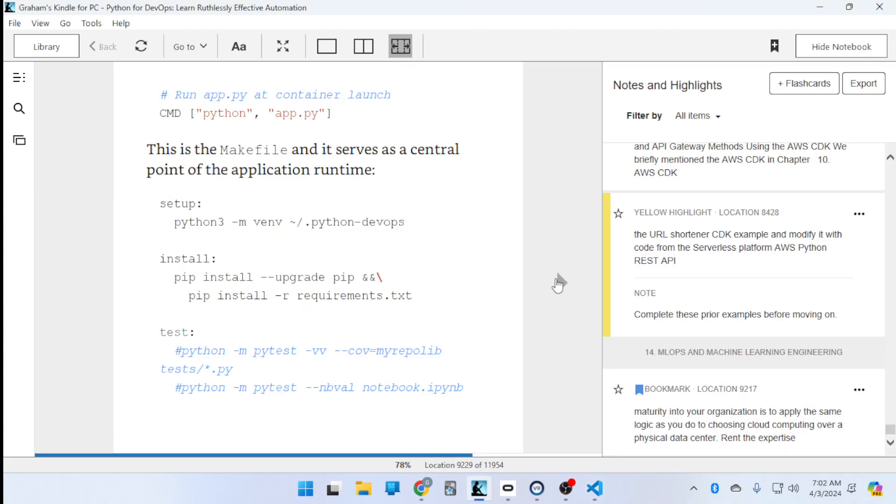
mouse_move(595, 490)
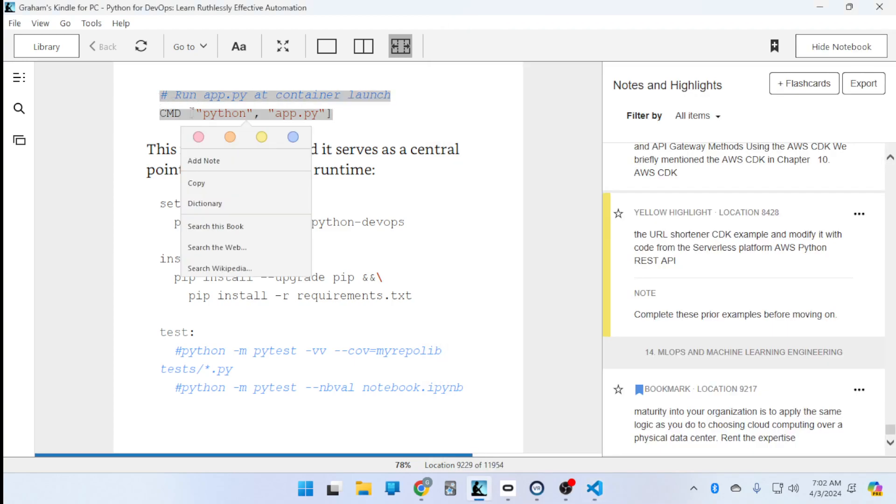
Paste the book's container-launch comment and put CMD ["python", "app.py"] on its own line.
left_click(594, 489)
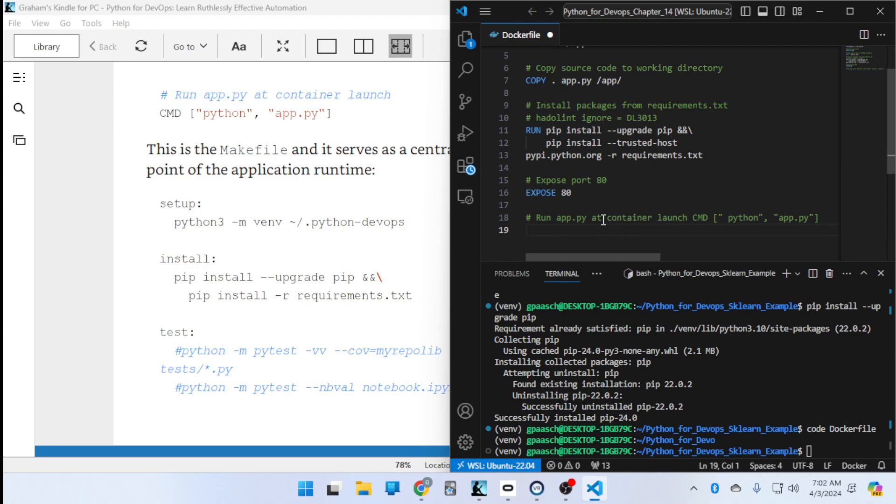
mouse_move(686, 218)
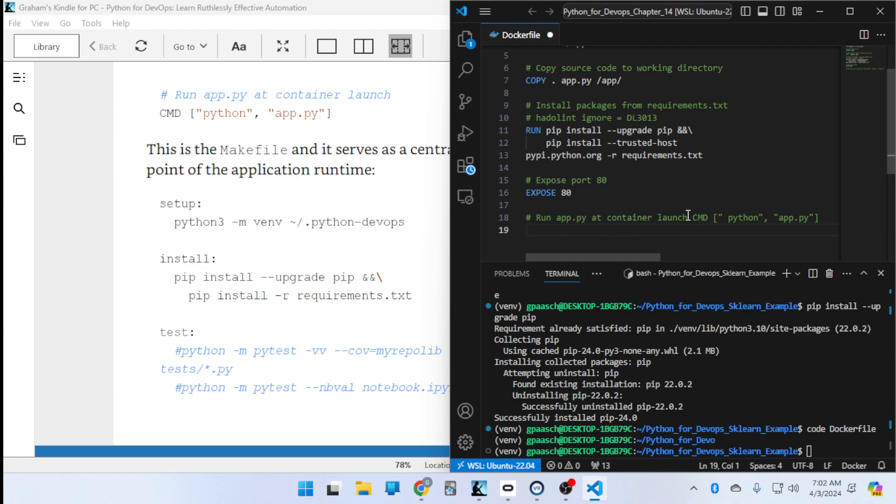
key("Enter")
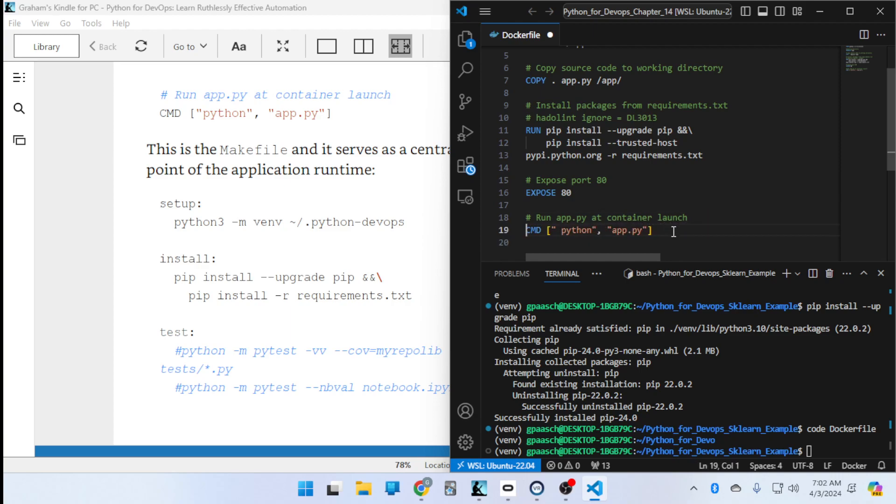
left_click(683, 225)
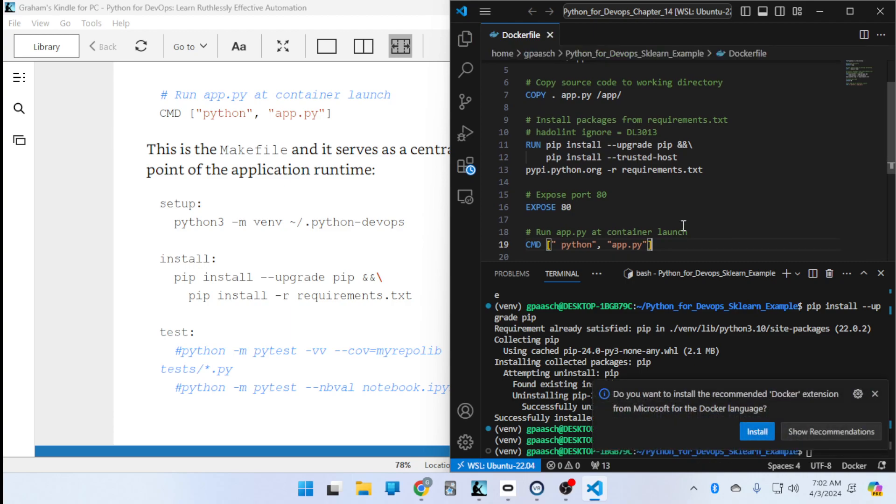
mouse_move(776, 436)
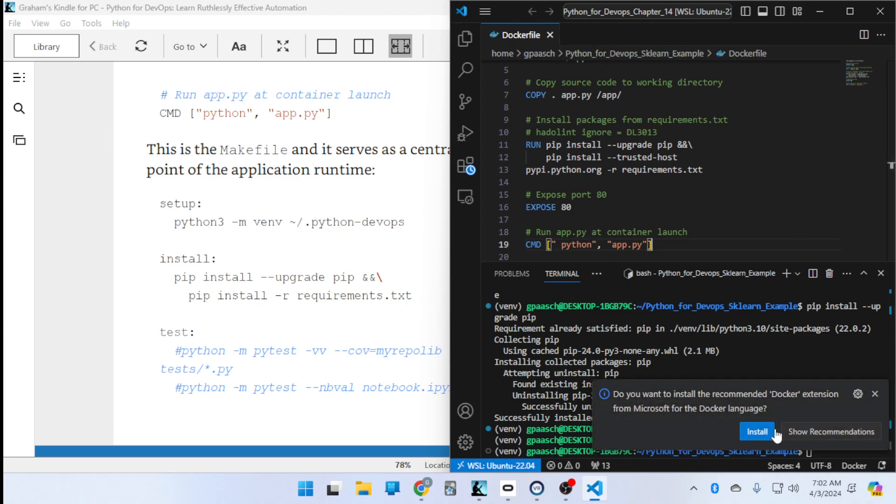
left_click(757, 432)
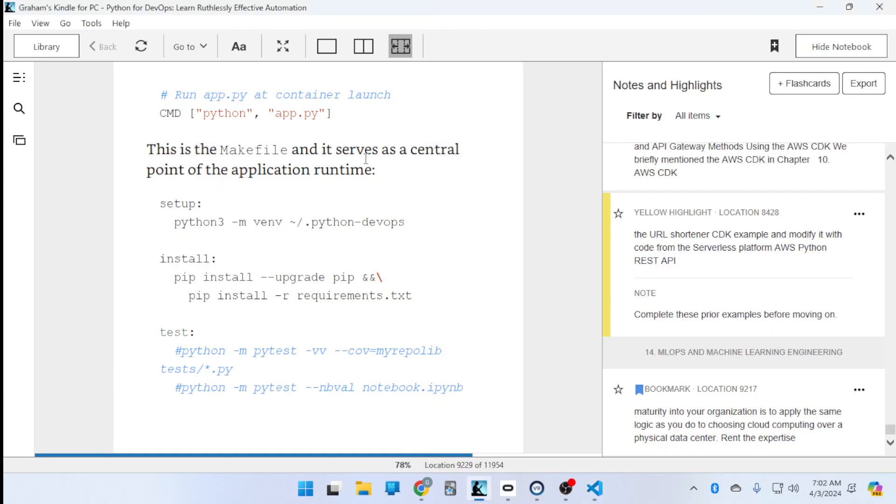
mouse_move(263, 194)
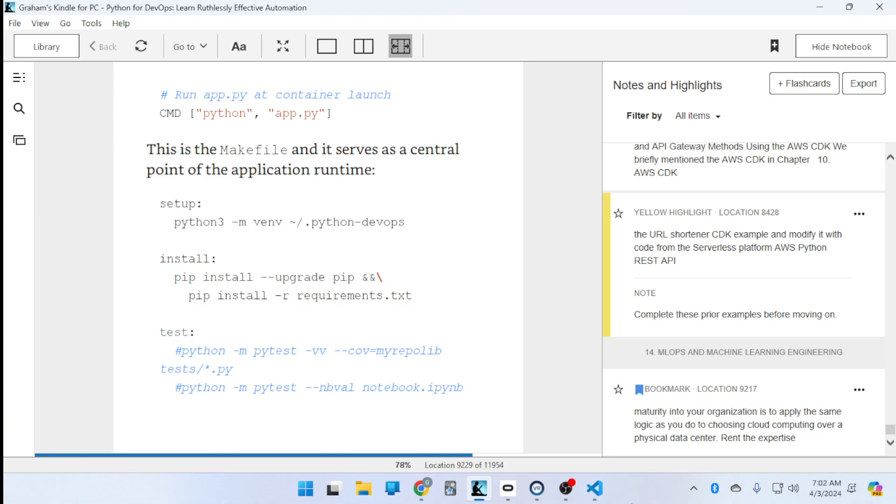
Create a new empty Makefile from the terminal with 'code Makefile'.
left_click(592, 488)
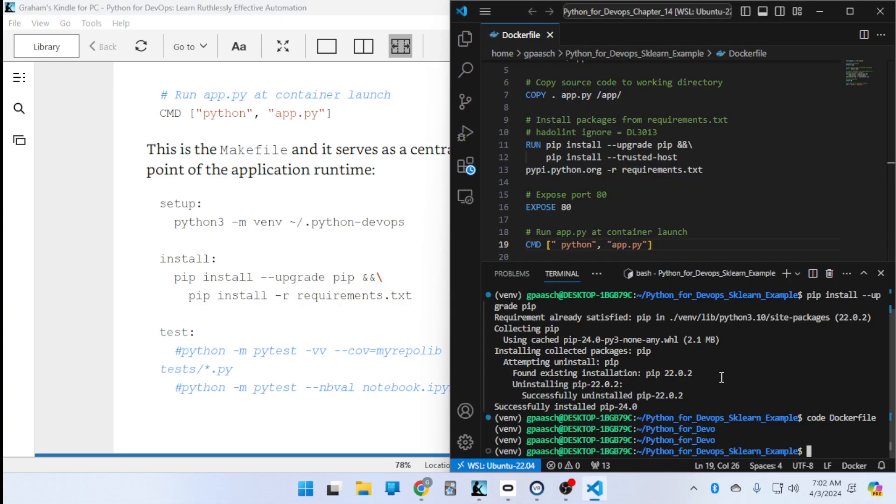
type("code")
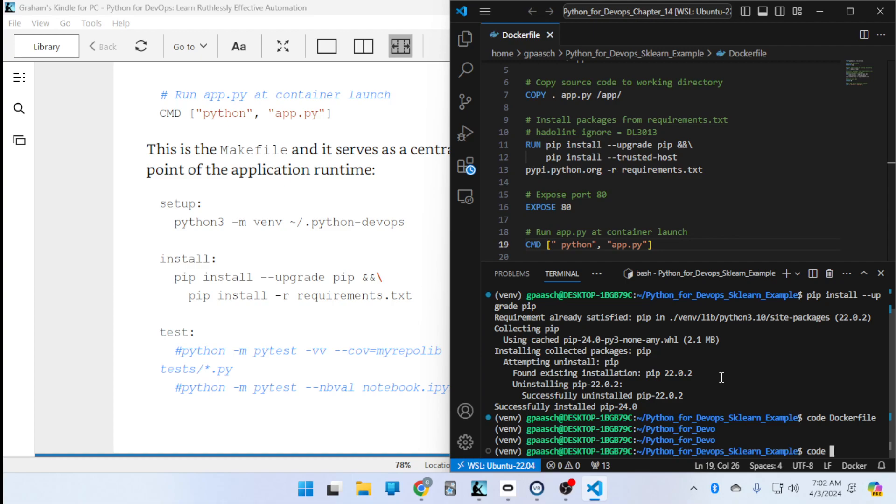
type("Makefil")
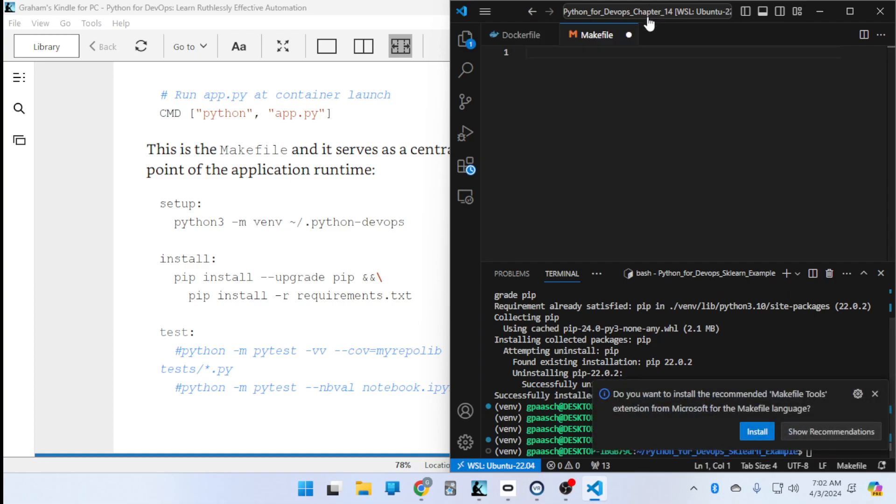
mouse_move(877, 396)
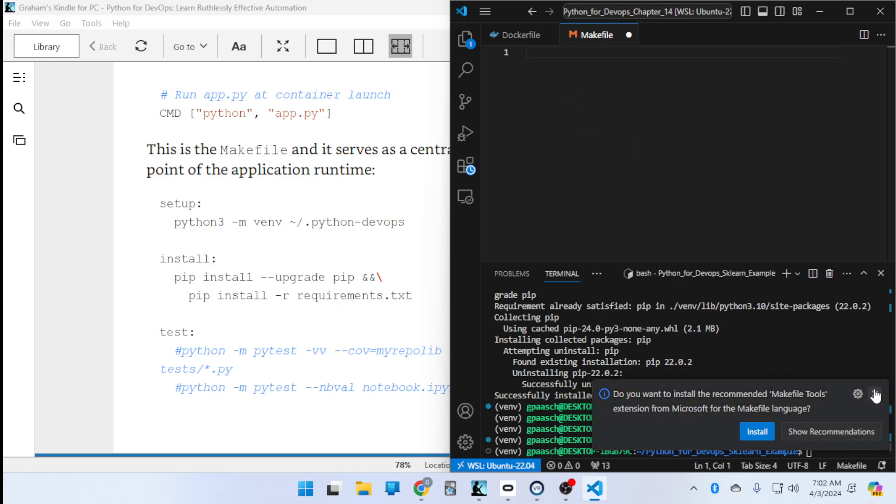
Install the recommended Makefile Tools extension and return to the Makefile and file explorer.
left_click(831, 431)
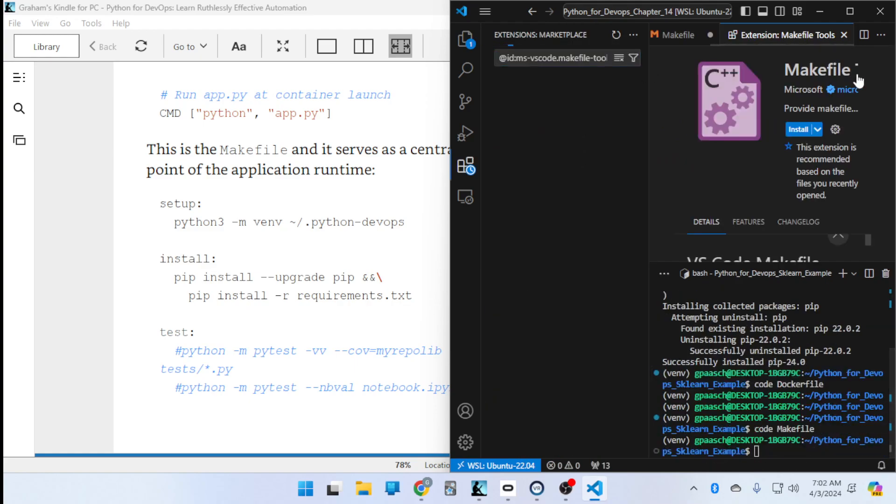
left_click(799, 129)
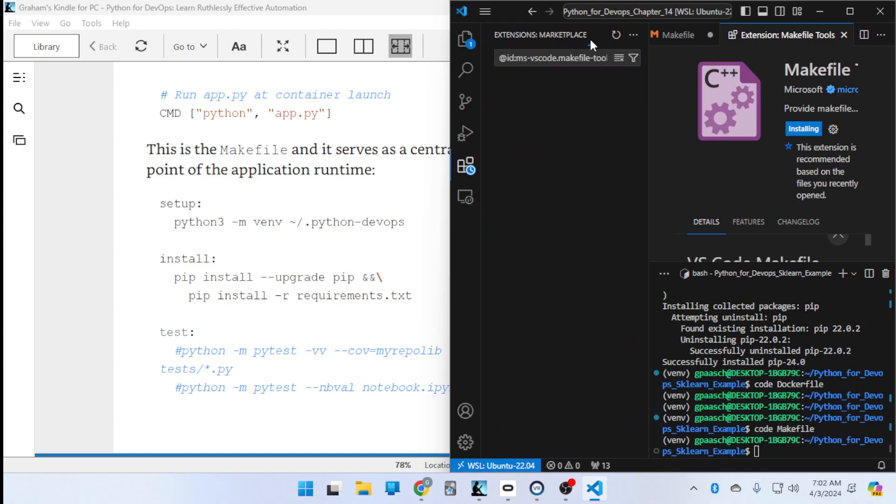
left_click(844, 34)
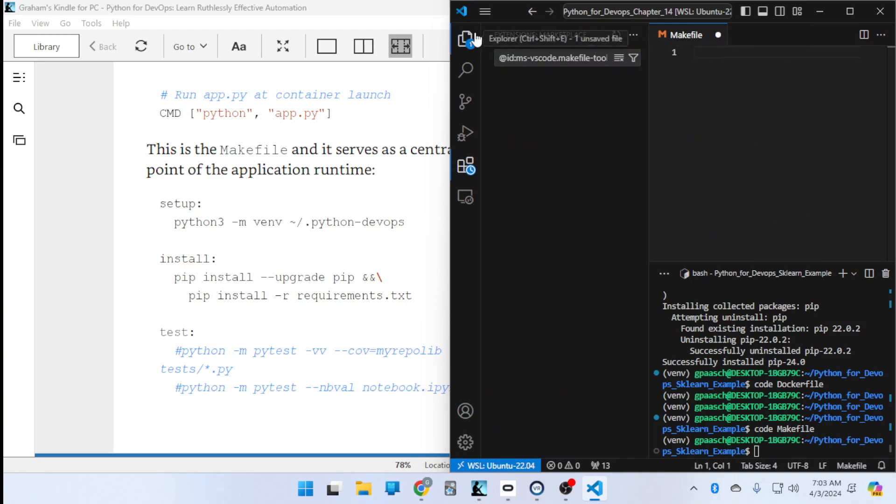
left_click(467, 37)
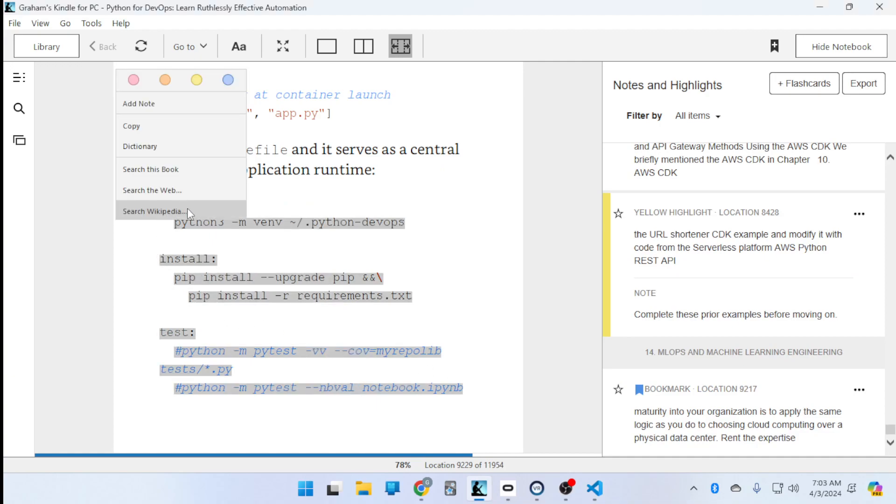
Paste the book's setup, install and test targets and split the test target onto its own line.
left_click(595, 489)
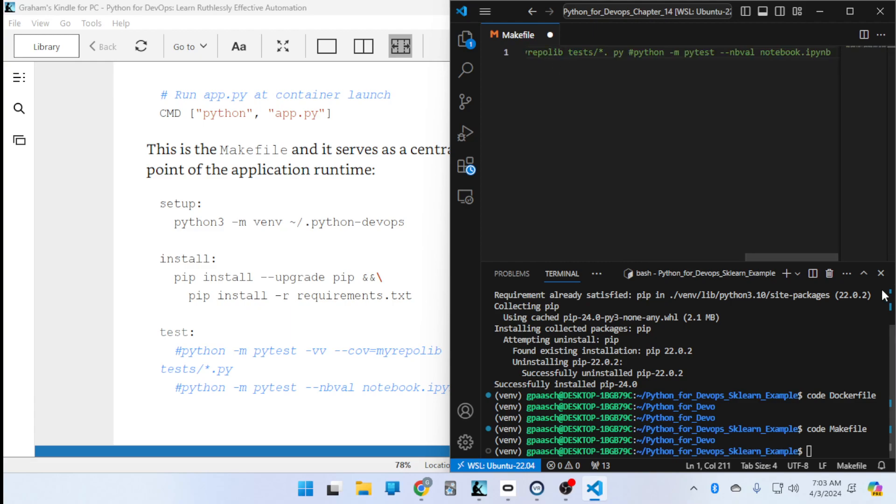
scroll("left", 3)
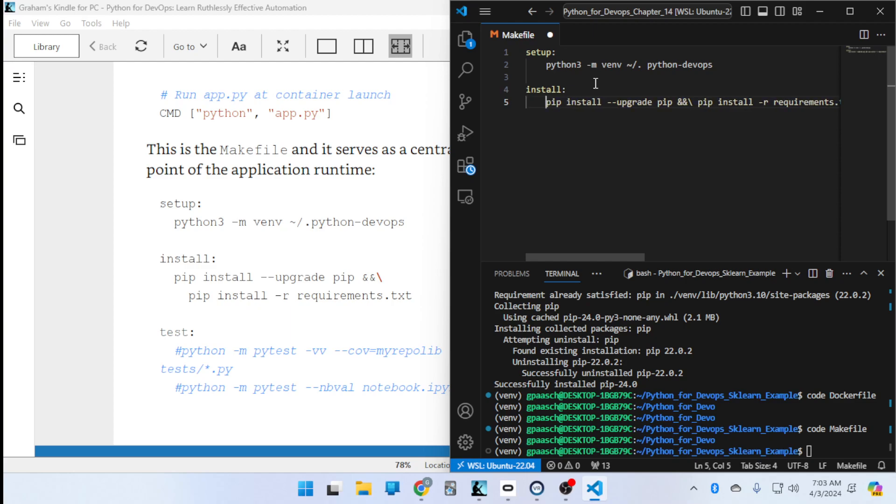
mouse_move(697, 102)
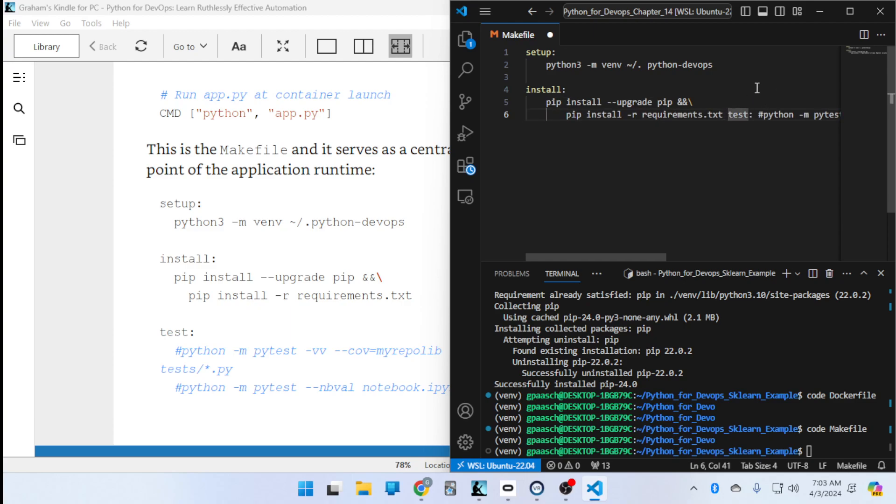
key("Enter")
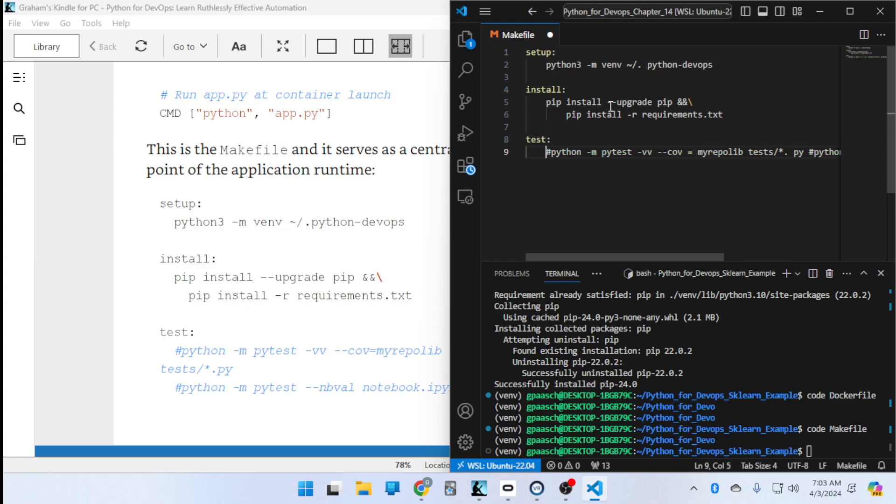
mouse_move(702, 161)
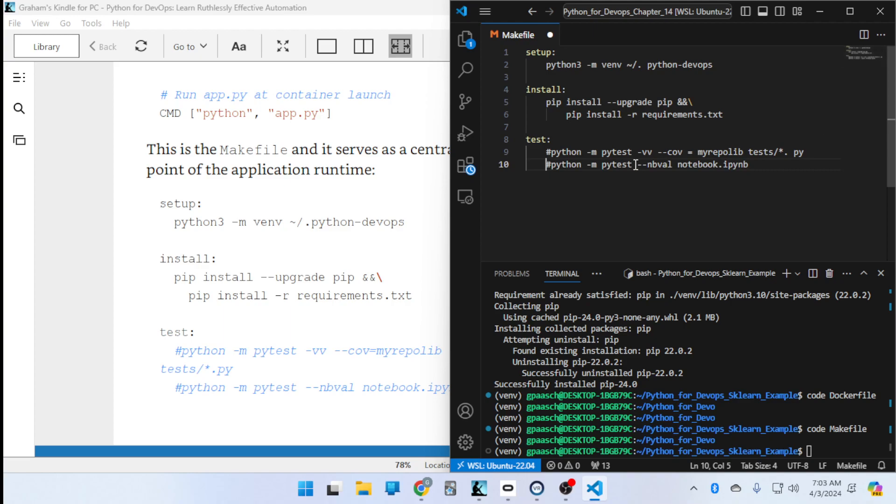
mouse_move(358, 212)
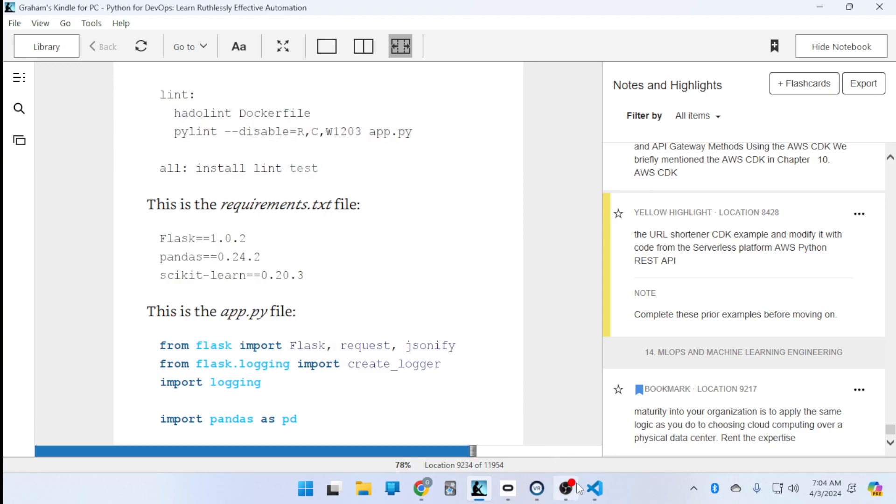
Add the lint target with hadolint and pylint commands and the all target, each command on its own line.
left_click(595, 489)
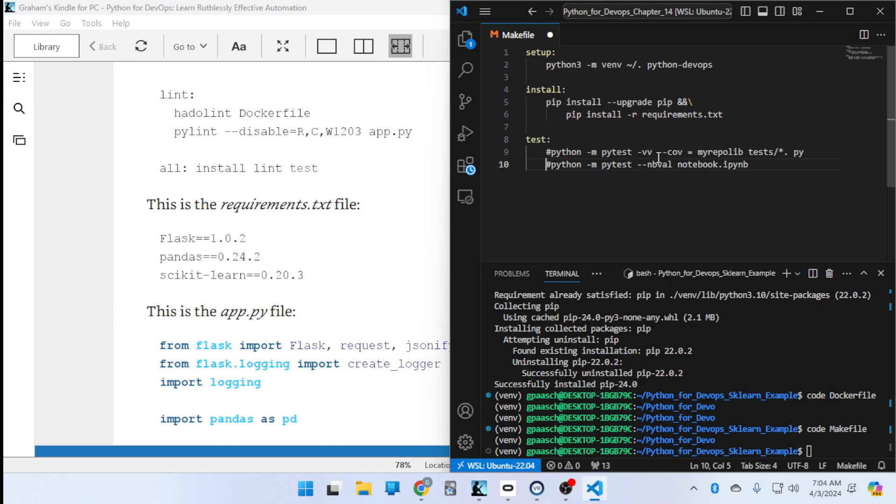
key("Return")
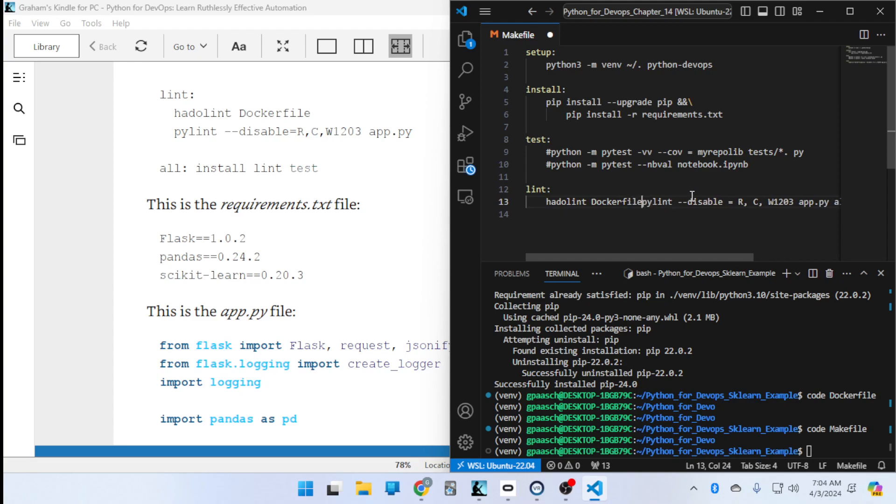
key("Enter")
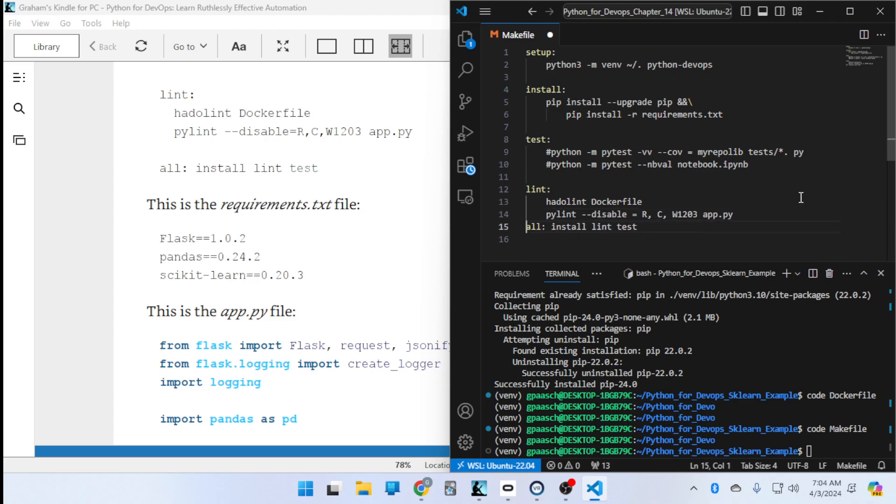
key("enter")
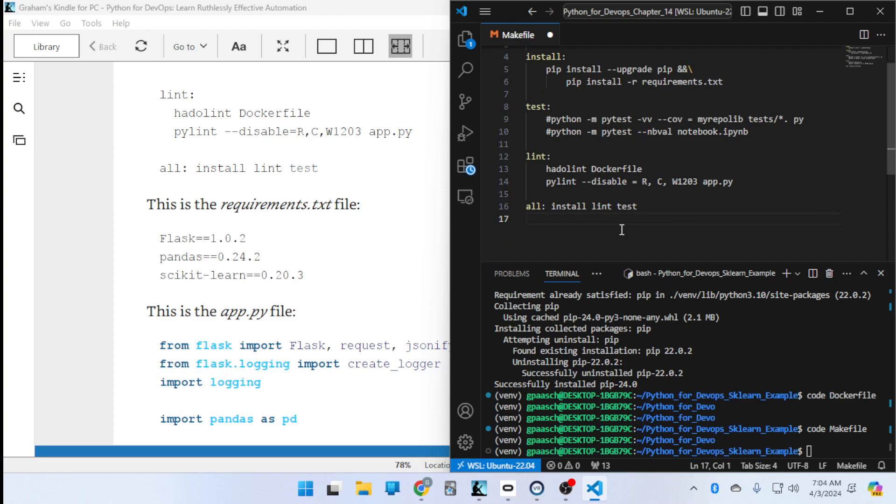
left_click(623, 233)
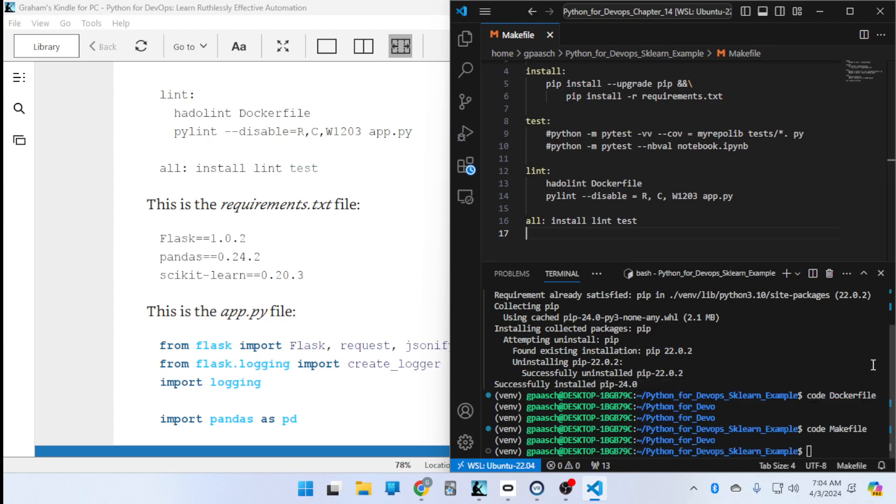
mouse_move(725, 203)
type("ls")
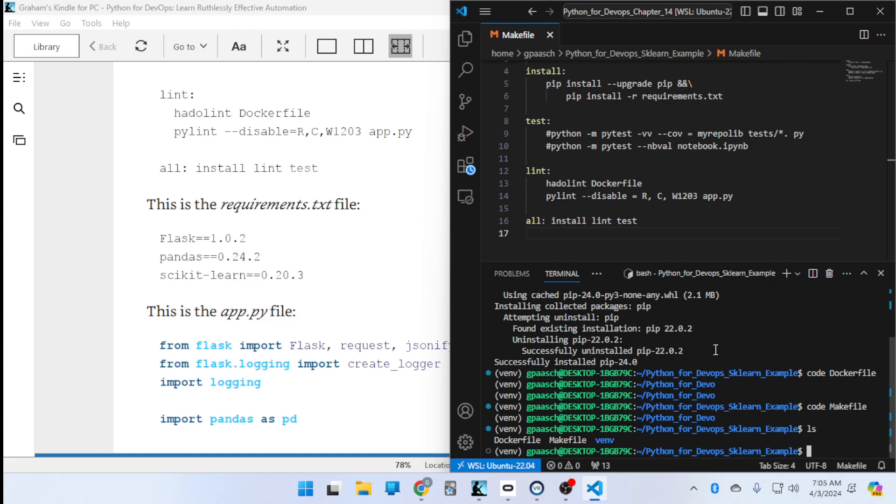
Create requirements.txt from the terminal and paste the book's package list into it.
type("code n")
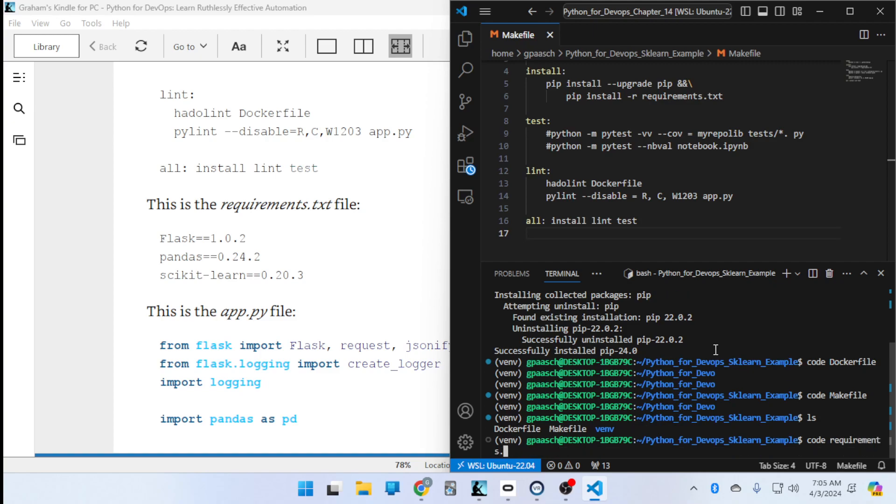
key("Return")
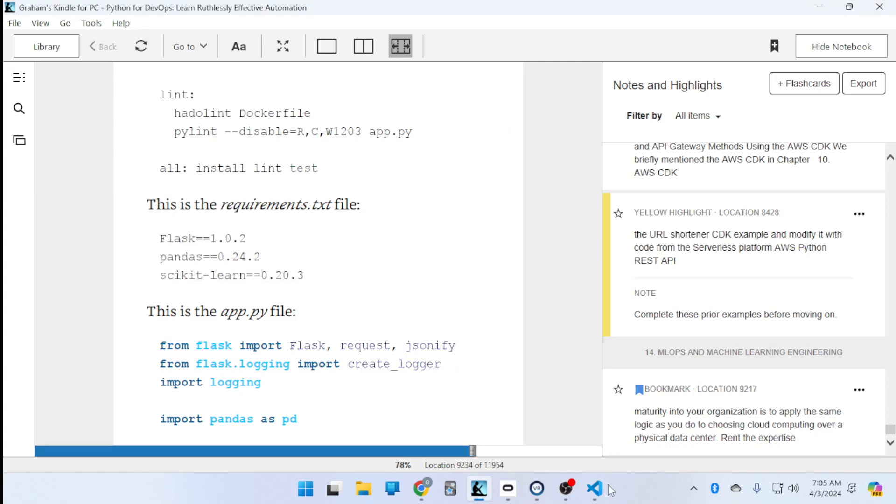
left_click(593, 488)
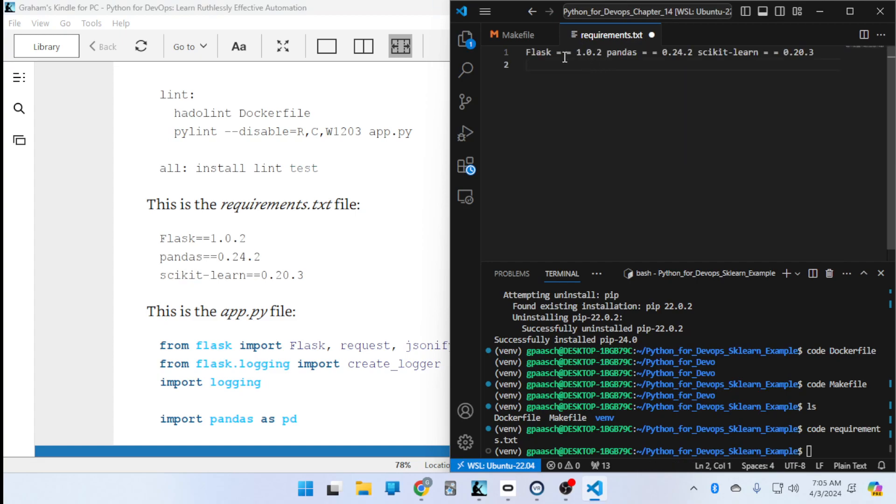
Put Flask==1.0.2, pandas==0.24.2 and scikit-learn==0.20.3 on separate lines.
left_click(563, 53)
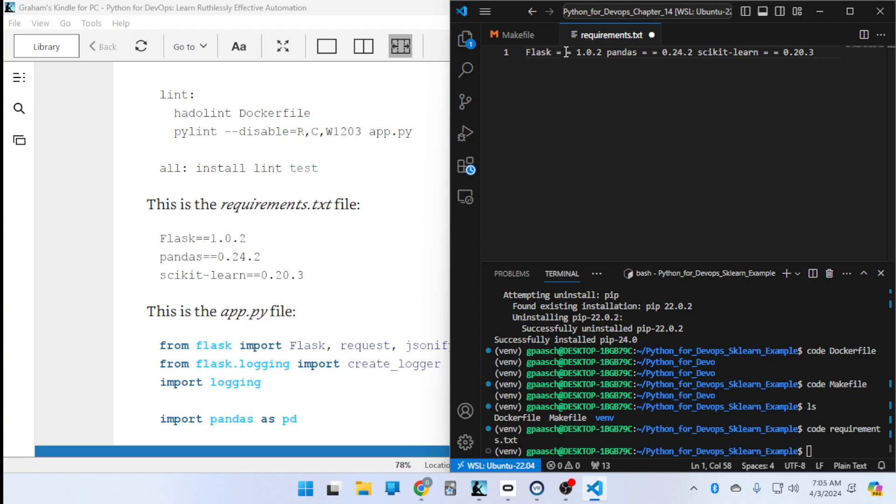
left_click(562, 53)
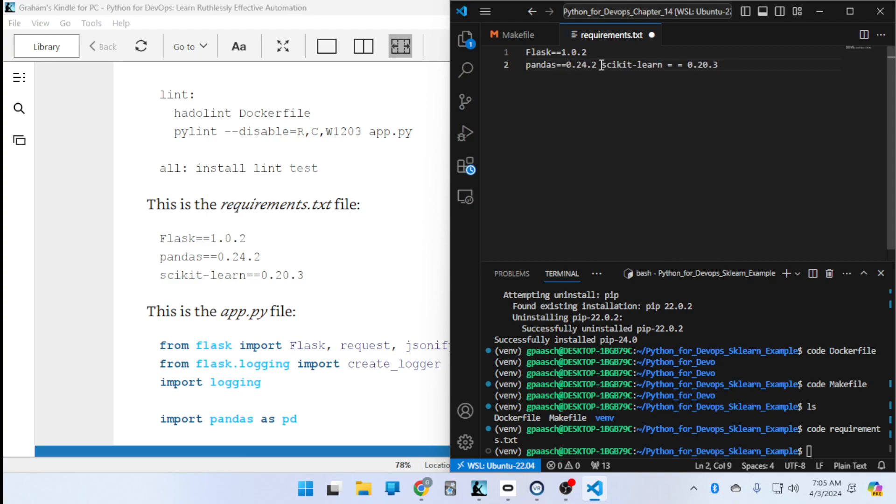
key("enter")
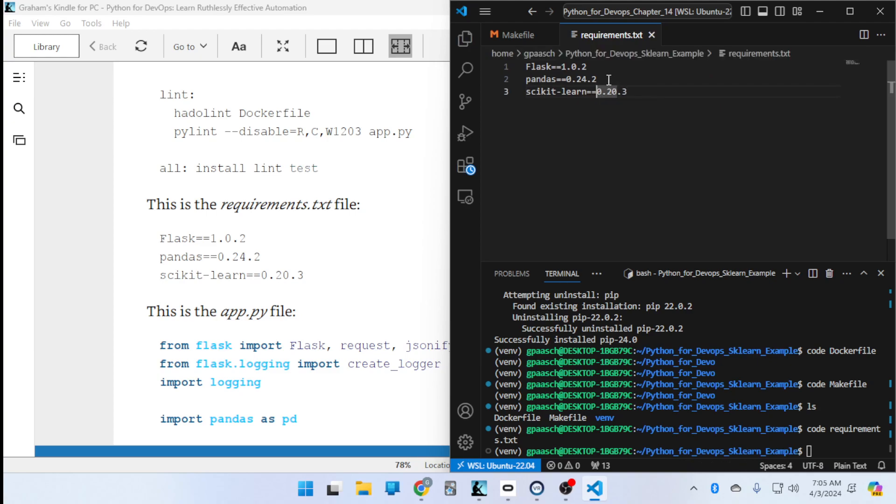
Create app.py from the terminal and paste the book's import lines.
left_click(517, 35)
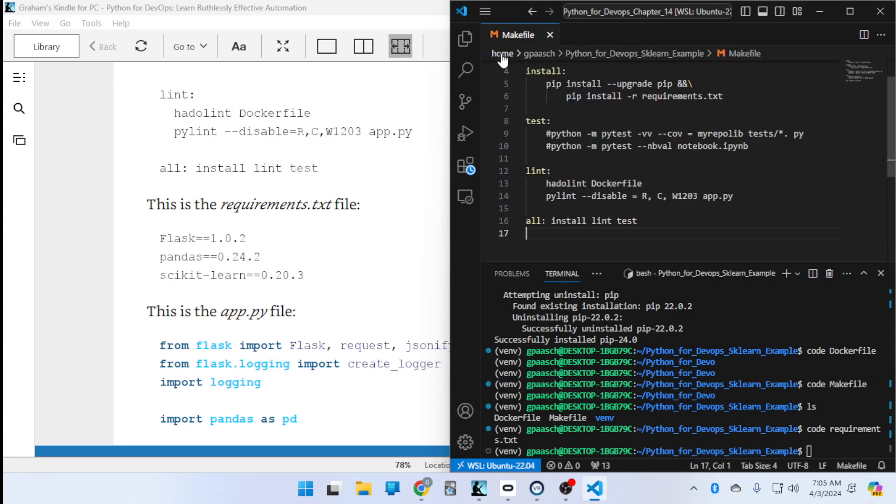
mouse_move(770, 182)
type("code a")
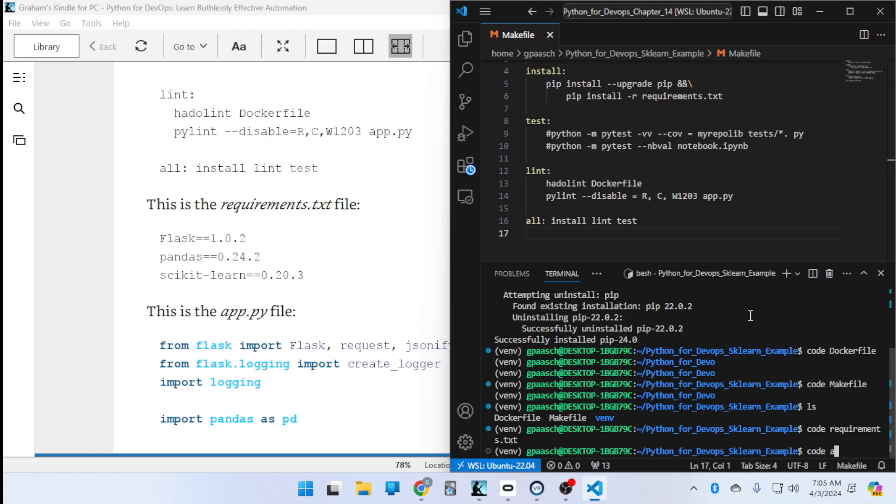
type("pp.py")
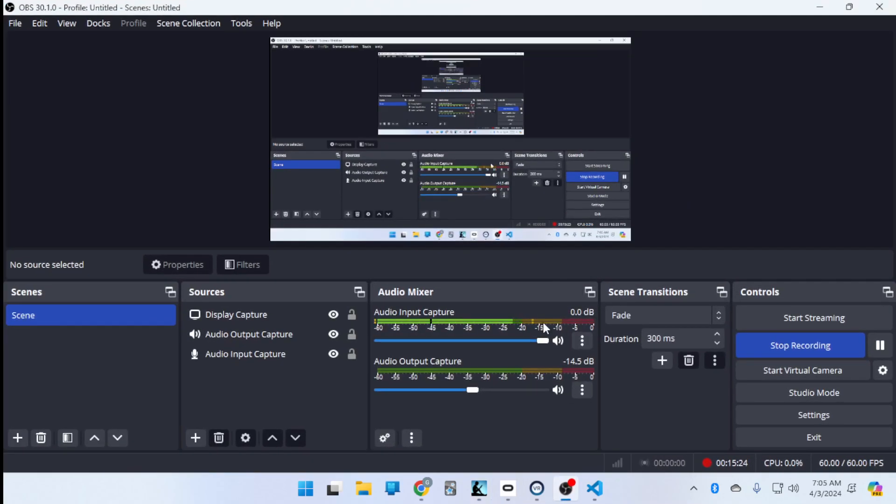
left_click(595, 488)
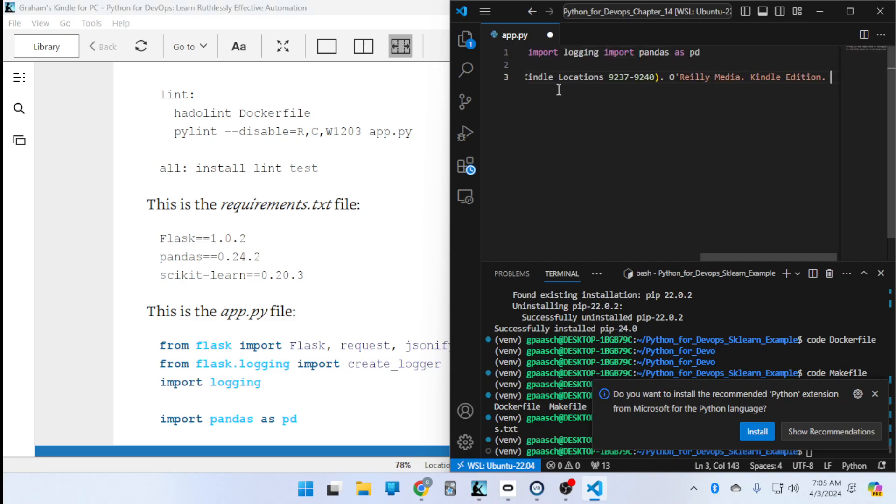
Clean out the citation text and separate the flask, flask.logging, logging and pandas imports.
left_click(702, 78)
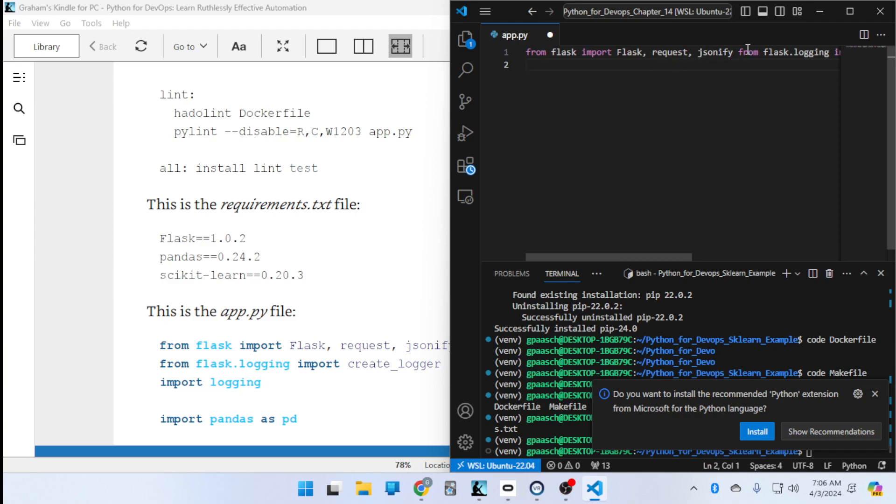
mouse_move(664, 88)
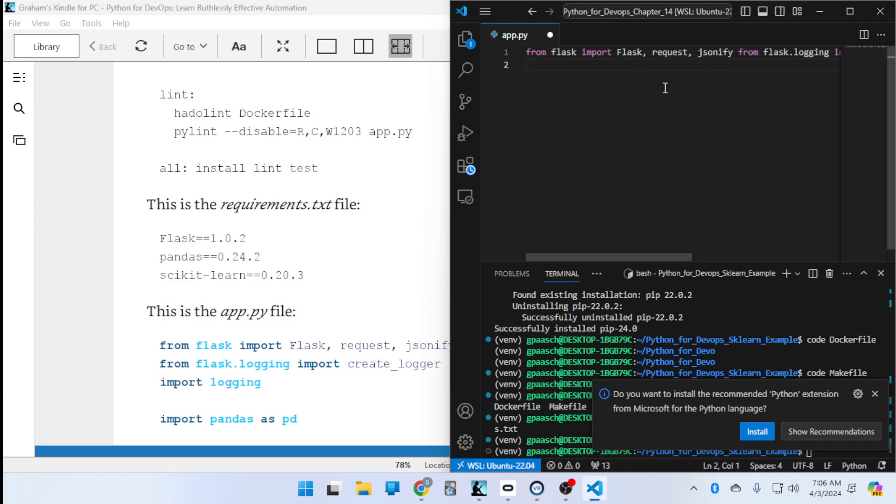
mouse_move(711, 57)
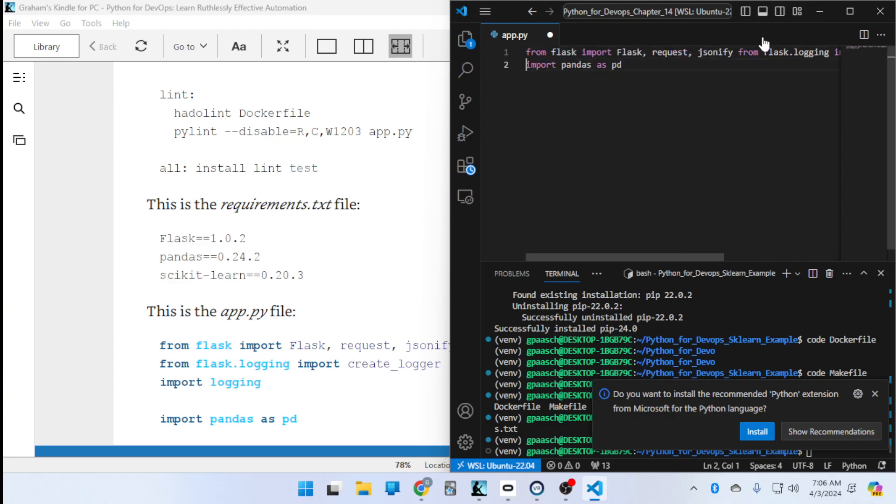
key("Enter")
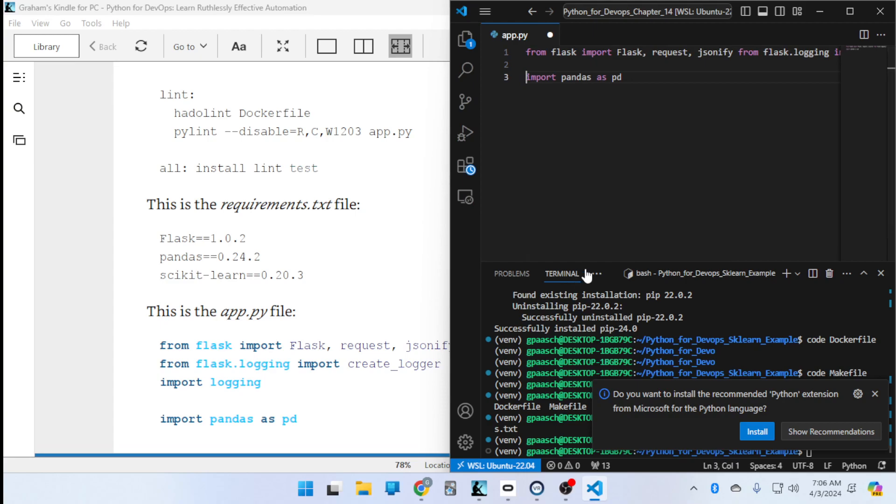
scroll("right", 3)
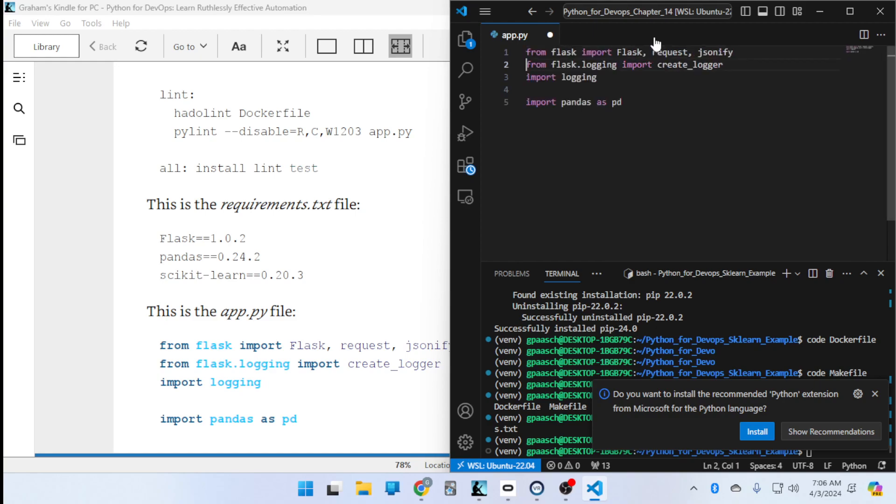
mouse_move(711, 68)
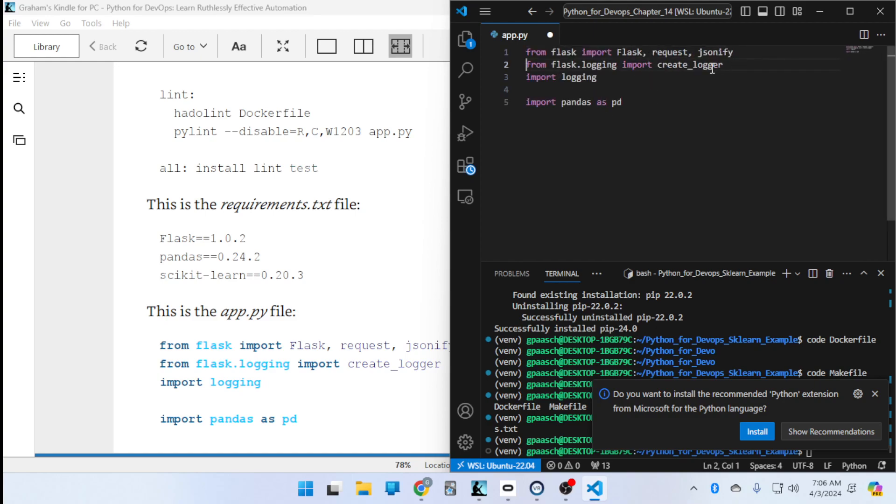
mouse_move(644, 75)
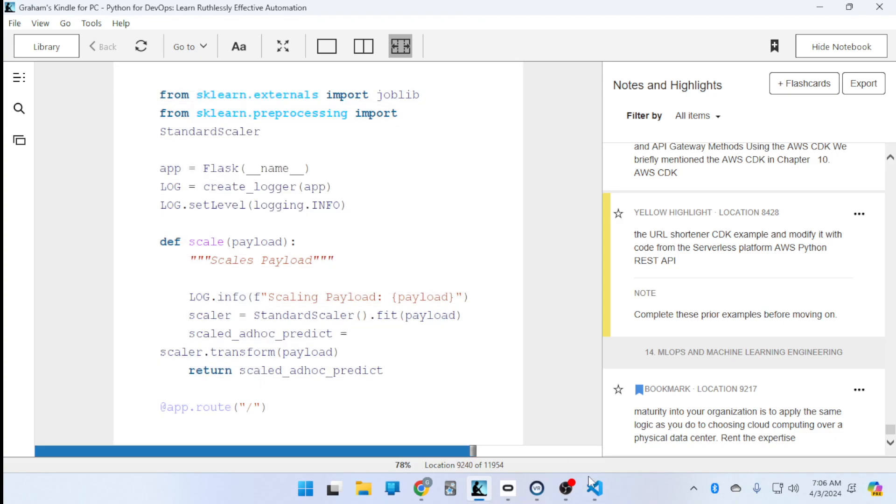
Copy the book's sklearn imports, Flask app, logger setup and scale function into app.py.
left_click(595, 488)
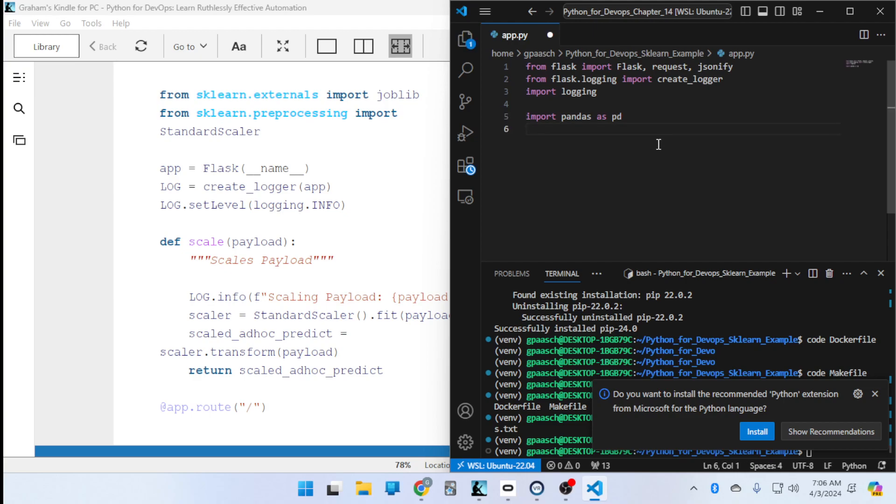
mouse_move(679, 149)
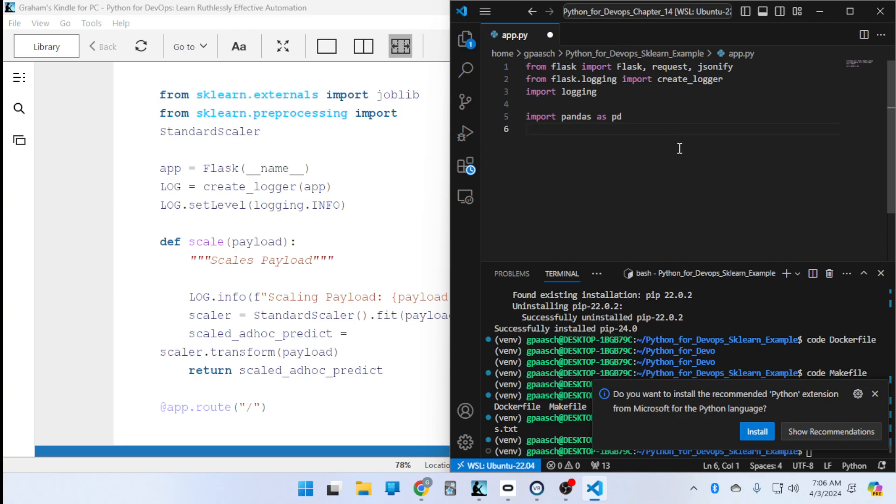
right_click(680, 149)
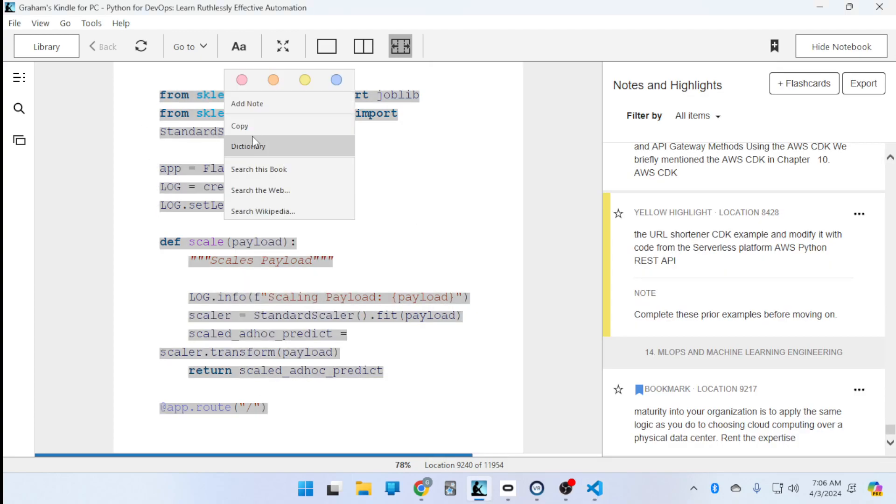
left_click(594, 488)
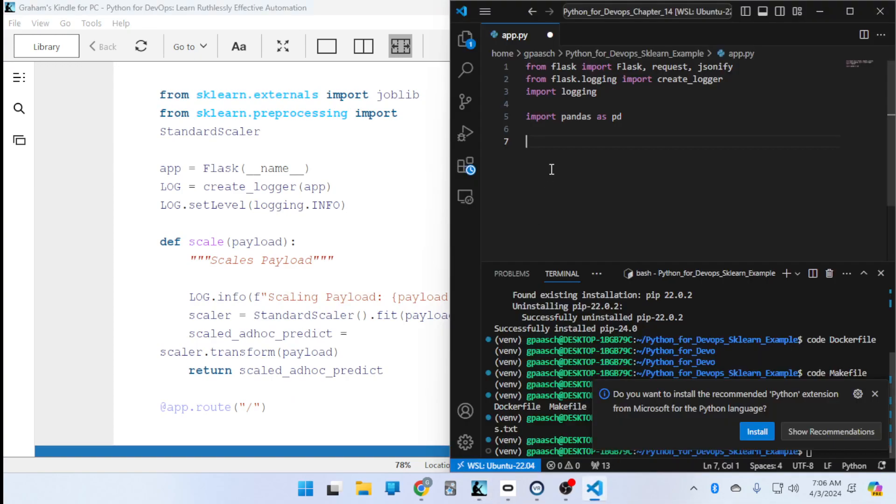
mouse_move(593, 228)
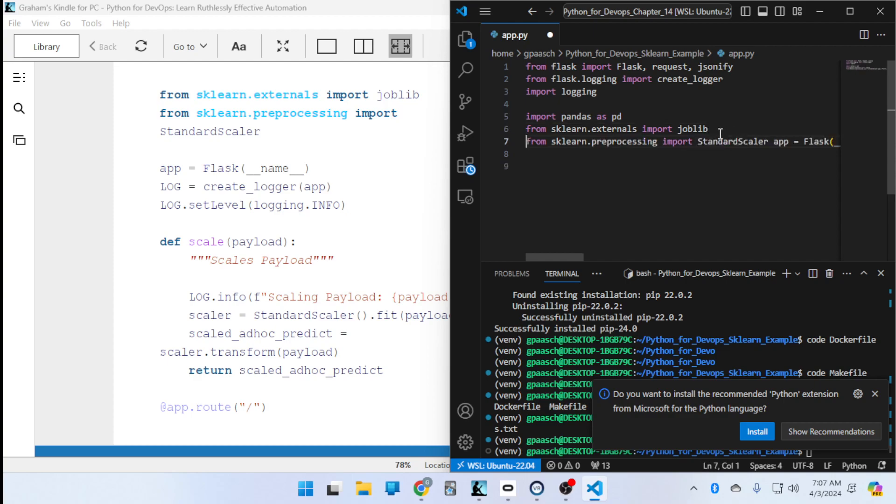
mouse_move(770, 144)
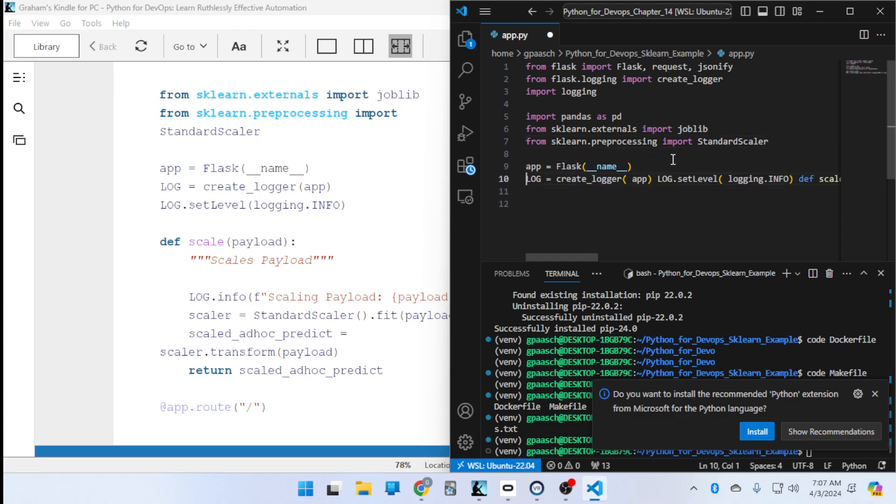
Split LOG, setLevel, def scale and its return onto separate, indented lines.
left_click(652, 179)
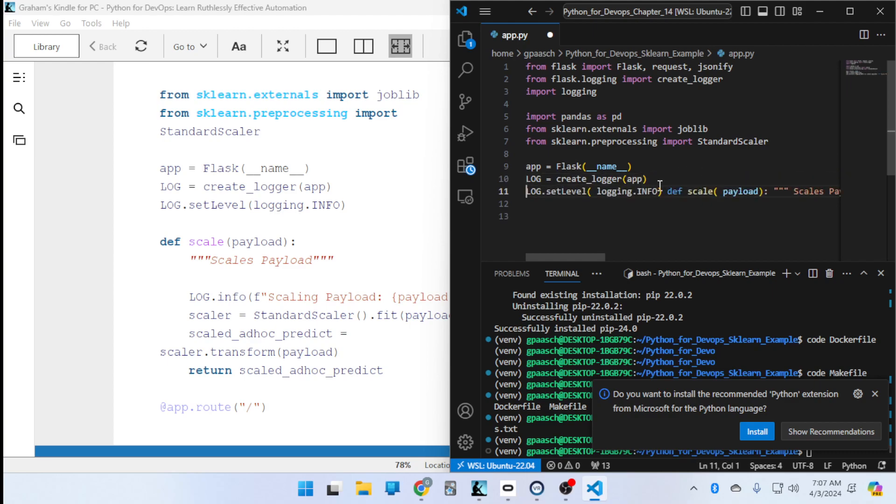
left_click(656, 191)
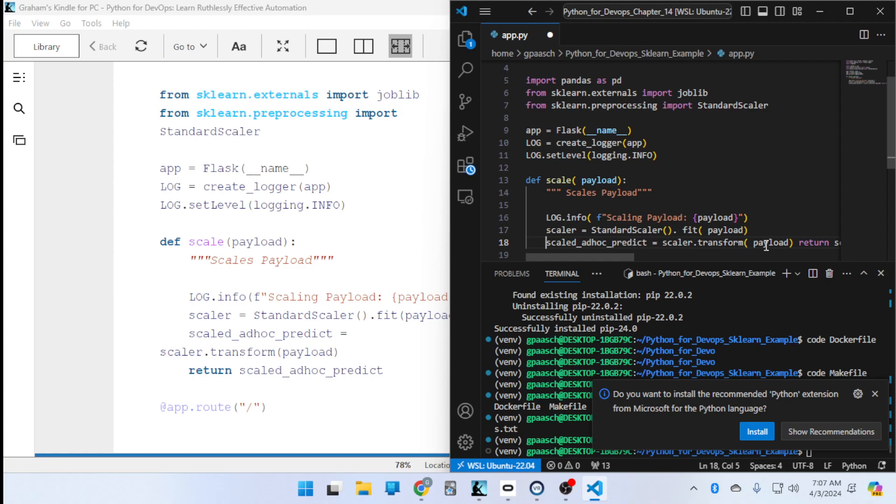
left_click(654, 243)
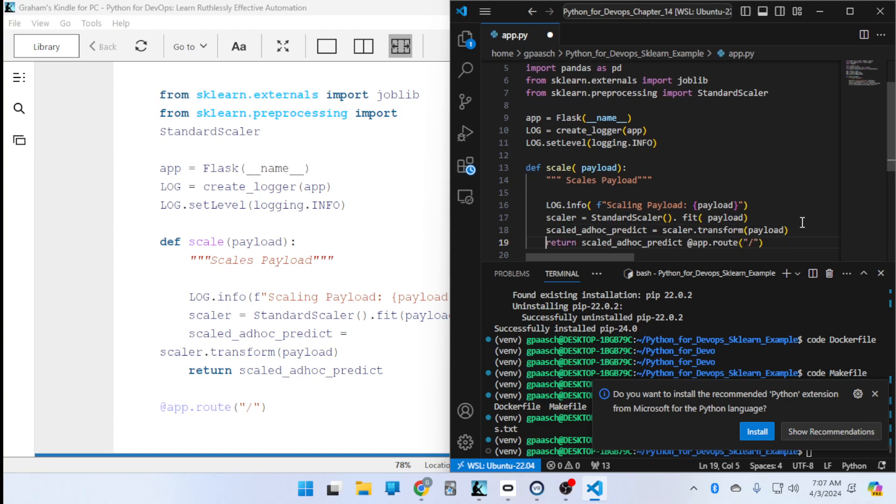
scroll("down", 3)
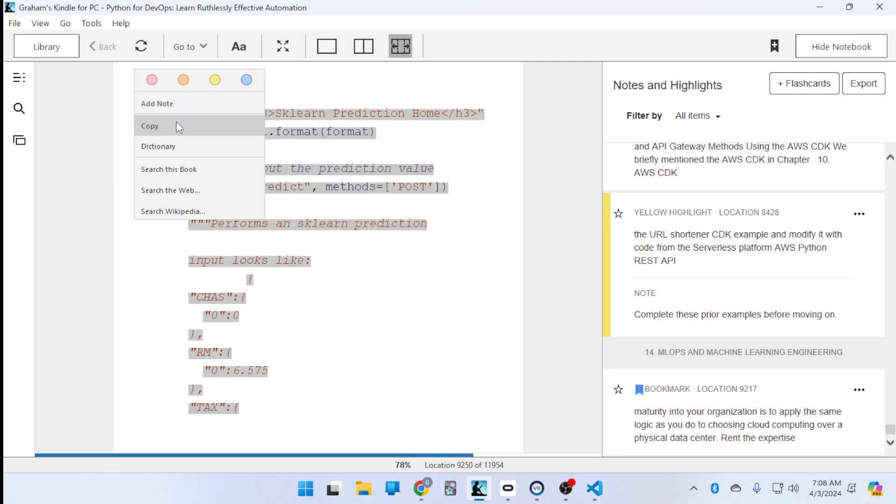
Paste home() and predict() and restore the home route's html assignment and return lines.
left_click(595, 488)
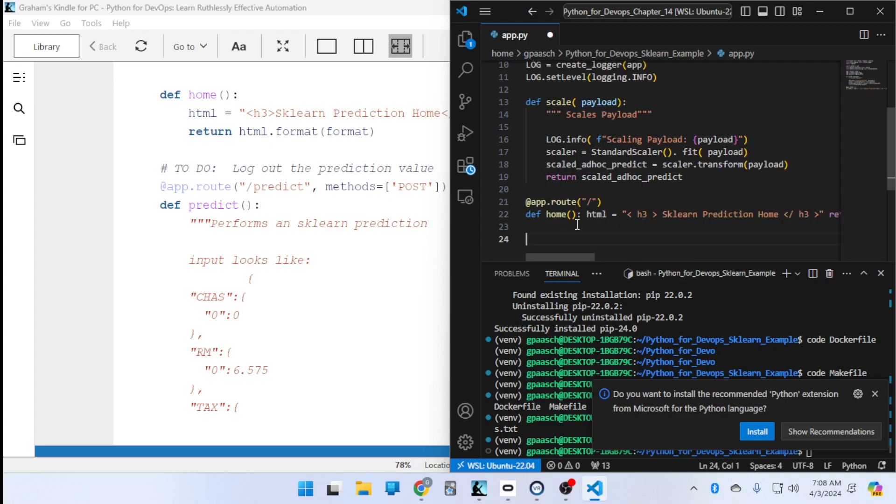
mouse_move(577, 217)
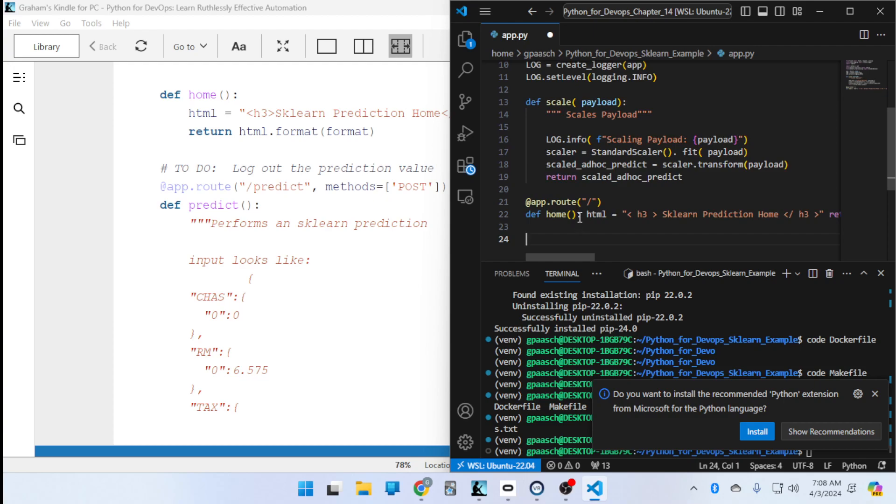
left_click(586, 215)
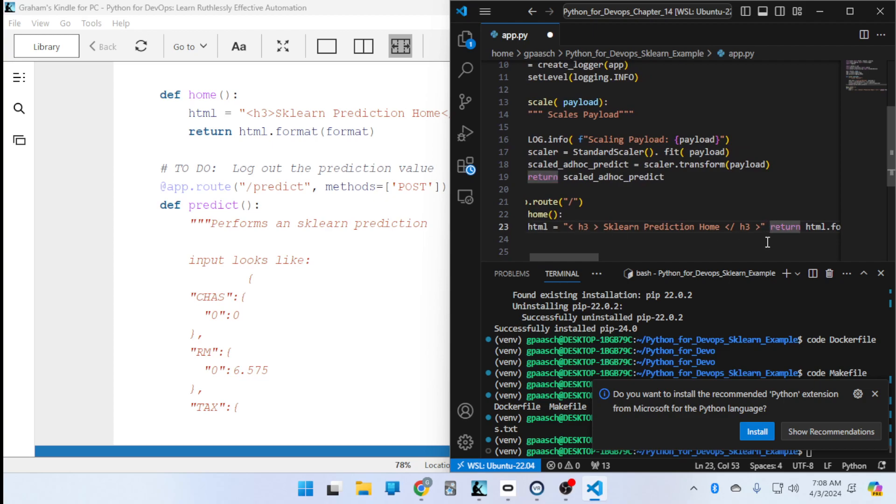
mouse_move(760, 212)
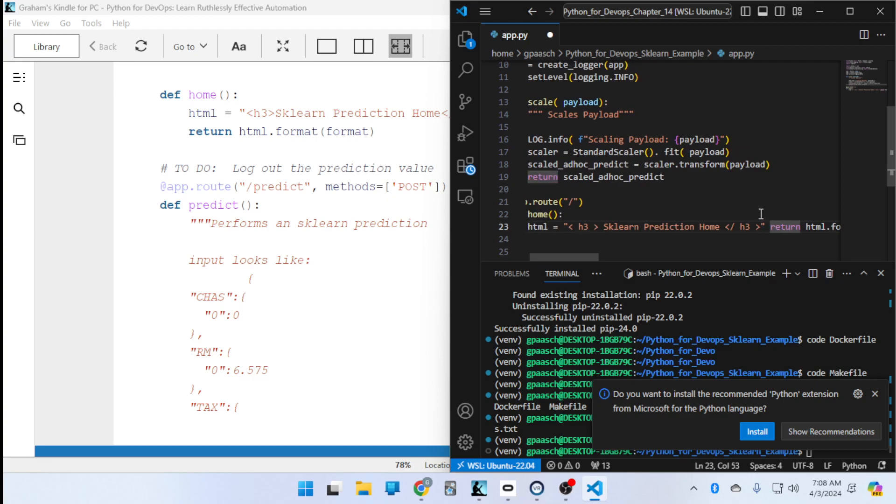
left_click(589, 227)
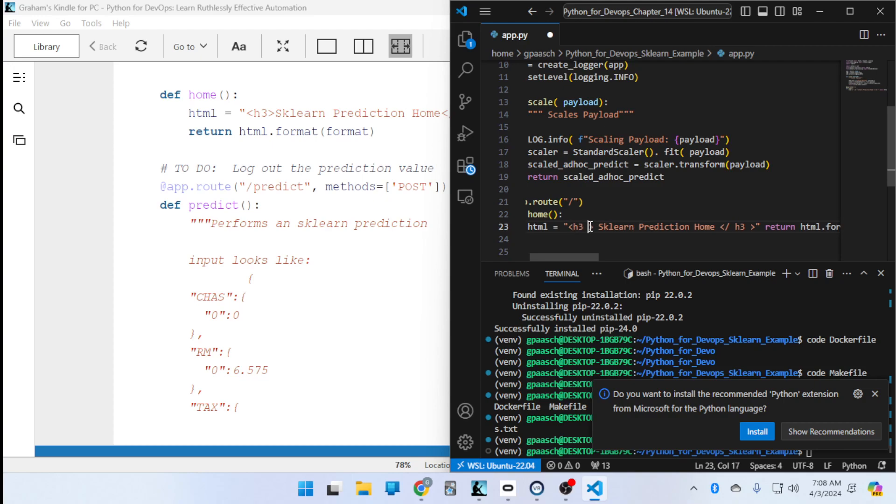
left_click(730, 227)
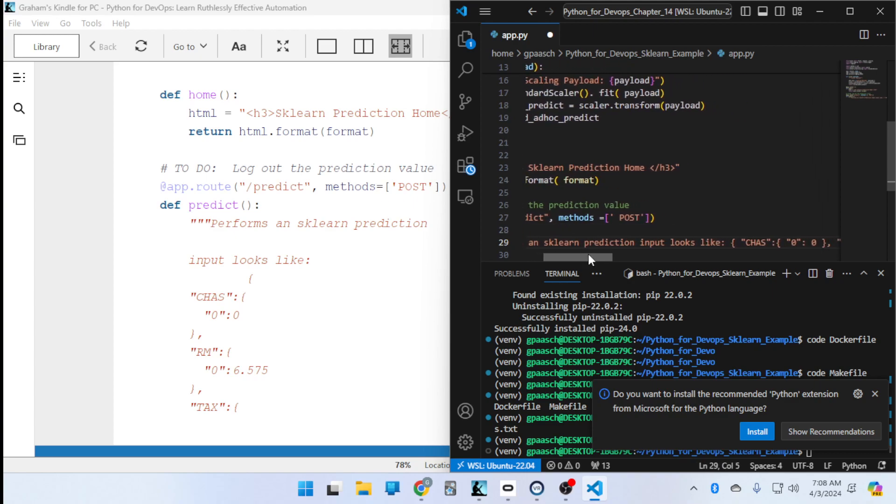
scroll("left", 3)
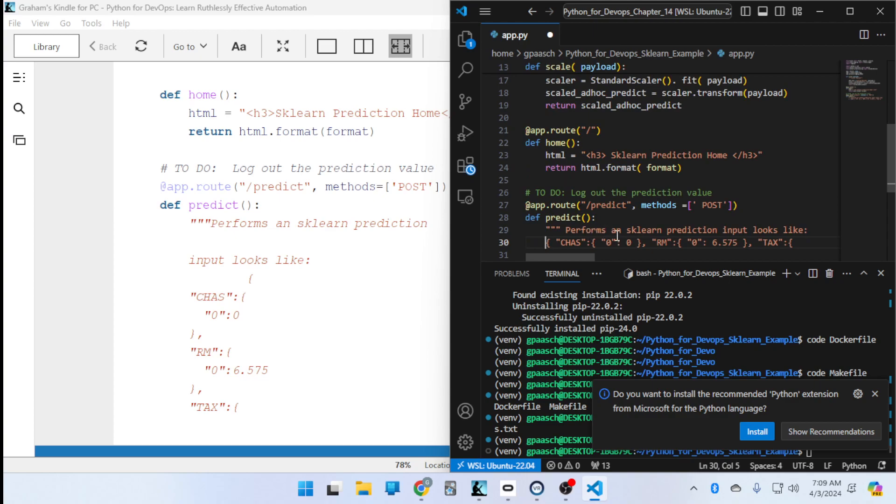
mouse_move(752, 235)
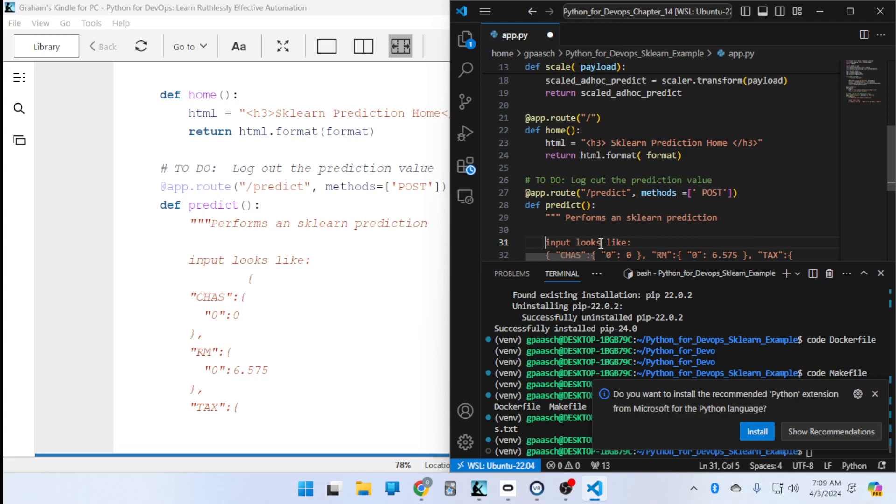
Break the predict docstring's opening brace, CHAS and RM entries onto their own lines.
left_click(597, 255)
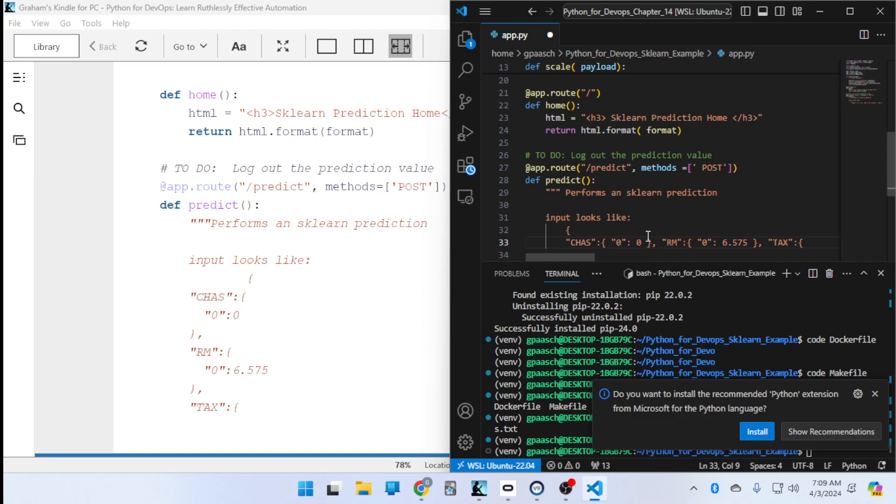
left_click(549, 242)
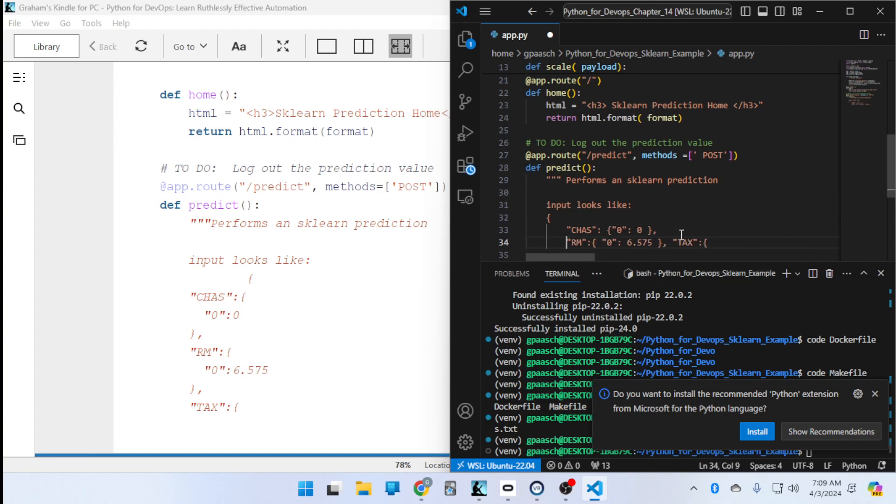
left_click(708, 243)
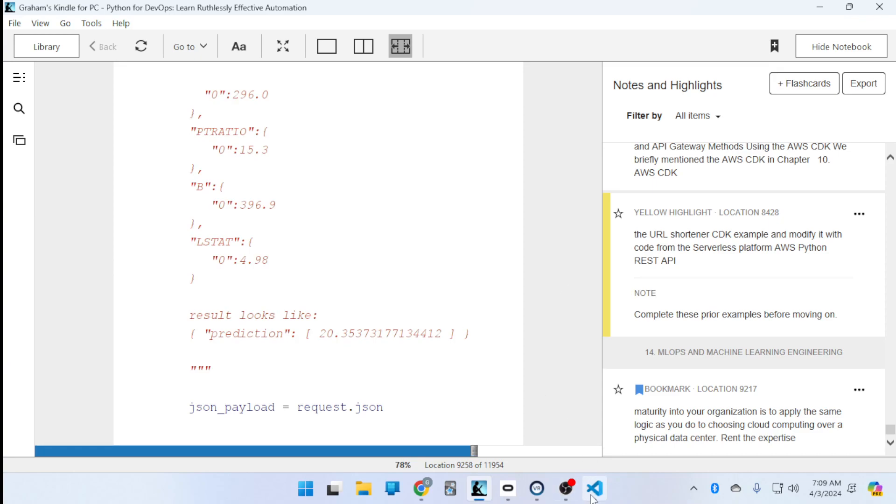
left_click(594, 488)
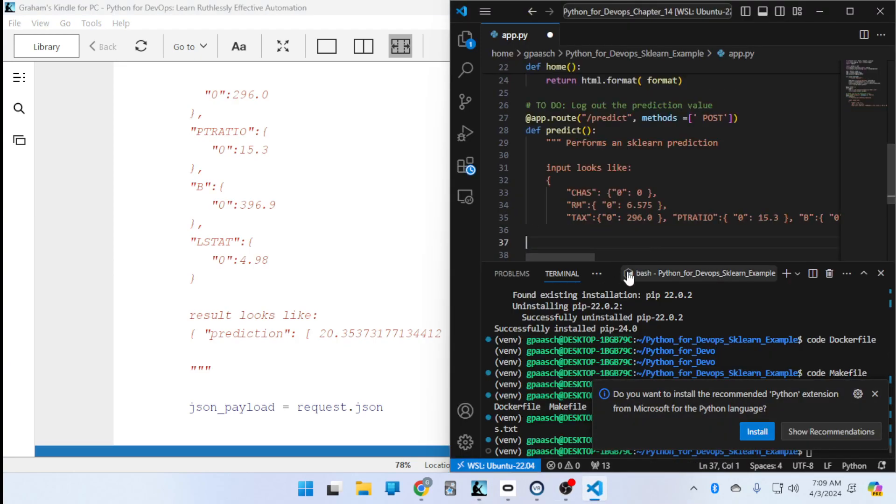
Tidy the CHAS, RM and PTRATIO values and separate PTRATIO and B entries.
left_click(668, 218)
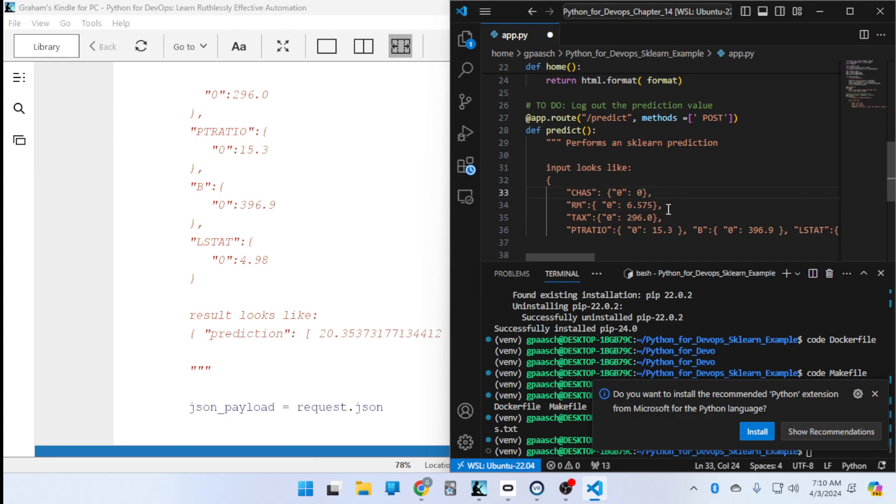
left_click(636, 192)
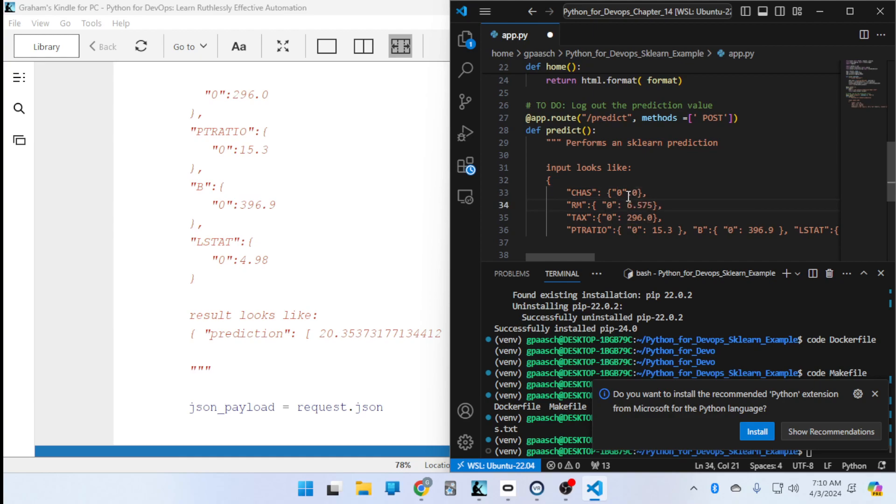
left_click(636, 193)
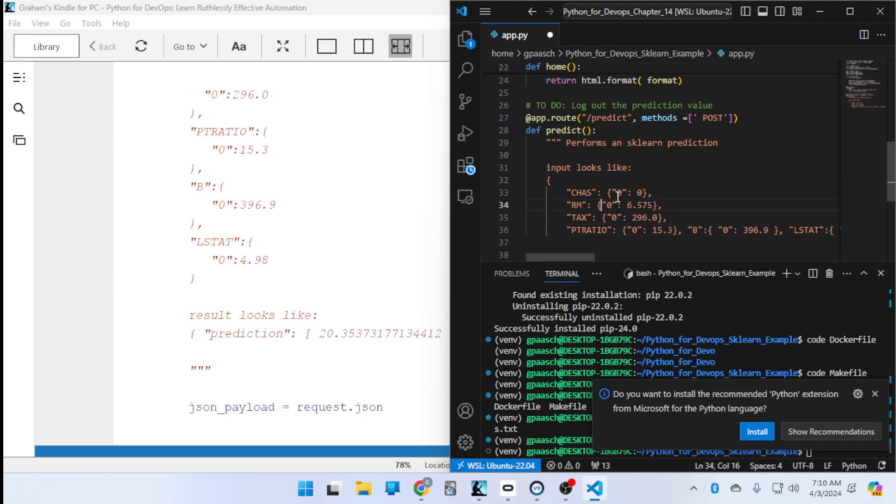
mouse_move(675, 170)
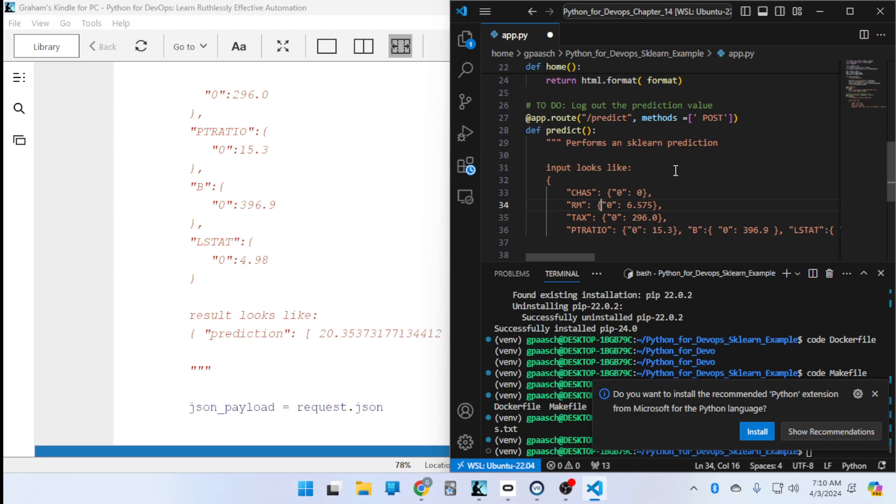
mouse_move(640, 194)
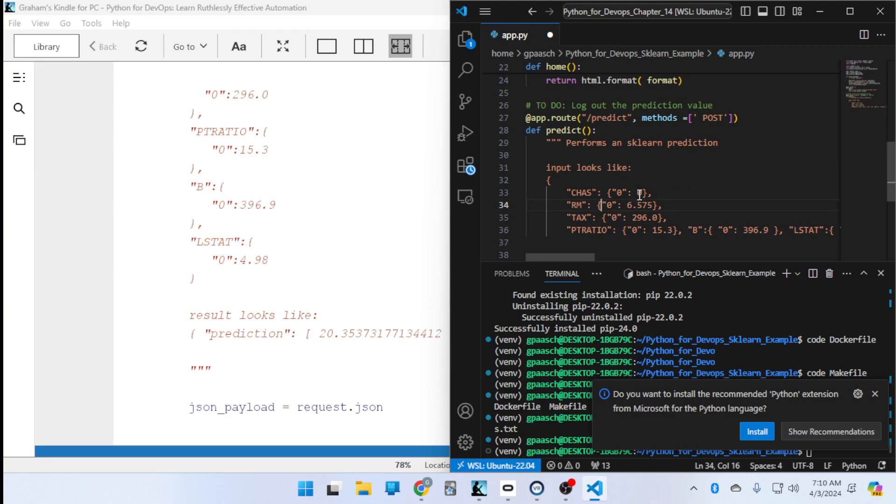
left_click(642, 193)
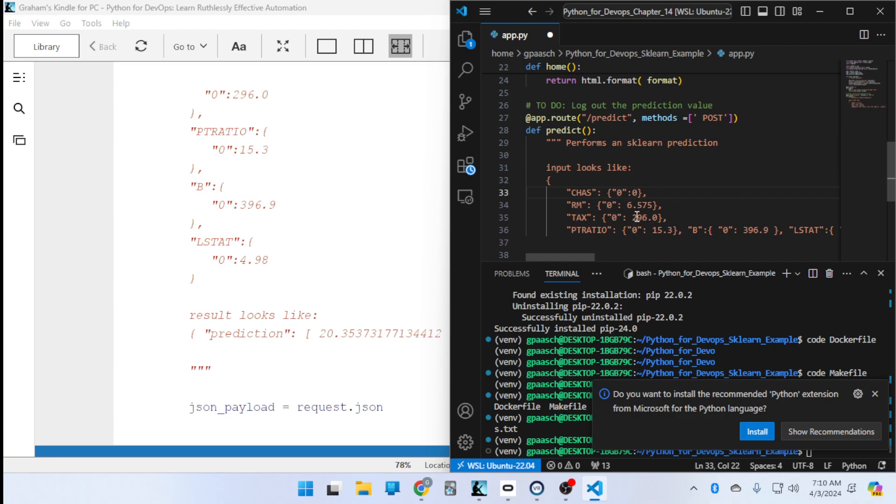
left_click(628, 218)
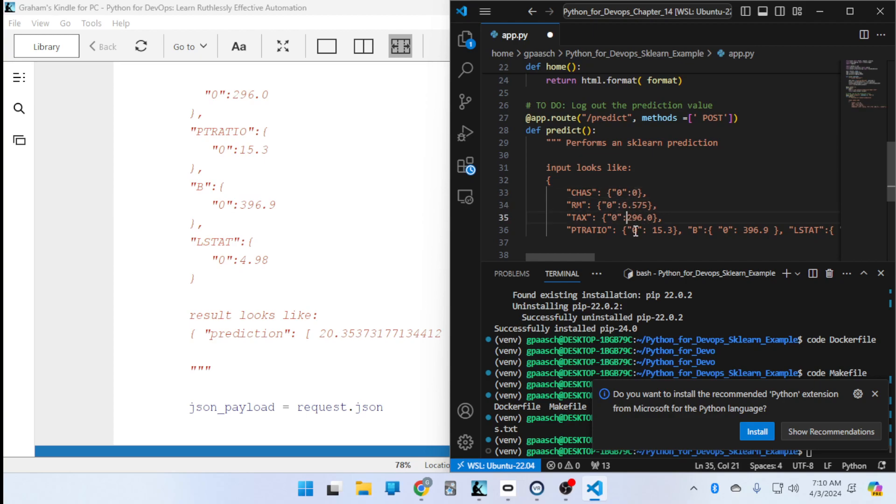
left_click(645, 230)
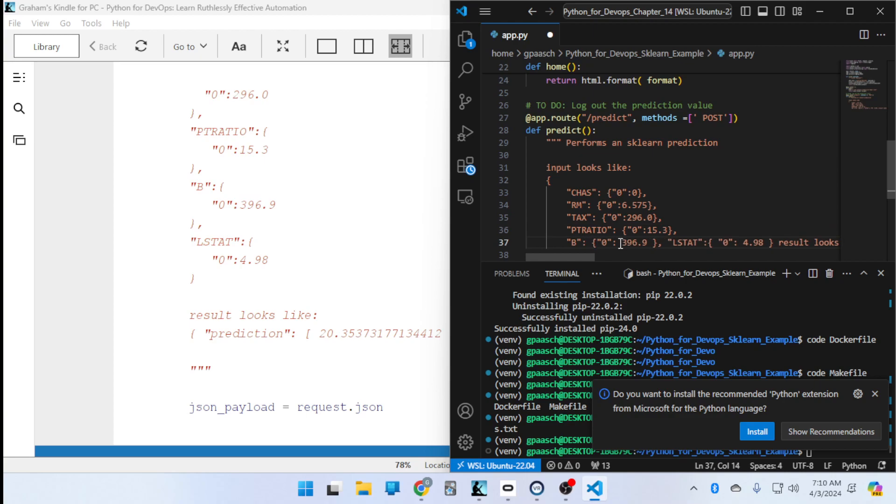
Finish the docstring with B, LSTAT, the closing brace and the result example, then close the quotes.
left_click(704, 243)
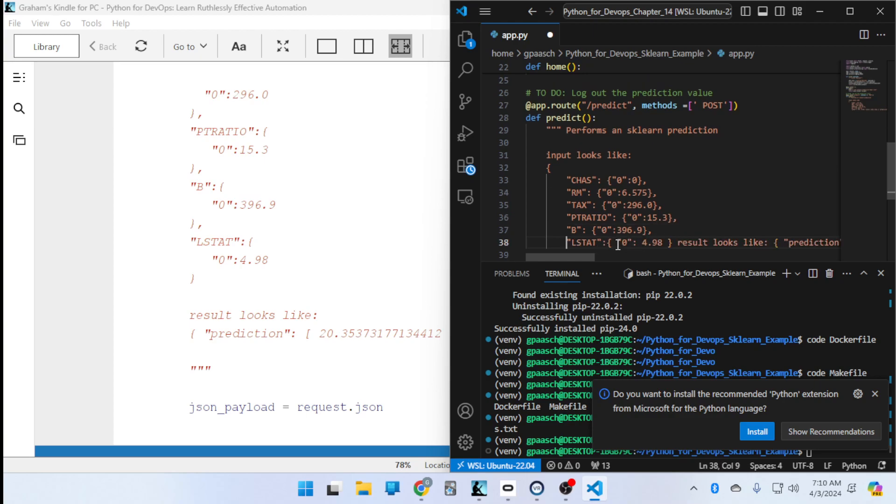
left_click(635, 243)
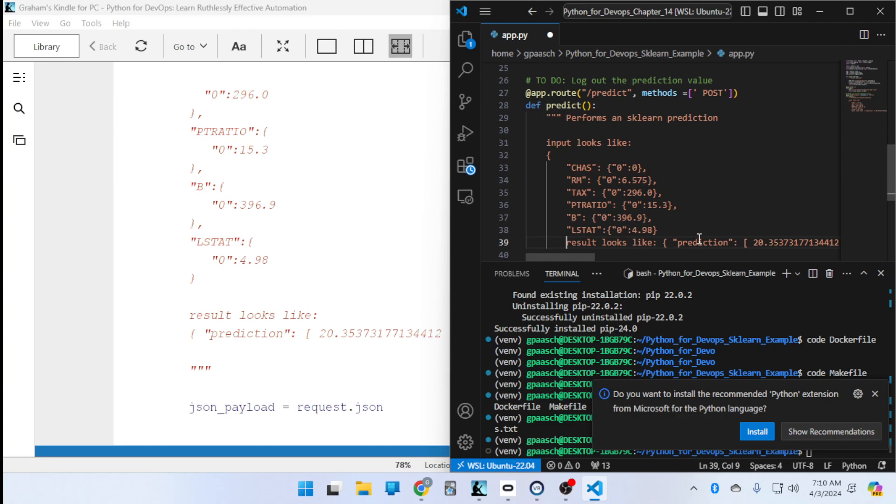
mouse_move(673, 232)
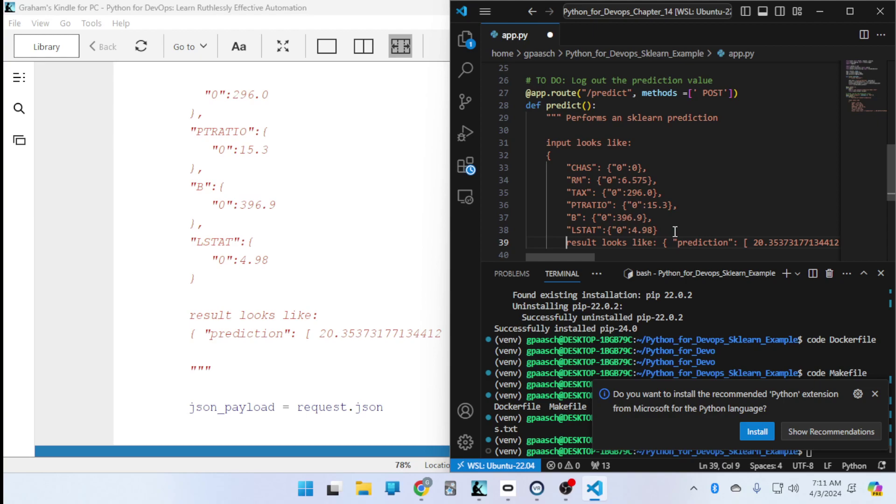
left_click(661, 229)
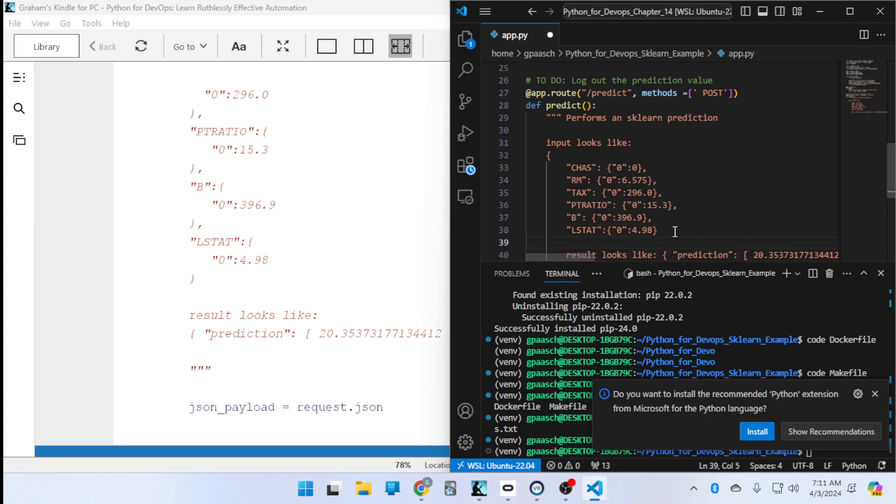
left_click(549, 243)
type("}")
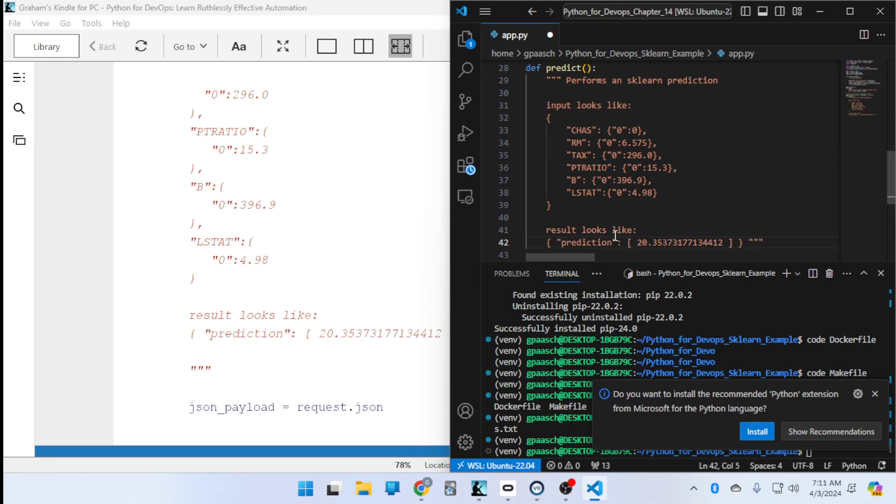
left_click(577, 242)
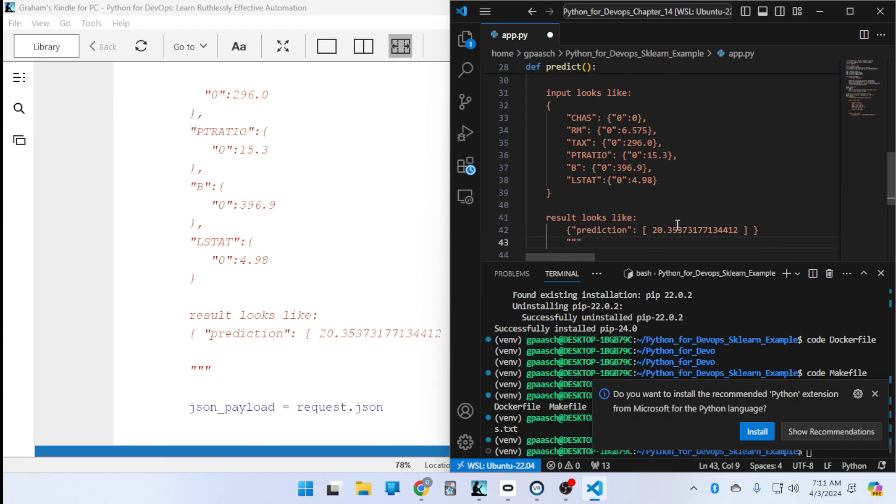
left_click(744, 230)
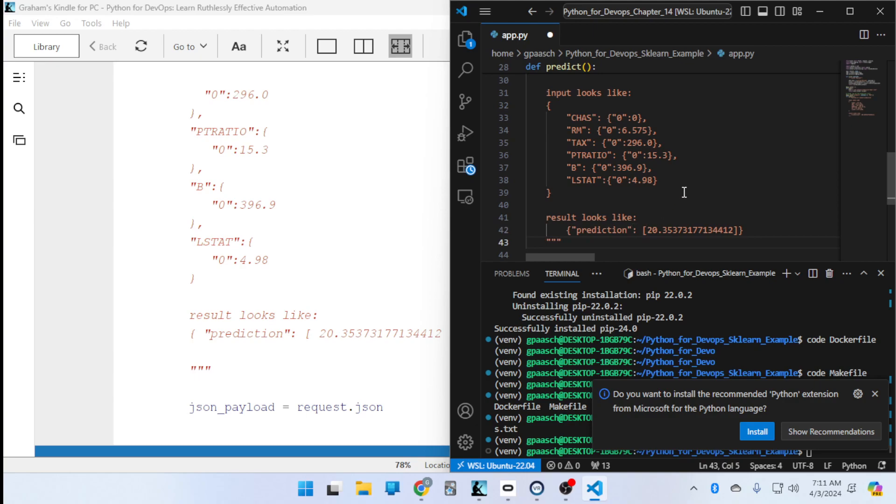
mouse_move(661, 294)
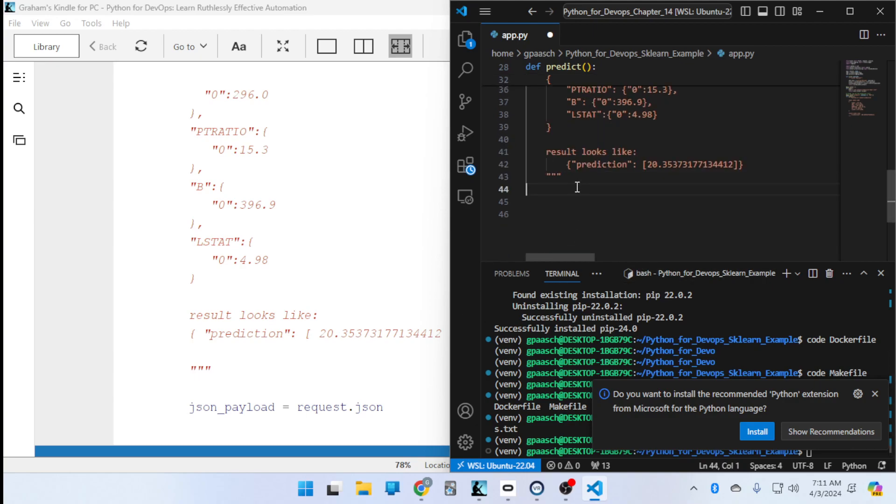
Start a 'json_payload = req' assignment line below the predict docstring.
left_click(563, 177)
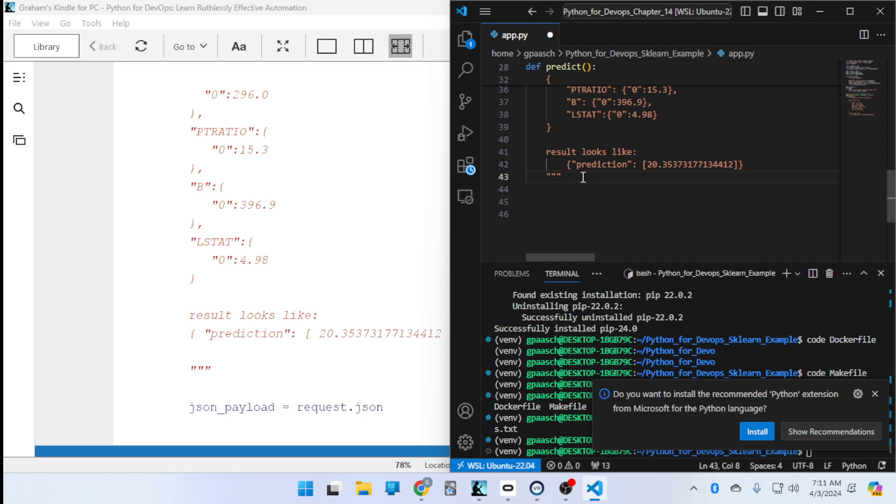
key("enter")
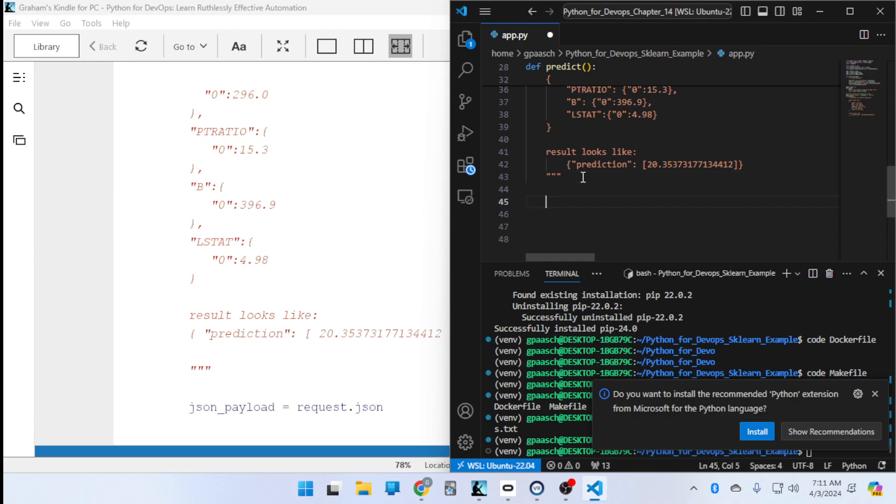
type("ya")
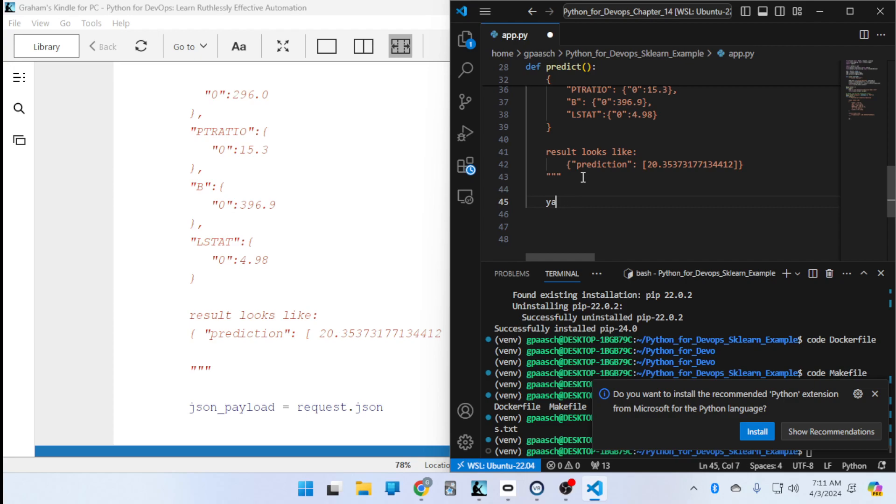
type("json")
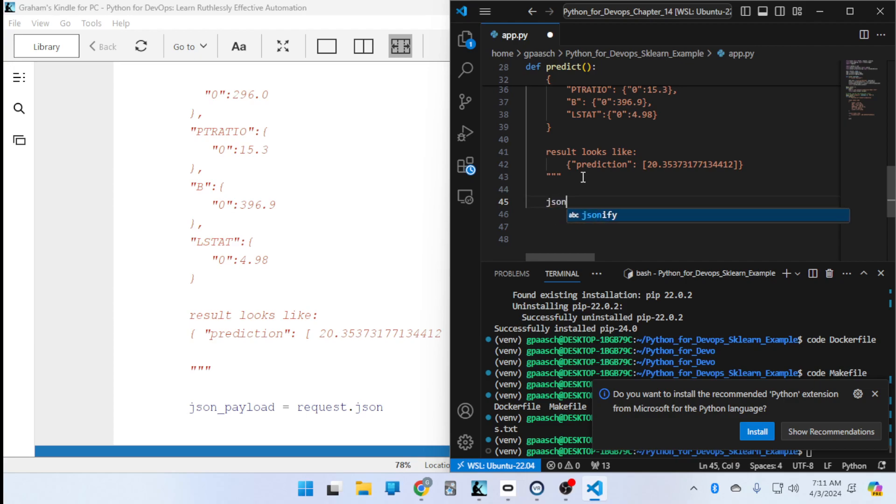
type("_payload")
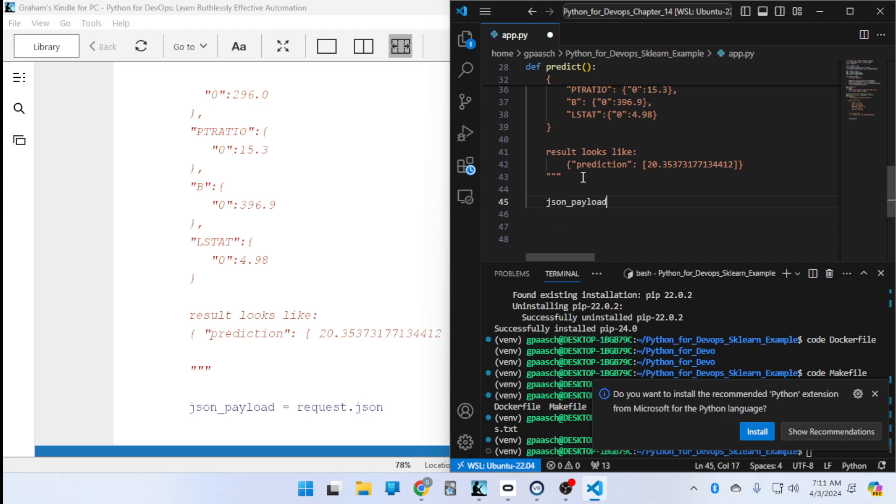
type("-")
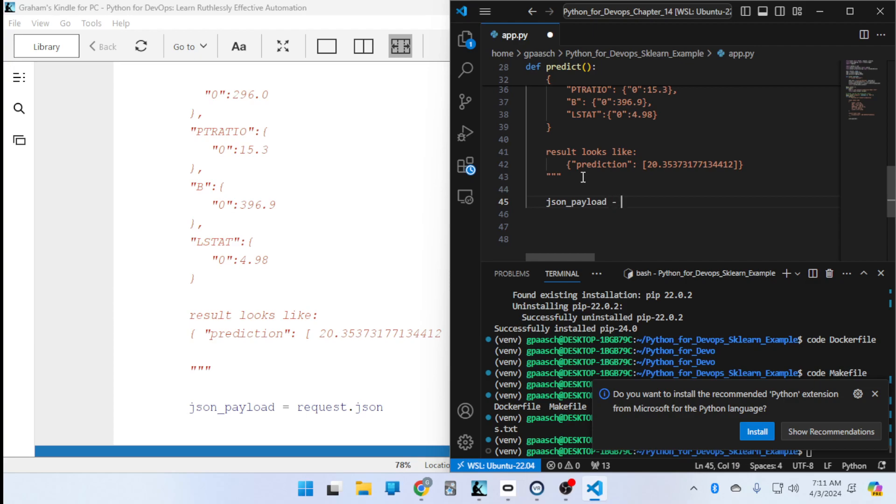
type("= req")
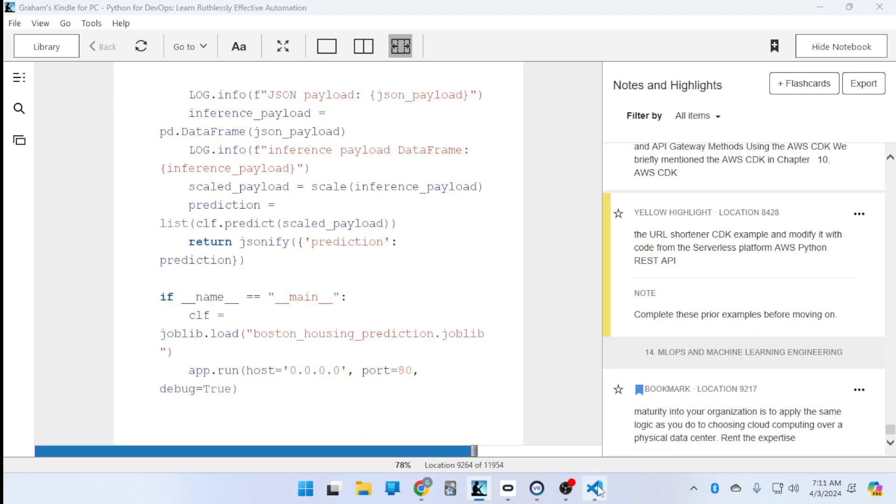
Paste predict's body and the __main__ block, splitting the LOG.info calls and fixing their spacing.
left_click(594, 488)
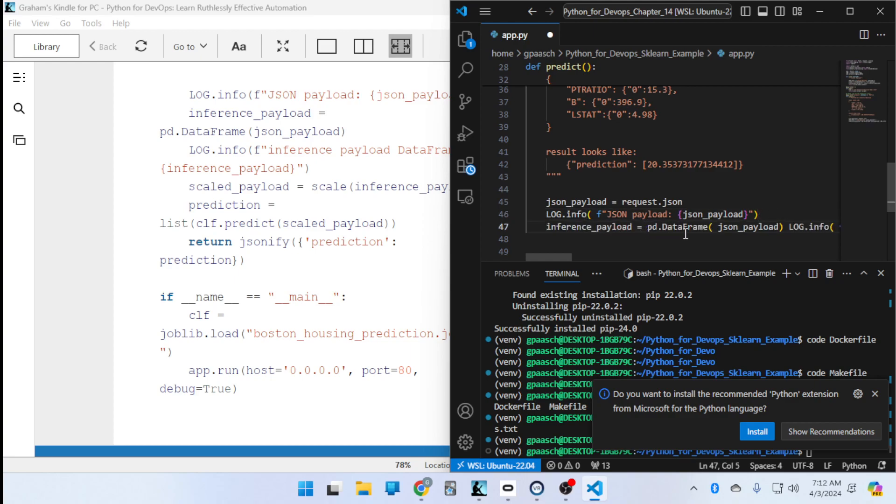
left_click(783, 227)
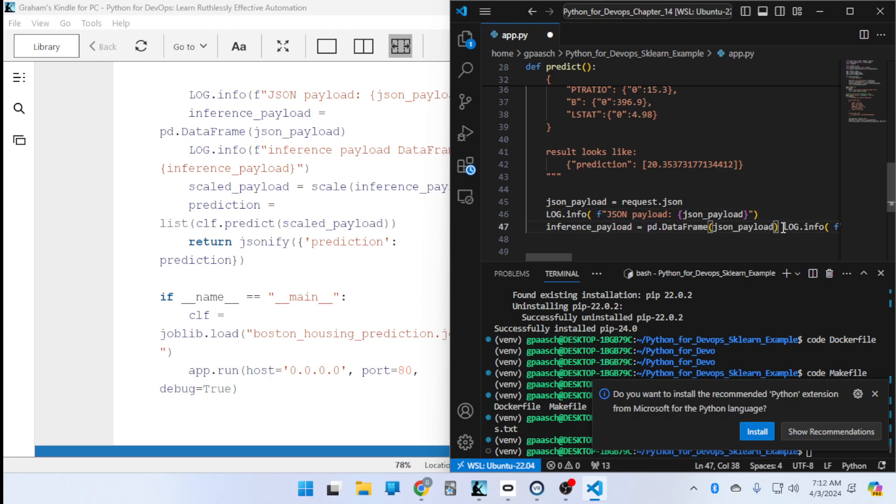
key("Enter")
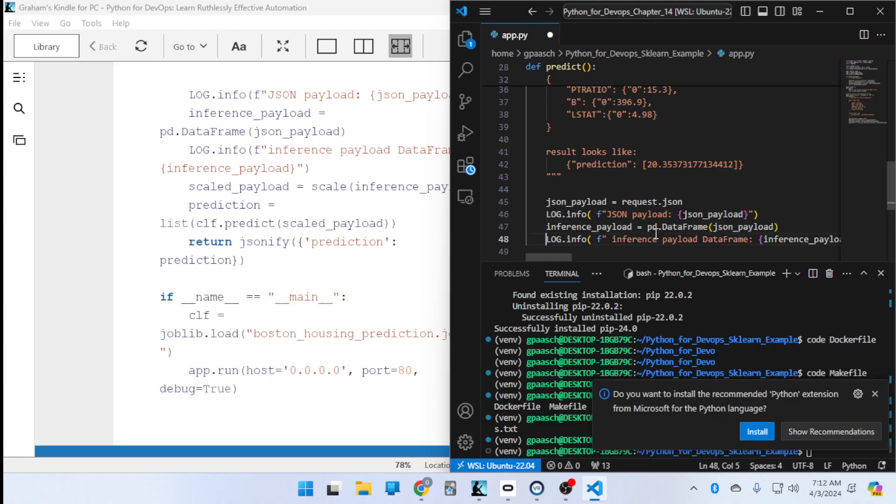
left_click(597, 239)
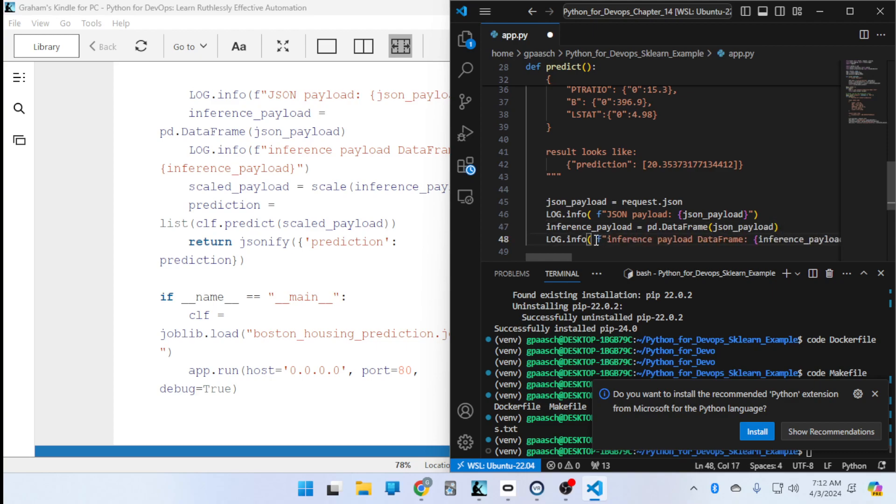
left_click(596, 215)
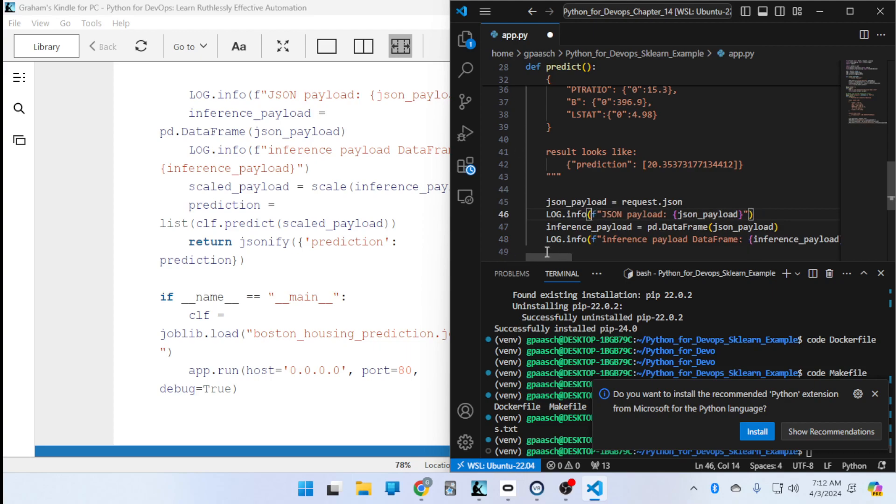
Tidy the spacing in the app.run arguments of the main block.
scroll("right", 3)
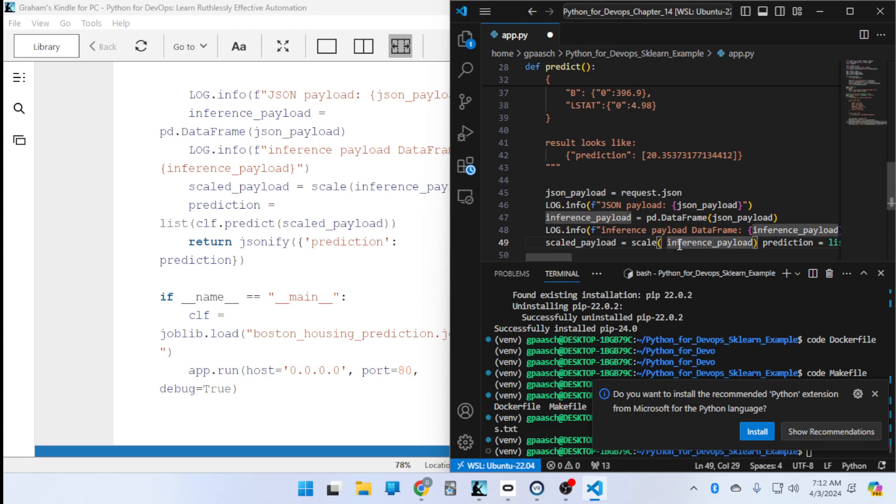
scroll("right", 3)
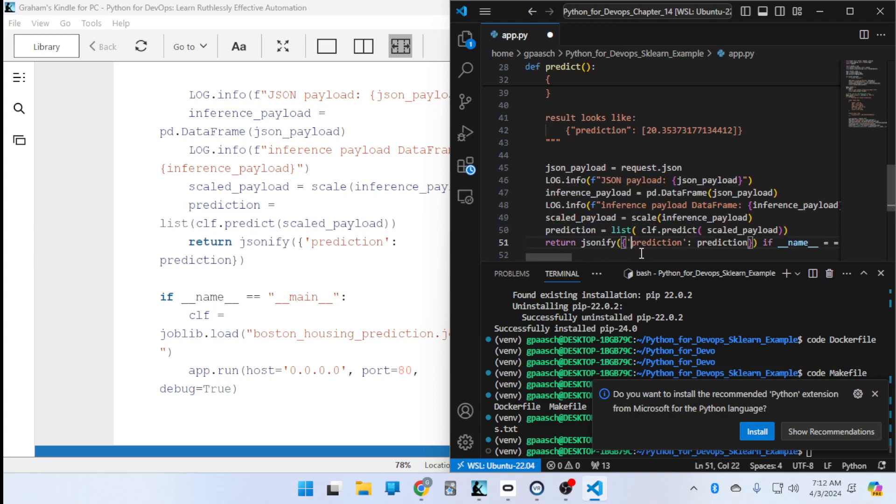
scroll("right", 3)
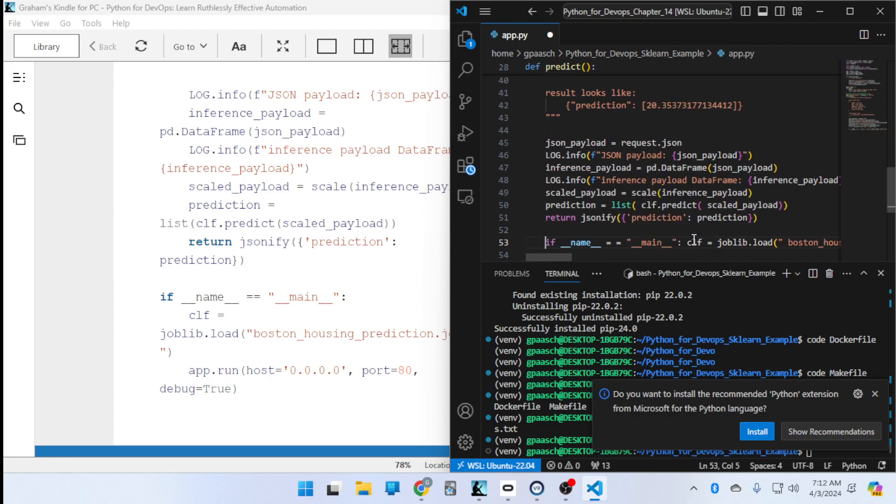
mouse_move(669, 248)
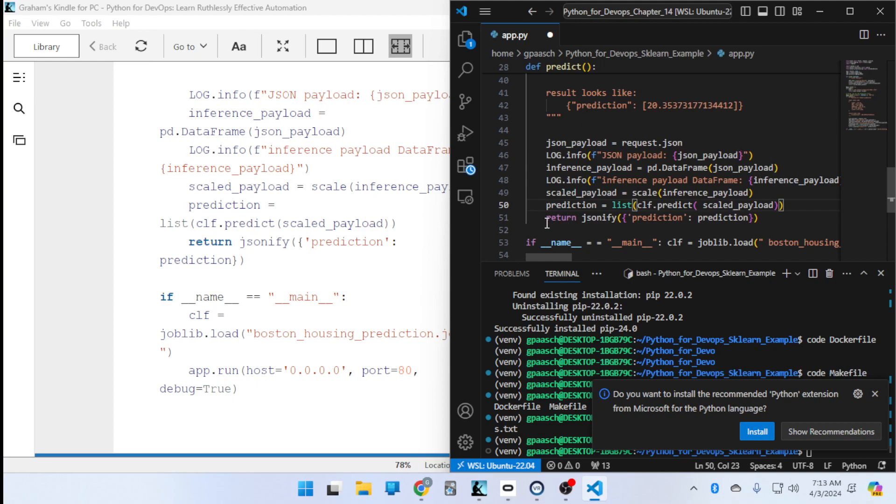
scroll("up", 3)
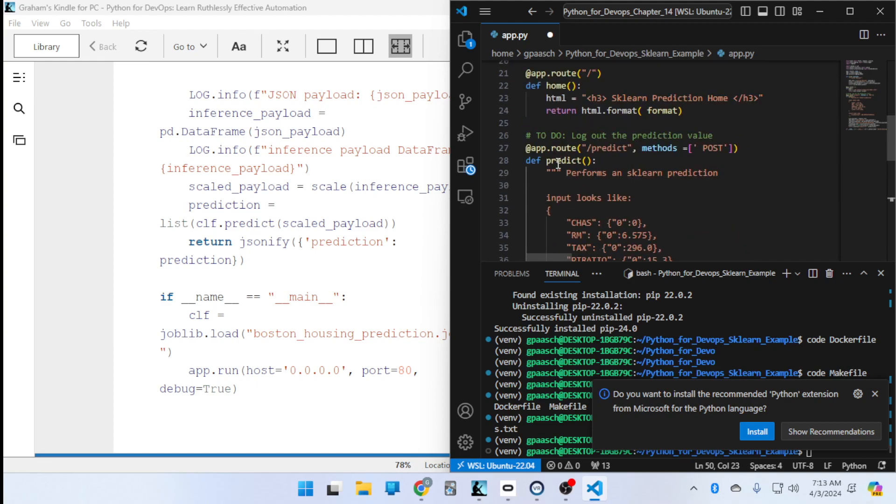
scroll("down", 3)
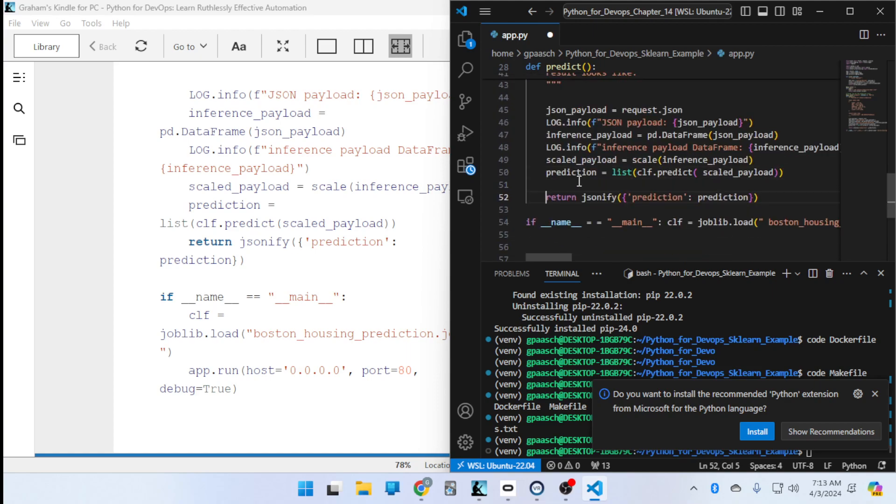
mouse_move(574, 207)
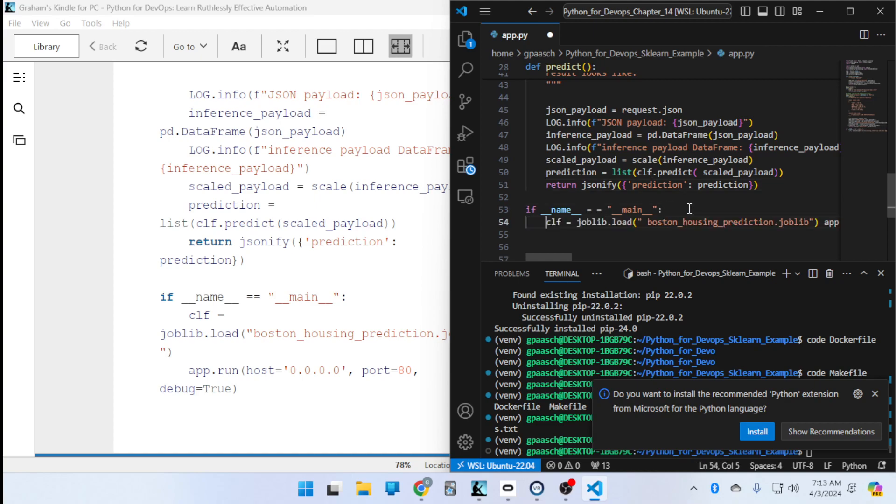
mouse_move(646, 225)
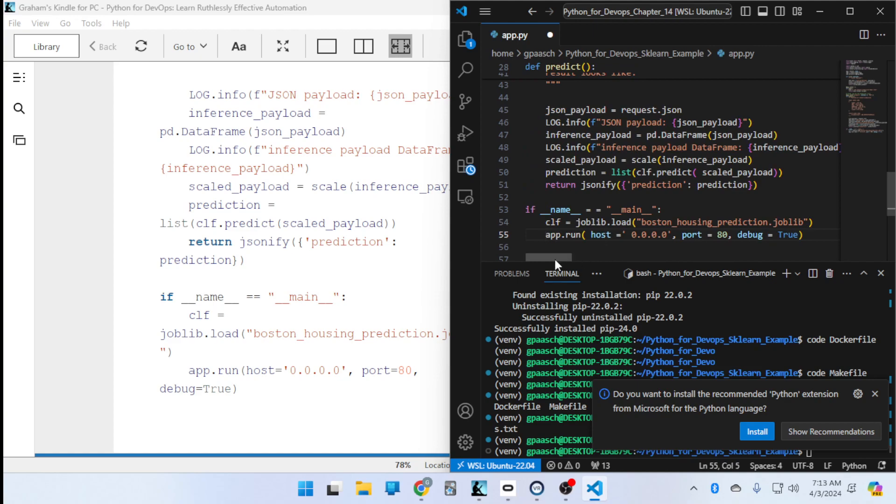
left_click(626, 234)
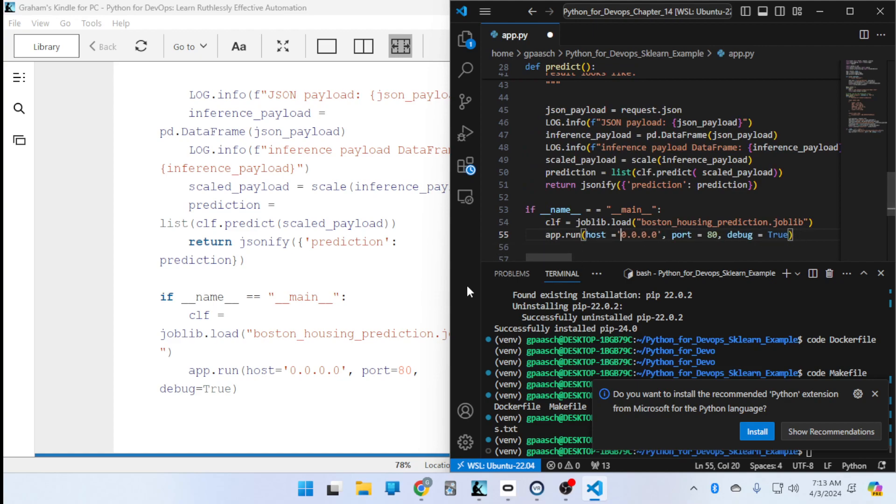
double_click(307, 297)
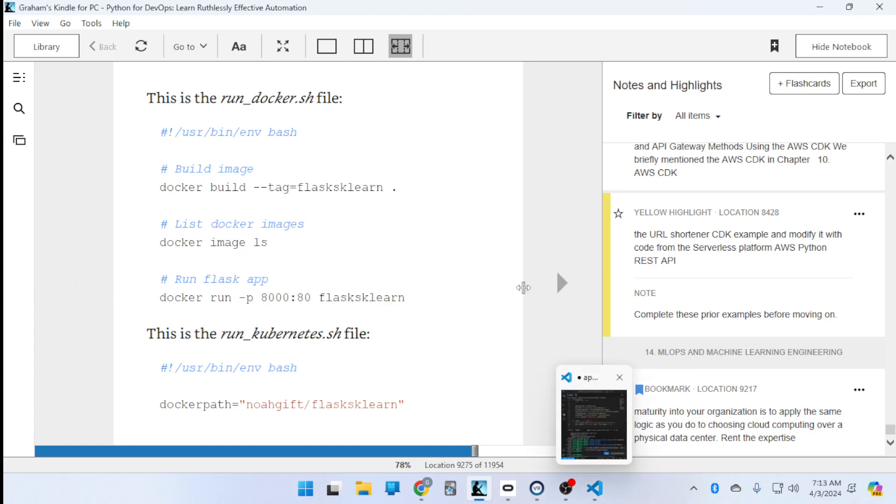
Accept the Python extension install and start creating run_docker.sh from the terminal.
left_click(593, 416)
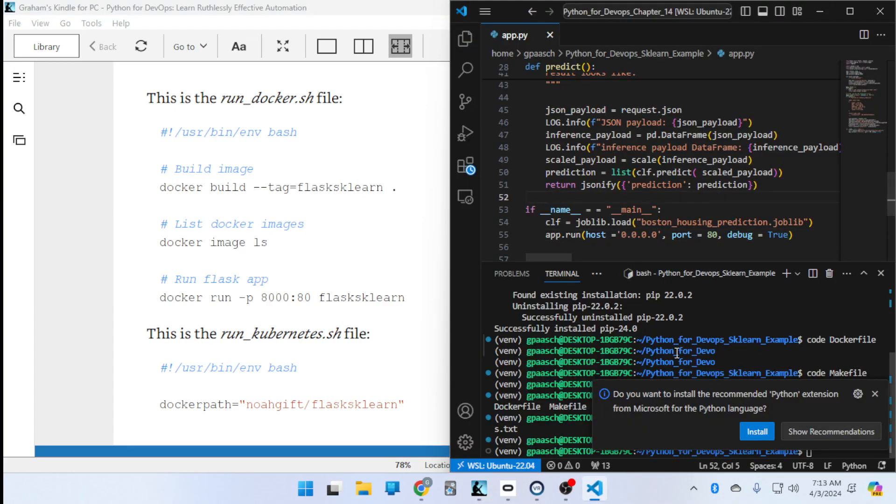
mouse_move(879, 393)
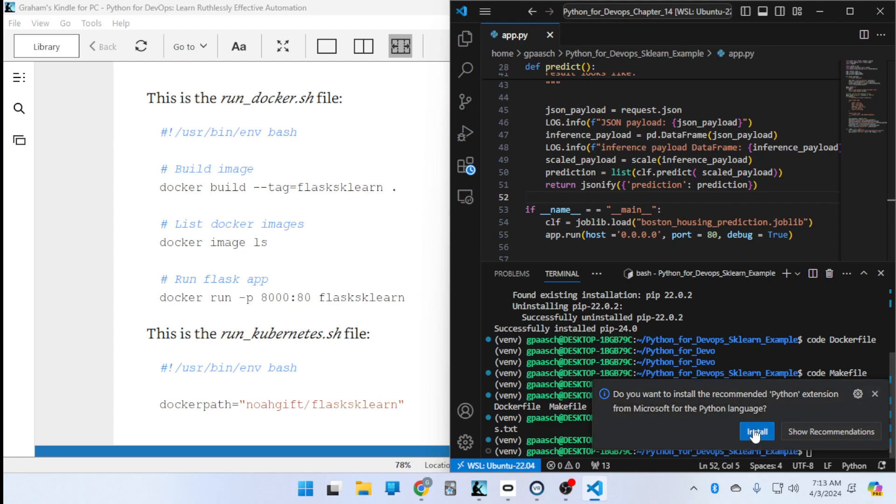
left_click(756, 431)
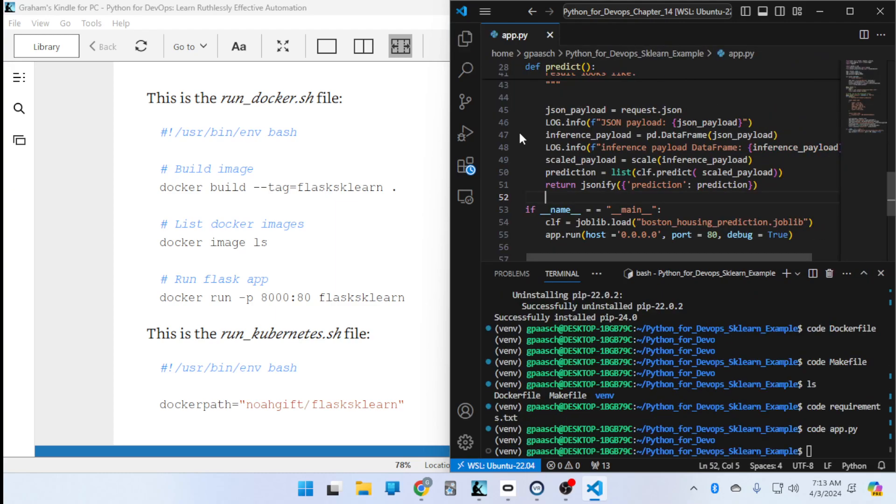
mouse_move(743, 328)
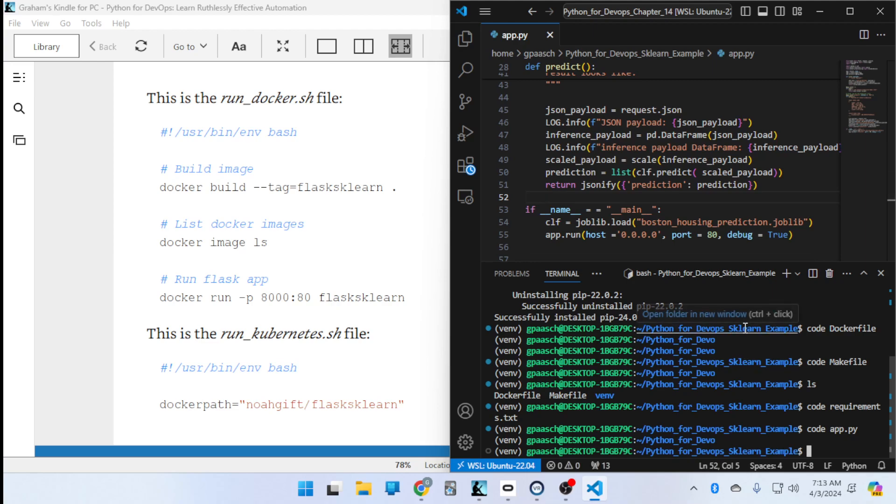
type("code run")
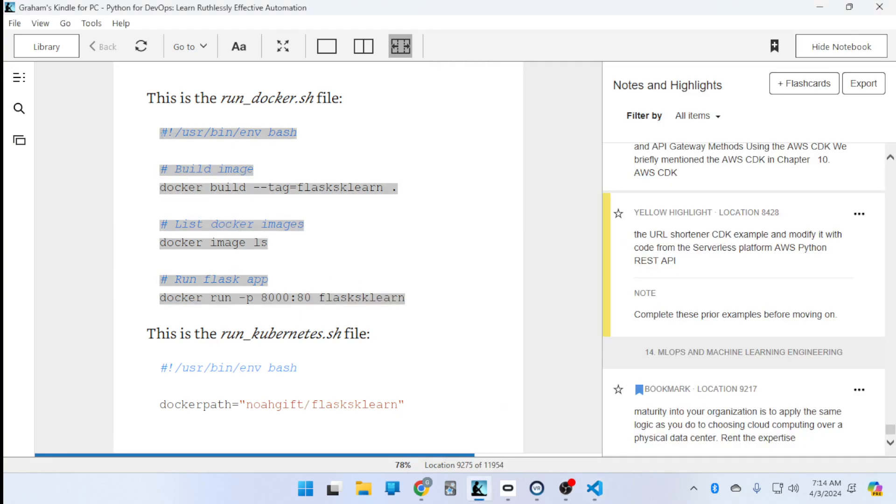
Return to run_docker.sh and add a blank line below the shebang.
left_click(482, 344)
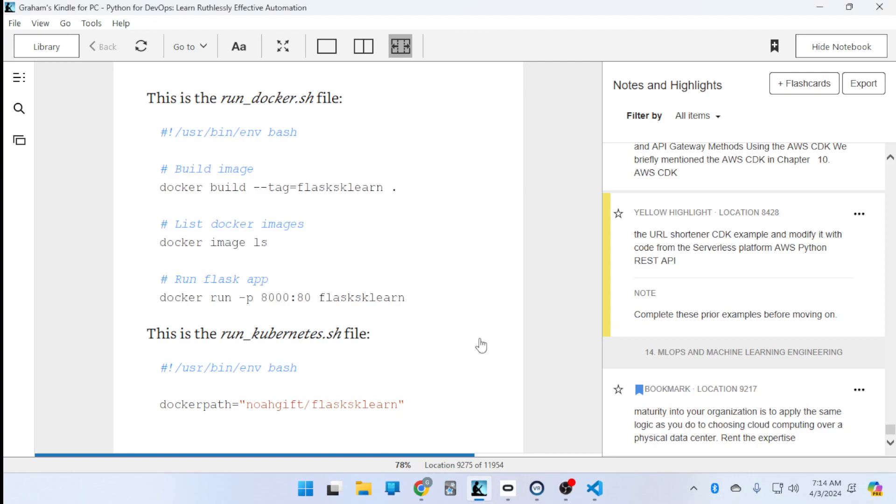
left_click(594, 489)
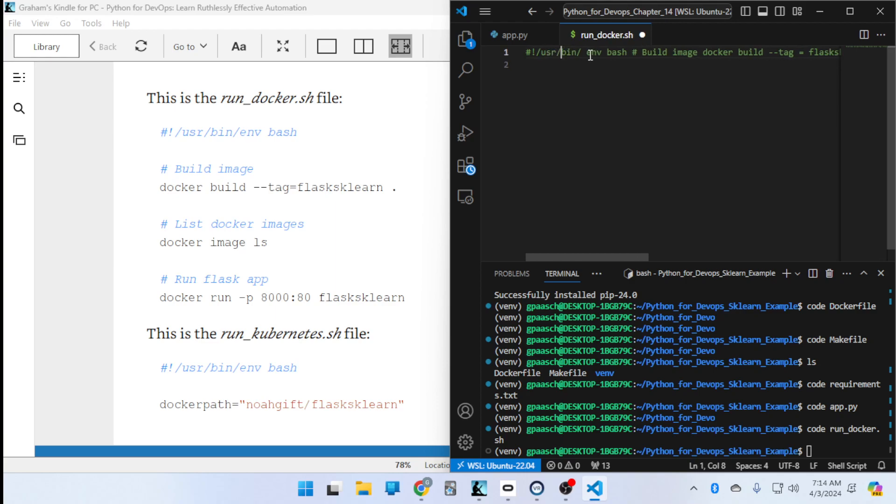
left_click(628, 52)
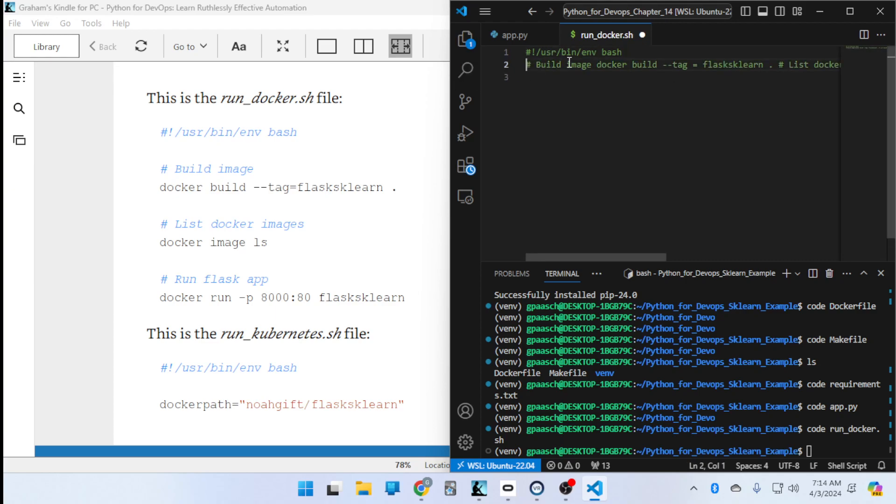
key("Enter")
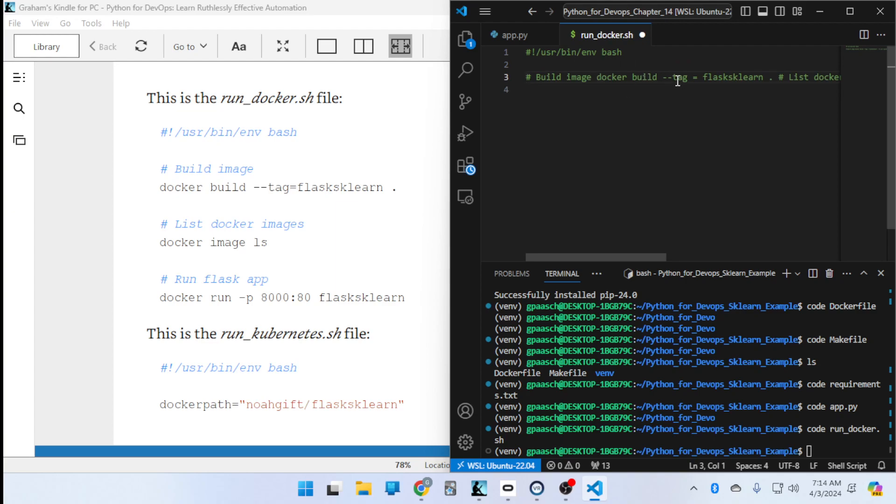
Split the docker build, list-images and run commands onto their own commented lines.
left_click(693, 77)
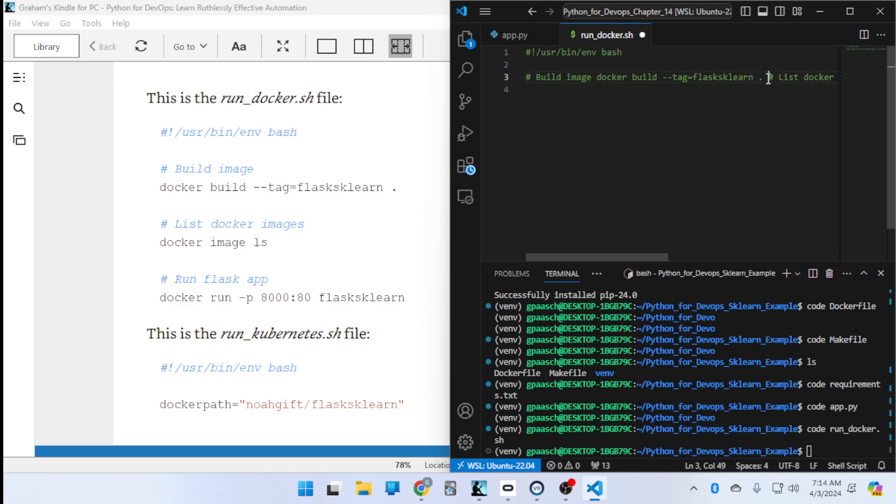
key("Enter")
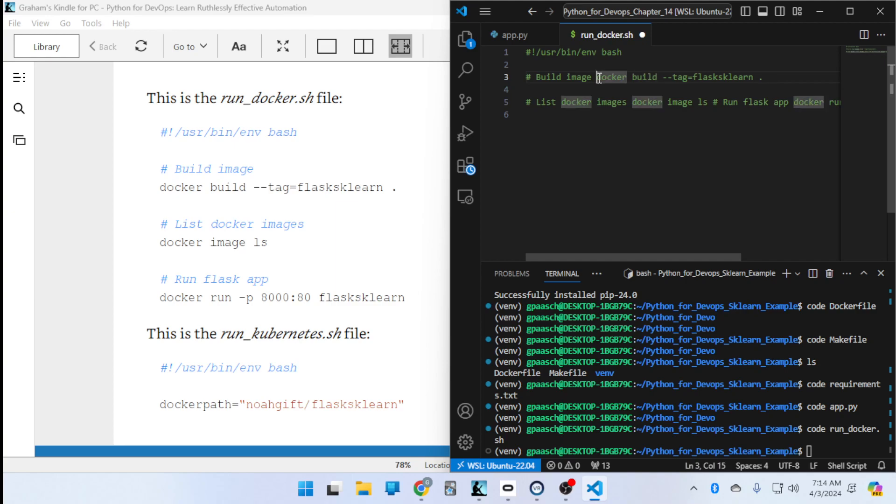
key("Enter")
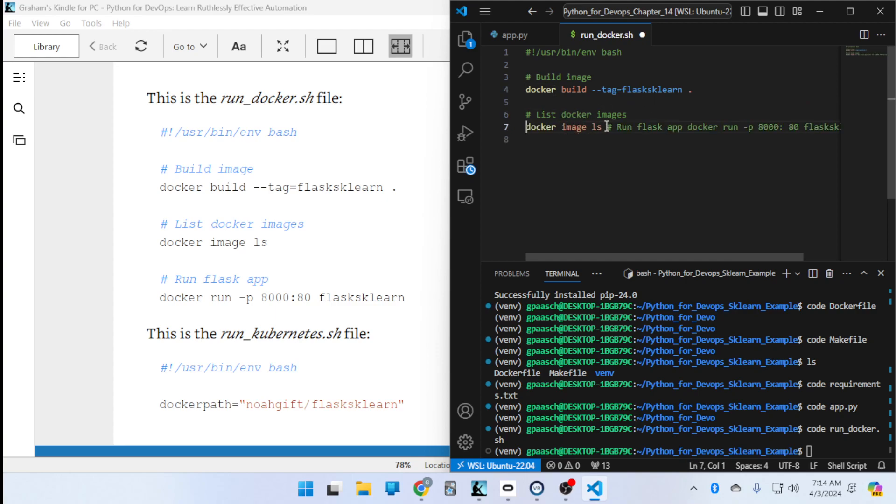
key("Enter")
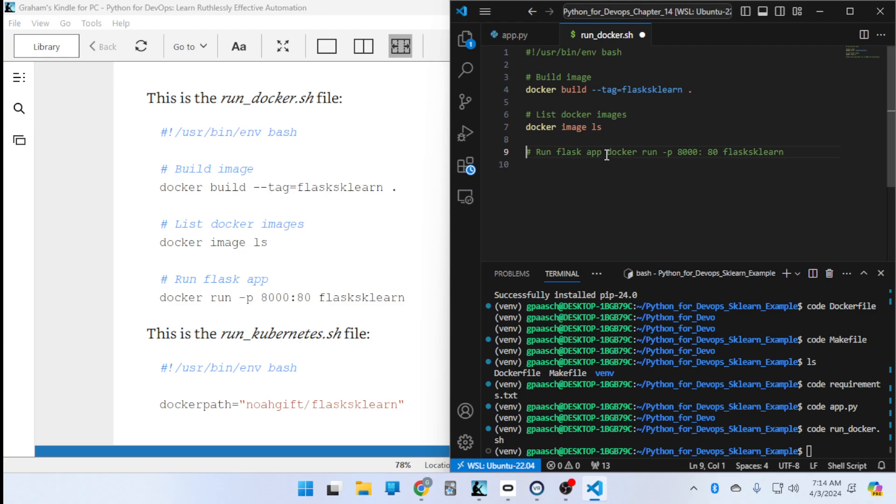
key("enter")
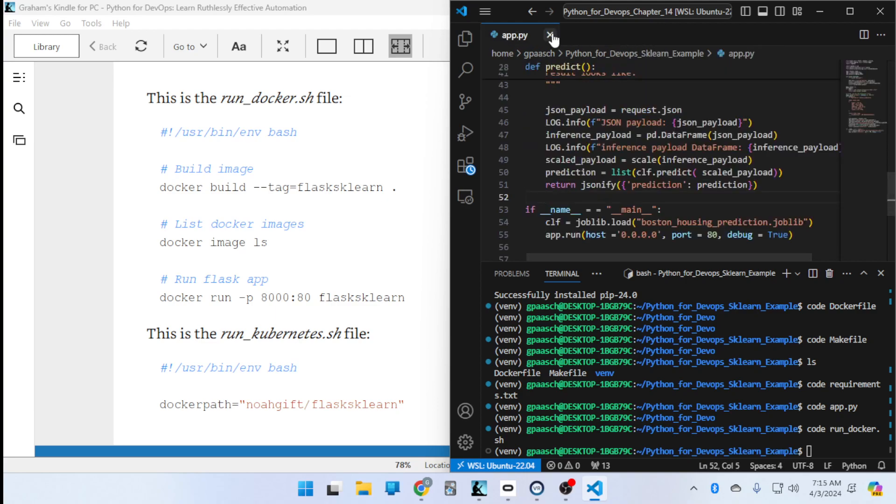
Close app.py and create run_kubernetes.sh from the terminal.
left_click(551, 34)
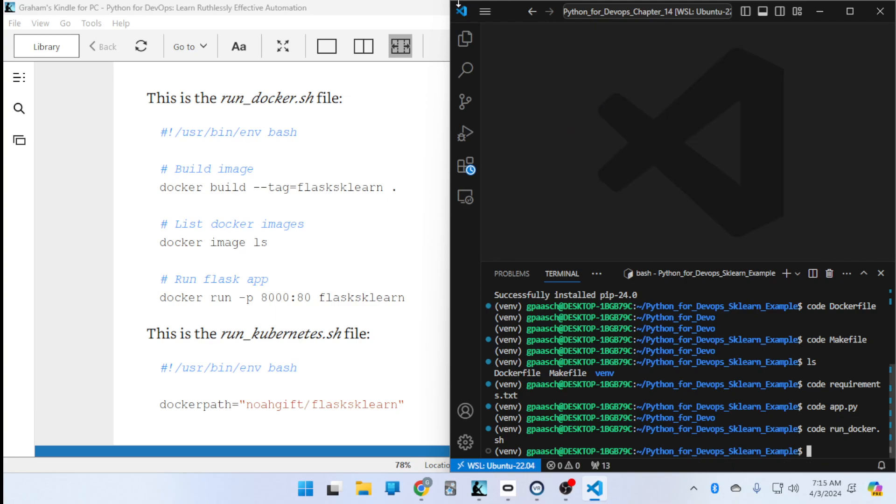
type("code run_kubernetes.sh")
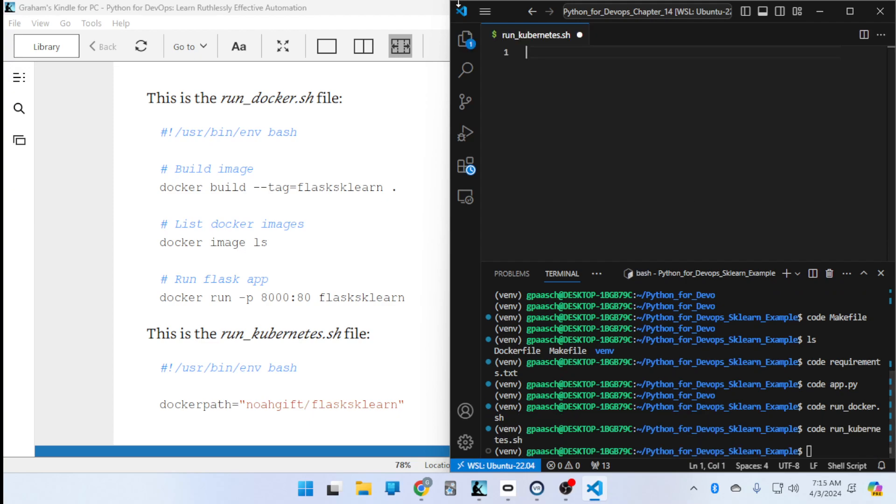
mouse_move(615, 139)
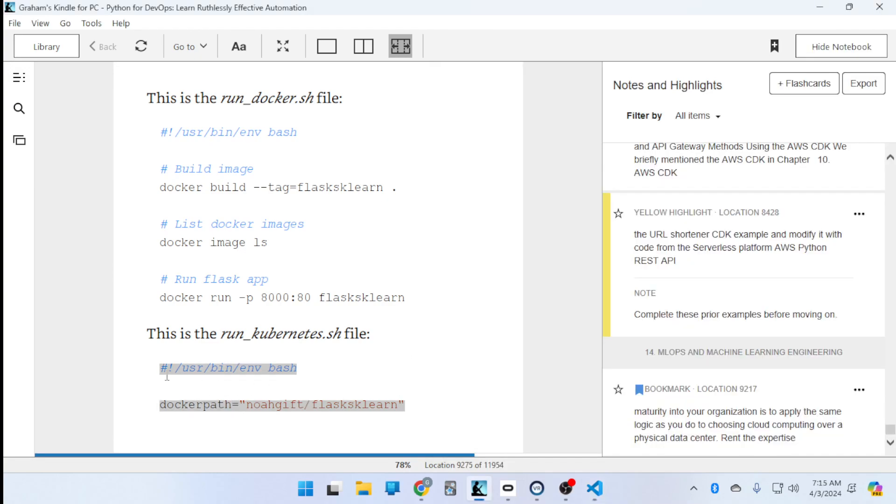
Paste the shebang and dockerpath="noahgift/flasksklearn" lines into run_kubernetes.sh.
left_click(424, 426)
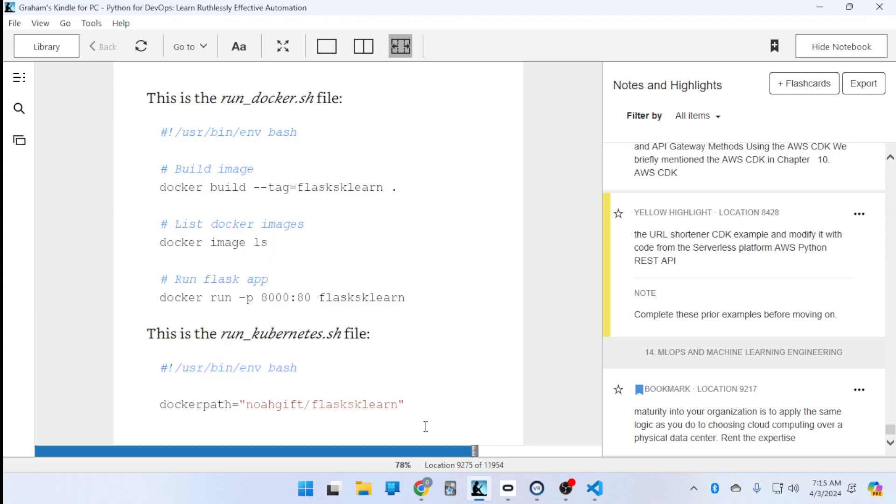
left_click(594, 489)
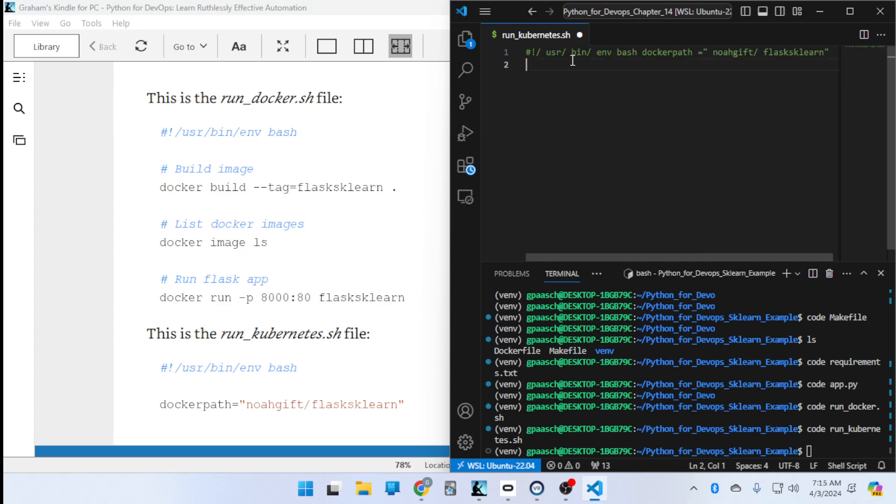
left_click(566, 52)
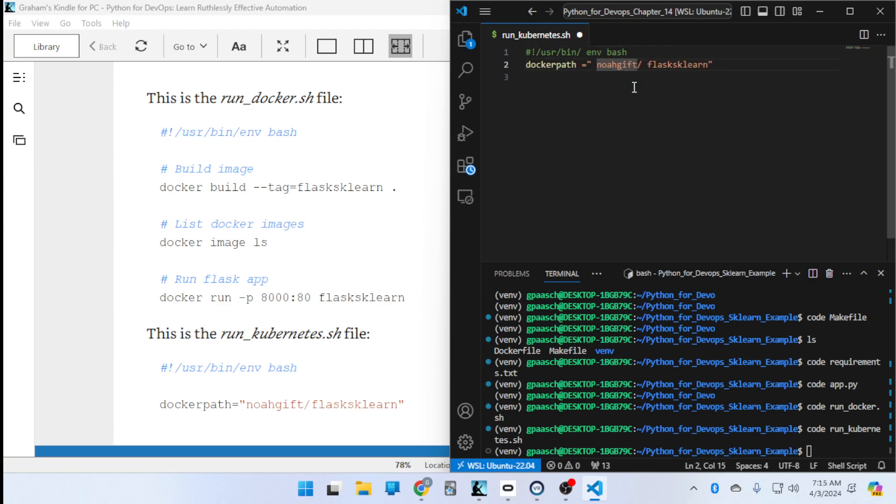
left_click(636, 64)
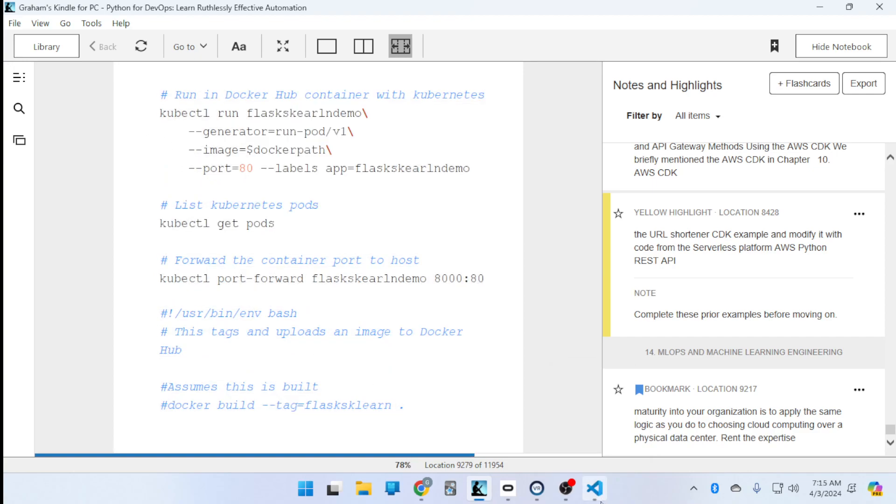
Split the kubectl run block so the generator and image options sit on separate lines.
left_click(594, 489)
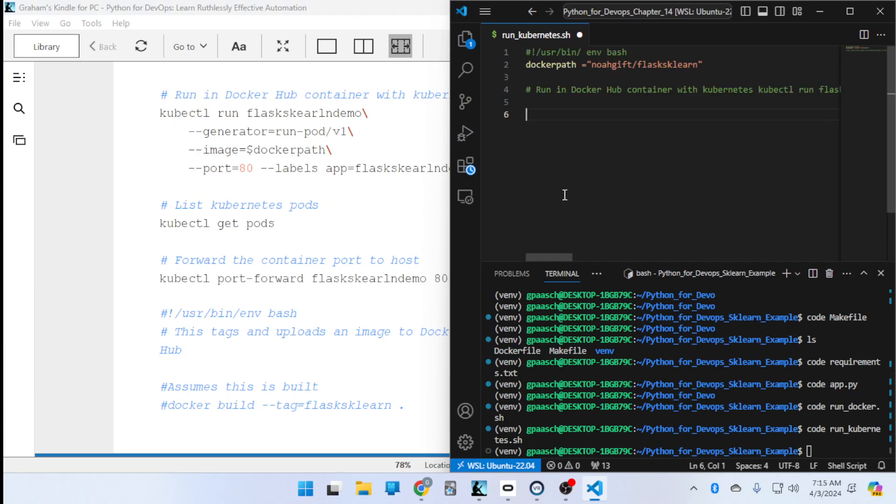
key("Backspace")
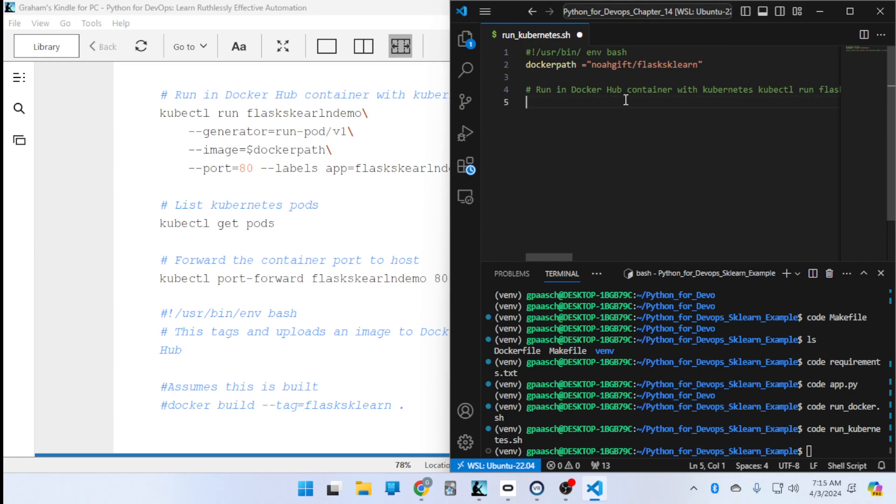
mouse_move(760, 91)
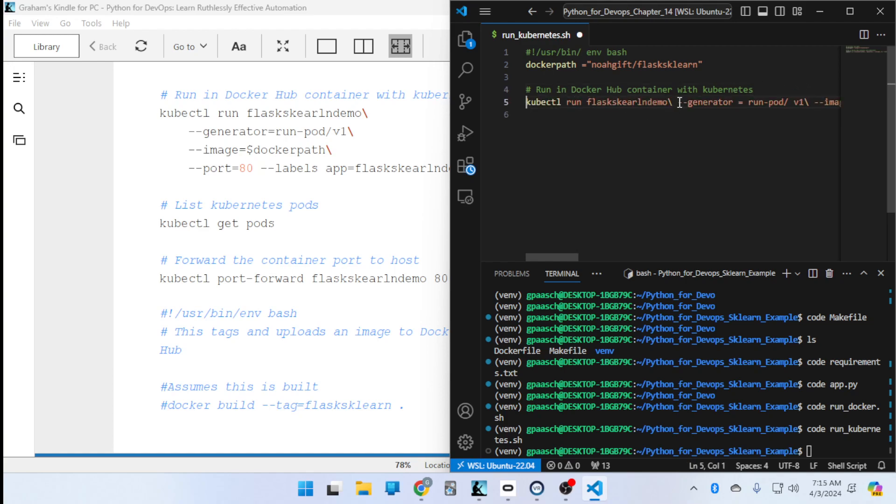
key("Enter")
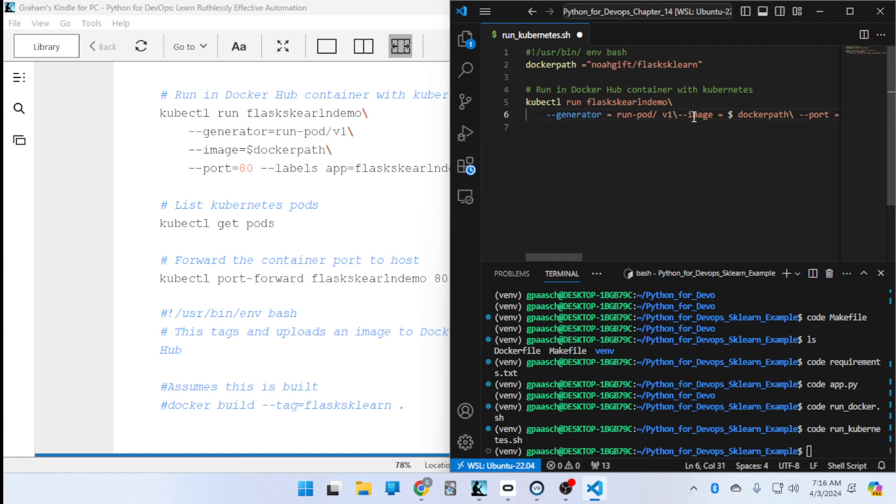
key("Enter")
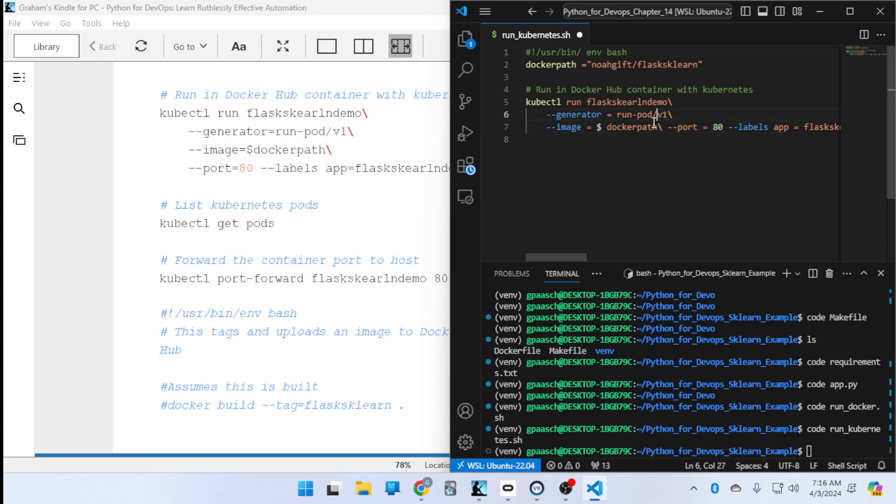
Check the labels option against the book and remove stray spaces around its value.
left_click(690, 114)
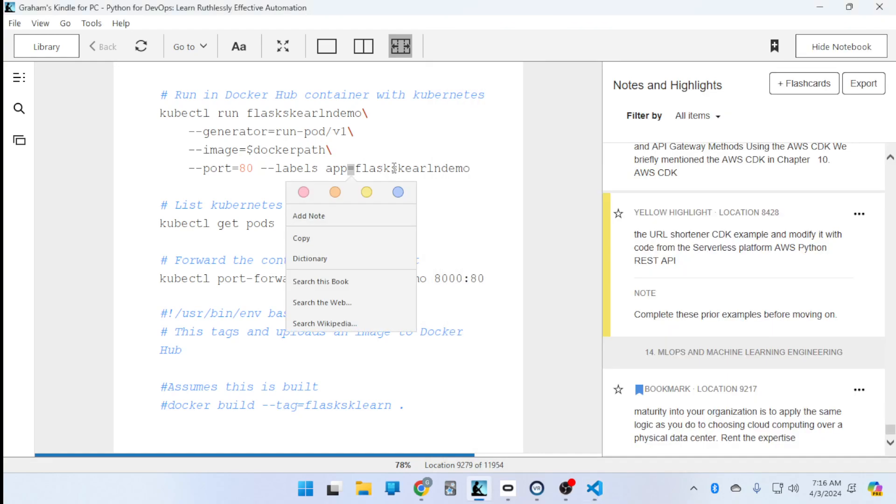
mouse_move(595, 491)
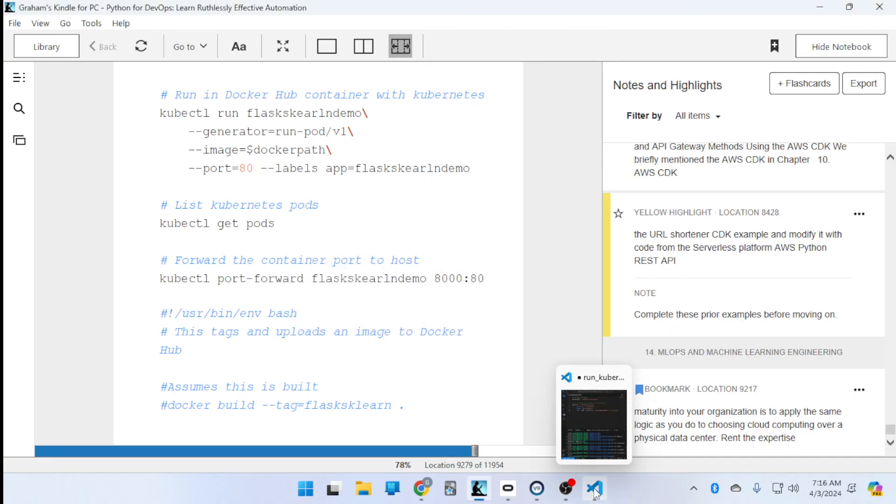
left_click(594, 489)
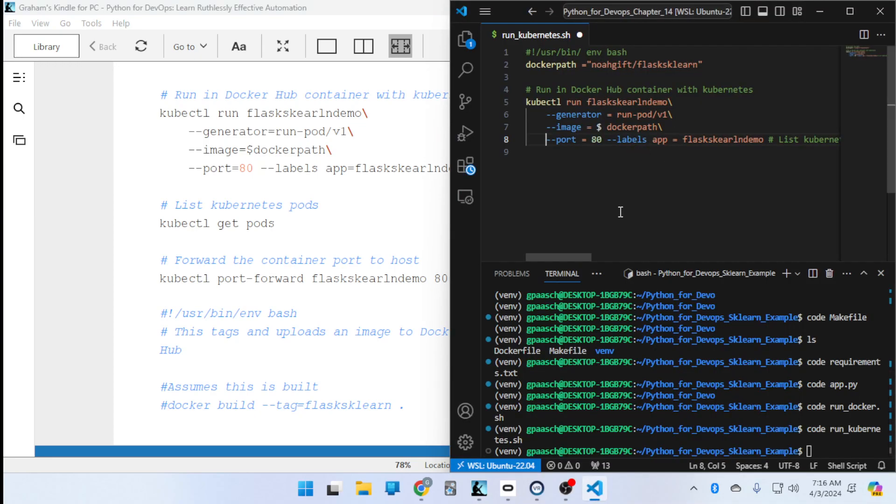
left_click(678, 139)
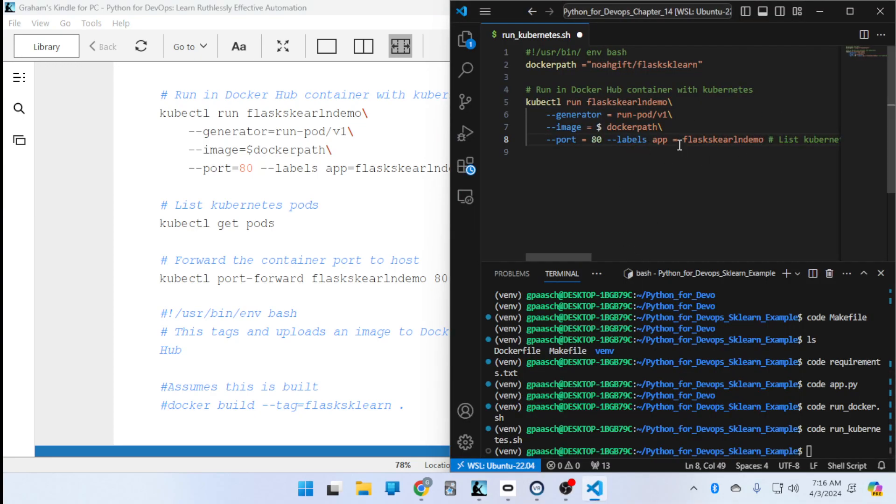
left_click(674, 139)
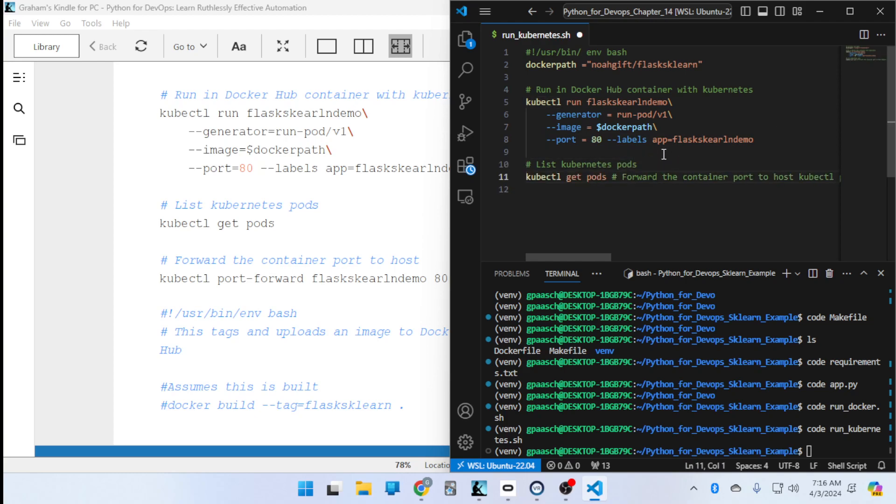
mouse_move(611, 176)
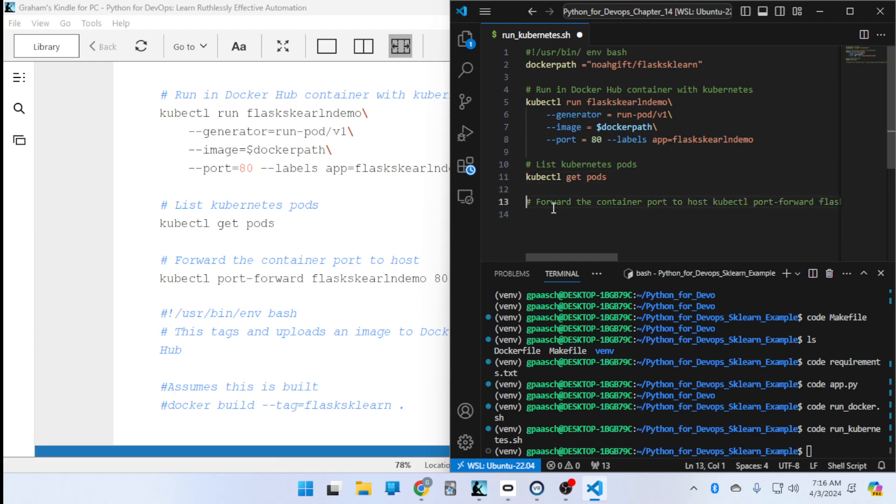
Put kubectl port-forward on its own line and clean stray spaces from the upload script's shebang.
left_click(712, 201)
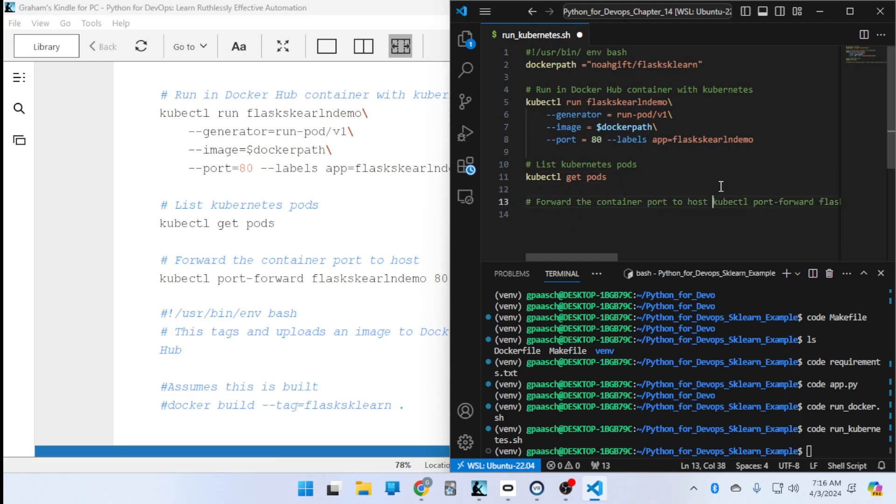
key("Enter")
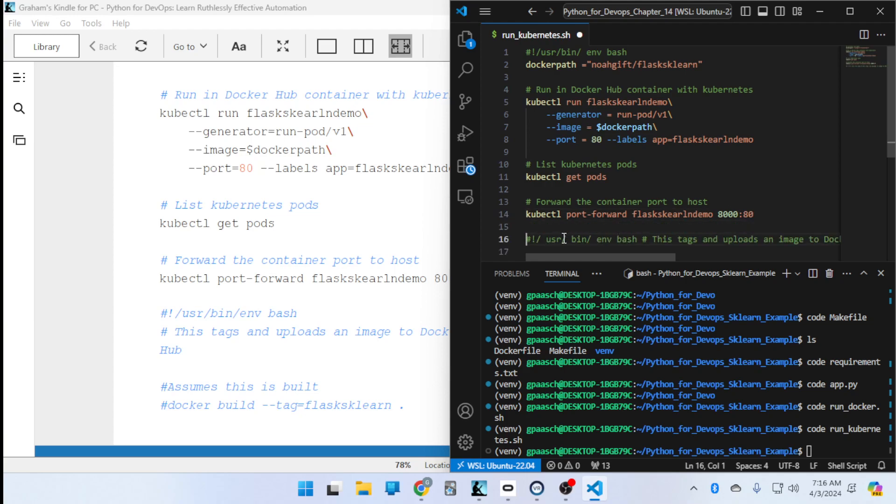
left_click(566, 239)
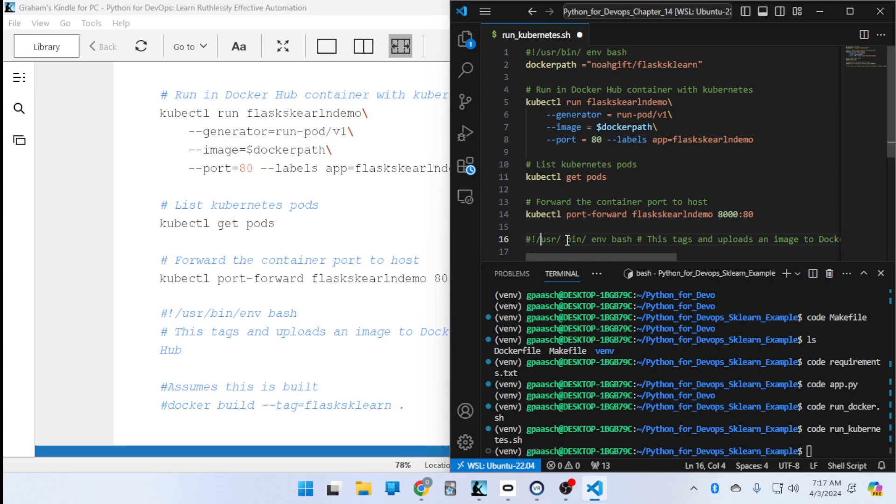
left_click(640, 239)
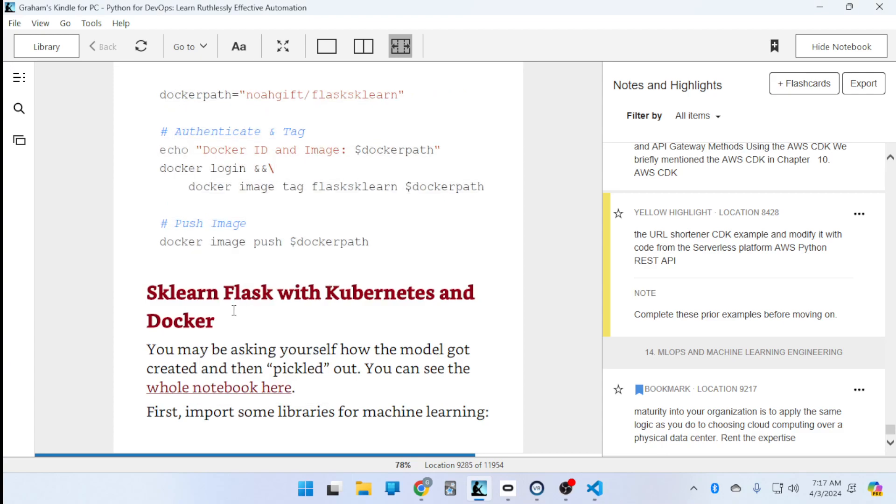
Split the upload script so docker login and the Push Image comment each get their own line.
left_click(595, 488)
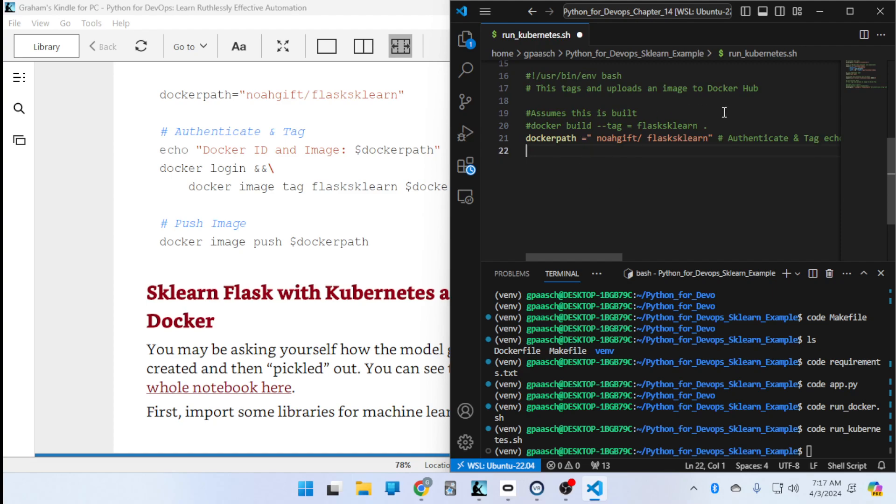
mouse_move(722, 126)
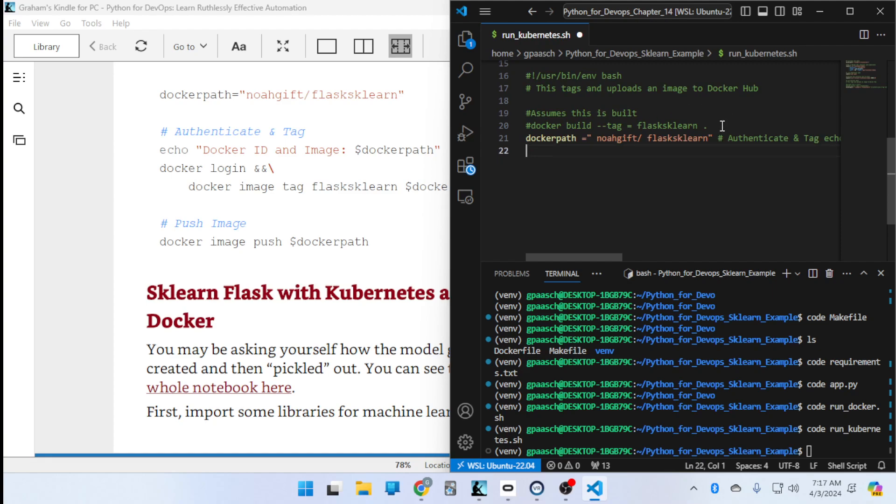
mouse_move(701, 139)
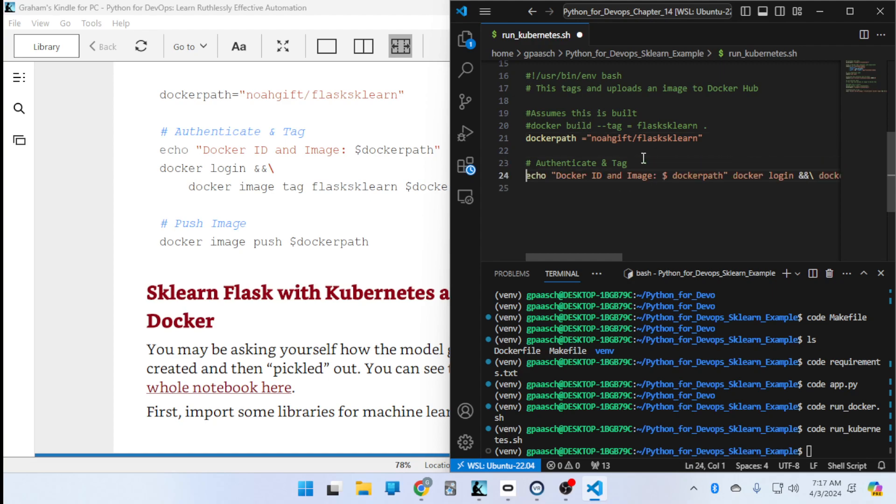
mouse_move(741, 179)
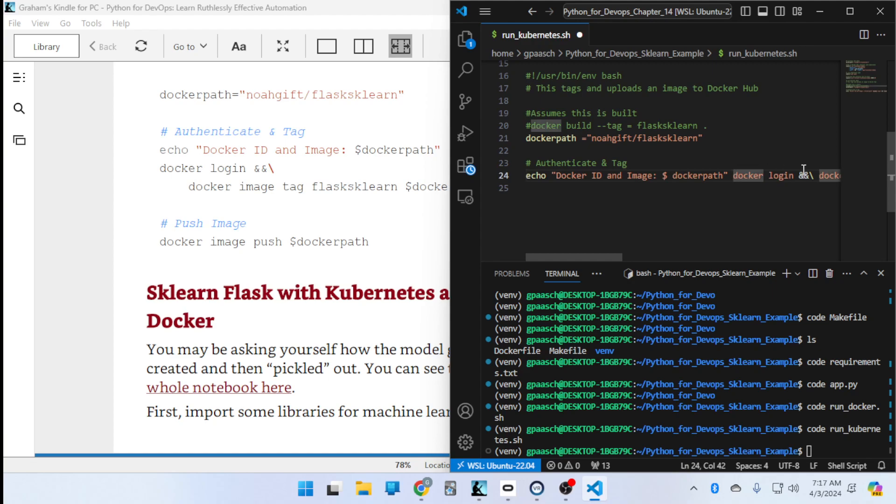
key("Return")
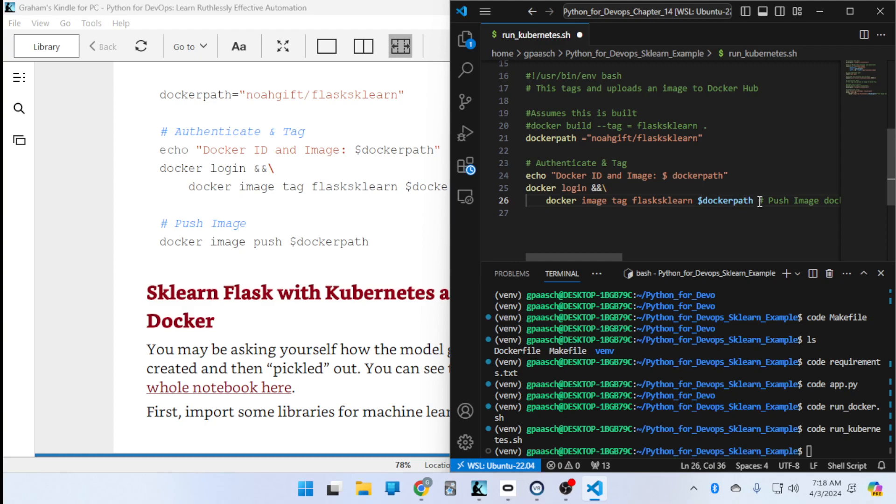
key("Enter")
type("docker image push $dockerpath")
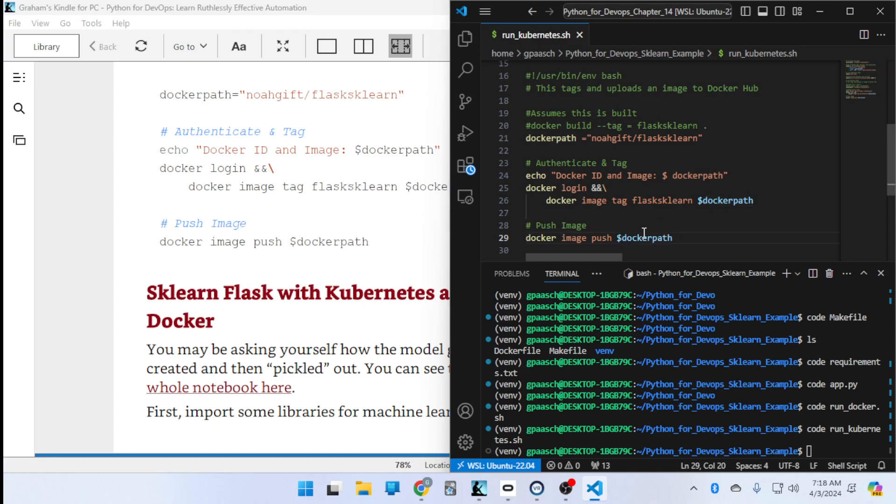
mouse_move(628, 216)
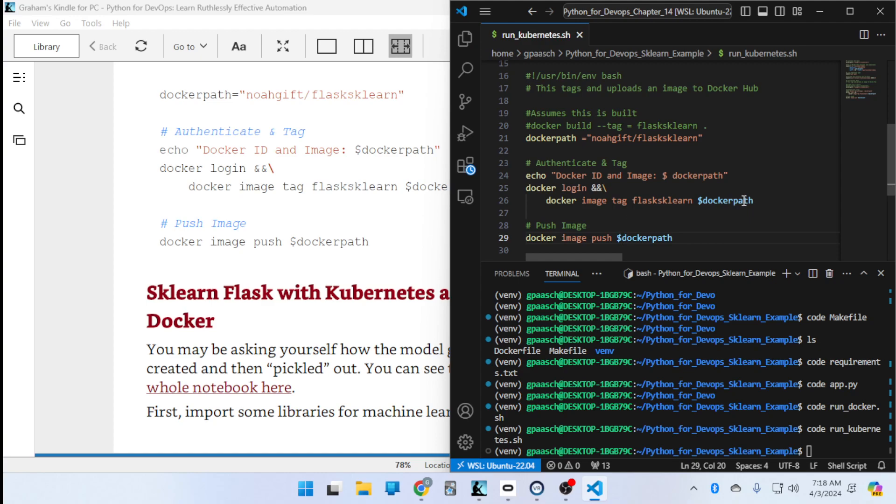
mouse_move(460, 253)
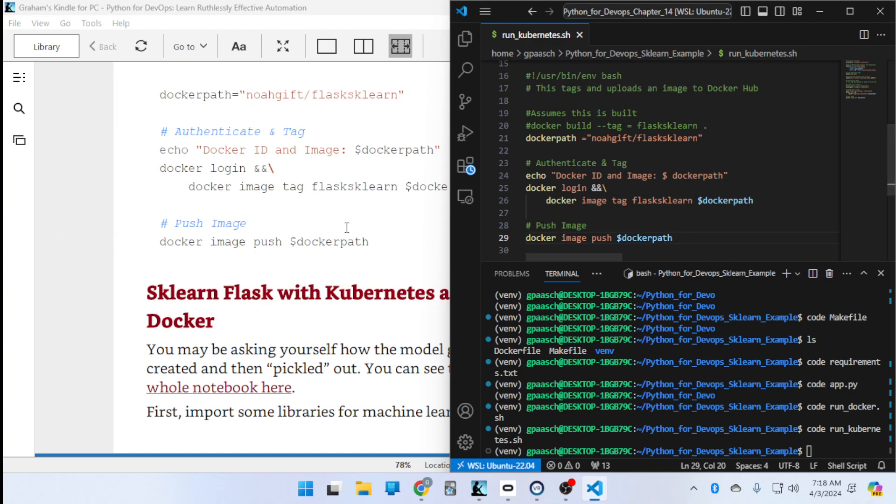
mouse_move(671, 222)
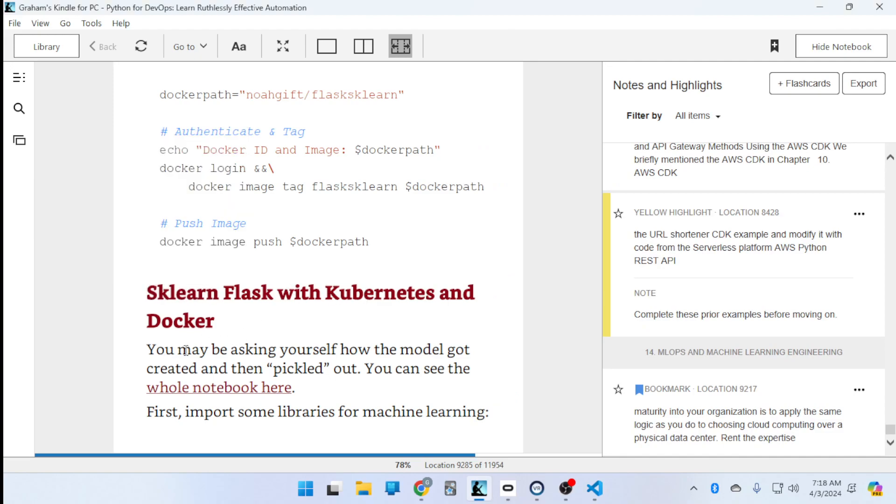
mouse_move(288, 356)
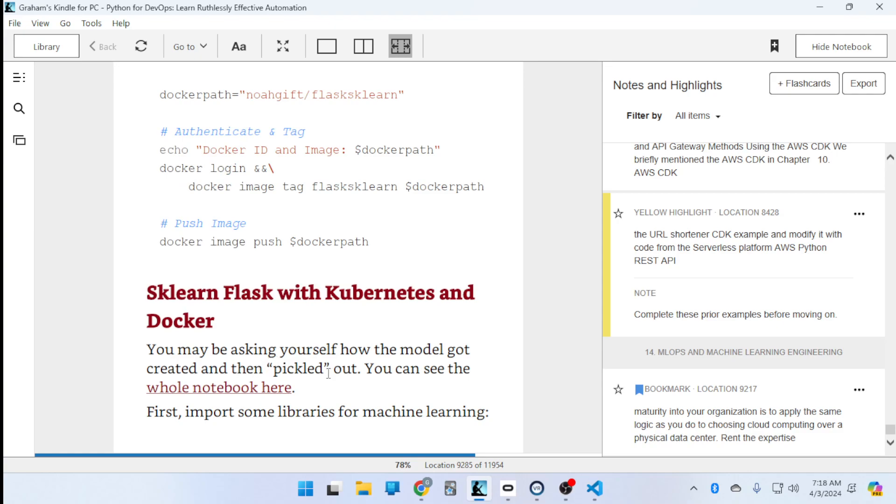
mouse_move(277, 394)
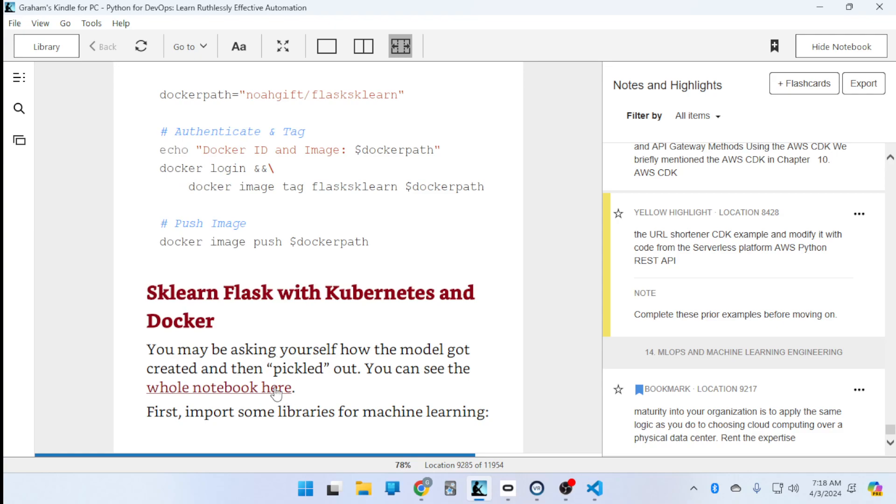
mouse_move(375, 379)
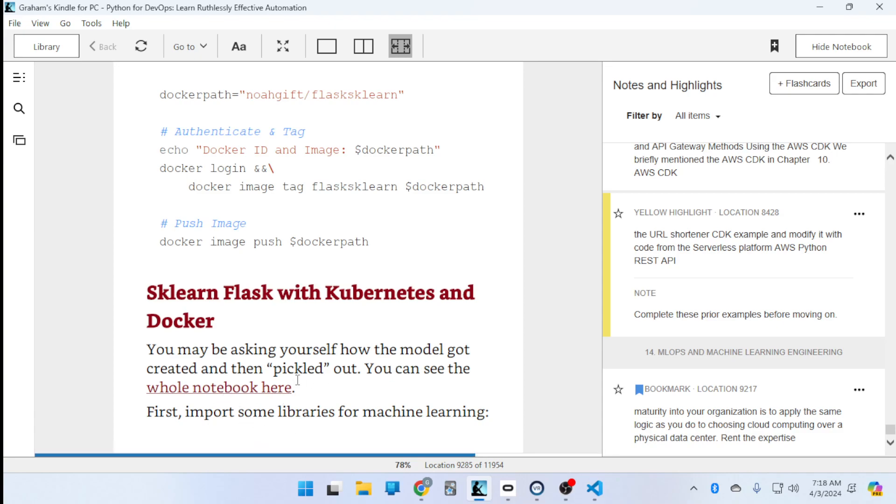
mouse_move(264, 399)
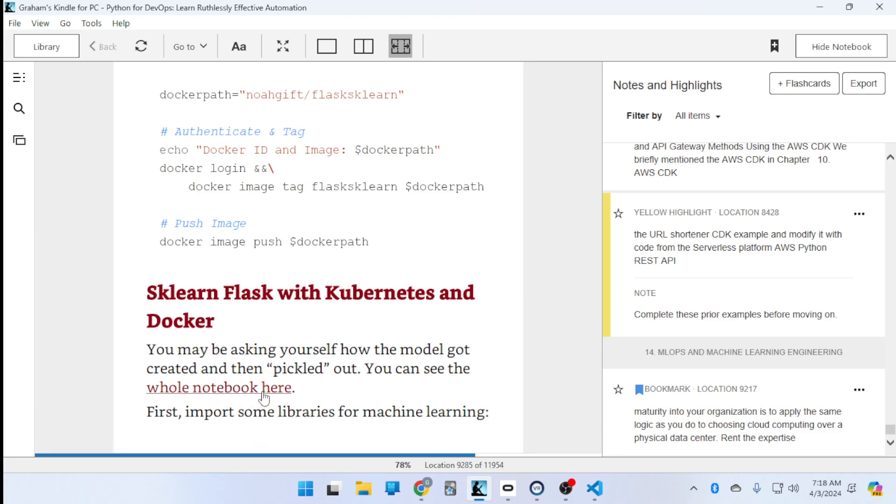
mouse_move(241, 400)
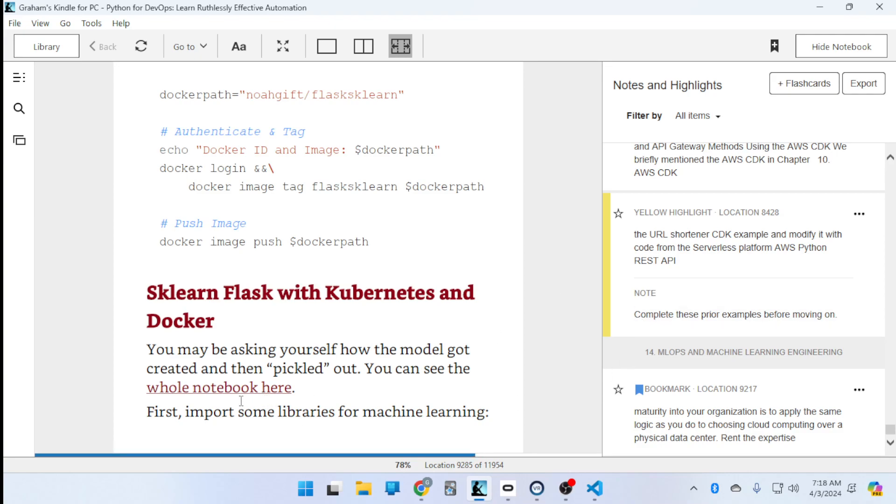
mouse_move(559, 61)
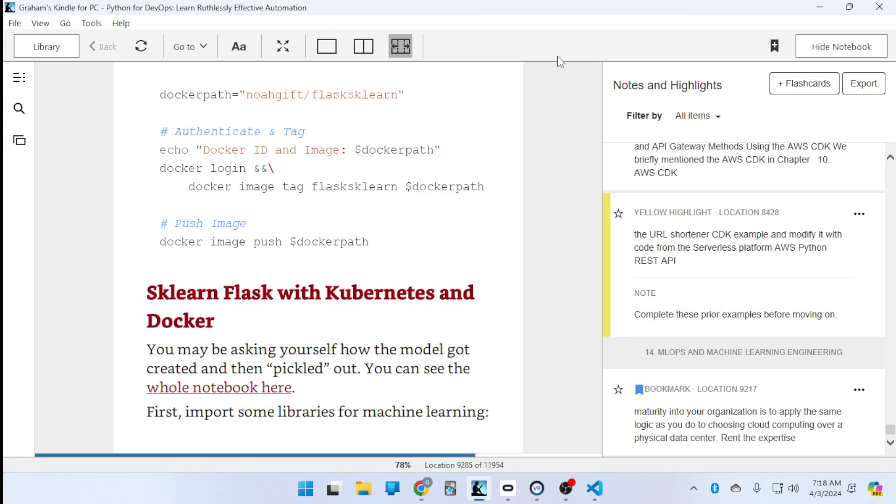
Bookmark location 9285 and delete the old chapter 13 bookmark.
left_click(774, 46)
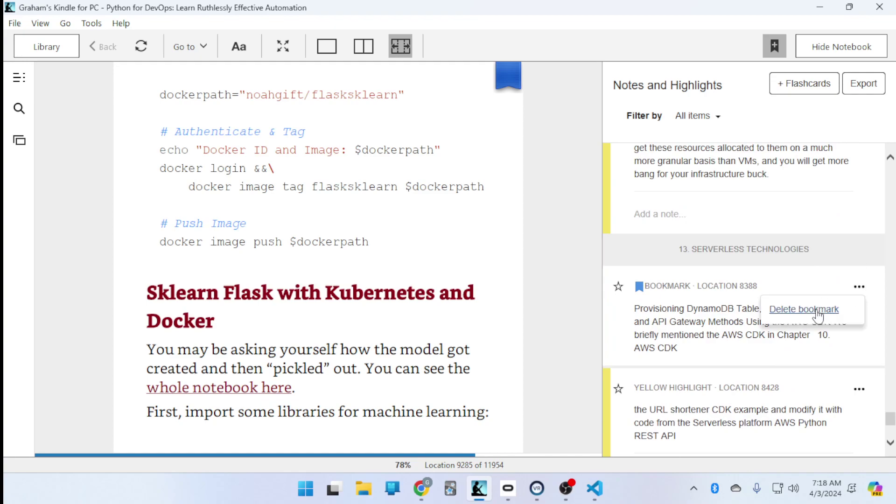
left_click(803, 309)
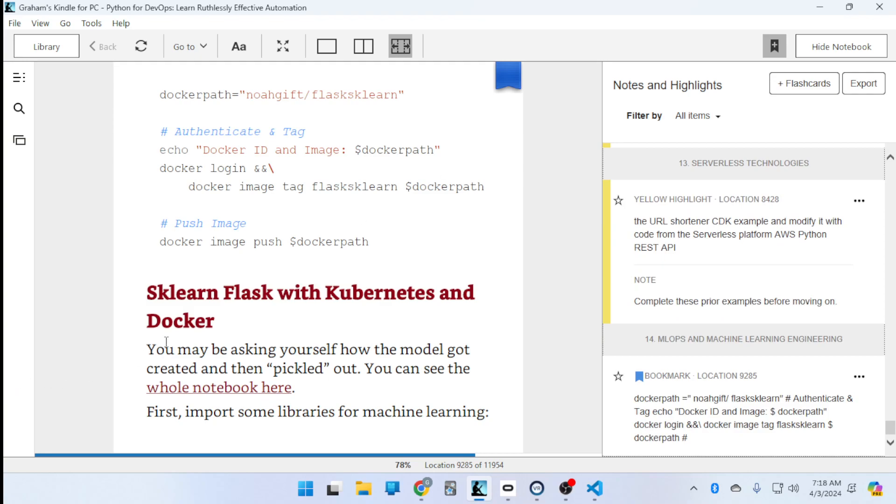
mouse_move(274, 330)
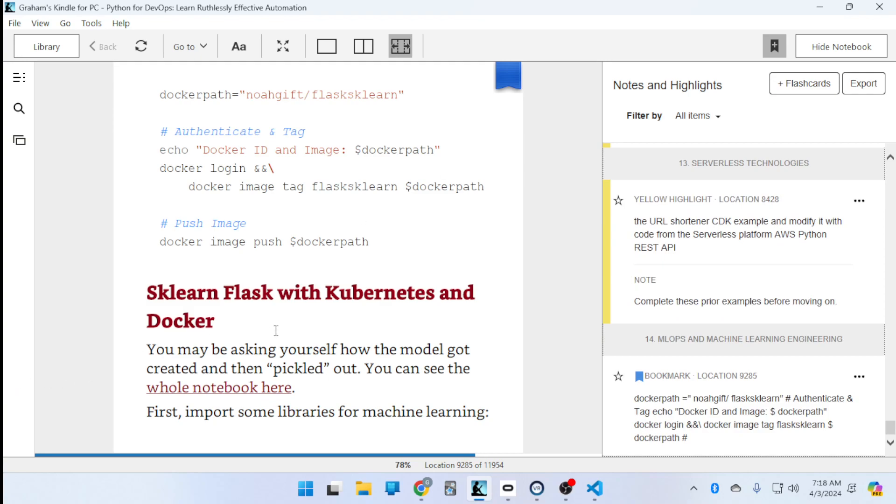
mouse_move(248, 208)
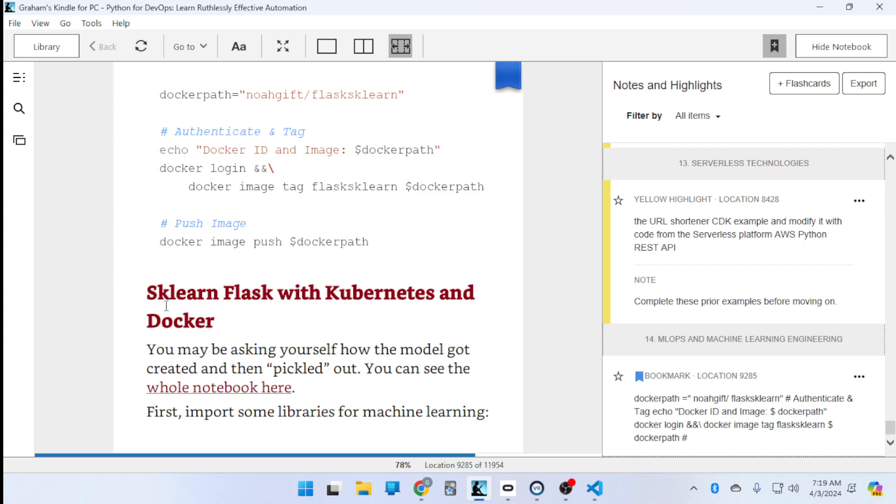
mouse_move(345, 296)
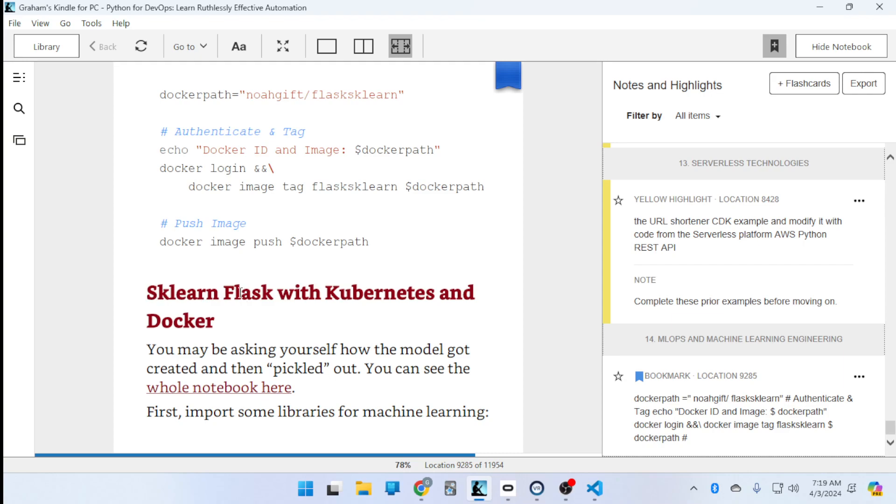
mouse_move(473, 289)
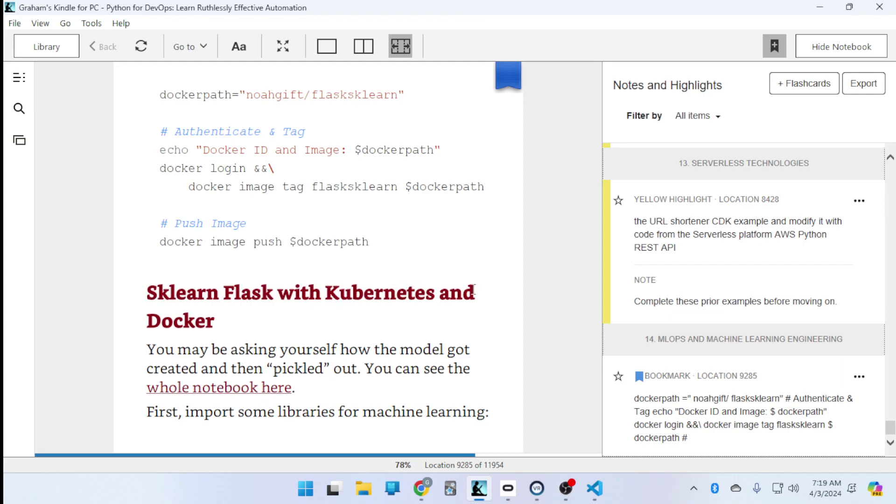
mouse_move(274, 396)
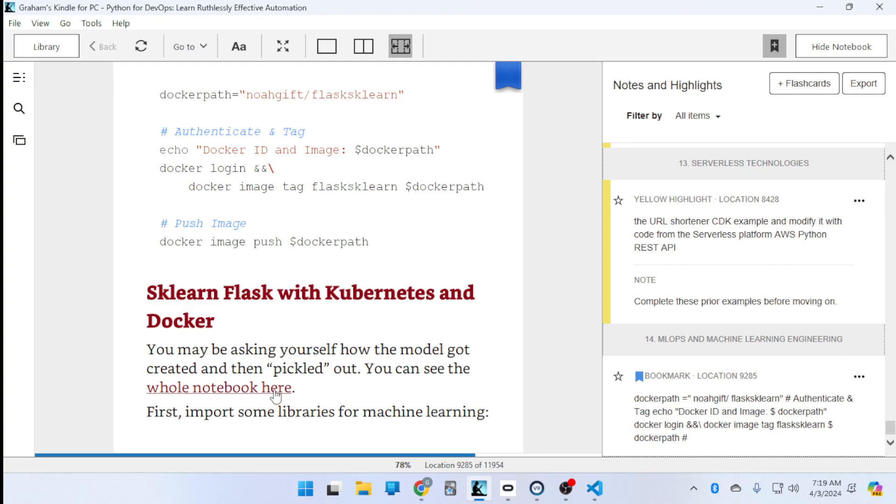
Open boston_housing_pickle.ipynb on GitHub and read through to the unpickled model's 20.35 prediction.
left_click(218, 387)
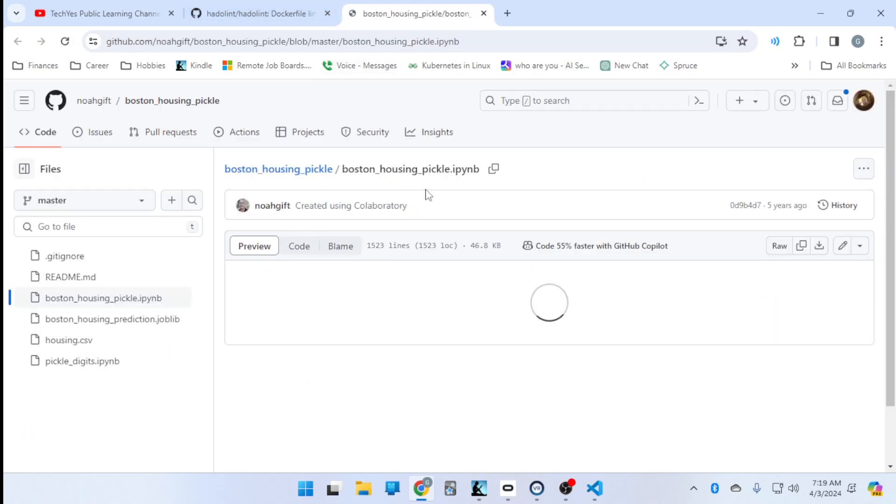
scroll("down", 3)
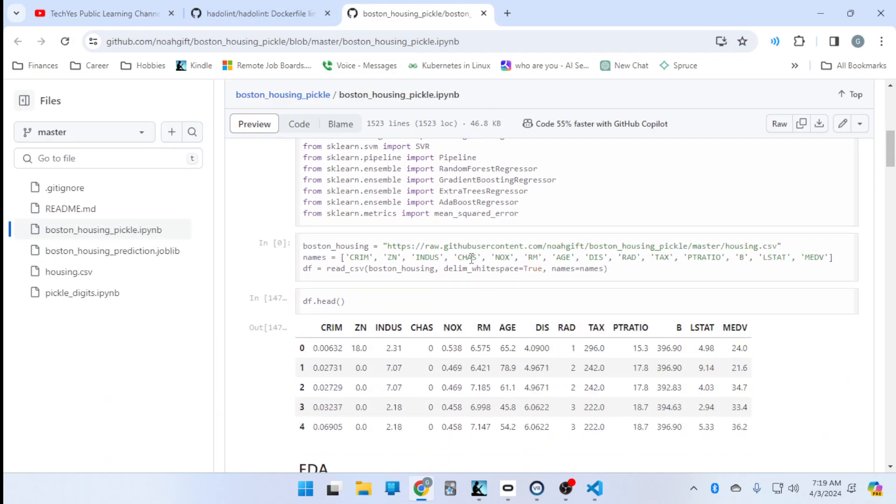
scroll("down", 3)
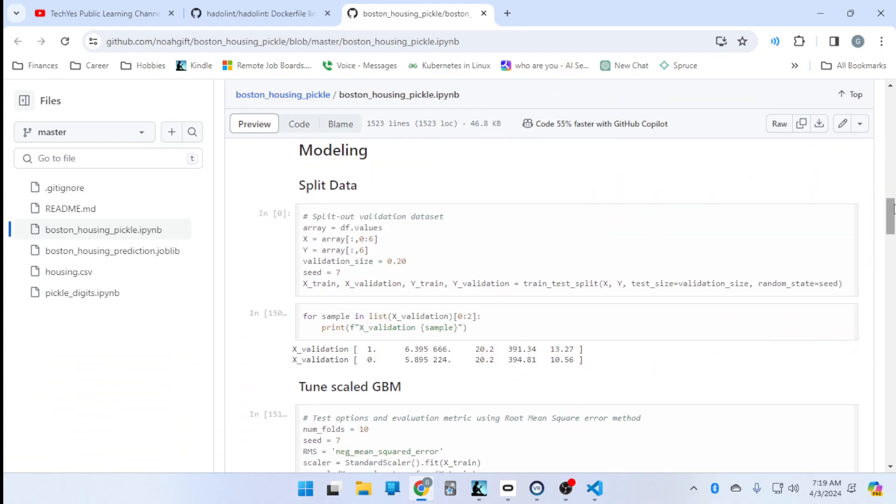
scroll("down", 3)
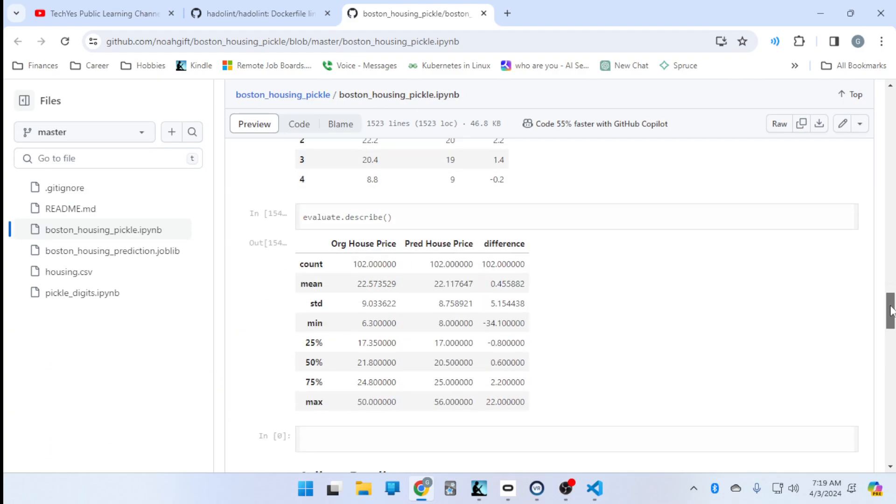
scroll("up", 3)
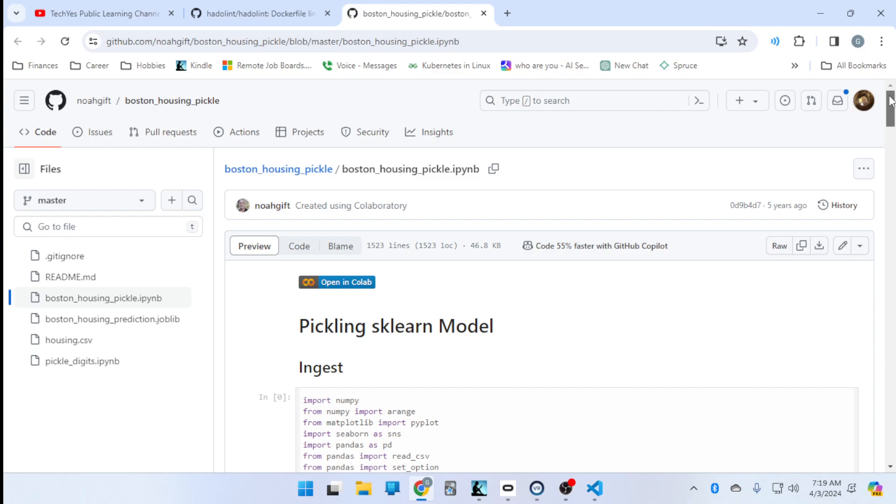
scroll("down", 3)
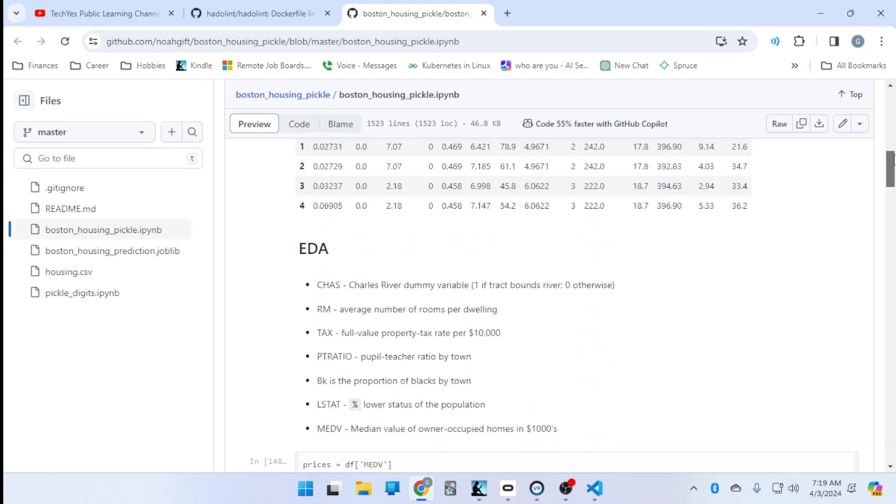
scroll("up", 3)
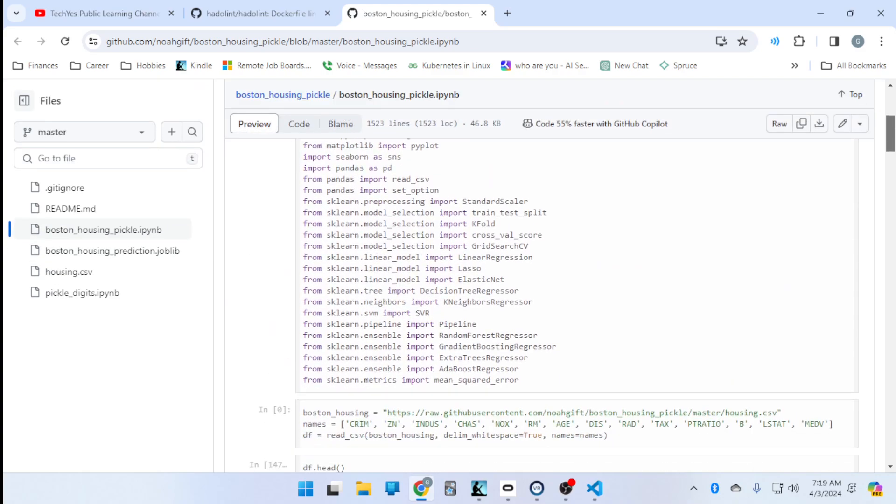
scroll("down", 3)
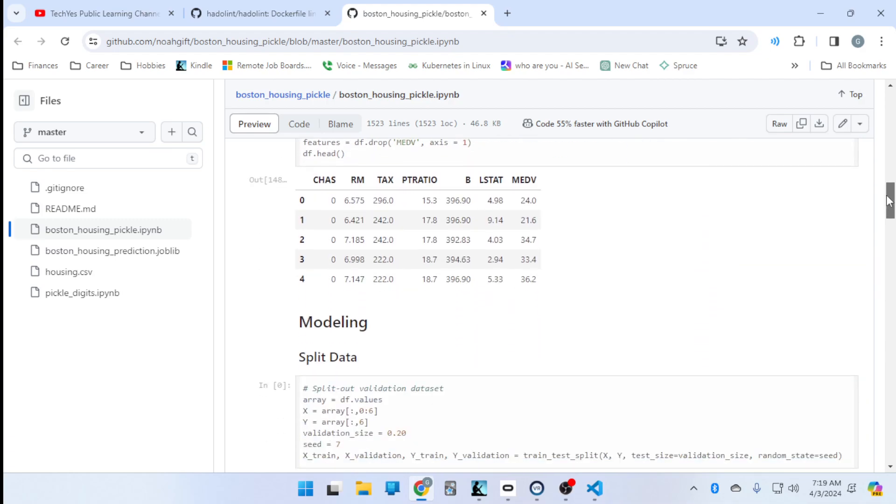
scroll("down", 3)
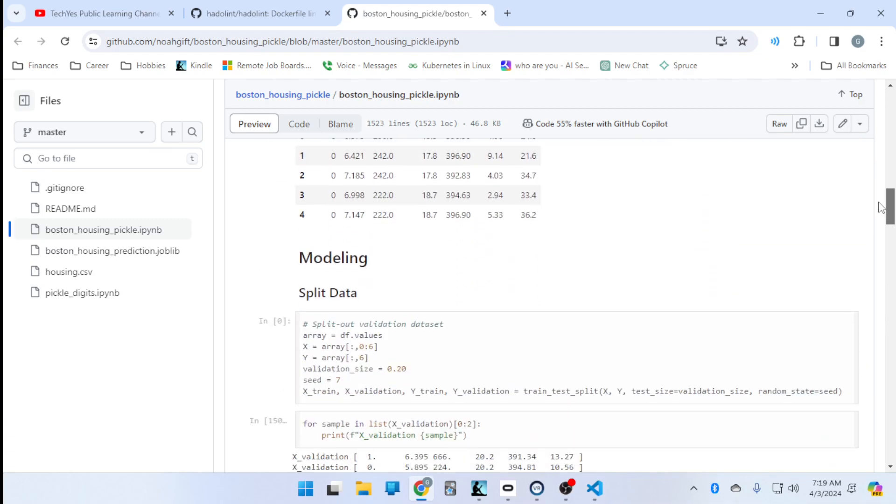
scroll("down", 3)
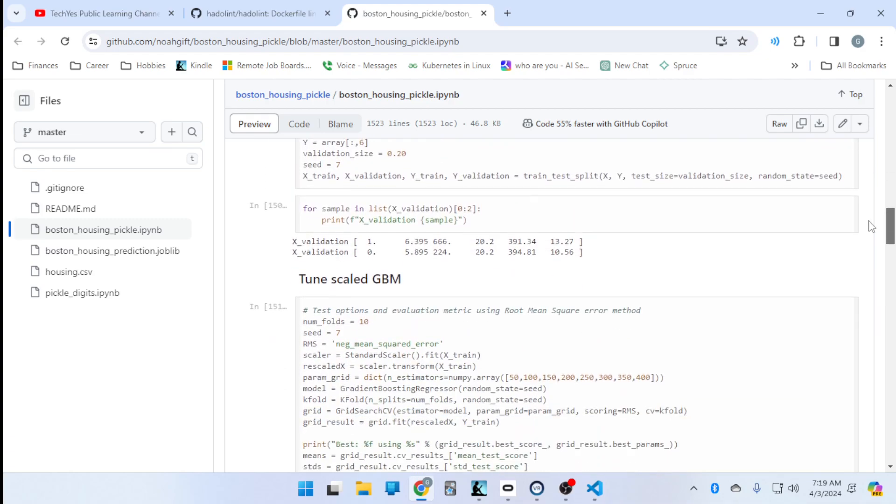
scroll("down", 3)
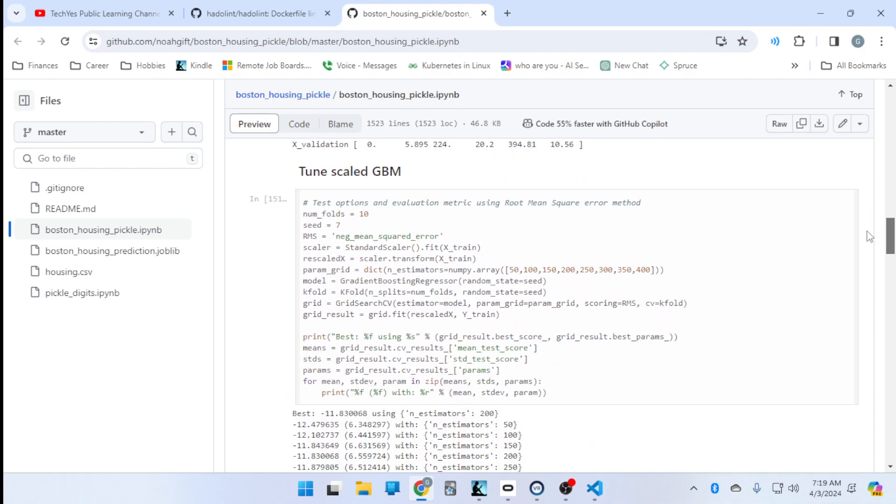
scroll("down", 3)
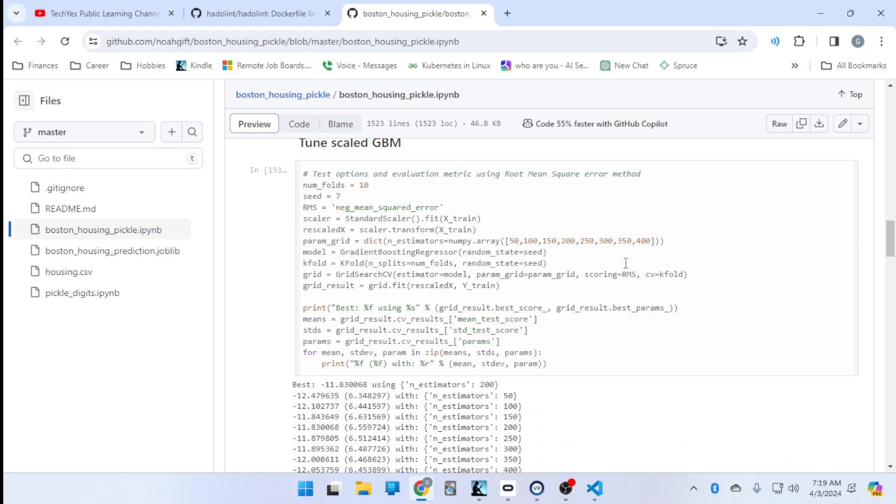
scroll("down", 3)
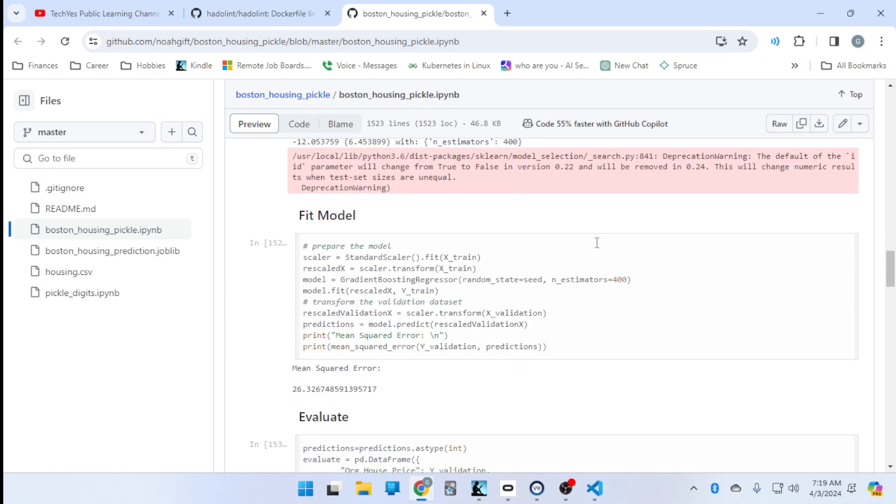
scroll("down", 3)
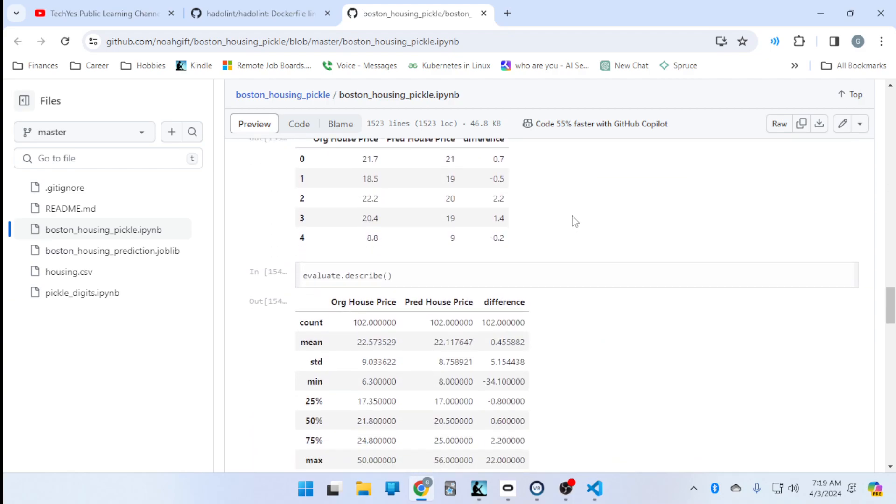
scroll("down", 3)
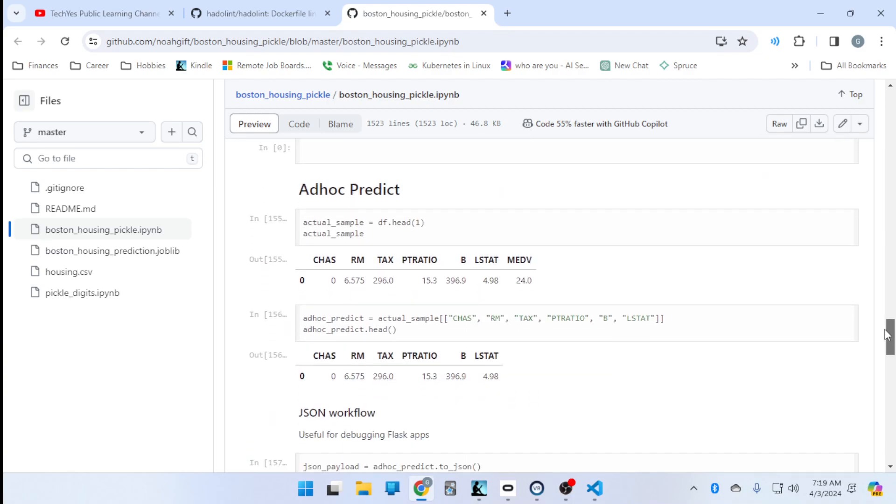
scroll("down", 3)
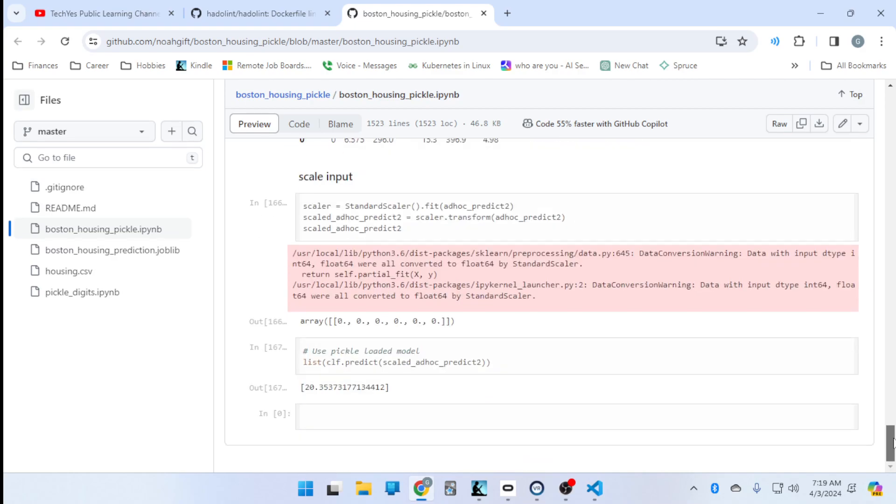
scroll("up", 3)
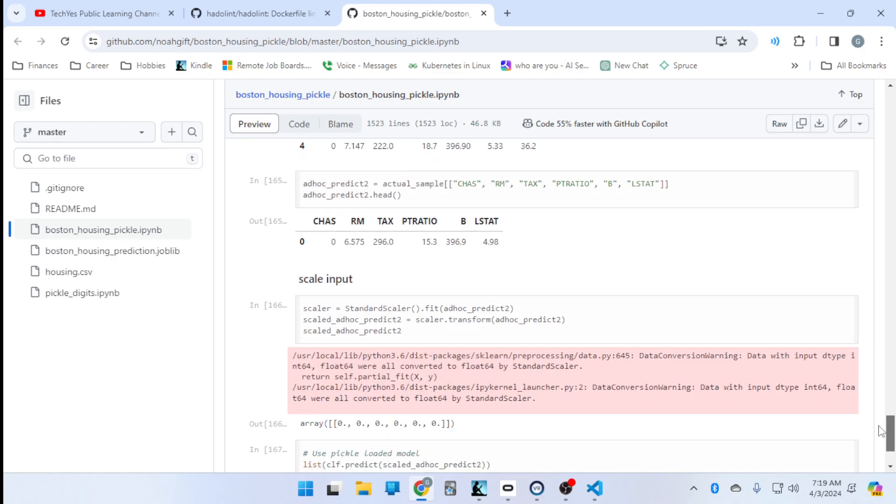
scroll("down", 3)
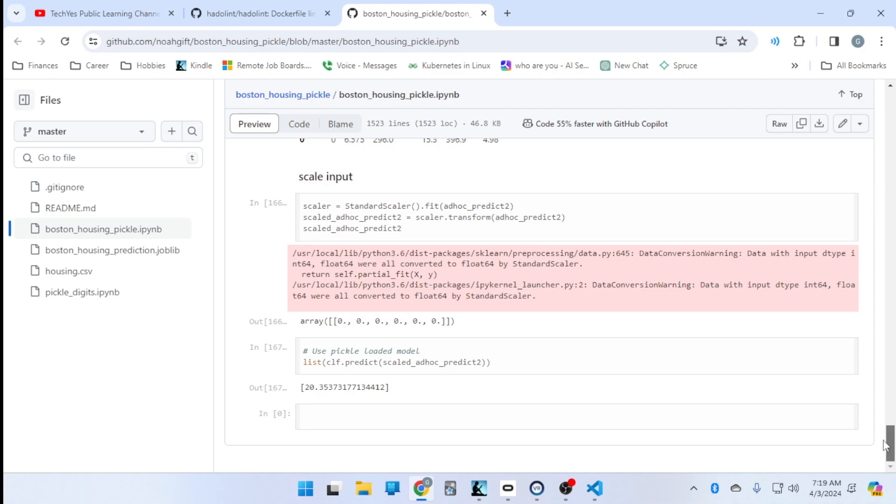
scroll("up", 3)
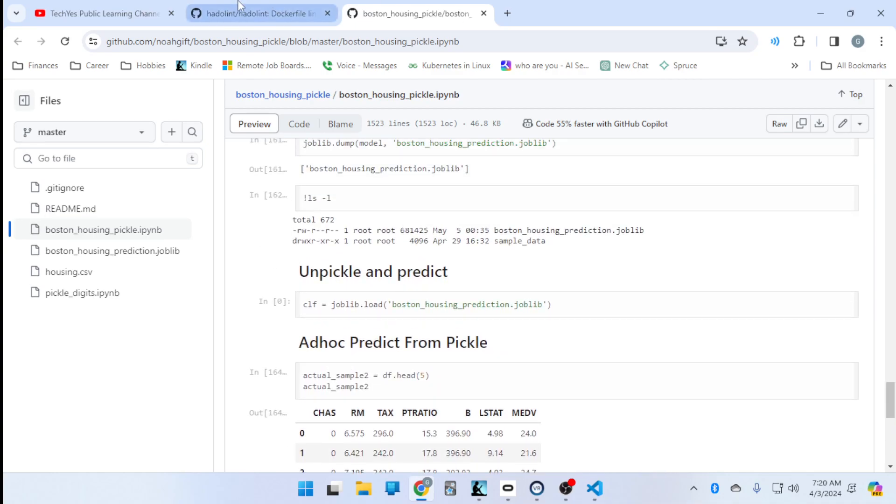
Glance at the YouTube and hadolint browser tabs, then bring the Kindle book back in front.
left_click(103, 12)
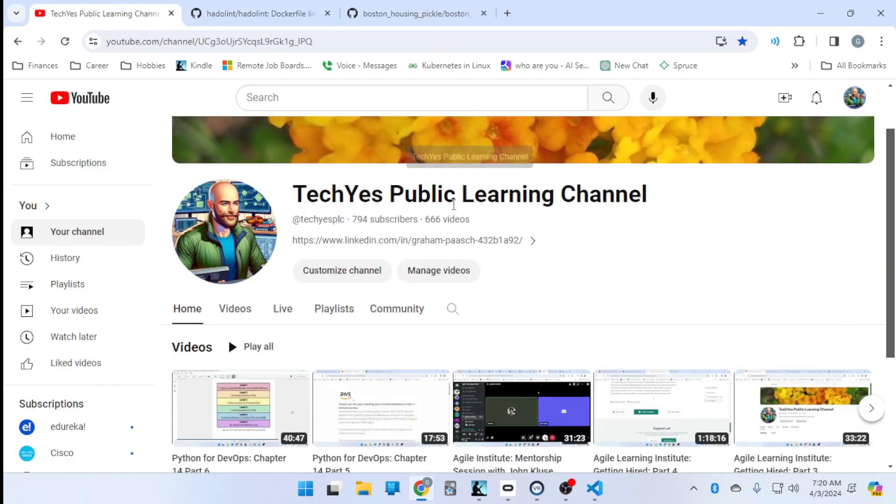
left_click(258, 13)
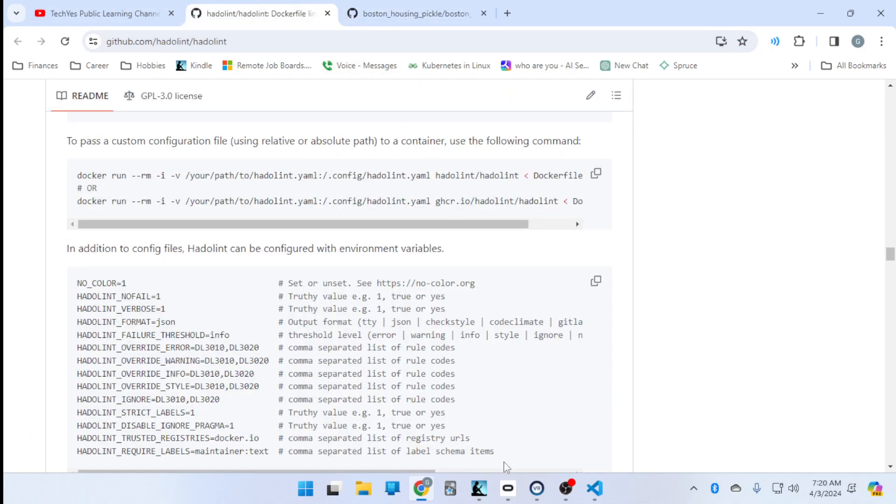
left_click(478, 489)
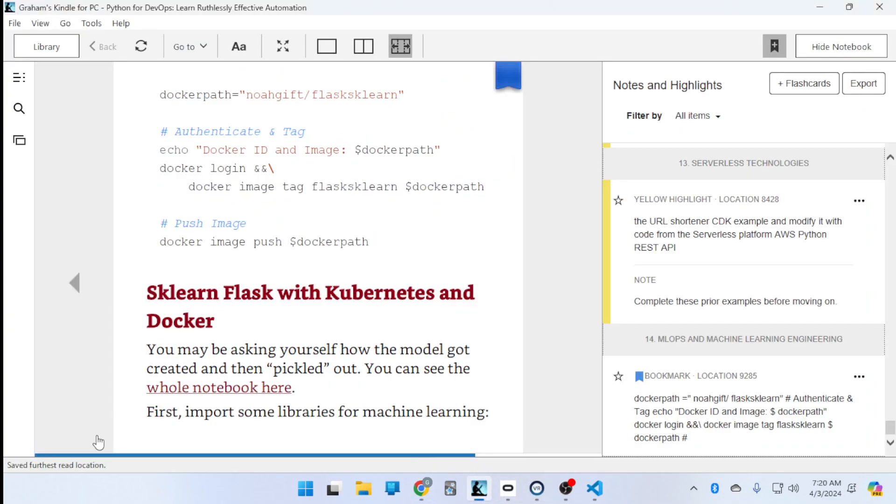
mouse_move(572, 271)
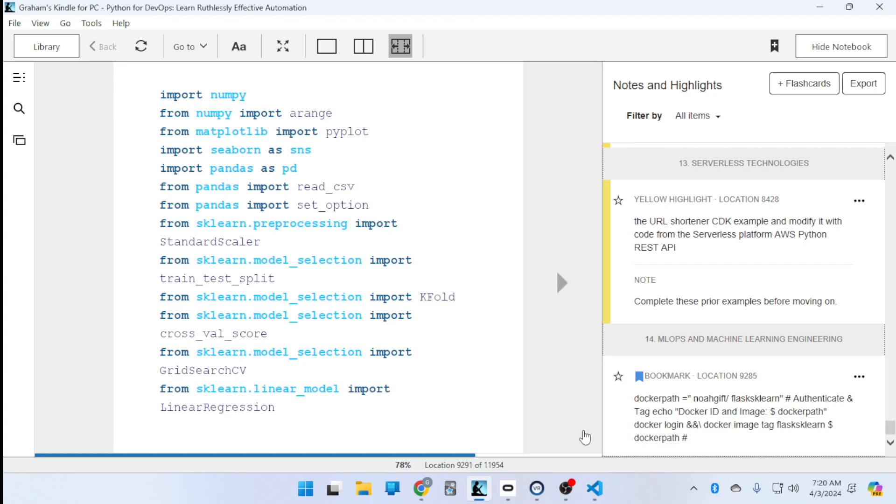
mouse_move(405, 328)
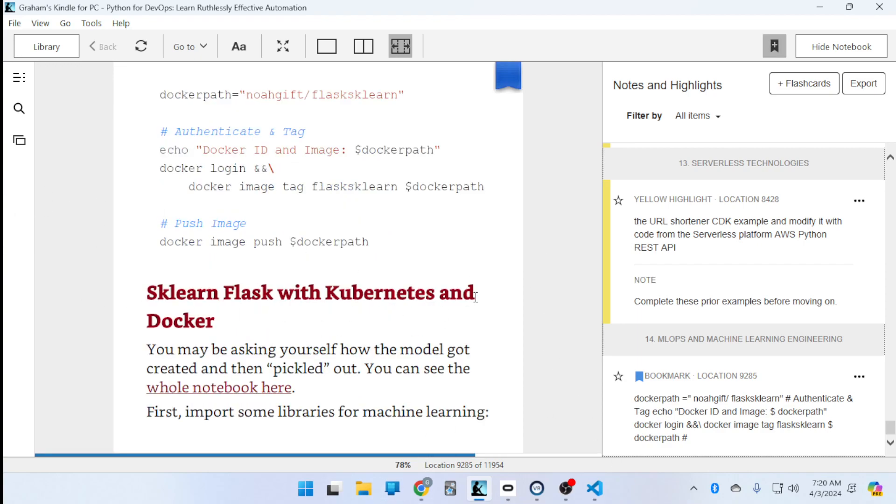
mouse_move(557, 283)
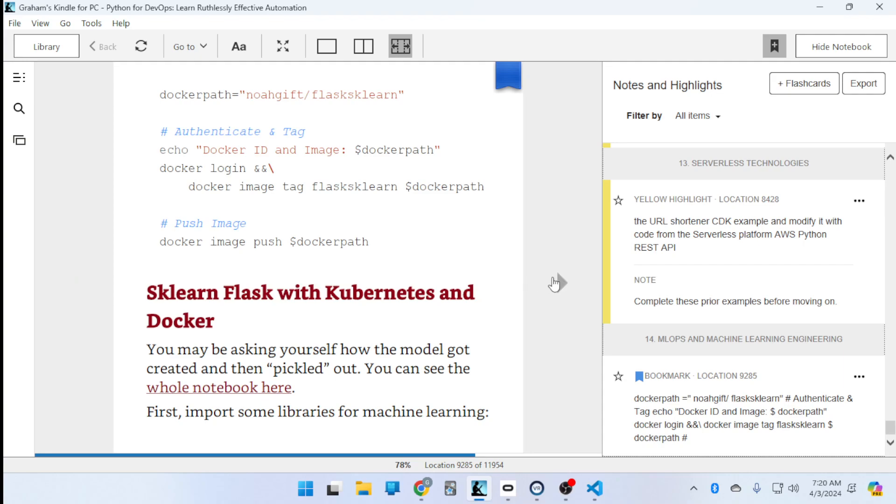
Try jupyter notebook in the terminal and install jupyter-core via apt, confirming with Y.
left_click(595, 488)
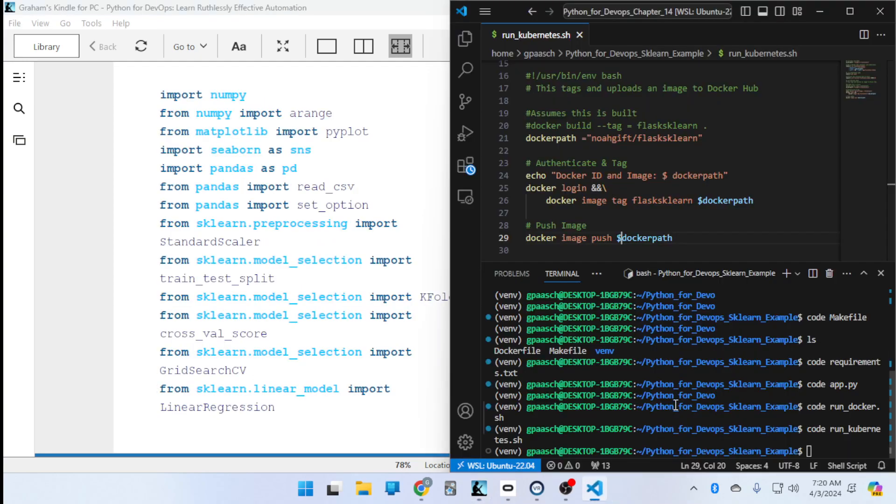
mouse_move(786, 273)
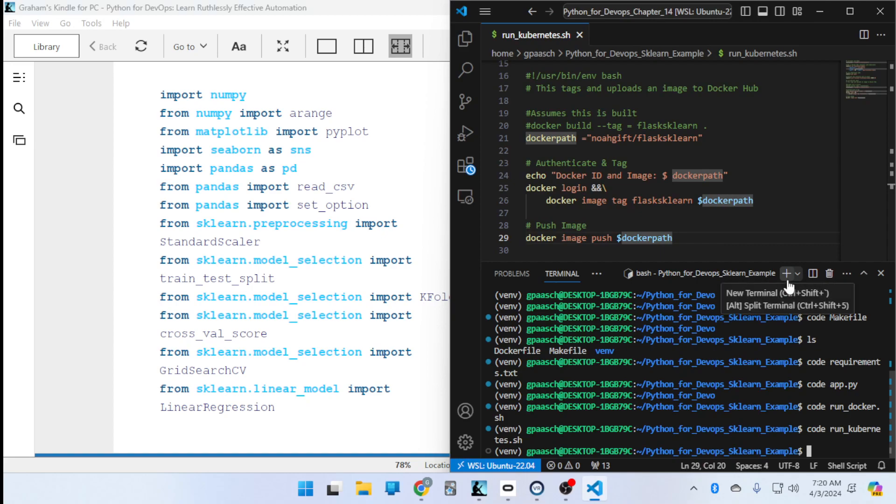
type("j")
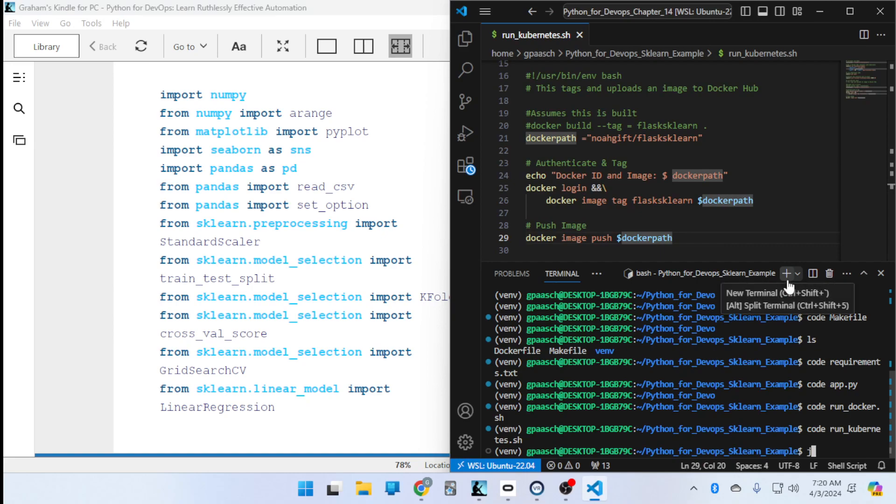
type("upyter not")
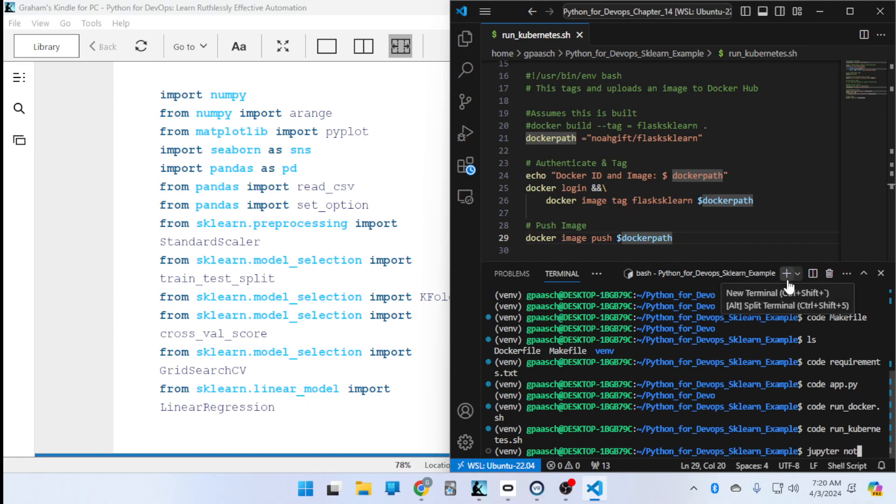
key("Return")
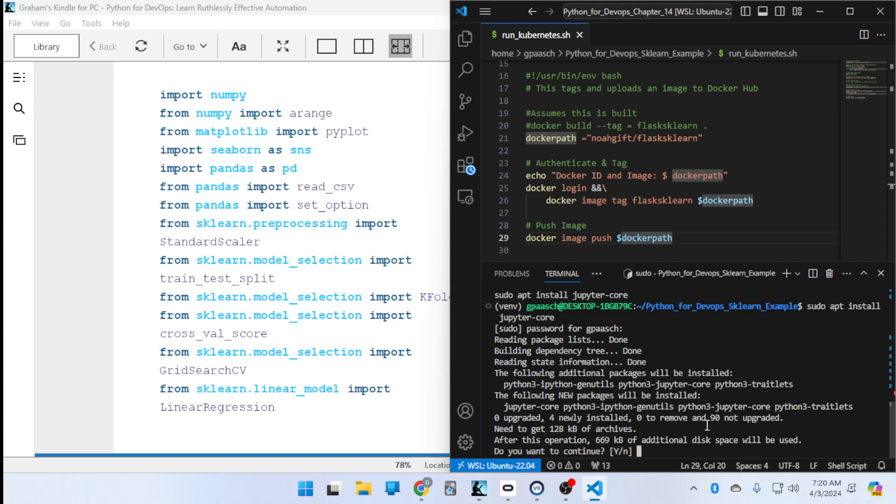
type("Y")
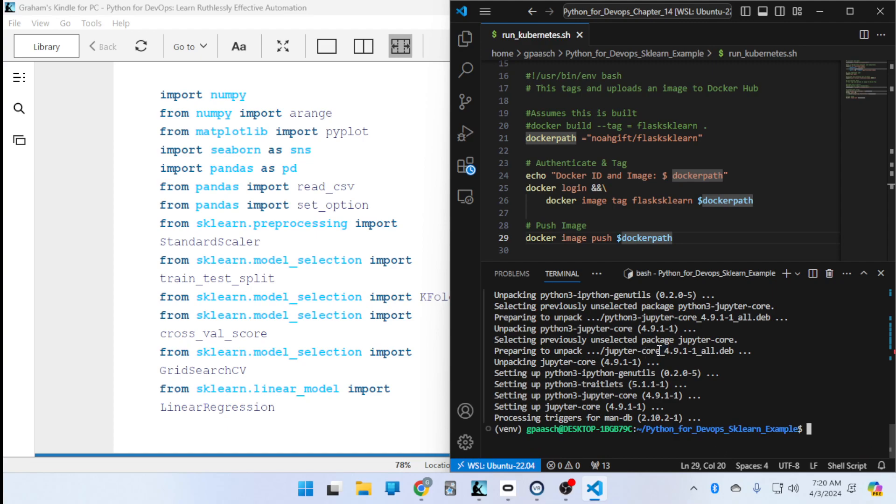
mouse_move(628, 307)
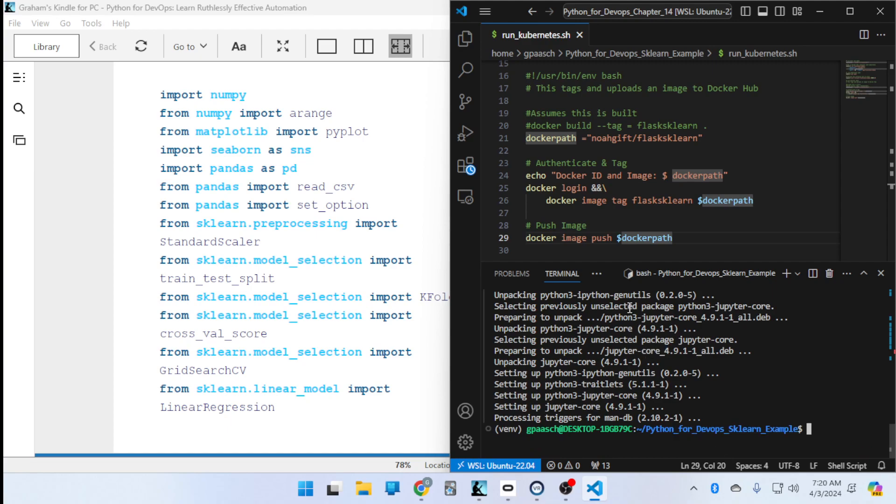
Retry the jupyter notebook command after the install.
type("jupyter notebook")
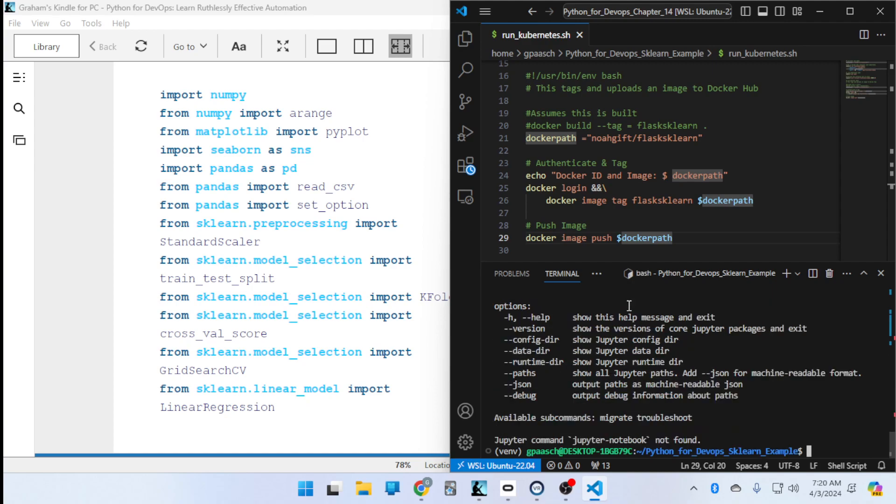
type("jupyter notebook")
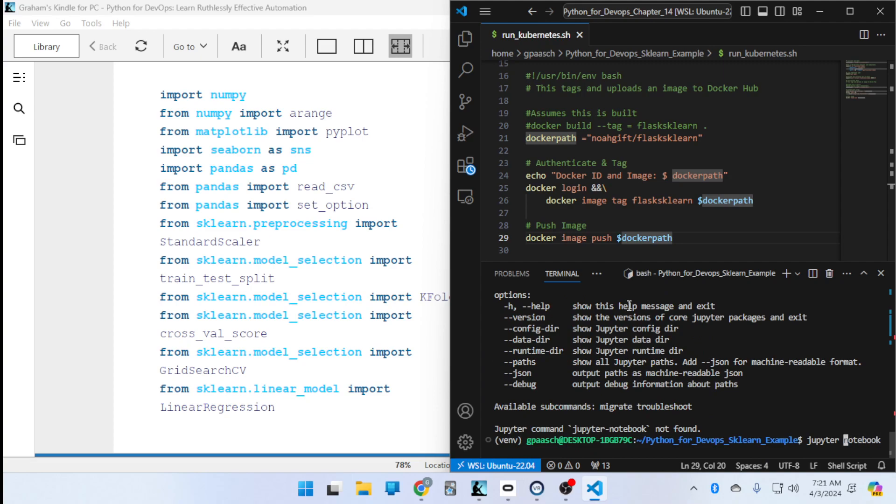
Run the apt install for Jupyter Notebook and answer Y to the 117-package prompt.
key("Return")
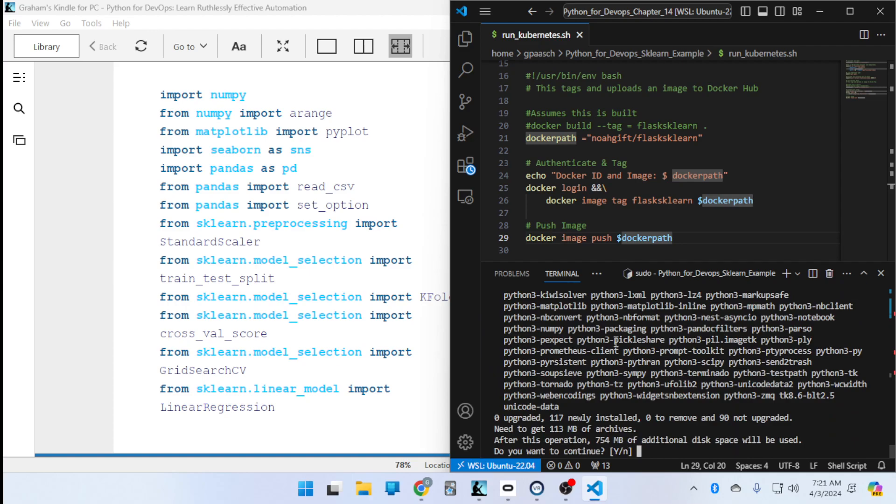
type("Y")
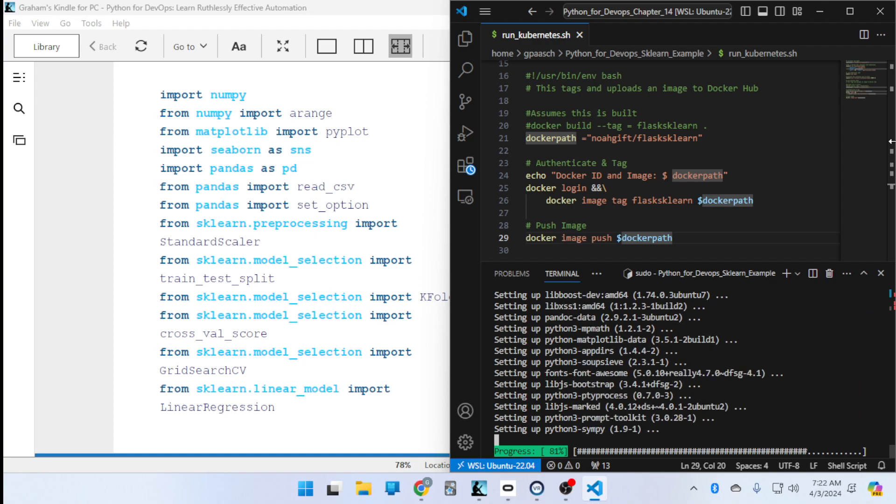
mouse_move(747, 335)
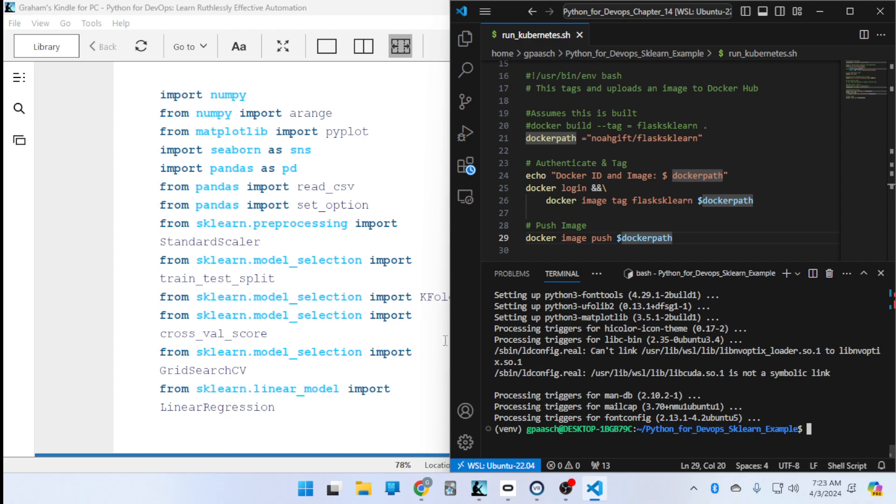
mouse_move(825, 413)
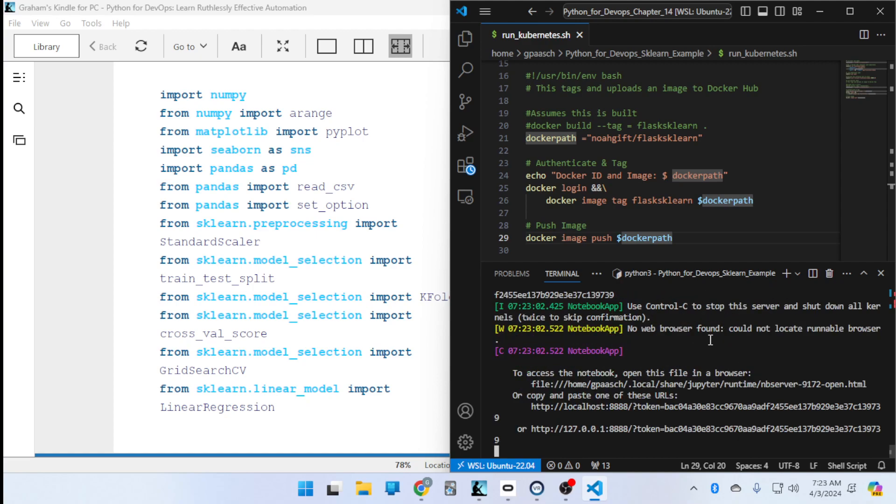
Open the notebook server's token URL in the browser and close the leftover login tab.
left_click(421, 488)
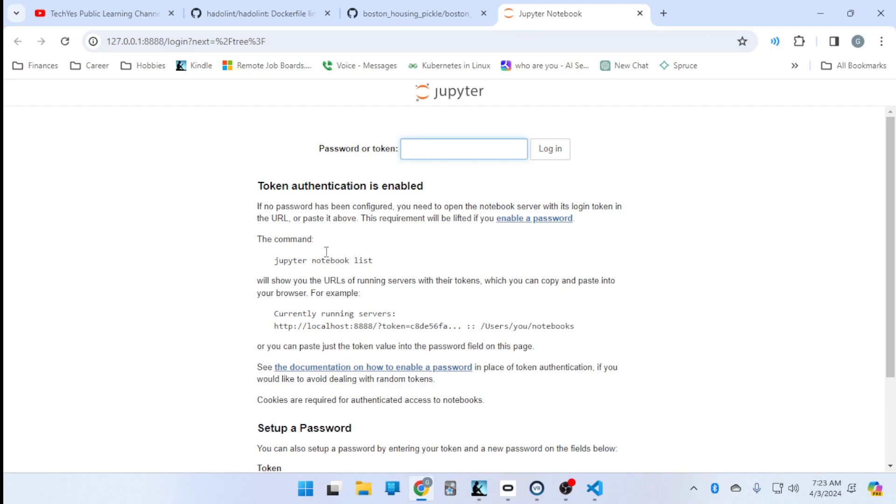
left_click(595, 488)
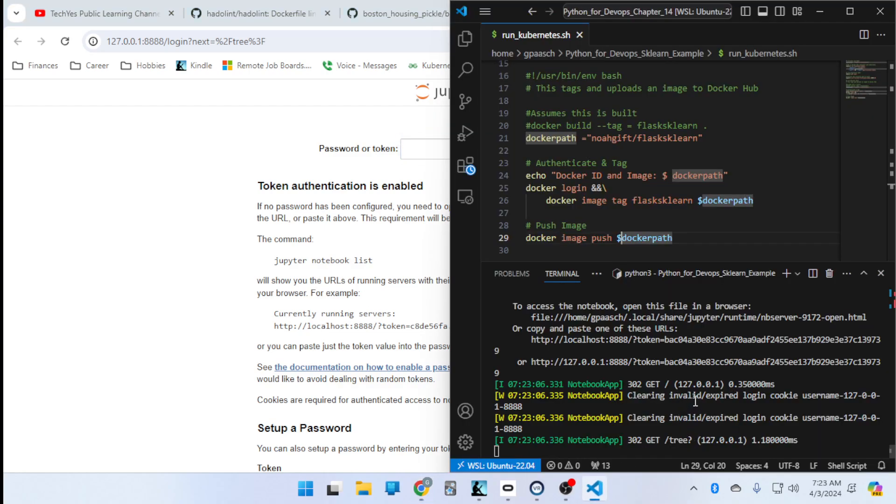
mouse_move(646, 339)
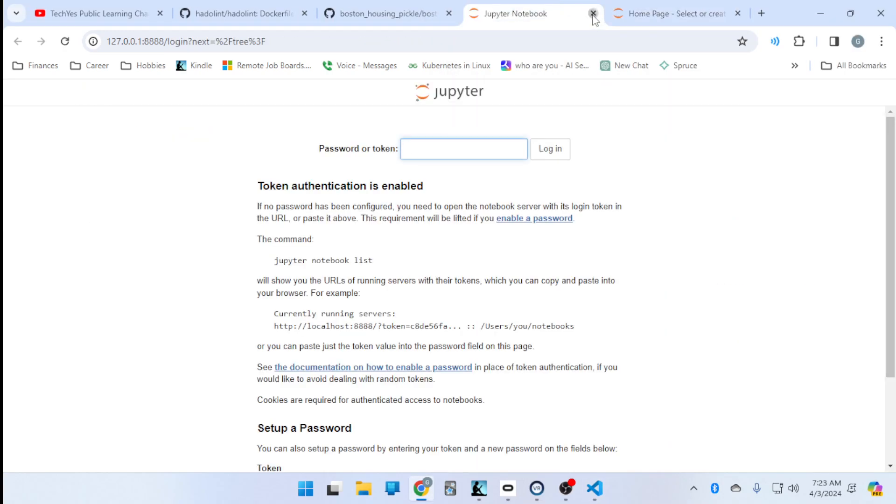
left_click(593, 13)
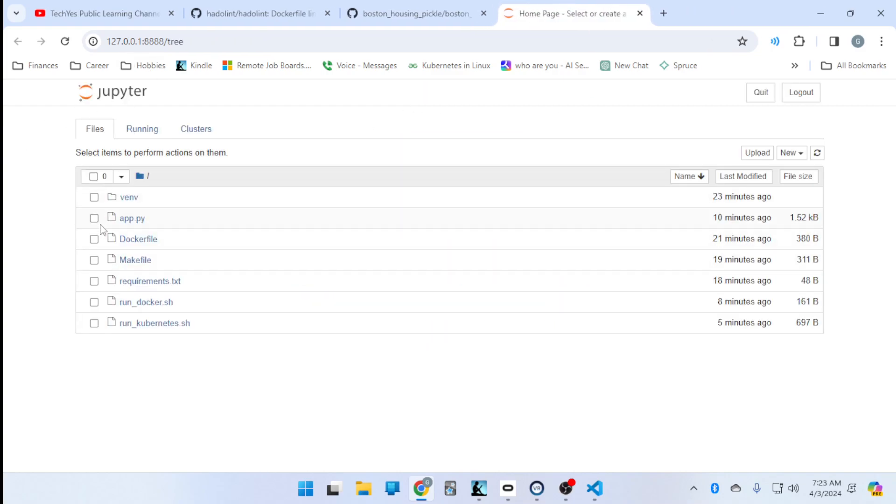
mouse_move(711, 10)
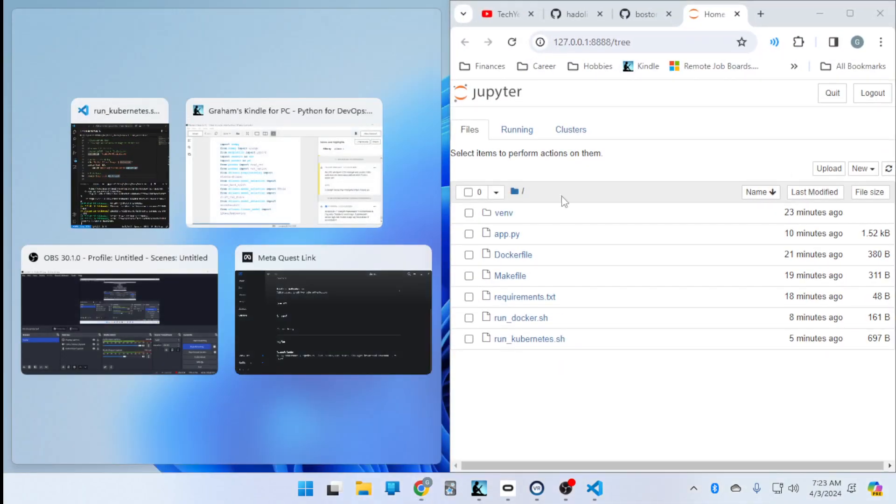
Arrange the Kindle book and the browser's Jupyter file list side by side.
left_click(282, 177)
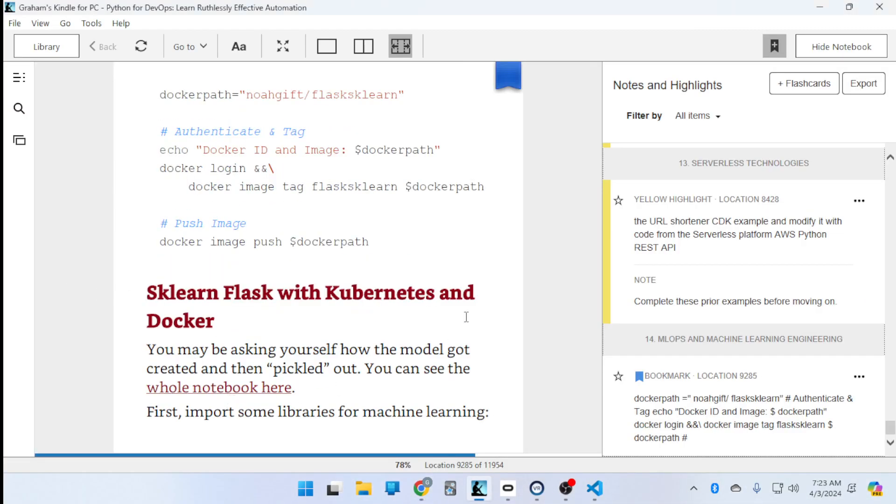
mouse_move(560, 285)
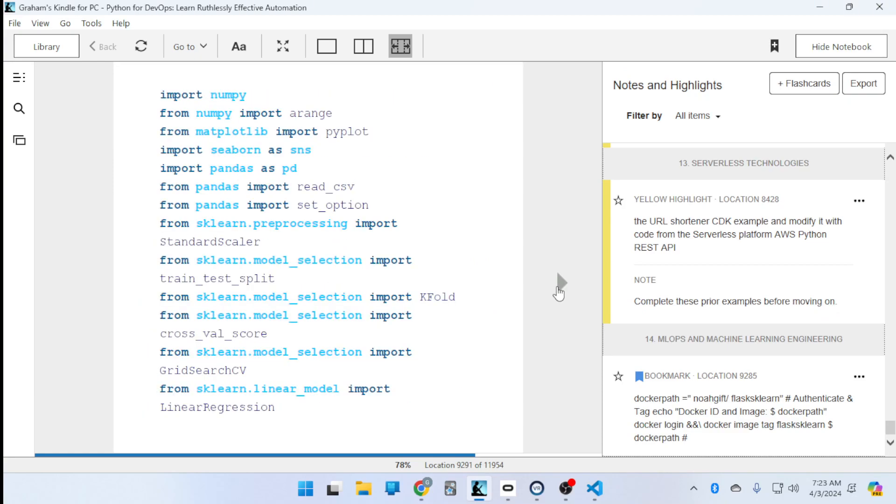
left_click(594, 489)
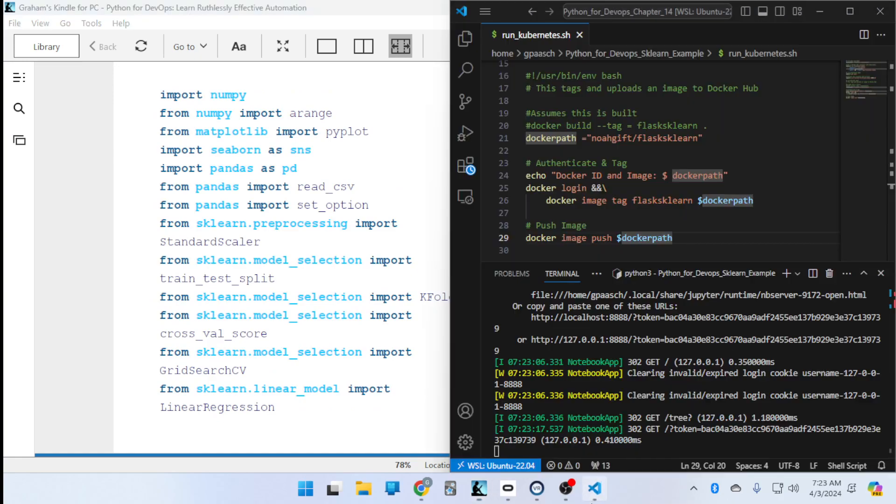
left_click(422, 488)
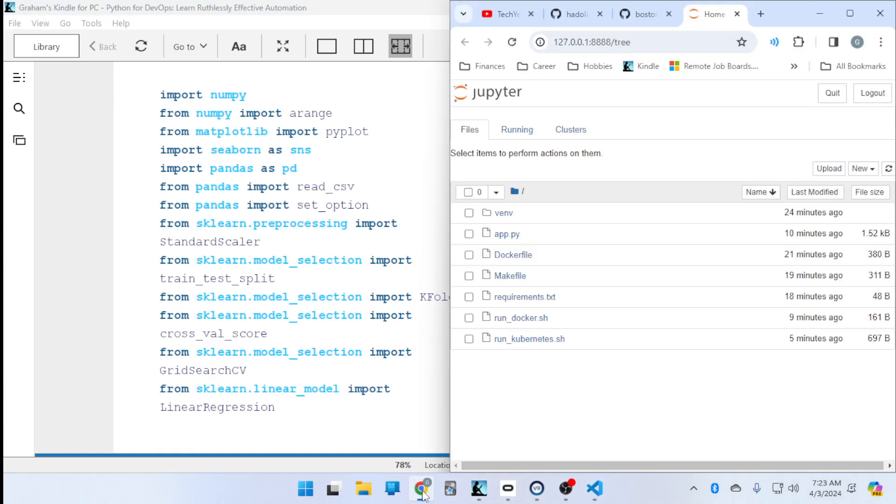
mouse_move(463, 142)
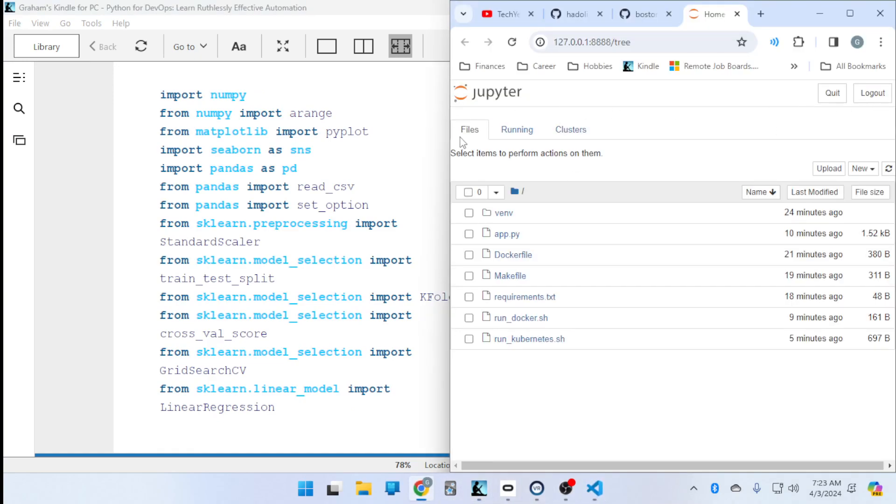
Create a new Python 3 (ipykernel) notebook from the New menu.
left_click(862, 168)
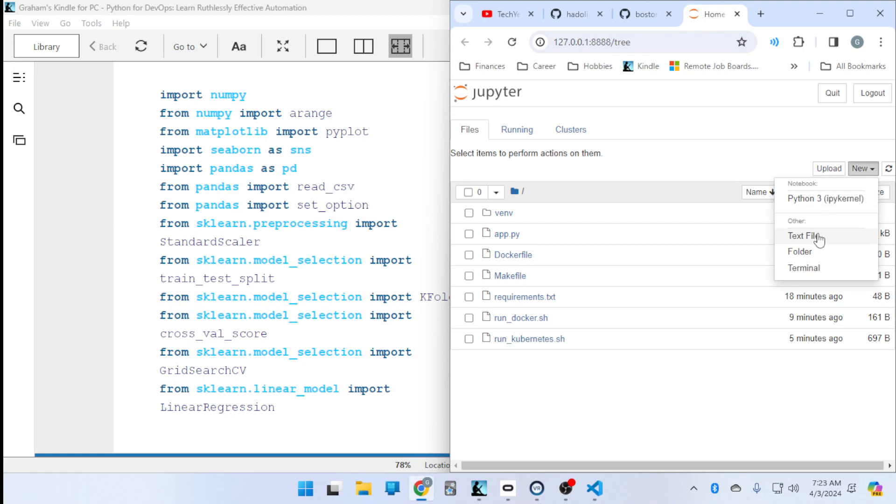
left_click(825, 199)
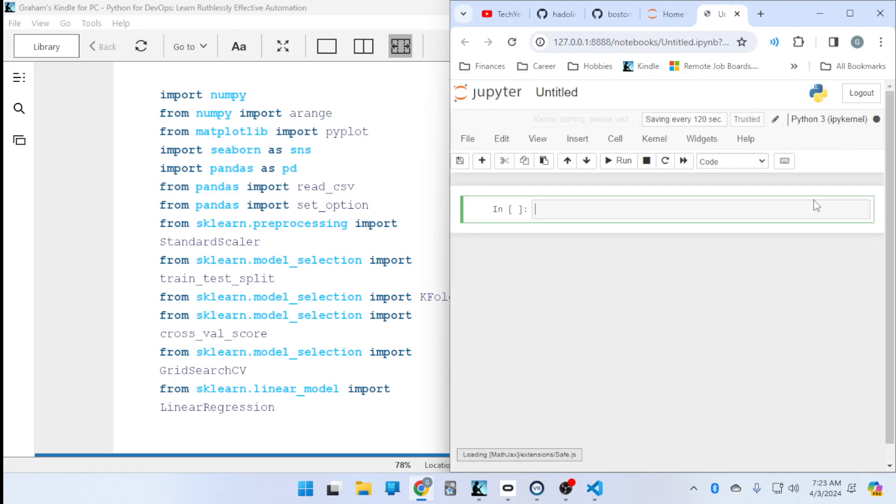
Rename the untitled notebook to sklearn_notebook and enlarge the Kindle book to read its code.
left_click(555, 92)
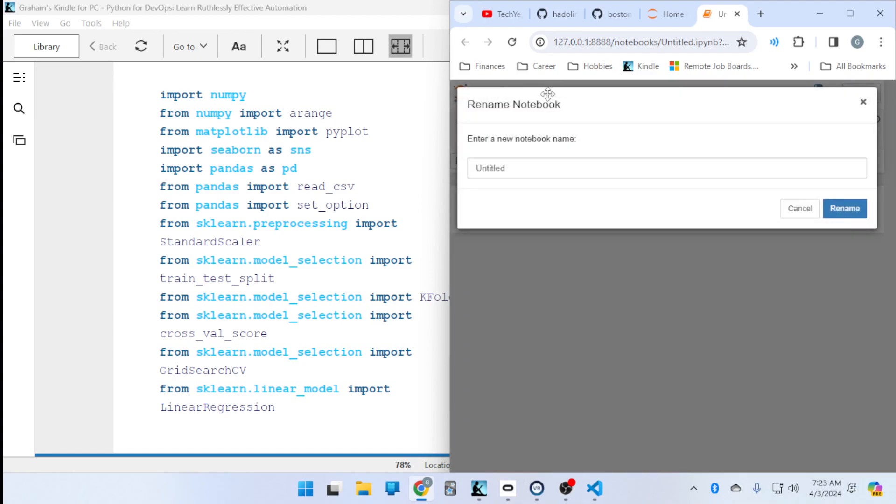
type("sk")
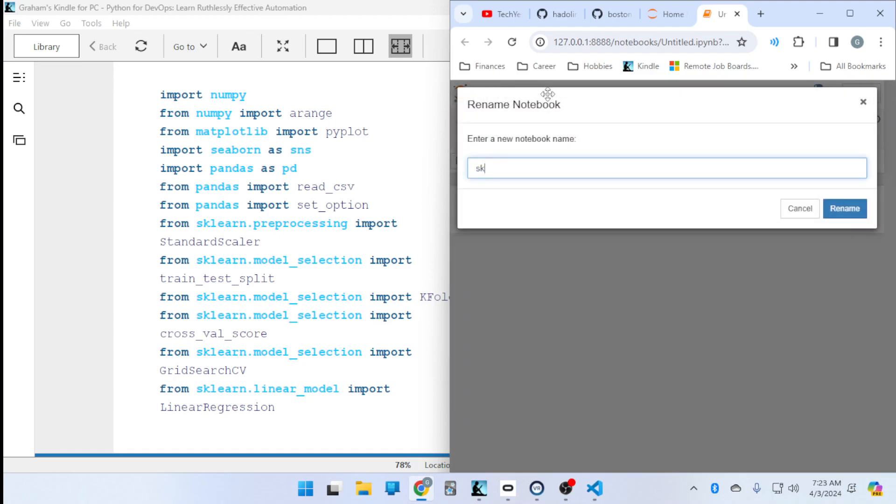
type("learn_note")
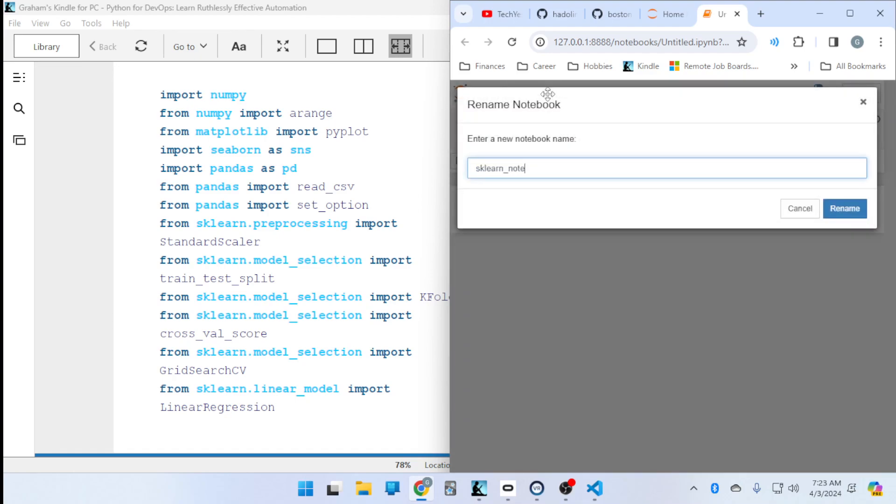
type("book")
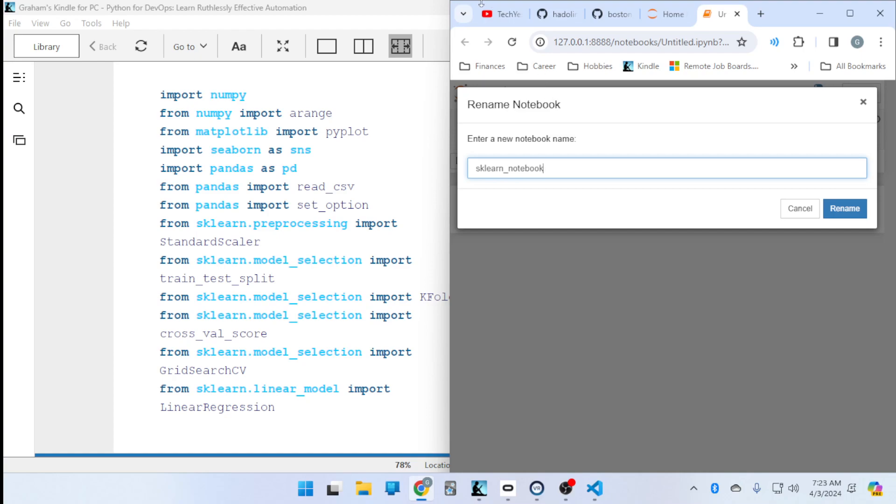
left_click(845, 208)
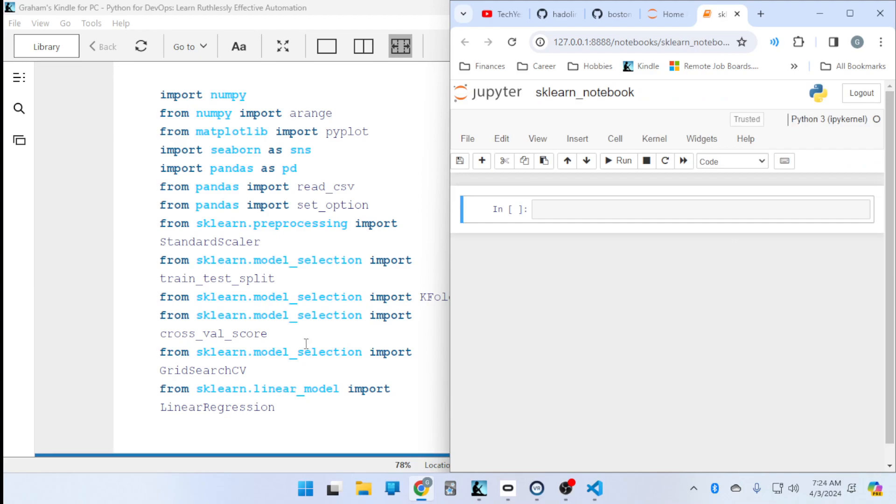
double_click(270, 224)
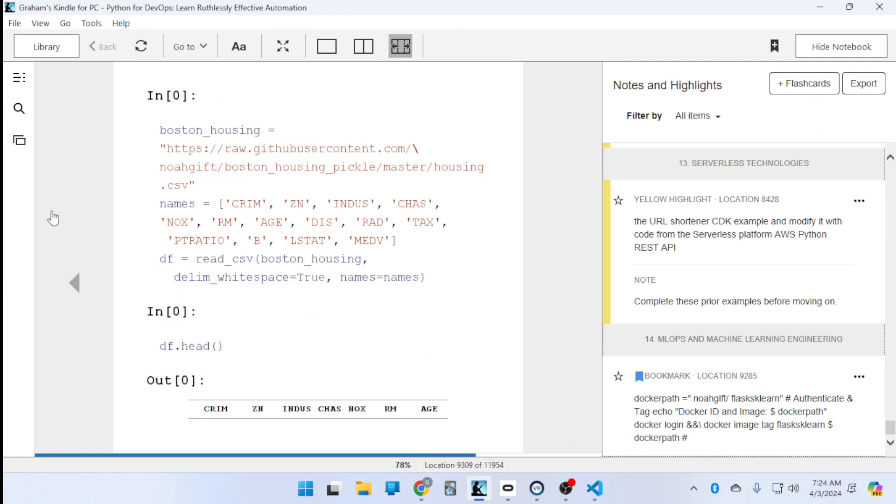
Place the boston_housing_pickle GitHub notebook beside the Jupyter notebook.
left_click(422, 488)
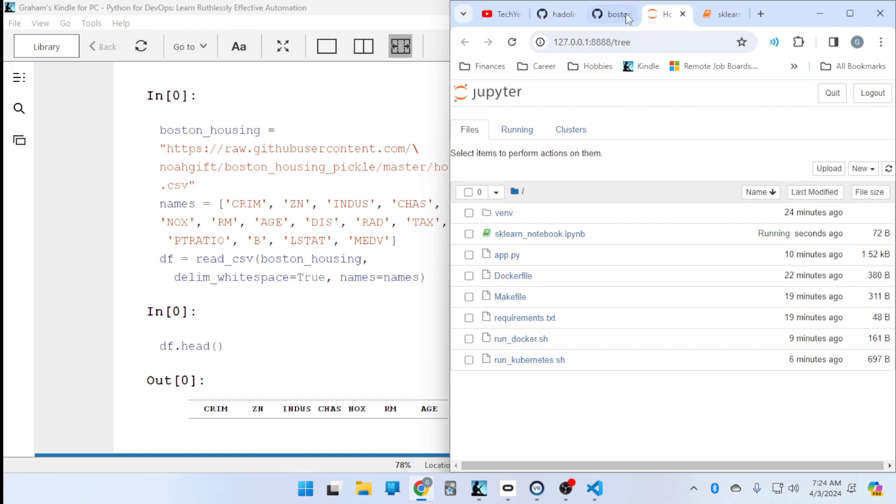
left_click(608, 14)
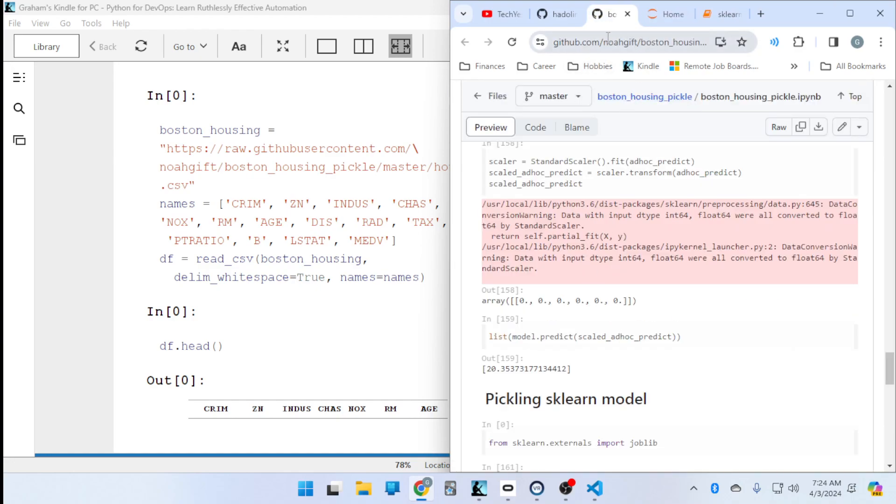
left_click(645, 14)
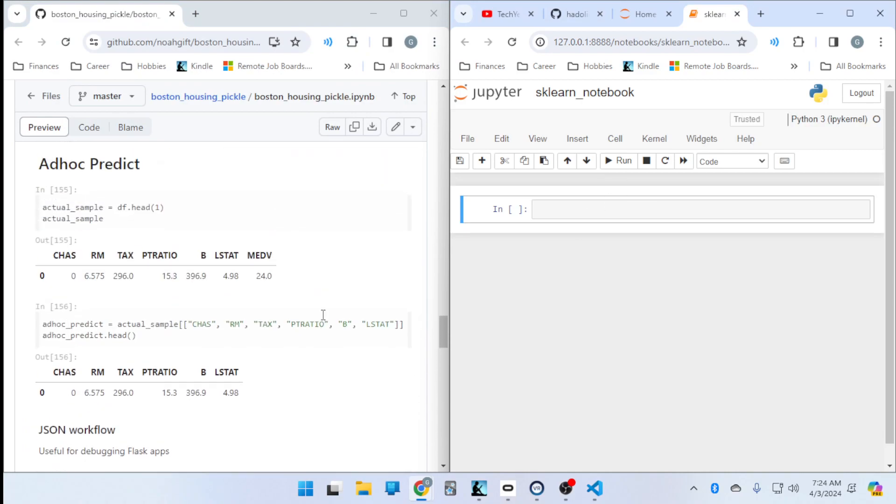
Scroll the GitHub notebook to the Ingest cell with its import block.
scroll("up", 3)
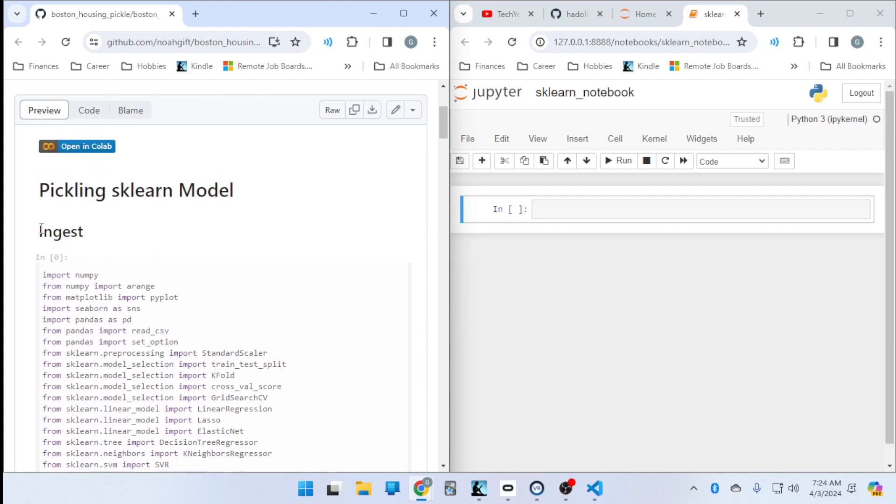
scroll("down", 3)
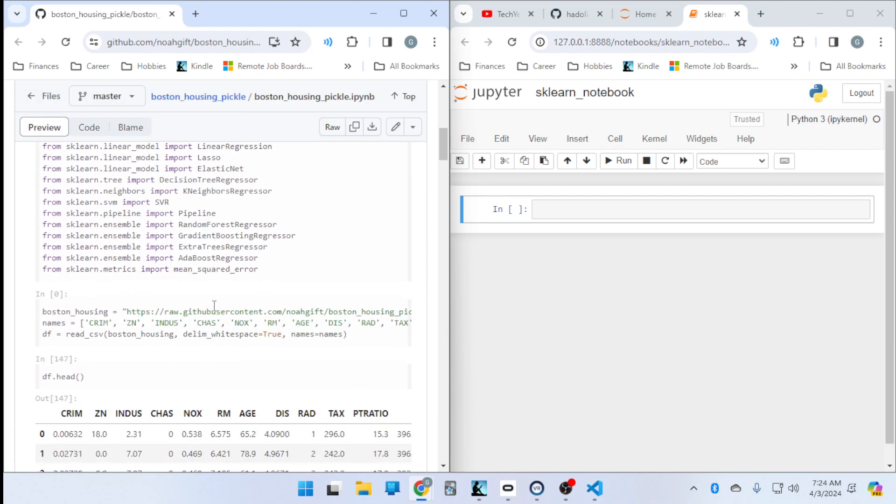
scroll("up", 3)
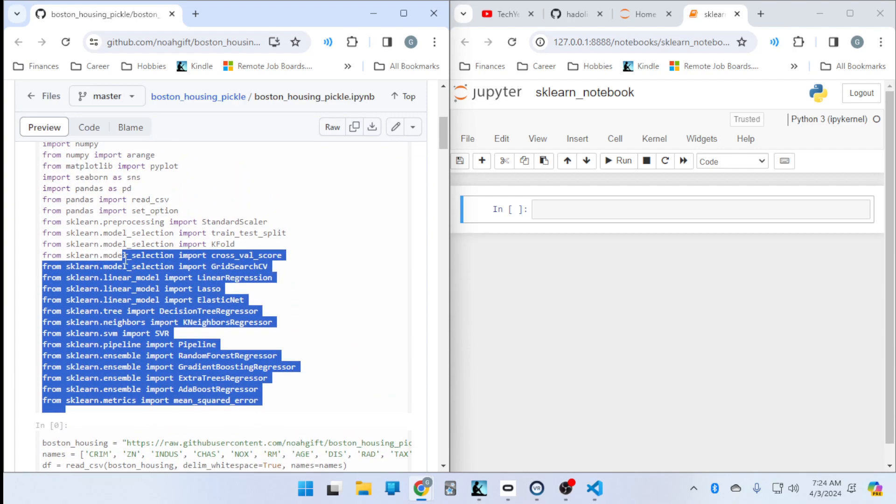
scroll("up", 3)
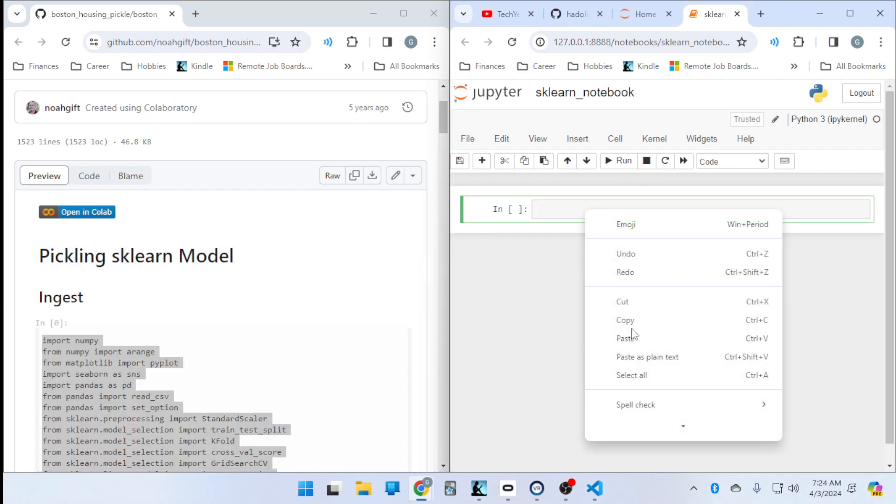
Paste the copied imports into the first cell and run it, hitting No module named 'seaborn'.
left_click(625, 338)
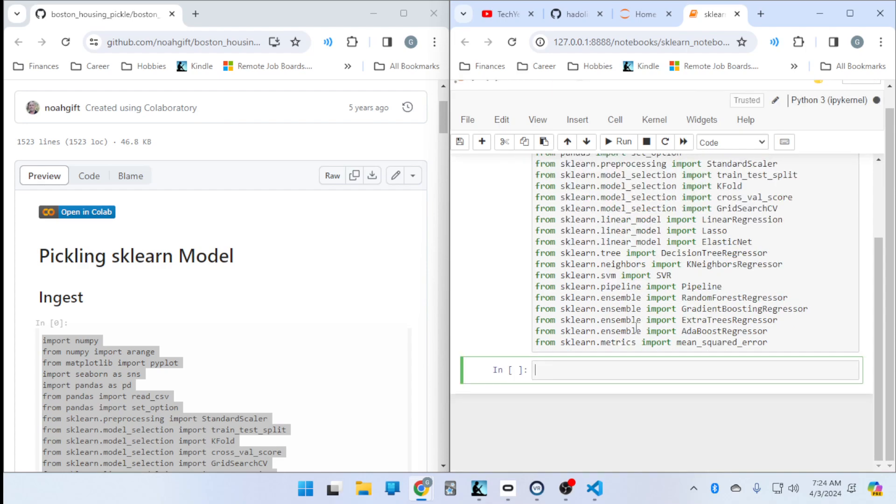
left_click(617, 141)
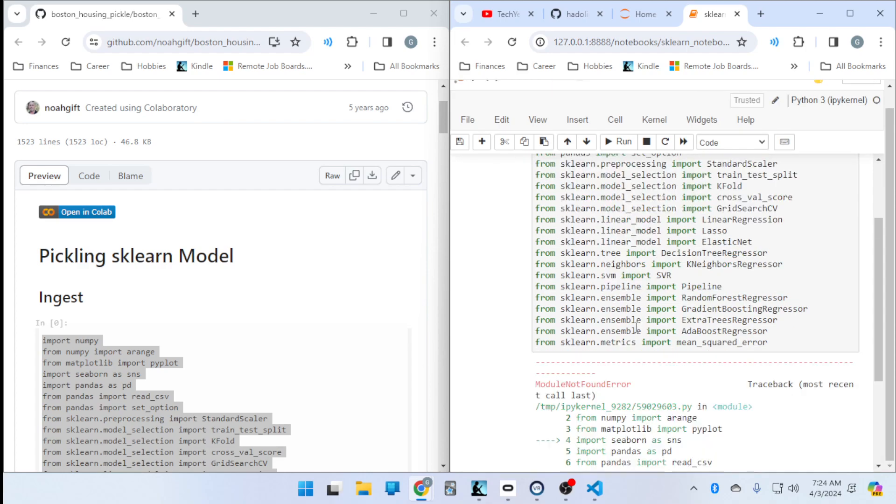
scroll("down", 3)
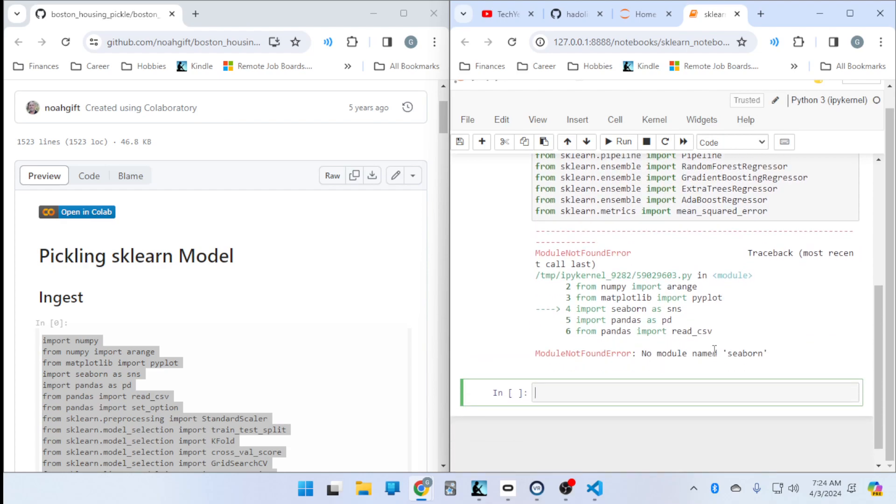
mouse_move(595, 490)
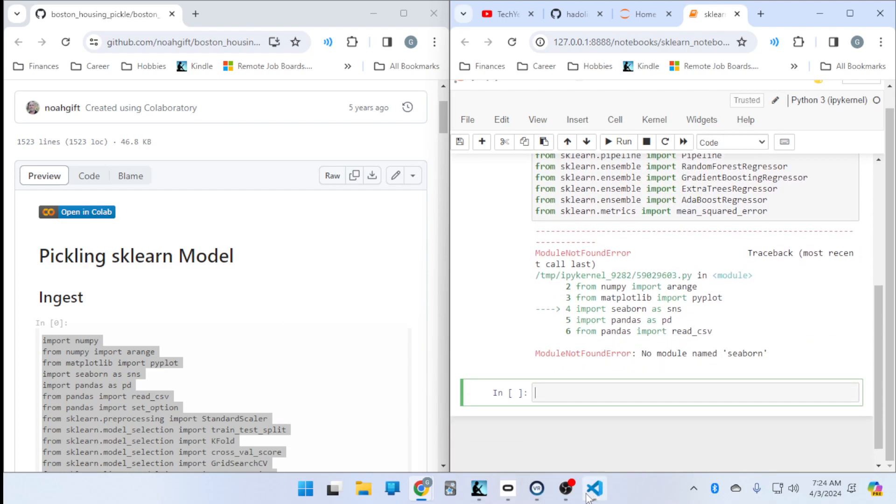
left_click(595, 490)
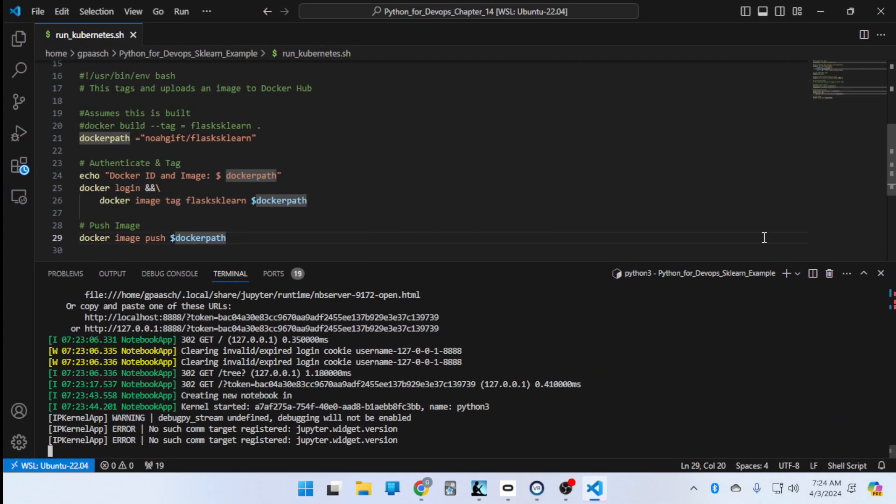
In a fresh bash terminal, move up a directory and run pip install seaborn.
left_click(786, 273)
type("cd")
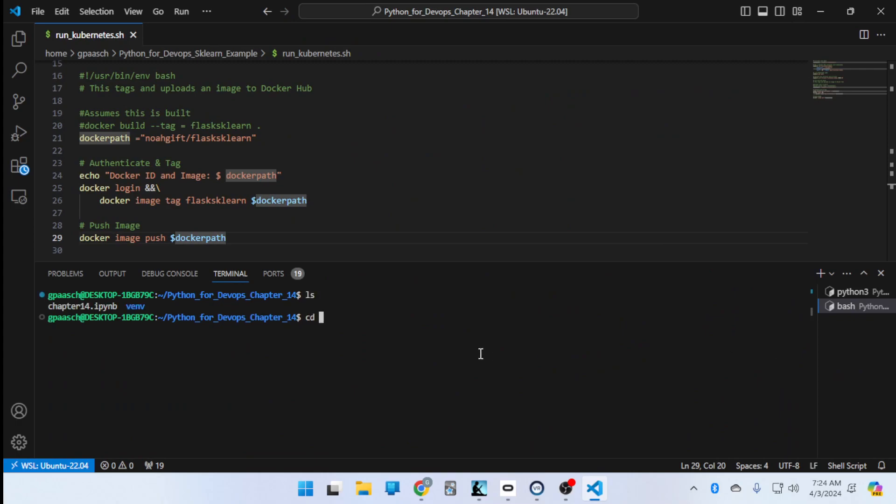
key("Return")
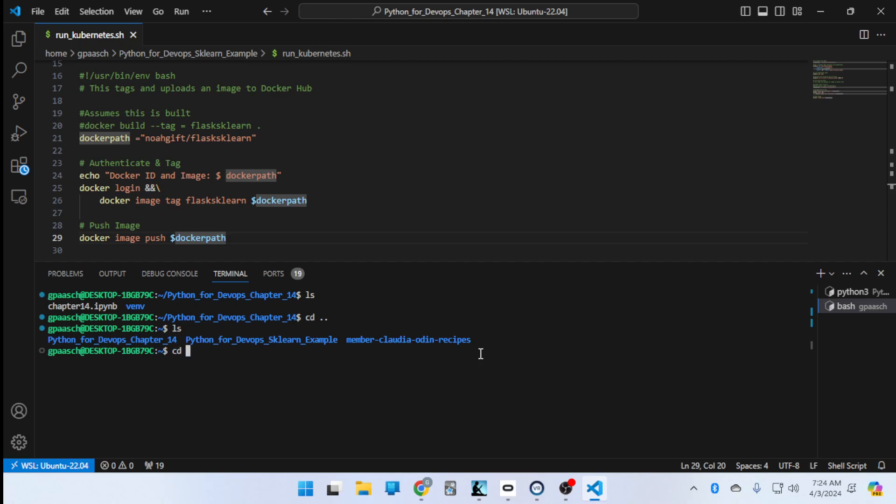
type("P")
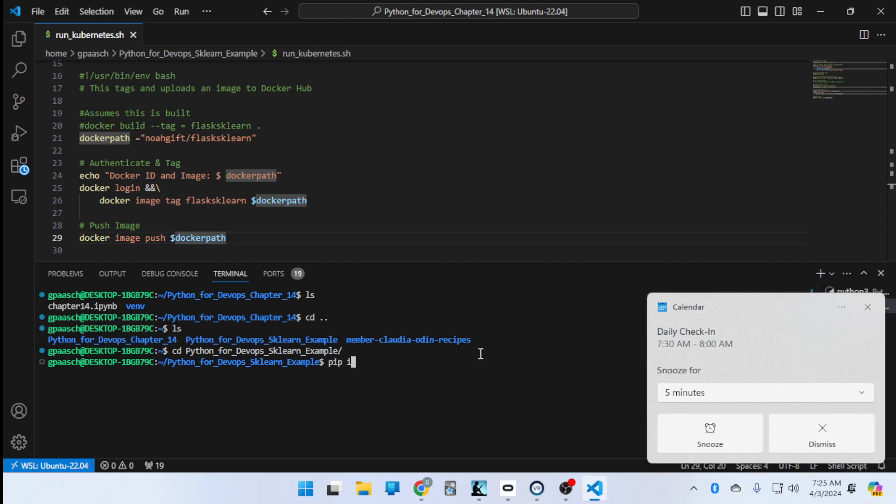
type("nstall seaborn")
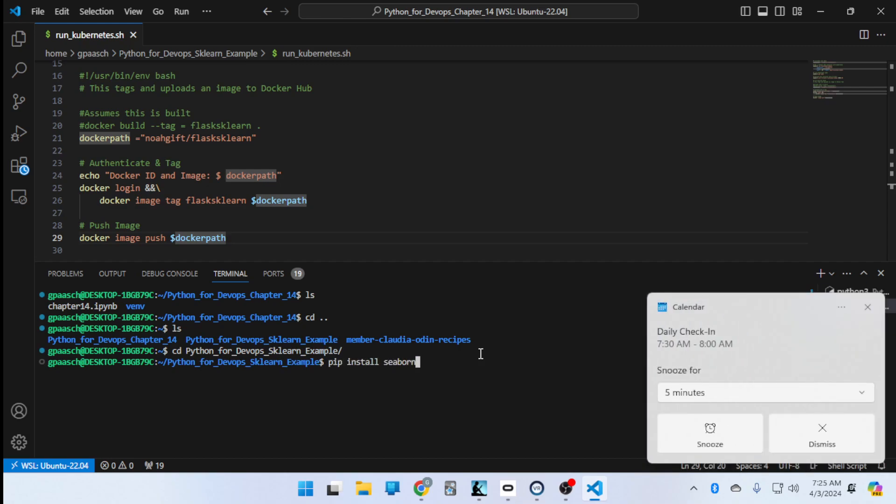
key("Return")
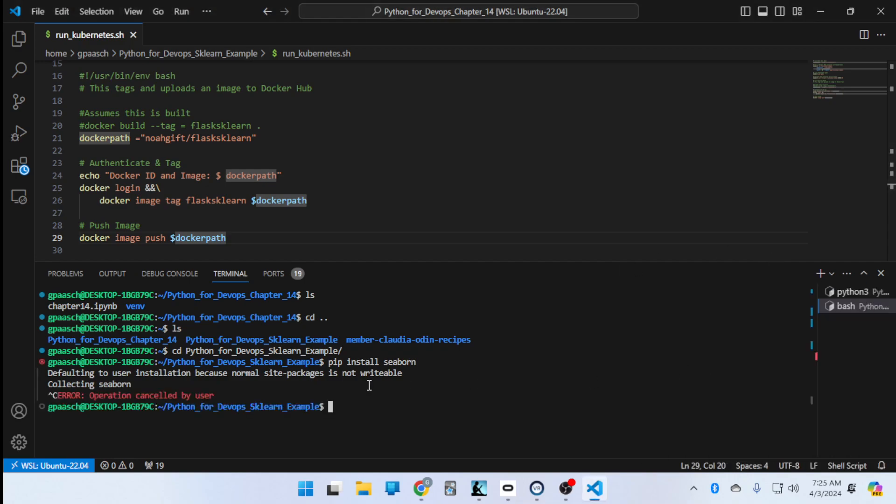
mouse_move(370, 378)
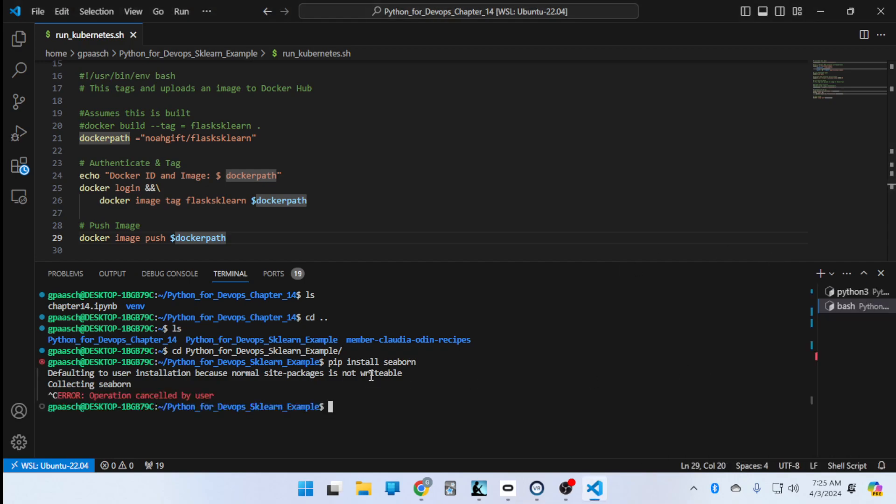
Activate the venv with source venv/bin/activate and install seaborn inside it.
type("source venv")
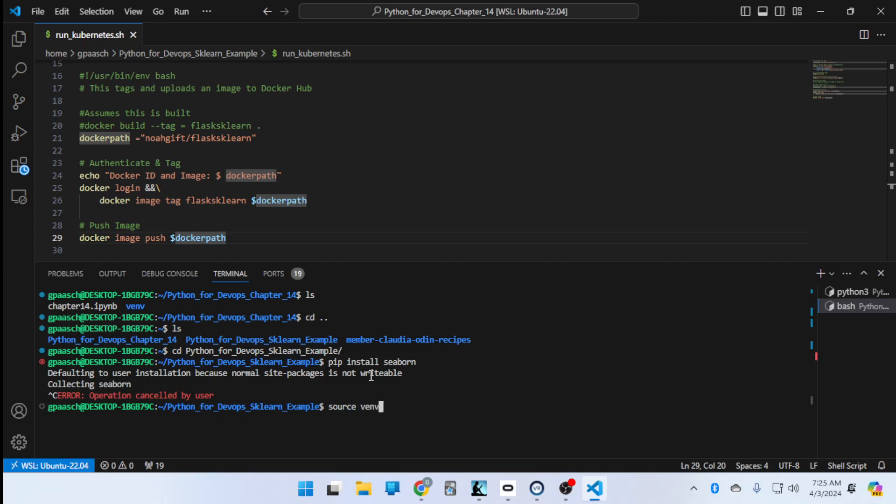
type("/bin/activate")
type("pip i")
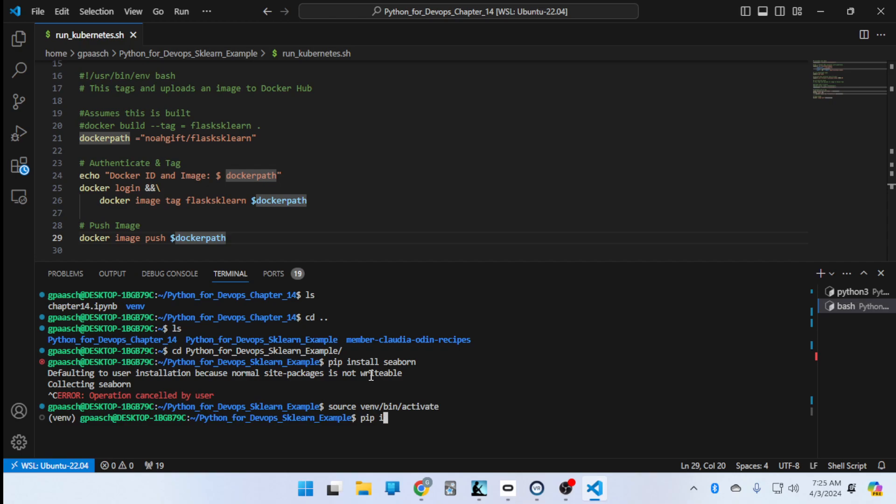
type("nstall seabo")
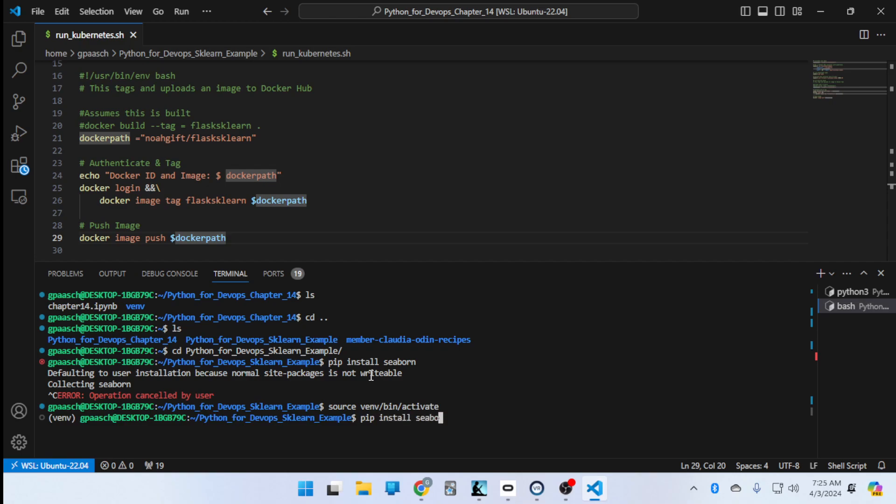
key("Return")
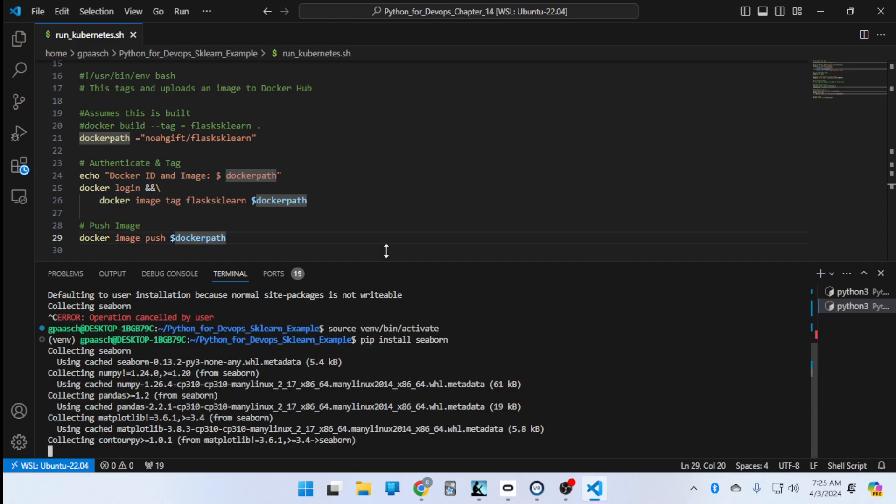
mouse_move(522, 447)
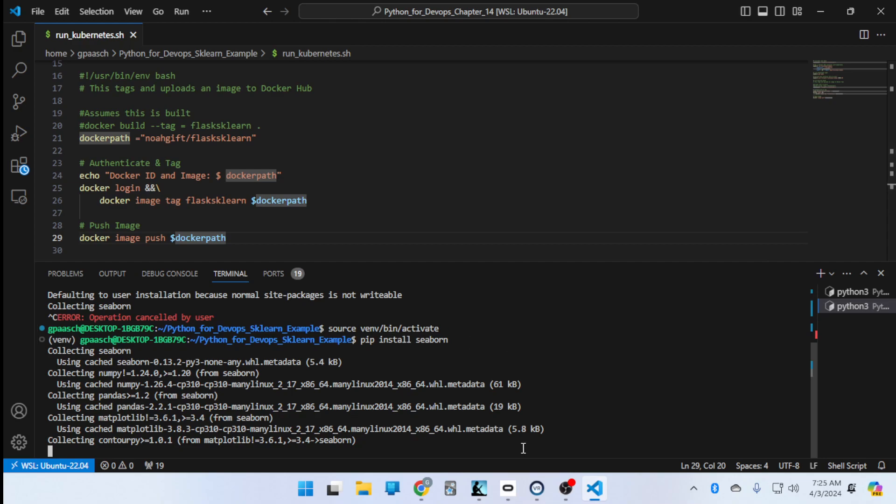
mouse_move(421, 489)
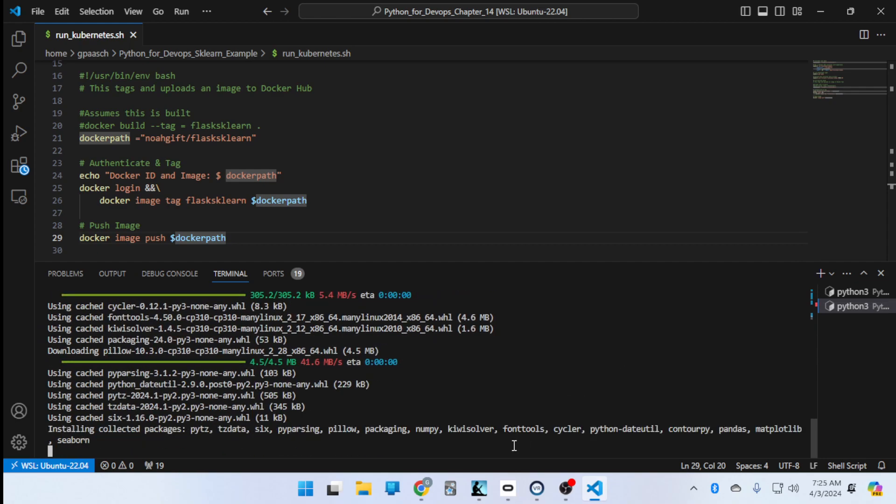
mouse_move(528, 375)
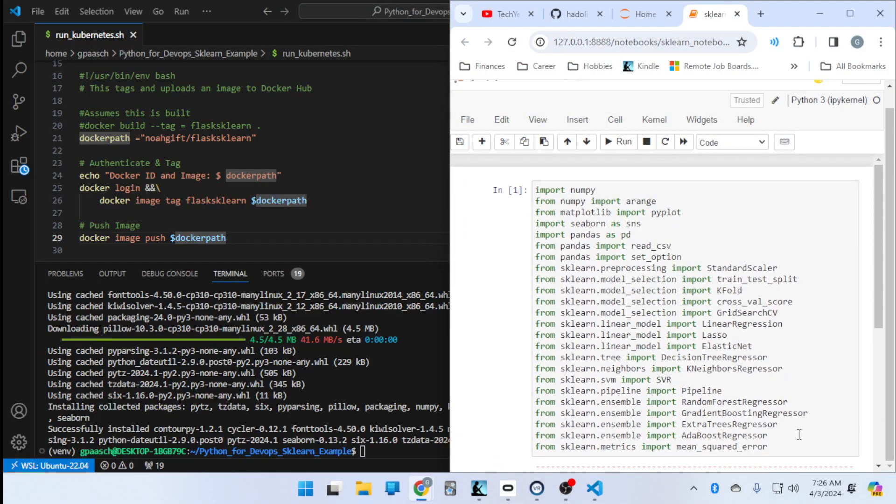
Reload the sklearn notebook page, confirming despite unsaved changes, and view the seaborn traceback.
left_click(624, 142)
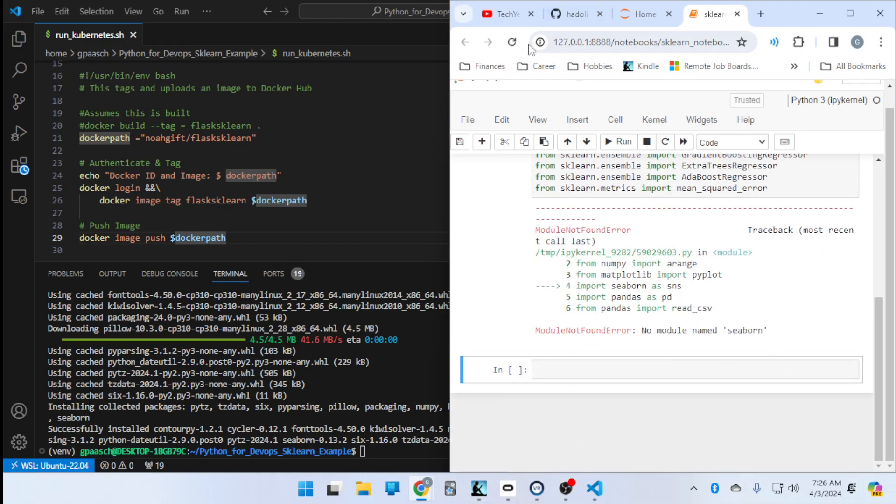
left_click(512, 42)
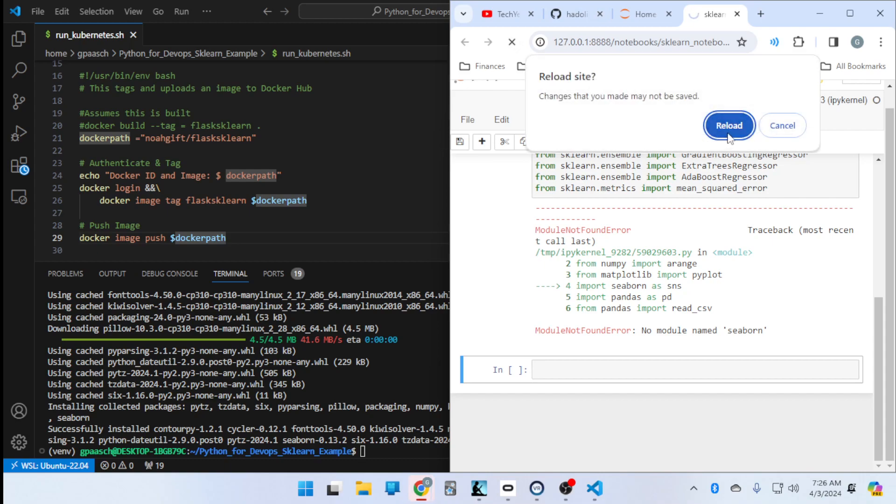
left_click(729, 125)
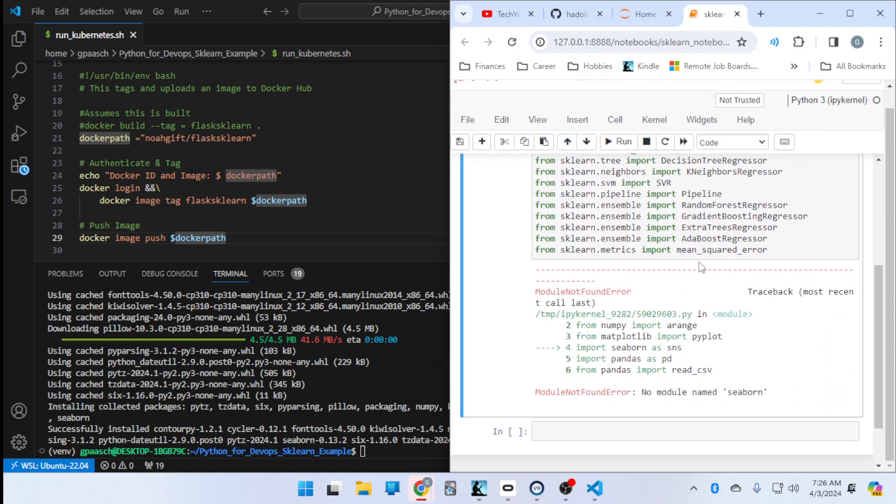
scroll("up", 3)
type("jupyter-notebook")
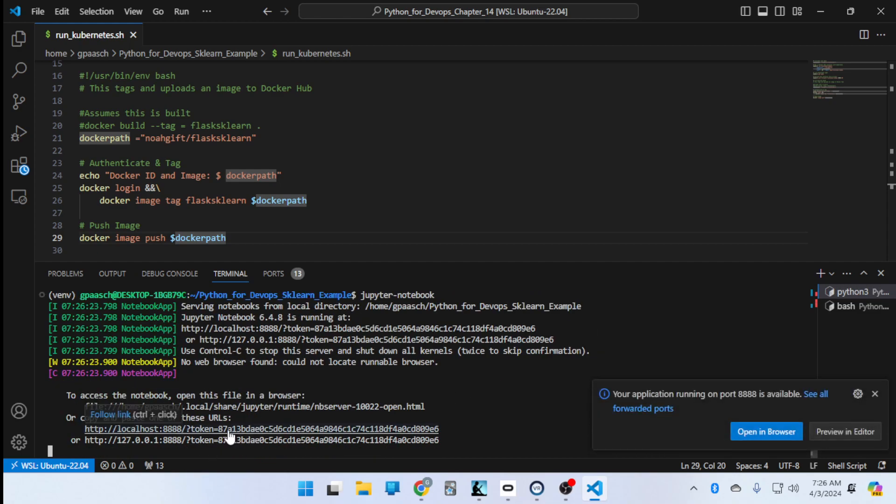
Open the new server's localhost URL and leave the old tab with the dead kernel.
left_click(765, 432)
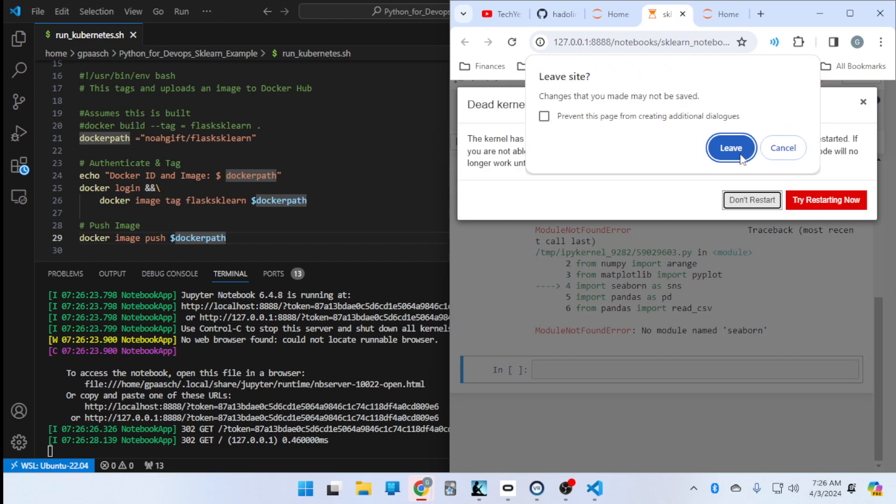
left_click(731, 148)
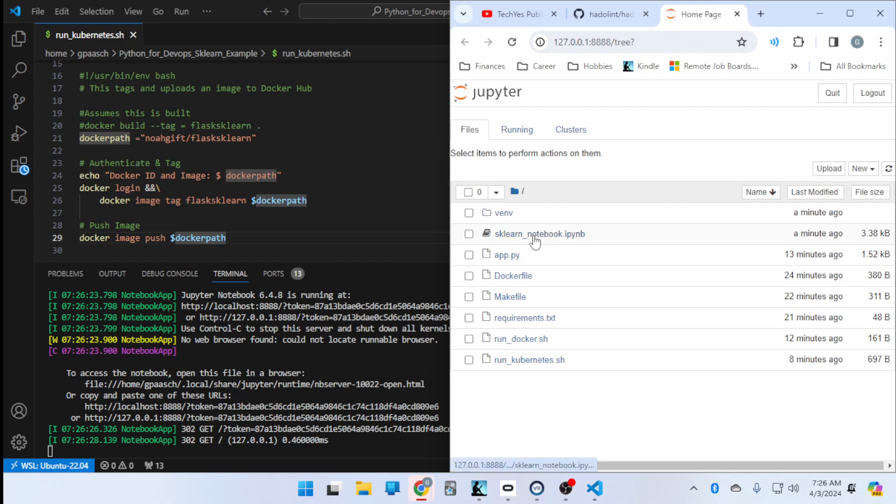
Open sklearn_notebook.ipynb, restart its kernel and rerun the import cell.
left_click(540, 234)
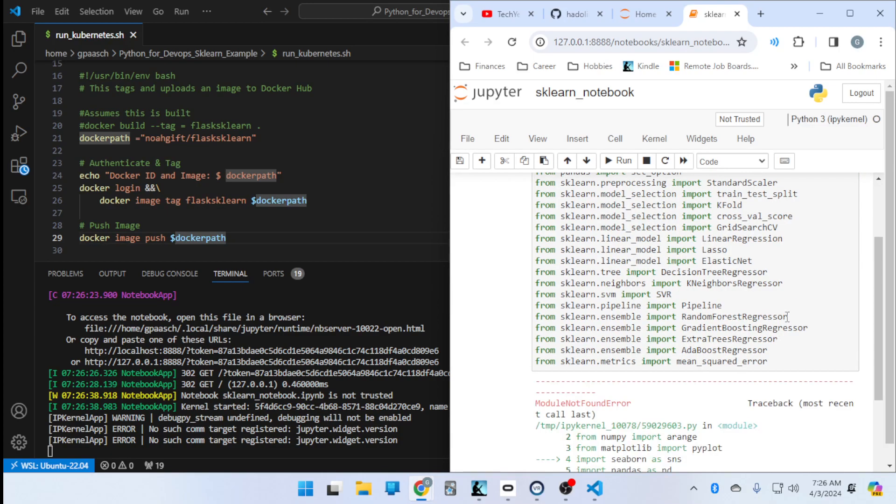
scroll("down", 3)
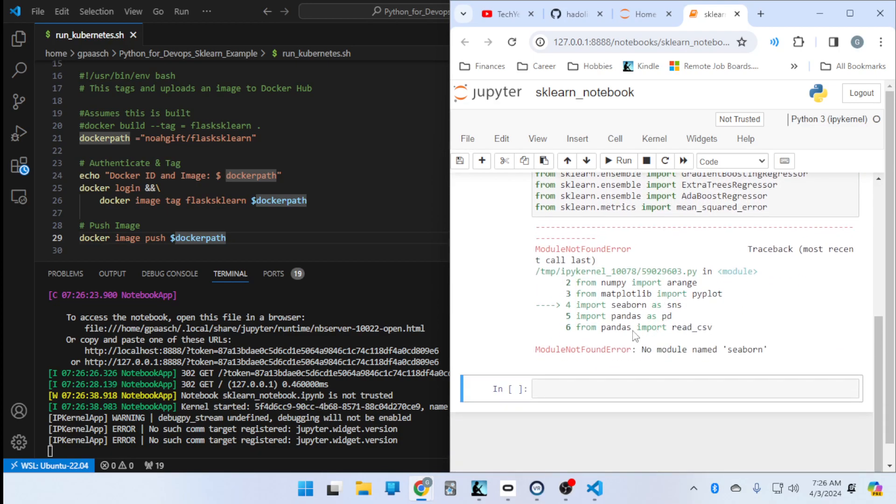
scroll("up", 3)
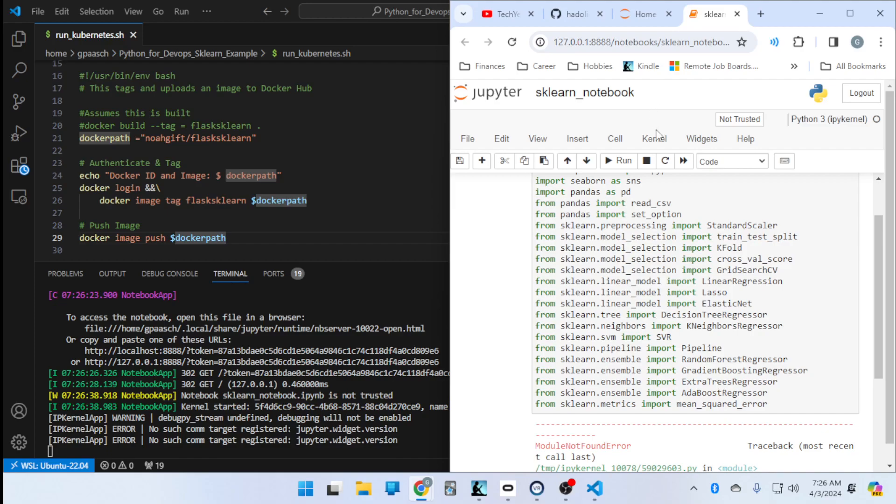
left_click(653, 138)
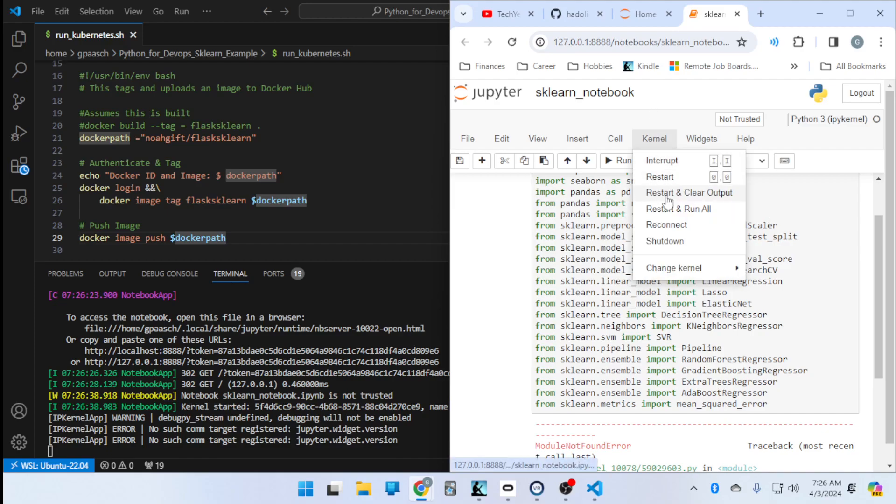
left_click(659, 176)
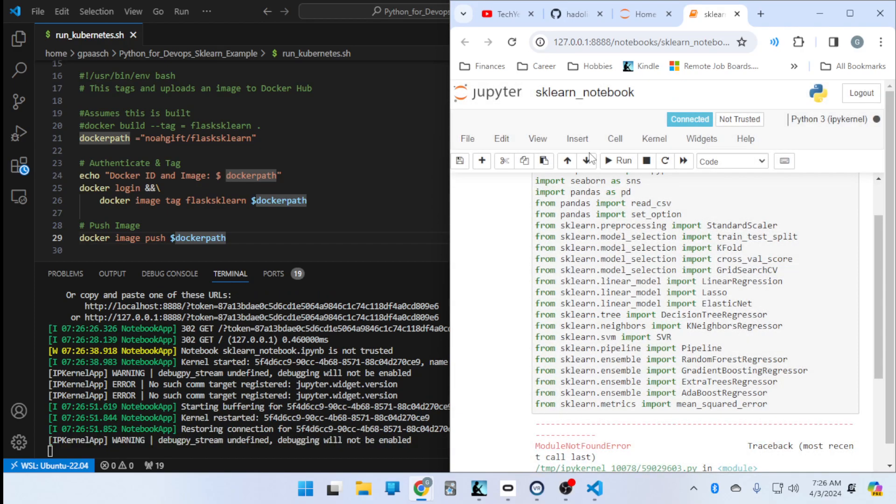
left_click(614, 138)
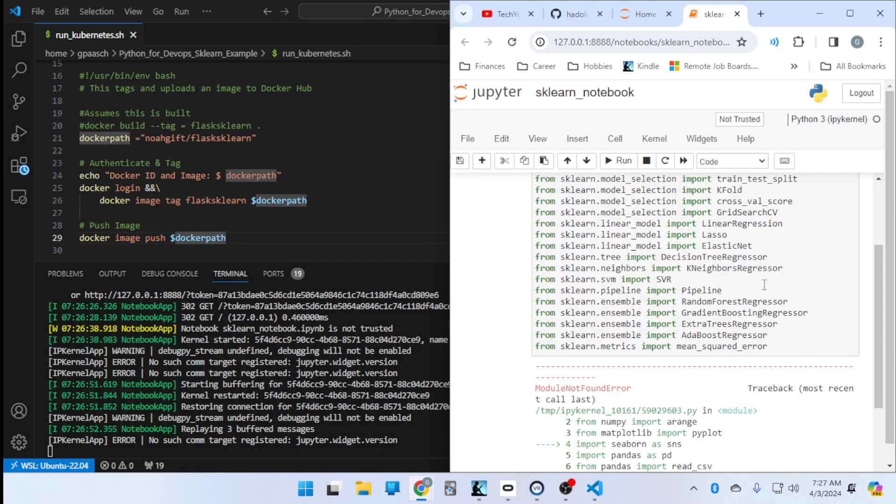
Select the missing module name seaborn in the error and start typing pip install.
scroll("down", 3)
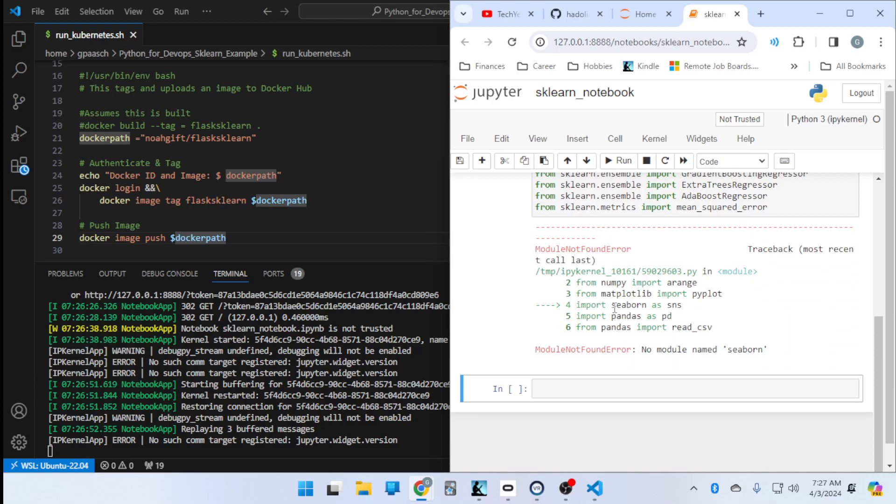
double_click(690, 349)
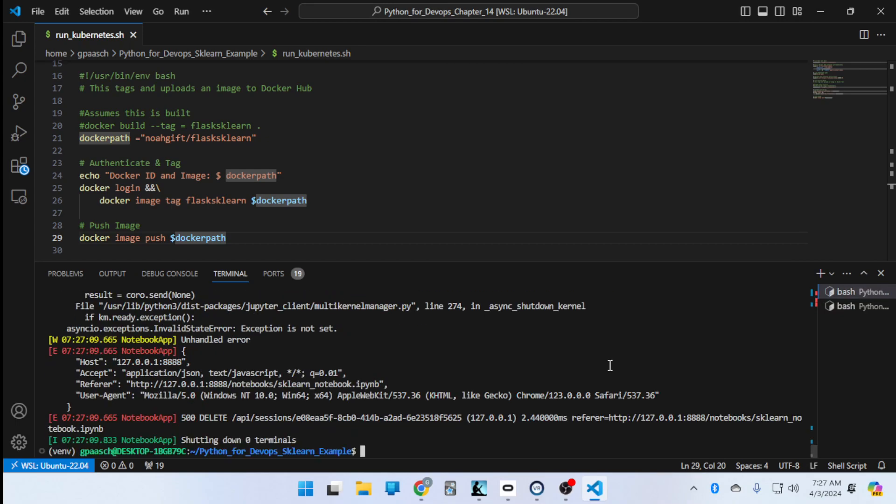
type("pip install seab")
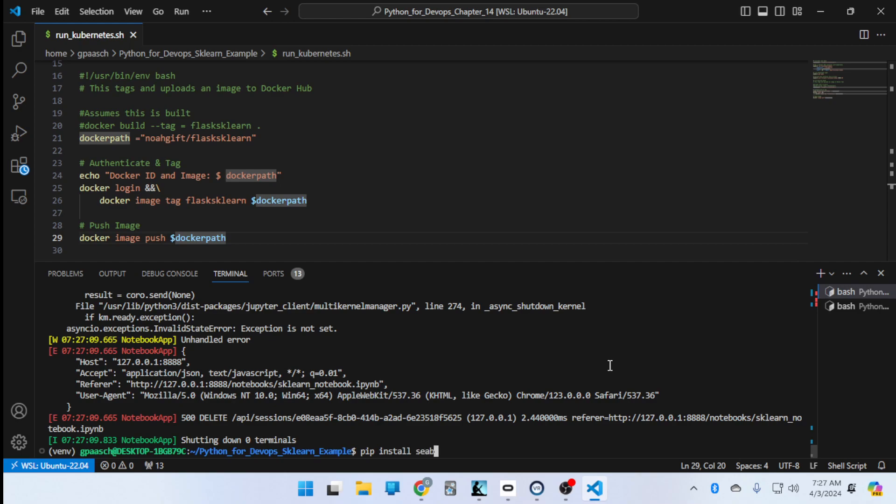
Run pip install seaborn (already satisfied), then pip freeze listing seaborn==0.13.2.
key("Return")
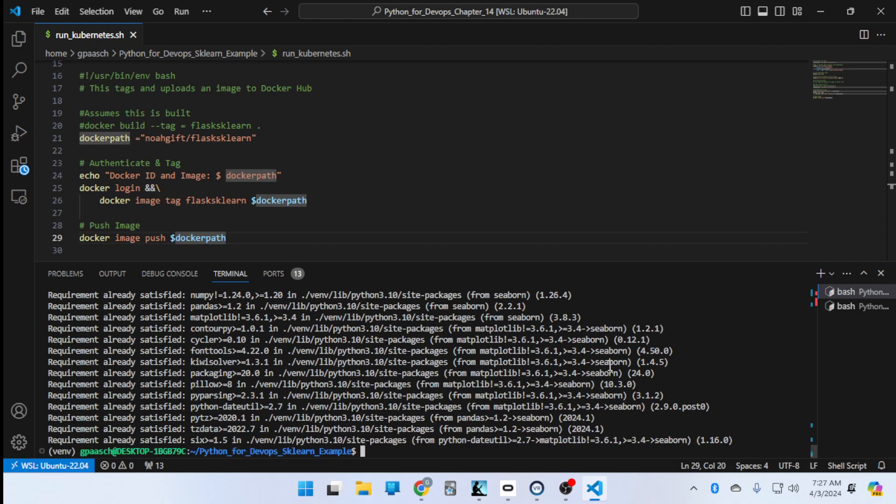
mouse_move(496, 393)
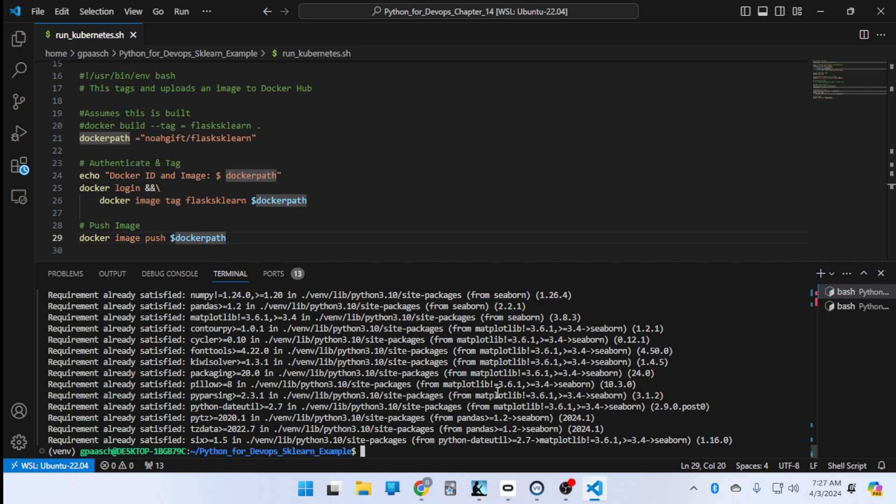
type("seaborn")
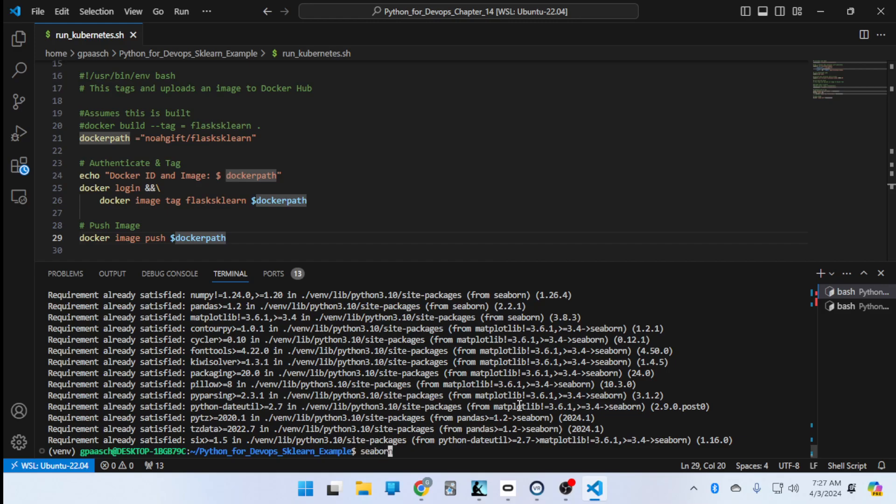
type("pi")
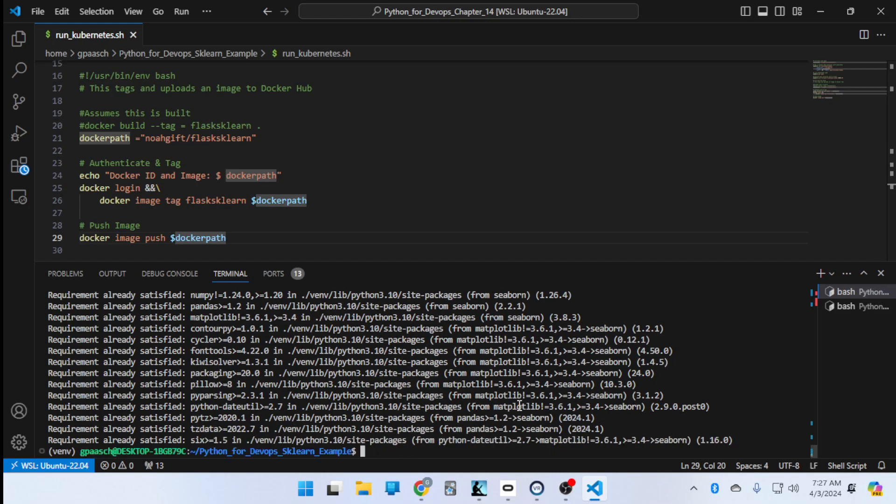
type("pip free")
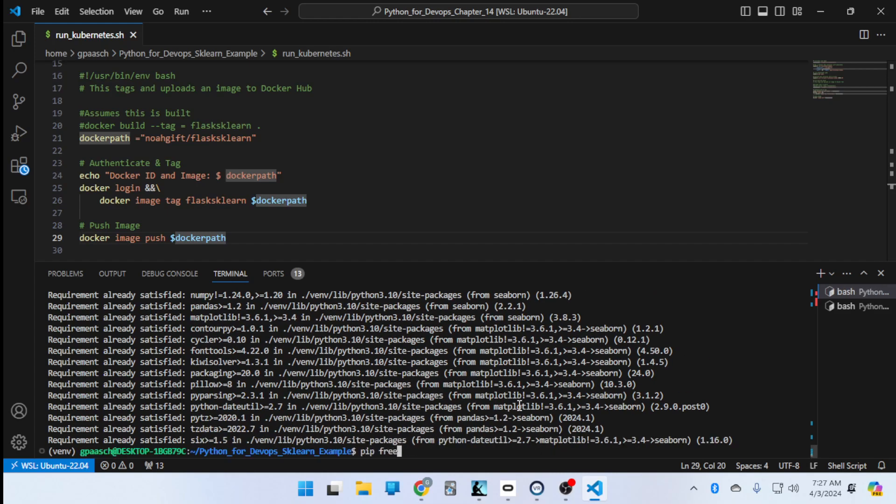
type("ze")
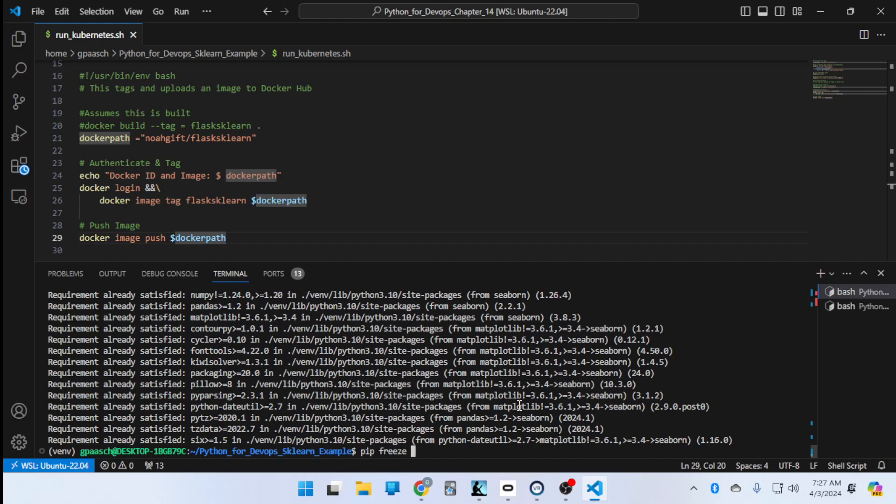
key("Return")
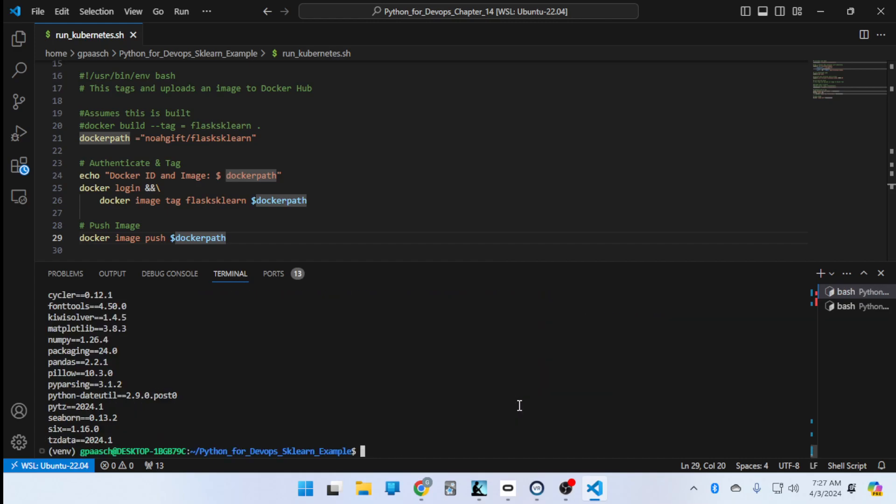
Open requirements.txt in the editor with code requirements.txt.
type("code req")
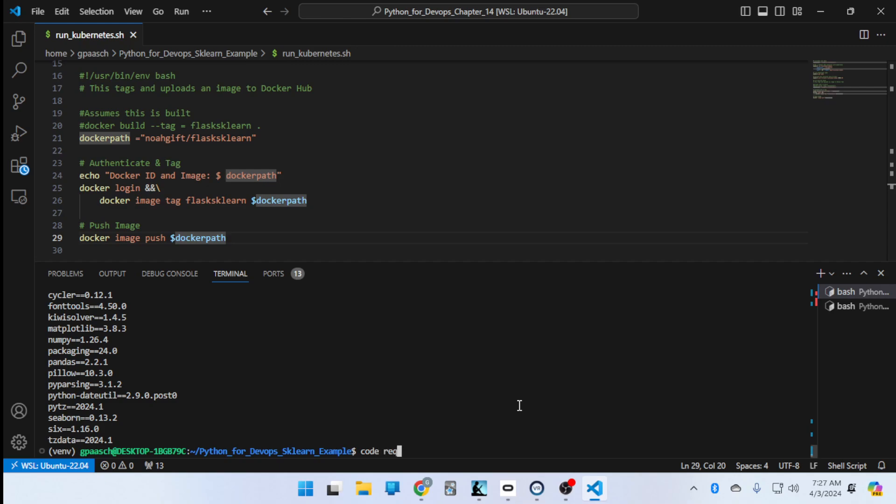
key("Return")
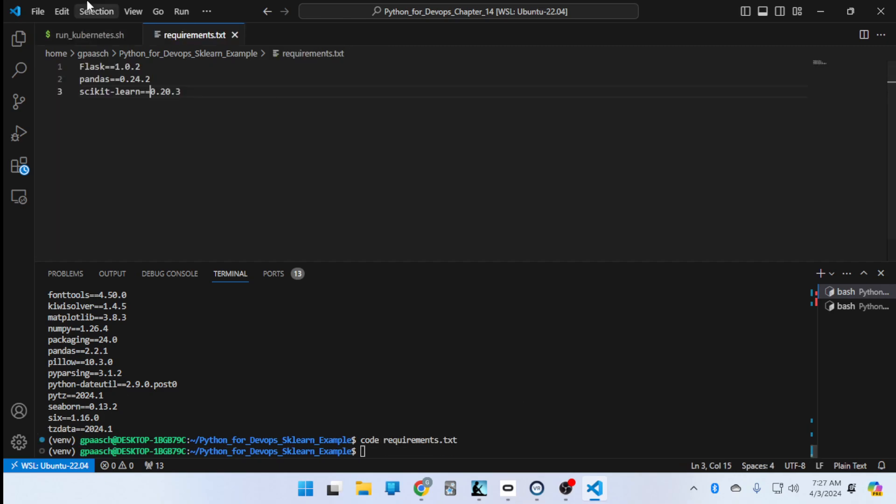
Add seaborn to requirements.txt and close the file.
key("Return")
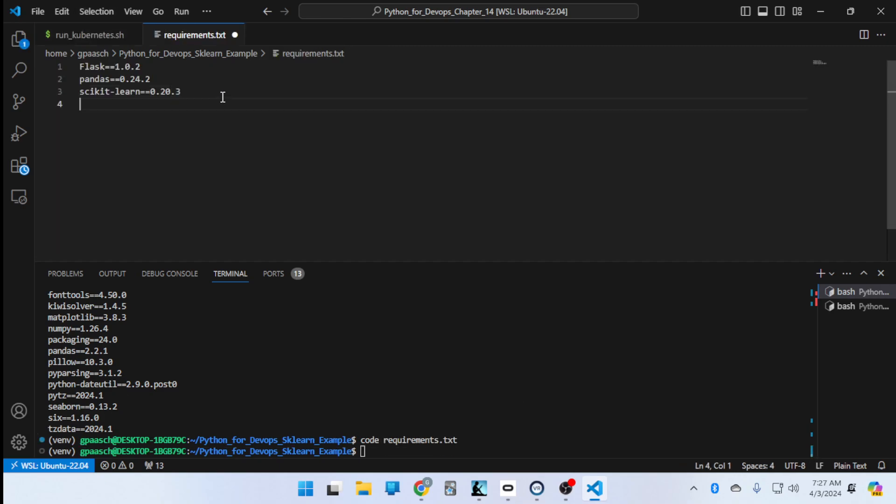
type("seaborn")
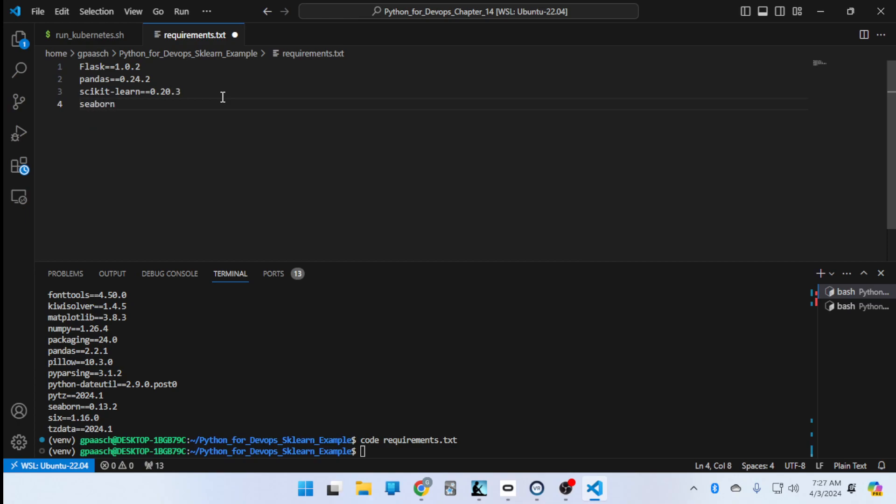
mouse_move(235, 34)
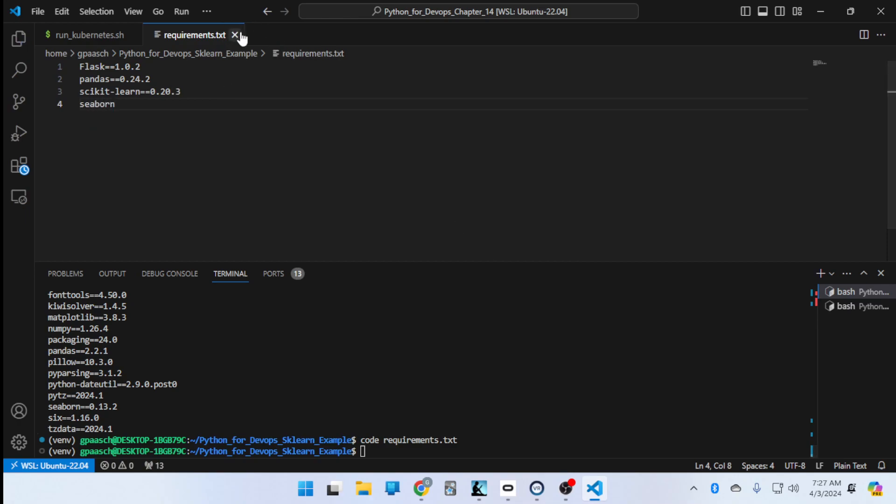
left_click(235, 35)
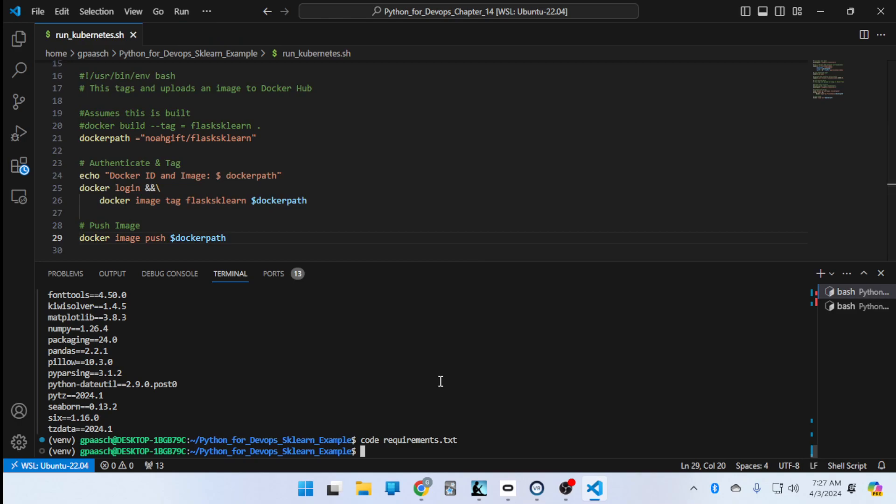
Relaunch jupyter-notebook and open the port 8888 server in the browser.
type("jupyter-notebook")
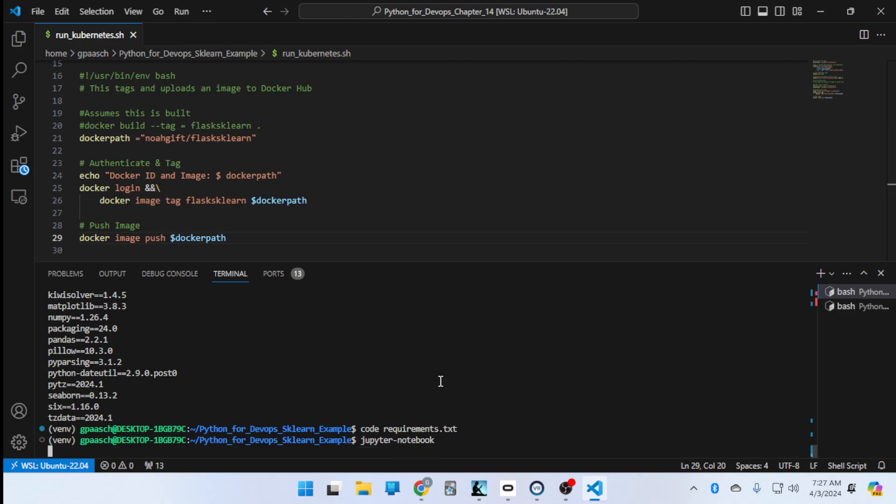
key("Return")
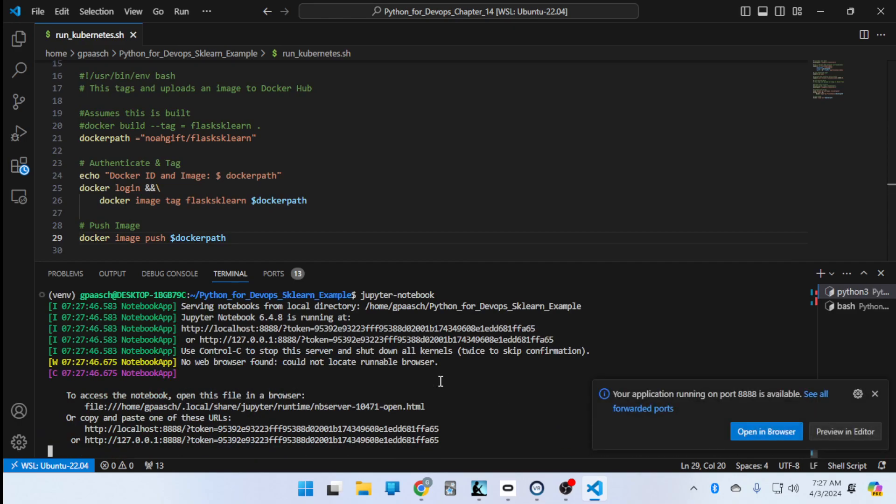
mouse_move(822, 384)
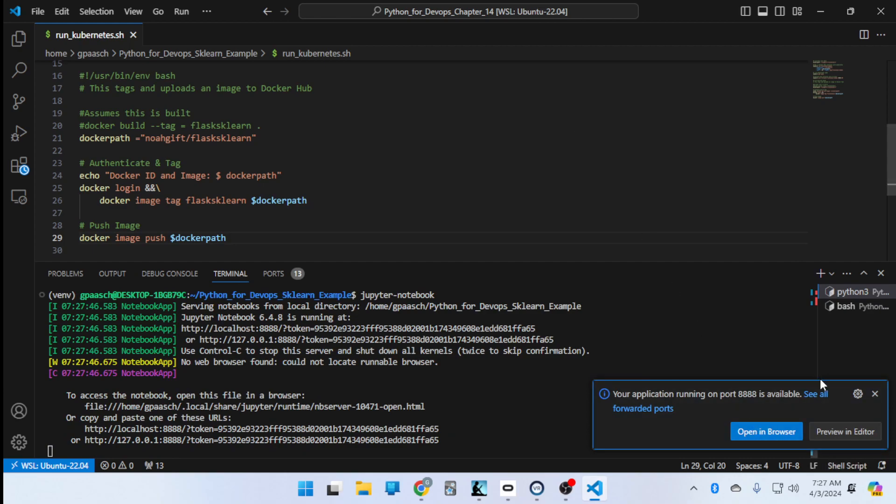
left_click(766, 431)
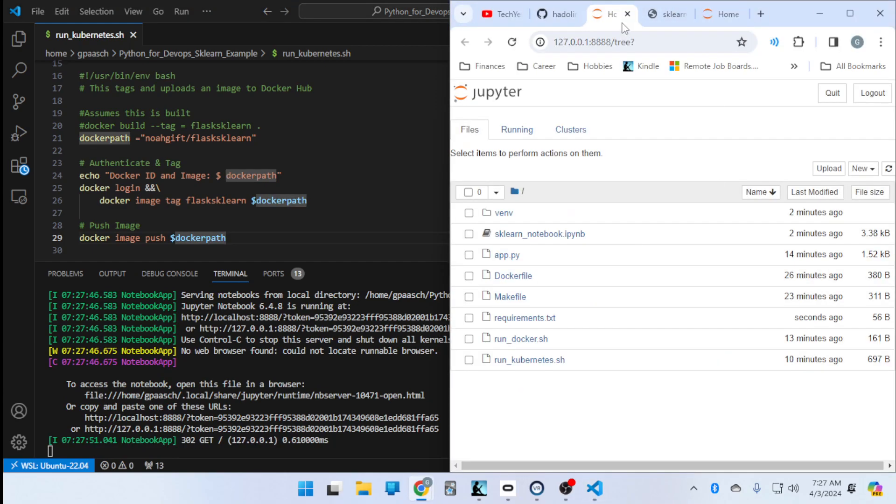
Leave the dead-kernel page and reopen sklearn_notebook.ipynb from the file list.
left_click(539, 234)
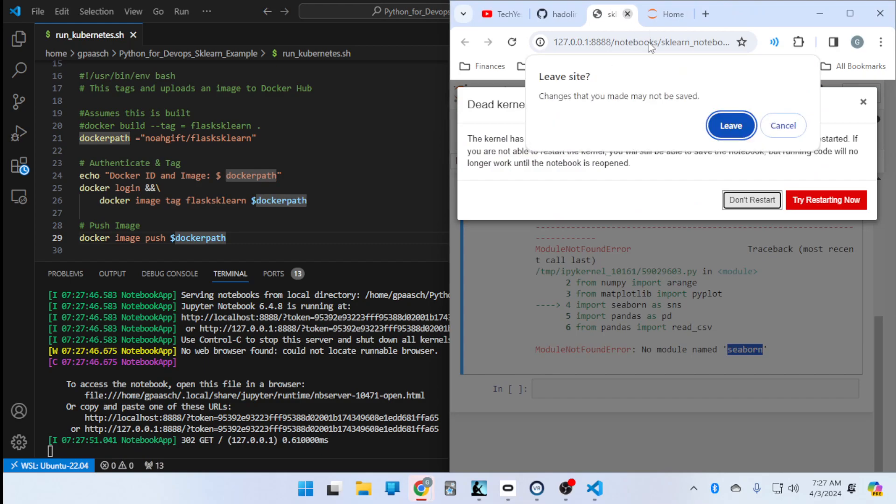
left_click(731, 125)
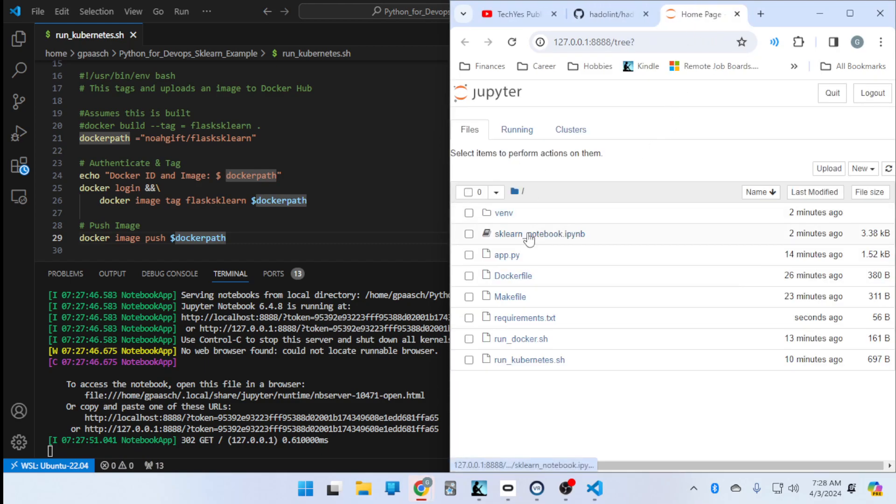
left_click(540, 234)
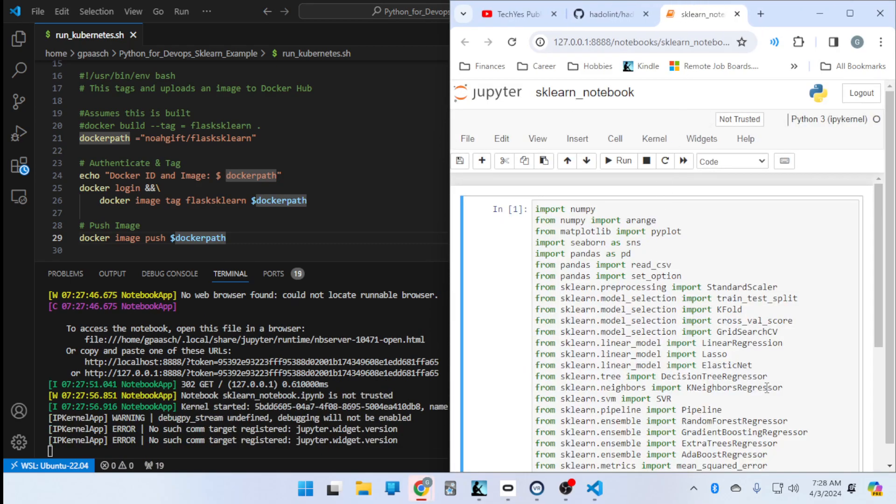
Rerun the import cell, which still fails with No module named 'seaborn'.
left_click(617, 160)
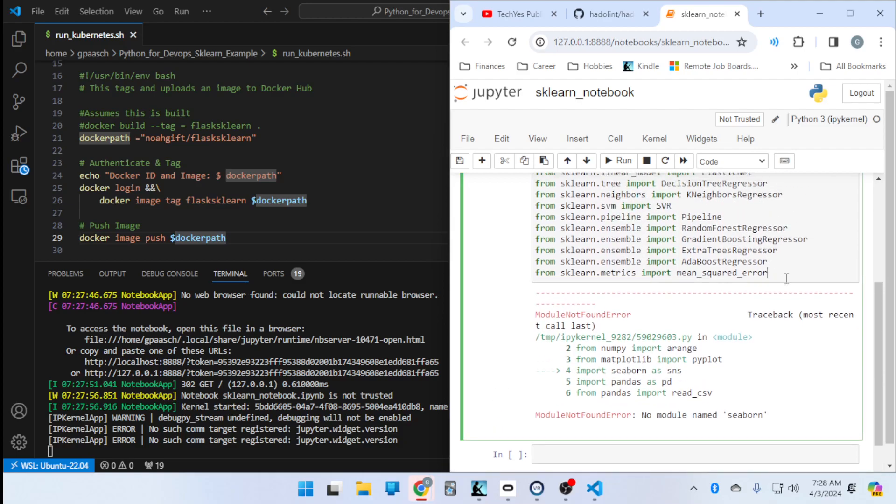
scroll("up", 3)
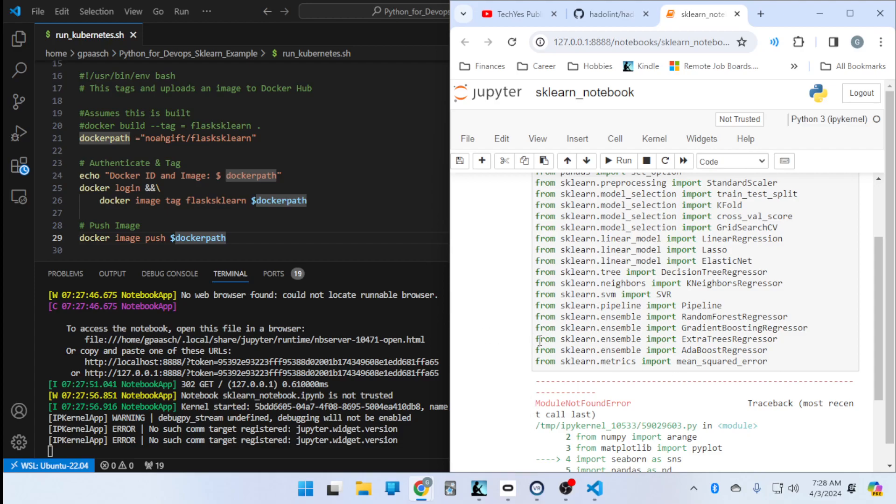
scroll("down", 3)
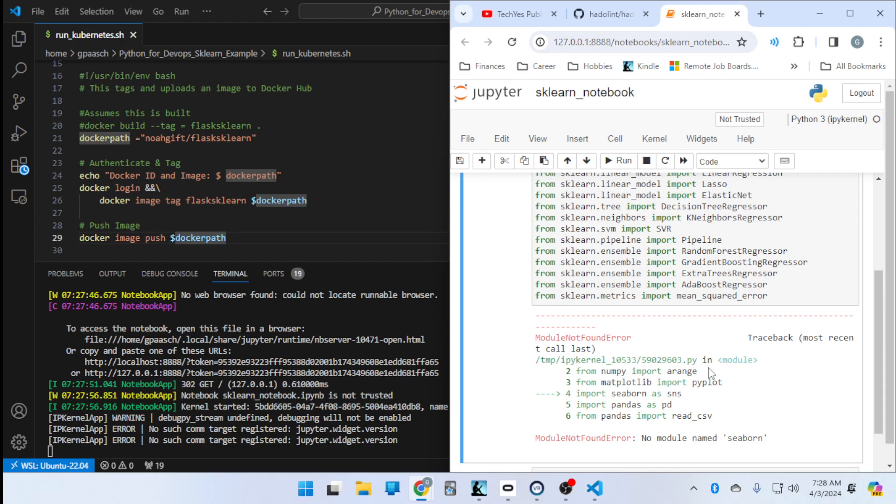
Restart the kernel clearing all outputs, then rerun the import cell.
left_click(654, 138)
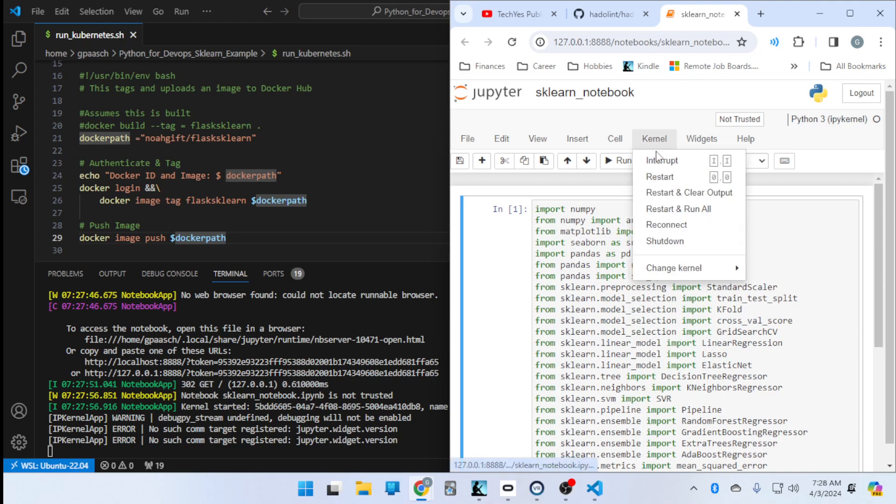
mouse_move(667, 225)
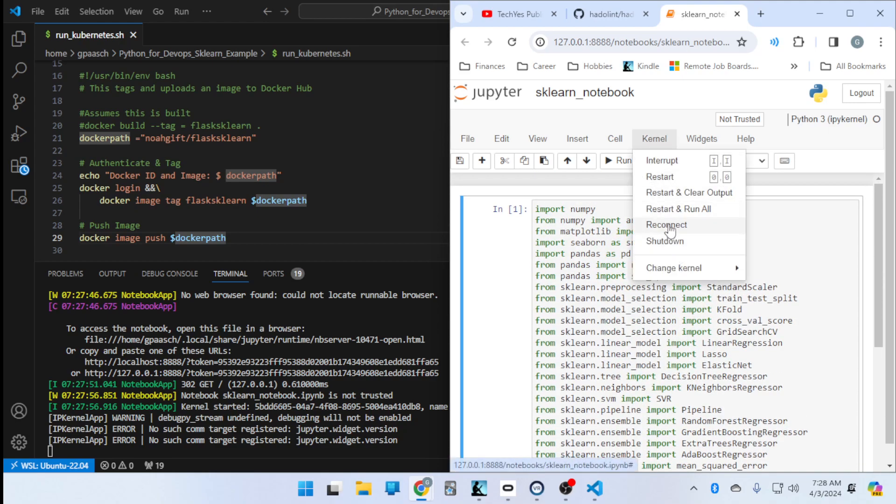
left_click(689, 193)
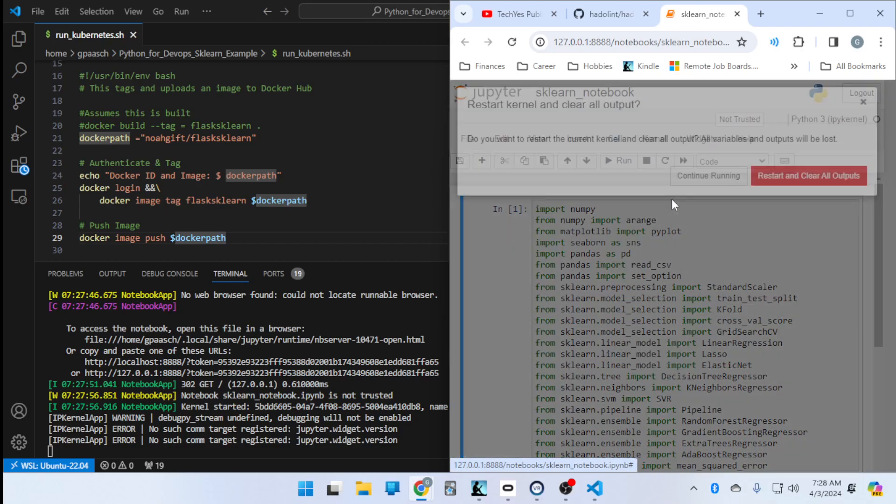
left_click(809, 176)
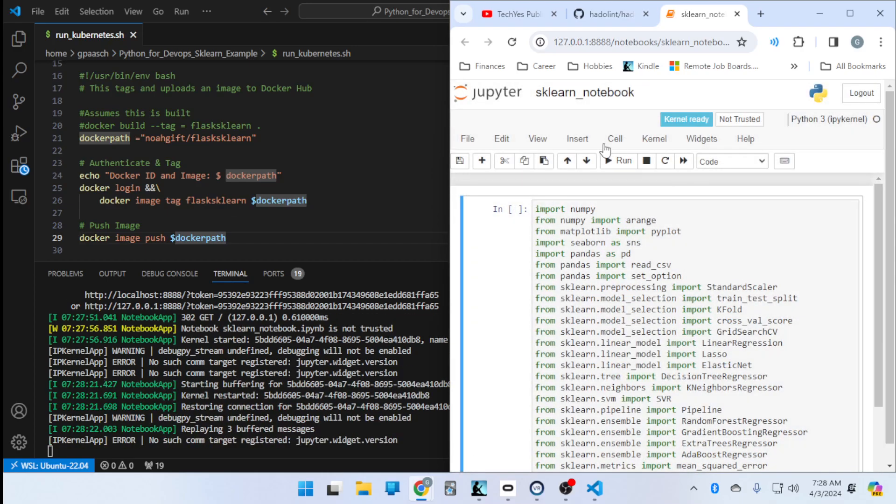
left_click(615, 138)
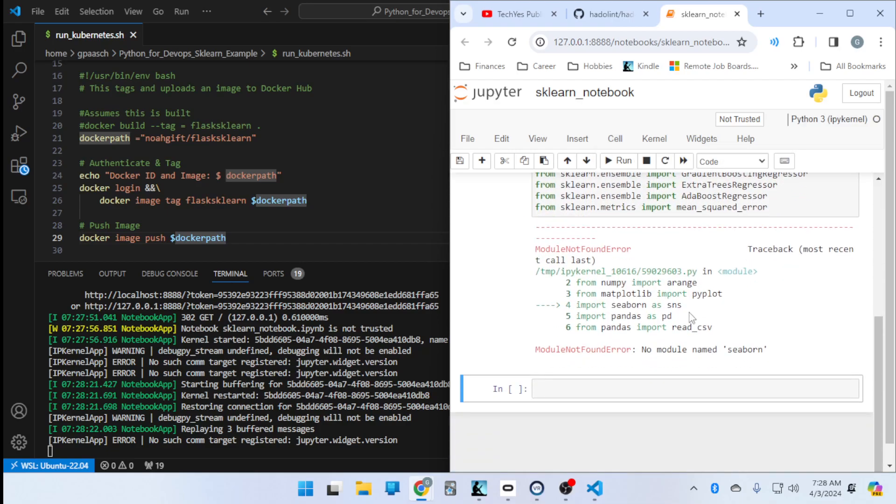
Reconnect to the kernel, then shut it down from the Kernel menu.
left_click(654, 138)
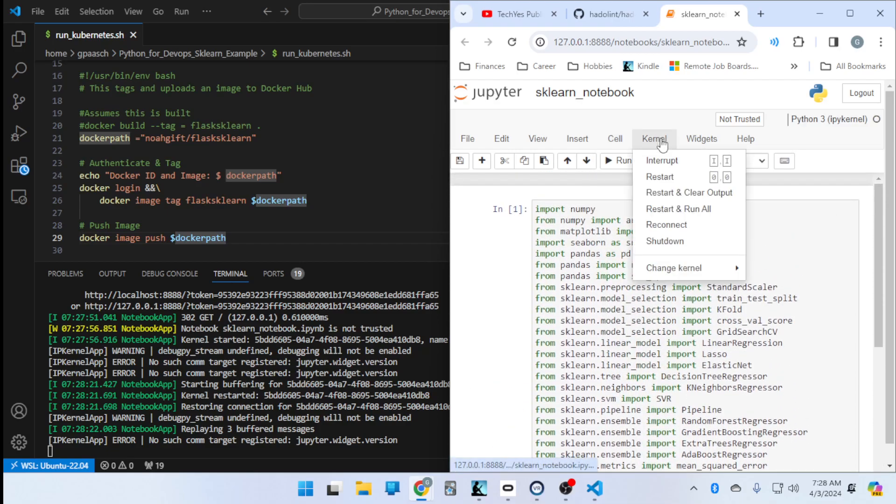
mouse_move(666, 225)
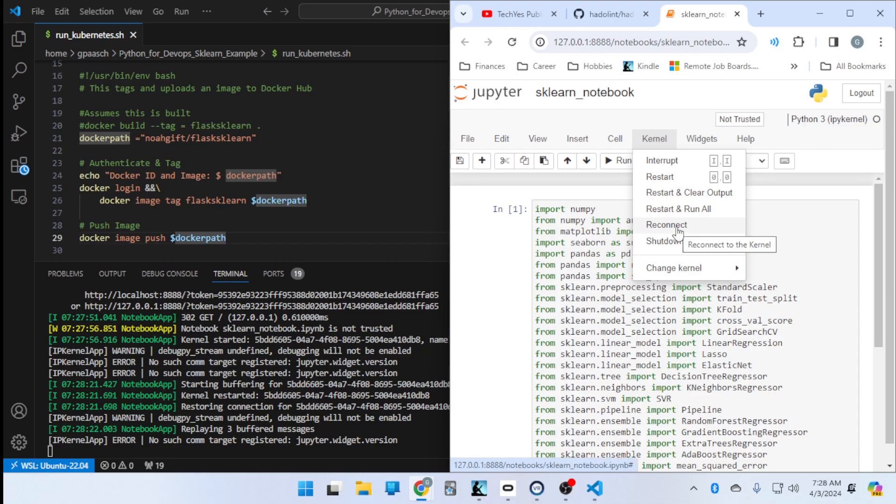
left_click(666, 225)
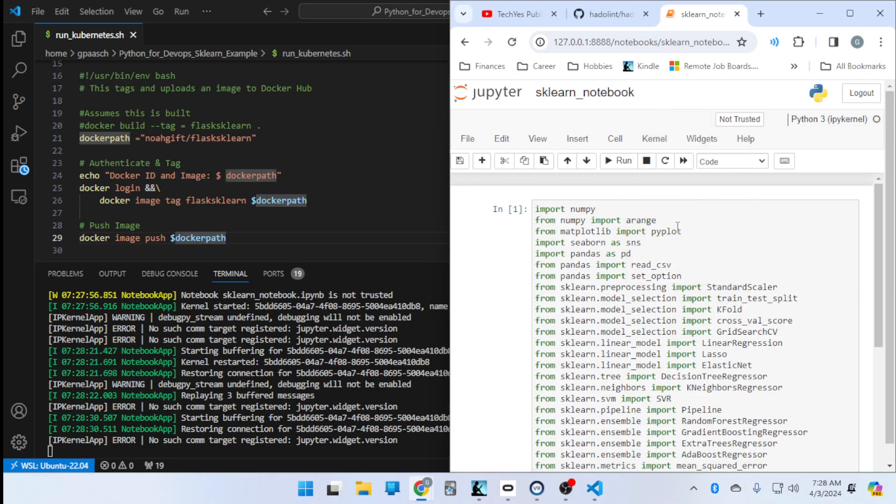
left_click(654, 138)
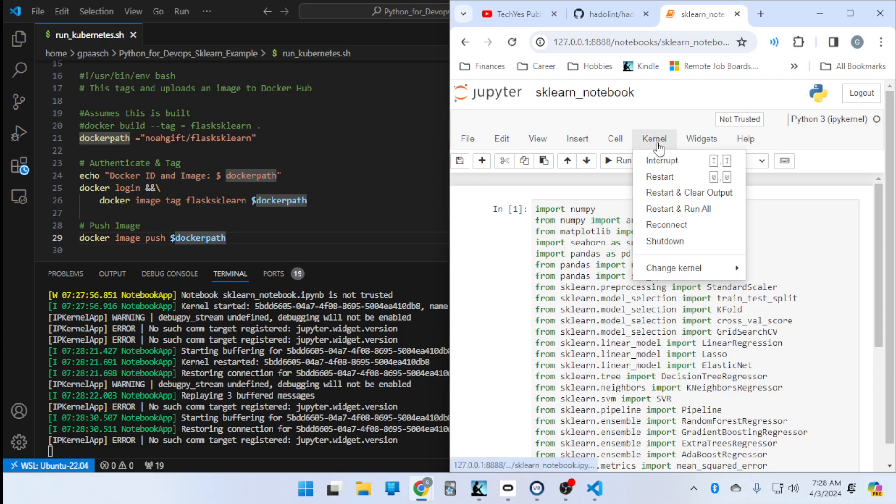
mouse_move(683, 241)
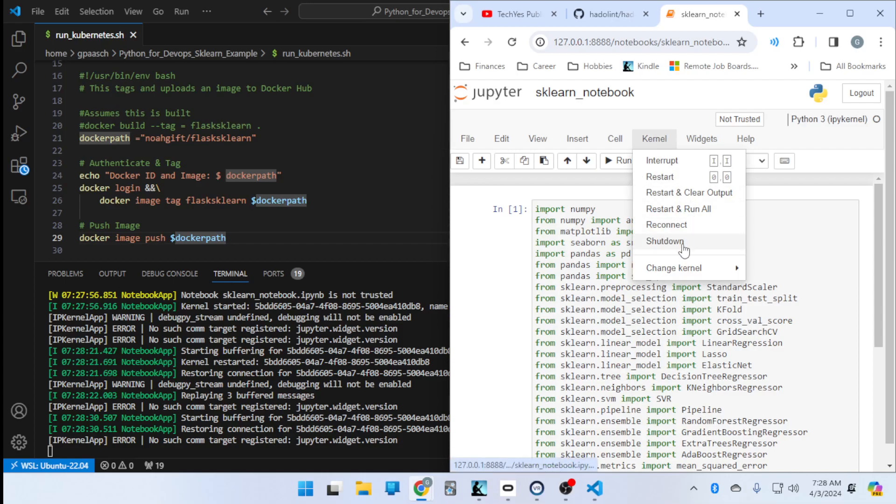
left_click(664, 241)
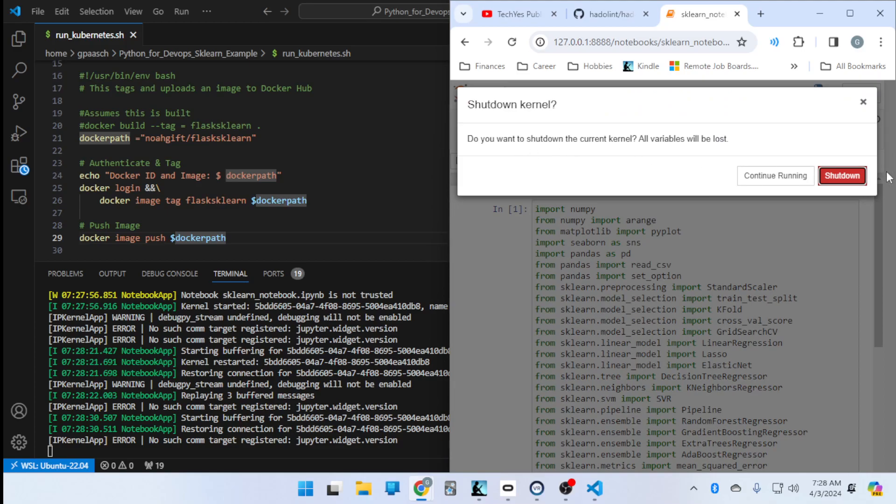
left_click(842, 175)
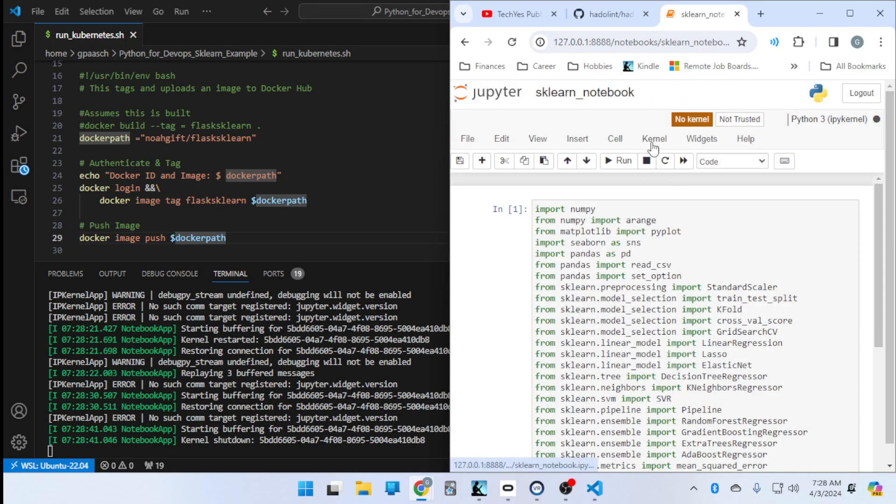
Start the kernel afresh with Restart & Run All.
left_click(655, 138)
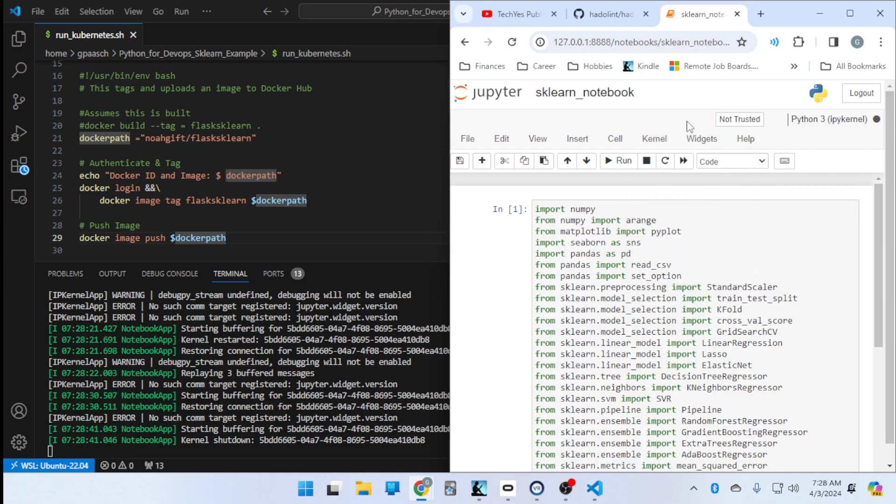
mouse_move(649, 137)
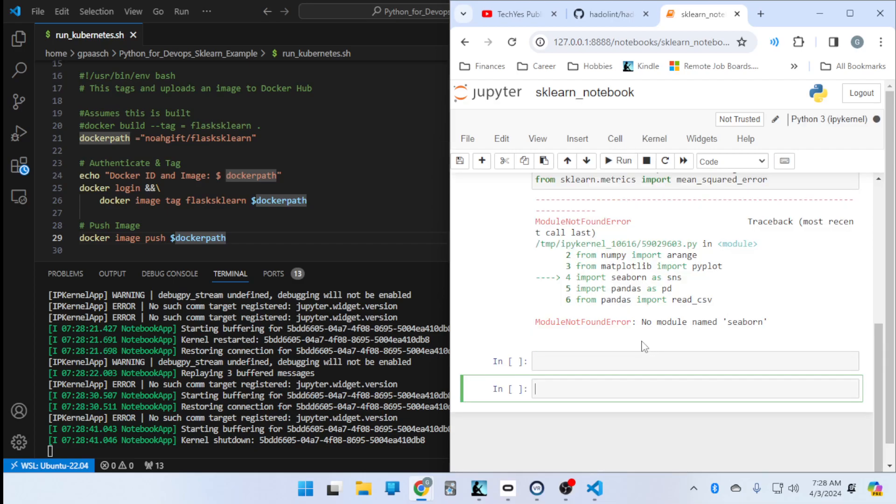
left_click(577, 139)
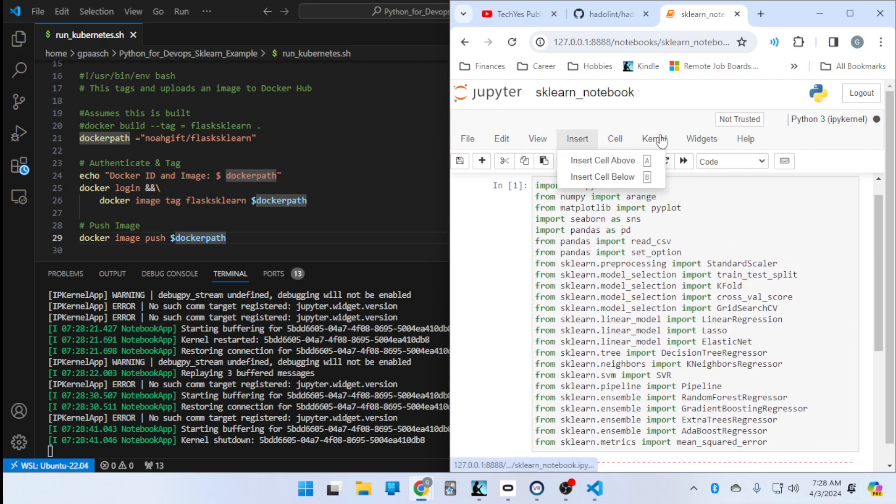
left_click(653, 138)
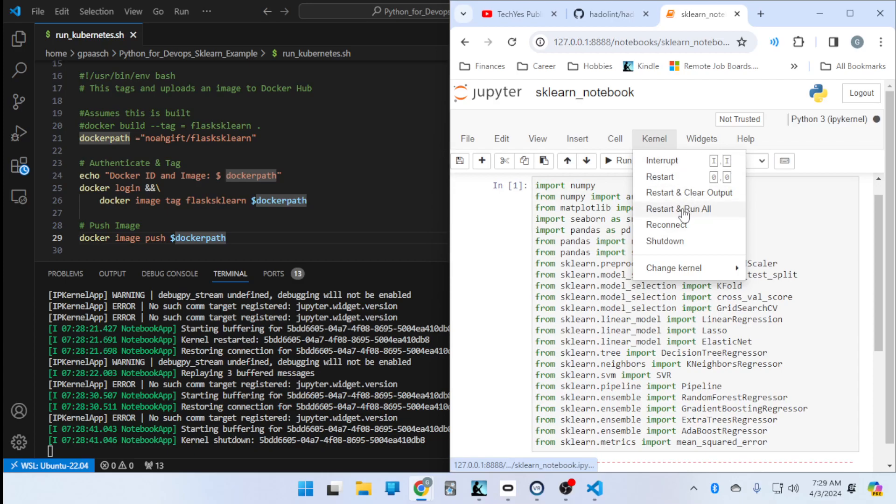
left_click(679, 209)
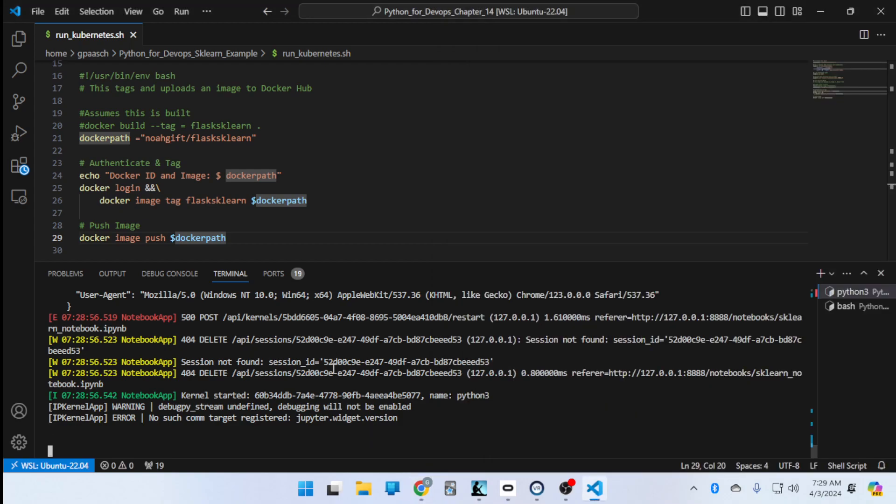
Stop the notebook server with Ctrl+C and pip install ipython in the venv.
key("ctrl+c")
type("ipython3")
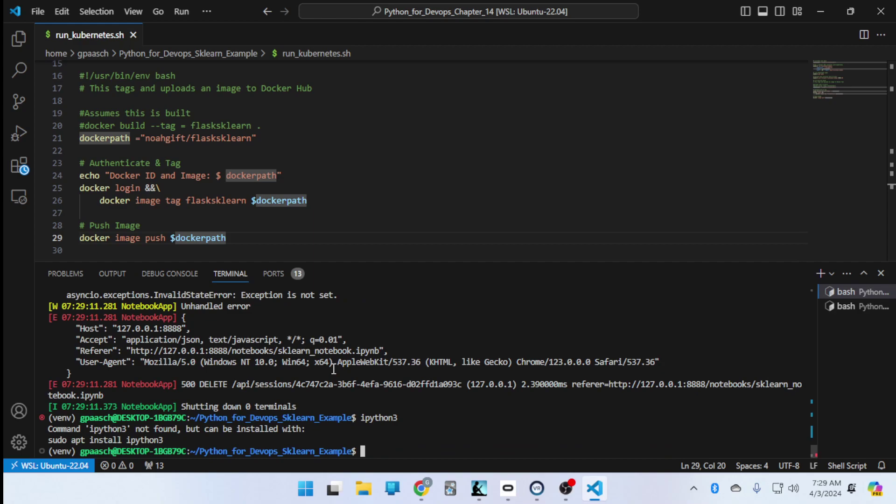
type("pip install ip")
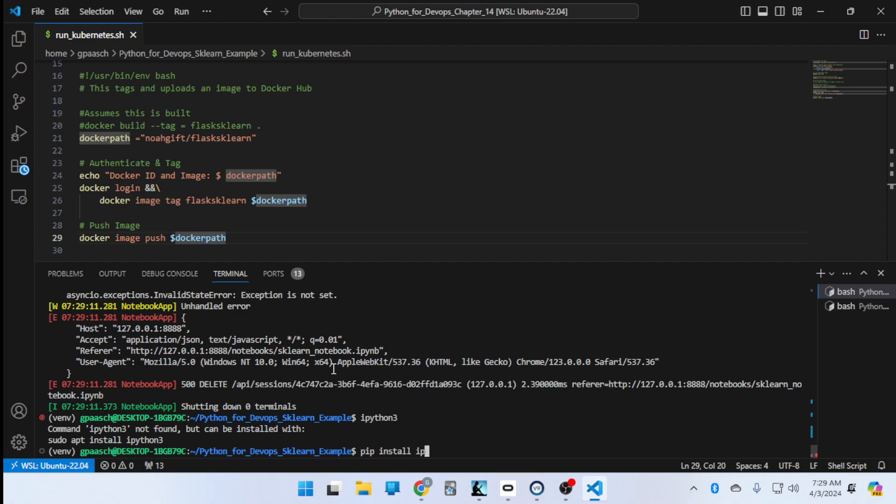
key("Return")
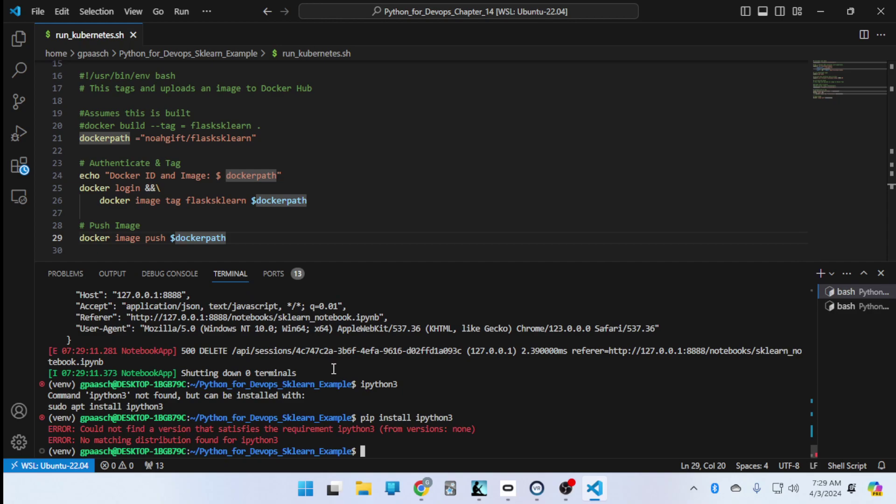
type("pip install")
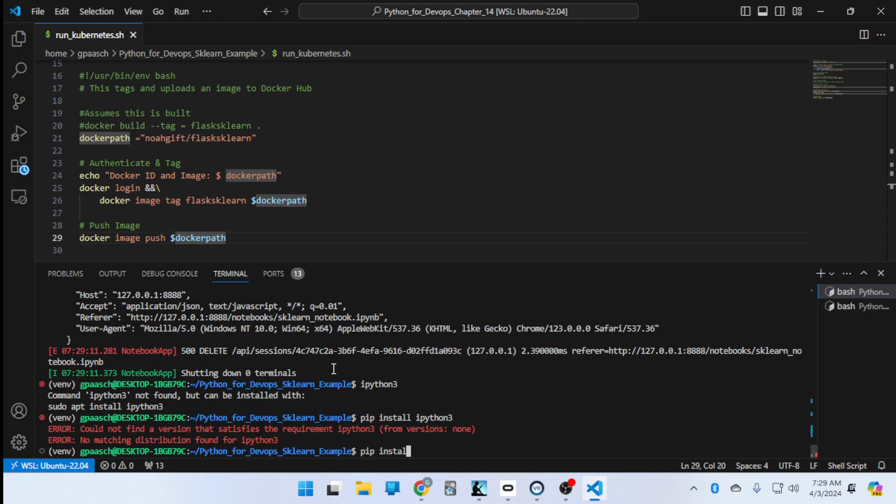
key("Return")
type("import seaborn")
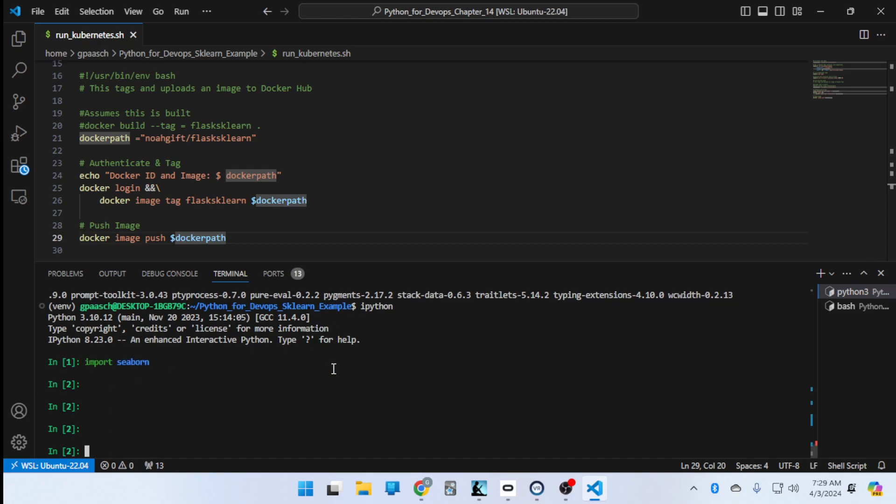
Launch ipython3 to check that seaborn imports cleanly, then clear the terminal.
type("exit")
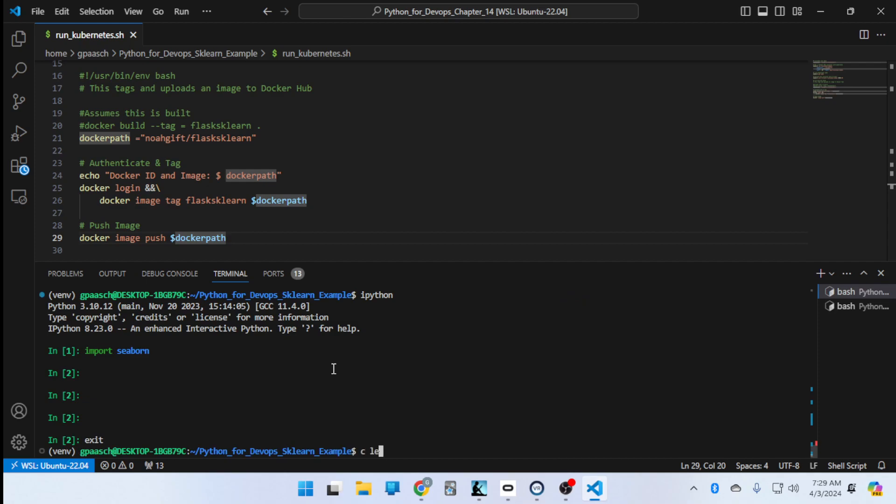
key("Backspace")
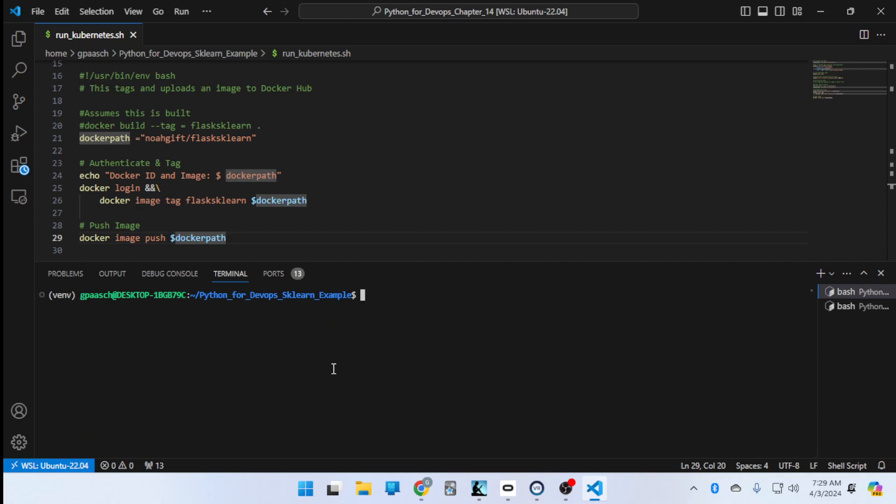
type("ipython3")
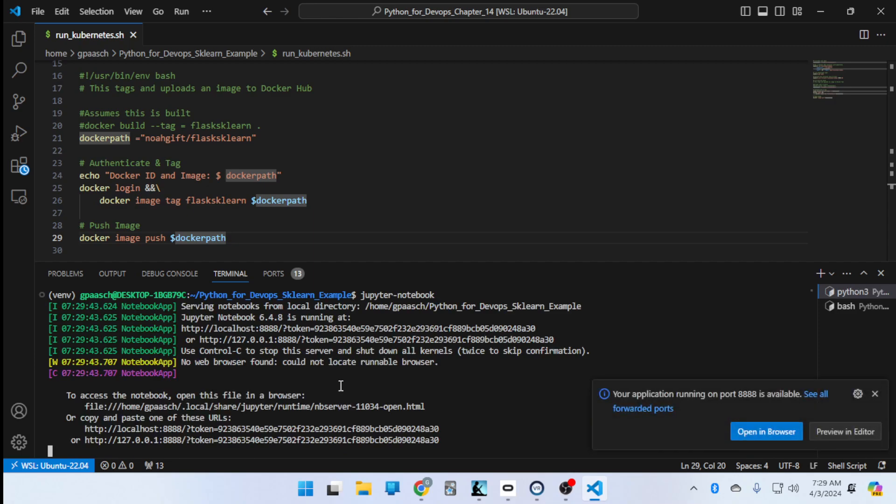
Open the relaunched server, leave the old page, and reopen sklearn_notebook.ipynb.
left_click(766, 431)
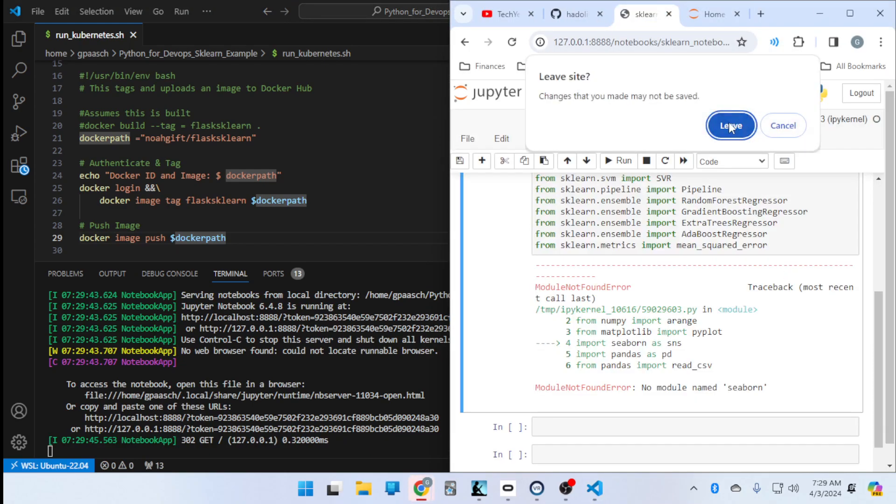
left_click(731, 125)
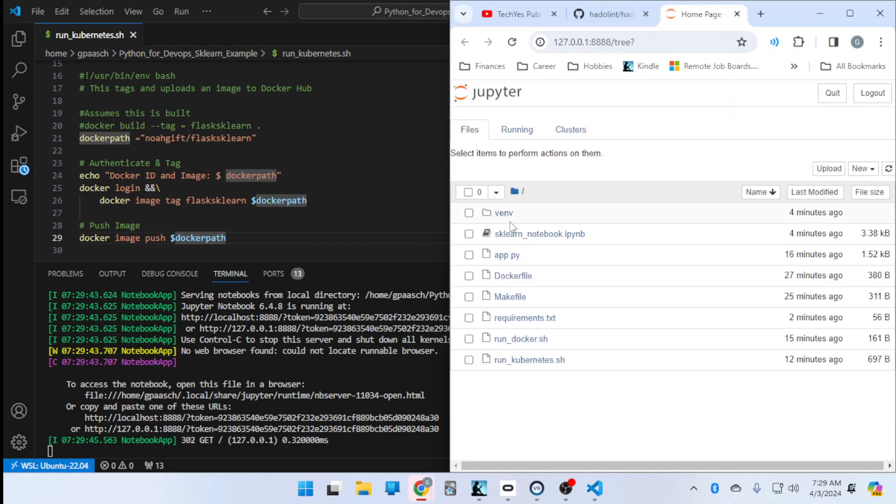
left_click(541, 234)
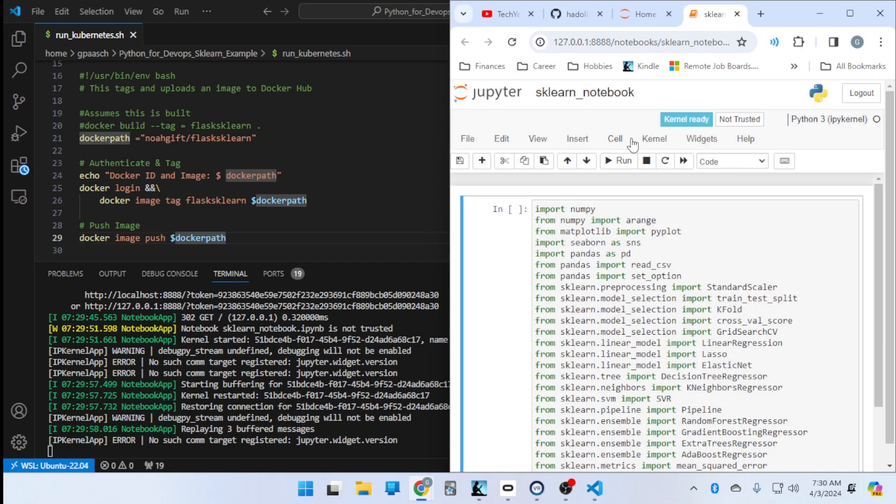
left_click(615, 138)
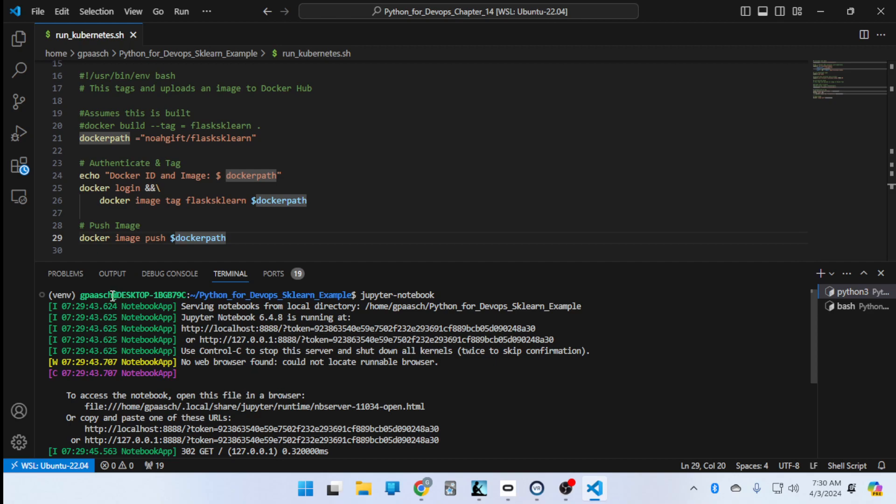
mouse_move(348, 339)
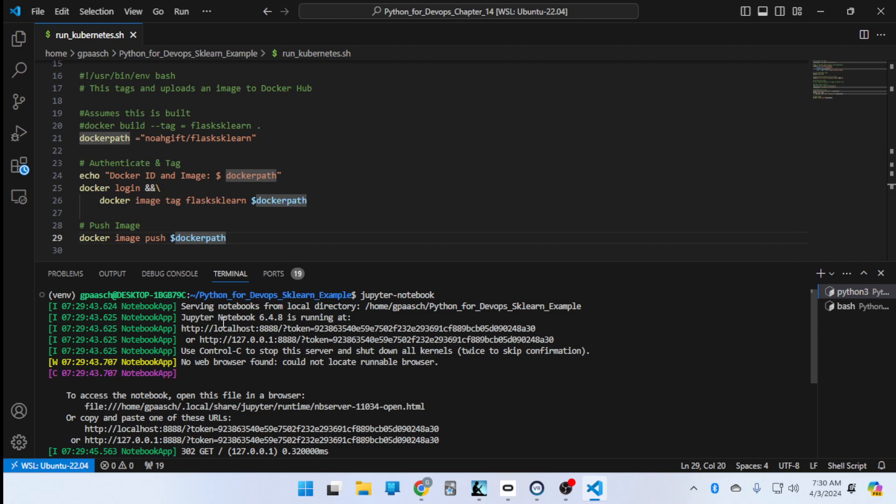
mouse_move(239, 327)
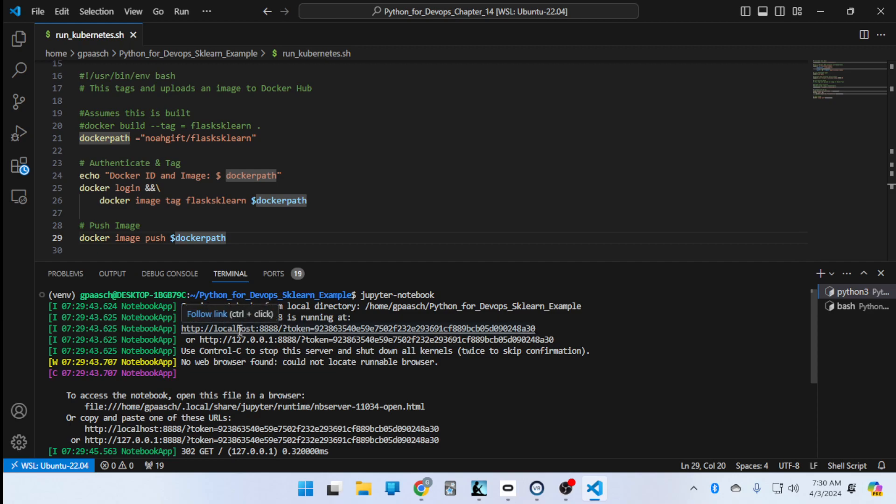
Follow the terminal's localhost link and reopen sklearn_notebook in the browser.
left_click(241, 329)
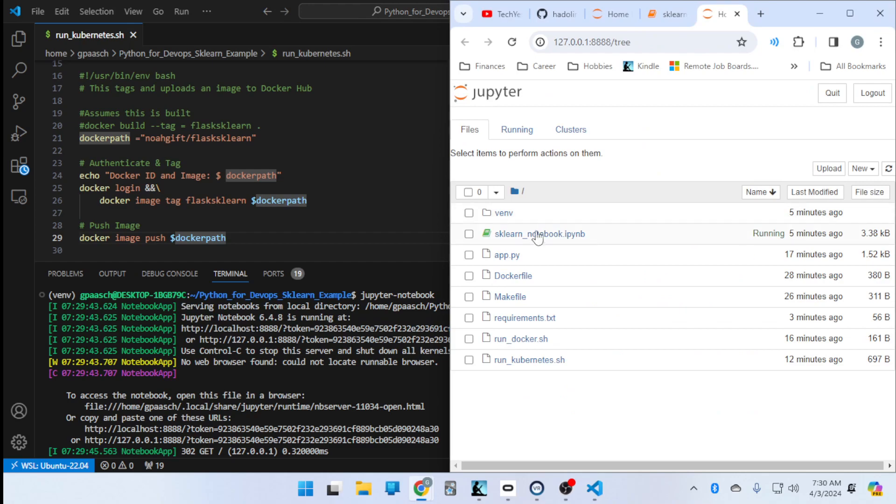
left_click(541, 233)
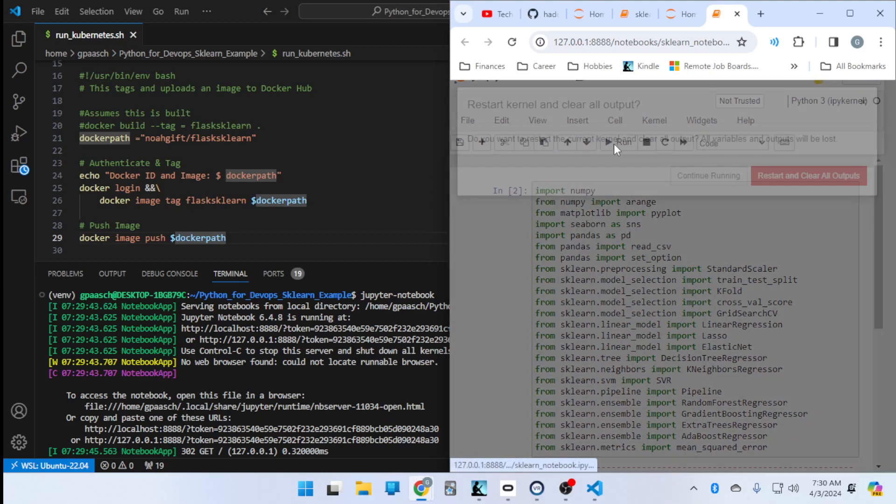
Confirm Restart and Clear All Outputs, then run all cells via Cell > Run All.
left_click(577, 121)
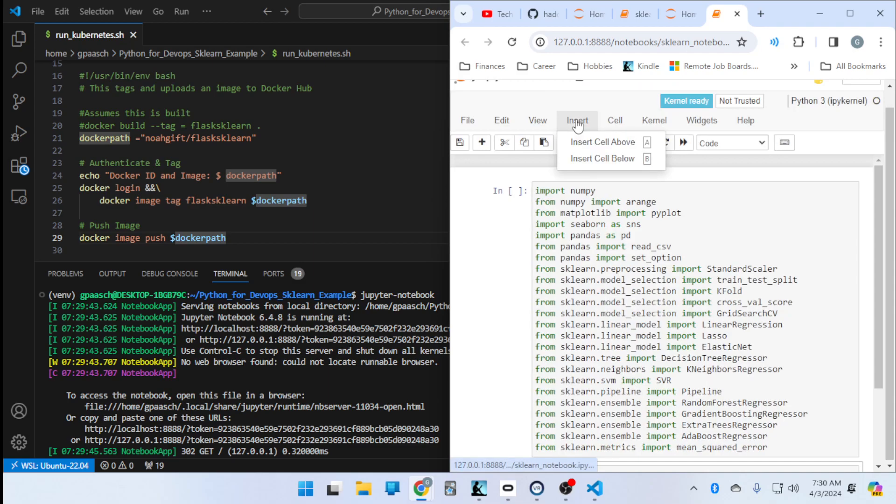
left_click(614, 120)
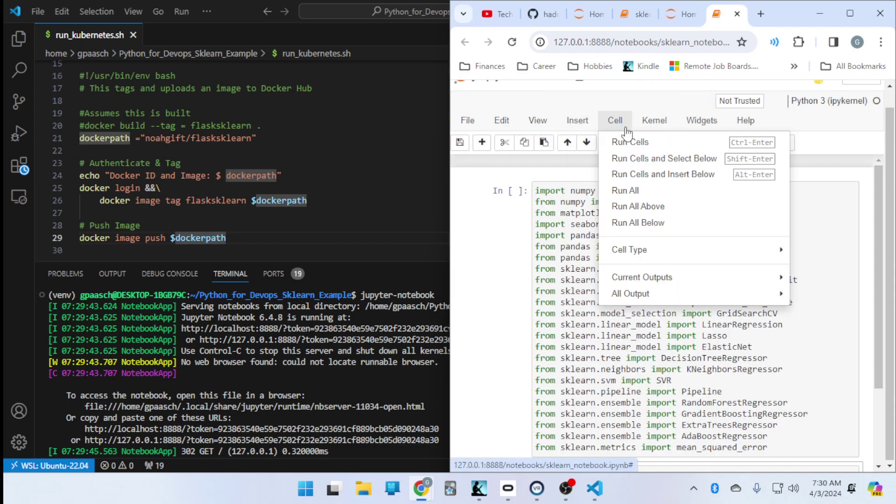
left_click(630, 142)
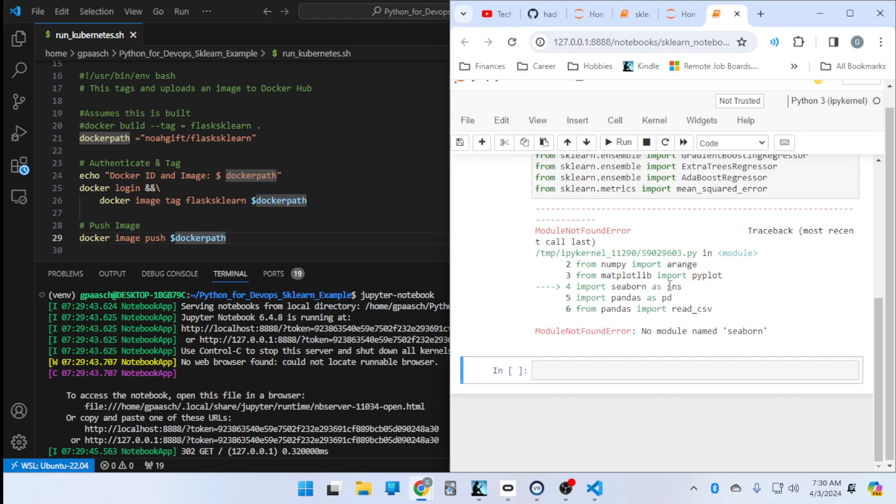
mouse_move(768, 297)
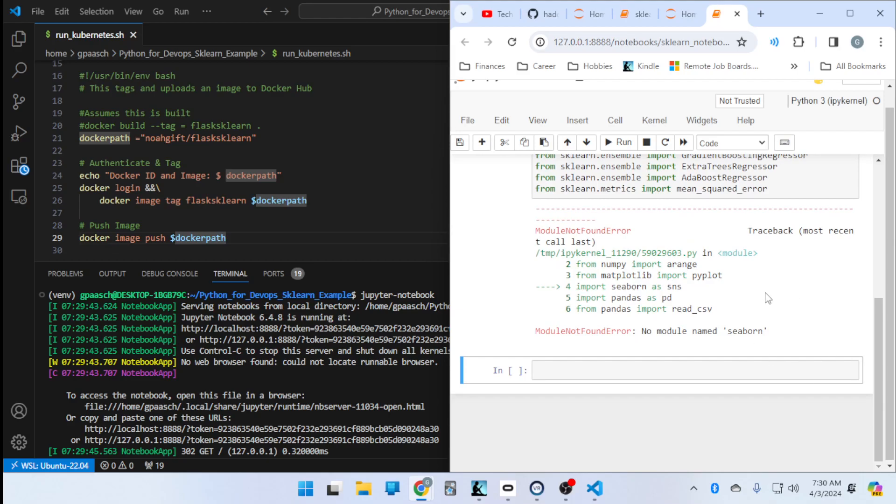
Add cells running import seaborn and !pip install seaborn, which reports it already satisfied.
left_click(611, 280)
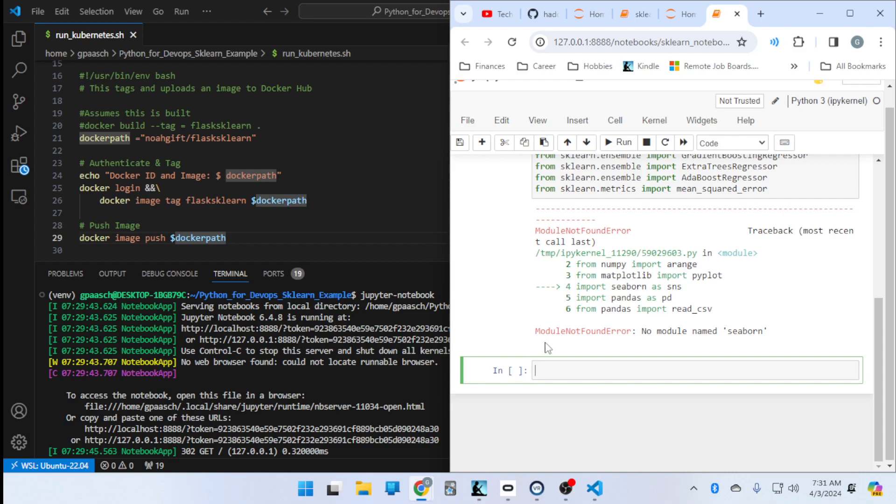
type("import se")
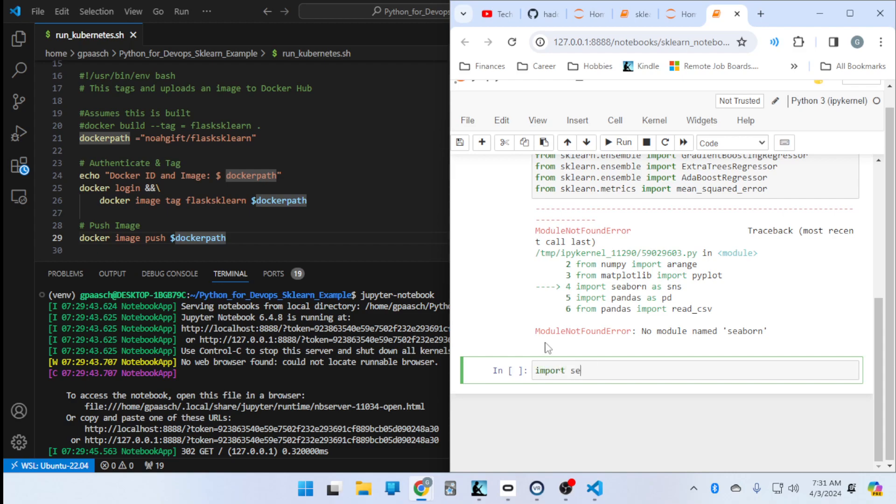
type("aborn")
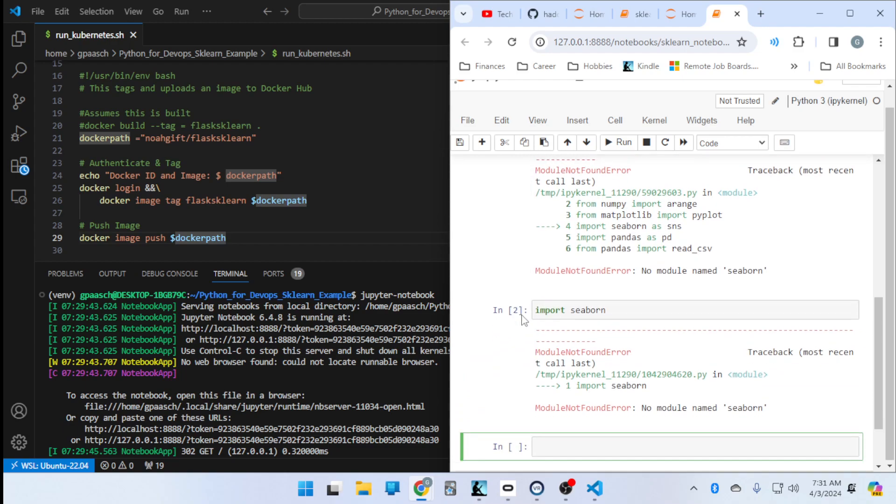
type("!")
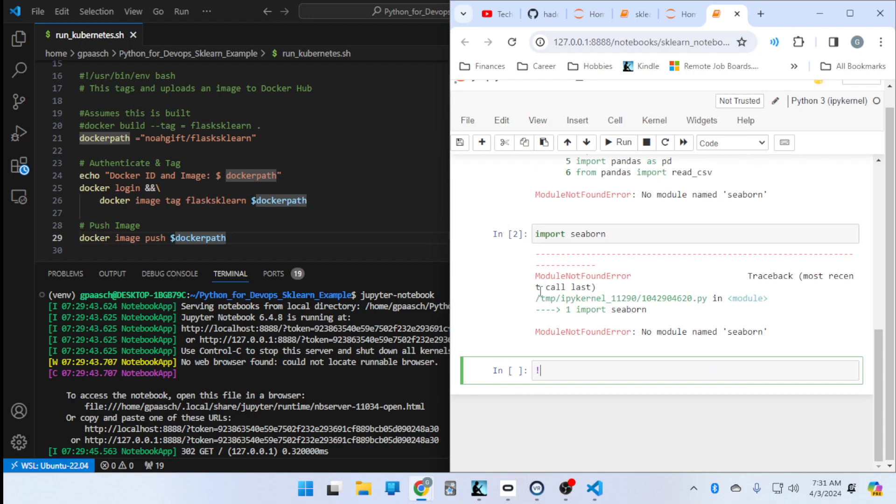
type("pip install seaborn")
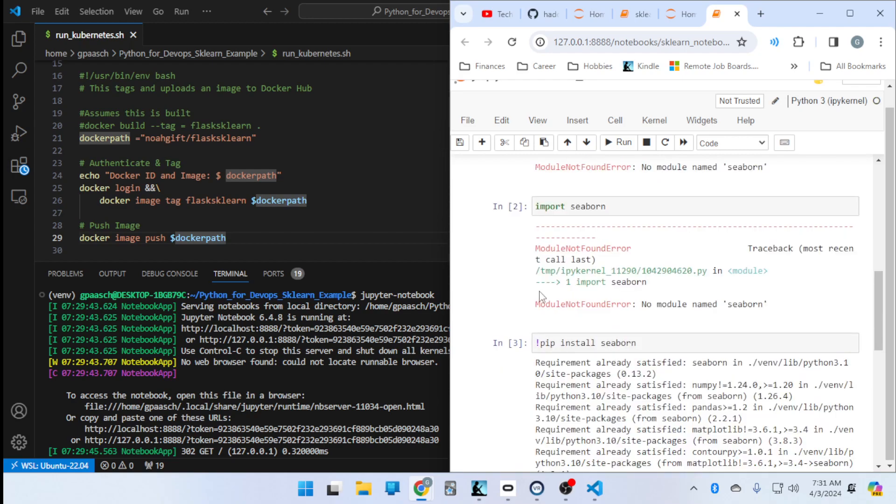
scroll("down", 3)
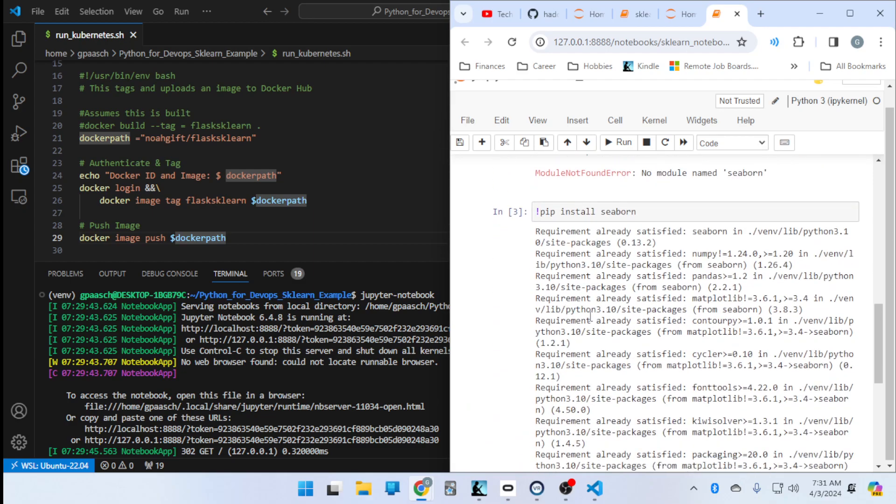
scroll("down", 3)
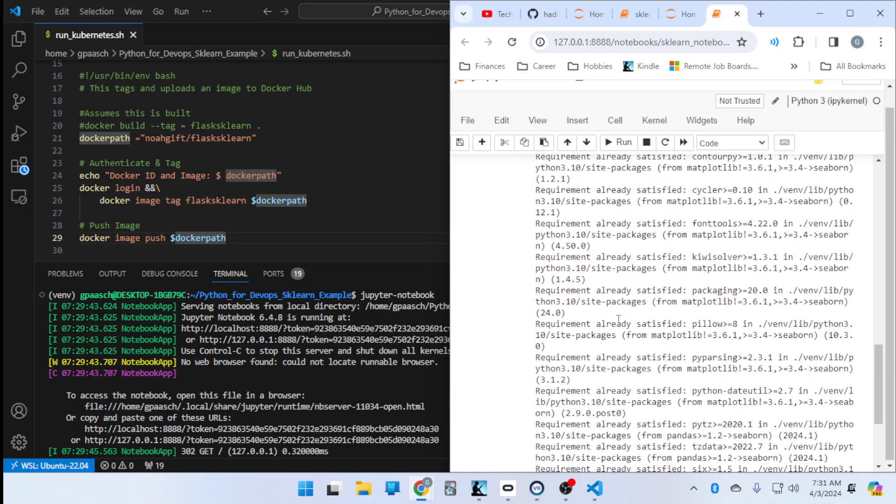
type("im")
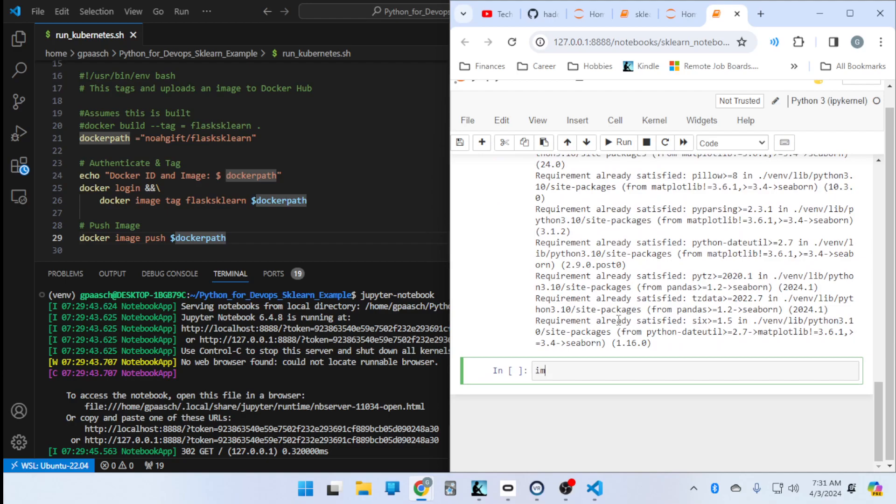
type("port seaborn")
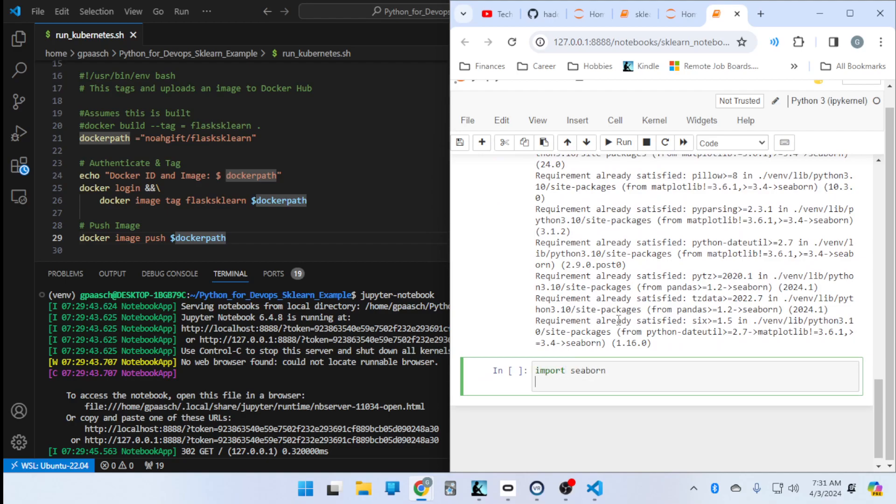
left_click(618, 143)
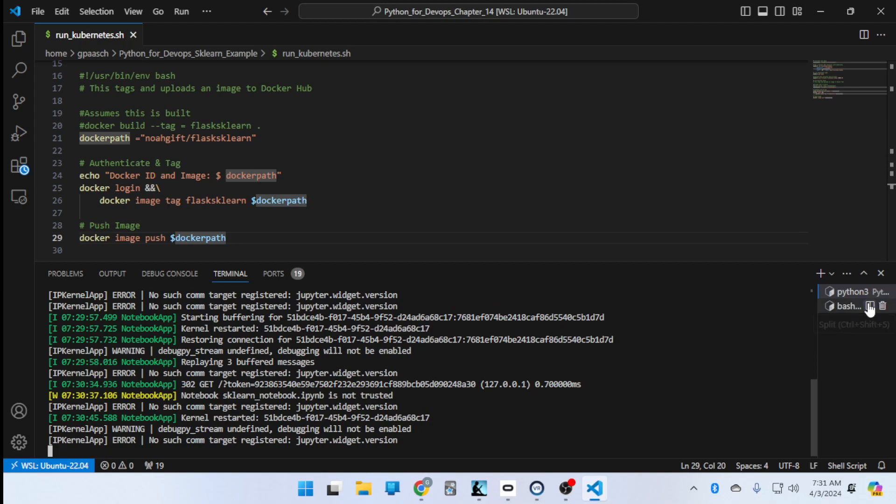
Deactivate the venv and cd into the Python_for_Devops_Sklearn_Example folder.
left_click(849, 307)
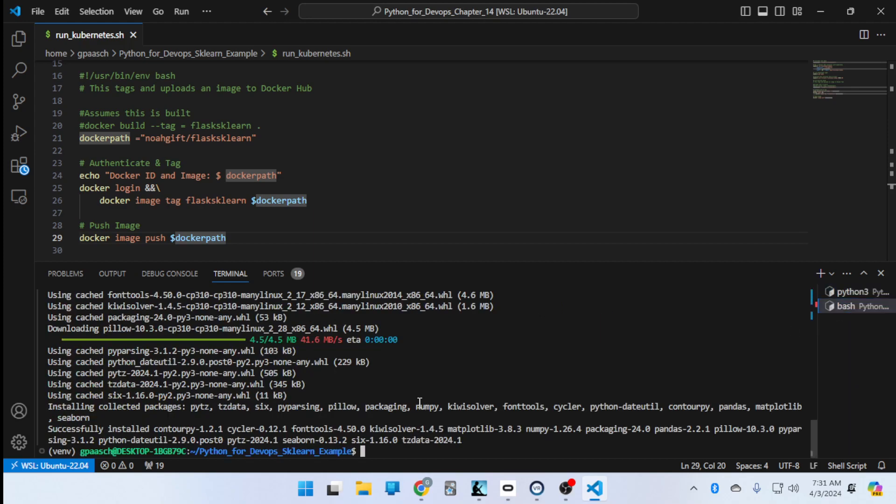
type("deac")
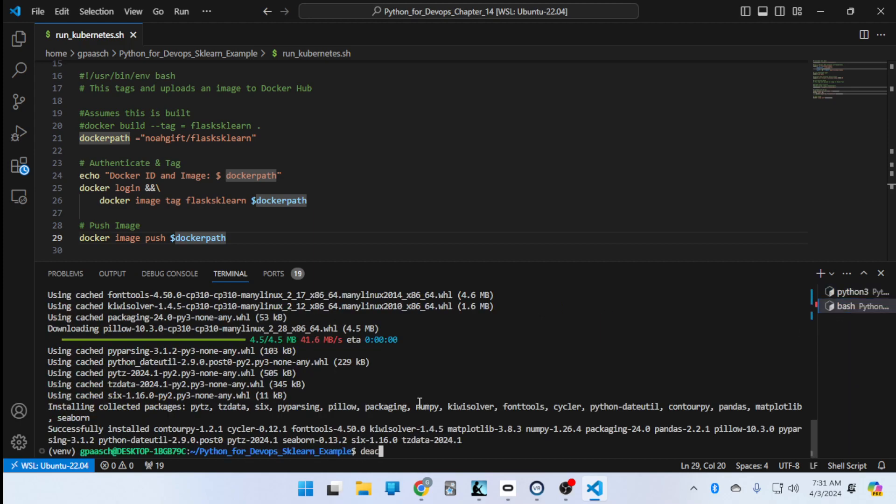
key("Return")
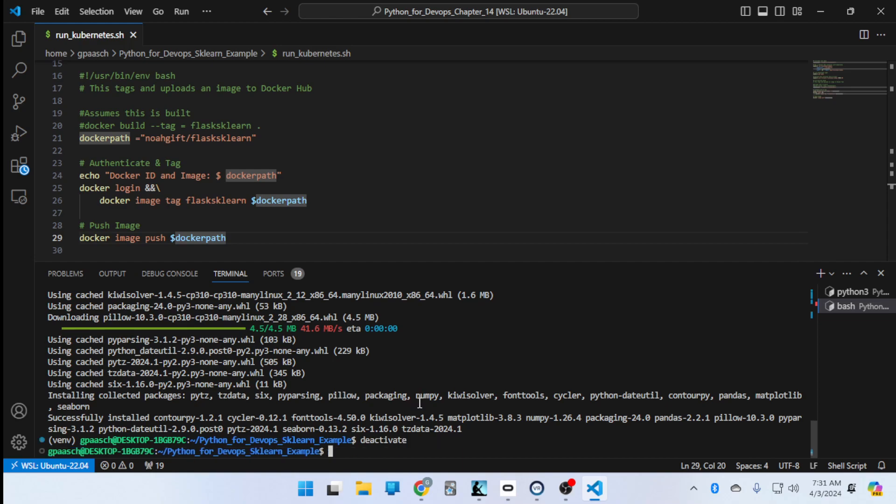
type("cd ..")
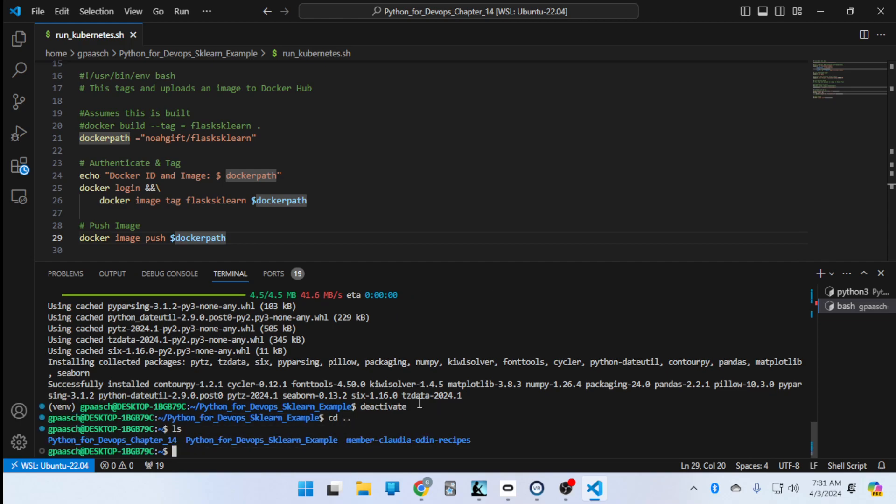
type("cd Python_for_Devops_")
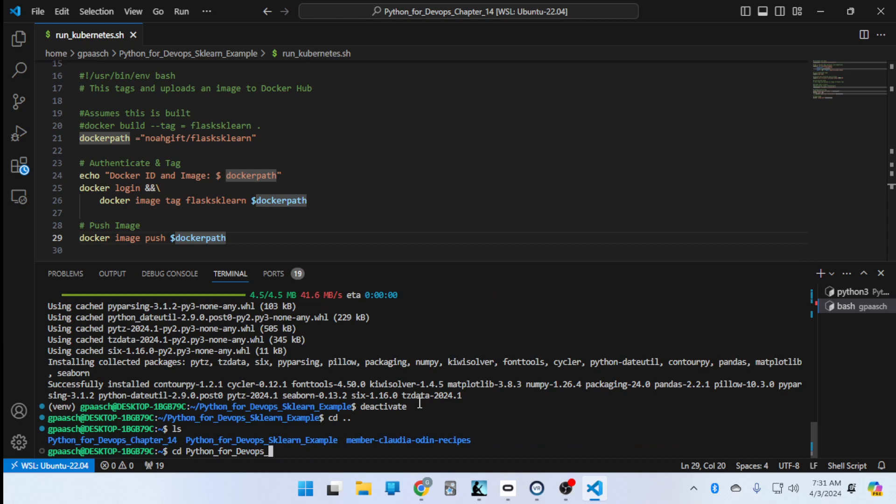
key("Return")
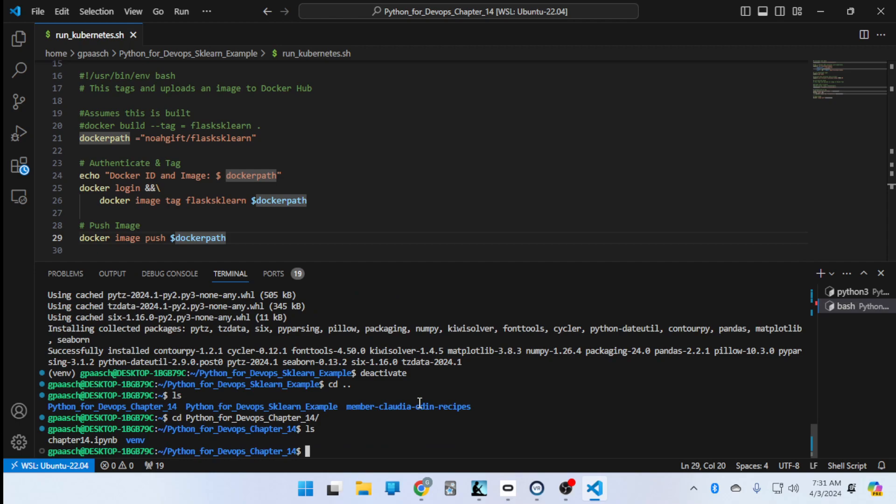
Activate that folder's venv and launch jupyter notebook on port 8888.
type("source venv")
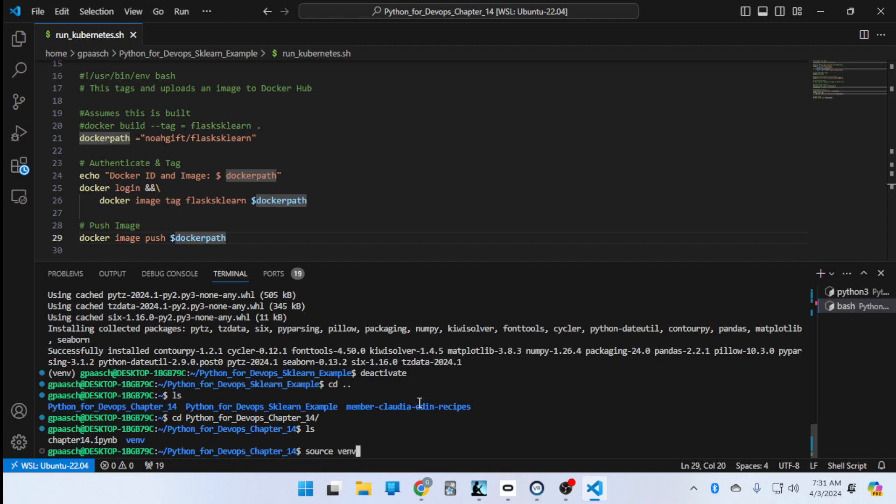
type("/bin/activate")
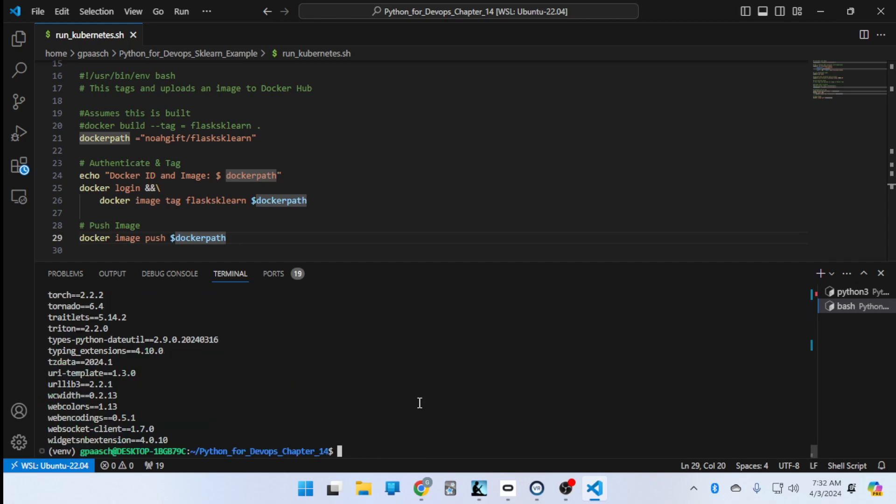
scroll("up", 3)
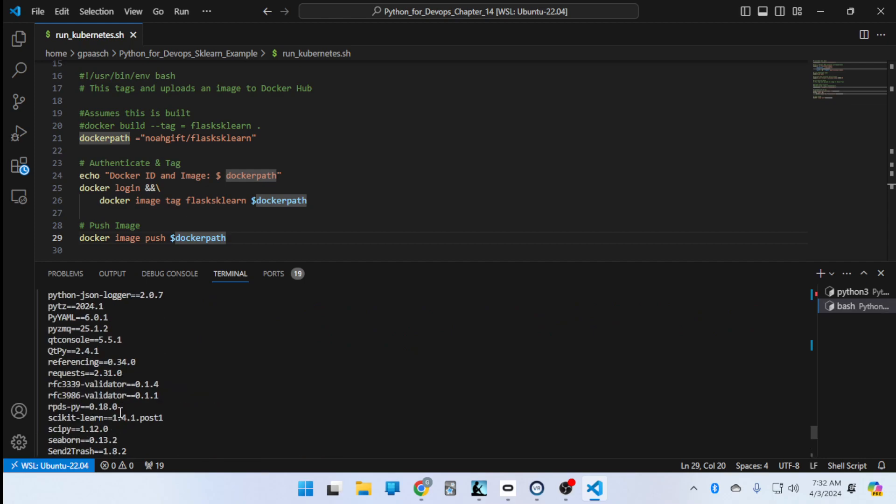
scroll("down", 3)
type("source")
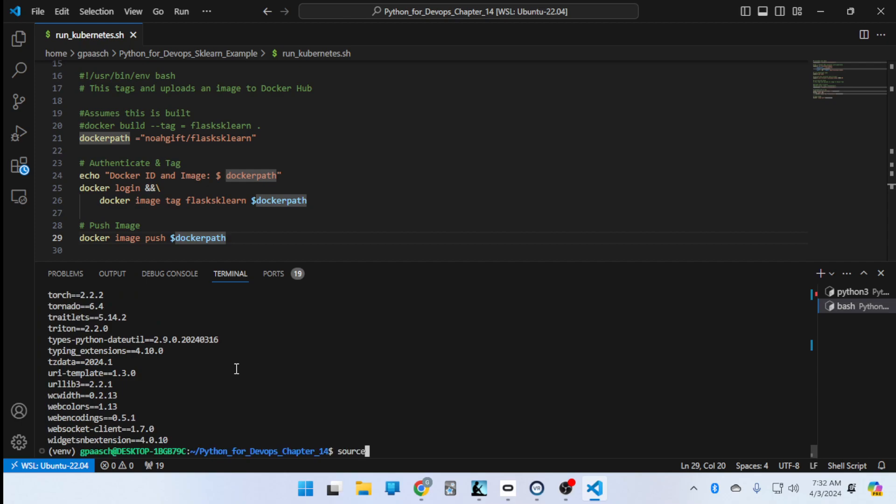
key("Return")
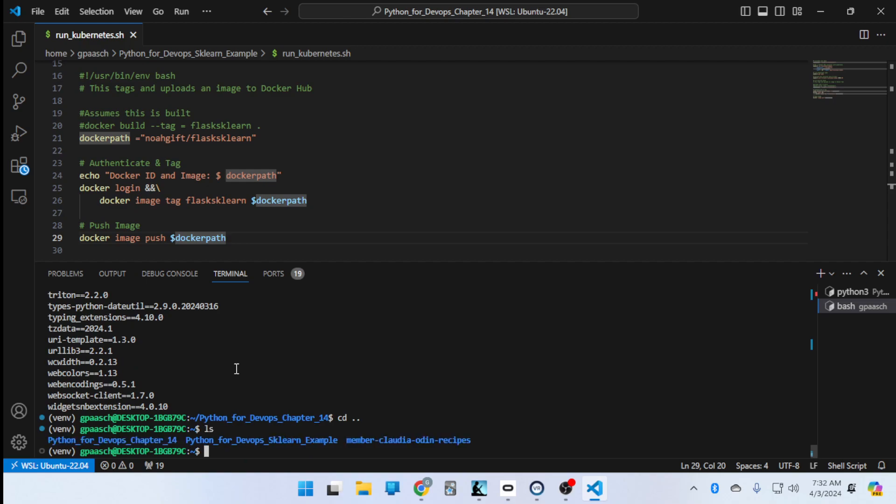
type("cd")
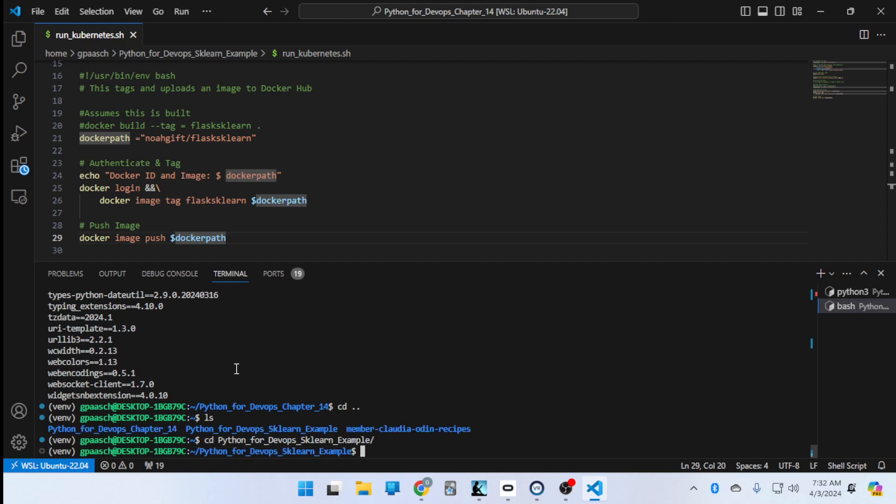
mouse_move(871, 292)
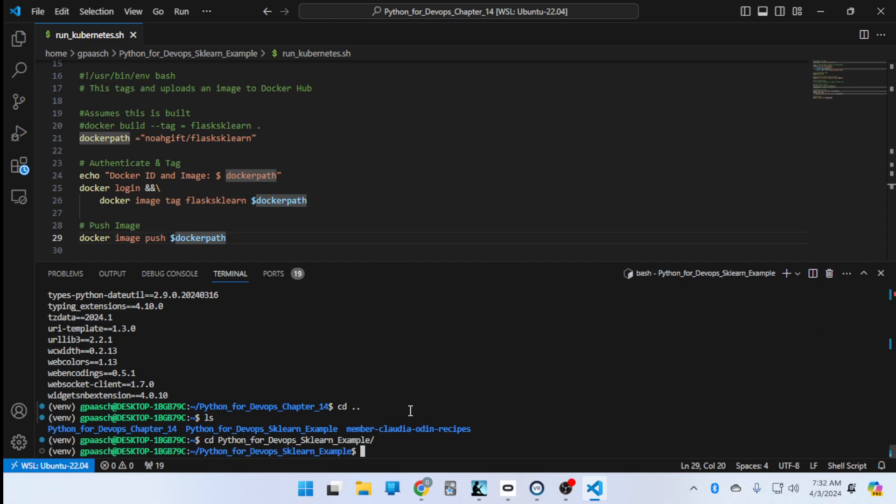
type("jupyter notebo")
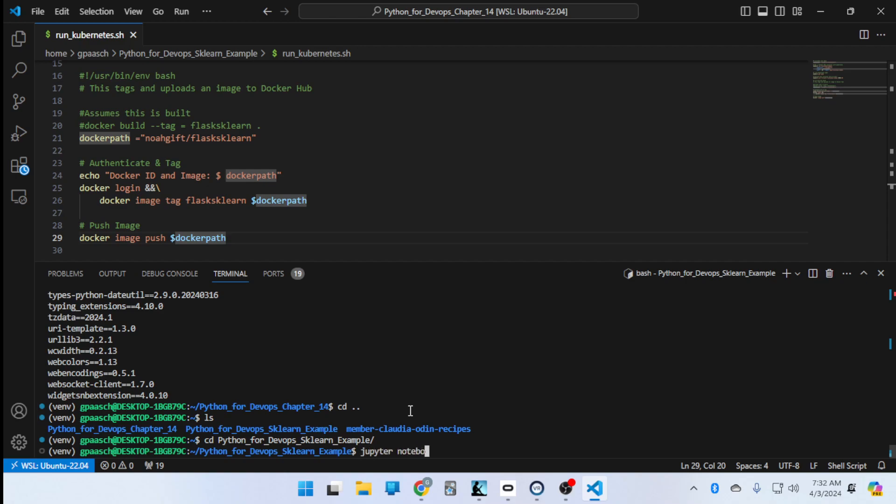
key("Return")
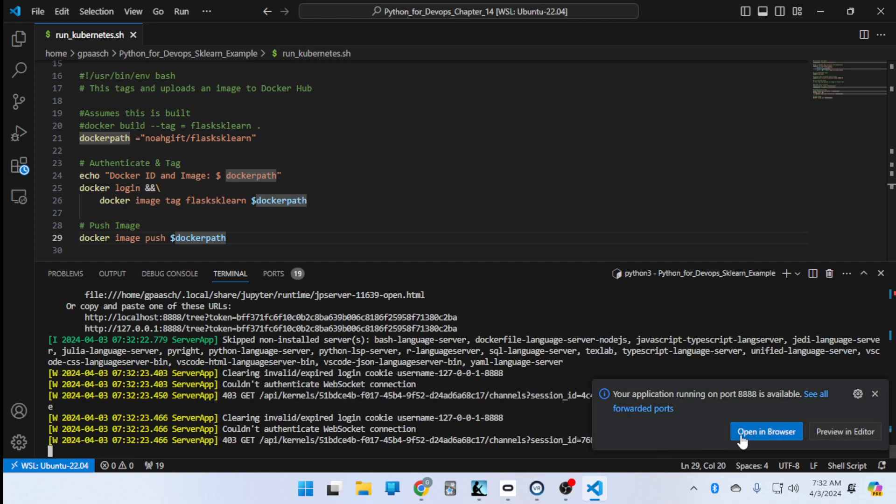
Open the new server in the browser and close the stale disconnected notebook page.
left_click(766, 432)
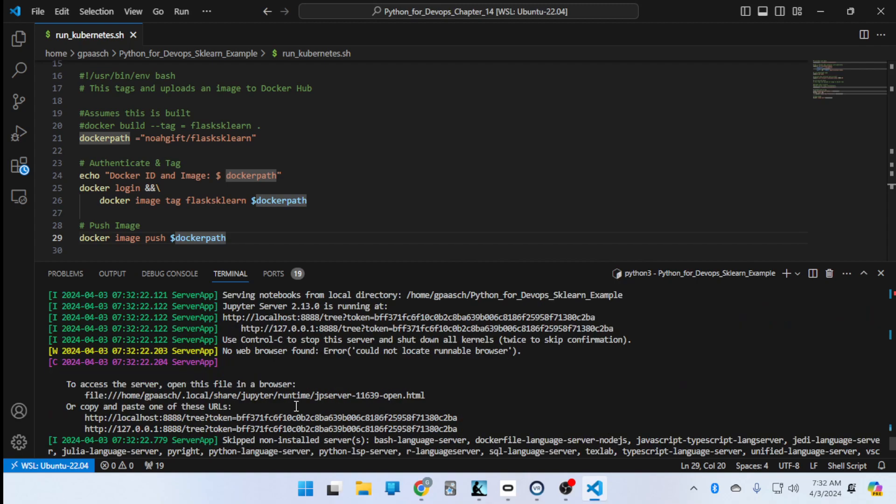
mouse_move(215, 418)
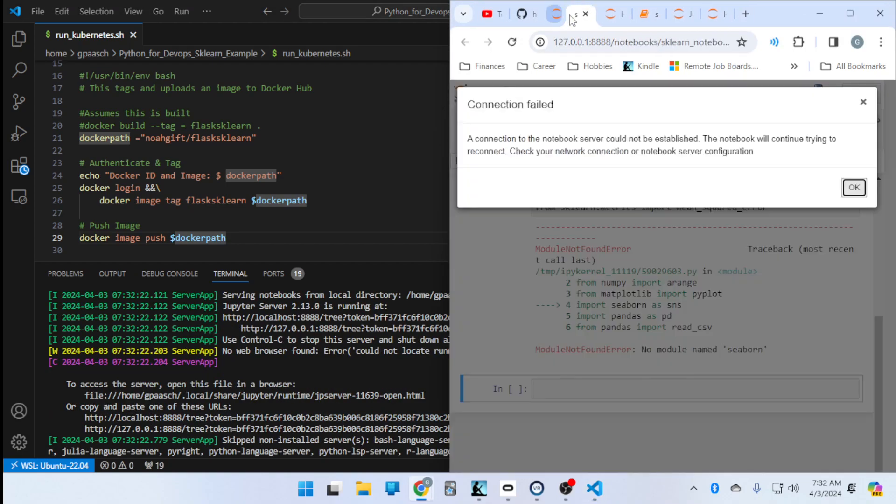
left_click(566, 14)
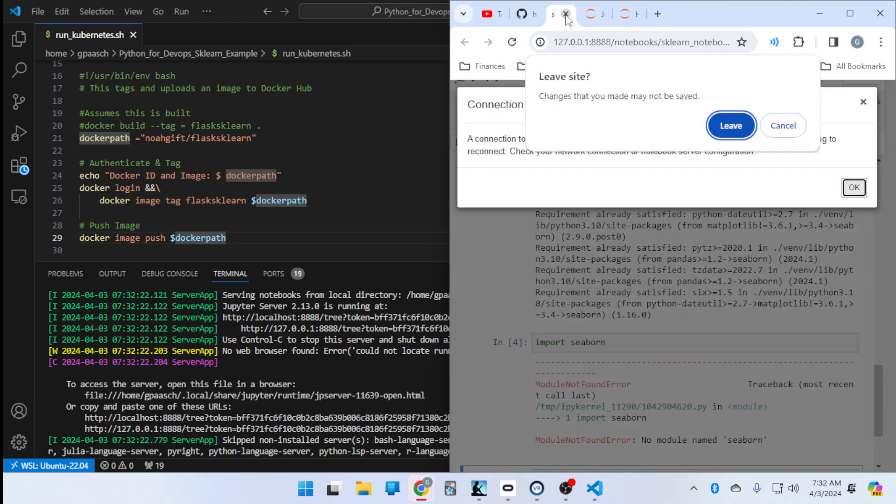
left_click(730, 125)
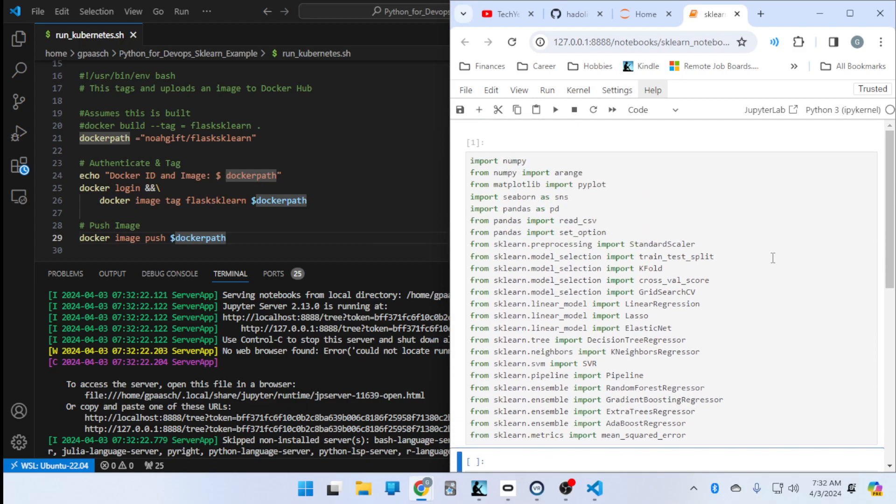
Scroll through the reopened notebook, then close VS Code's Docker Welcome tab.
scroll("down", 3)
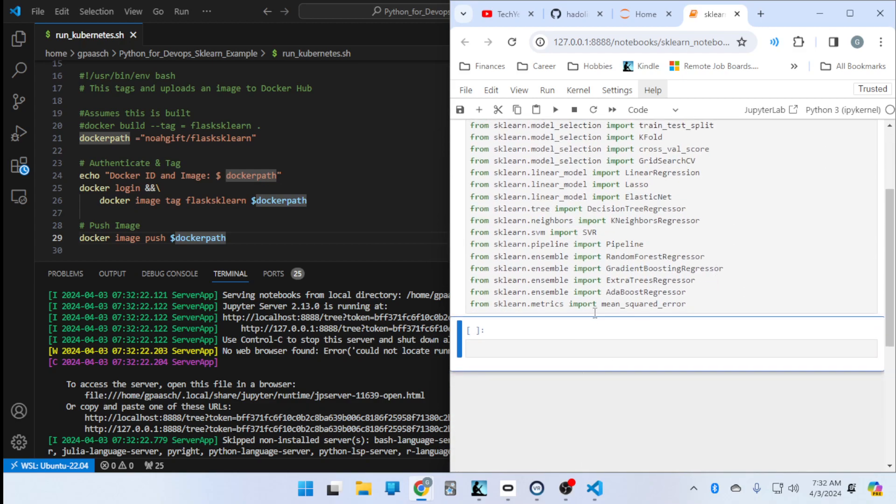
mouse_move(590, 328)
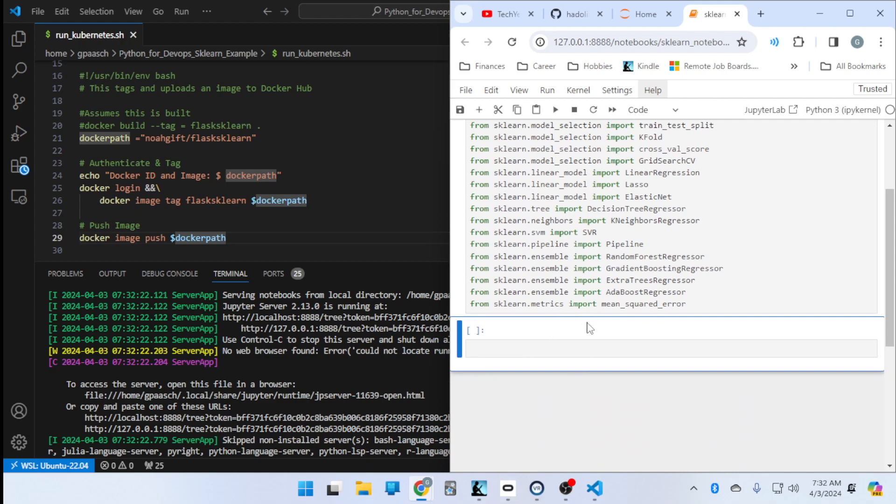
scroll("up", 3)
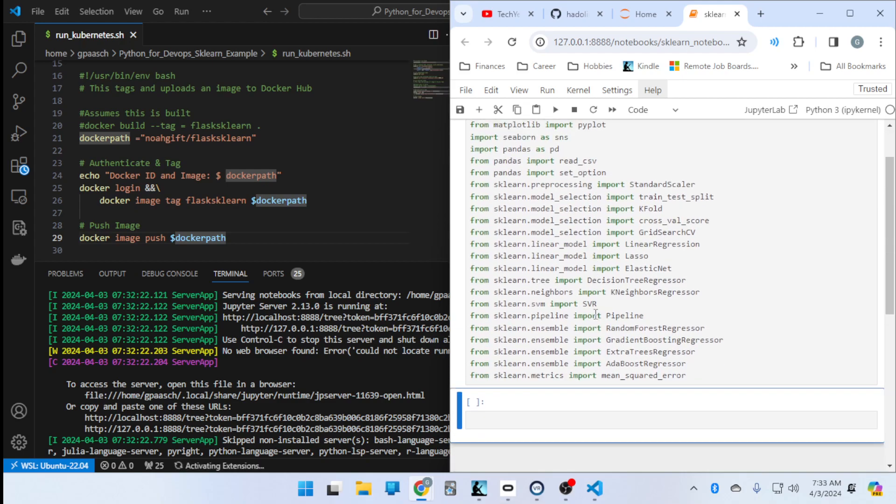
scroll("up", 3)
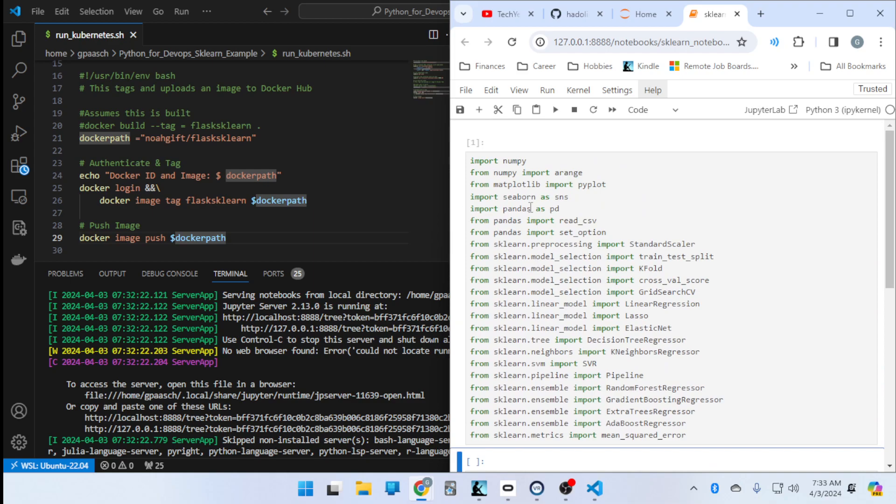
scroll("down", 3)
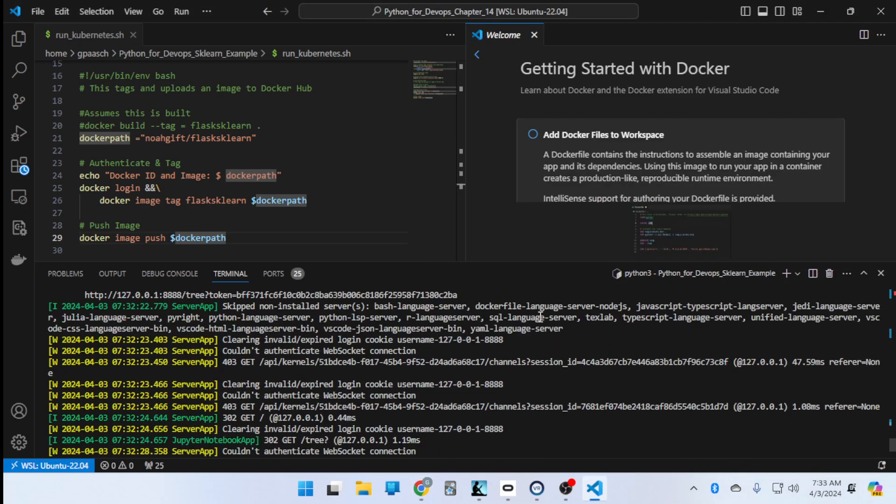
mouse_move(534, 35)
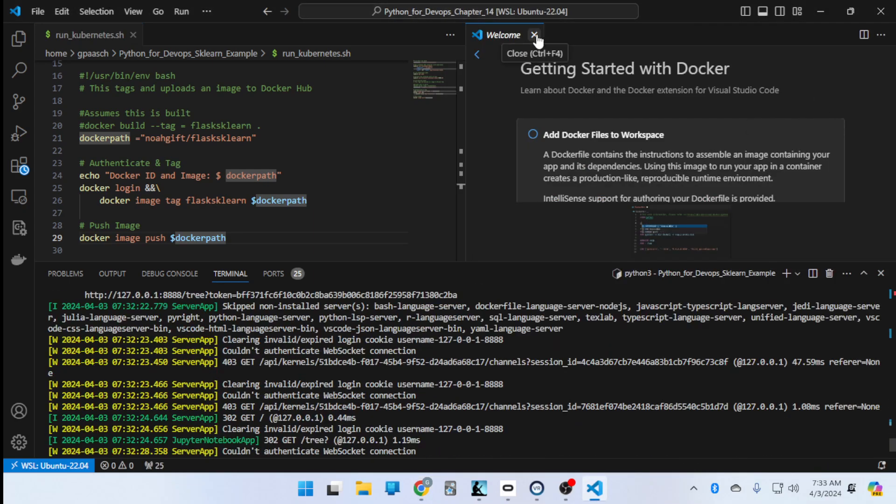
left_click(533, 34)
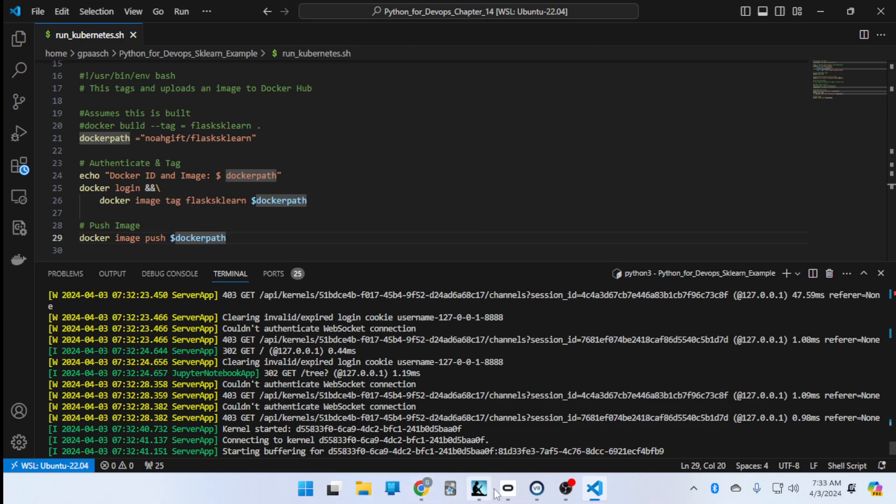
mouse_move(450, 488)
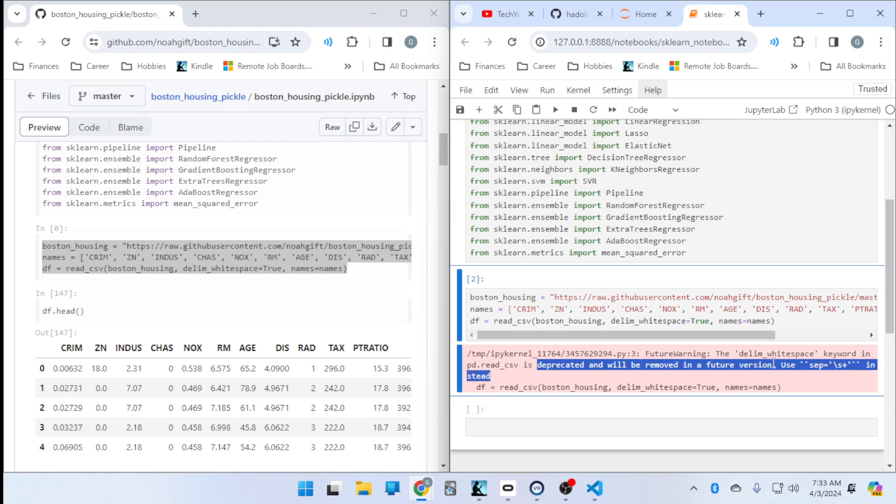
Run the df.head() cell and scroll its table of the first five Boston housing rows.
left_click(616, 365)
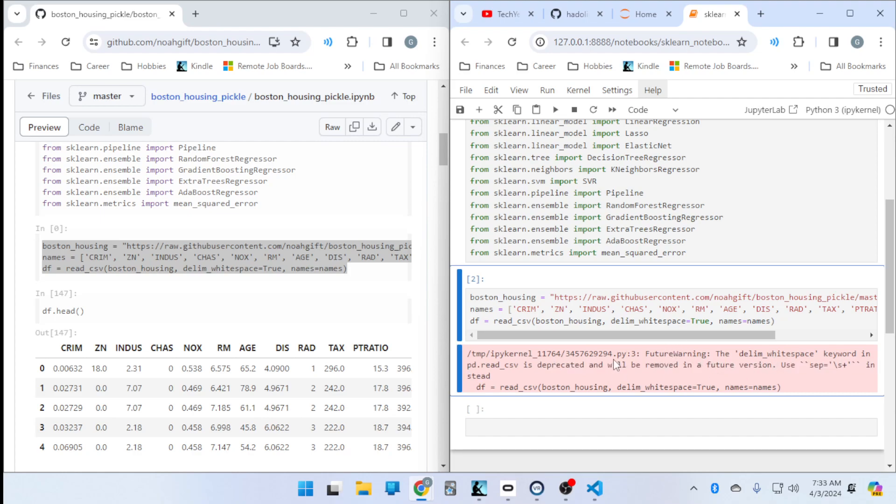
mouse_move(502, 399)
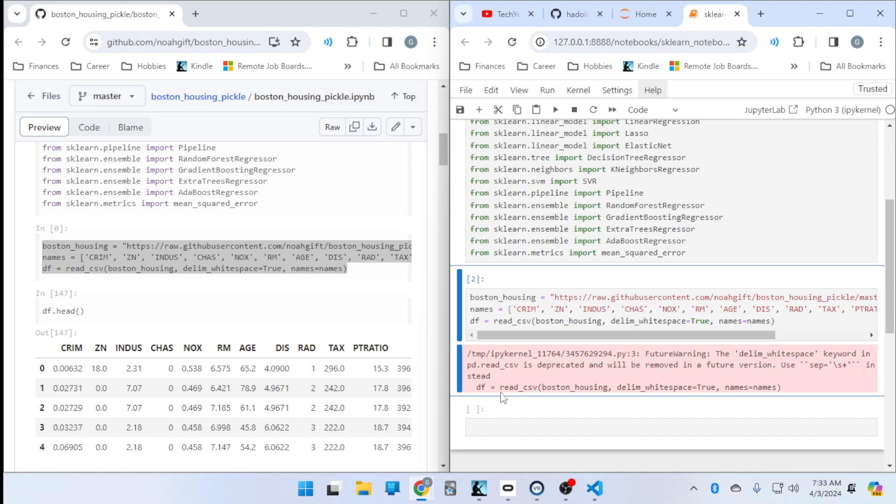
mouse_move(733, 366)
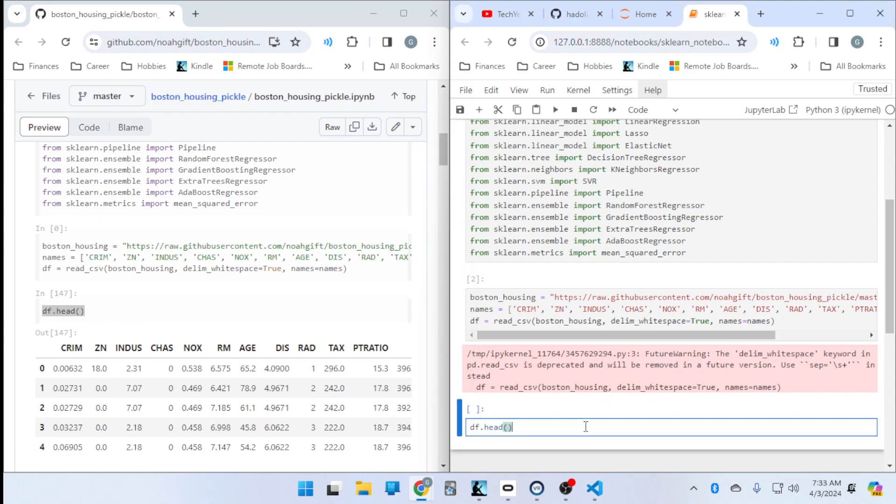
key("shift+enter")
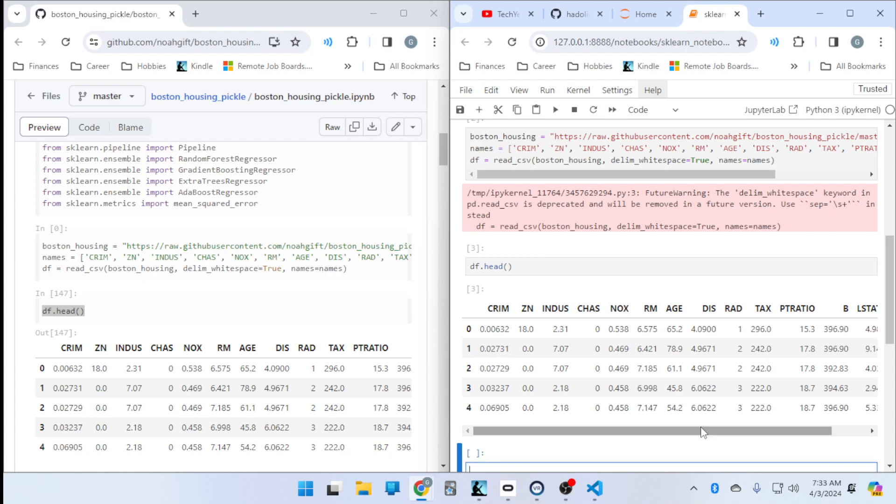
scroll("right", 3)
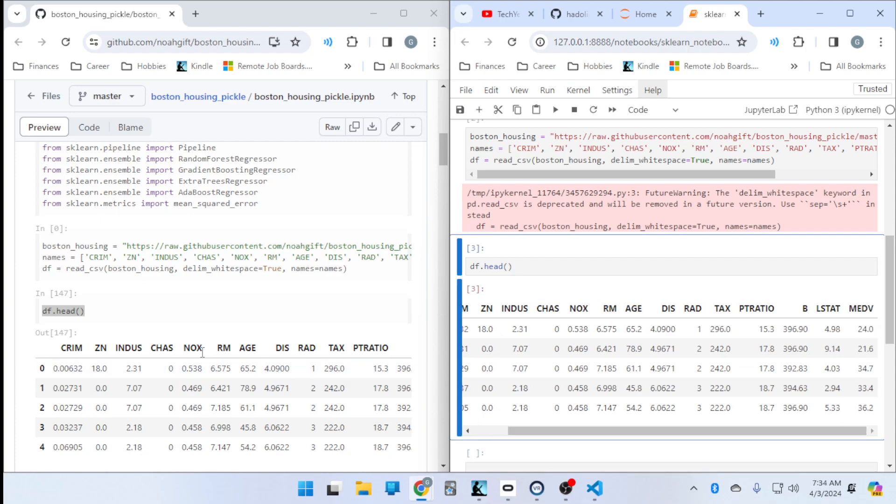
scroll("down", 3)
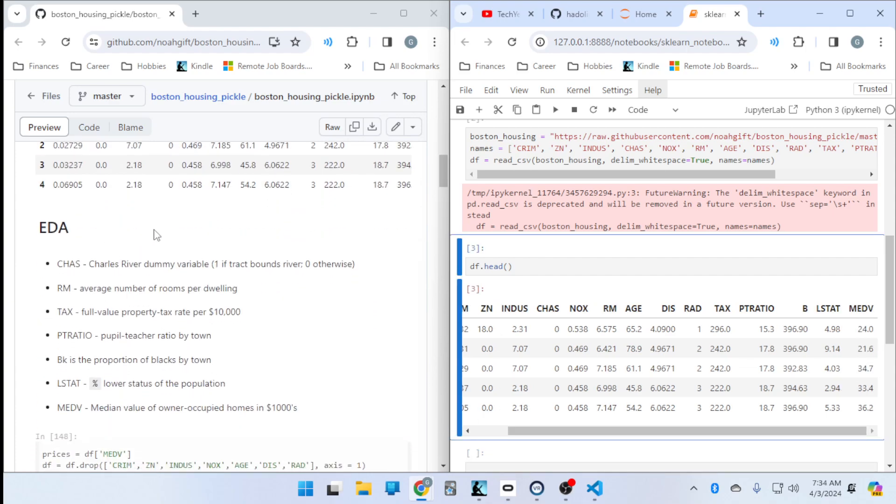
mouse_move(168, 249)
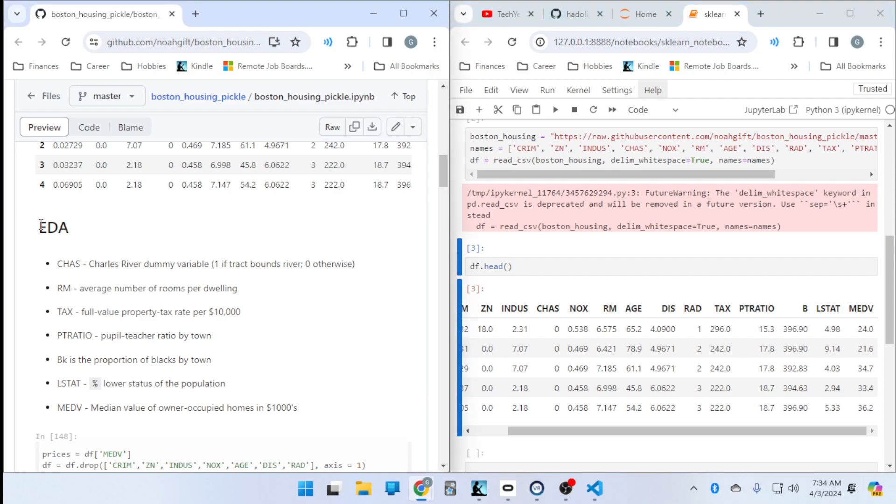
Search Google for 'eda data science' from the selected EDA word in a new tab.
double_click(52, 226)
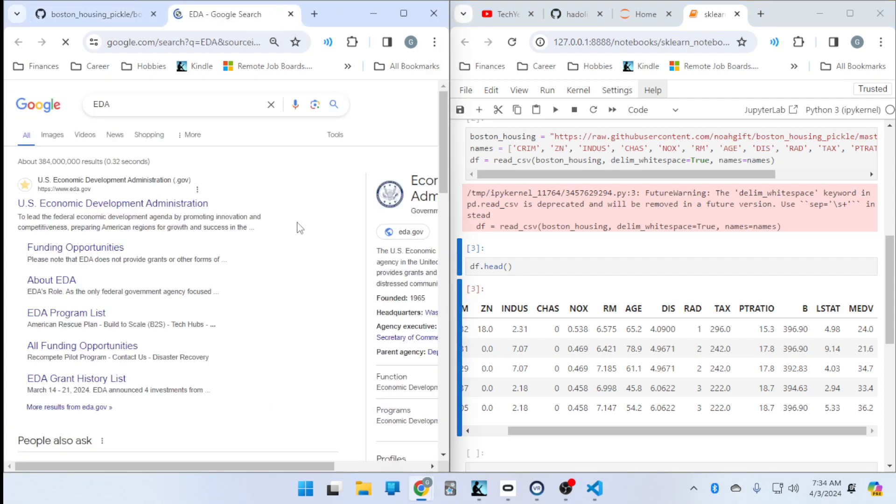
left_click(172, 104)
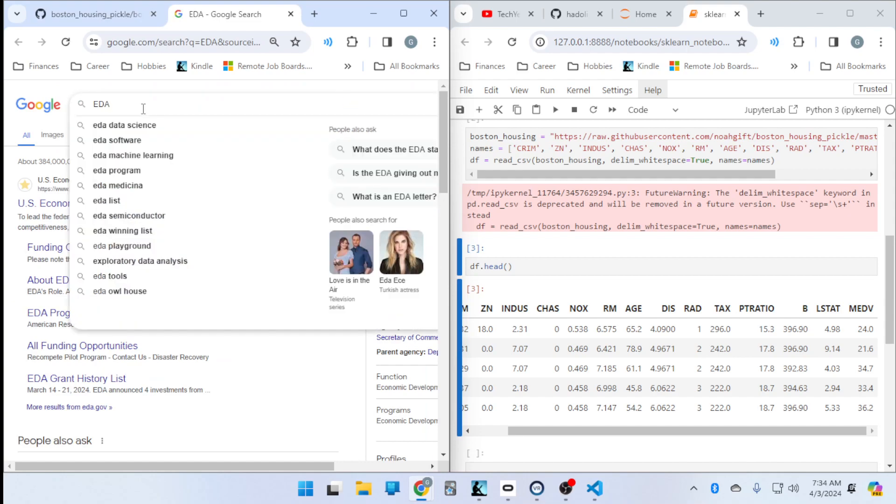
type("data")
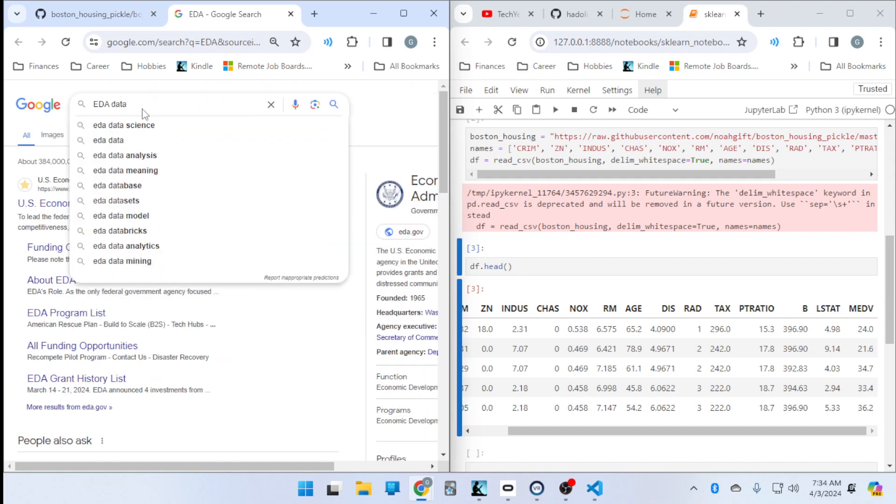
left_click(124, 125)
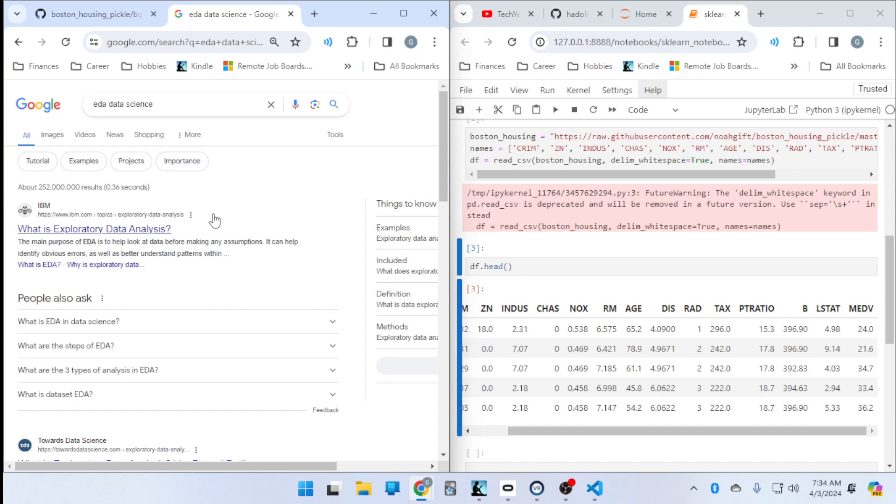
Return to the GitHub notebook tab and scroll to the prices/features cell.
left_click(92, 14)
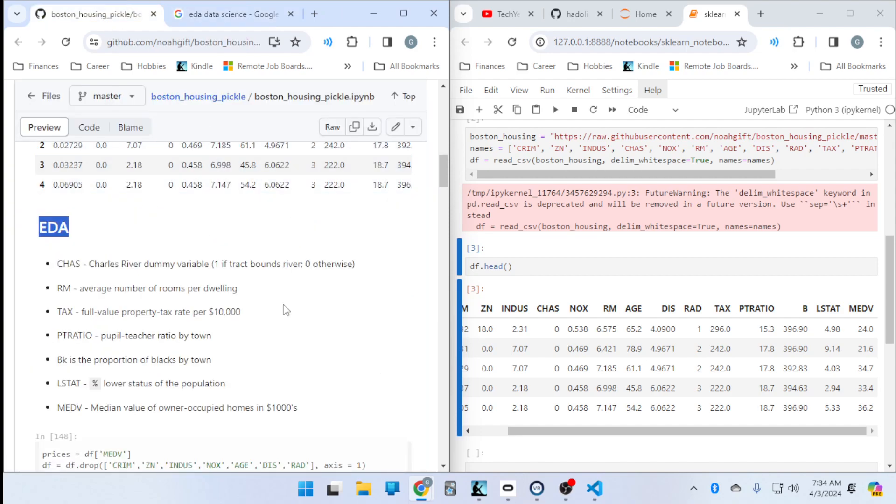
mouse_move(253, 314)
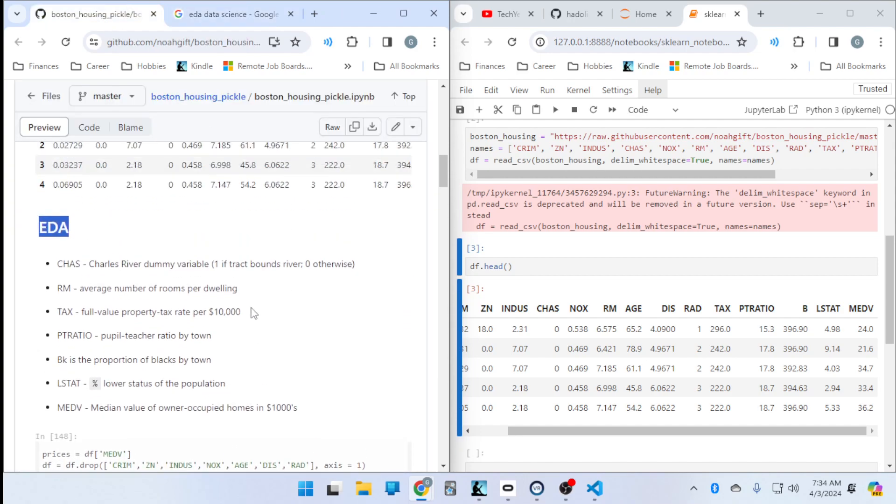
scroll("down", 3)
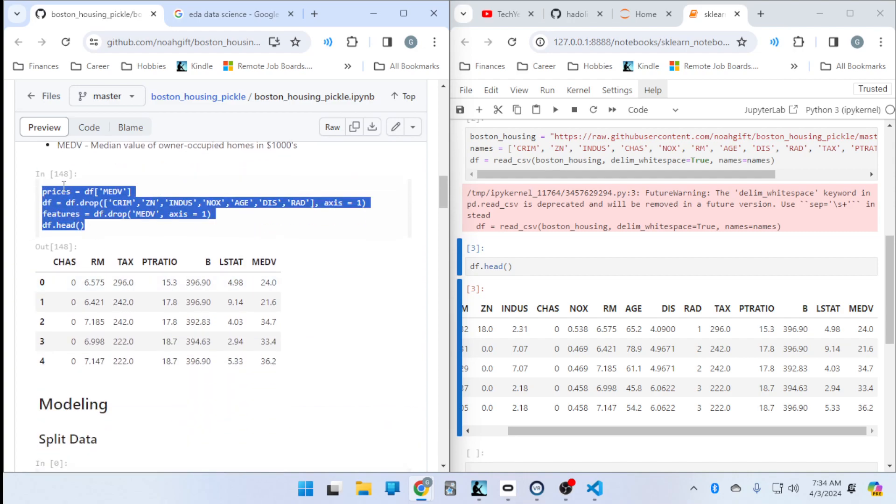
Run the pasted prices = df['MEDV'] feature-dropping code in a new cell, hitting a KeyError.
scroll("up", 3)
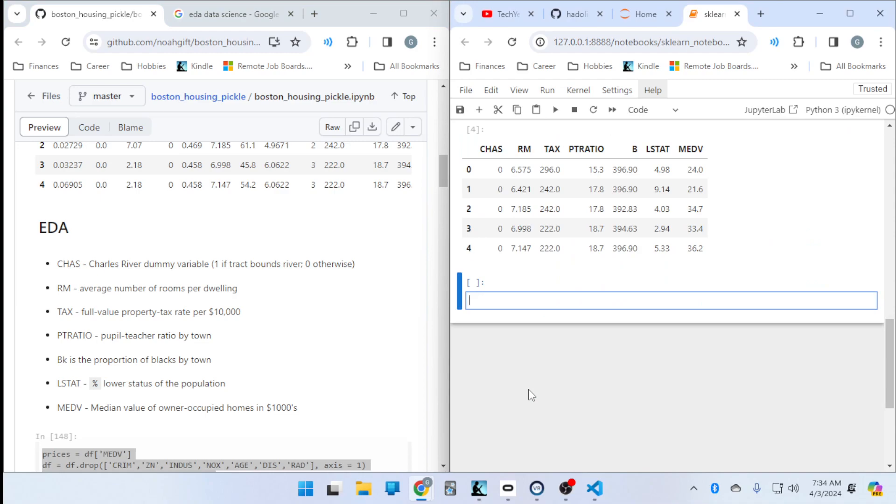
type("prices = df['MEDV']")
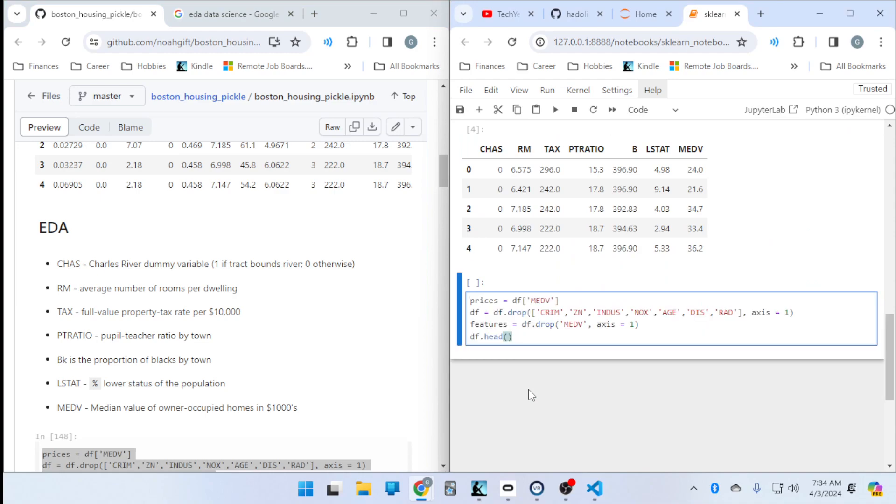
left_click(553, 109)
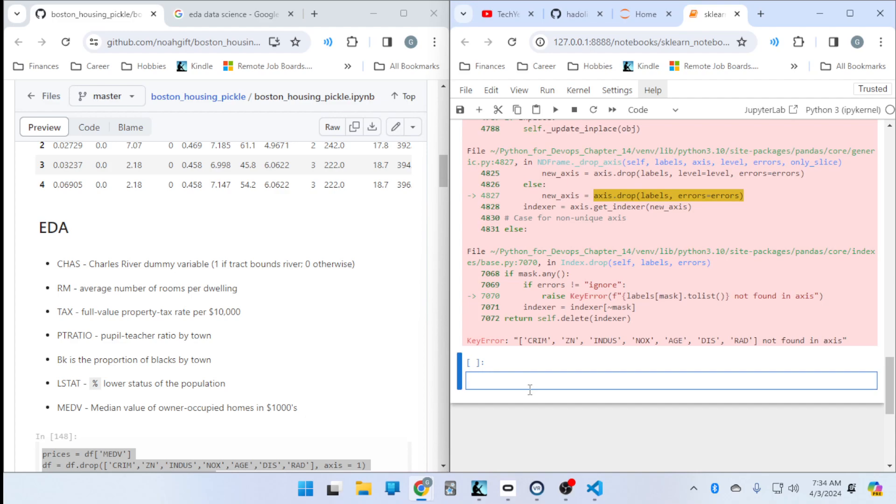
scroll("down", 3)
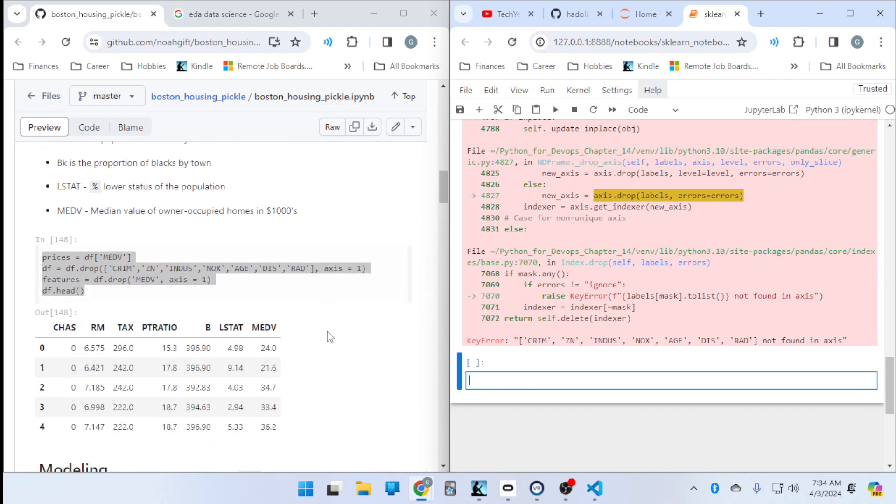
scroll("up", 3)
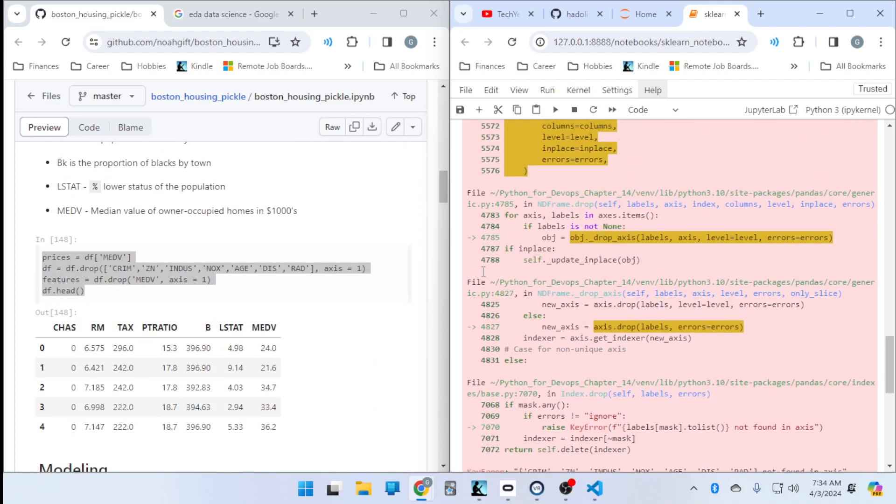
scroll("up", 3)
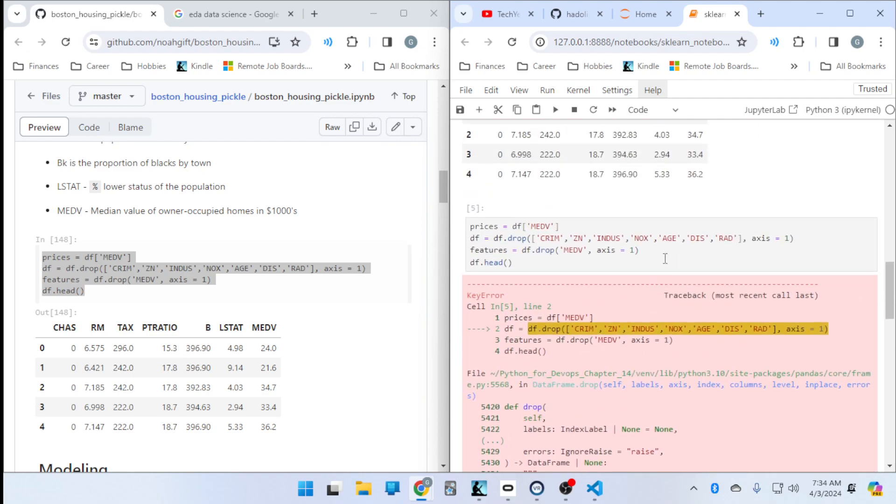
mouse_move(484, 232)
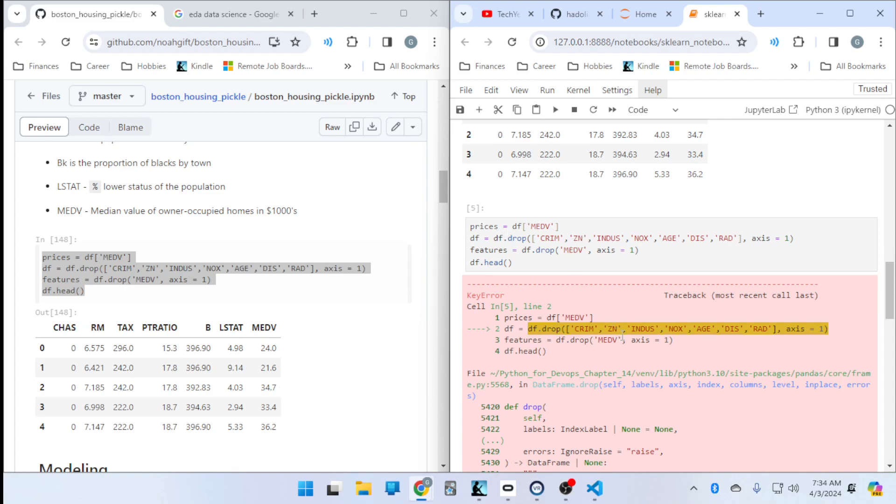
scroll("down", 3)
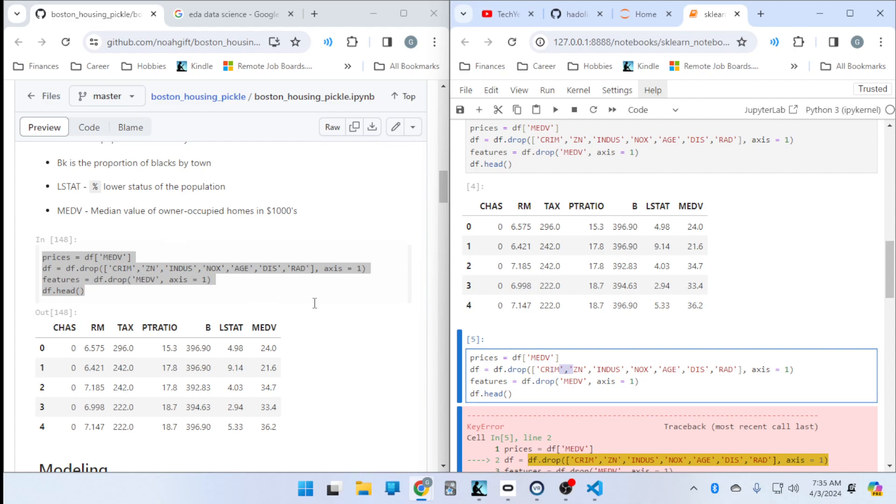
mouse_move(204, 297)
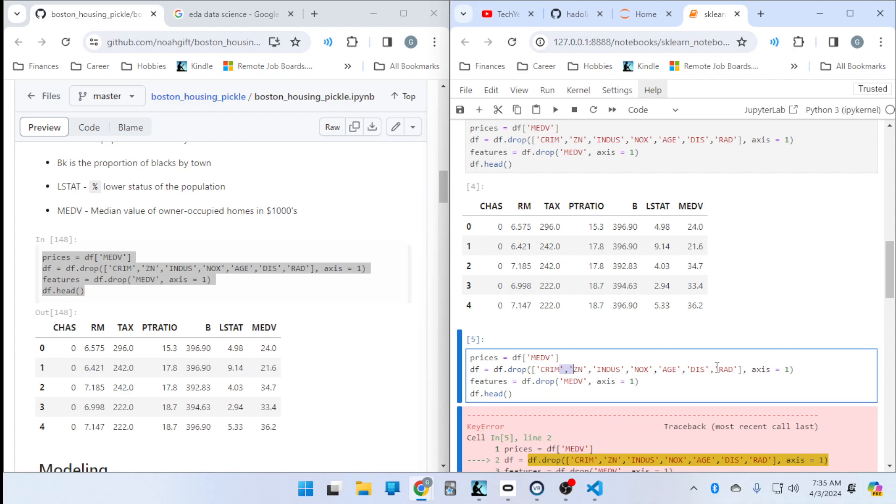
mouse_move(735, 338)
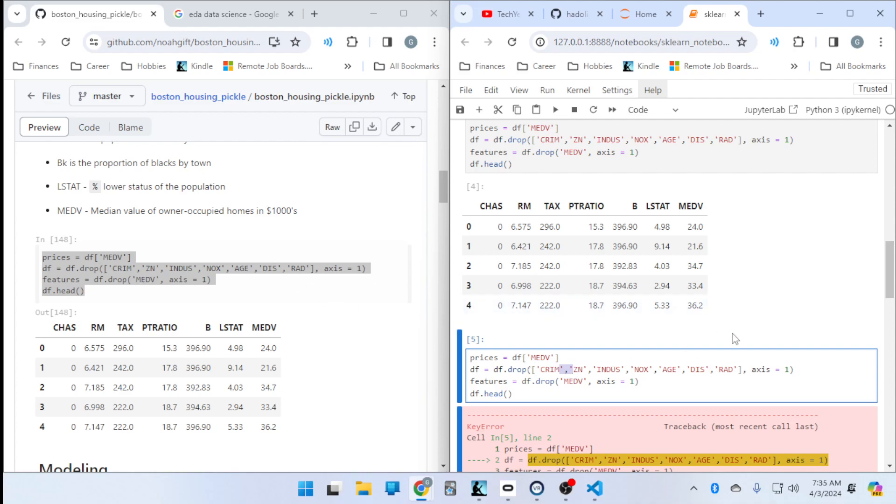
Delete the failed duplicate MEDV-dropping cell, leaving cell [4] with the CHAS–MEDV table.
scroll("up", 3)
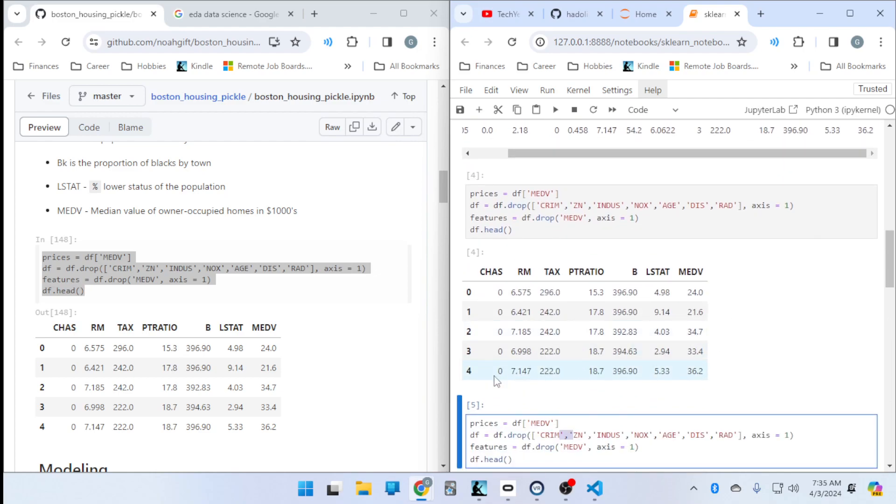
scroll("up", 3)
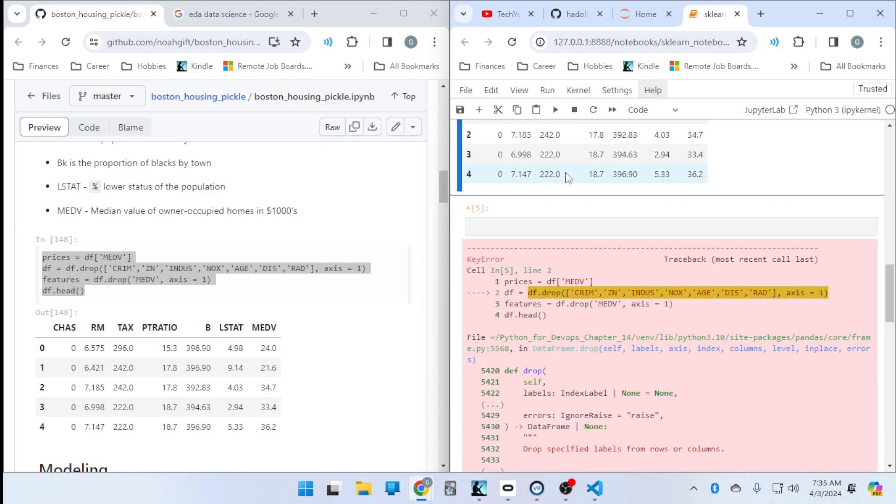
scroll("down", 3)
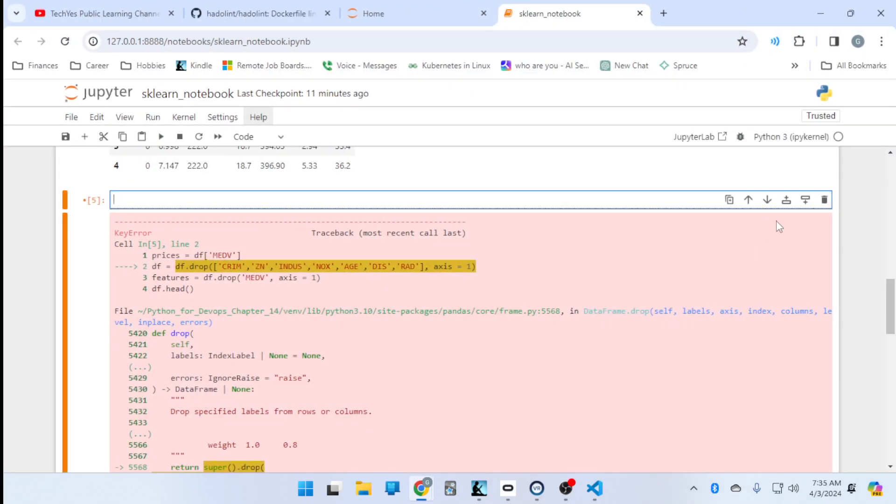
left_click(161, 136)
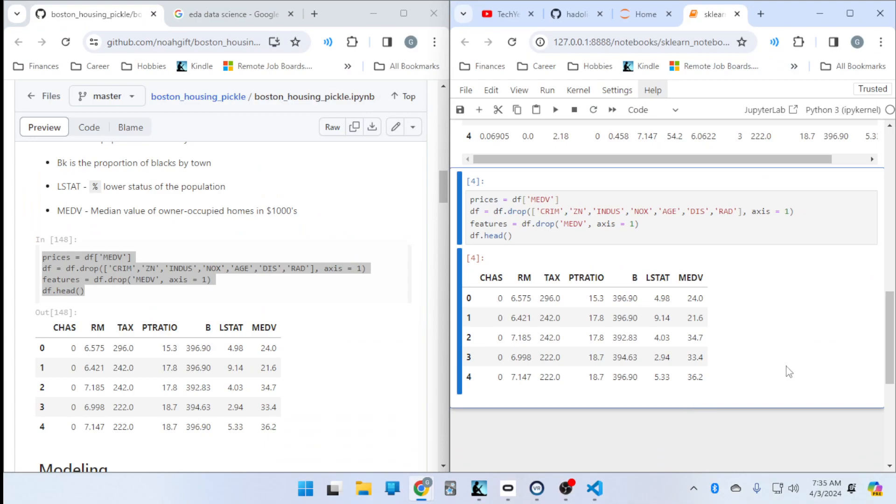
mouse_move(845, 13)
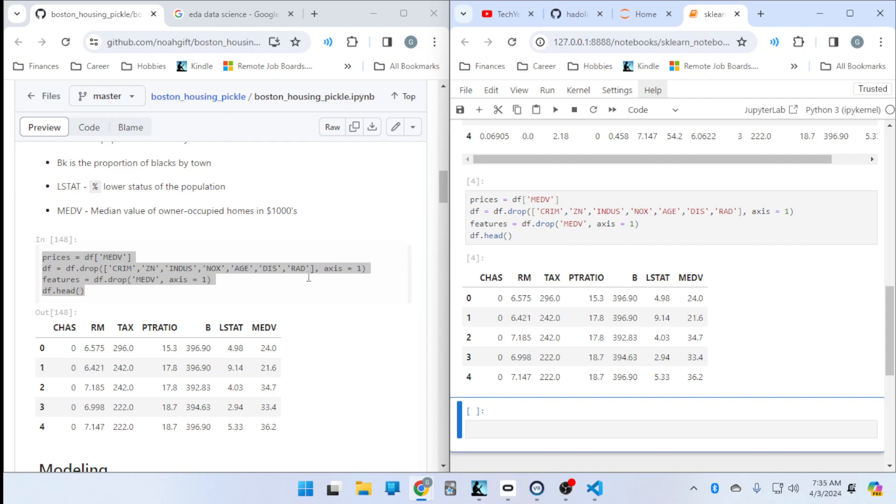
scroll("down", 3)
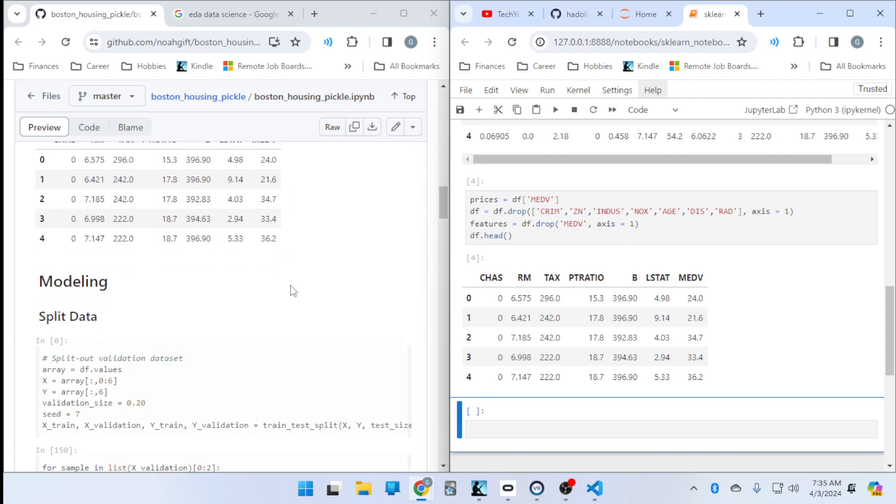
Copy the Split Data train/validation code block from the GitHub notebook.
scroll("down", 3)
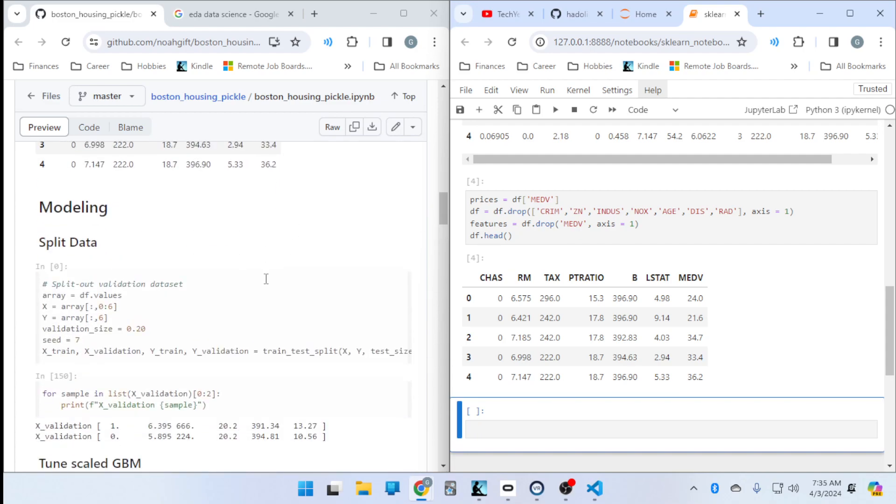
scroll("down", 3)
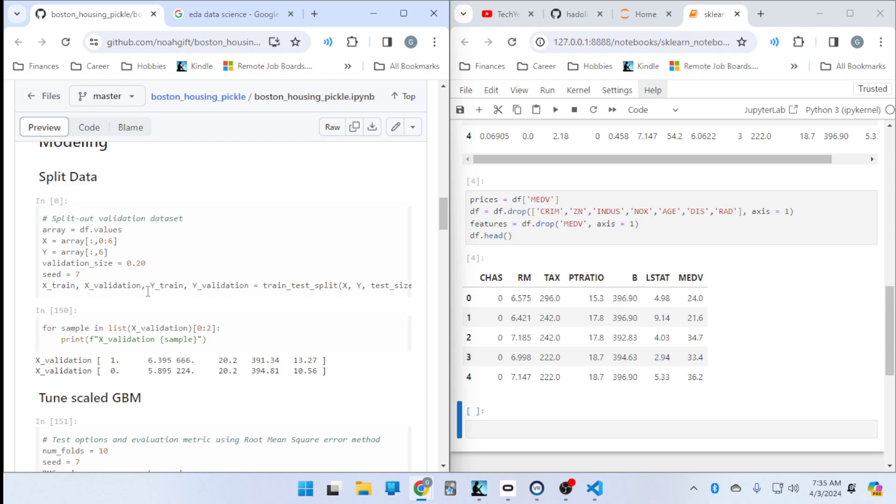
double_click(391, 286)
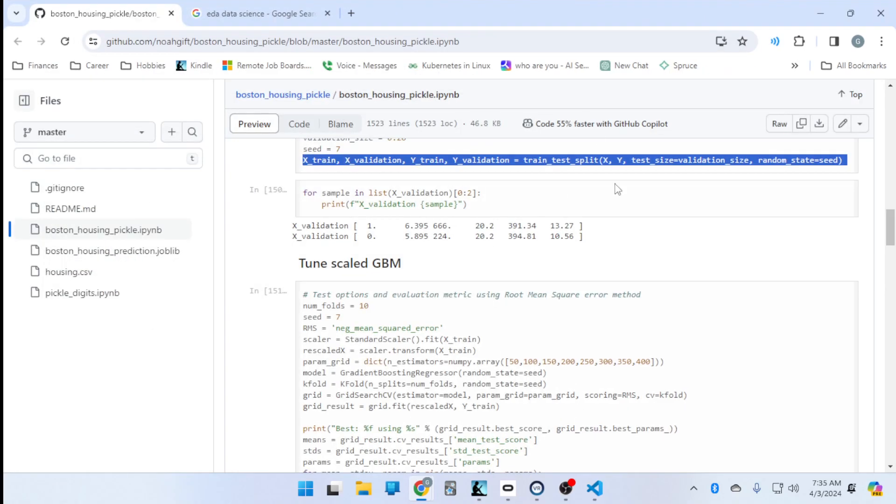
scroll("down", 3)
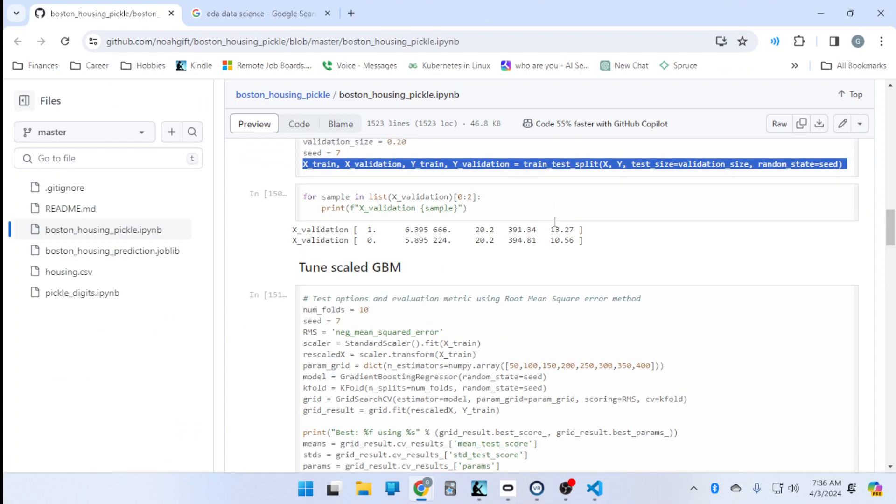
scroll("up", 3)
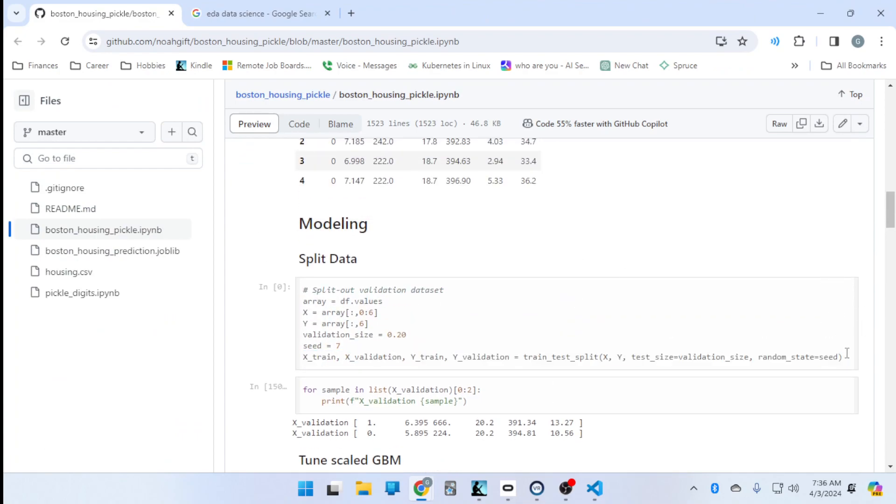
triple_click(372, 323)
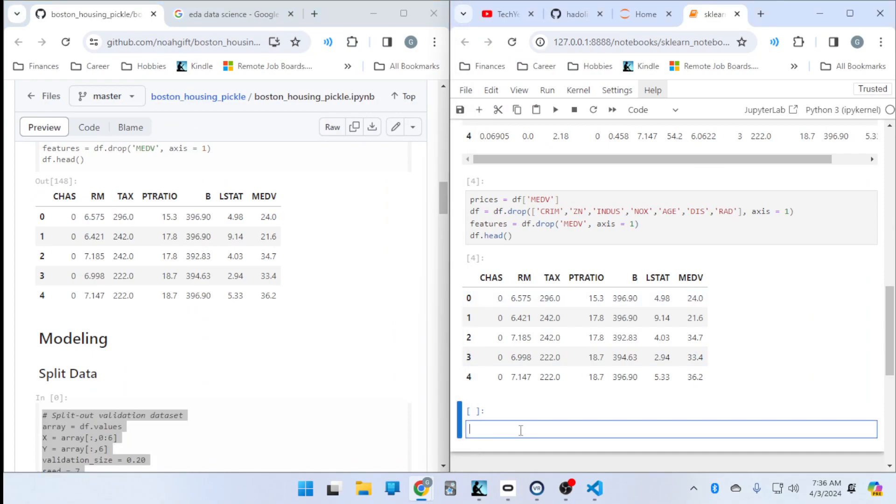
Run the split as cell [6] and the X_validation print loop as [7], showing two sample rows.
scroll("down", 3)
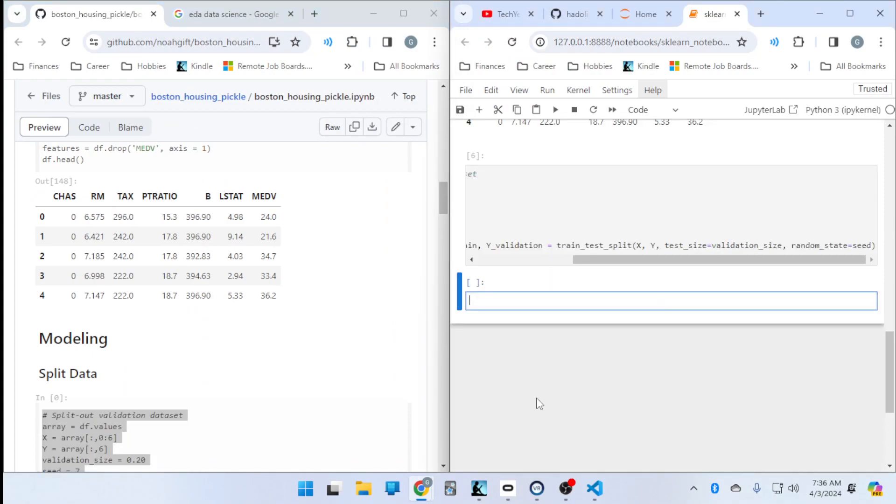
mouse_move(105, 259)
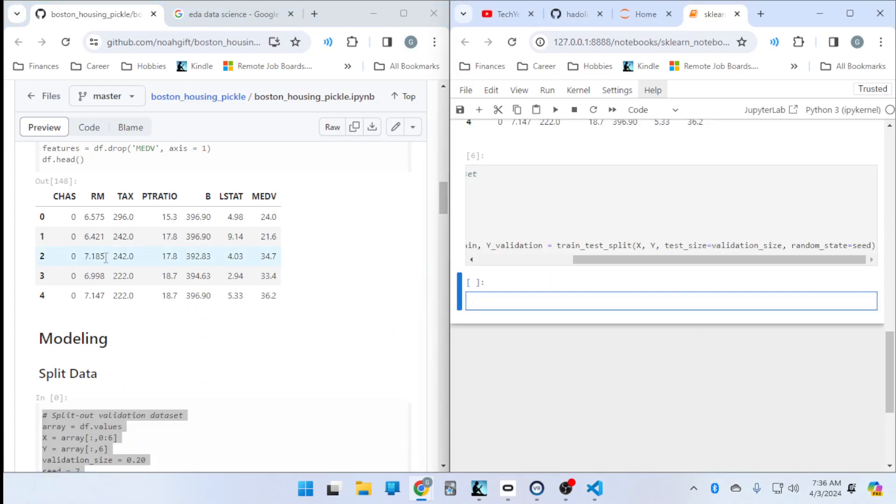
scroll("down", 3)
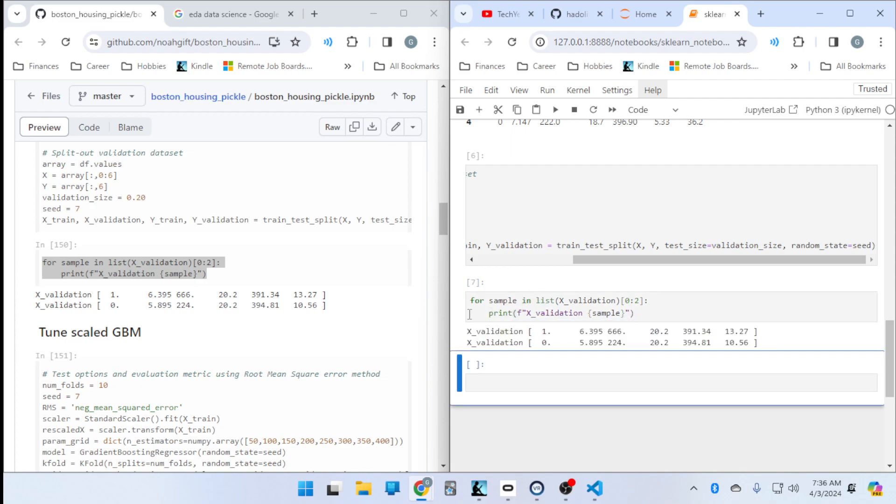
scroll("down", 3)
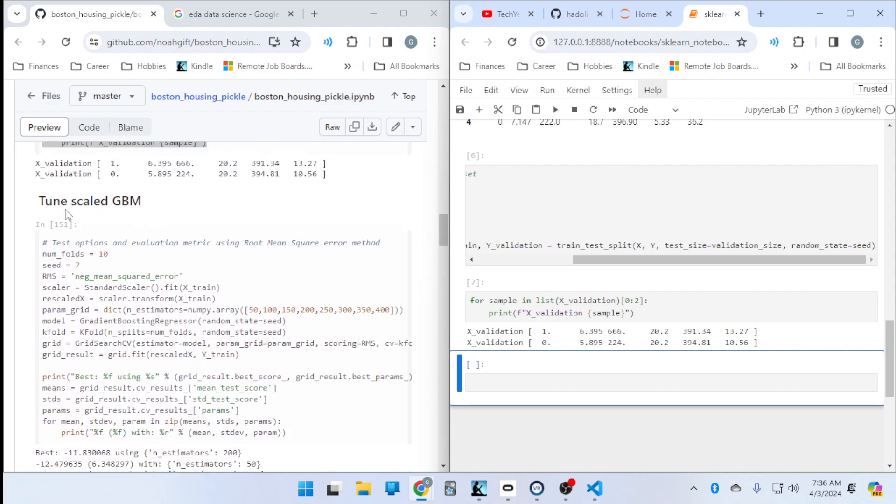
scroll("down", 3)
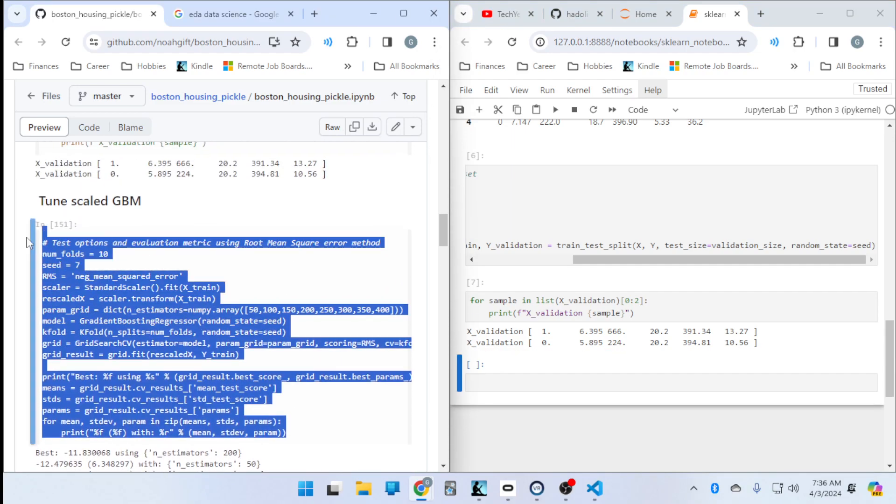
mouse_move(270, 233)
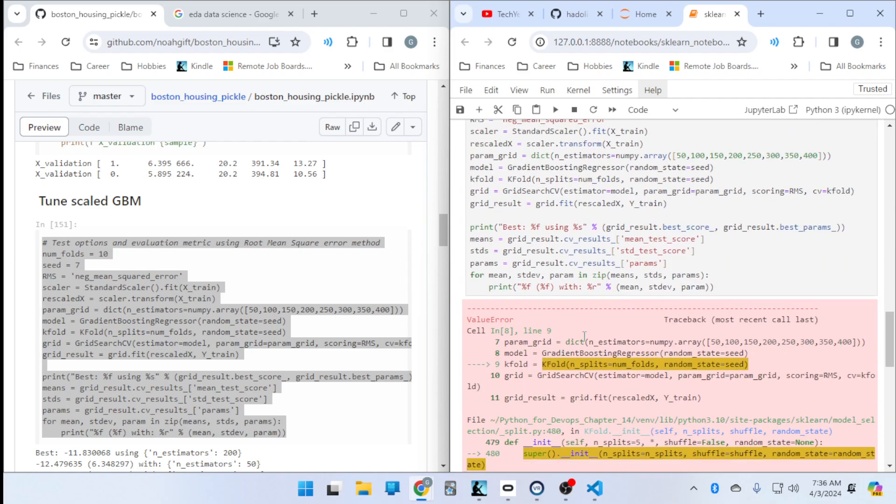
scroll("down", 3)
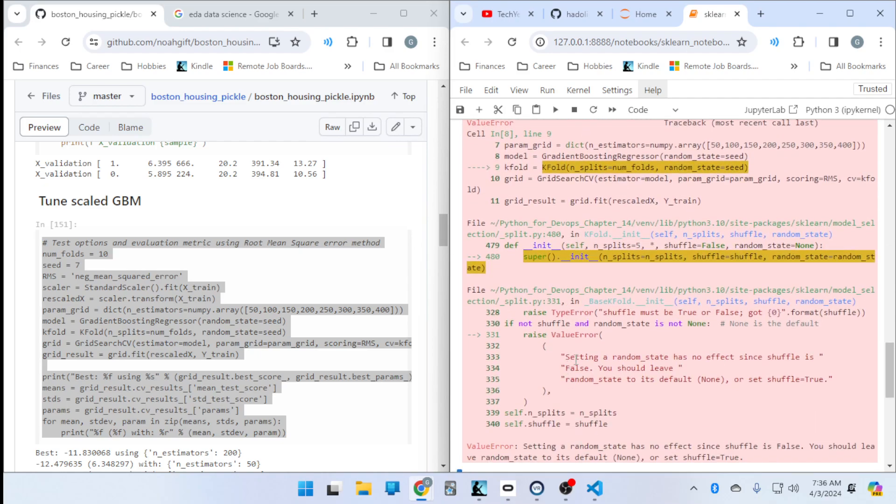
scroll("down", 3)
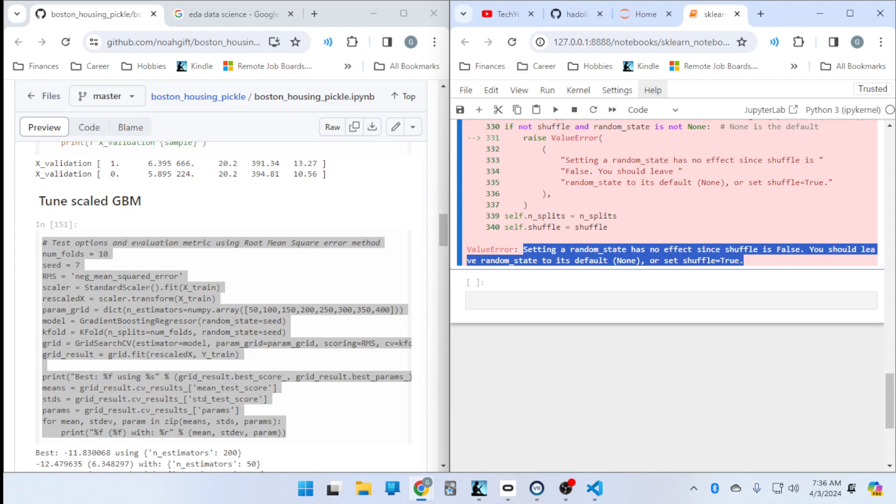
scroll("down", 3)
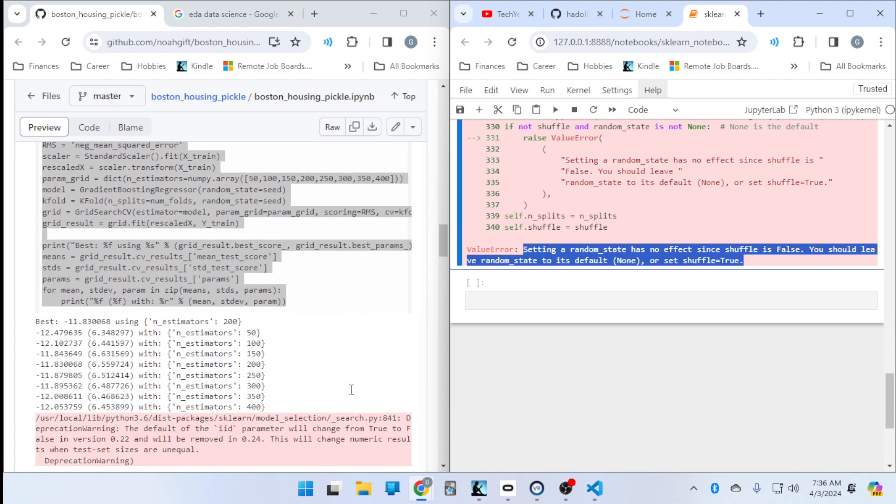
scroll("down", 3)
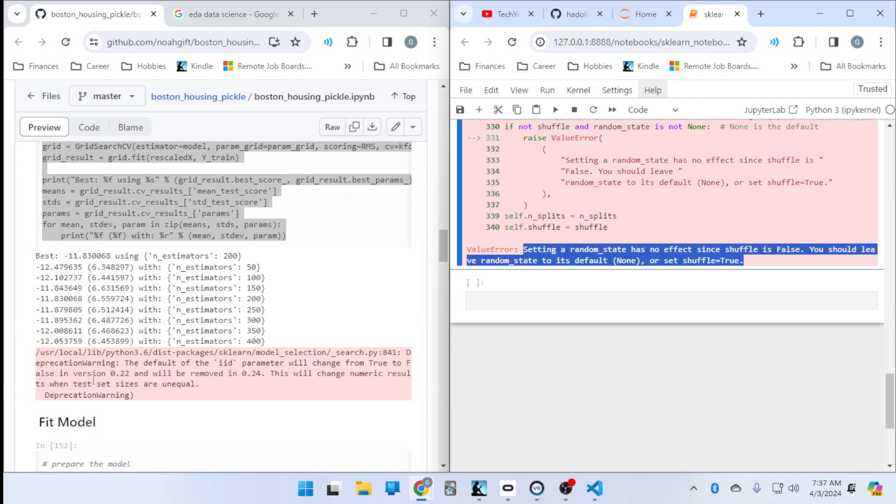
mouse_move(212, 380)
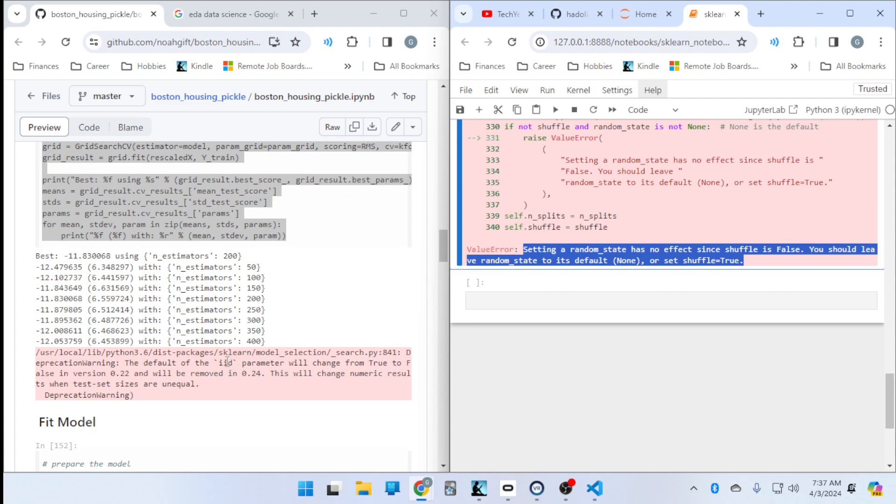
mouse_move(297, 374)
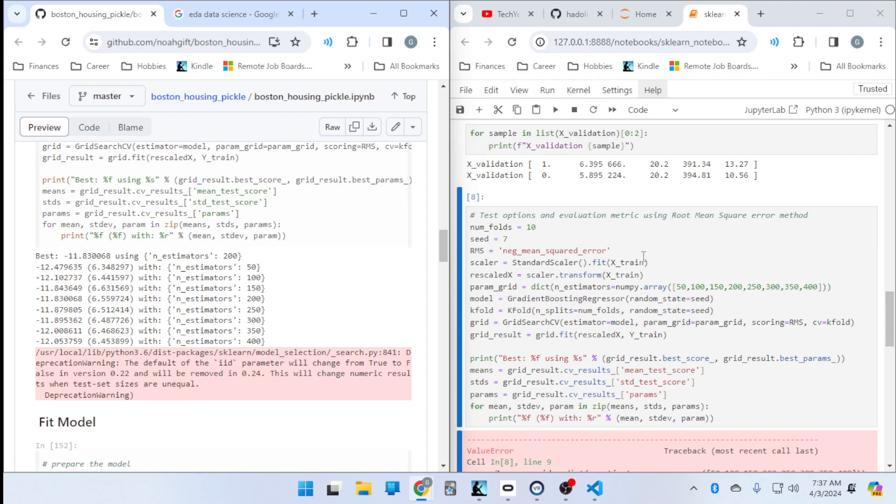
scroll("down", 3)
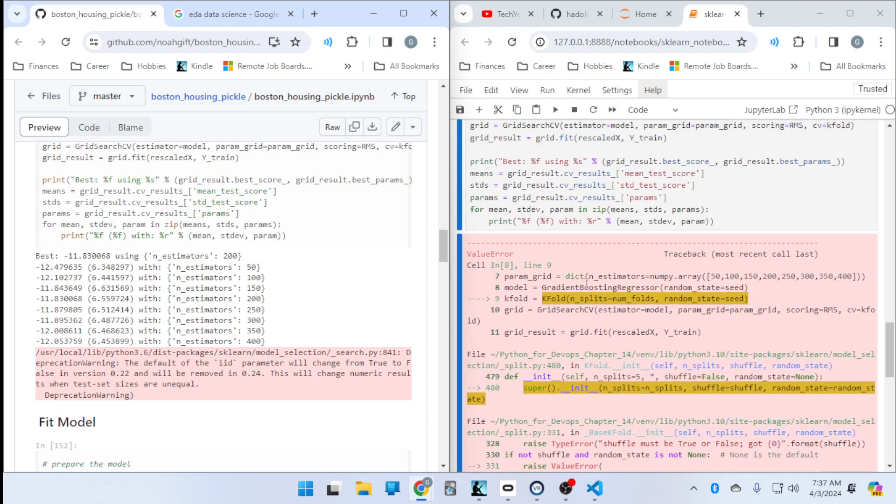
scroll("down", 3)
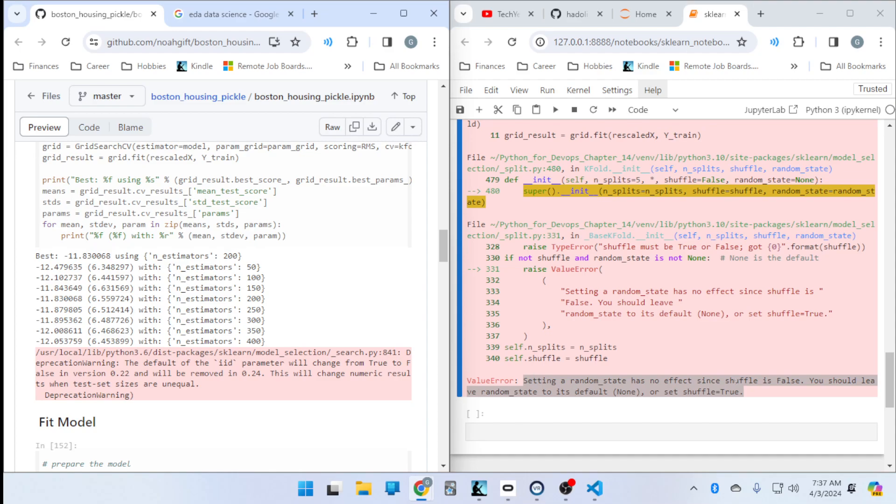
scroll("up", 3)
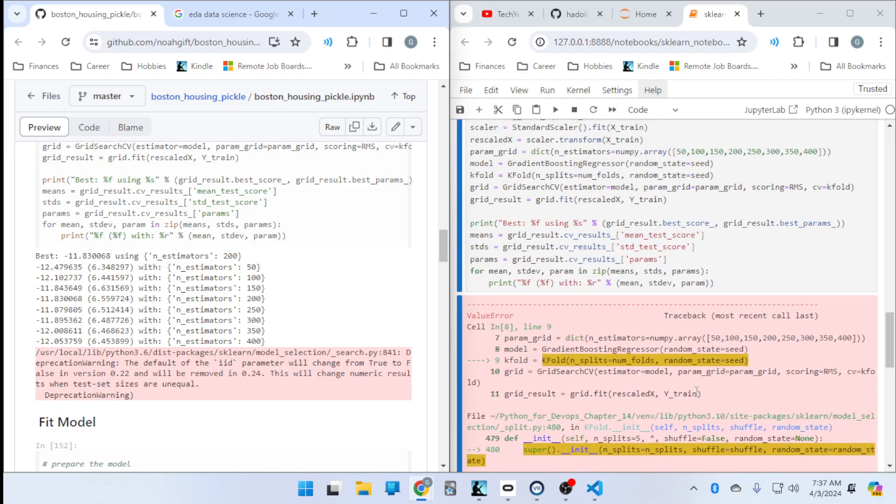
scroll("up", 3)
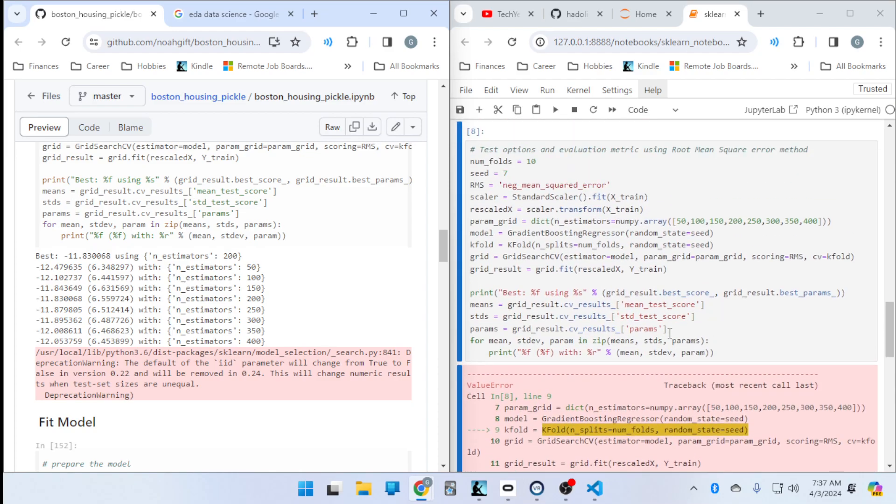
scroll("down", 3)
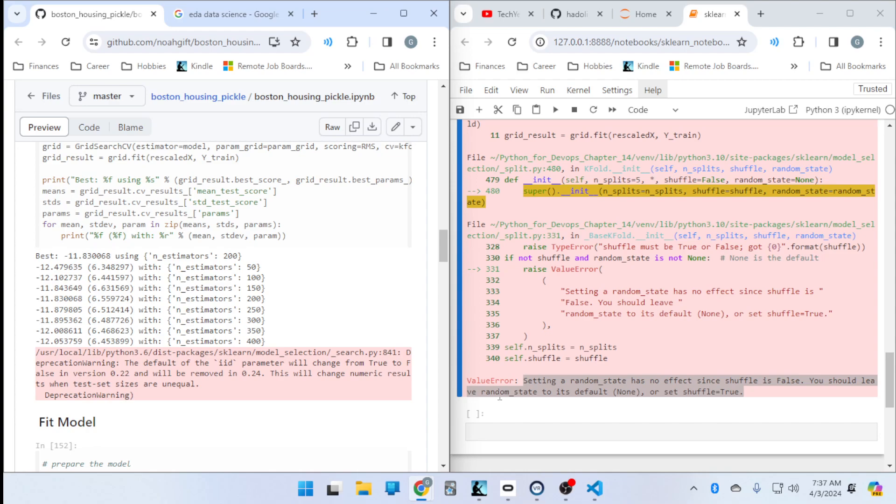
scroll("up", 3)
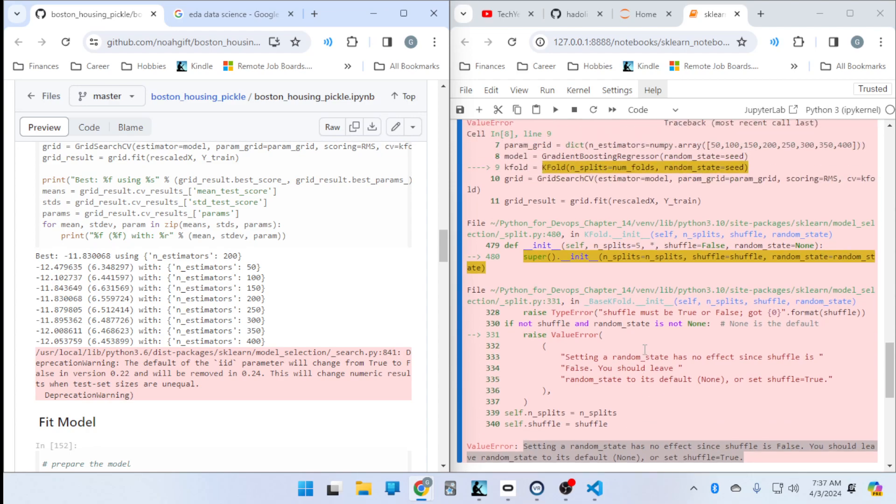
scroll("up", 3)
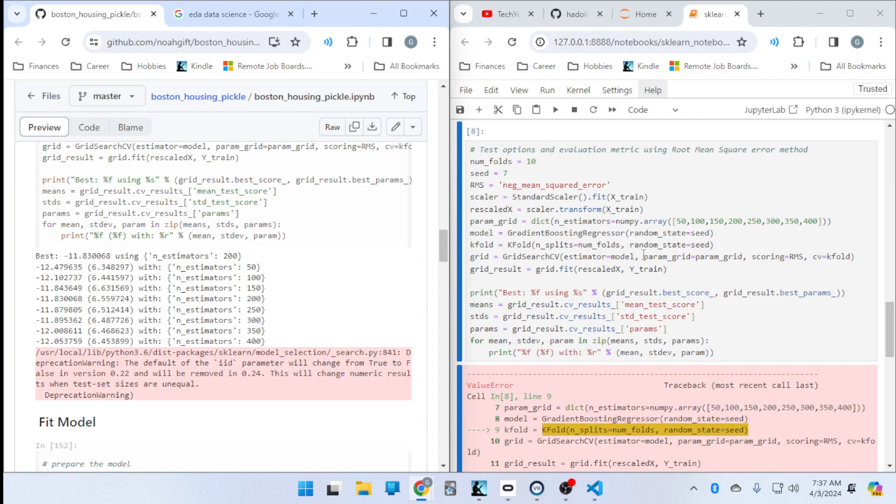
mouse_move(649, 307)
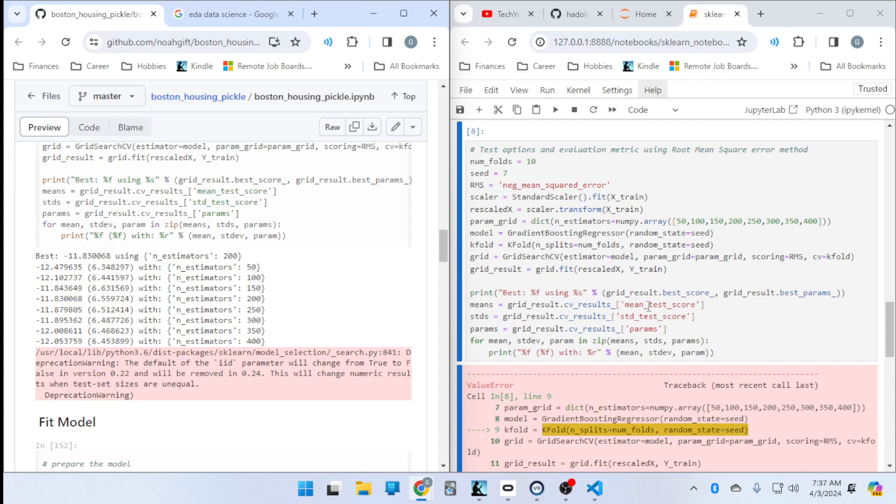
mouse_move(614, 357)
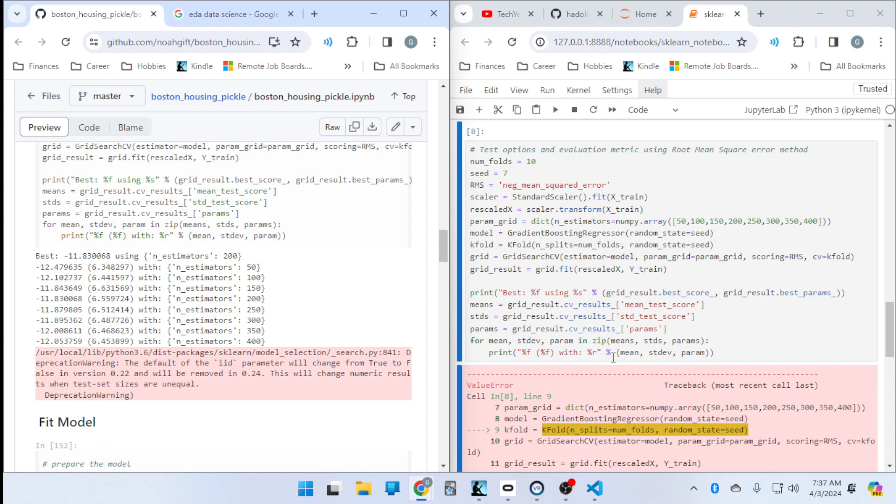
mouse_move(696, 274)
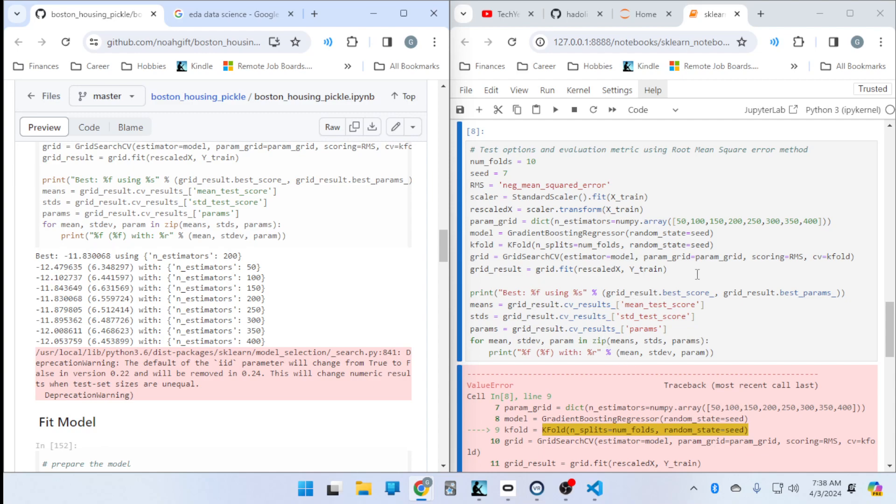
mouse_move(554, 261)
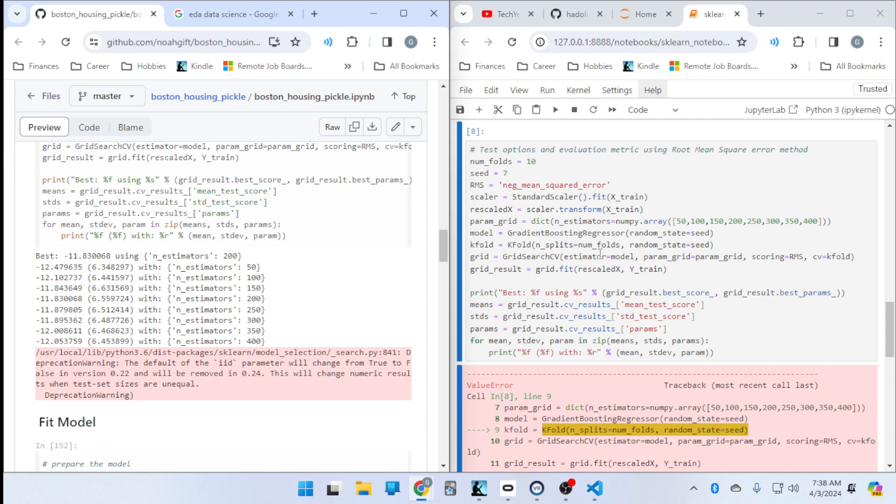
mouse_move(592, 172)
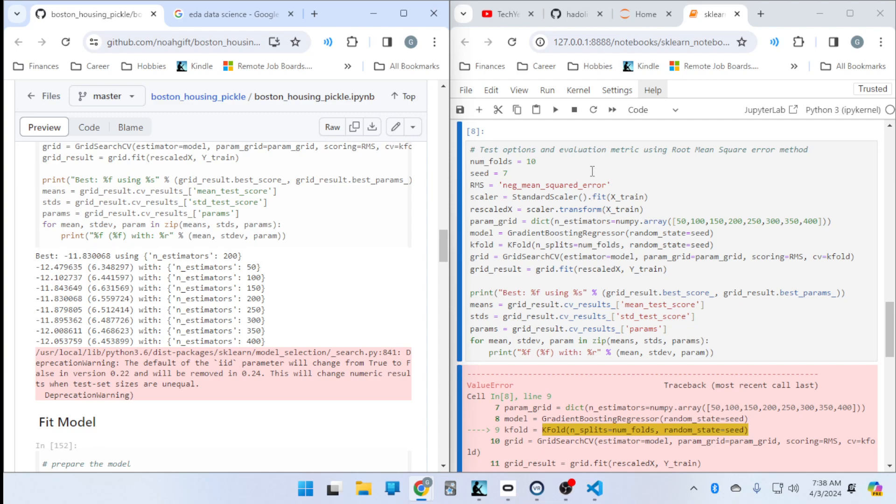
scroll("down", 3)
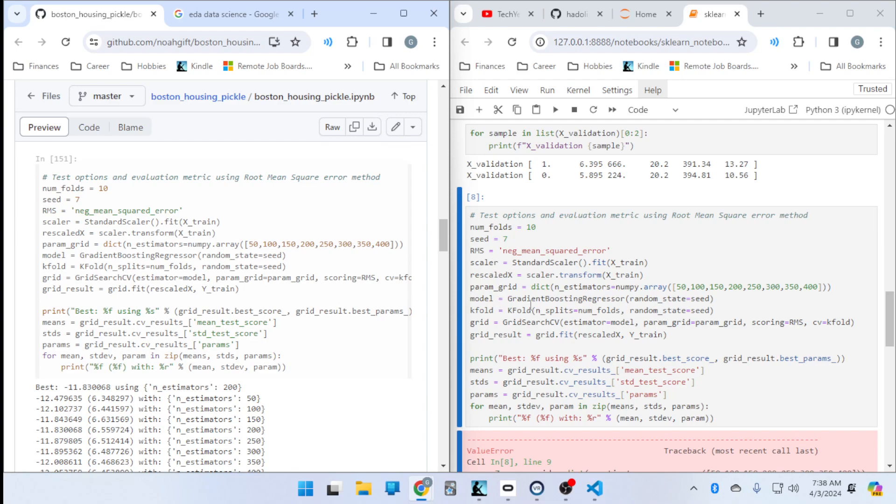
Add shuffle=True to the KFold call in the grid-search cell and rerun it for best score -12.067120 at 200 estimators.
double_click(595, 299)
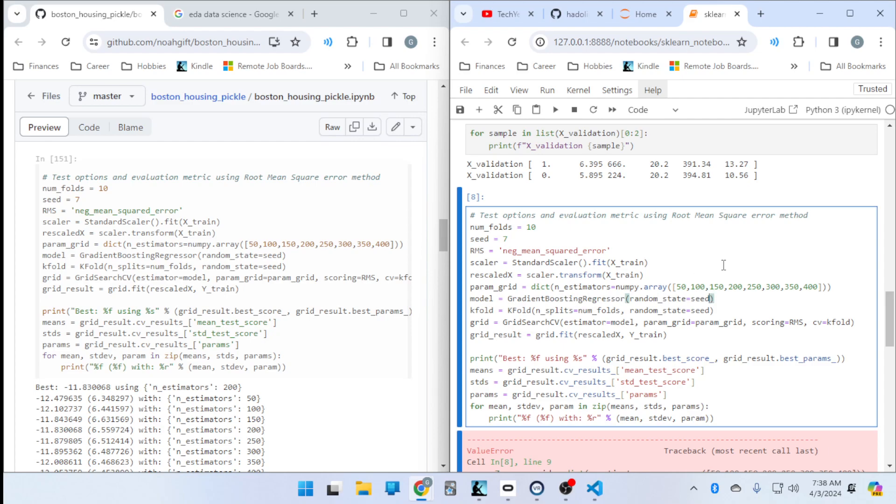
scroll("down", 3)
type(", ")
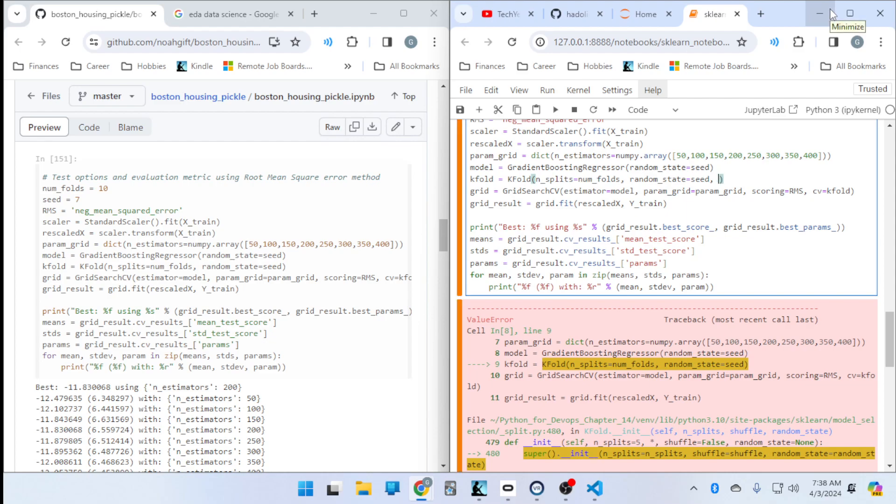
type("shuffl")
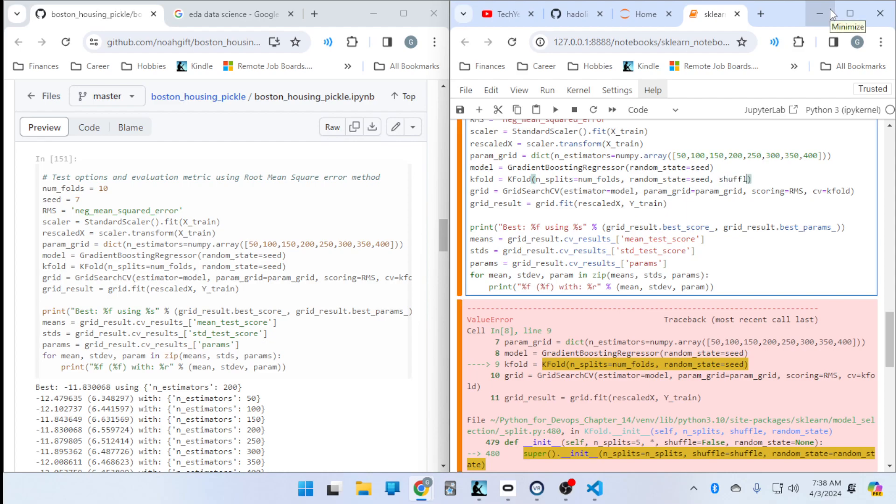
type("=T")
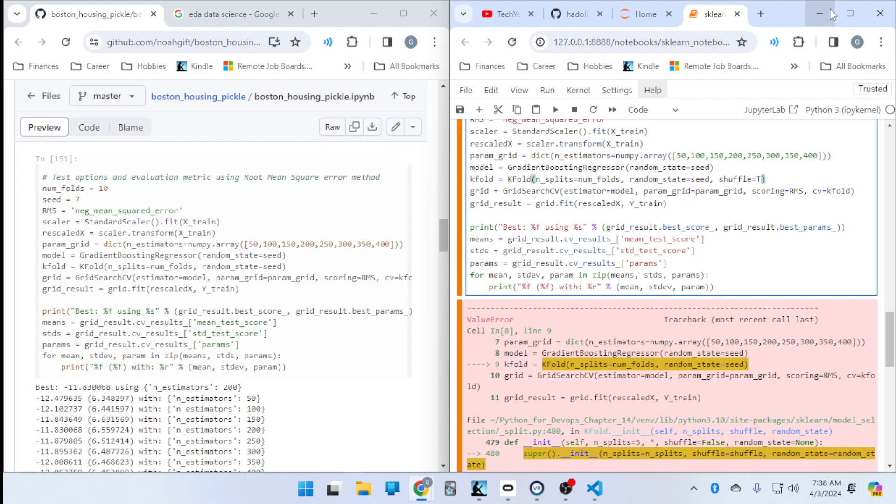
type("rue")
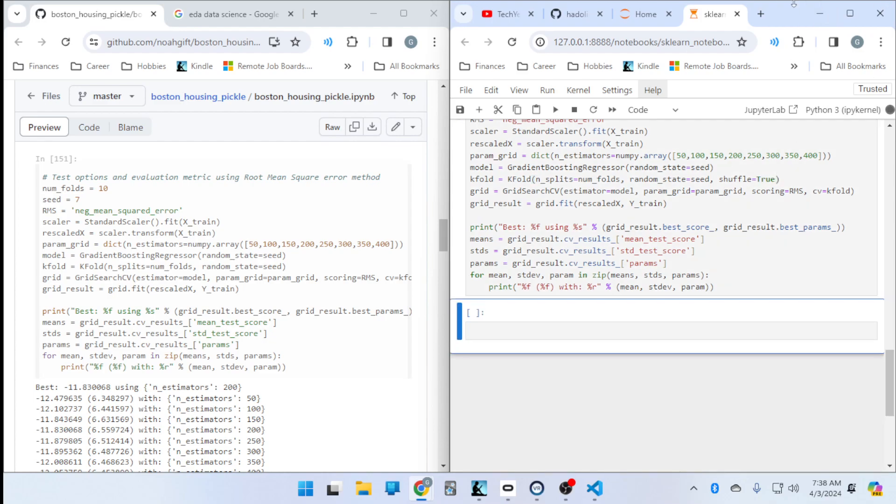
scroll("down", 3)
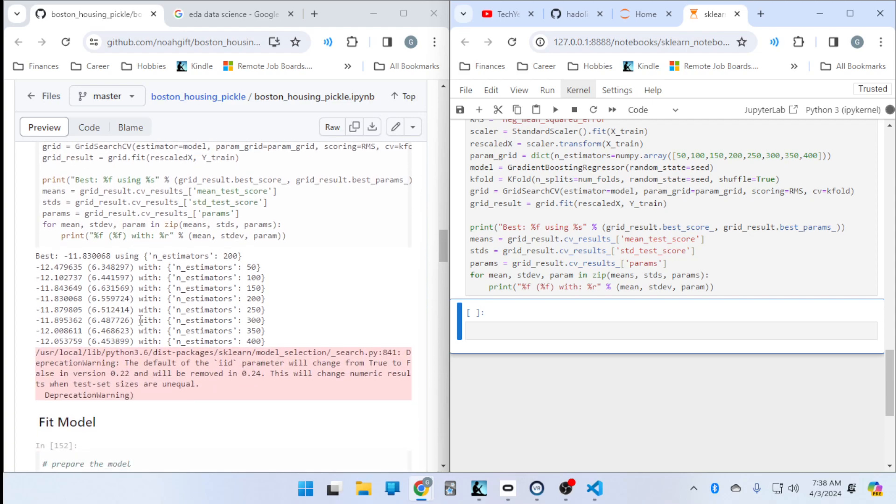
scroll("down", 3)
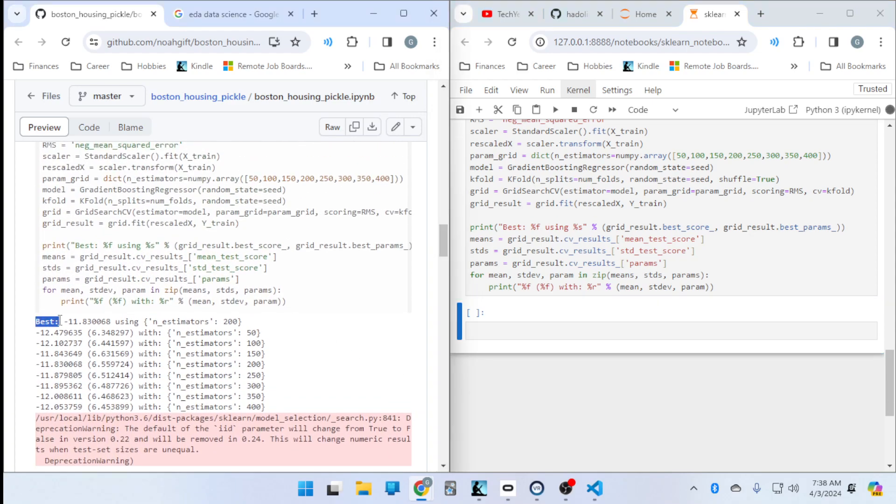
scroll("down", 3)
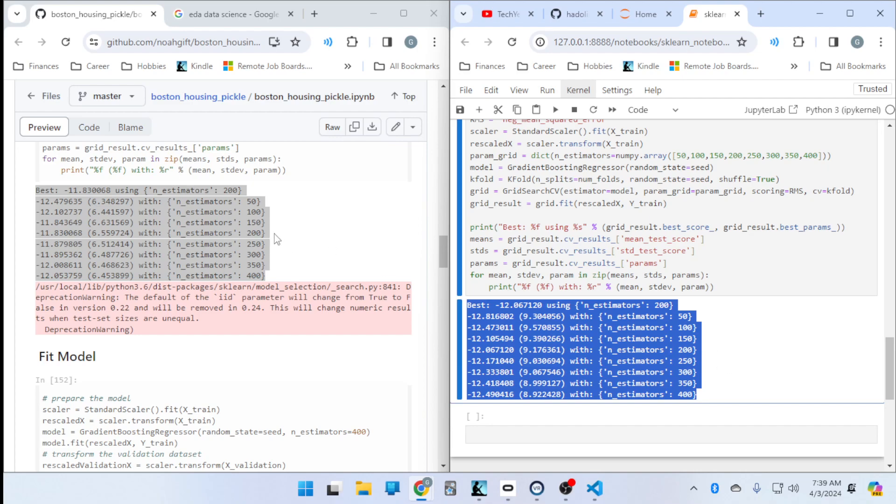
Run the Fit Model and Evaluate cells, getting MSE 26.086 for 400 estimators and the original-vs-predicted price table.
scroll("down", 3)
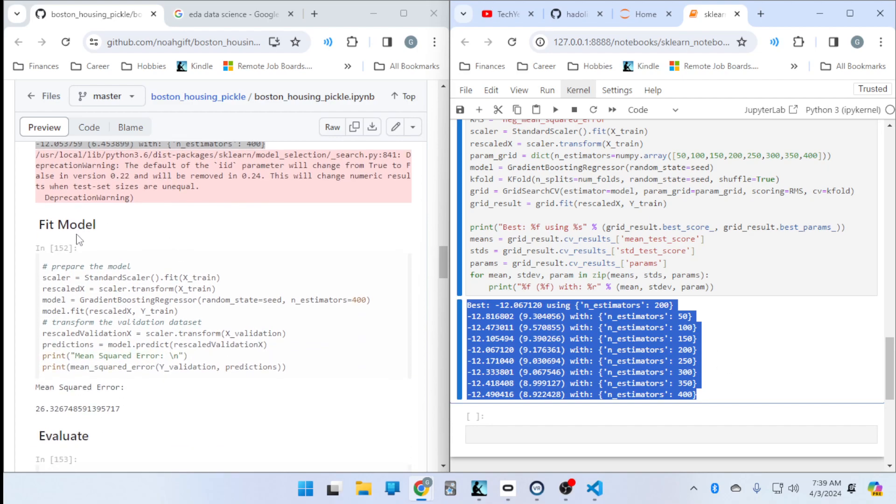
scroll("down", 3)
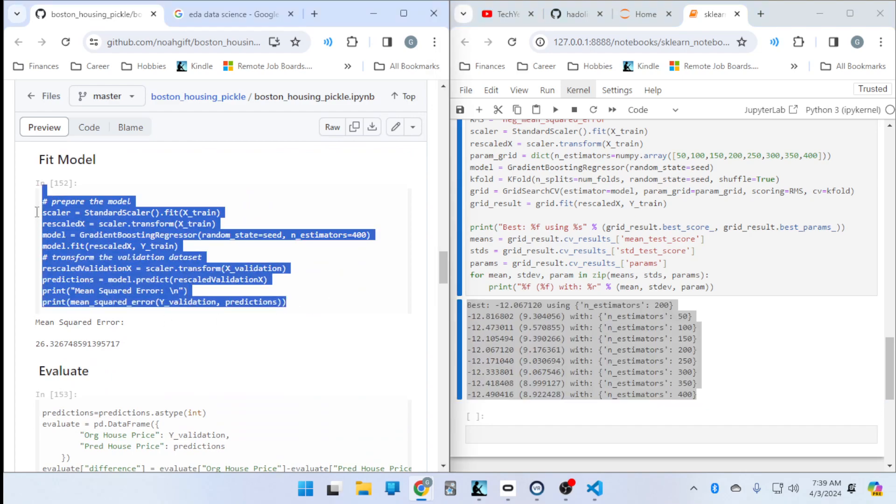
mouse_move(60, 206)
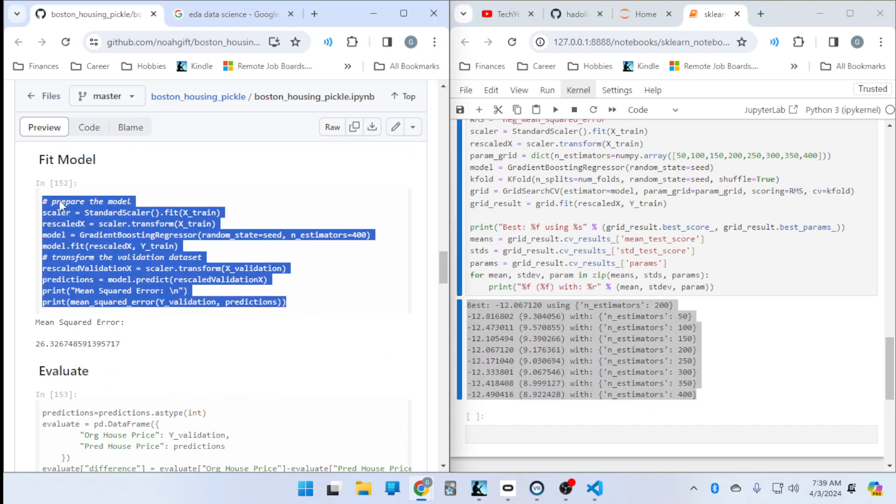
left_click(629, 434)
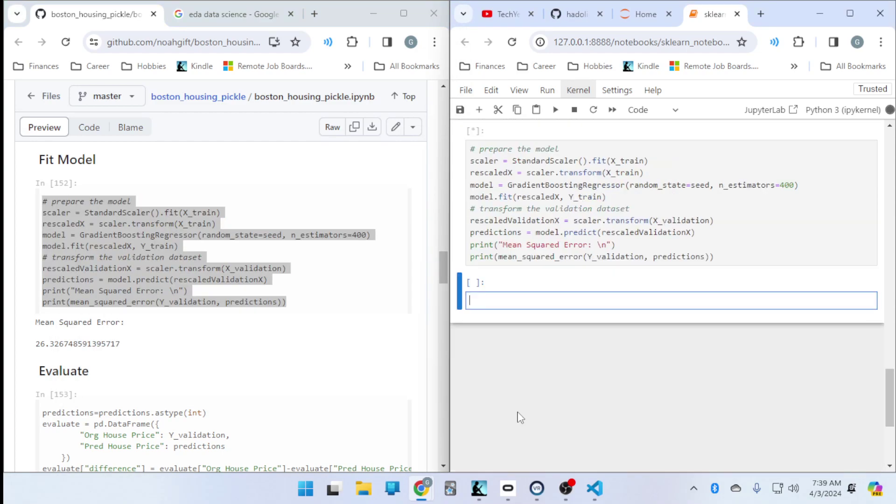
left_click(553, 109)
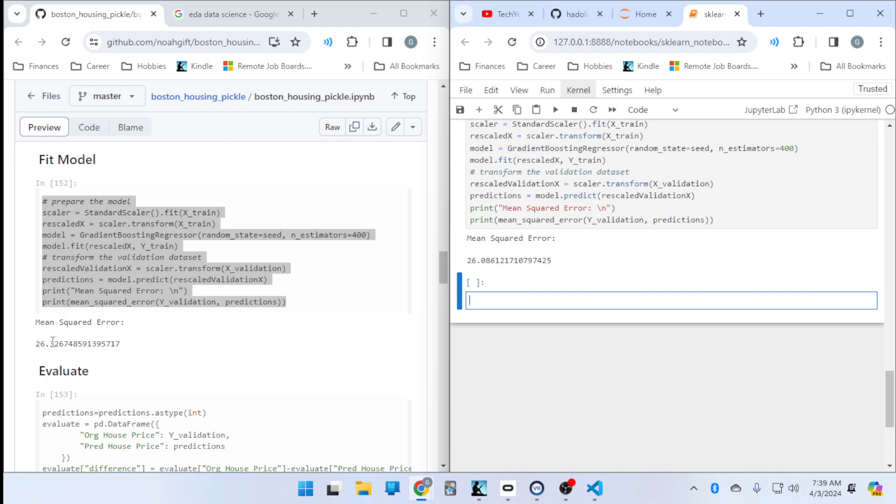
double_click(85, 344)
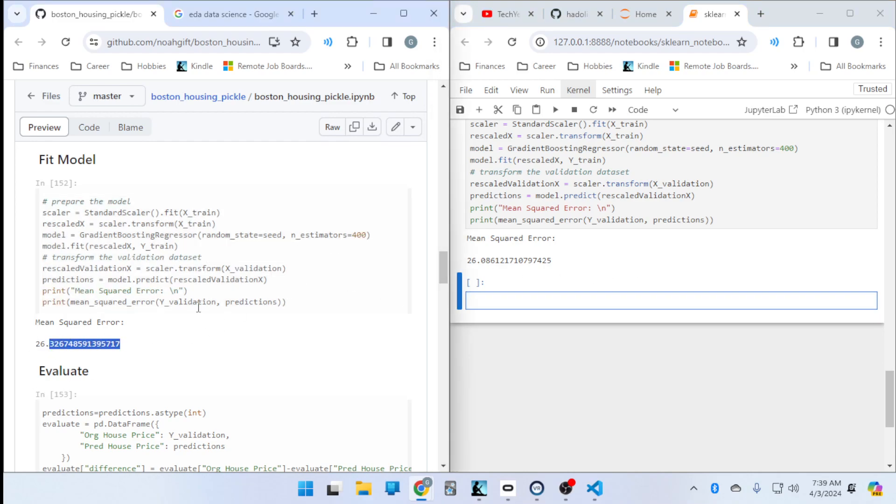
scroll("down", 3)
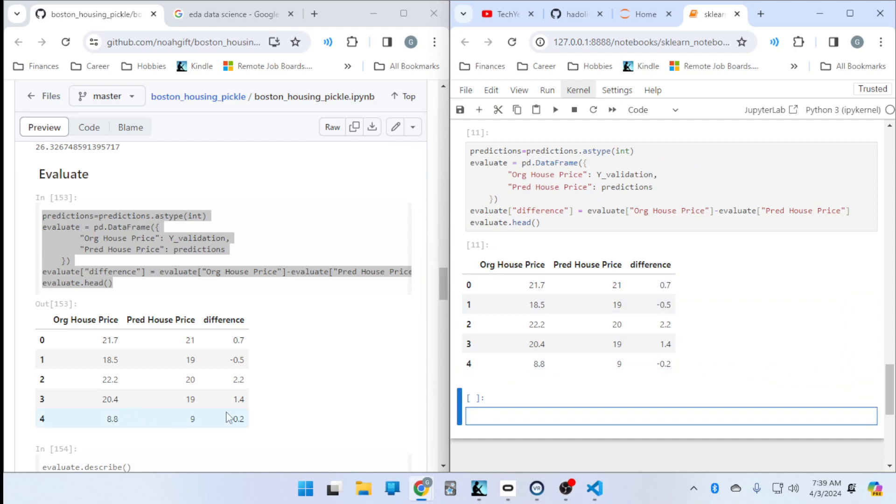
mouse_move(324, 325)
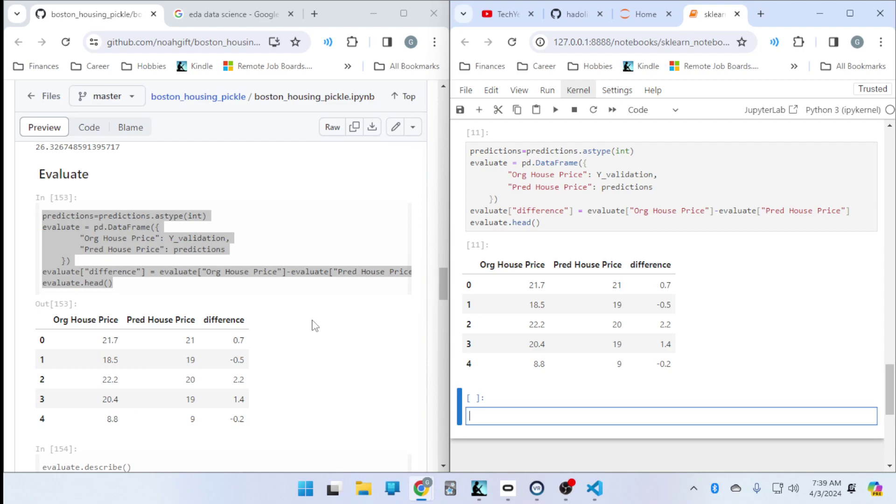
Run evaluate.describe() in a new cell to show summary statistics for original, predicted prices and their difference.
scroll("down", 3)
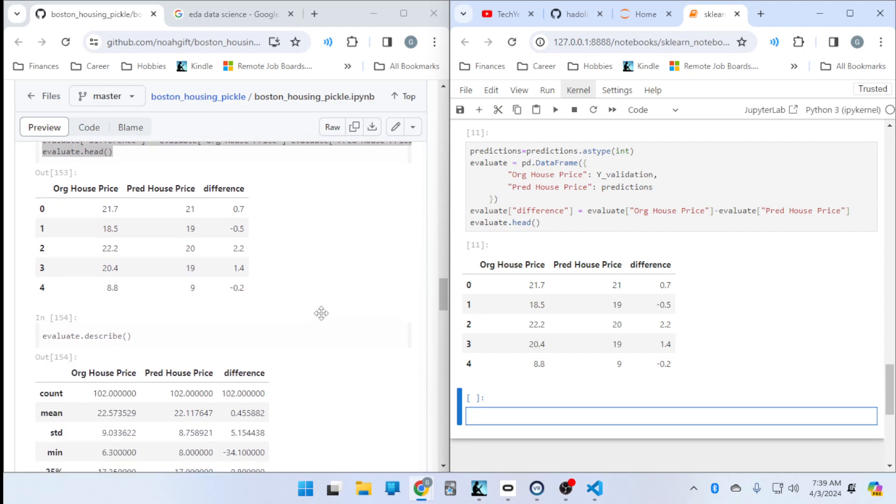
mouse_move(148, 330)
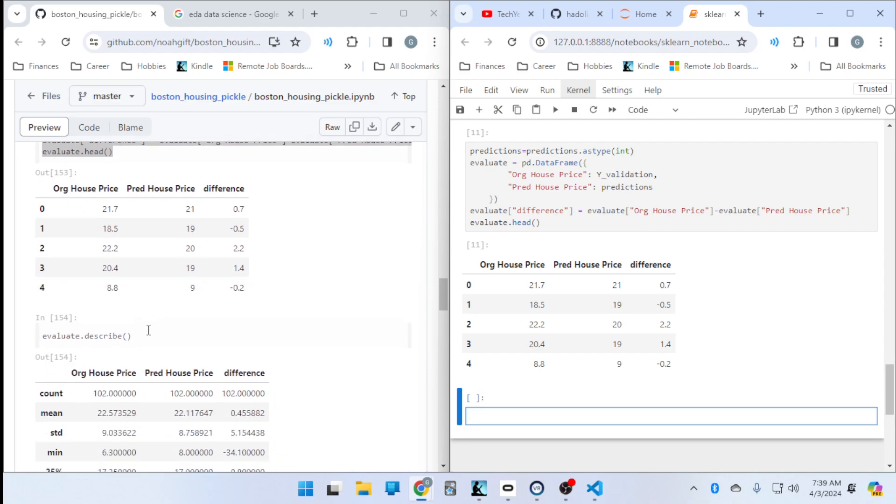
double_click(85, 335)
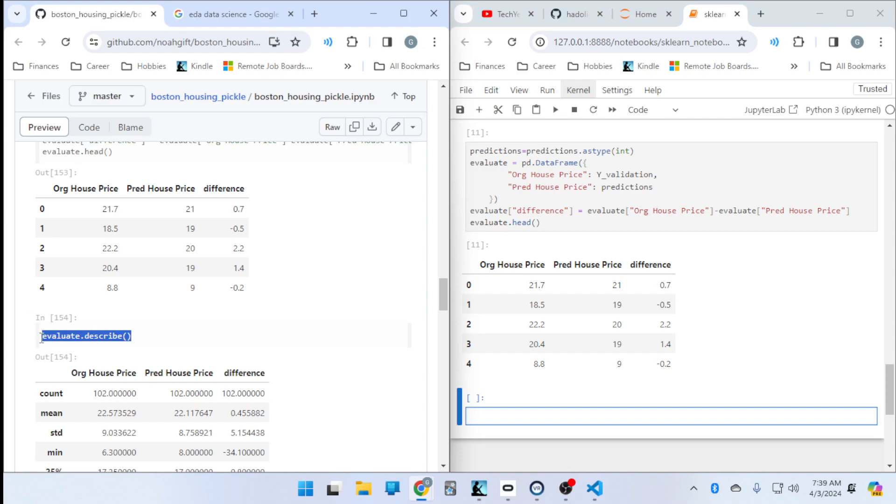
type("evaluate.describe()")
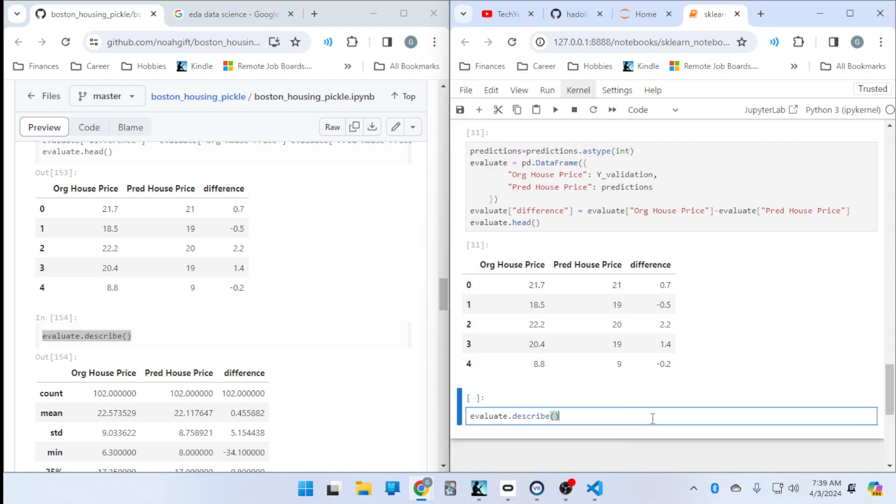
key("shift+enter")
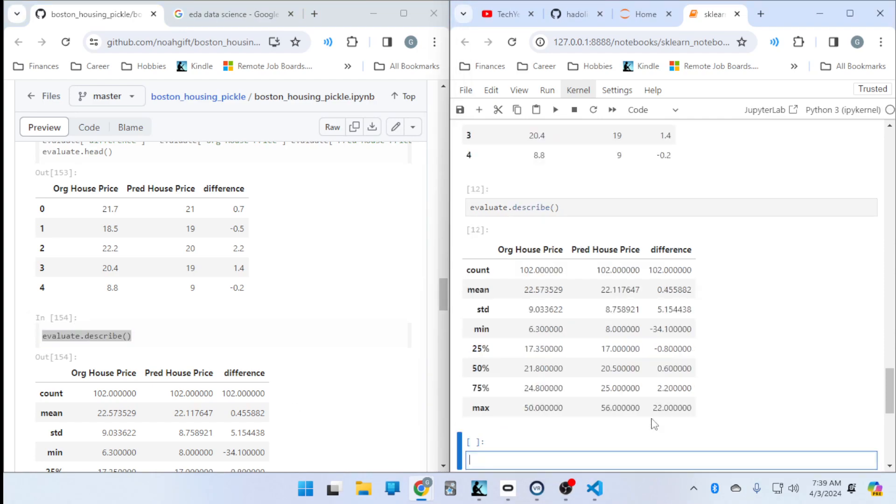
mouse_move(640, 432)
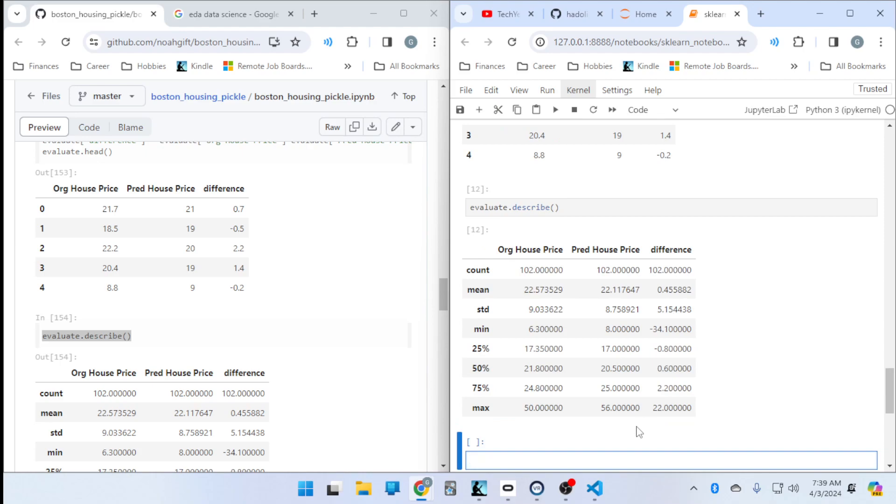
mouse_move(338, 231)
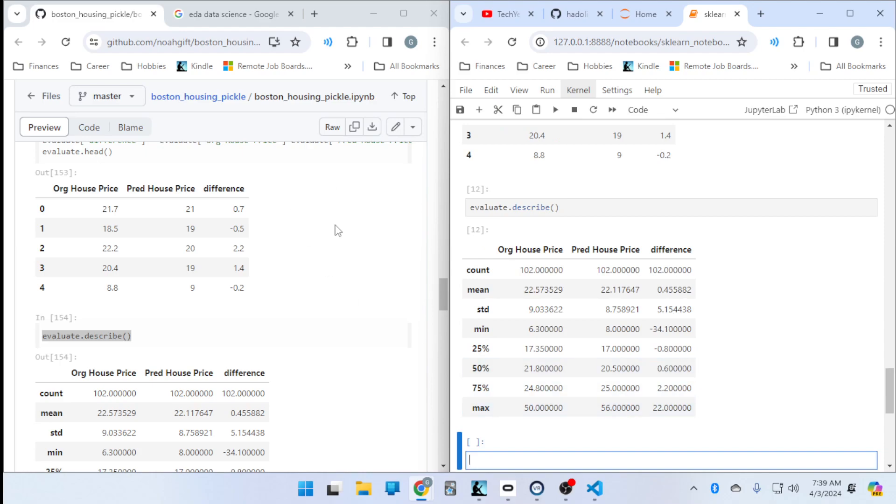
scroll("down", 3)
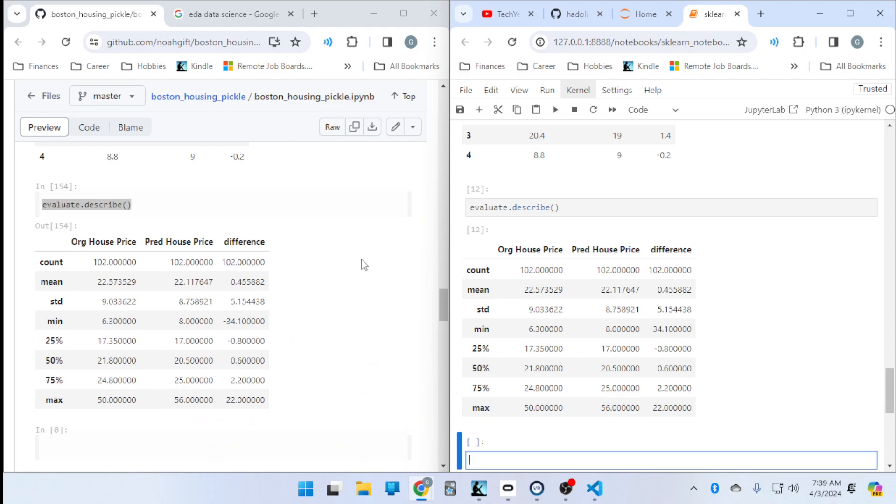
scroll("down", 3)
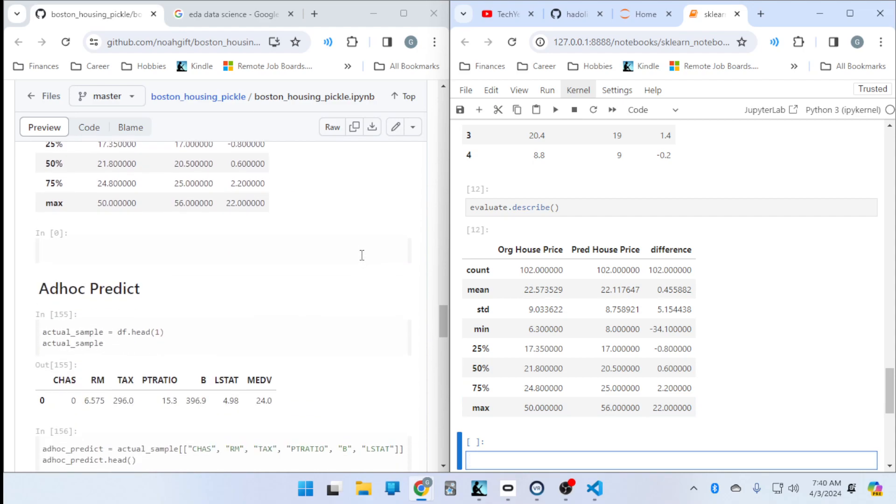
scroll("down", 3)
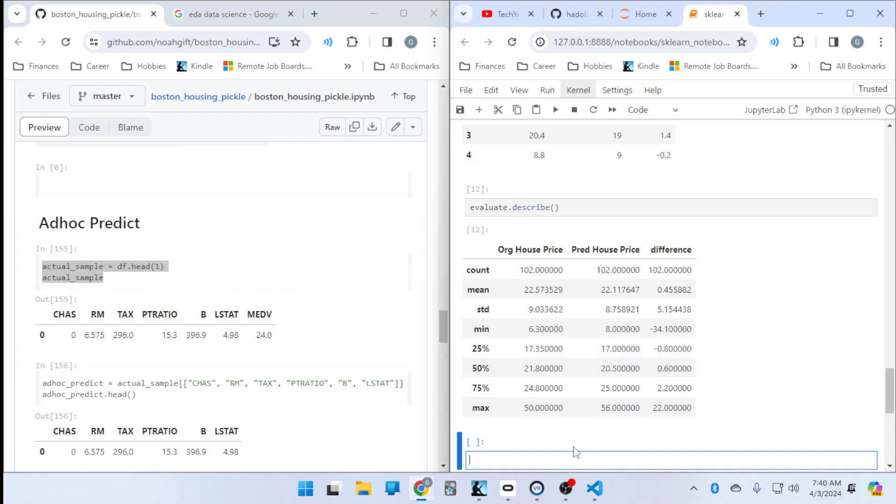
Run actual_sample = df.head(1) and the six-feature selection as the adhoc predict cells.
scroll("down", 3)
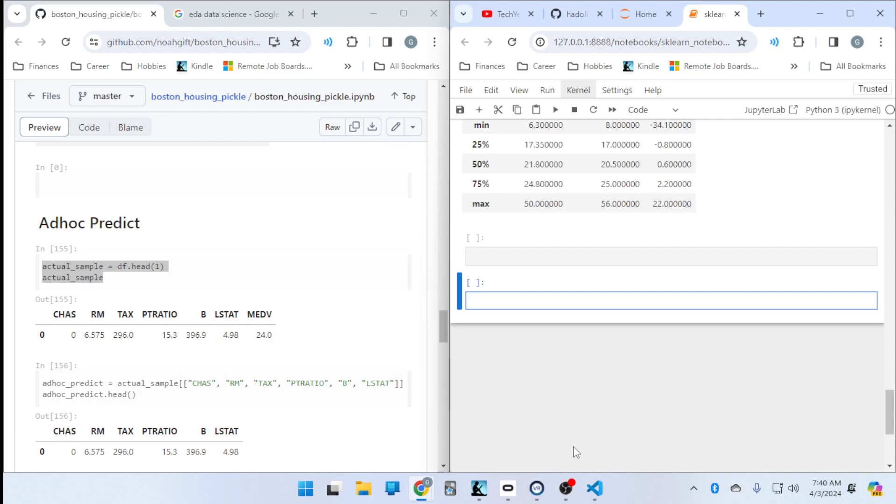
type("actual_sample = df.head(1)")
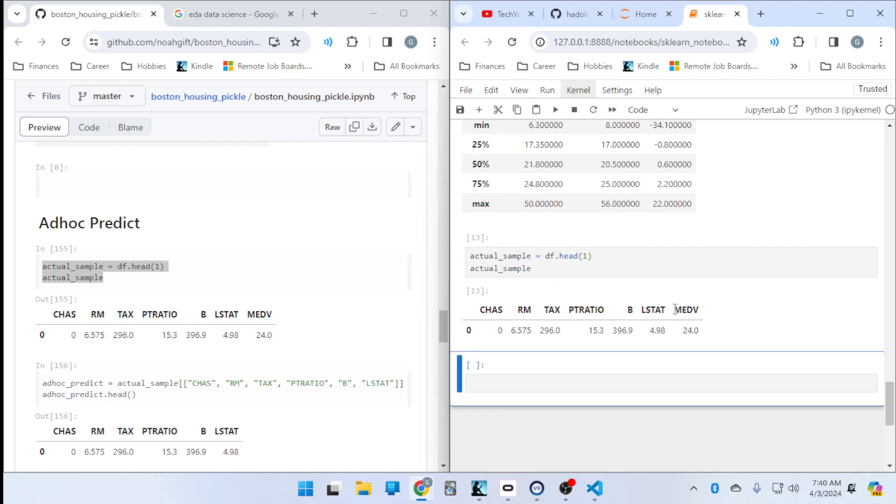
scroll("down", 3)
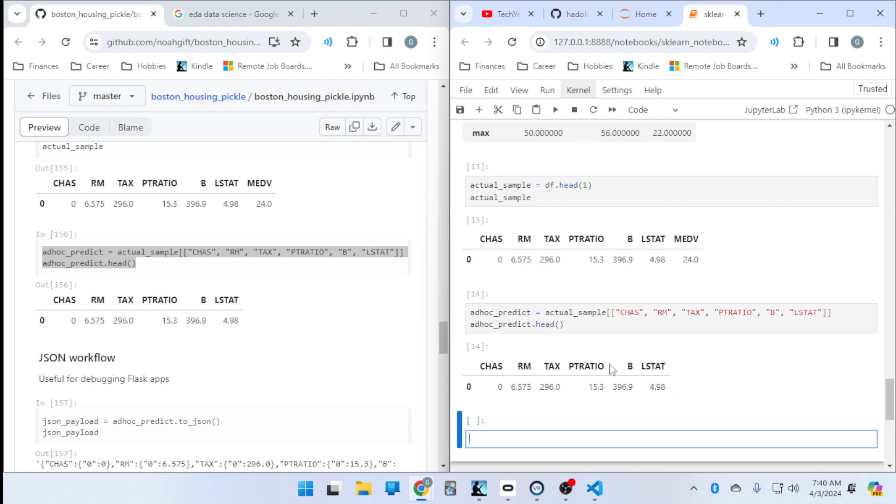
scroll("down", 3)
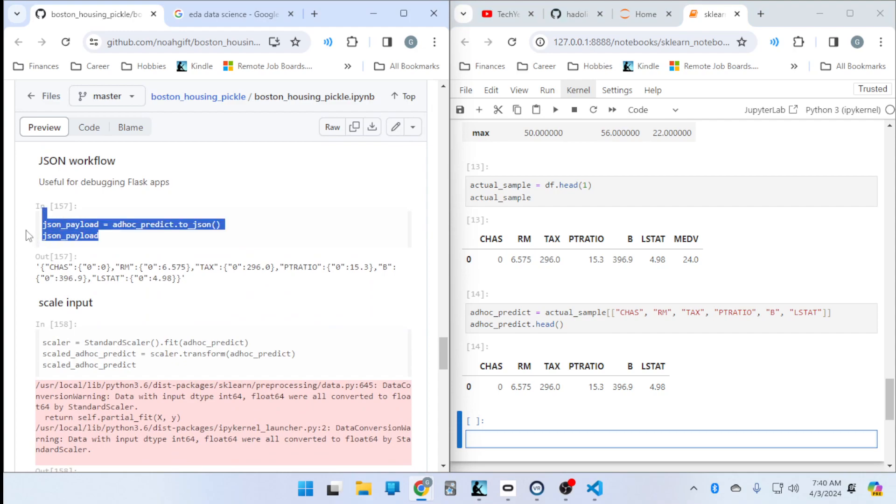
mouse_move(294, 258)
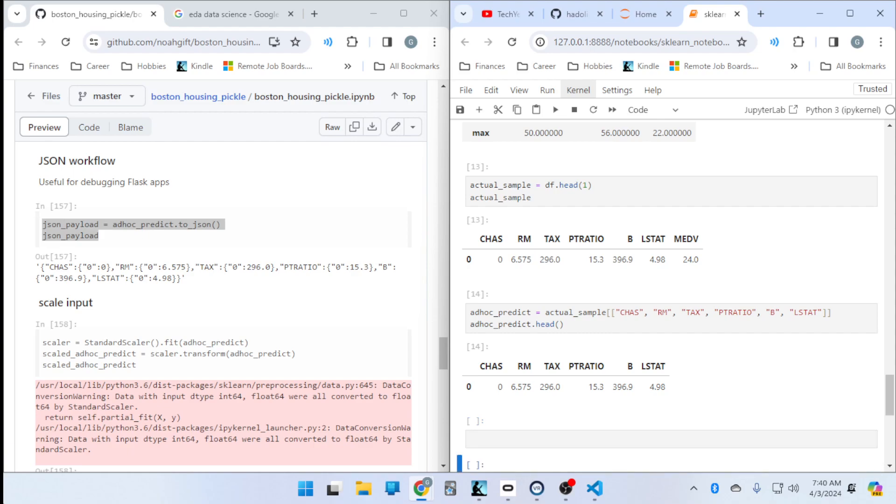
Run the JSON payload and scaled-input cells, yielding an all-zero scaled array as [15]–[16].
left_click(628, 439)
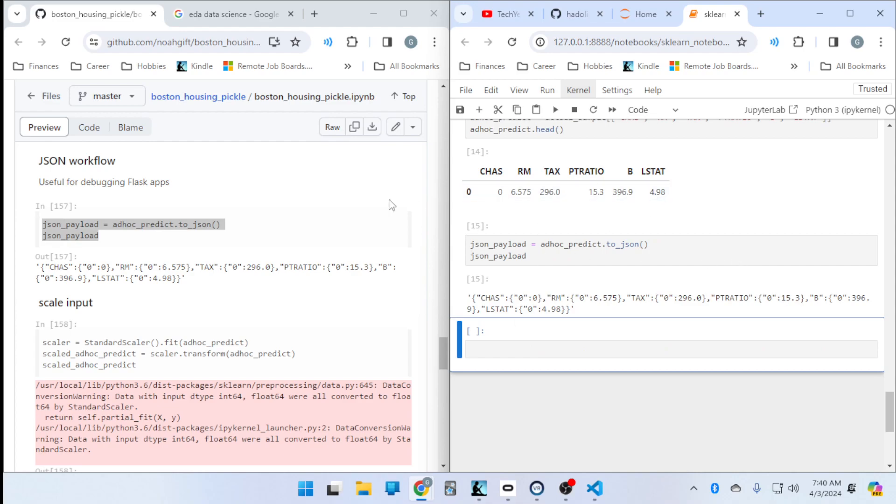
scroll("down", 3)
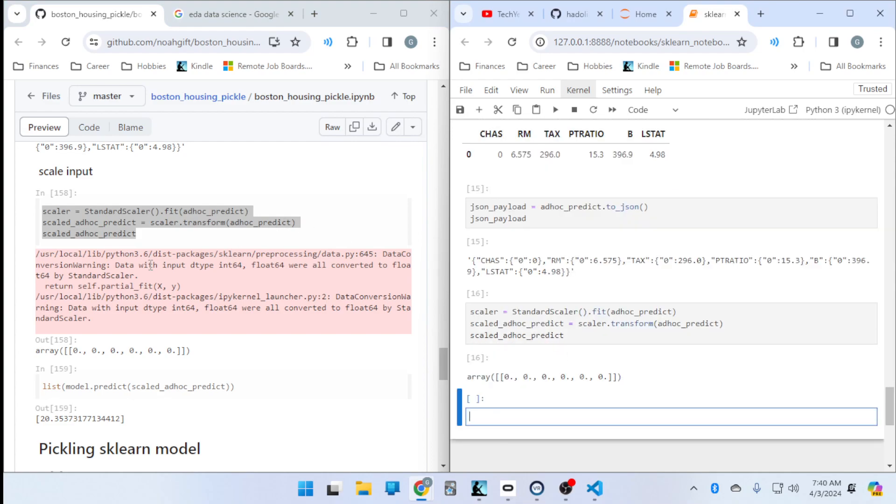
scroll("down", 3)
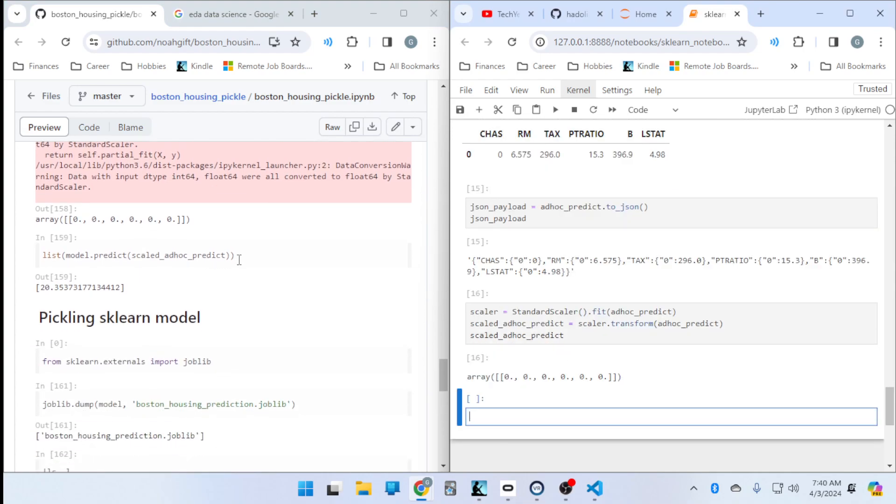
Run list(model.predict(scaled_adhoc_predict)) as cell [17], returning about 20.3537.
triple_click(137, 256)
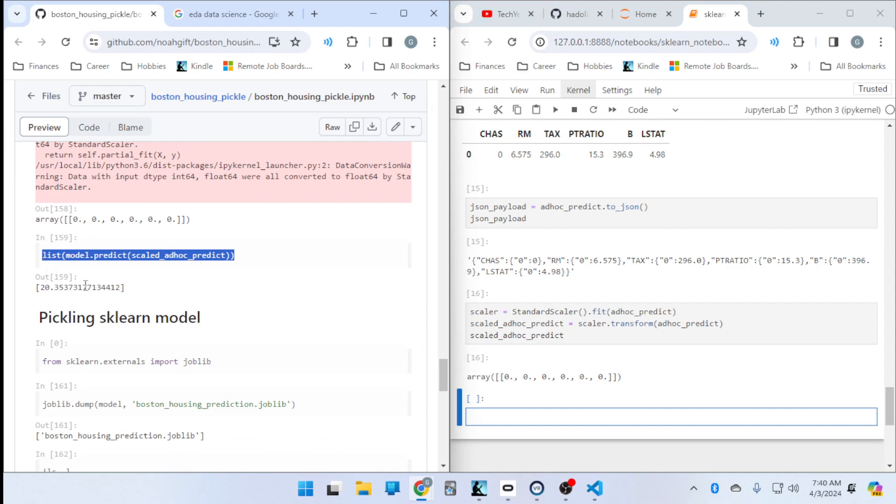
type("list(model.predict(scaled_adhoc_predict))")
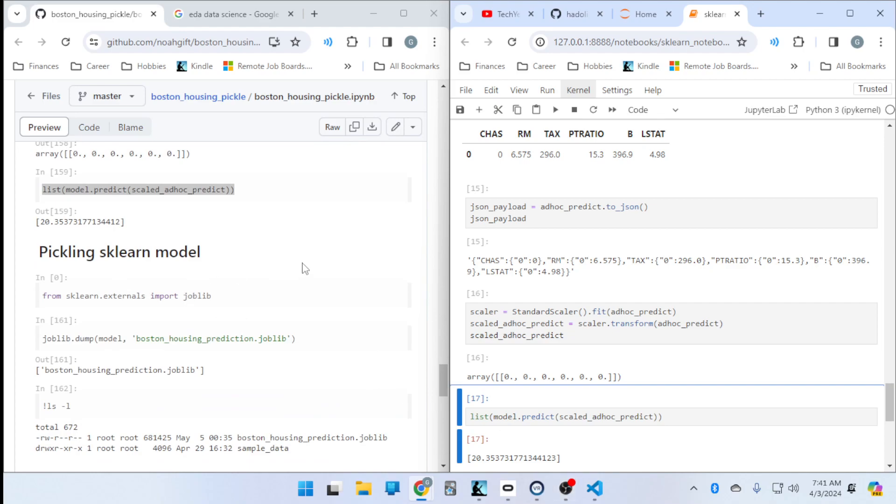
scroll("down", 3)
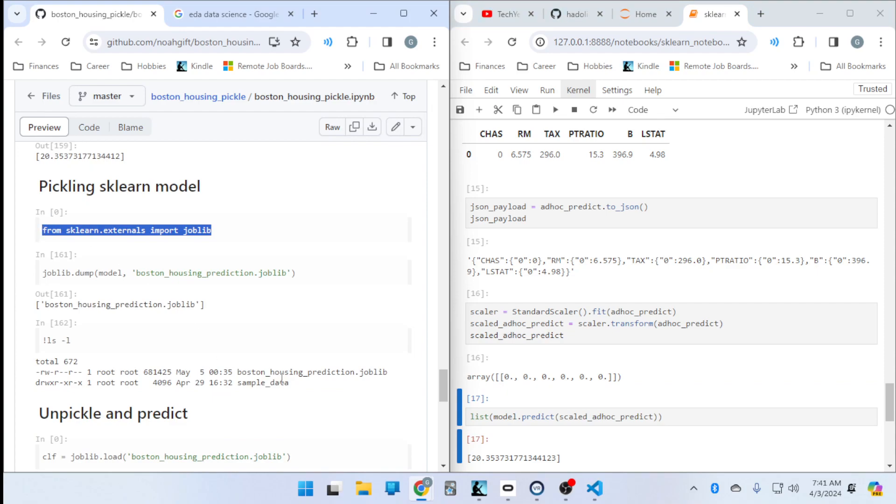
Run 'from sklearn.externals import joblib' in a new cell, raising an ImportError.
scroll("down", 3)
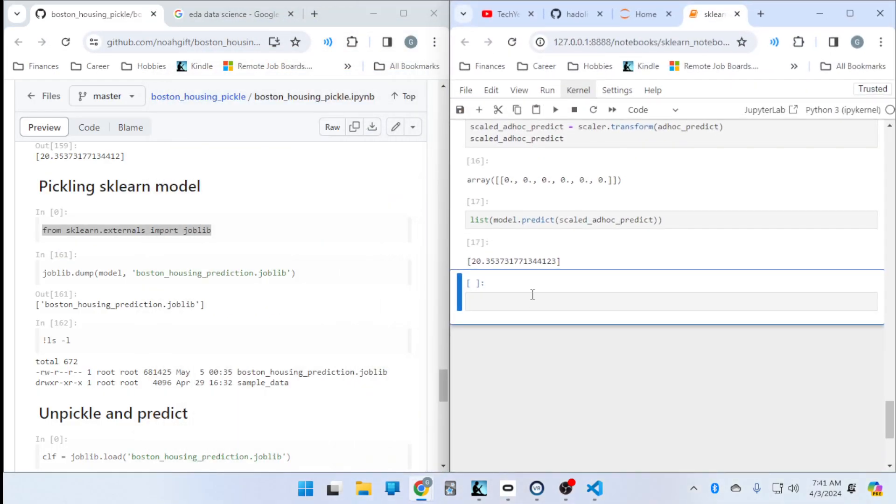
type("from sklearn.externals import joblib")
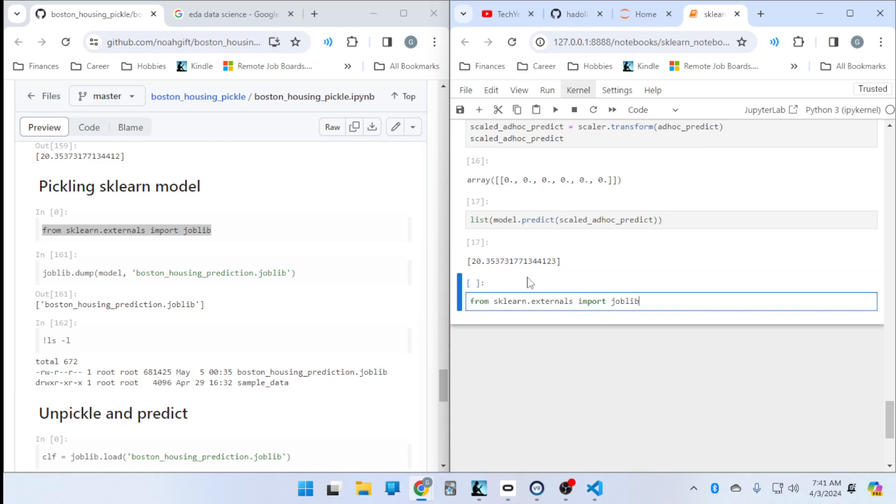
key("shift+enter")
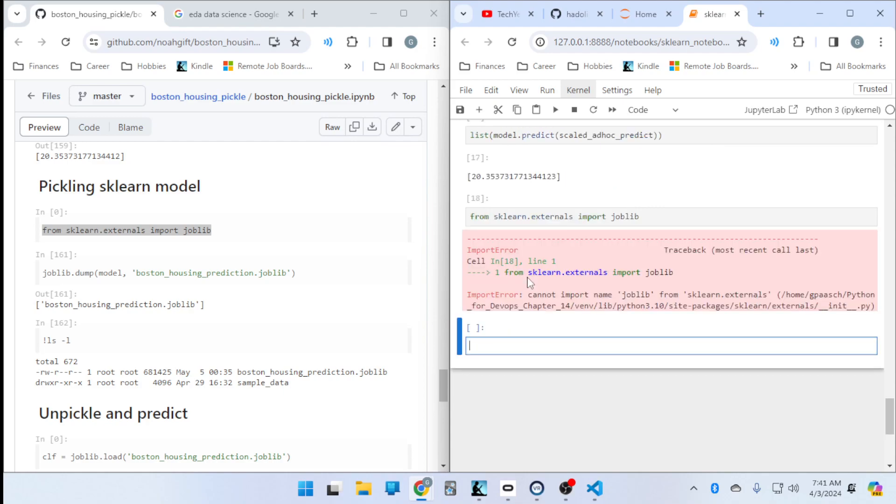
mouse_move(570, 274)
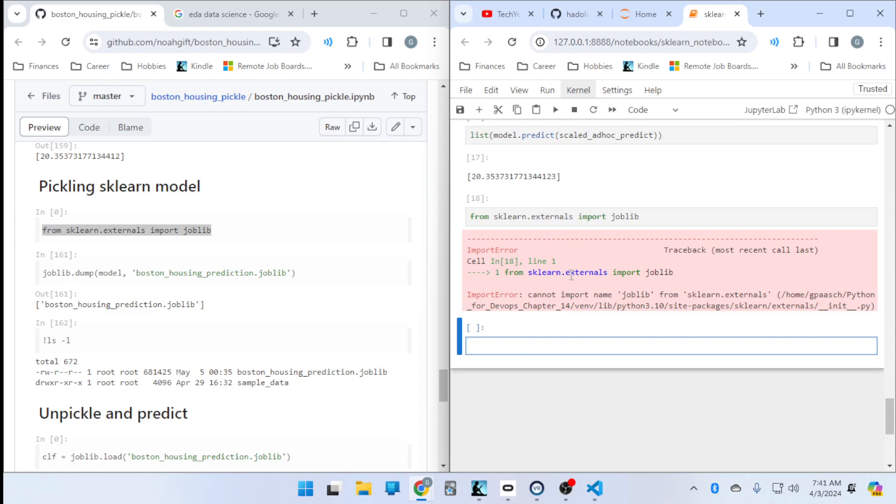
mouse_move(558, 291)
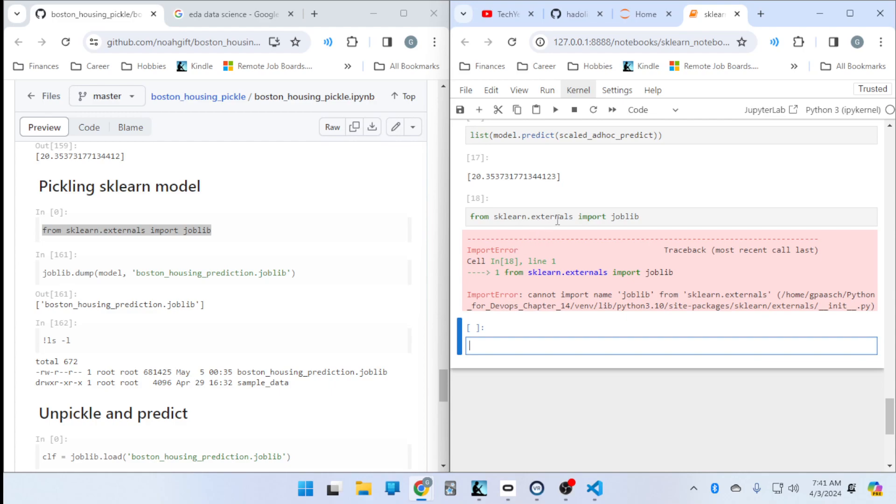
Try importing joblib from sklearn, then restore the sklearn.externals import and rerun; both fail with ImportError.
left_click(574, 216)
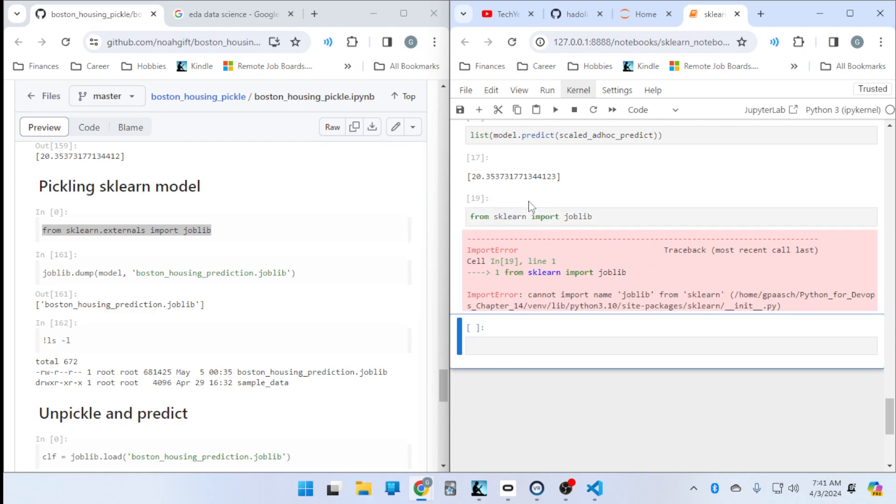
mouse_move(151, 235)
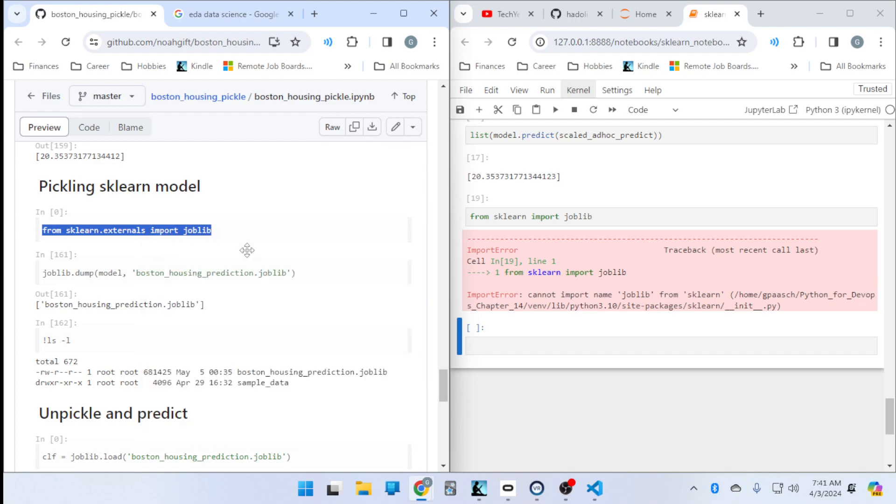
left_click(532, 216)
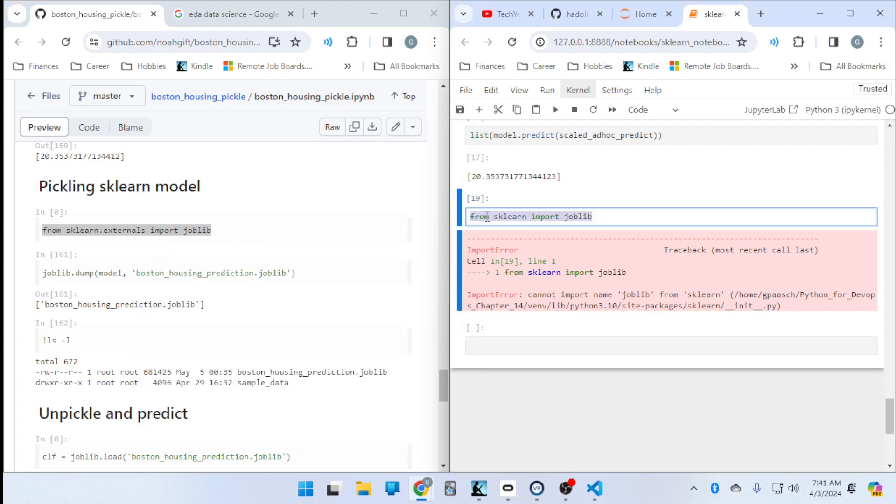
right_click(530, 216)
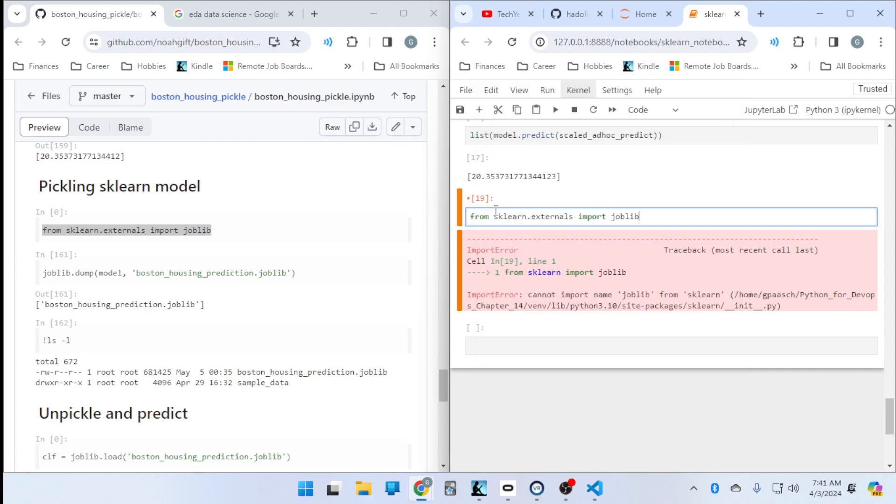
key("shift+enter")
type("snip")
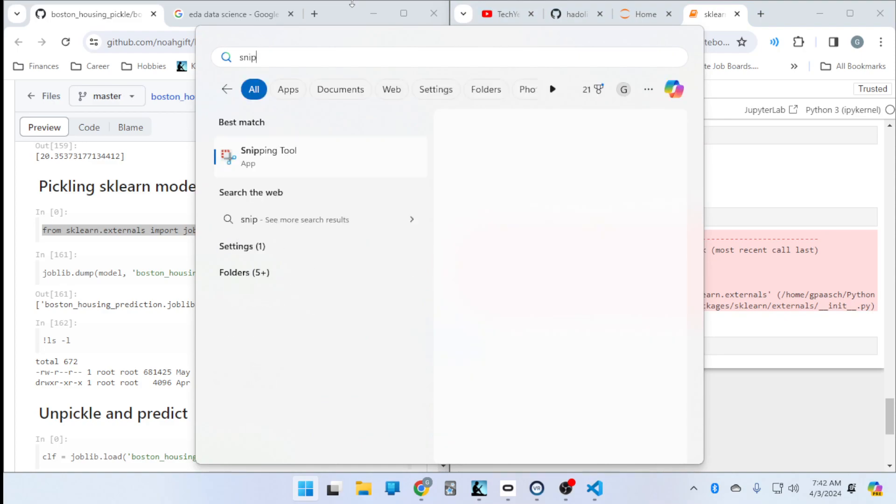
Capture the joblib ImportError output with Snipping Tool and open a fresh browser tab.
left_click(269, 157)
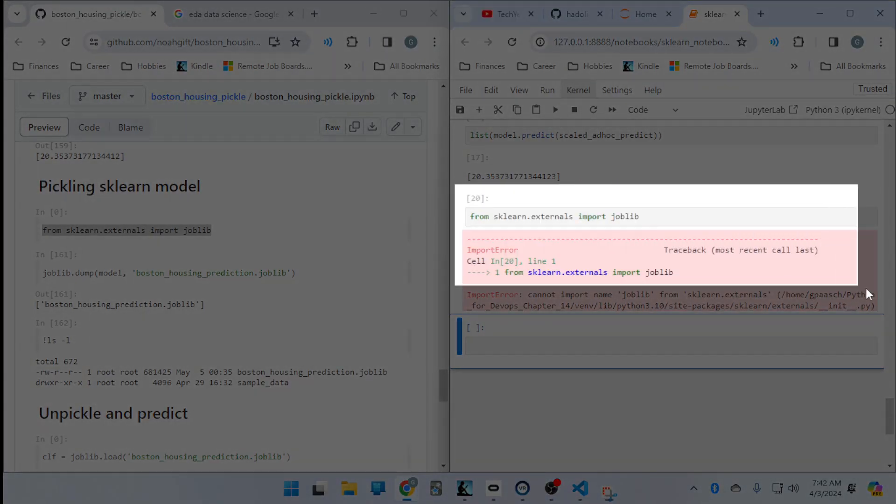
left_click(608, 488)
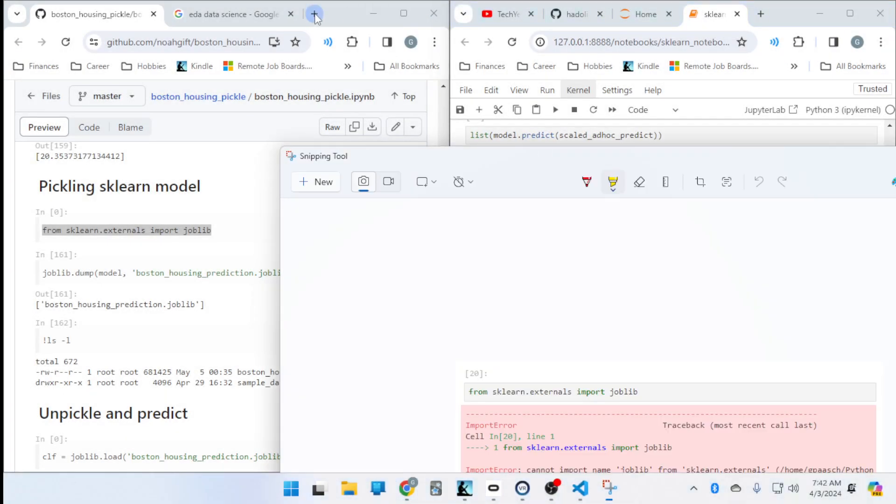
left_click(314, 14)
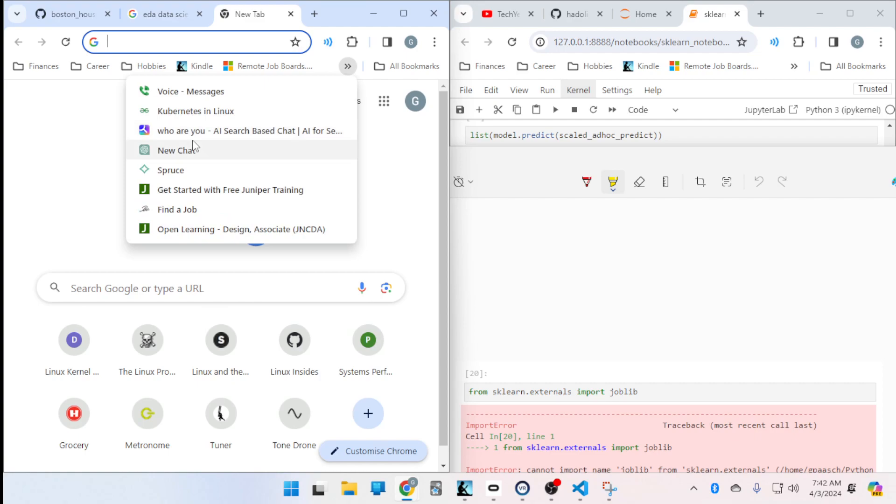
Send the joblib ImportError screenshot in a new ChatGPT chat and copy its suggested import joblib code.
left_click(177, 150)
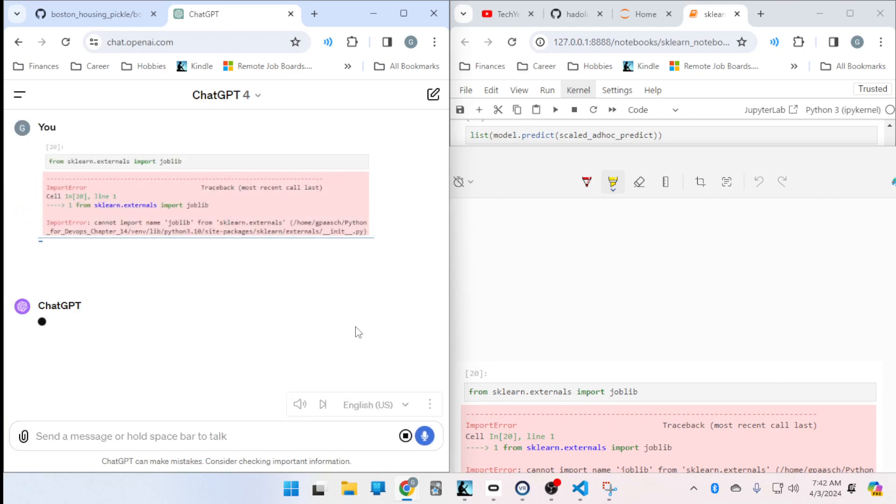
mouse_move(269, 154)
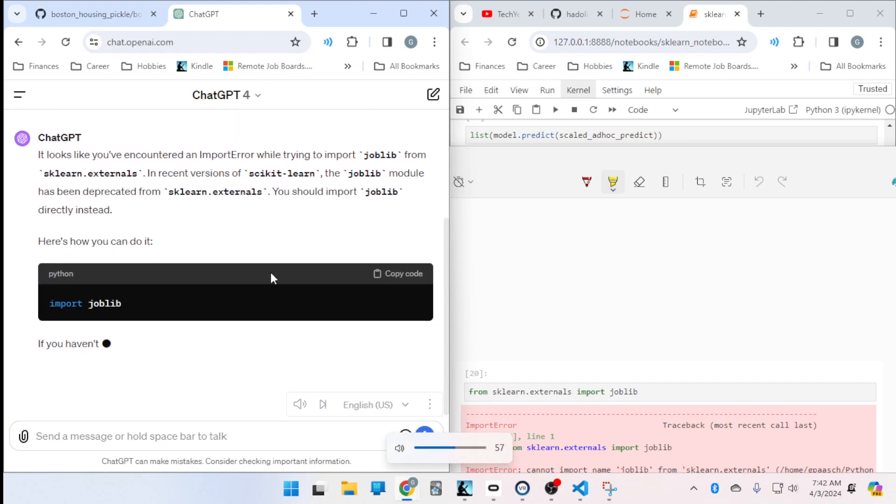
scroll("down", 3)
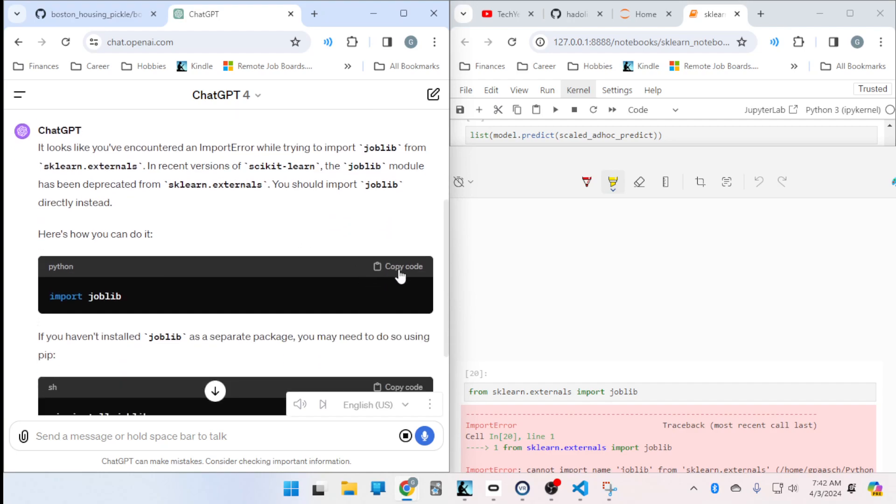
left_click(609, 488)
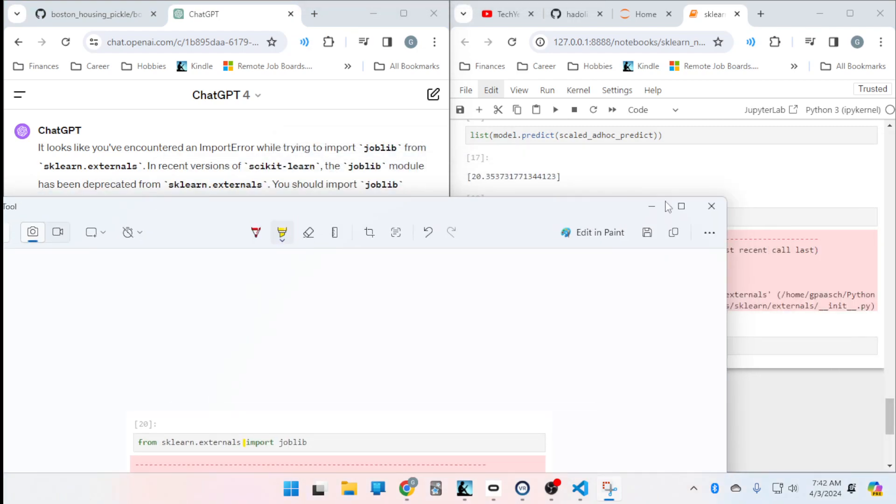
Replace the failing import with import joblib and run the cell dumping the model to boston_housing_prediction.joblib.
left_click(711, 206)
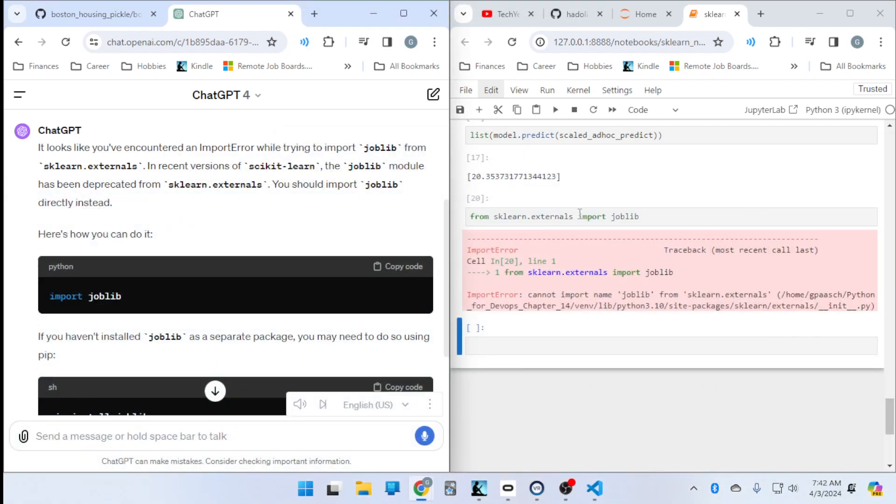
left_click(531, 216)
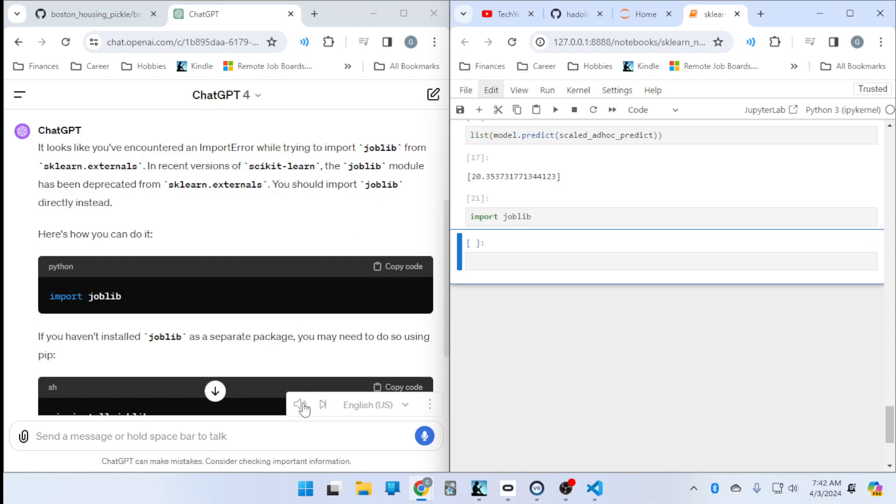
left_click(89, 14)
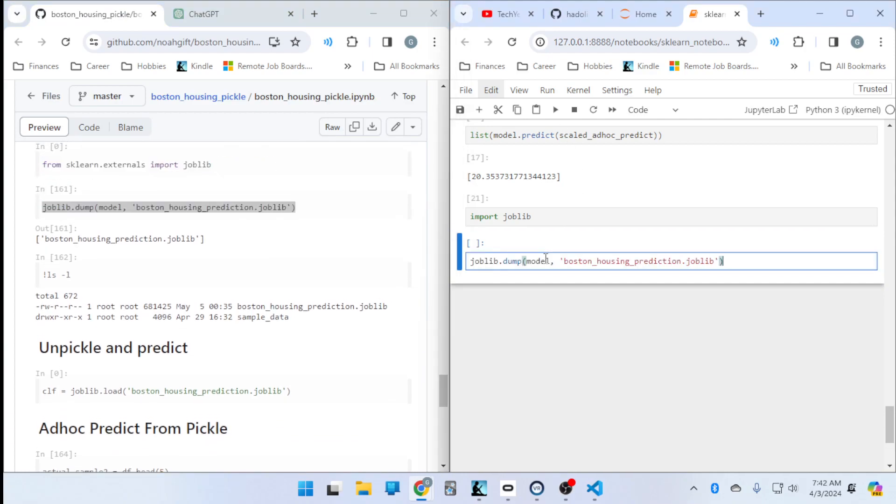
key("shift+enter")
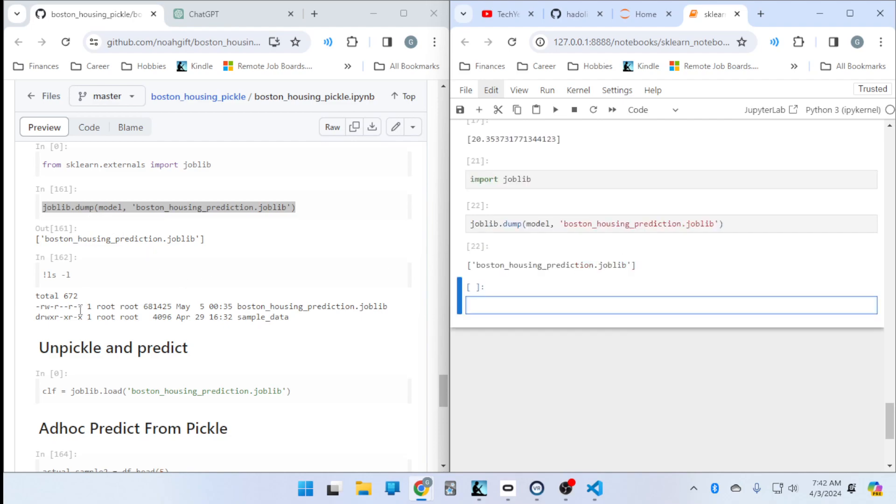
Run !ls -l in a new cell and highlight boston_housing_prediction.joblib in the listing.
double_click(55, 274)
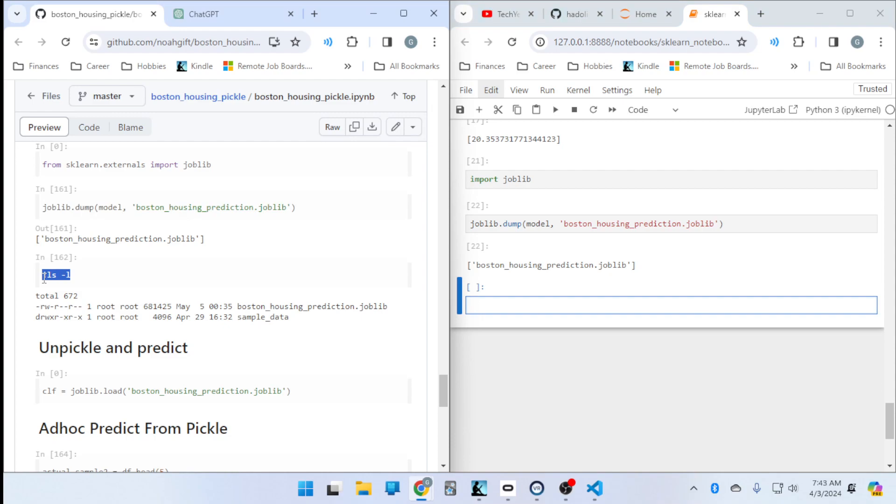
type("!ls -l")
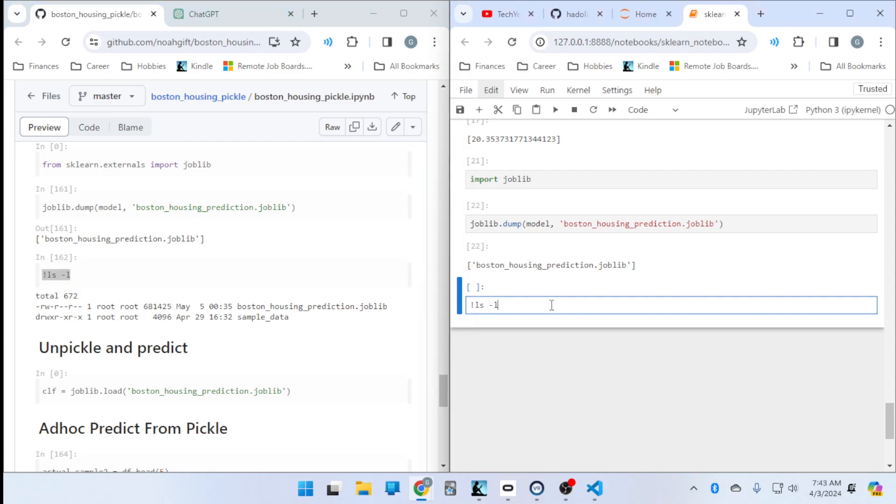
key("shift+enter")
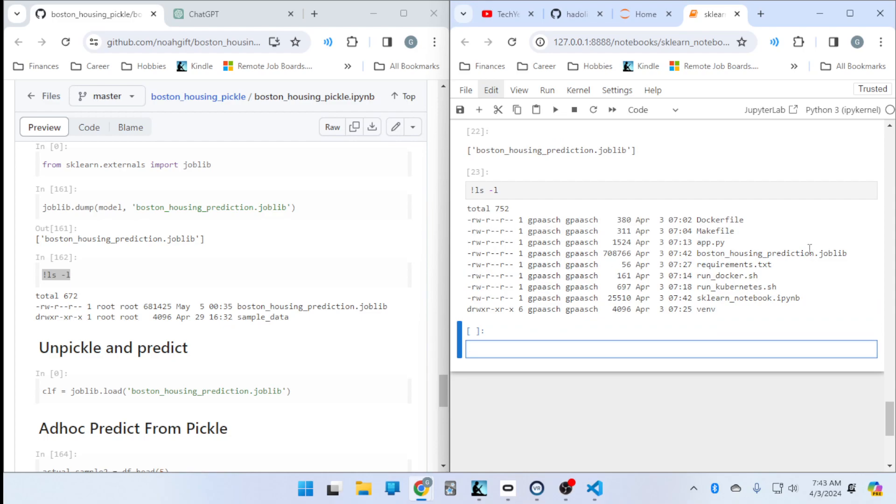
double_click(743, 253)
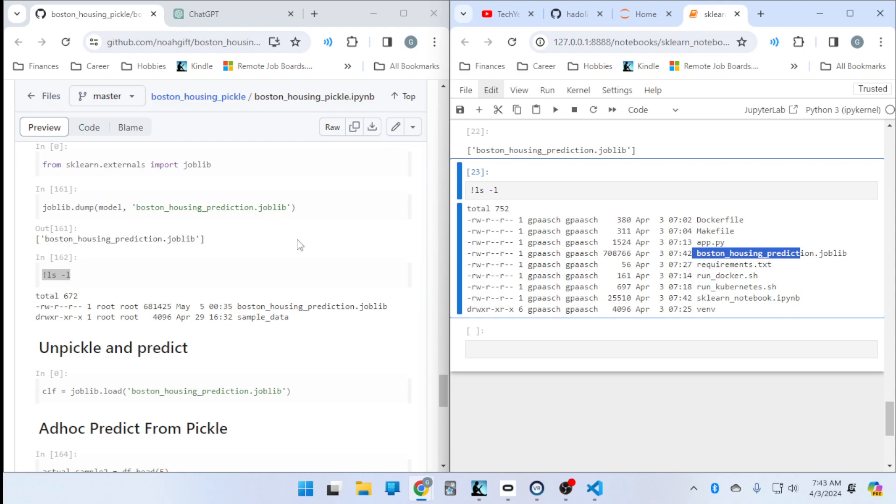
Copy the joblib.load and ad hoc sample-row cells from the GitHub notebook into JupyterLab.
scroll("down", 3)
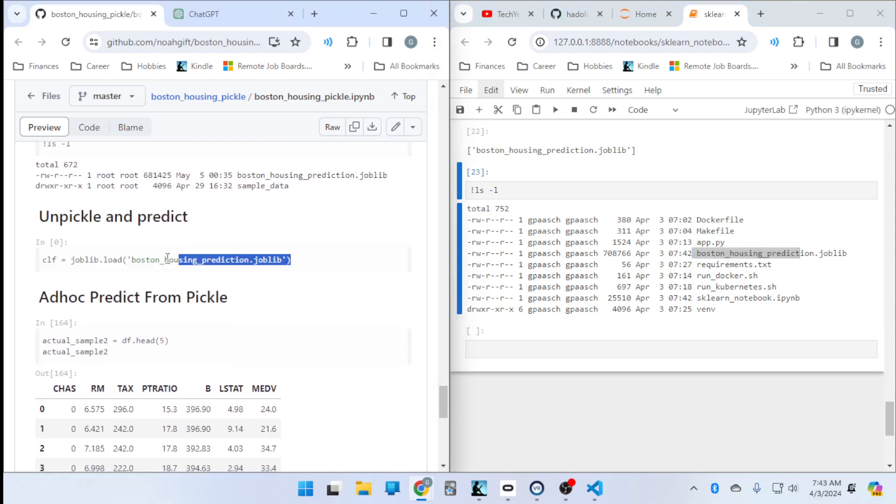
triple_click(166, 260)
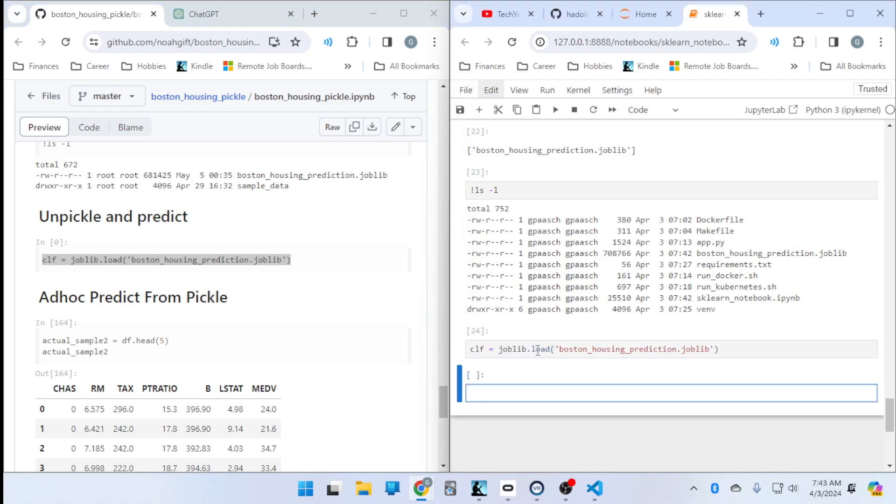
scroll("down", 3)
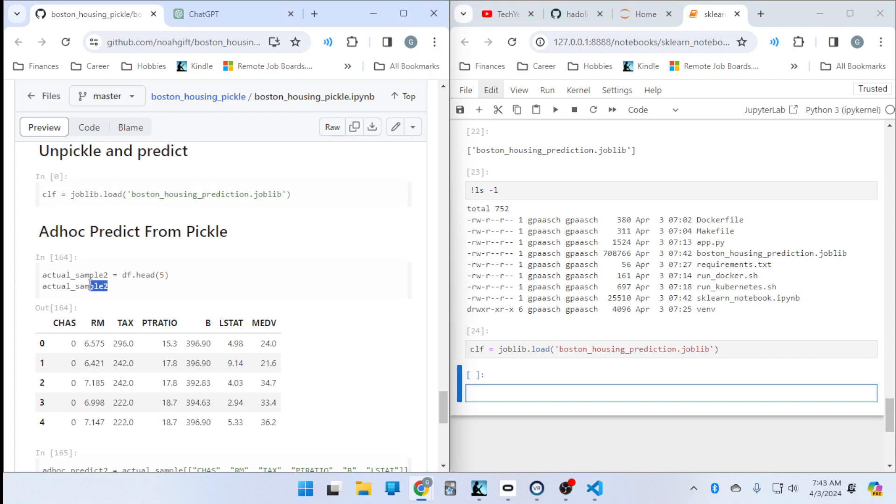
triple_click(102, 274)
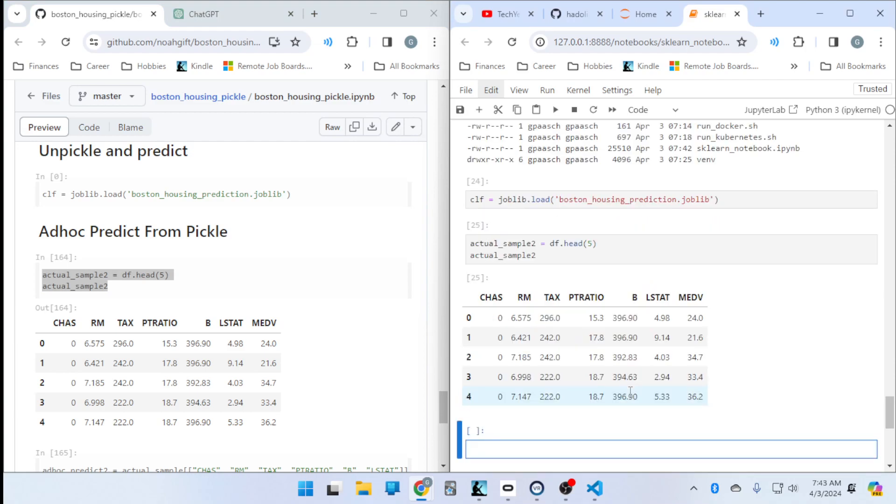
mouse_move(651, 391)
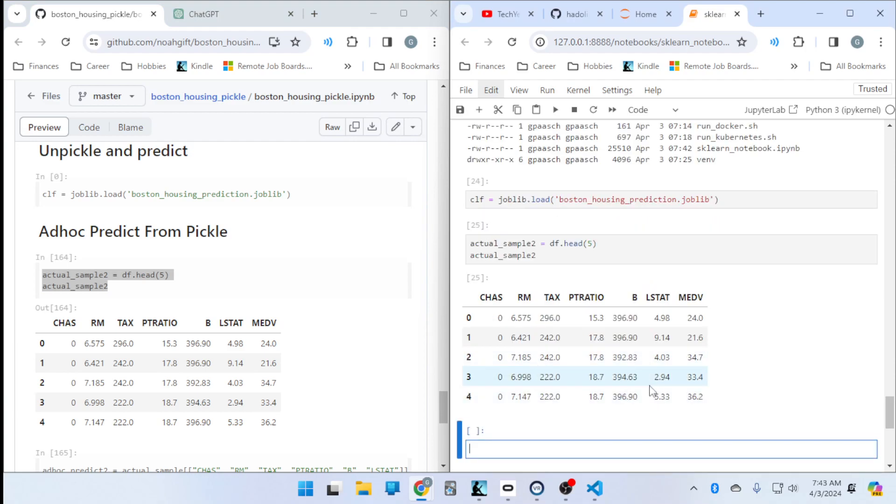
scroll("down", 3)
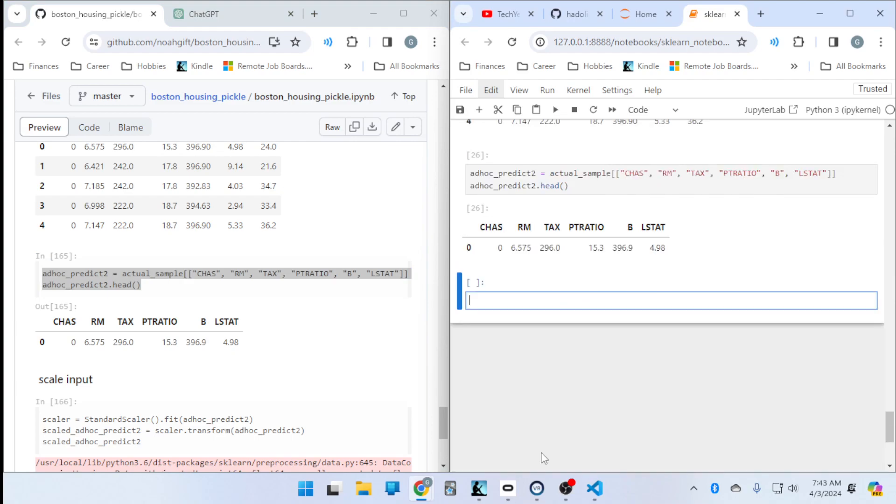
mouse_move(636, 284)
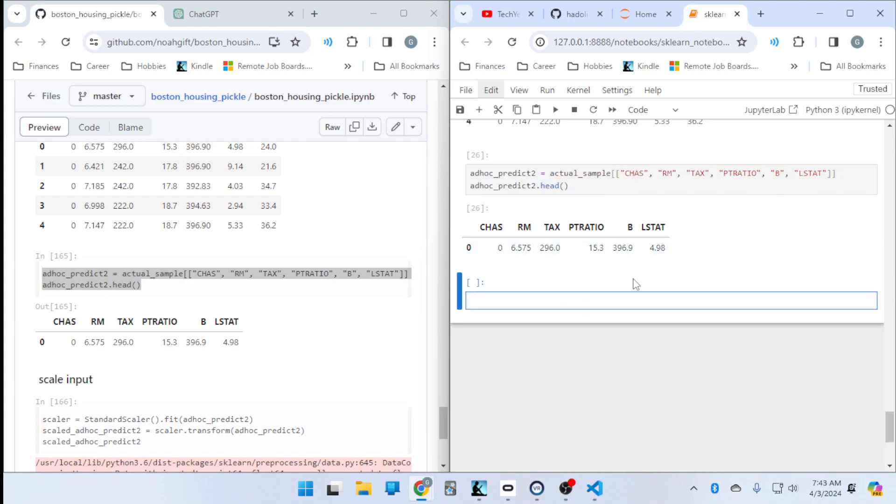
mouse_move(200, 250)
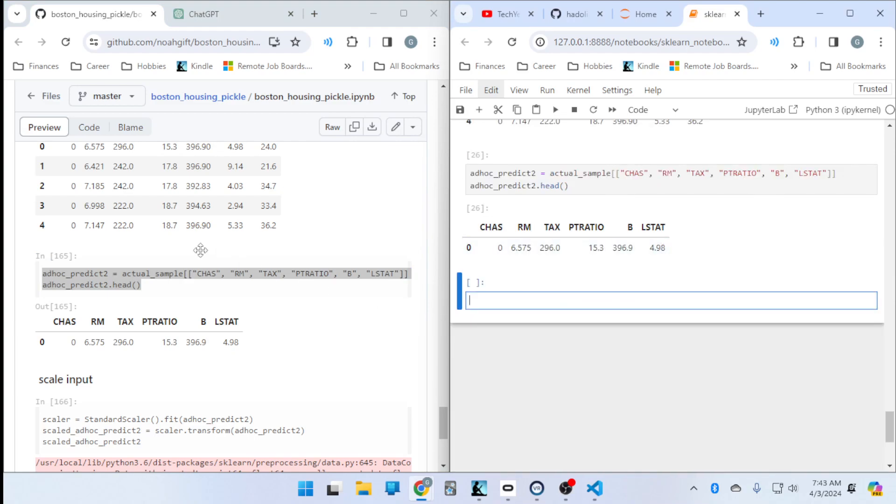
scroll("down", 3)
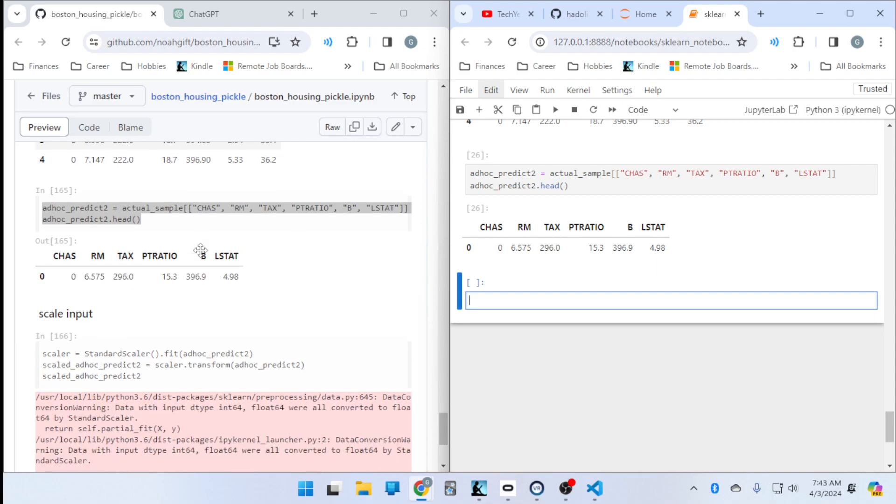
Run the scaler and clf.predict cells so the reloaded model predicts 20.353731771344123, then return to Kindle.
scroll("down", 3)
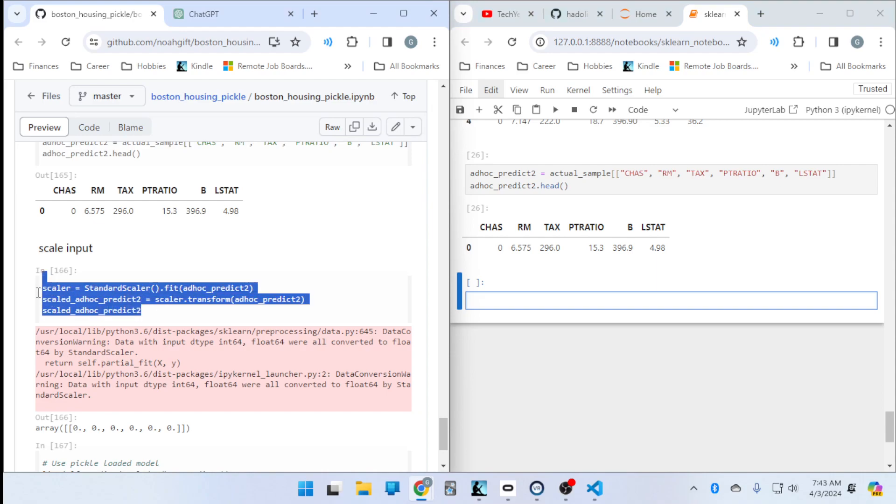
mouse_move(618, 293)
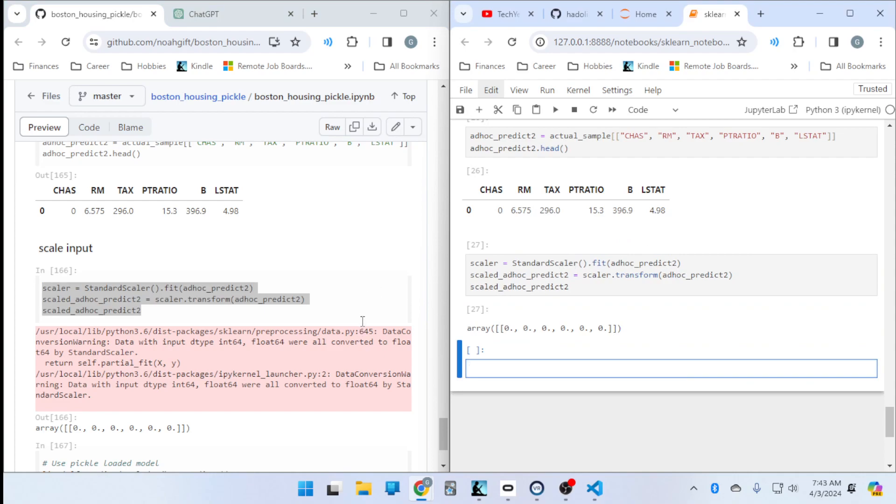
scroll("down", 3)
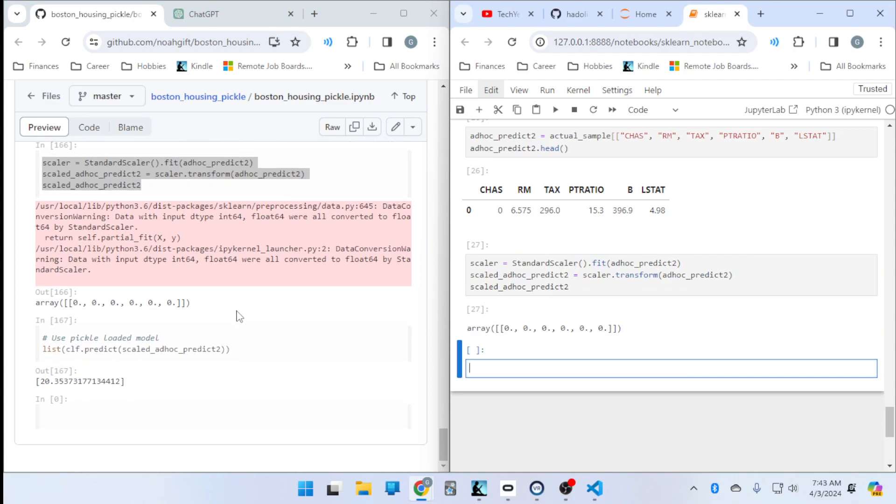
mouse_move(136, 338)
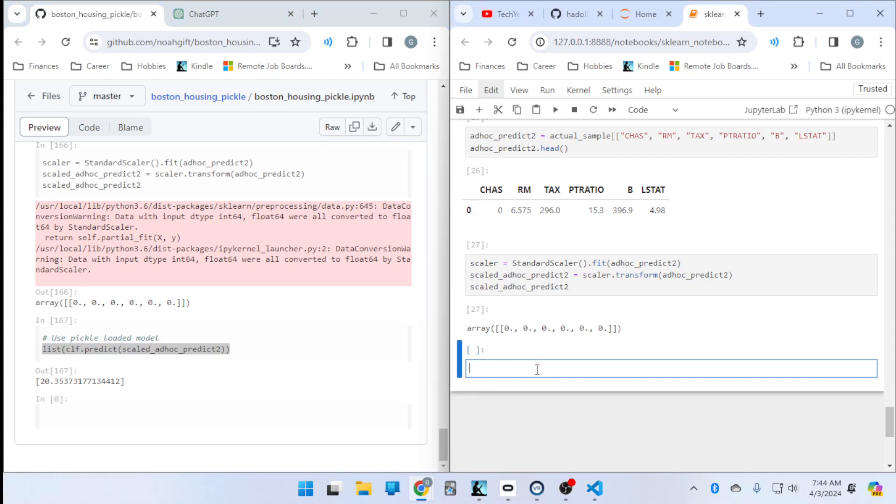
key("shift+enter")
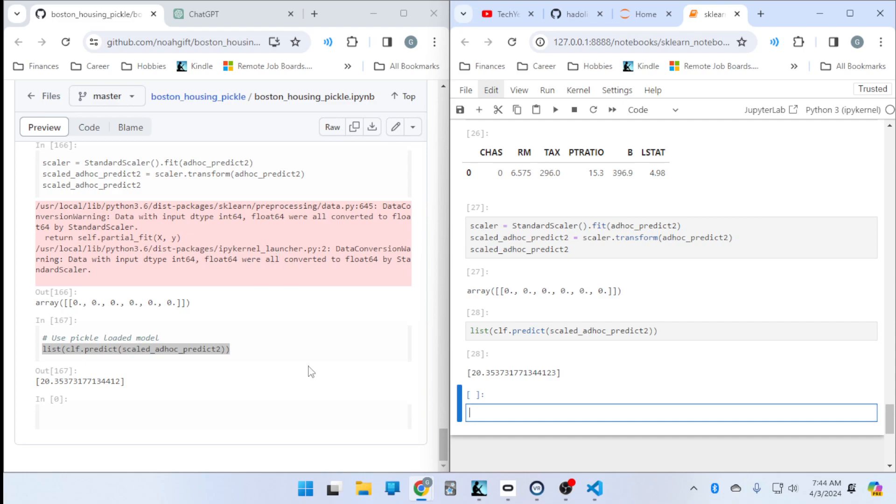
left_click(478, 488)
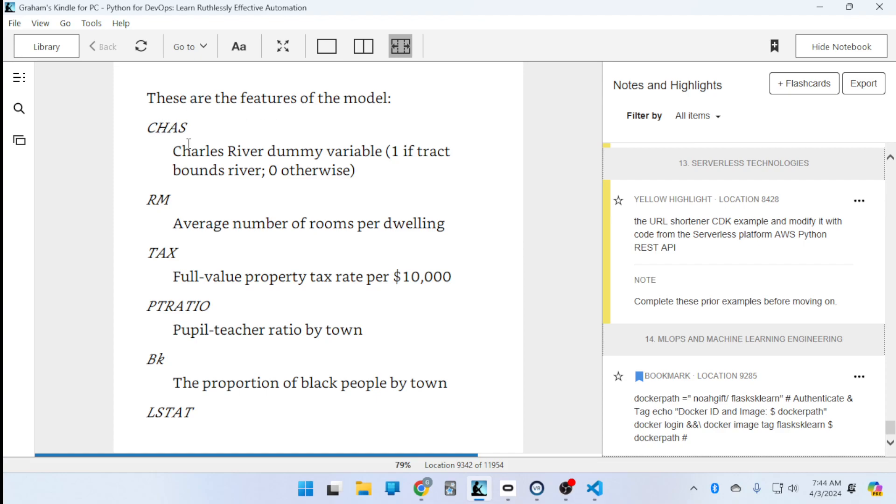
mouse_move(263, 154)
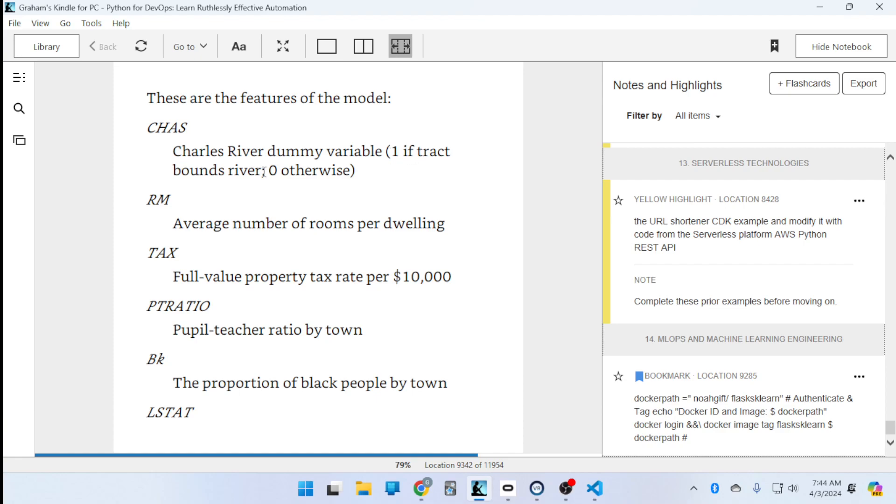
mouse_move(151, 204)
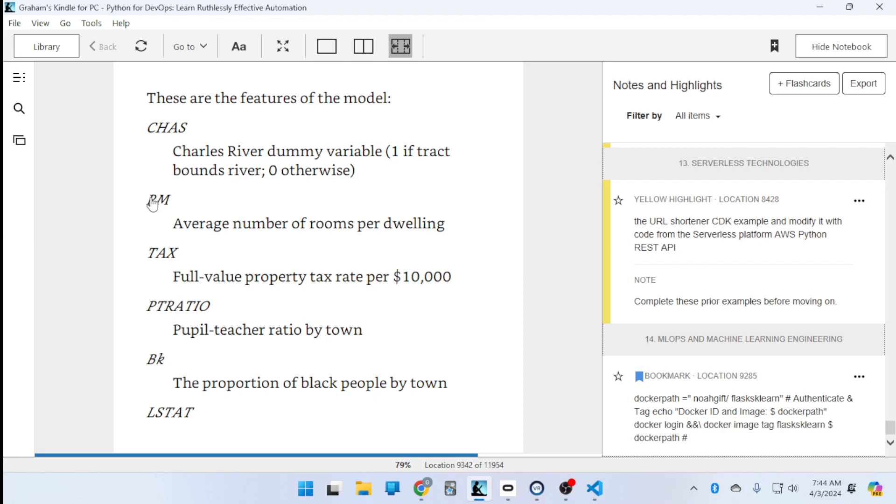
mouse_move(195, 227)
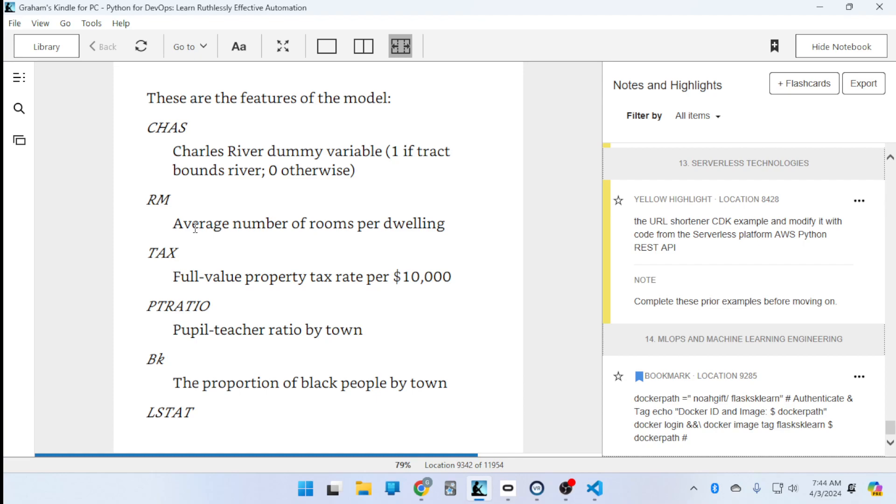
mouse_move(158, 364)
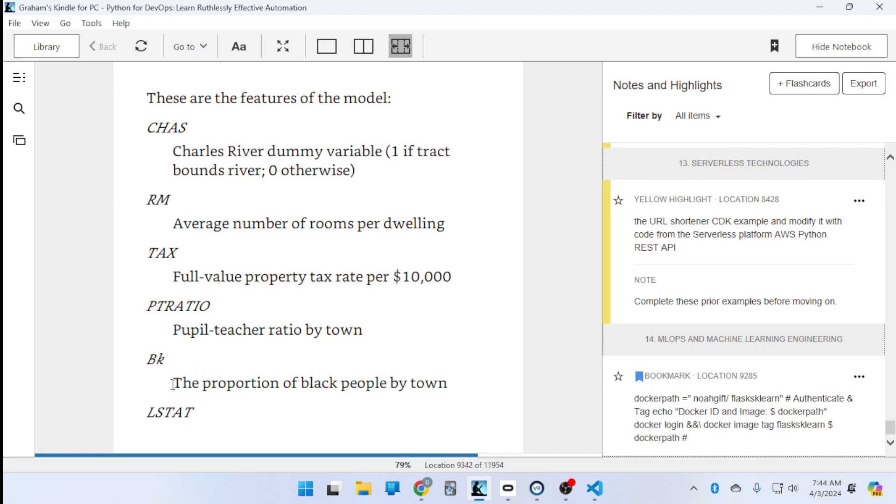
mouse_move(143, 395)
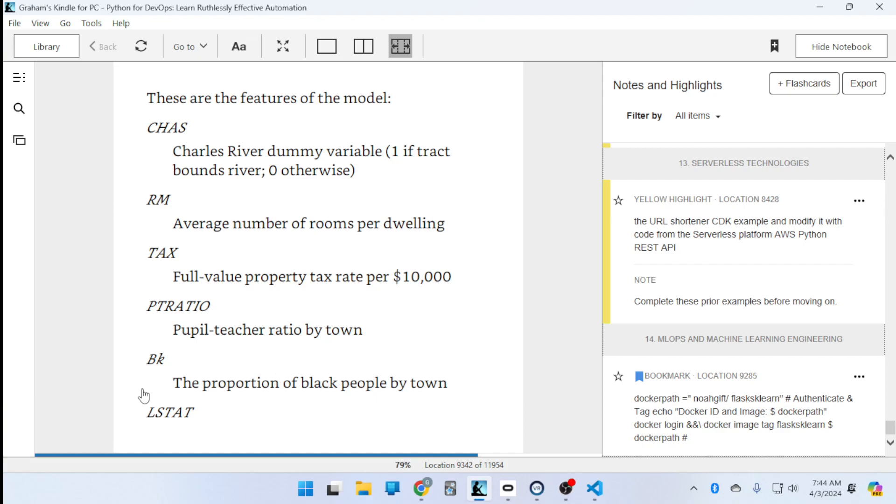
mouse_move(291, 385)
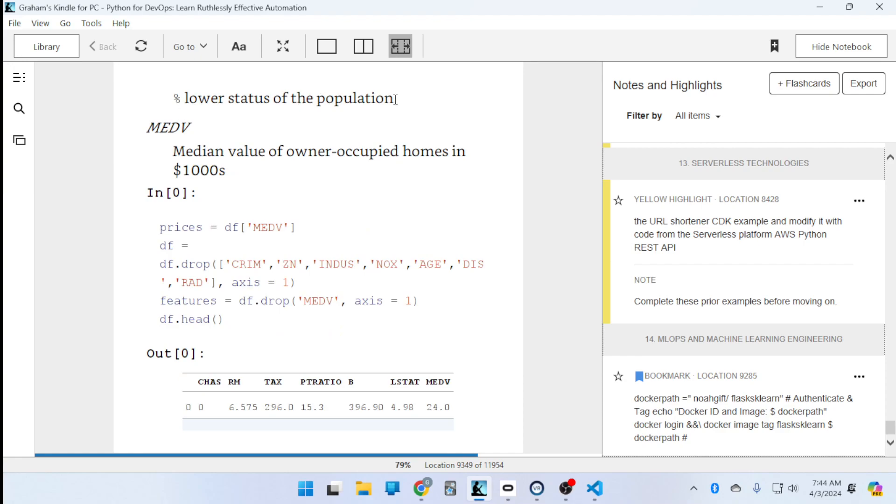
mouse_move(163, 132)
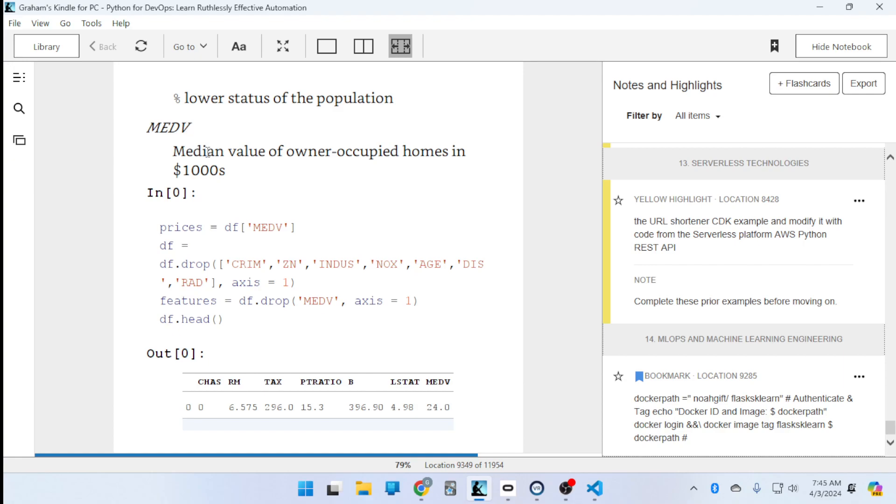
mouse_move(322, 153)
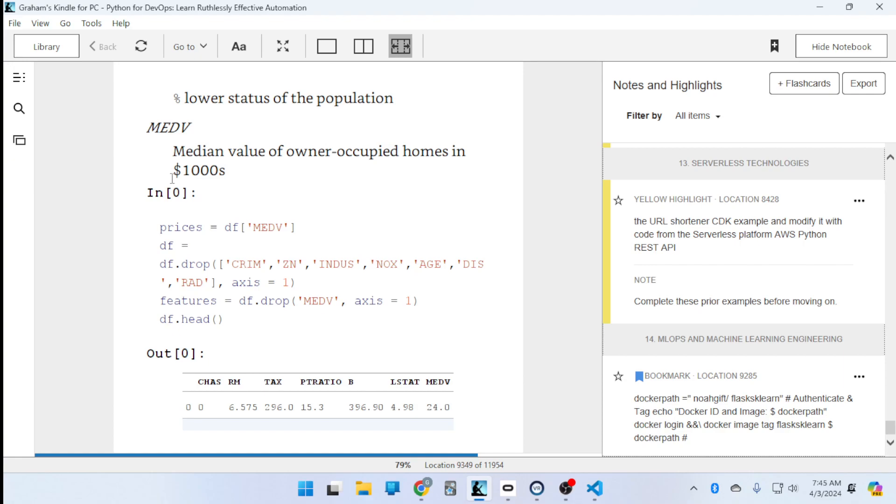
mouse_move(565, 283)
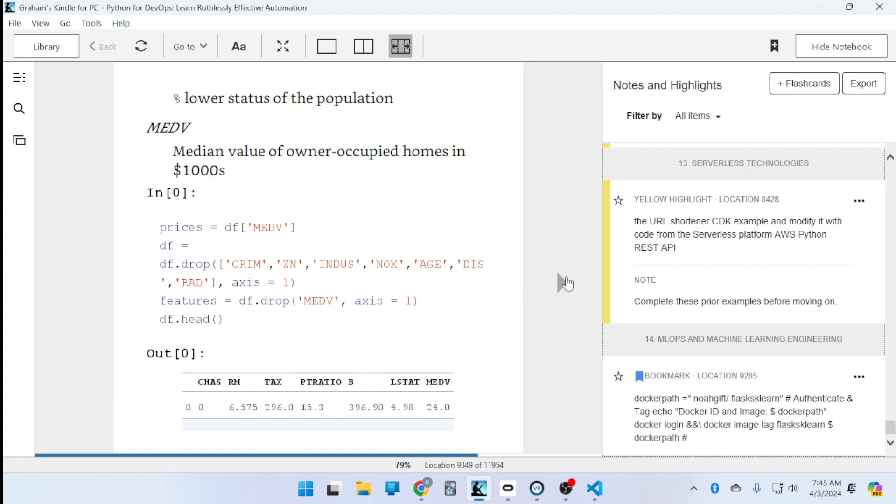
Scroll the Kindle book past the feature definitions to the Modeling section at location 9361.
scroll("down", 3)
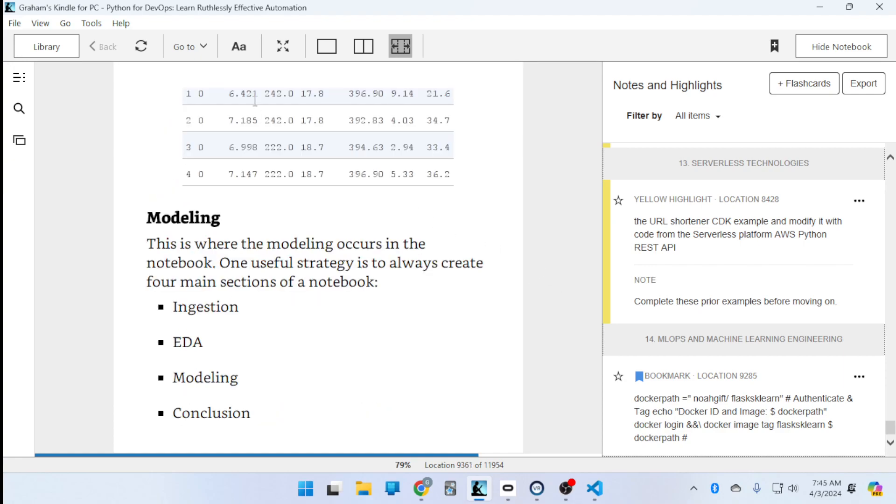
mouse_move(316, 268)
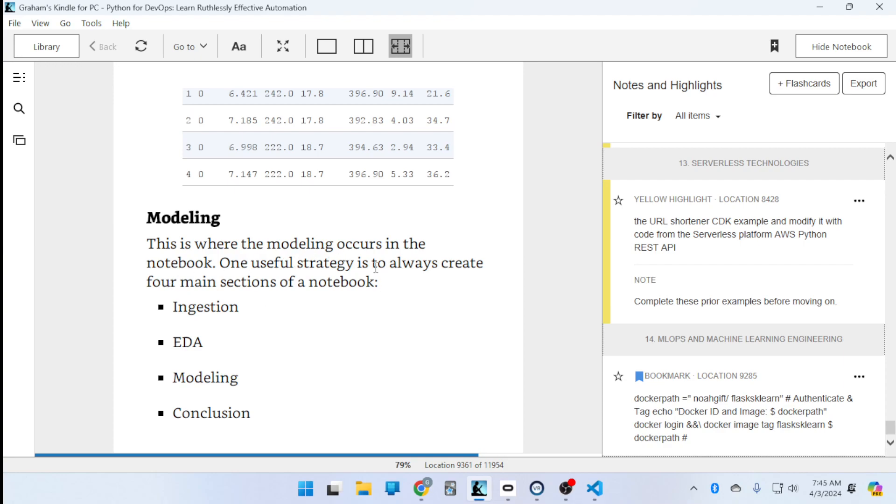
mouse_move(210, 306)
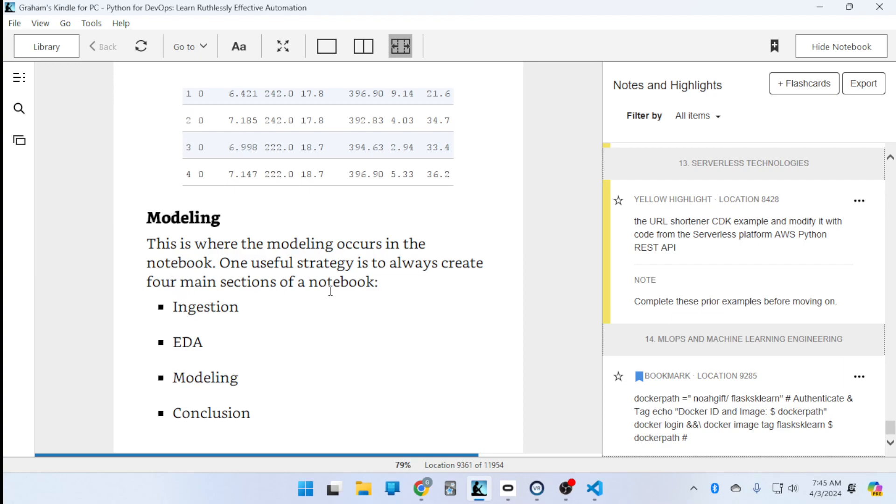
mouse_move(189, 334)
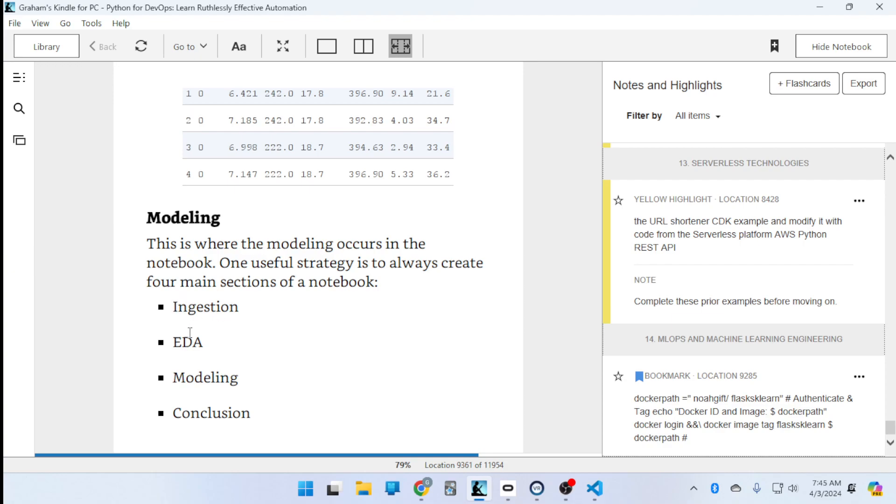
mouse_move(169, 347)
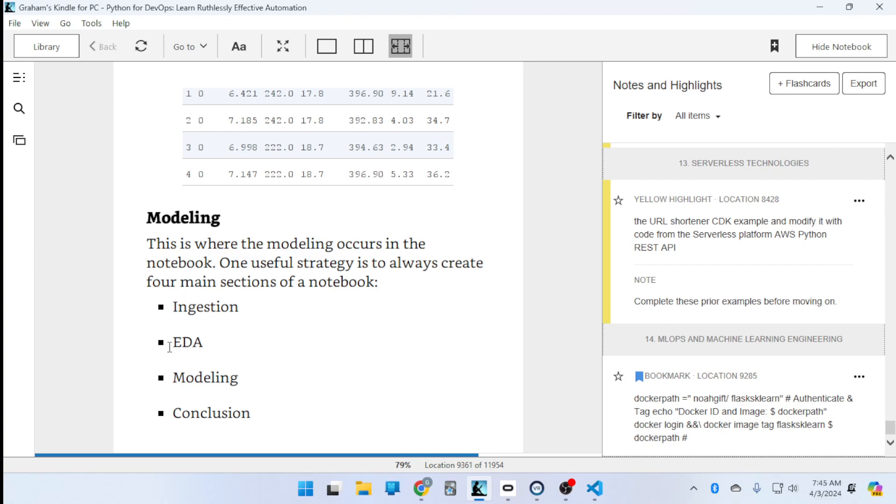
mouse_move(422, 489)
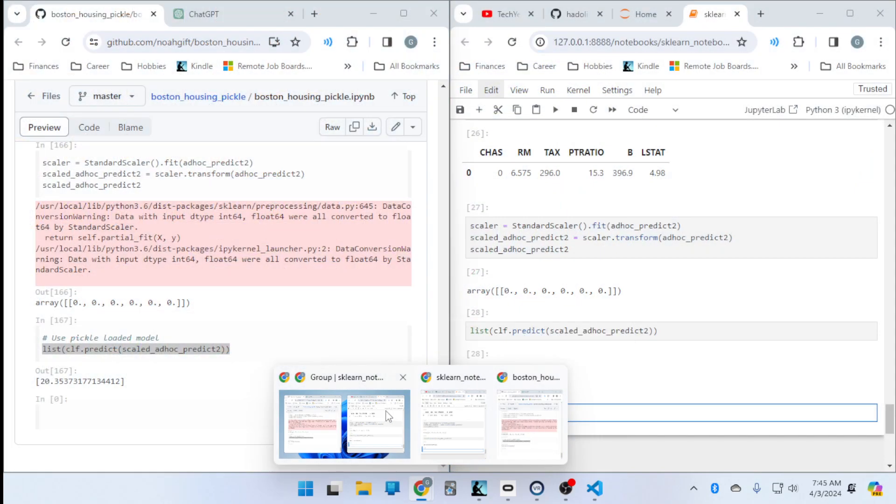
Run a Google search for 'eda data science' in Chrome and bring the Kindle book back to the front.
left_click(761, 14)
type("eda")
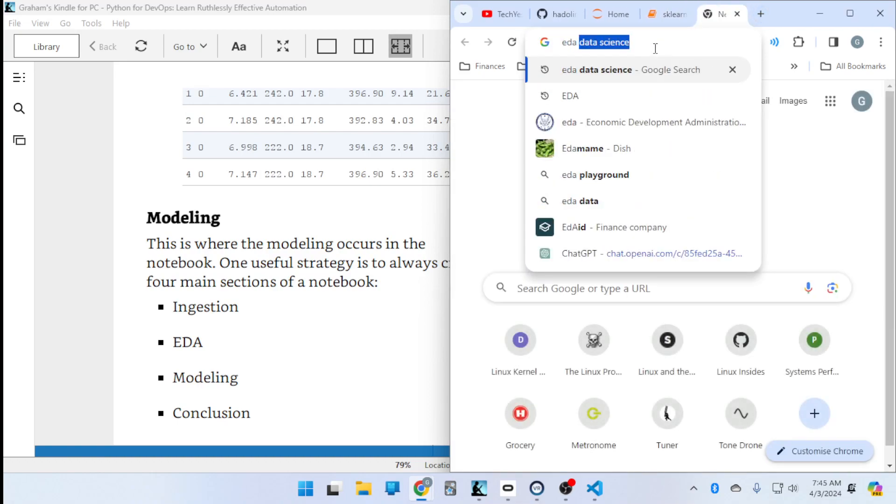
key("Return")
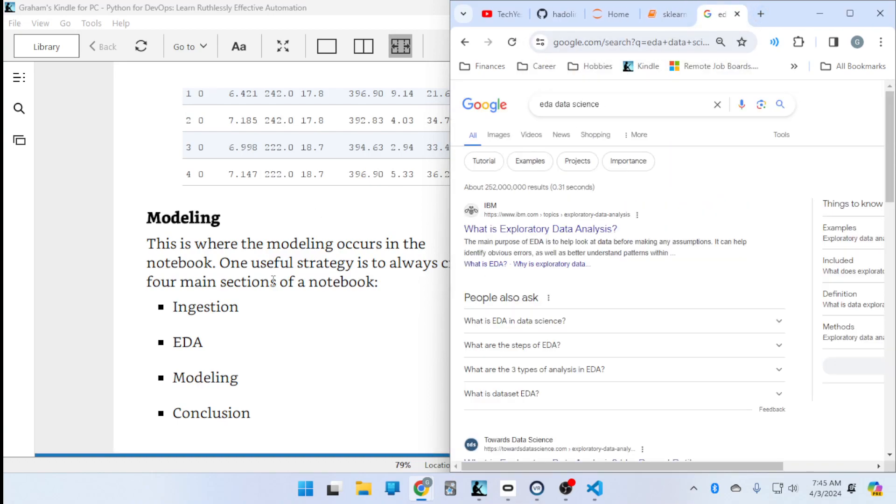
double_click(270, 263)
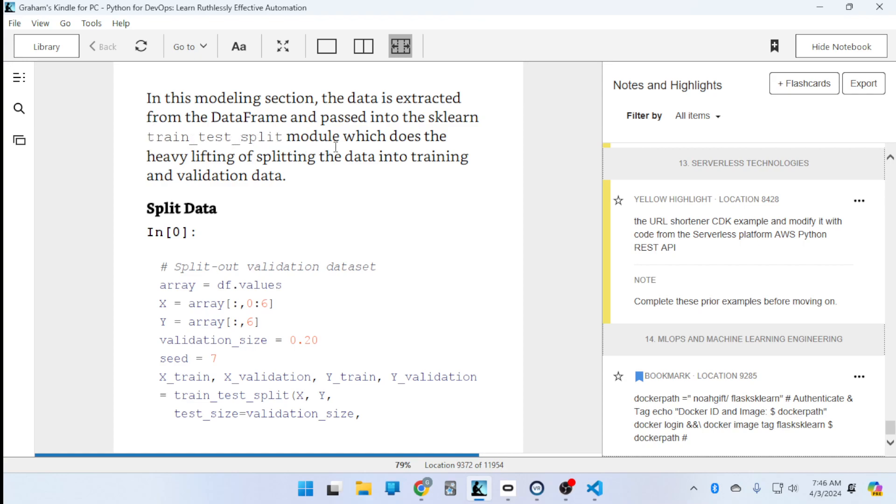
mouse_move(280, 161)
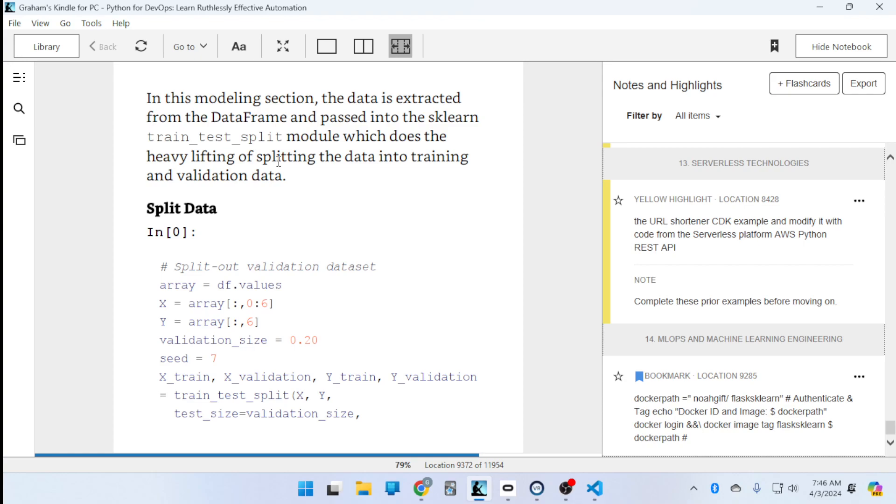
mouse_move(146, 184)
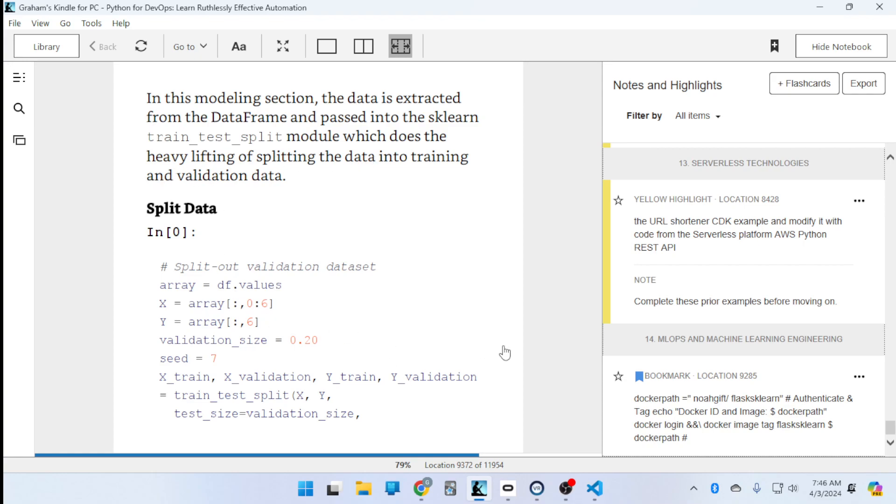
Scroll the Kindle book past the Split Data code to the Tune Scaled GBM heading at location 9381.
scroll("down", 3)
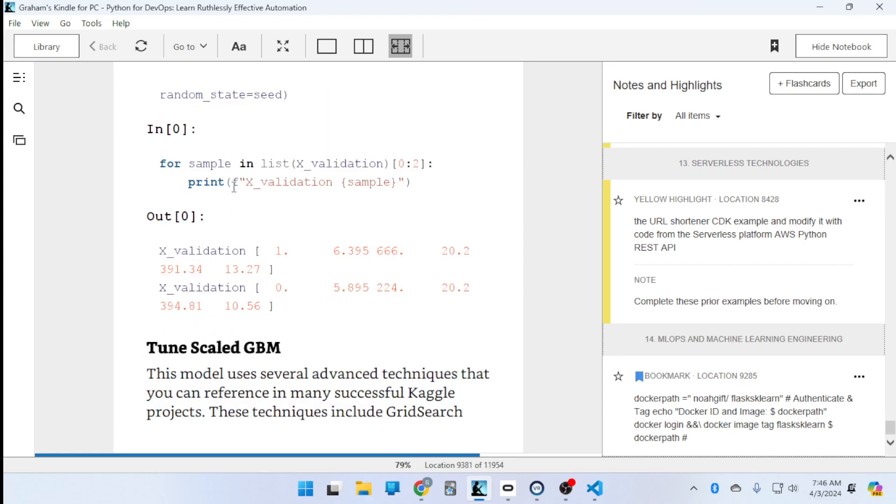
mouse_move(293, 365)
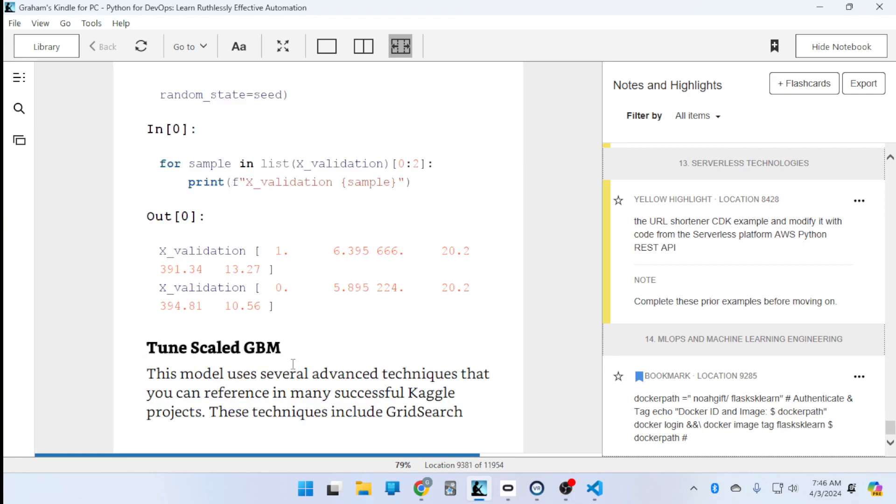
mouse_move(422, 489)
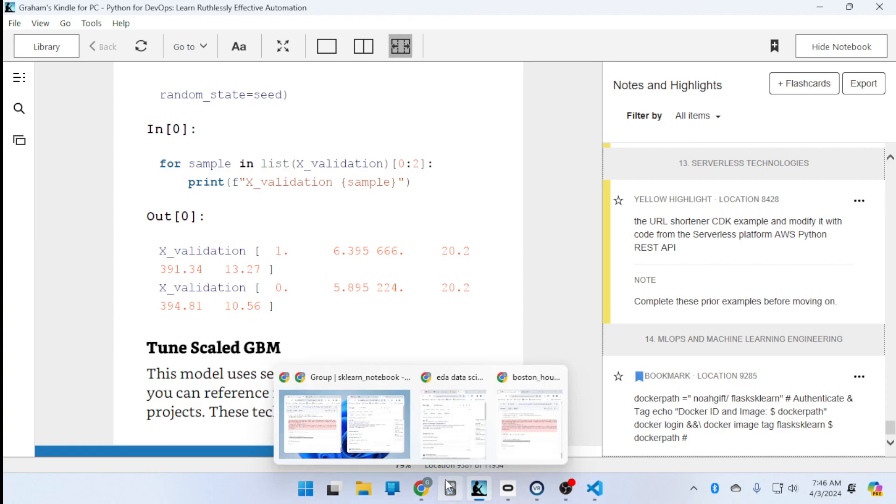
Run a Google search for 'gbm data science', glance at the ChatGPT tab, and return to the Kindle book.
left_click(528, 417)
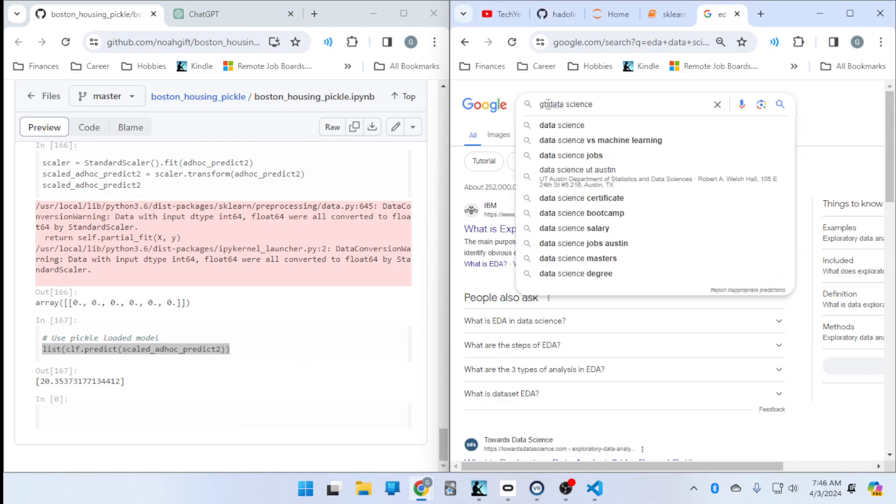
type("m ")
key("Return")
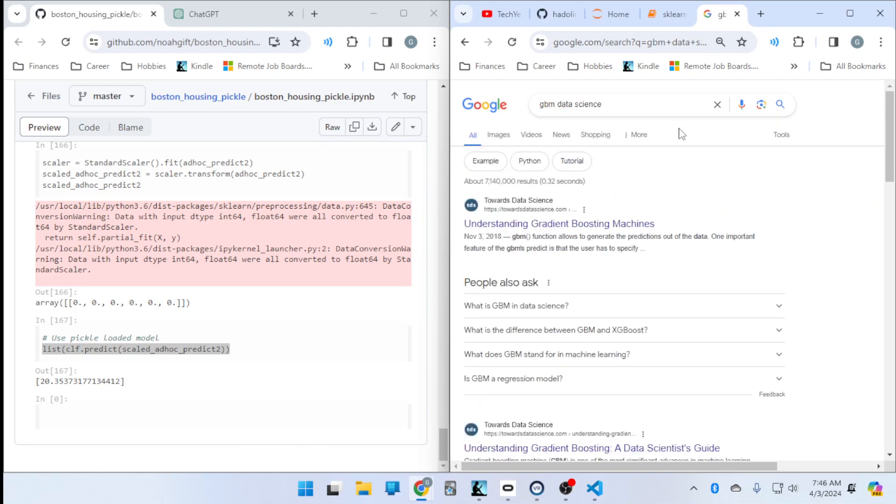
mouse_move(226, 14)
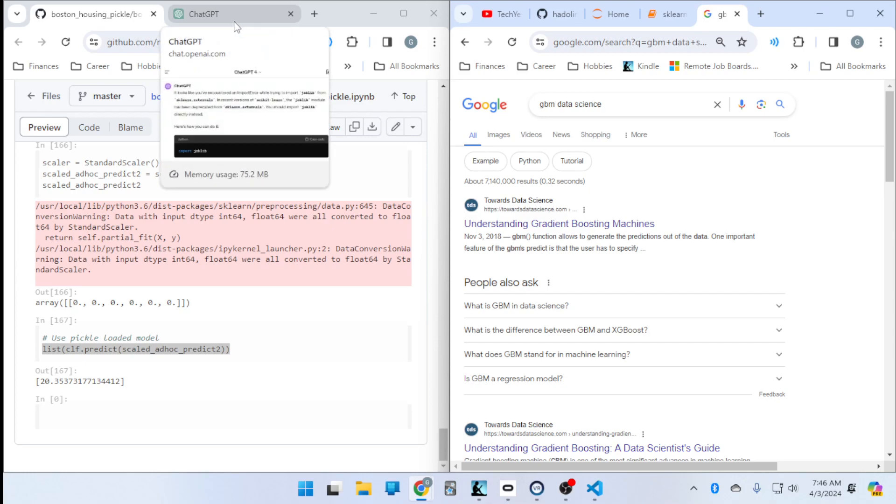
left_click(218, 14)
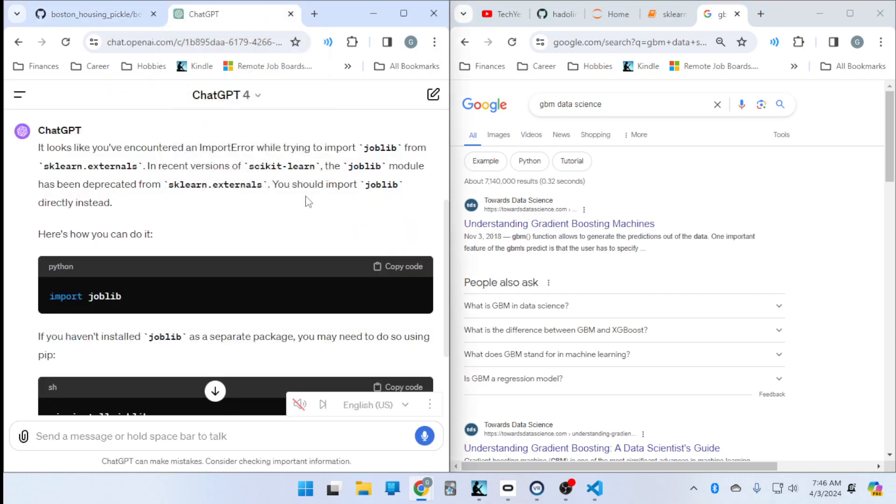
left_click(478, 488)
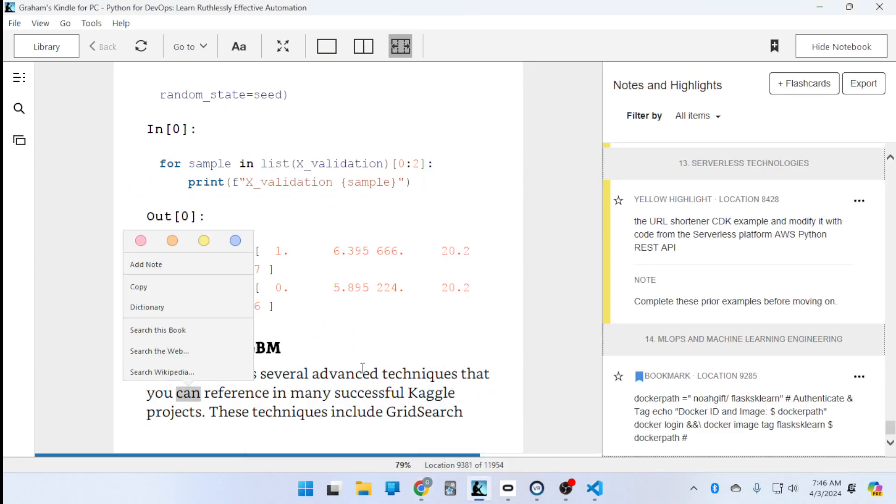
Dismiss the word popup and page the Kindle book forward to the Fit Model code printing the Mean Squared Error.
left_click(362, 360)
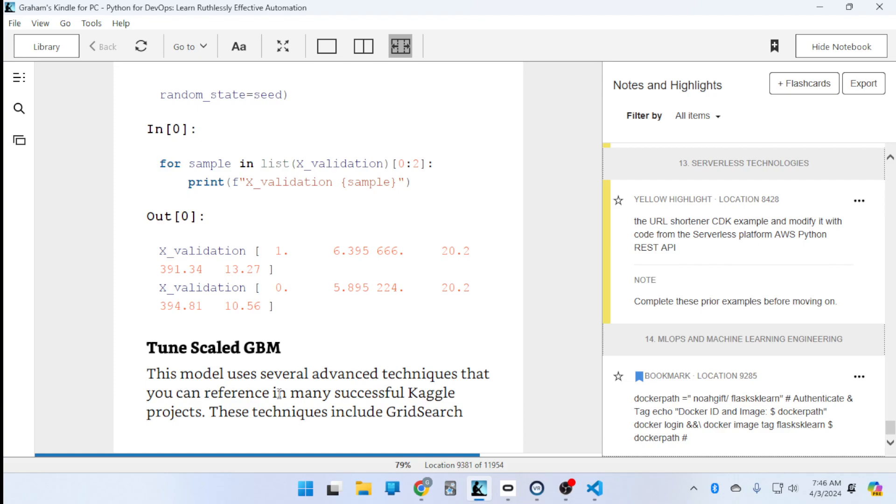
mouse_move(166, 402)
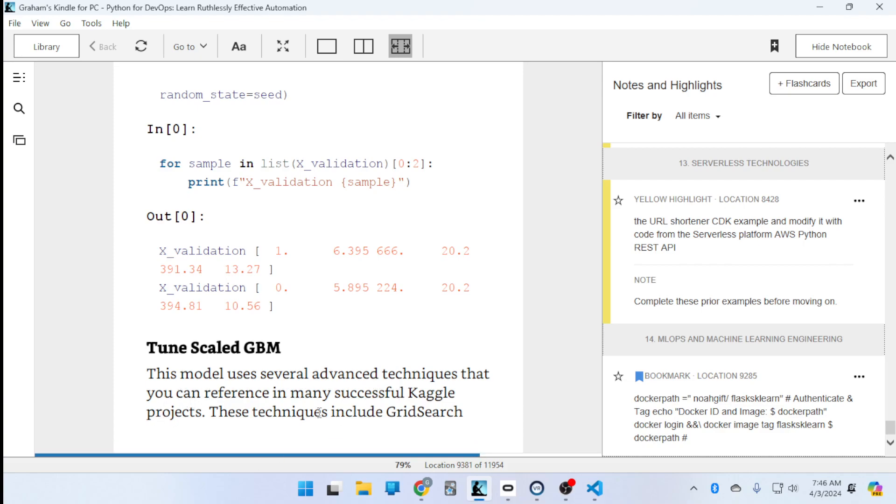
scroll("down", 3)
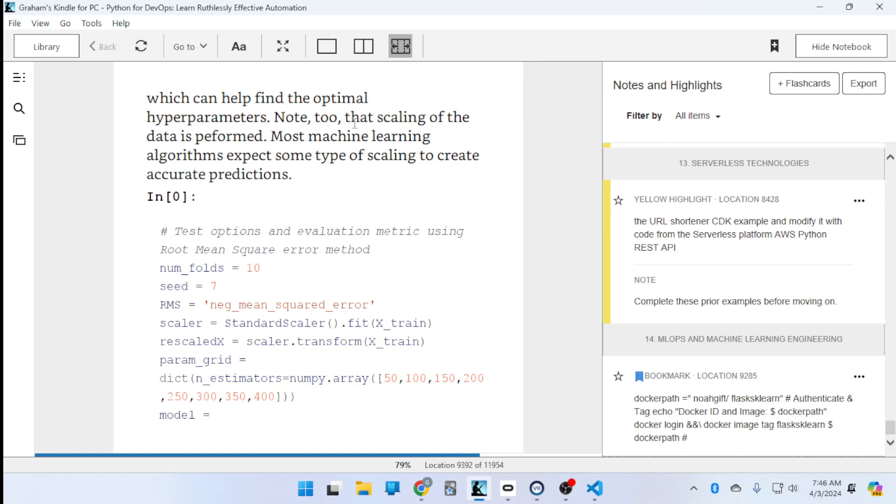
mouse_move(216, 135)
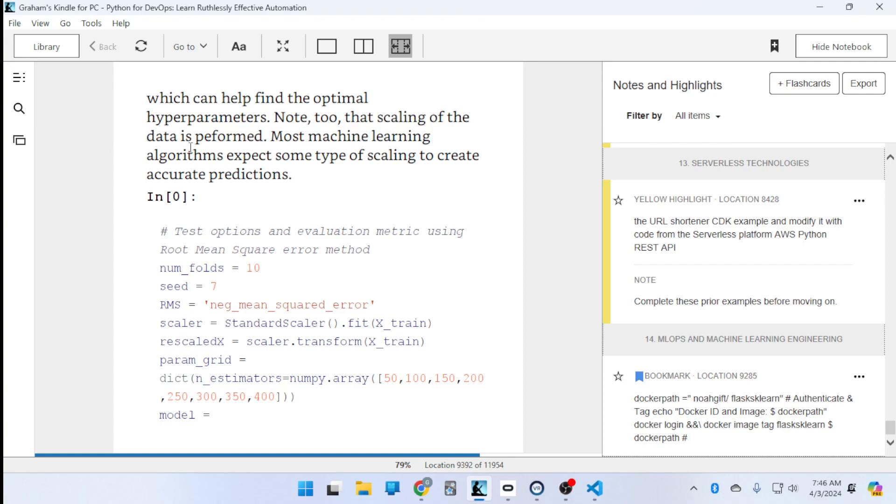
mouse_move(398, 162)
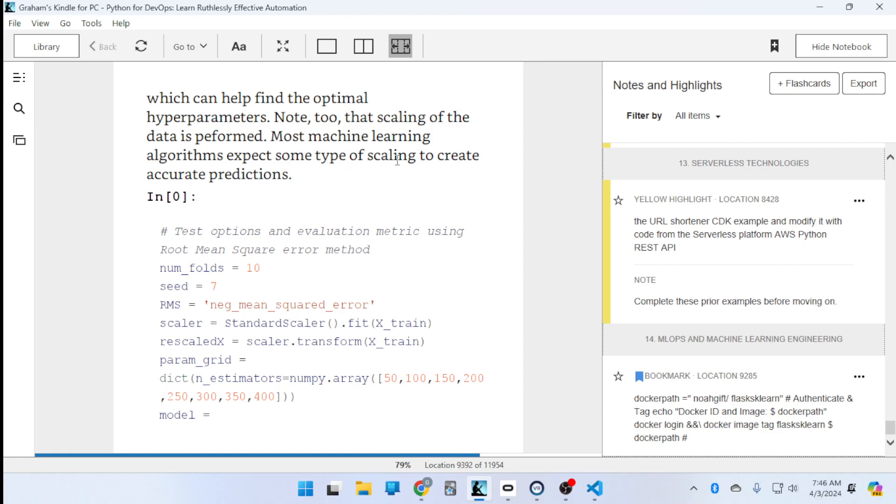
mouse_move(186, 235)
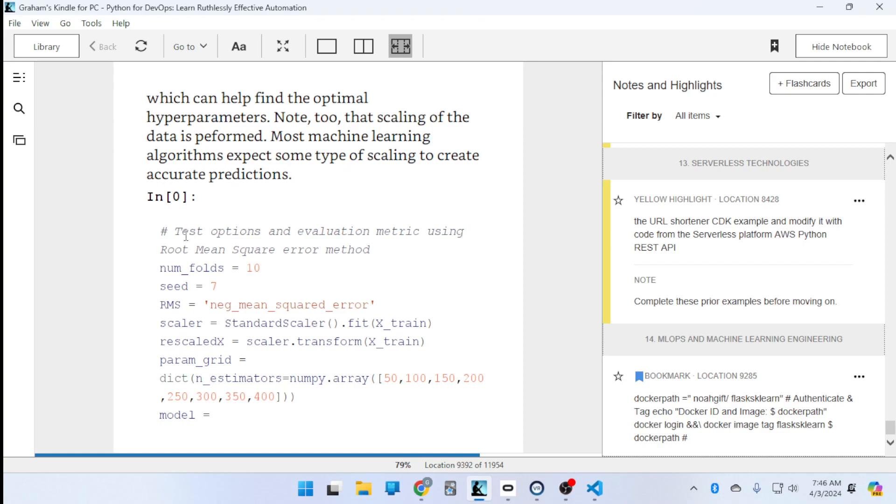
mouse_move(582, 287)
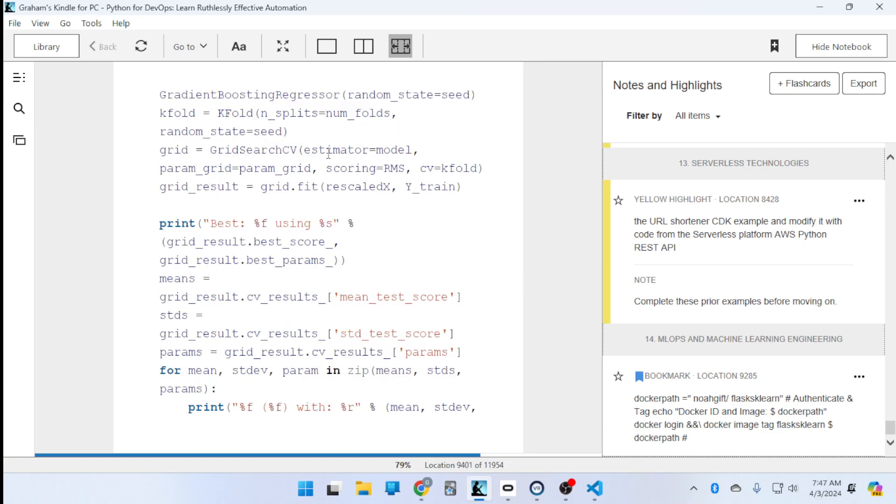
mouse_move(548, 260)
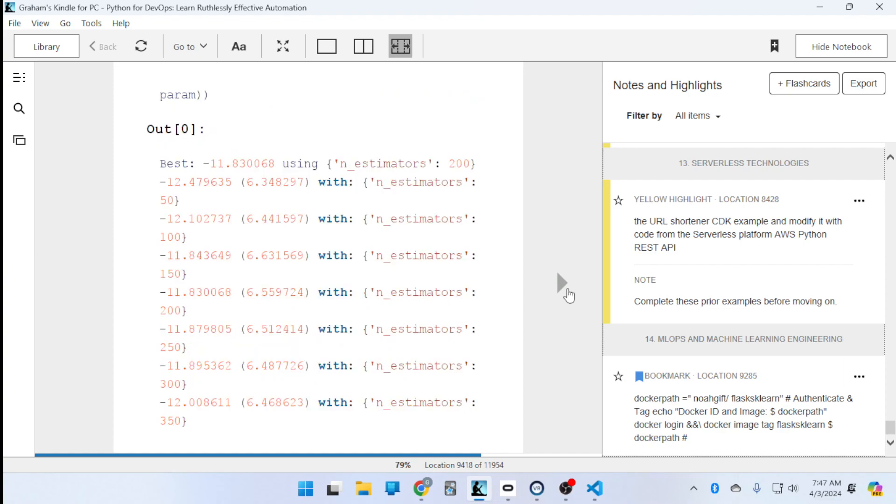
scroll("down", 3)
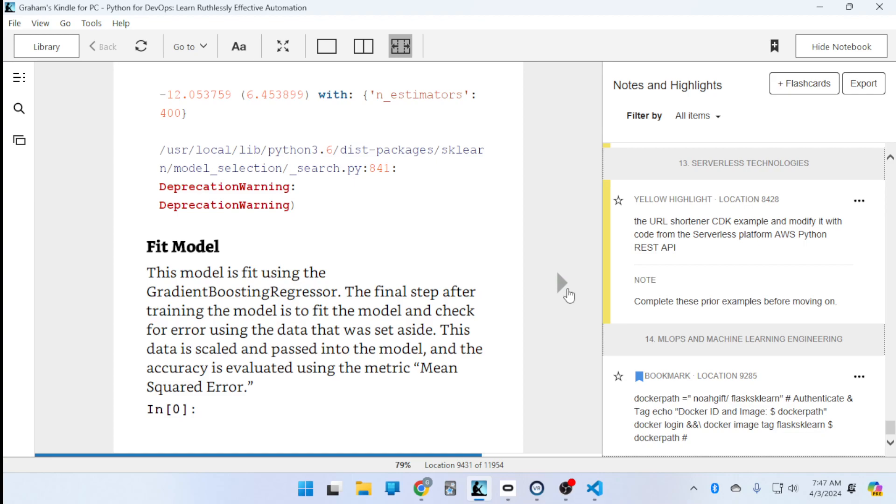
mouse_move(522, 308)
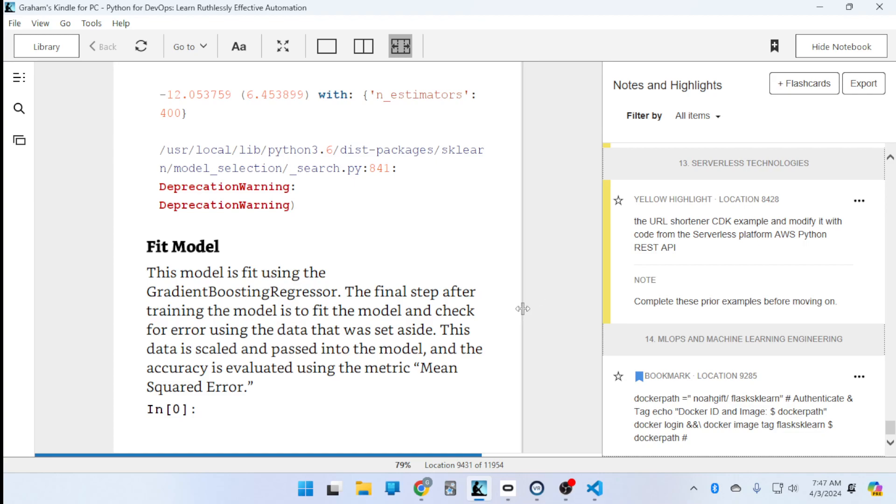
mouse_move(146, 340)
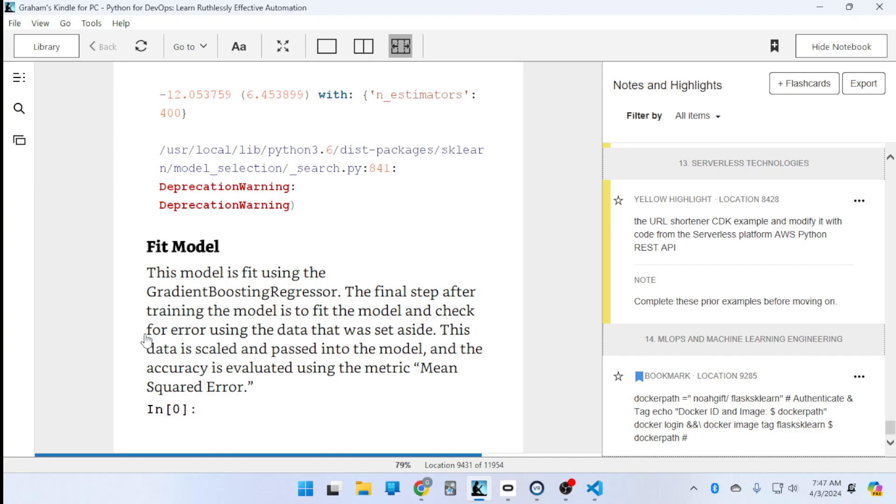
mouse_move(561, 292)
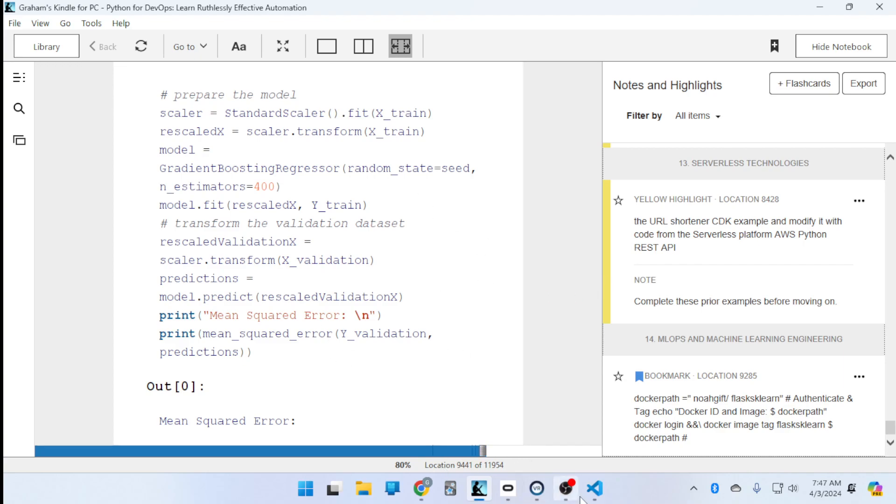
mouse_move(536, 489)
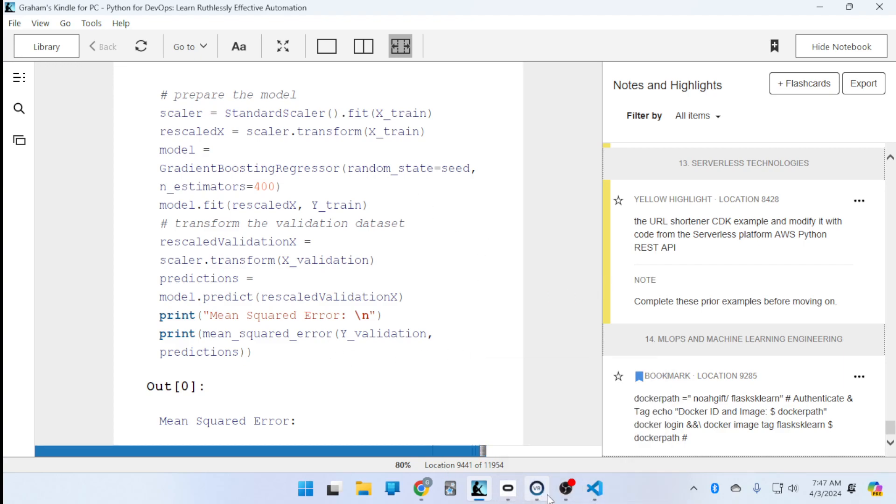
mouse_move(422, 489)
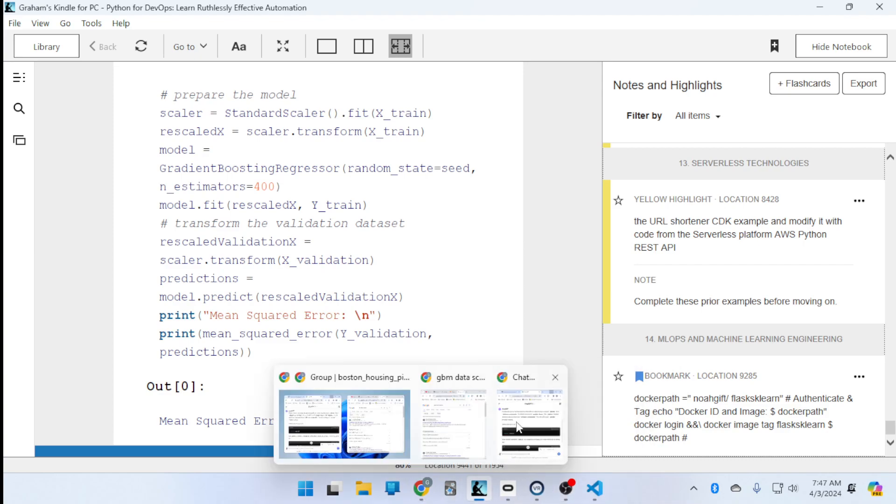
Switch to the sklearn notebook tab in Chrome and scroll up toward its earlier cells.
left_click(526, 423)
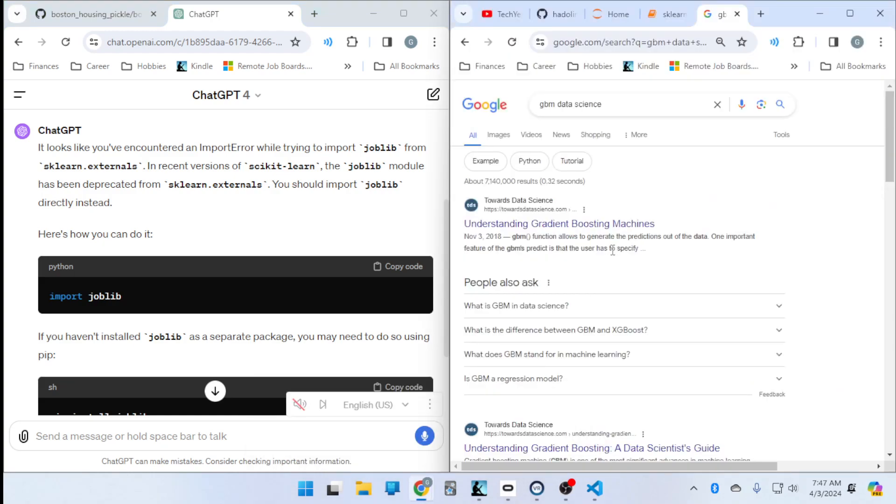
left_click(665, 14)
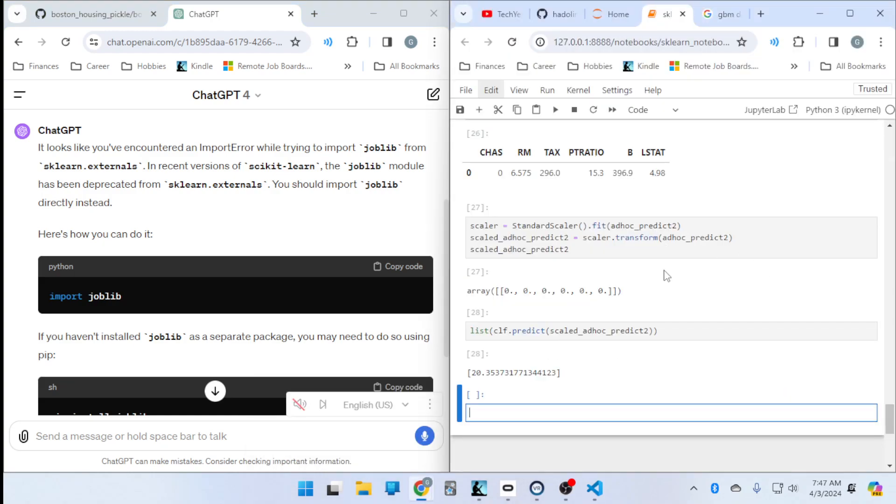
scroll("up", 3)
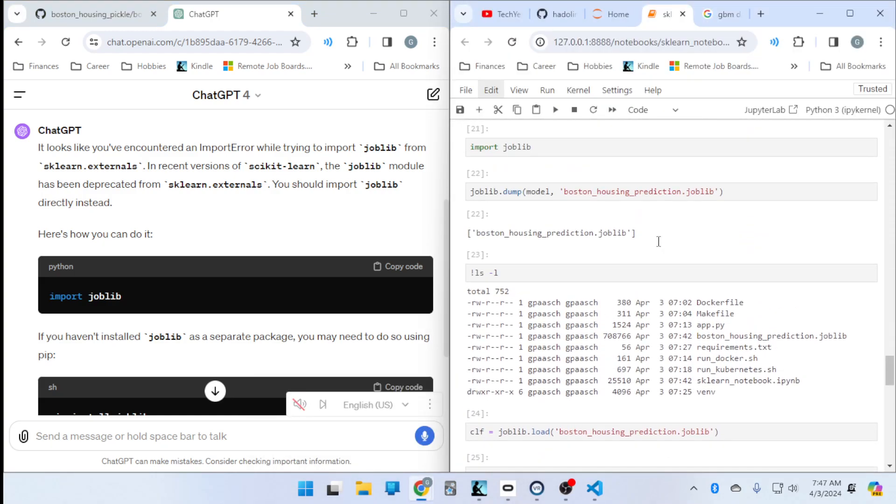
scroll("up", 3)
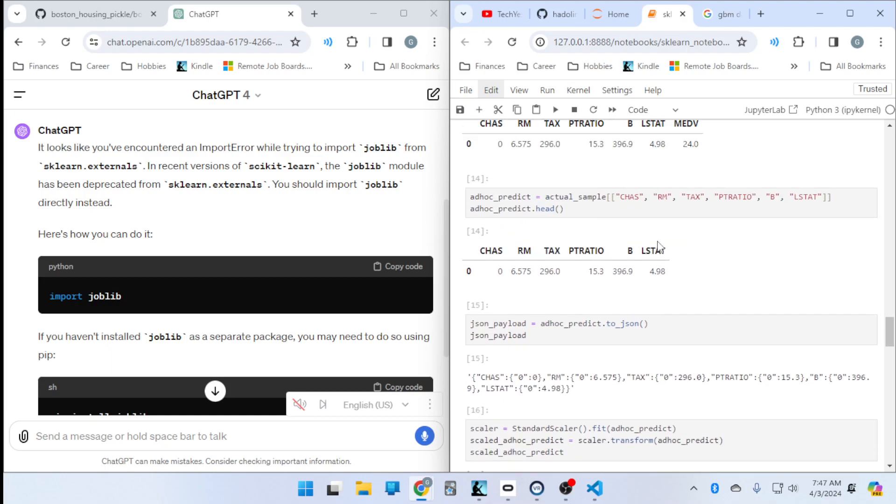
scroll("up", 3)
type("mean squa")
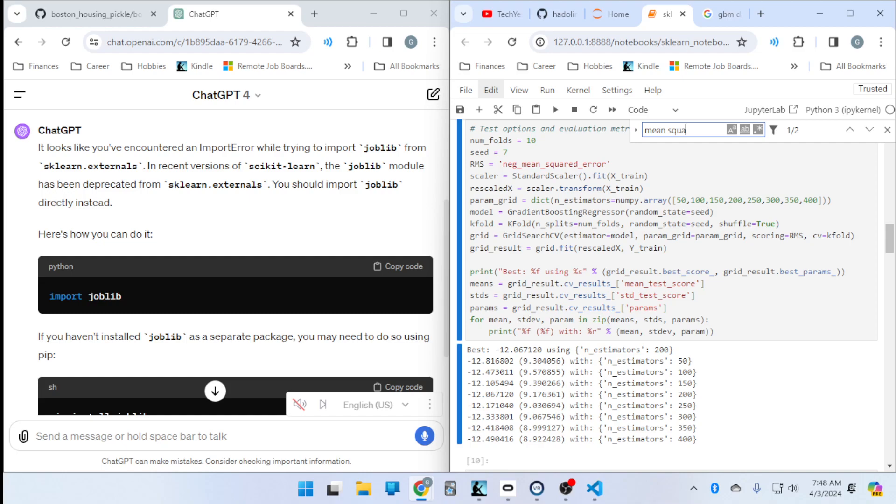
Find the notebook's Mean Squared Error result 26.086121710797425 for comparison and return to Kindle.
left_click(851, 129)
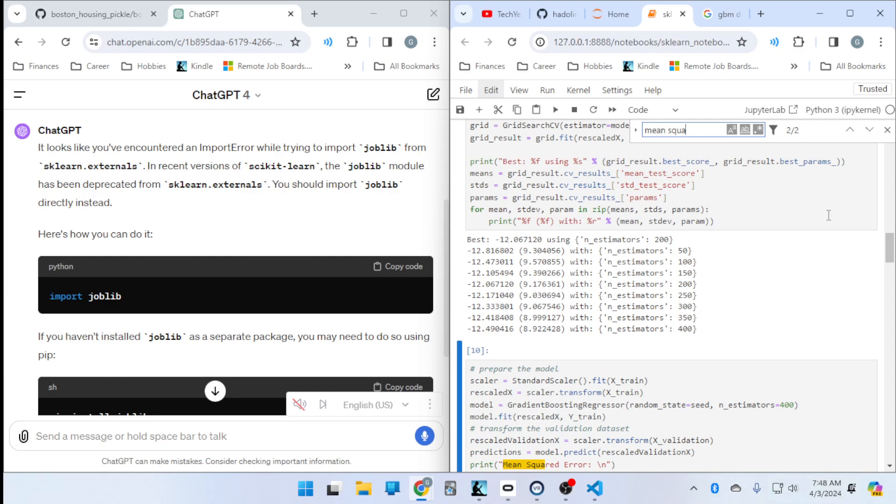
scroll("down", 3)
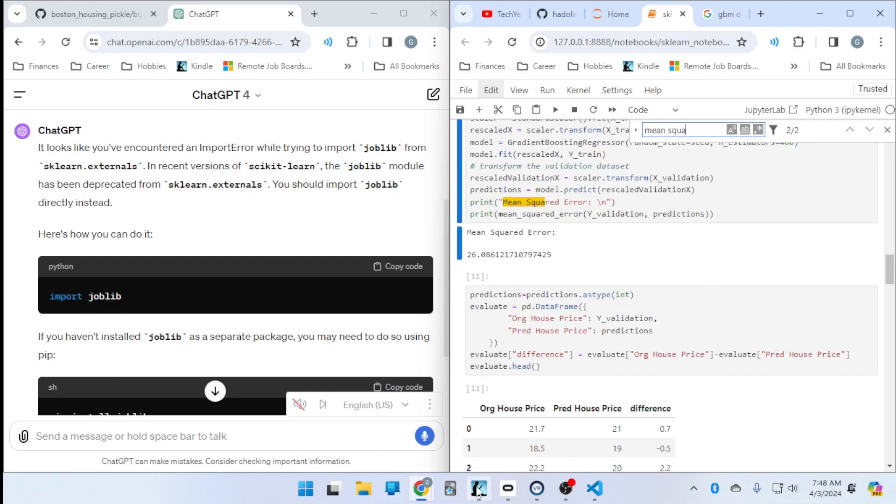
left_click(478, 490)
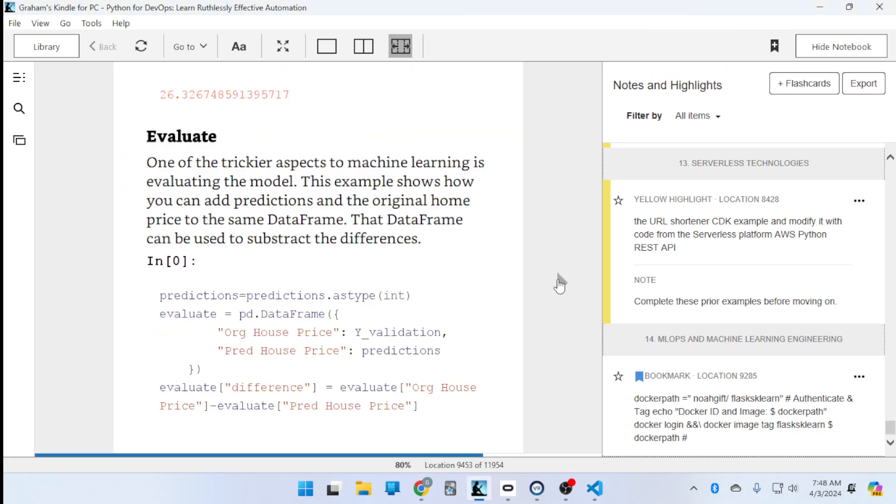
mouse_move(397, 229)
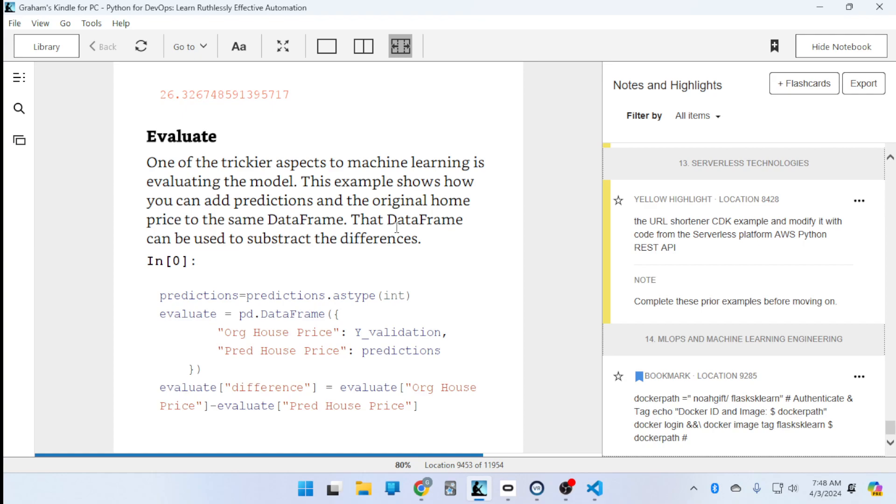
mouse_move(239, 239)
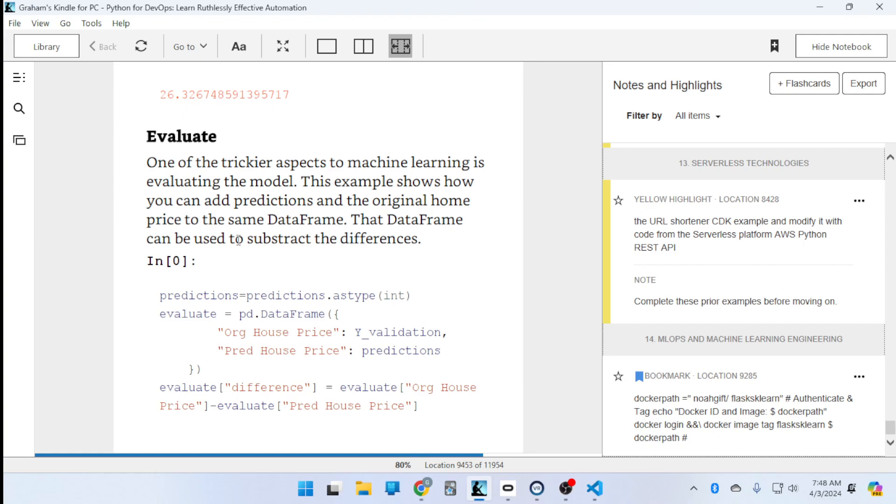
double_click(237, 238)
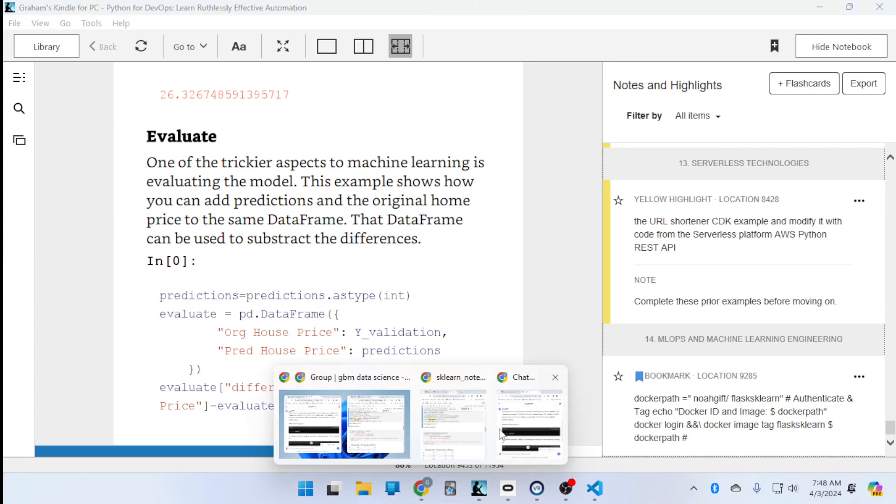
Bring up a Chrome window to Google the copied Kindle passage containing 'substract'.
left_click(528, 426)
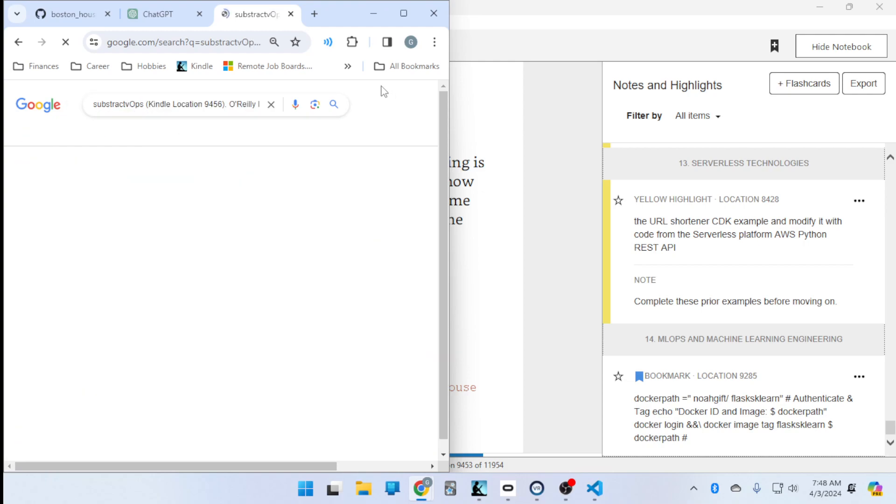
Ask ChatGPT whether 'substract' is a valid word different from 'subtract'.
left_click(151, 14)
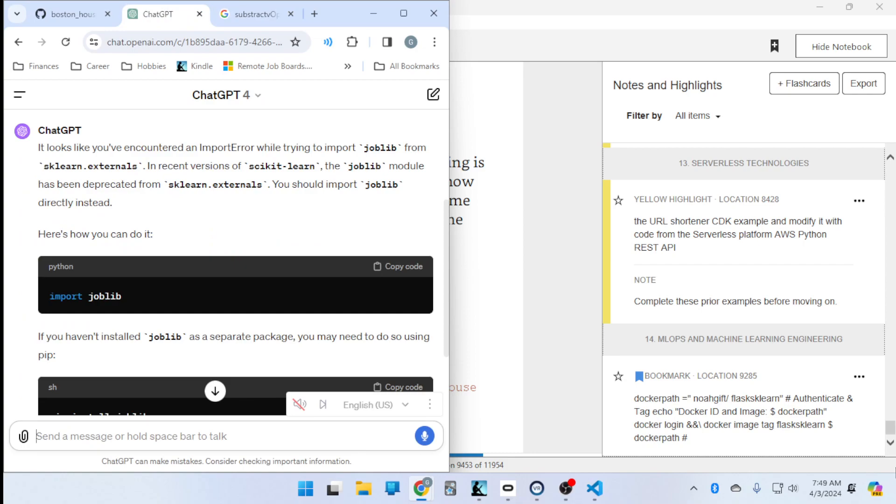
type("is substract")
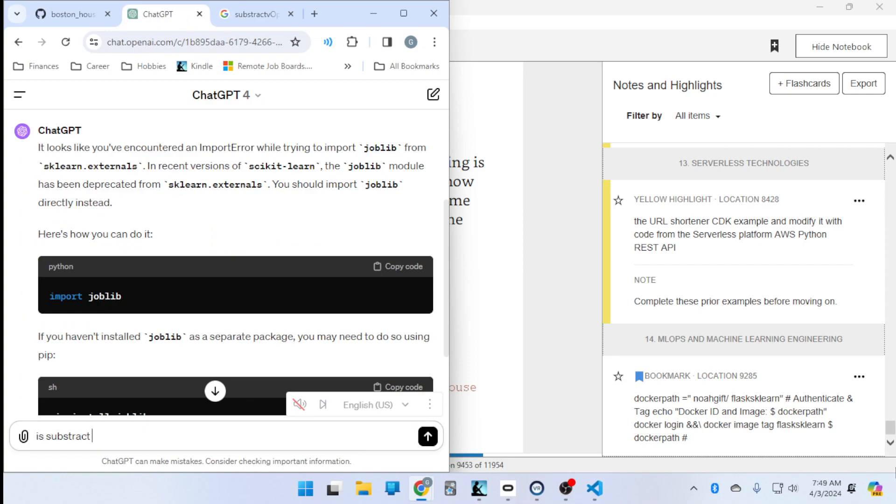
type("a valid")
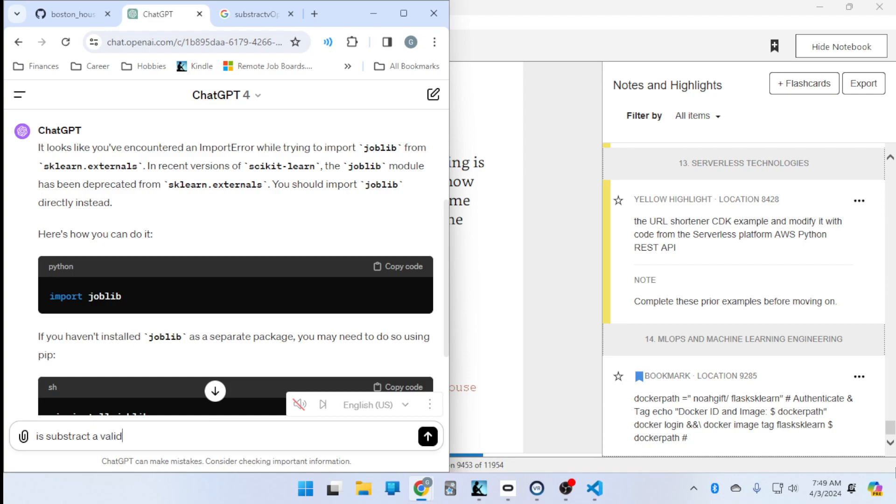
type("word that is")
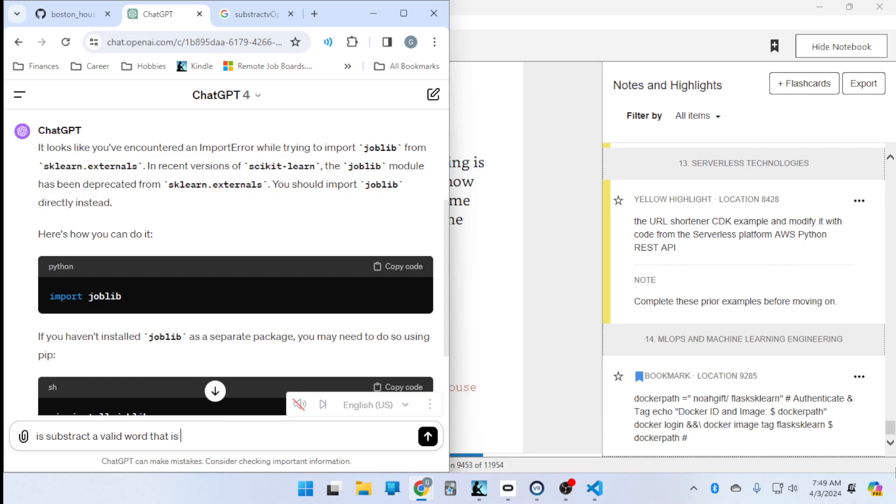
type("different")
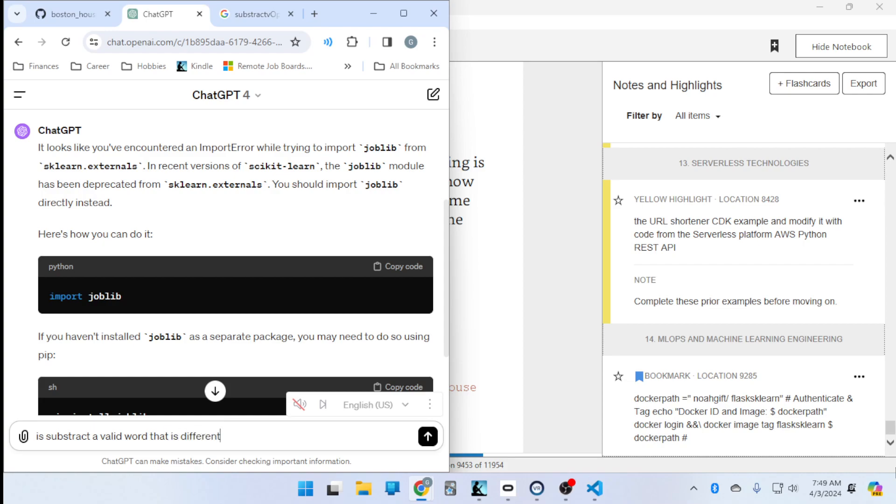
type("from the work subtrac")
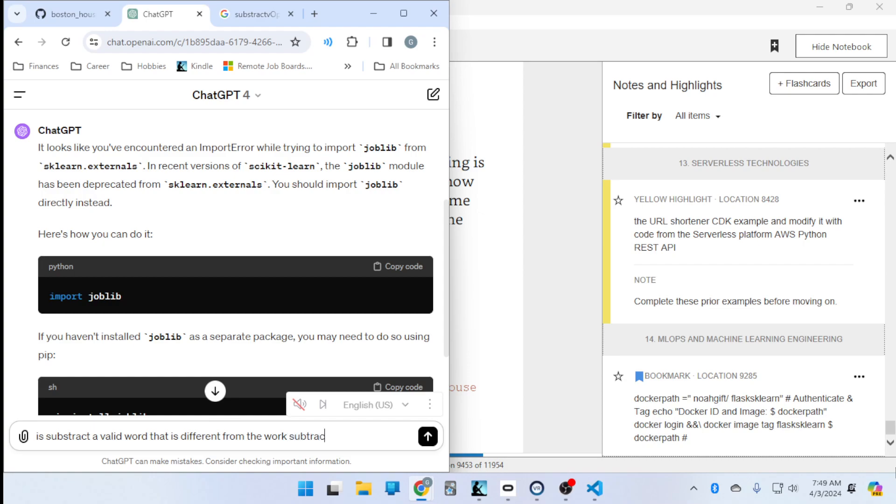
type("t?")
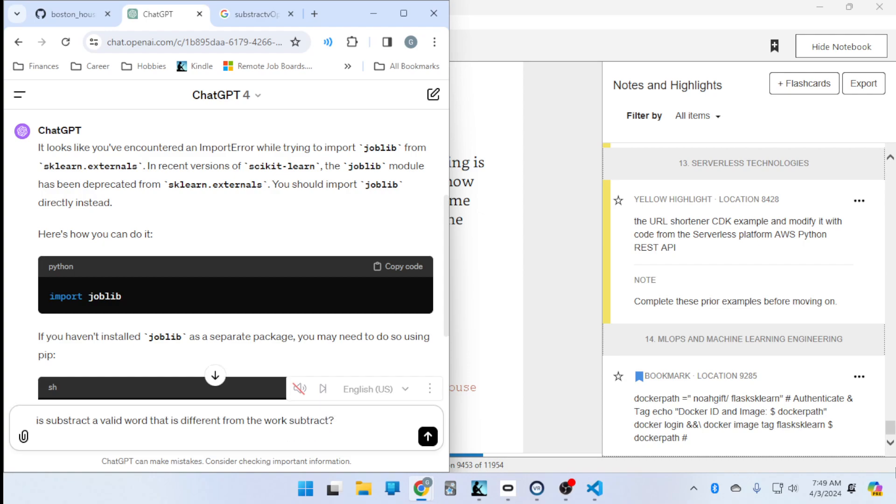
left_click(427, 436)
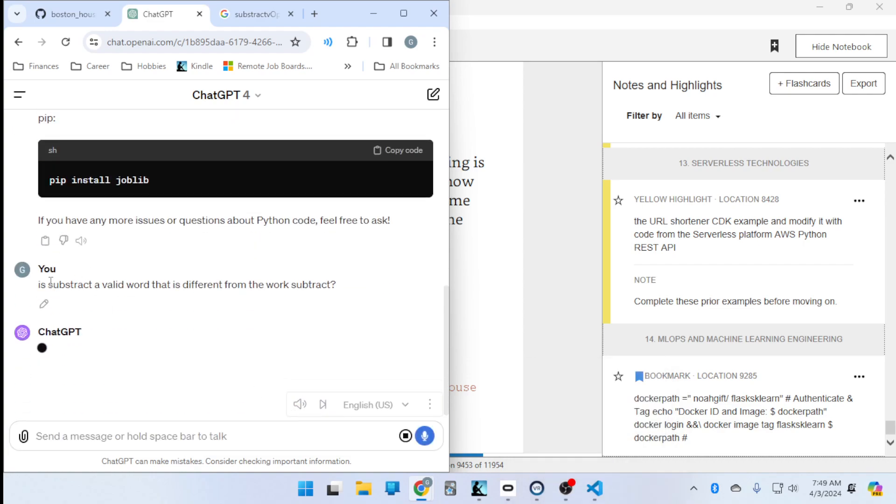
mouse_move(242, 300)
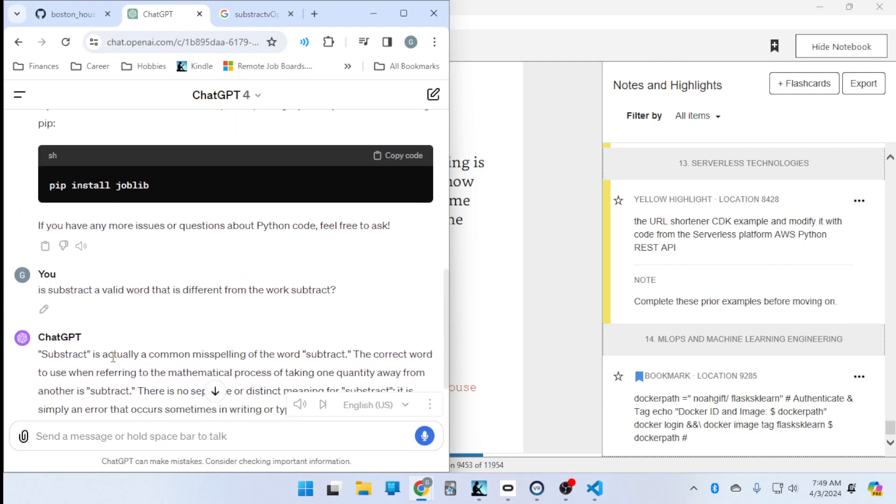
Send a follow-up asking if 'substract' is valid in data science and machine learning contexts.
scroll("down", 3)
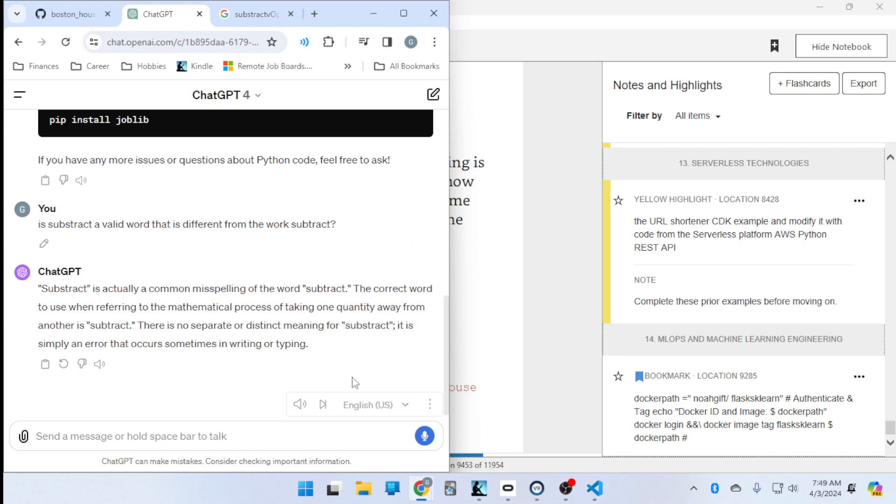
left_click(299, 404)
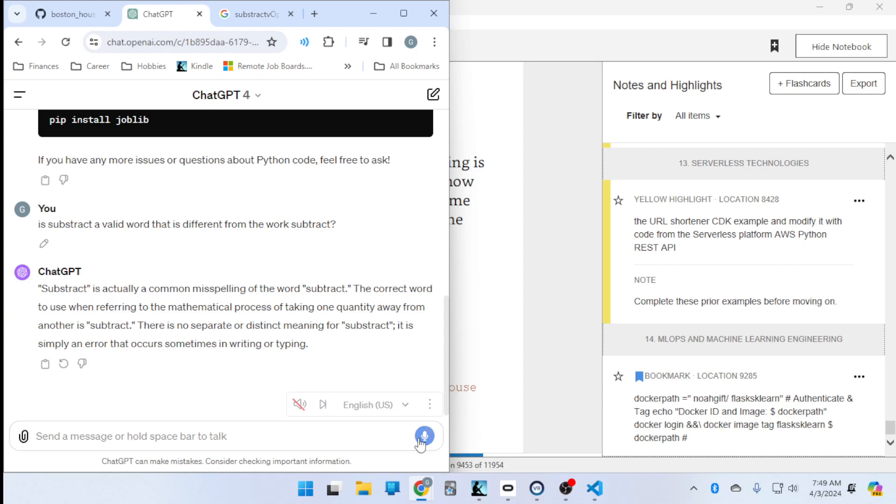
type("what about in the context")
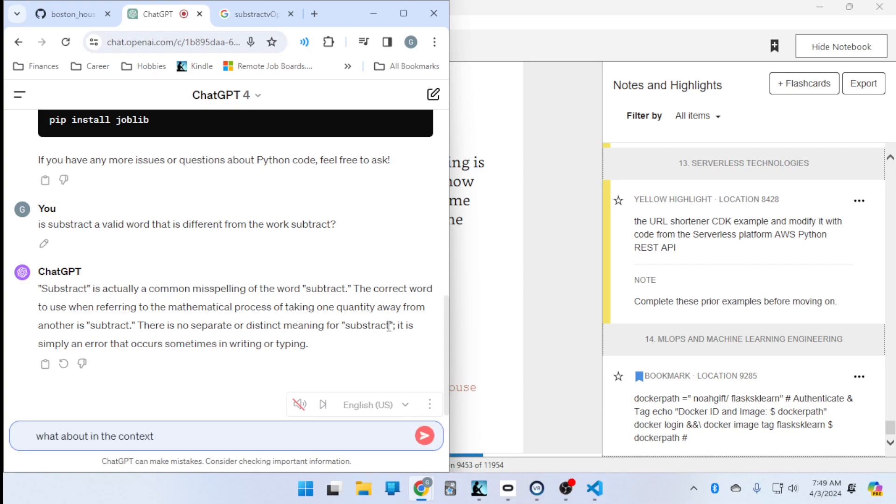
type("of data science and")
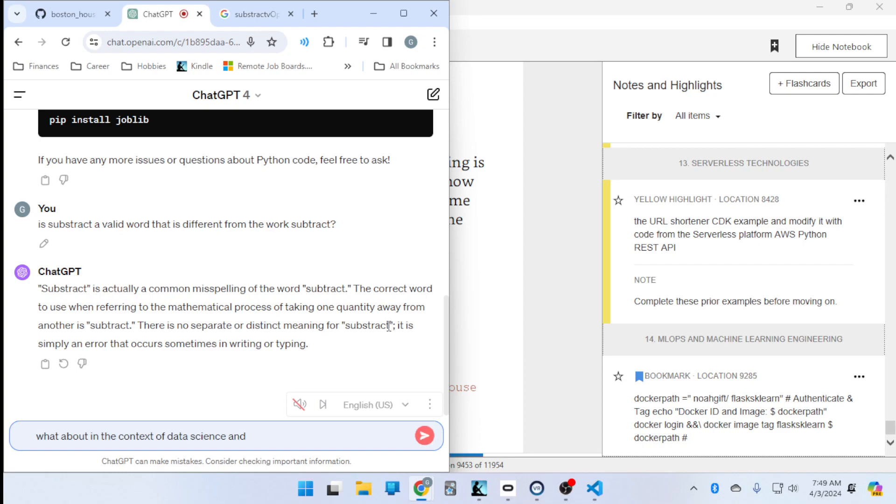
type("machine learning is it a valid word")
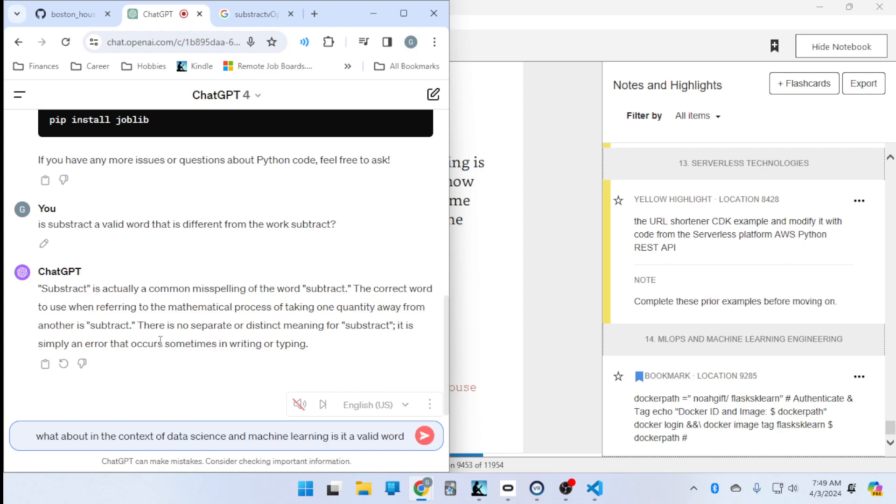
type("in that context or is it definitely just")
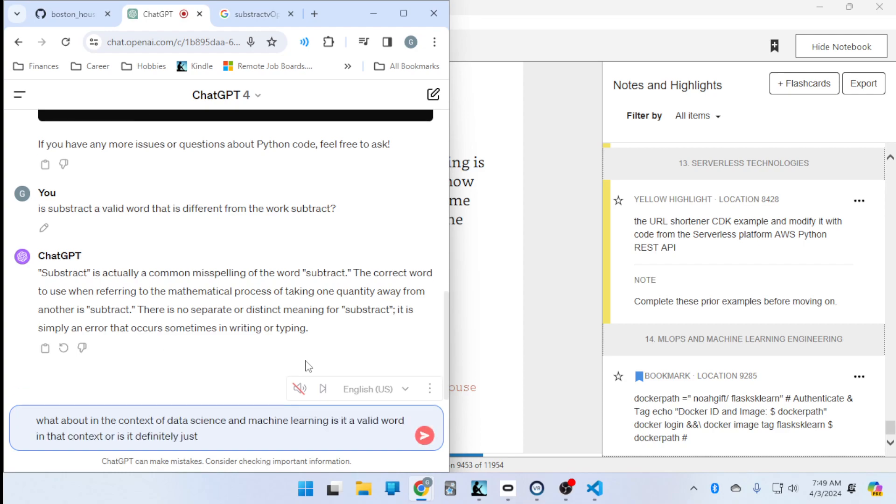
left_click(424, 436)
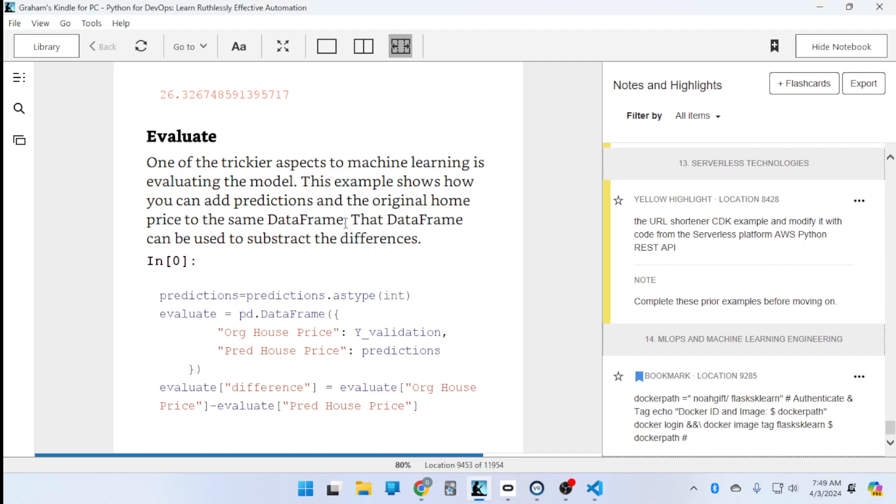
mouse_move(407, 333)
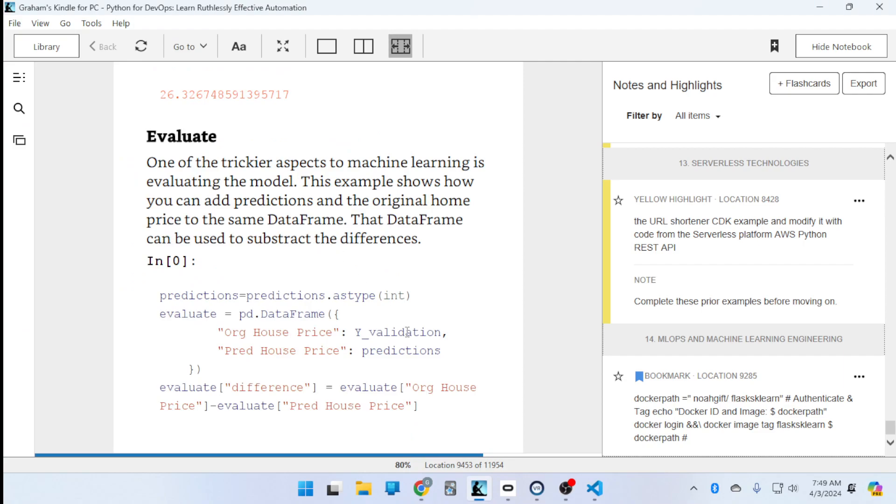
mouse_move(421, 488)
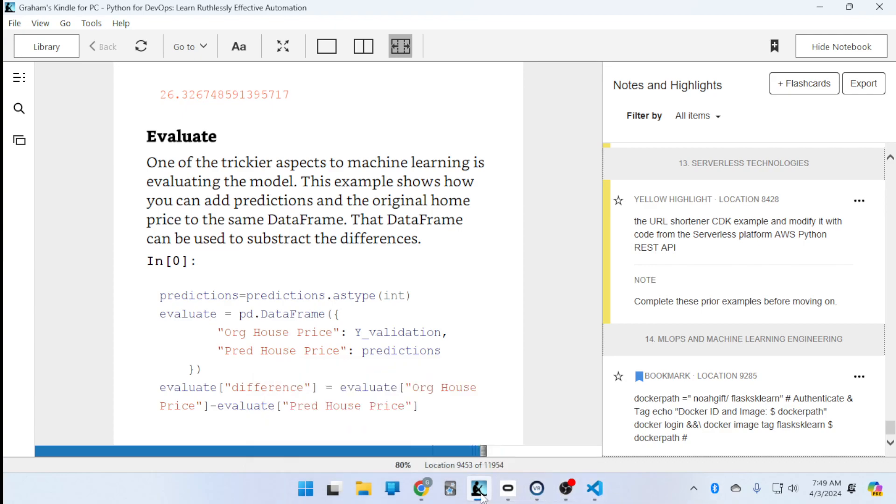
mouse_move(422, 489)
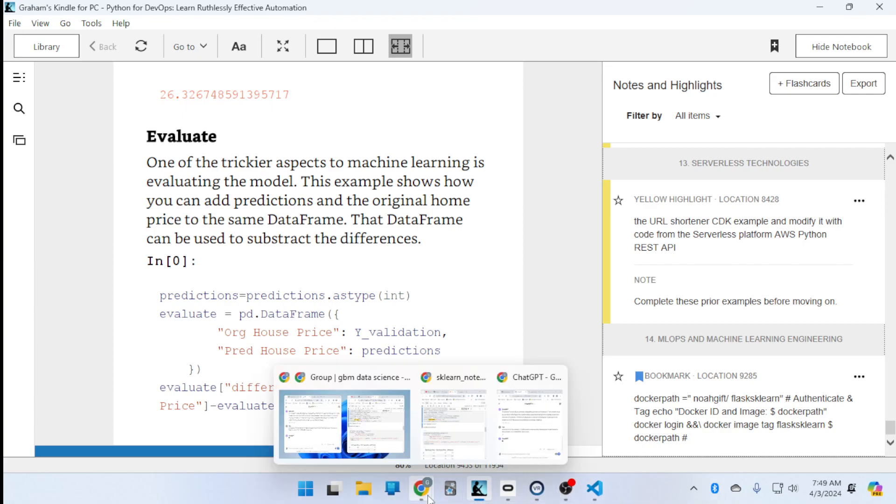
Turn the Kindle page to the evaluate.head() differences table at location 9462.
left_click(528, 424)
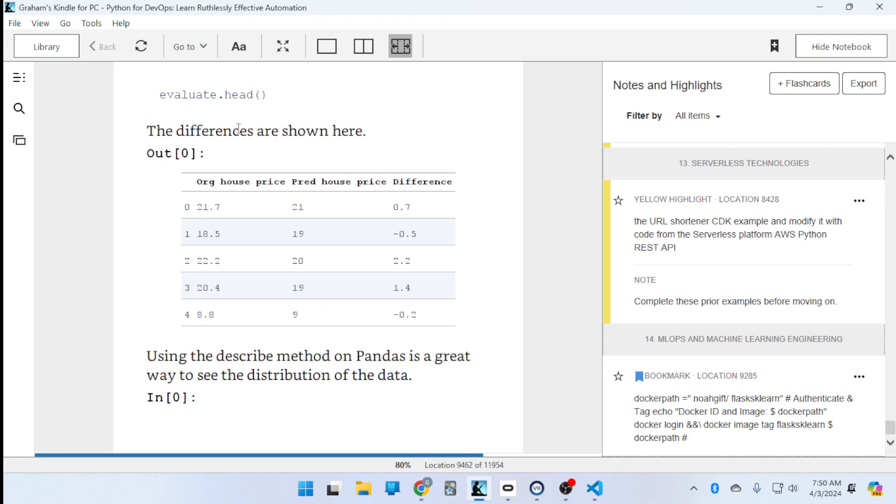
mouse_move(189, 326)
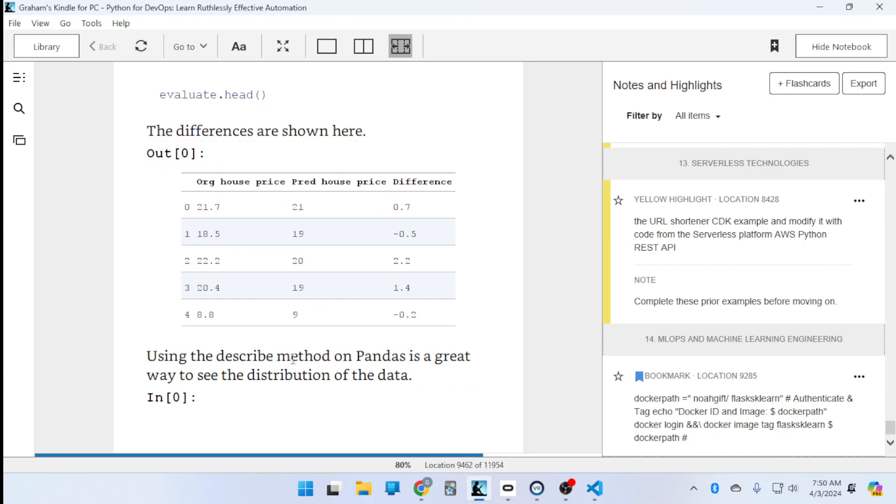
mouse_move(531, 364)
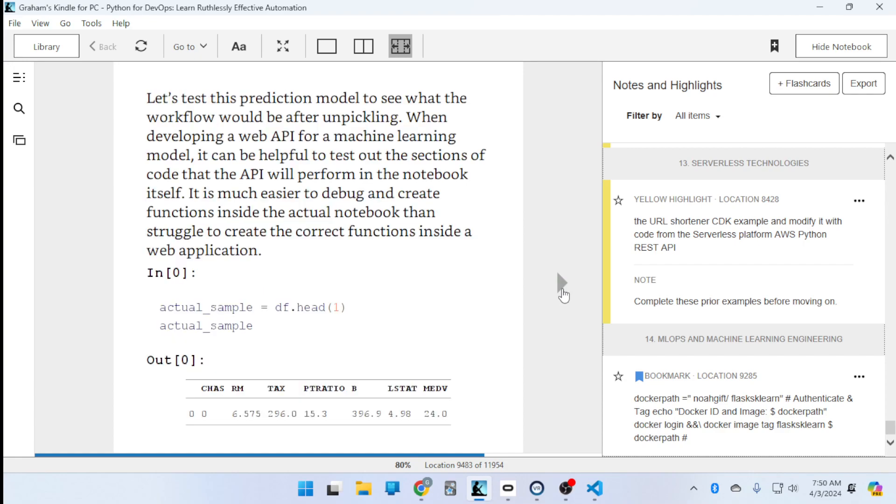
mouse_move(471, 162)
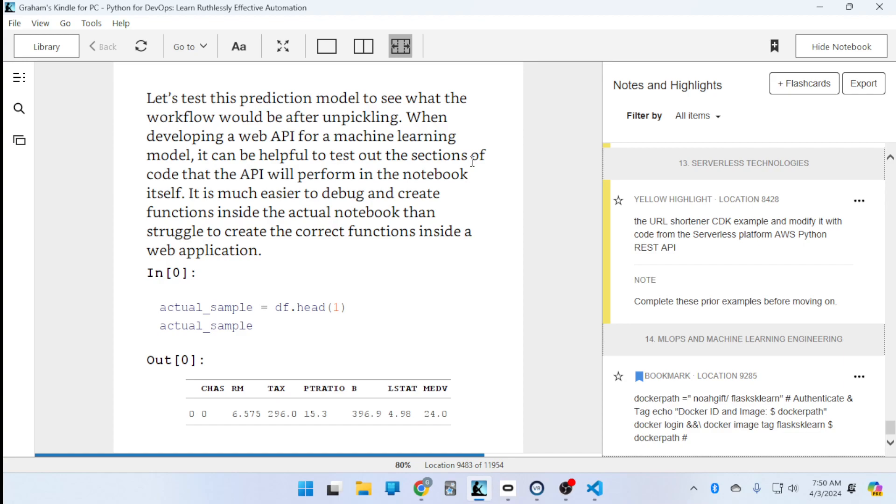
mouse_move(466, 198)
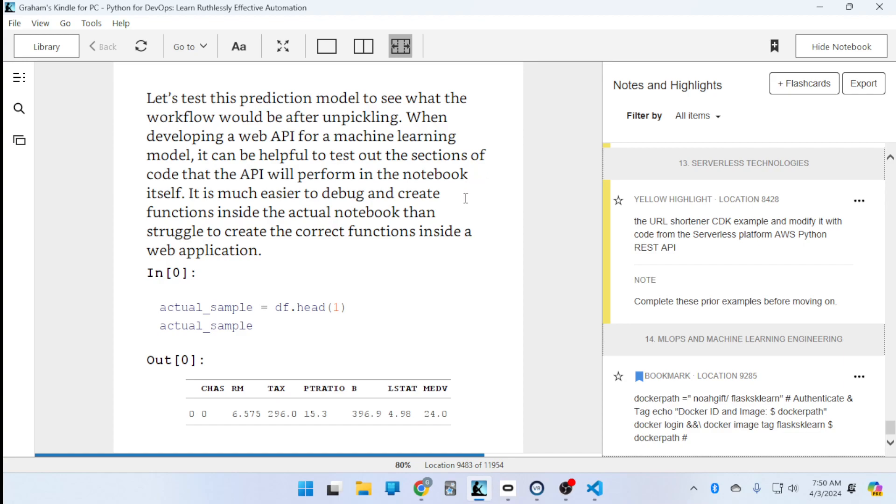
mouse_move(456, 200)
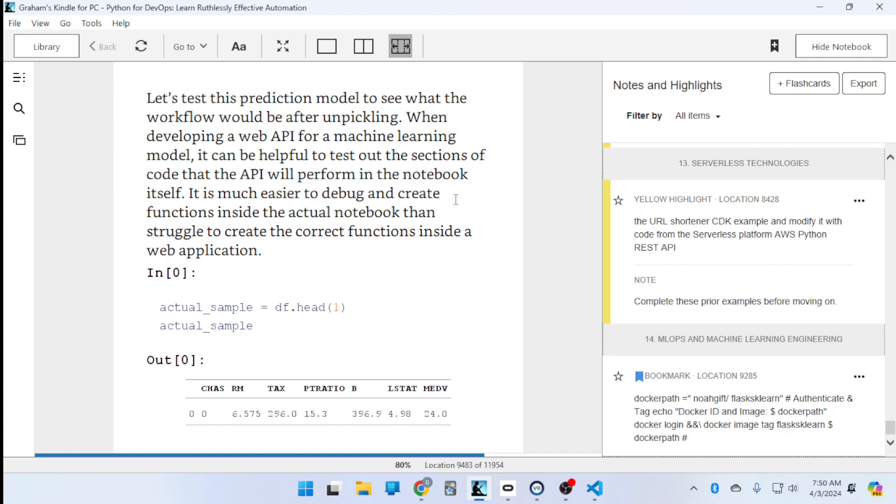
mouse_move(343, 163)
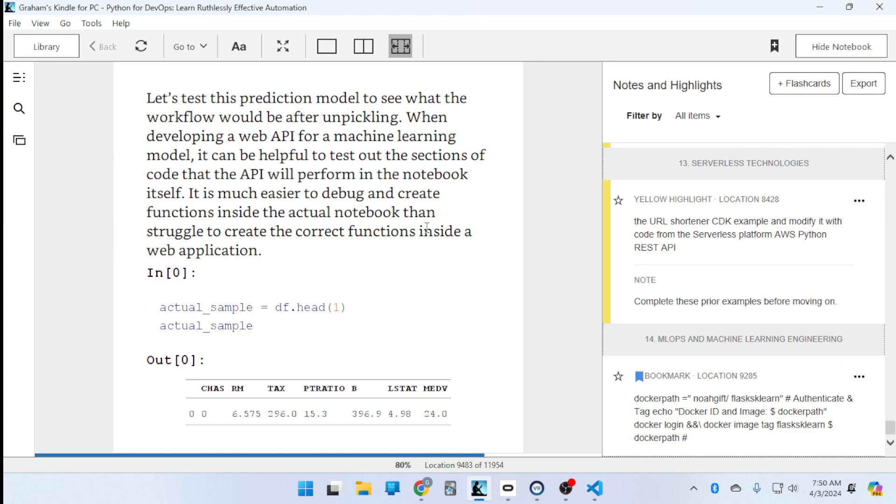
mouse_move(221, 243)
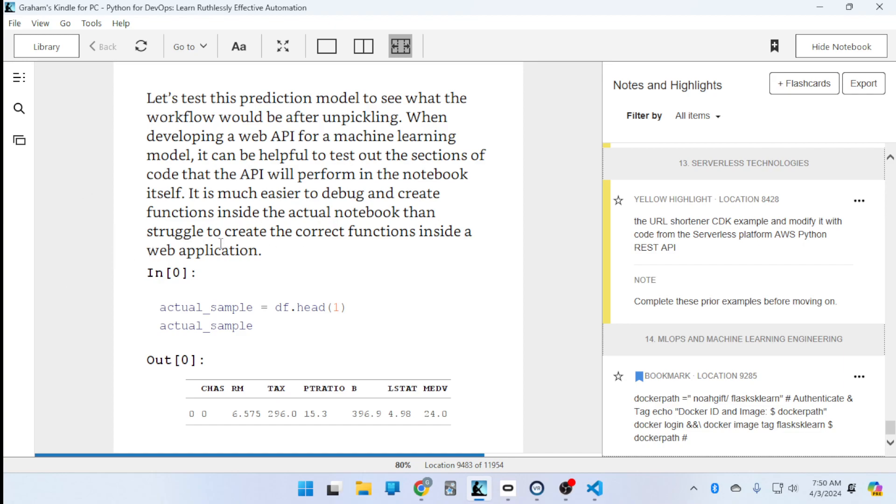
mouse_move(300, 249)
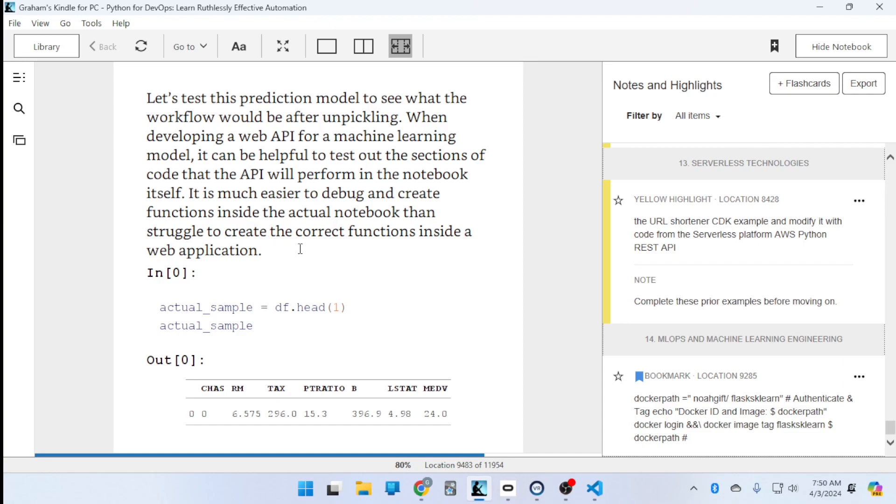
mouse_move(241, 264)
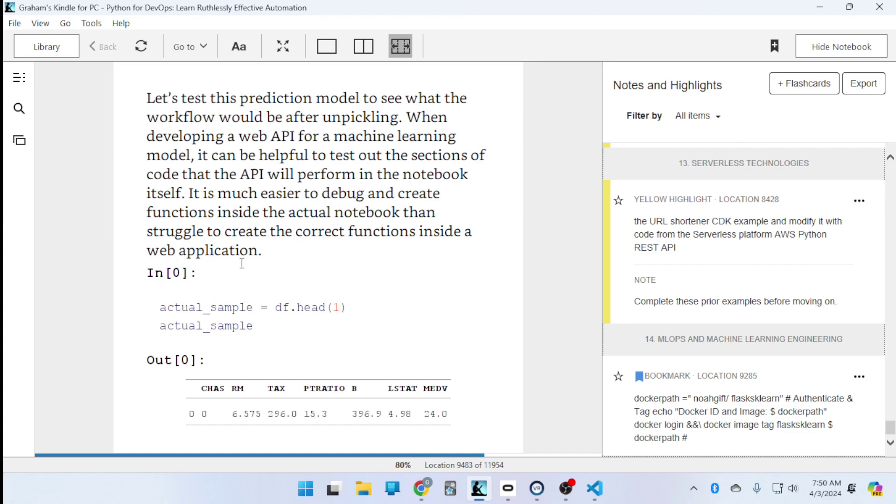
mouse_move(563, 284)
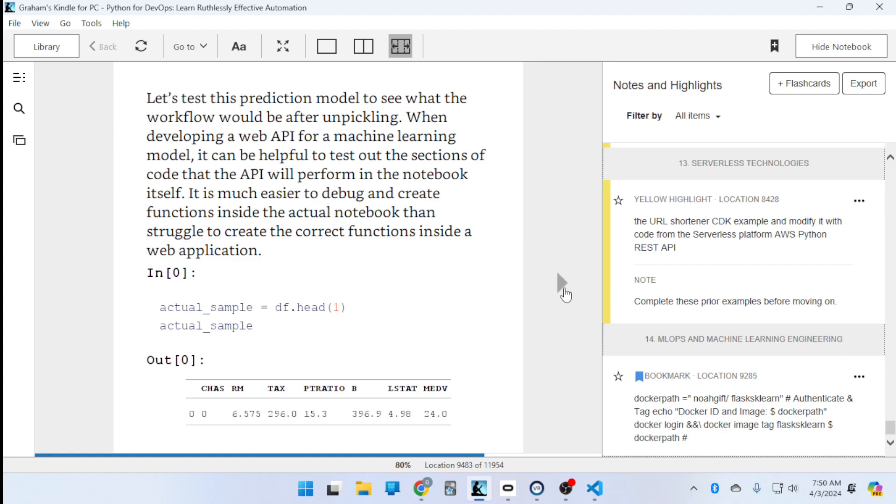
Advance the book to the JSON Workflow section at location 9492.
scroll("down", 3)
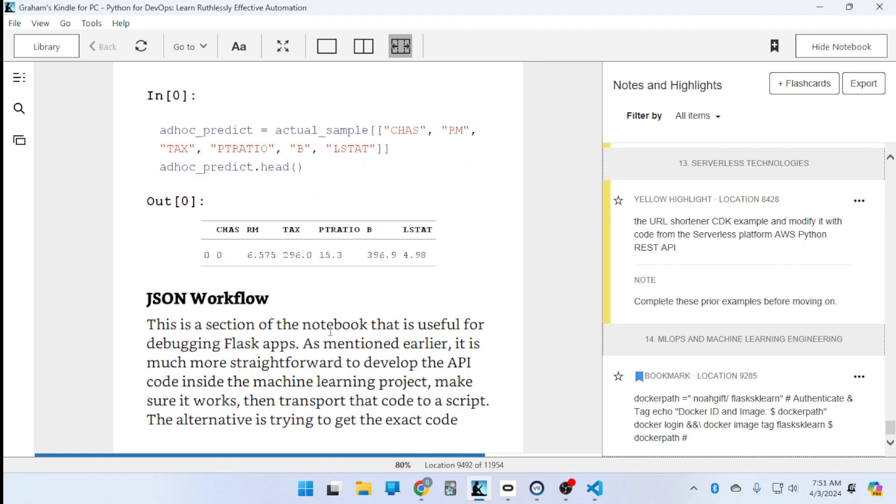
mouse_move(454, 331)
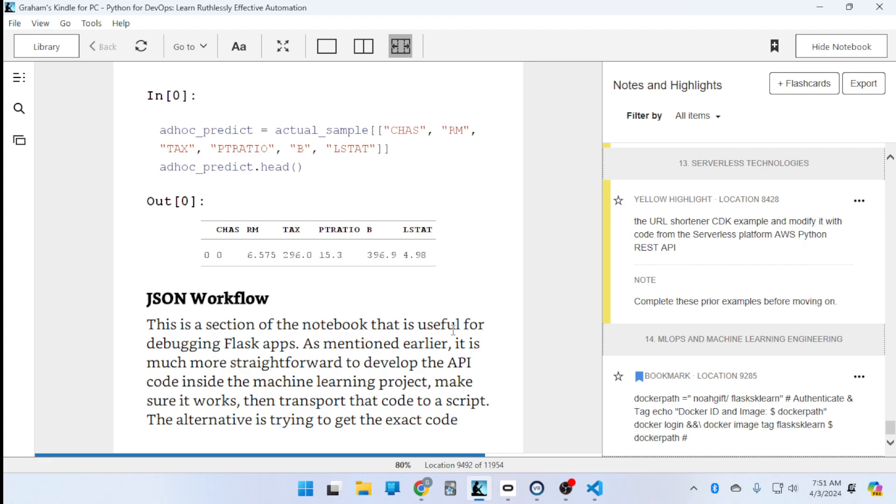
mouse_move(328, 345)
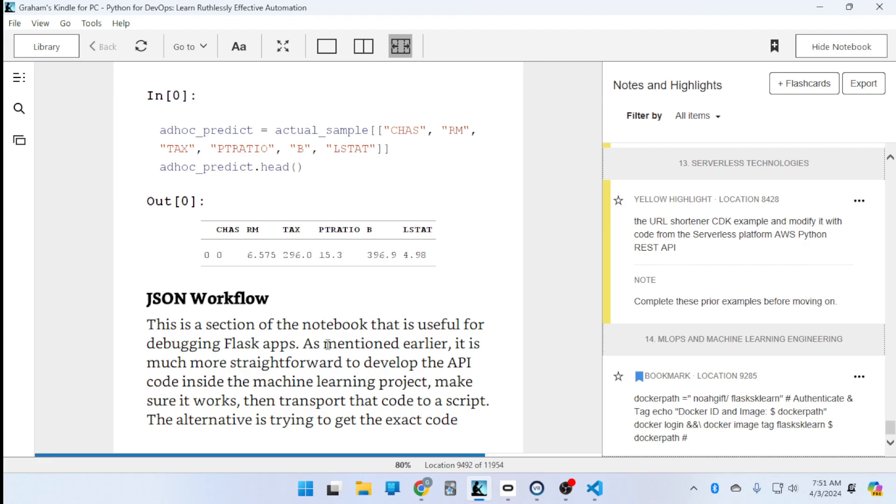
mouse_move(419, 355)
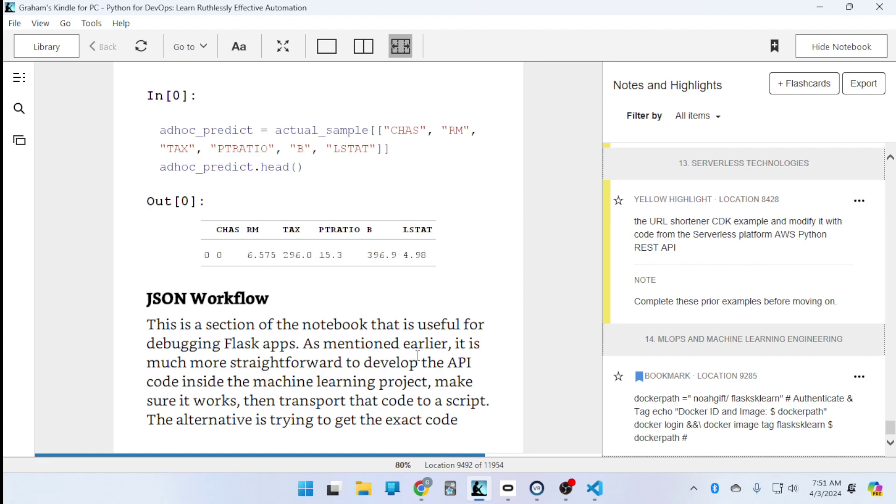
mouse_move(482, 341)
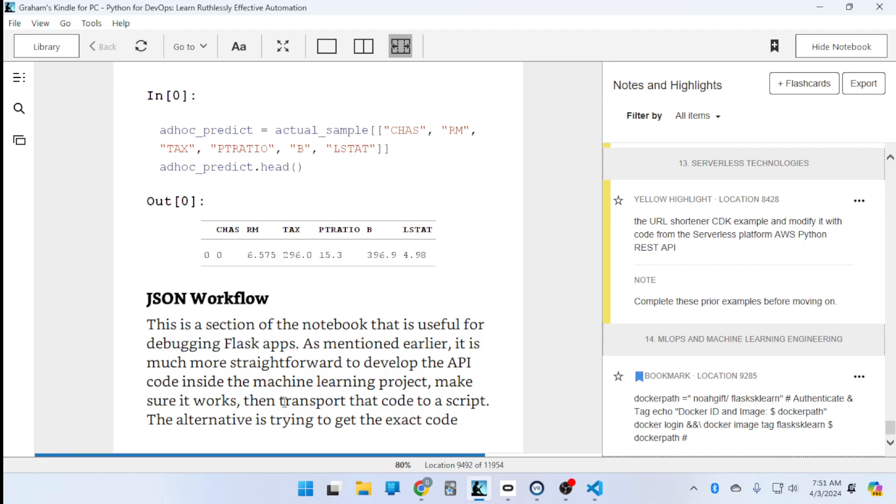
mouse_move(507, 365)
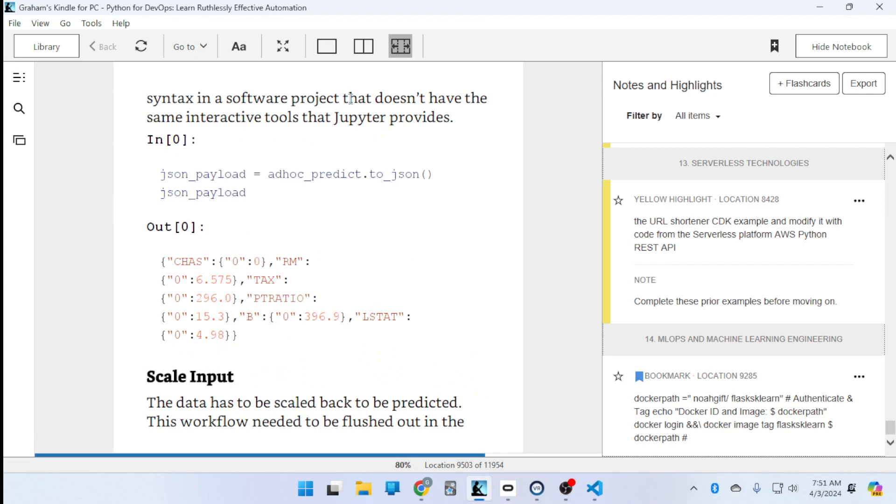
mouse_move(332, 124)
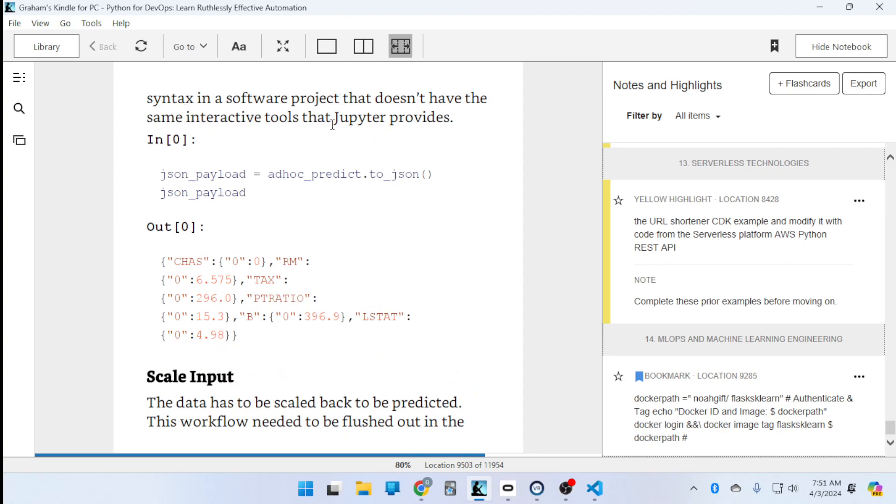
mouse_move(73, 93)
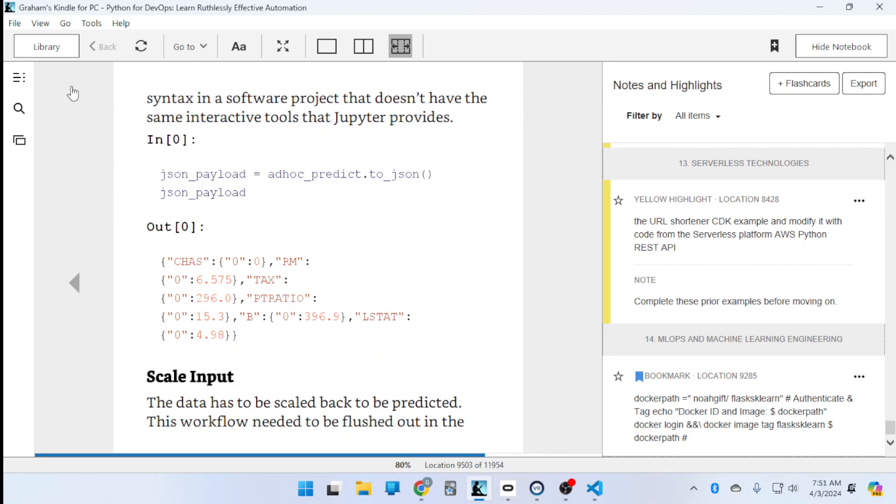
mouse_move(190, 376)
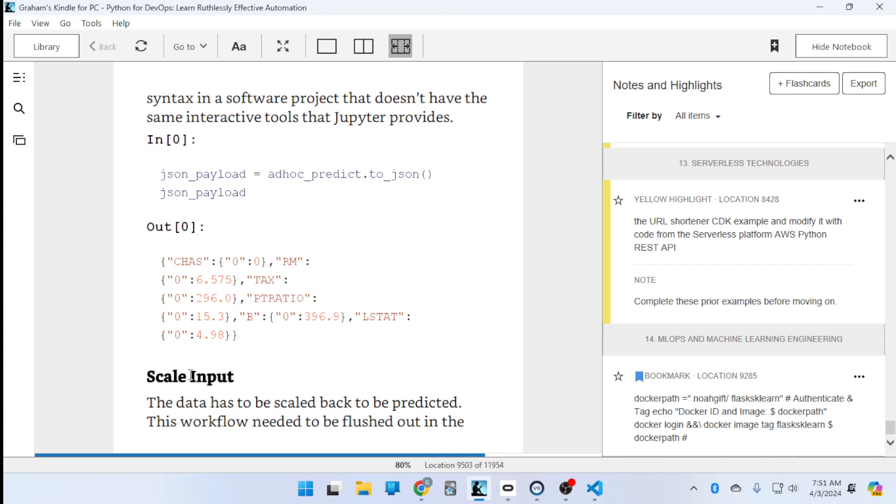
mouse_move(184, 406)
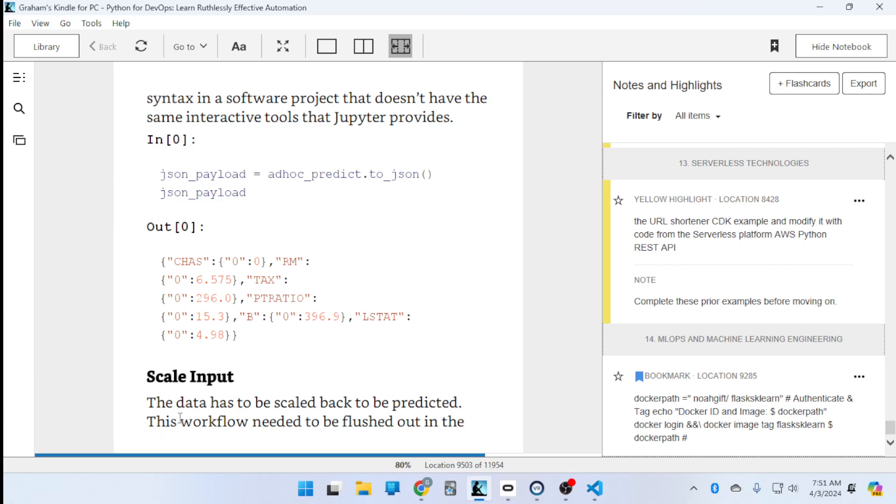
mouse_move(561, 288)
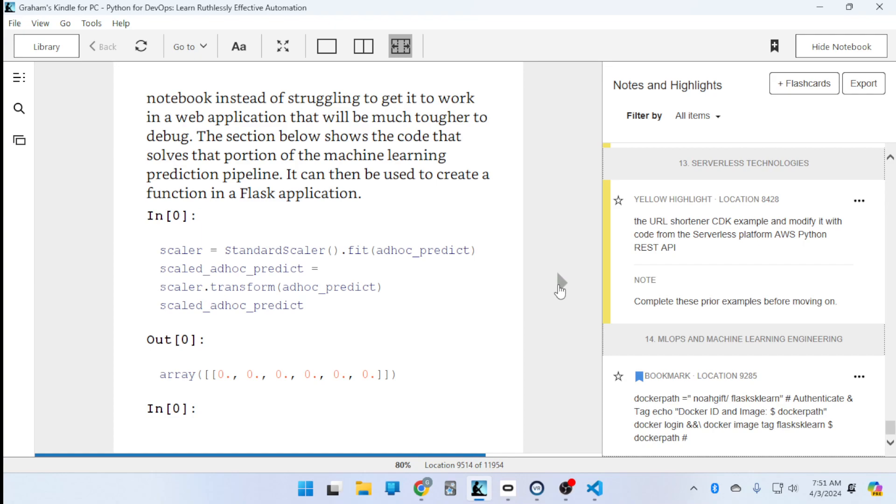
mouse_move(586, 286)
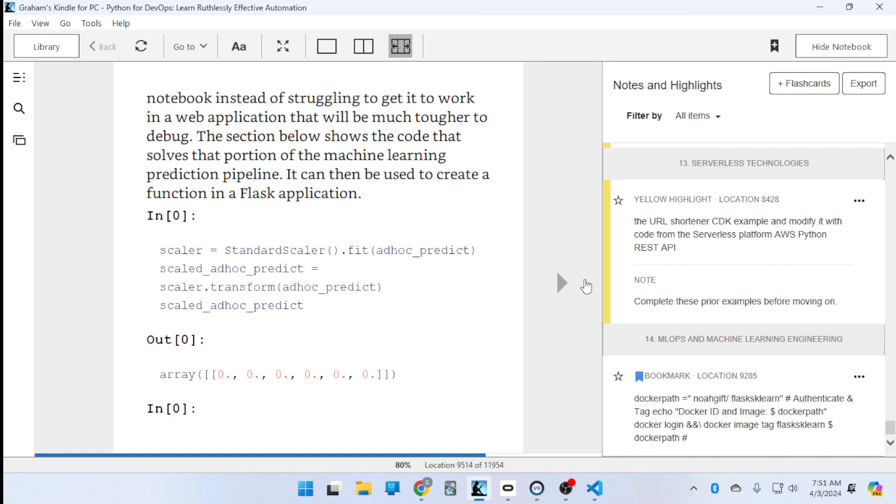
mouse_move(352, 151)
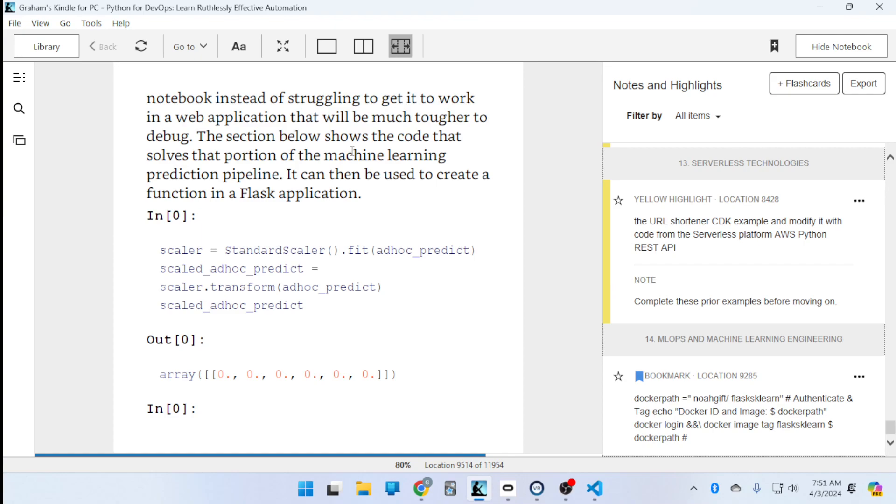
mouse_move(307, 149)
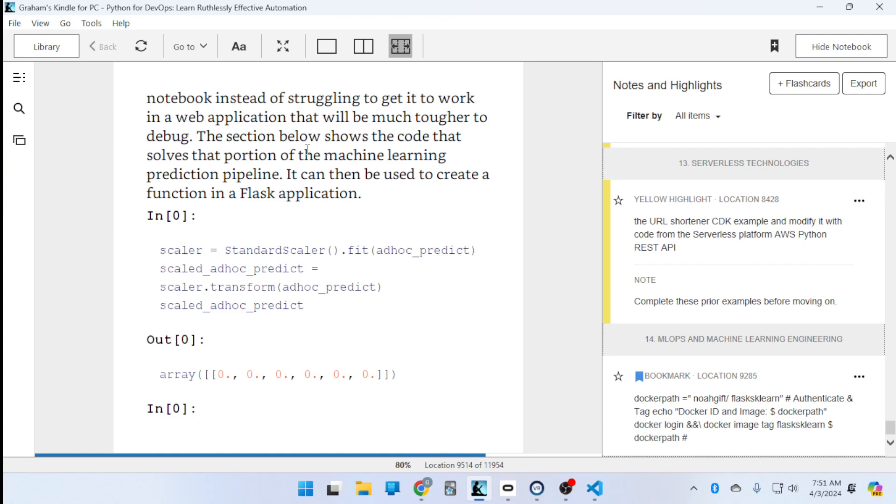
mouse_move(183, 180)
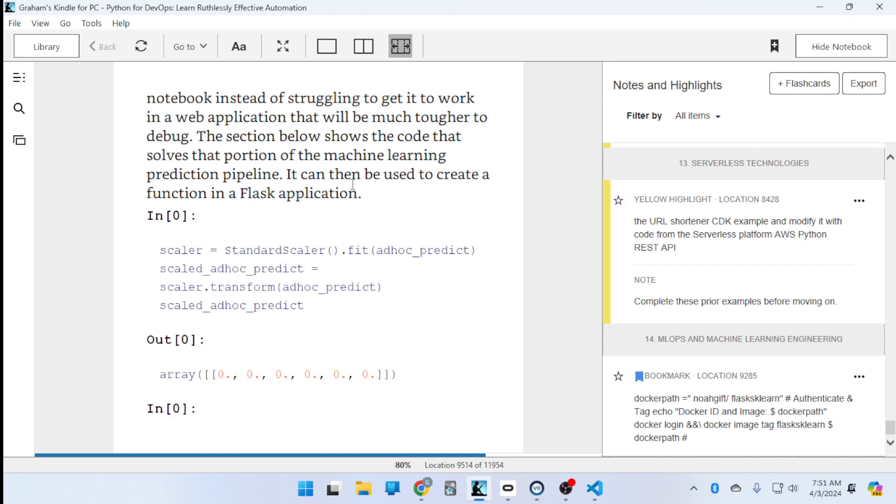
mouse_move(250, 198)
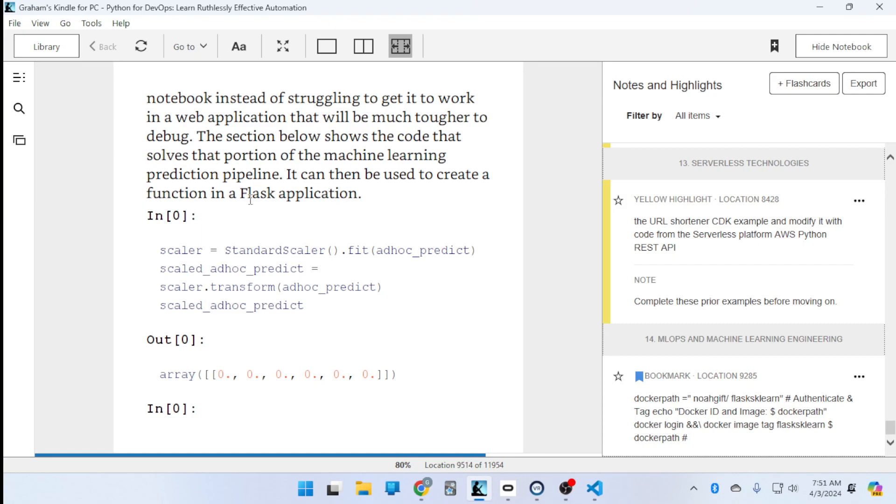
mouse_move(485, 342)
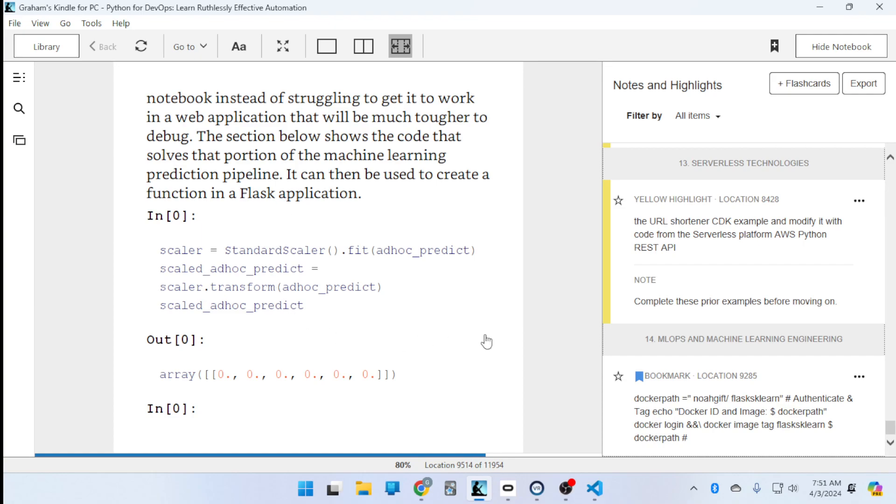
Scroll past the sklearn pickling and unpickling example to the Exercises at location 9563.
scroll("down", 3)
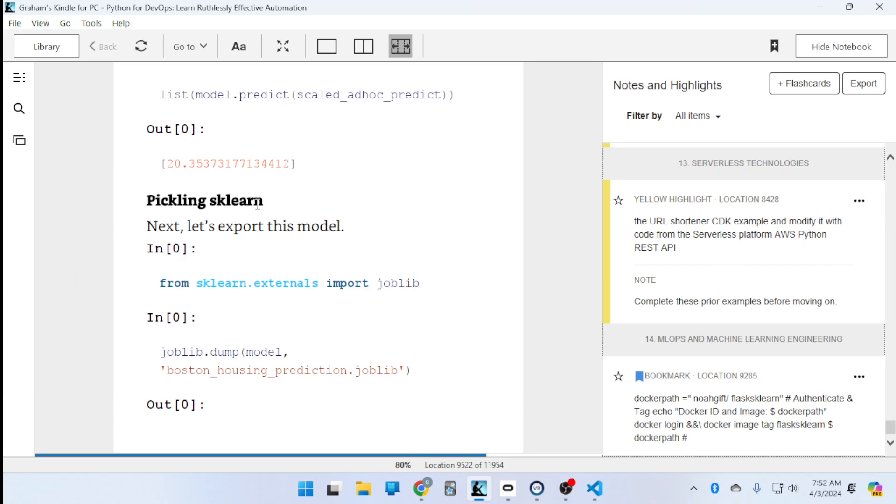
mouse_move(543, 307)
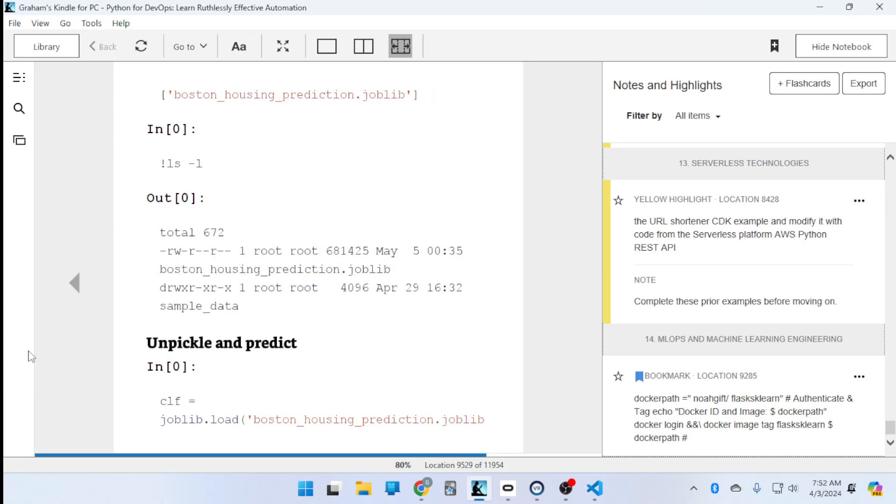
scroll("down", 3)
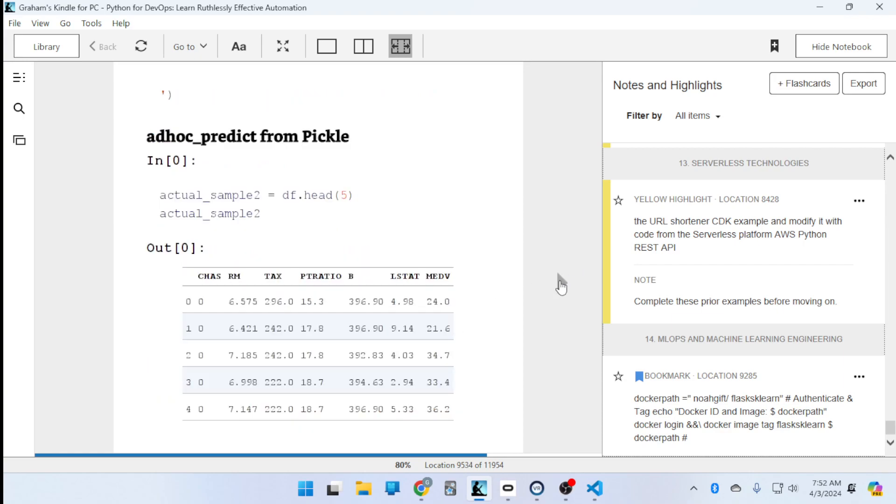
scroll("down", 3)
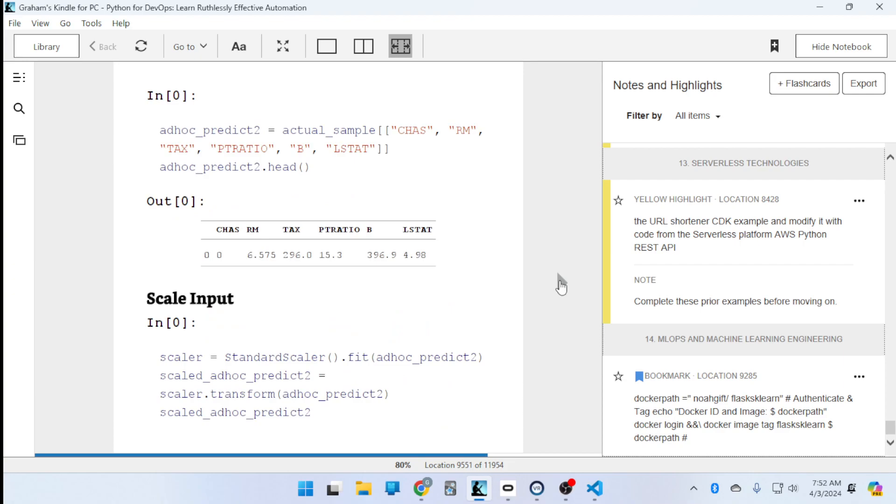
scroll("down", 3)
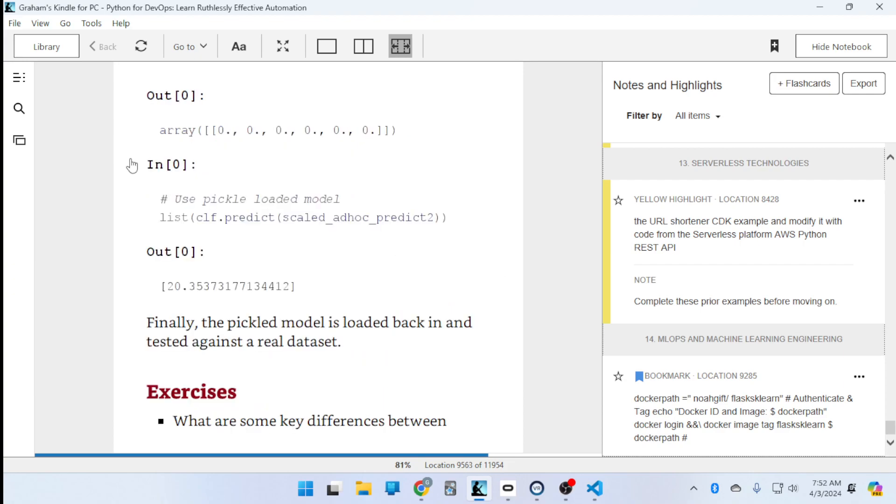
mouse_move(346, 330)
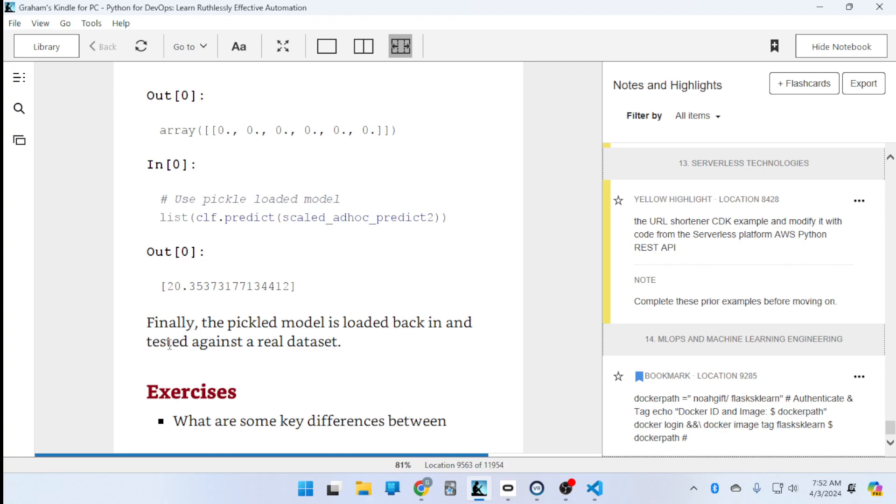
mouse_move(218, 422)
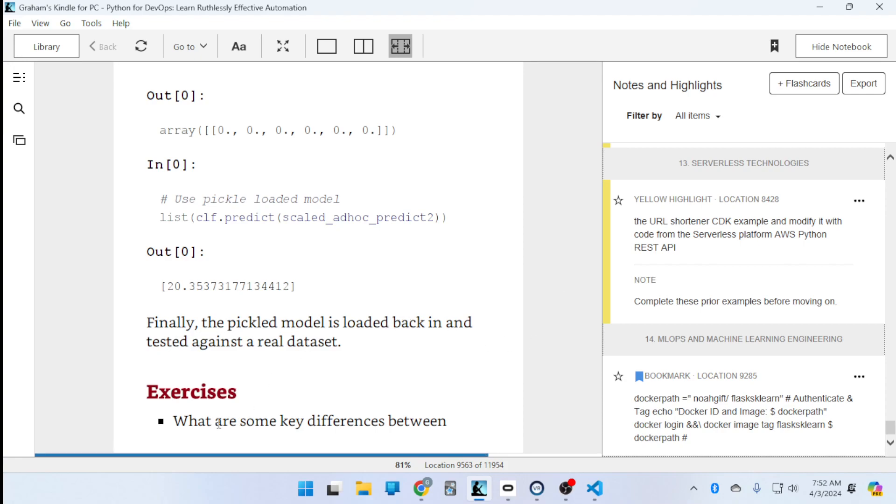
mouse_move(579, 299)
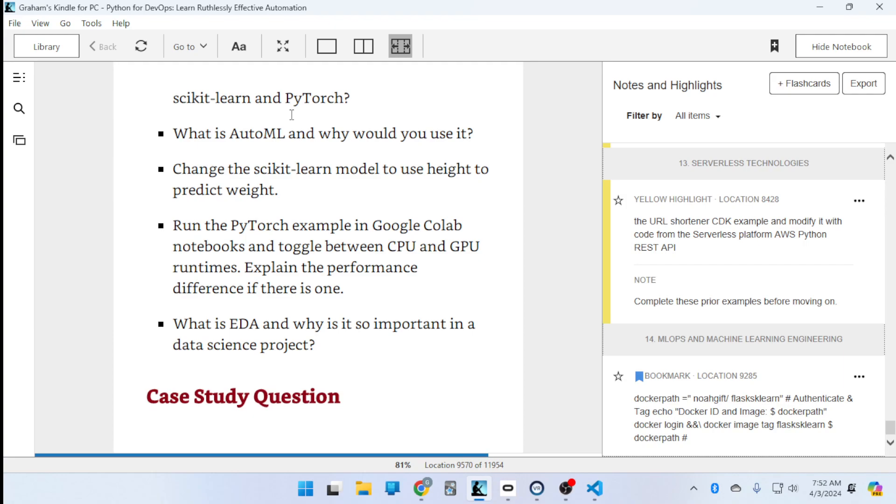
mouse_move(361, 138)
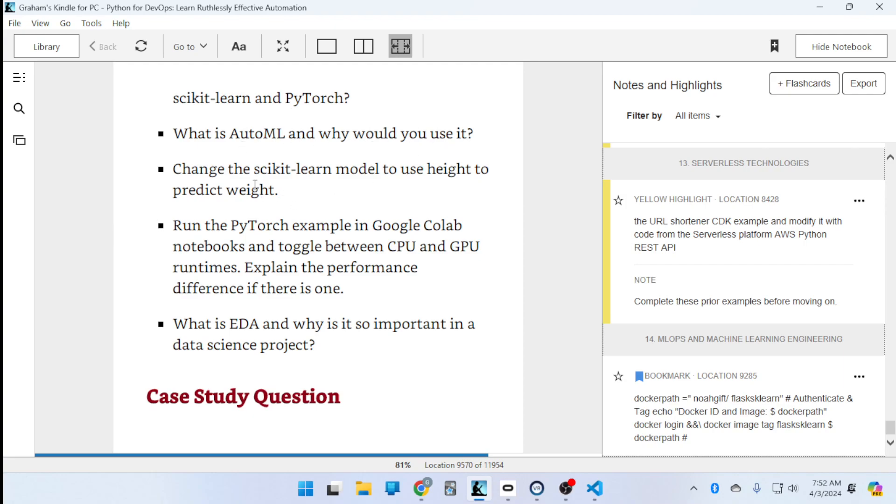
mouse_move(481, 184)
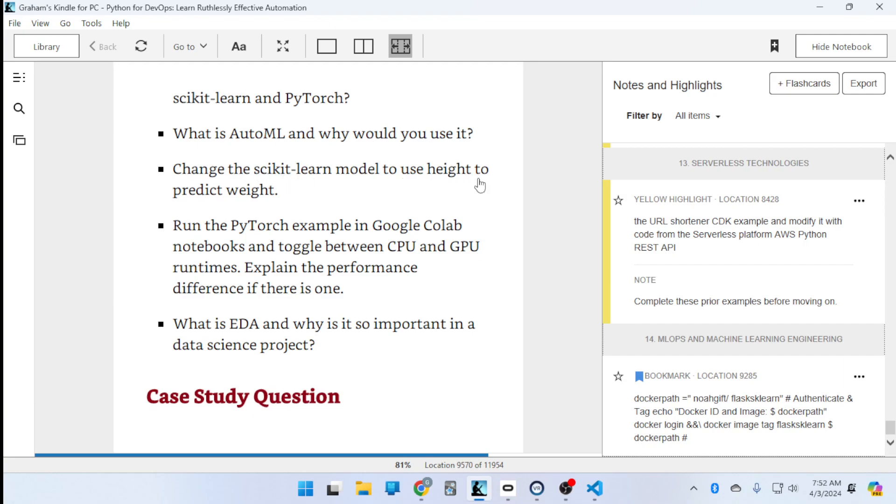
mouse_move(319, 177)
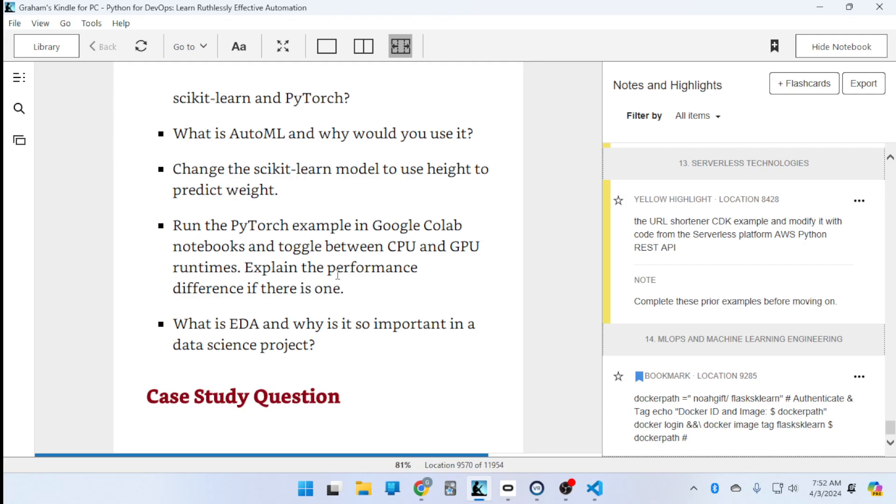
mouse_move(227, 328)
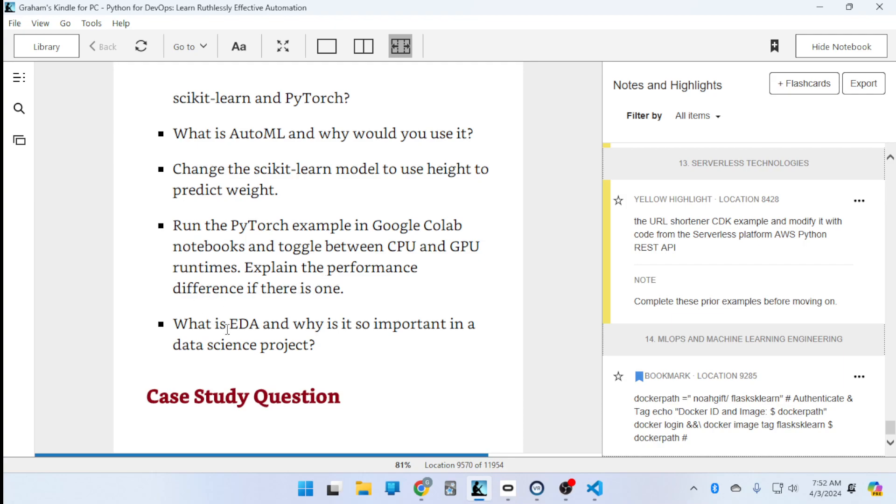
mouse_move(422, 488)
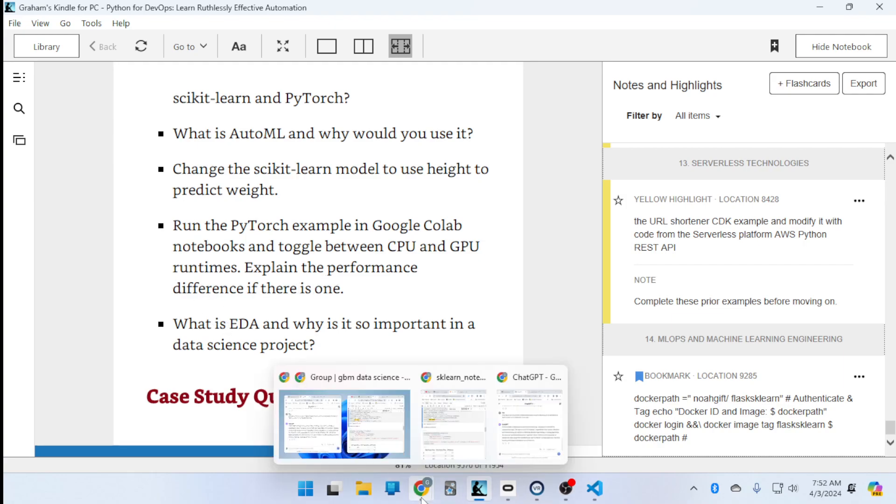
Search Google for 'eda data science' in a new Chrome tab and return to Kindle.
left_click(529, 422)
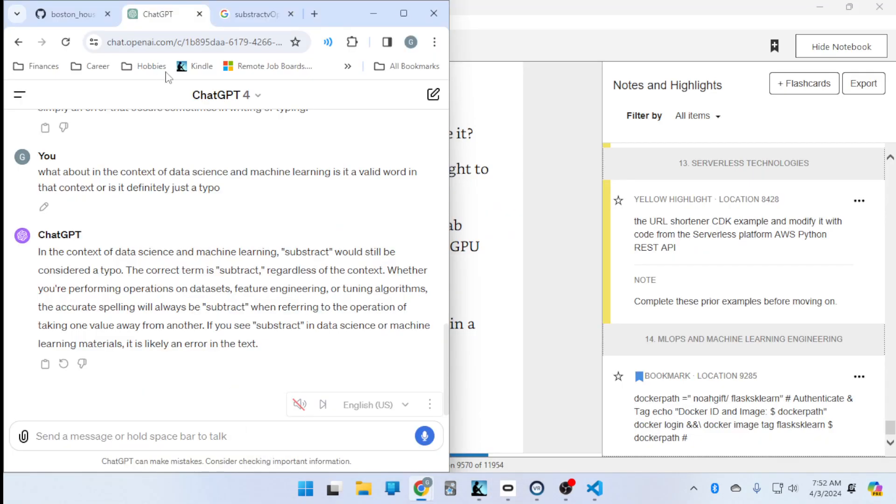
left_click(314, 13)
type("ed")
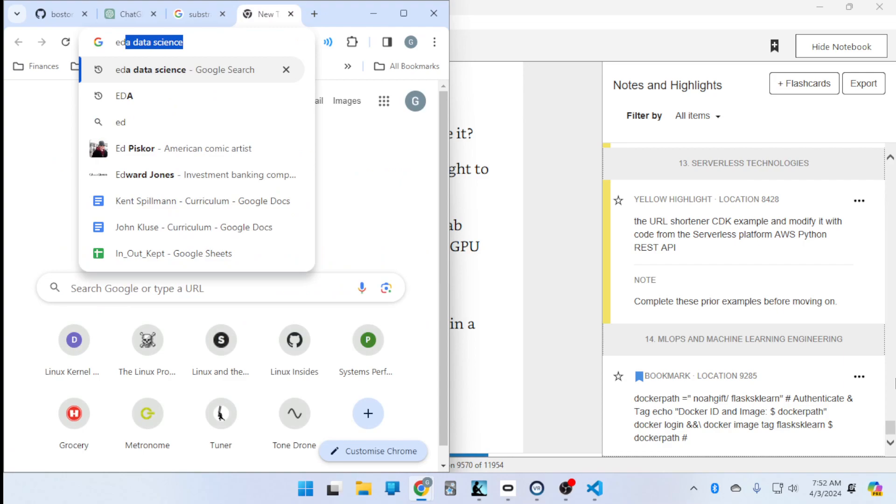
key("Return")
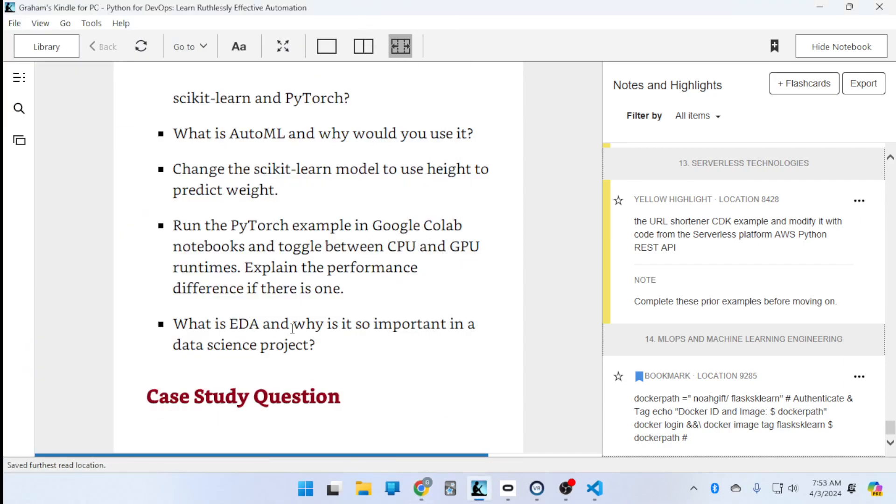
mouse_move(422, 489)
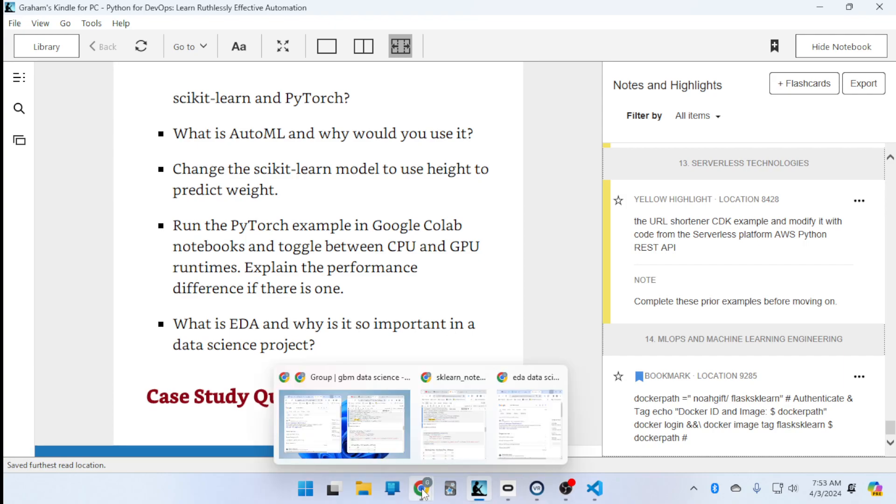
left_click(529, 423)
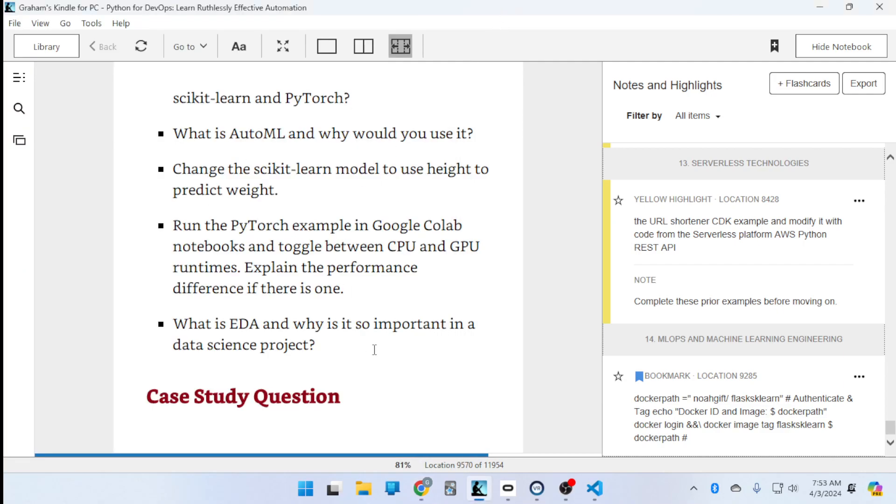
mouse_move(563, 283)
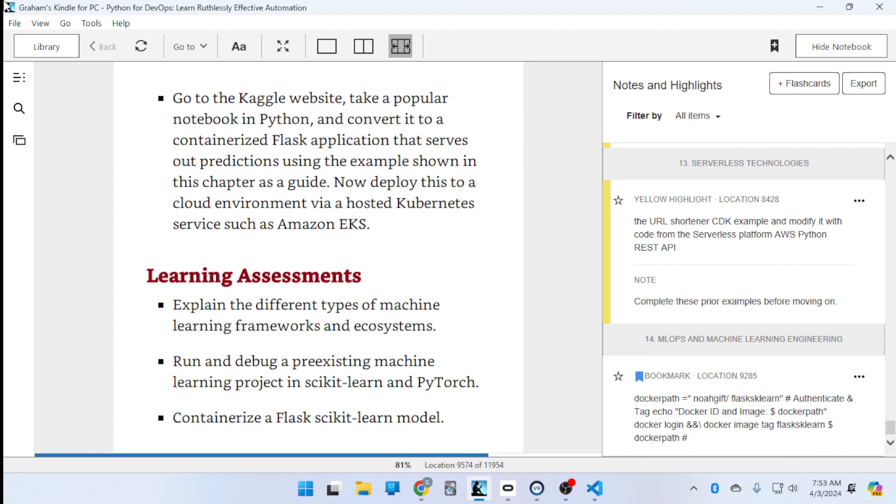
mouse_move(390, 281)
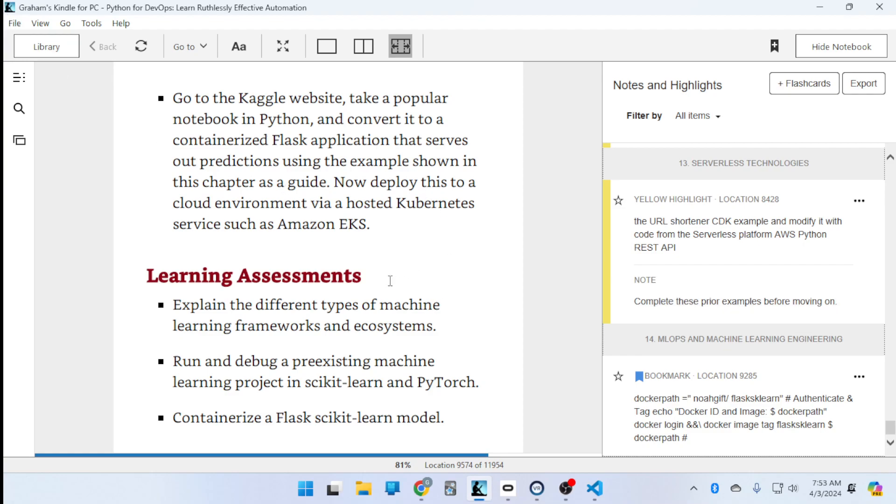
mouse_move(173, 357)
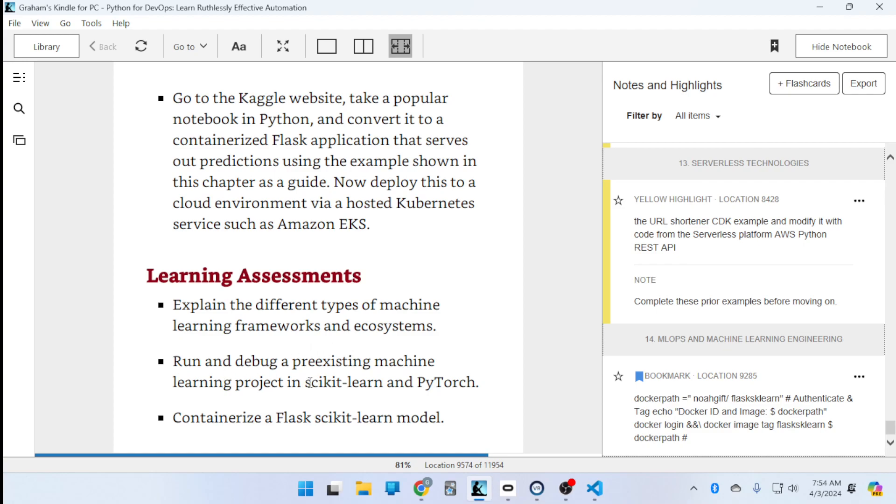
mouse_move(471, 385)
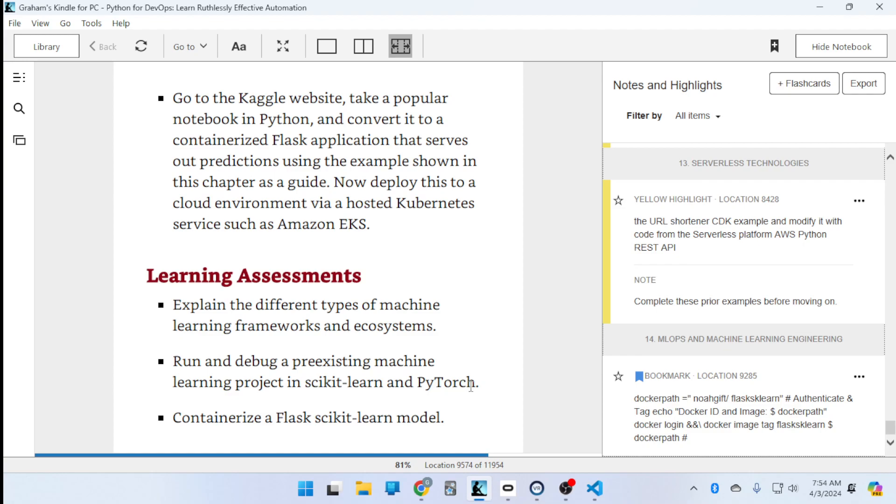
mouse_move(564, 310)
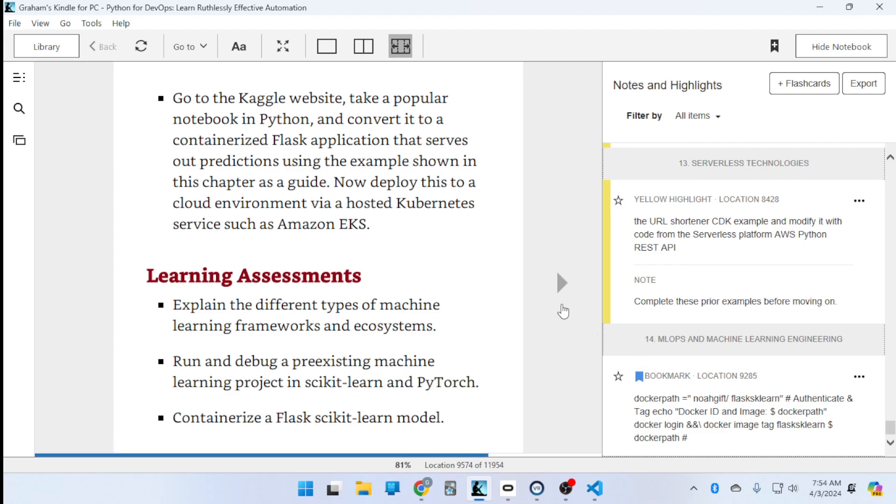
mouse_move(573, 286)
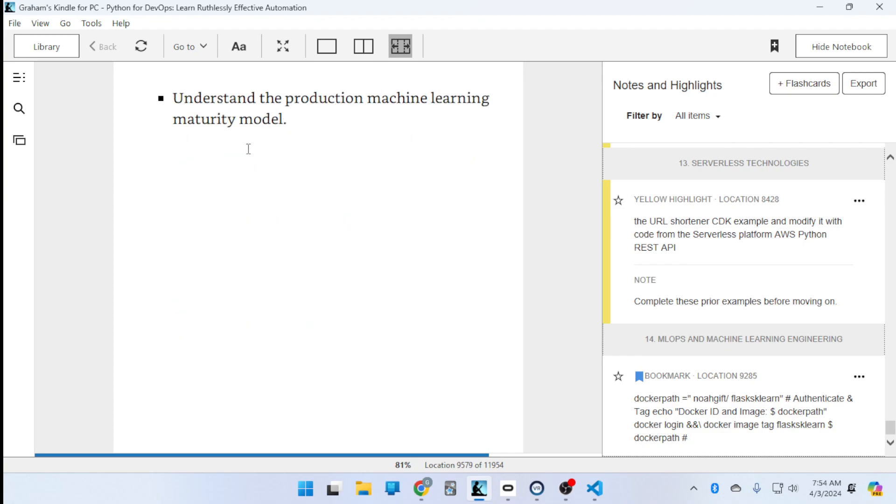
mouse_move(400, 126)
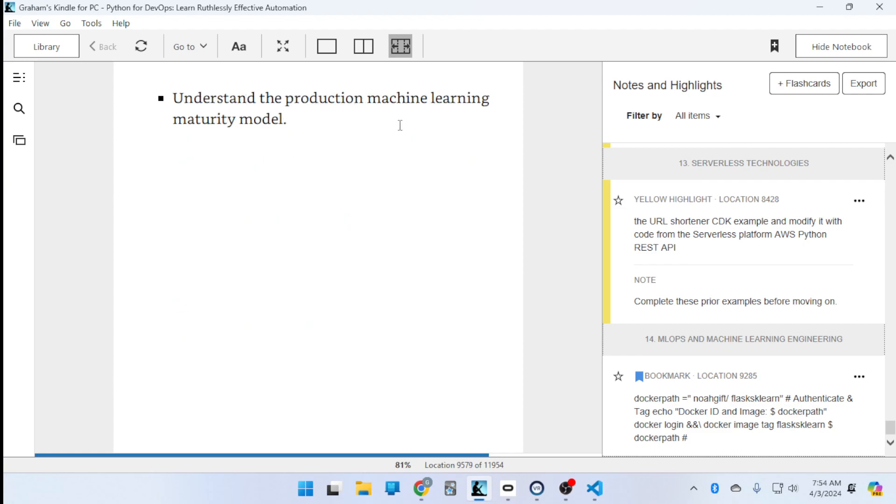
mouse_move(548, 281)
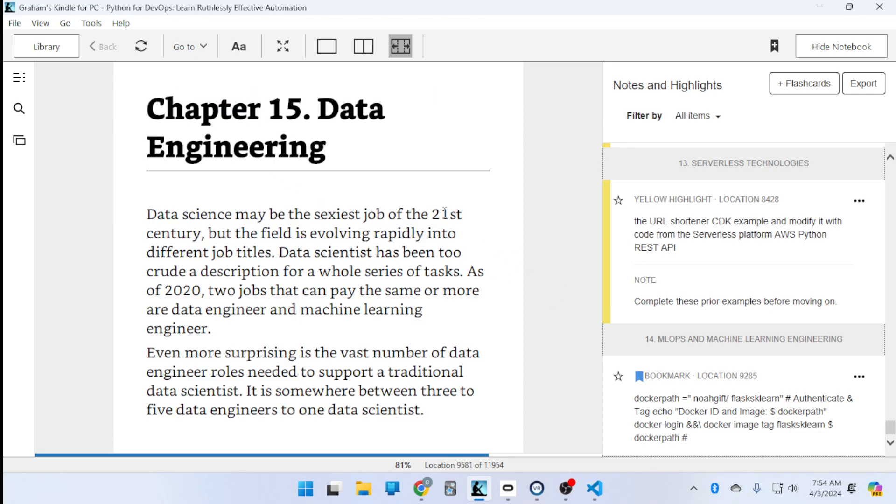
Bookmark the start of Chapter 15, Data Engineering, at location 9581.
left_click(775, 46)
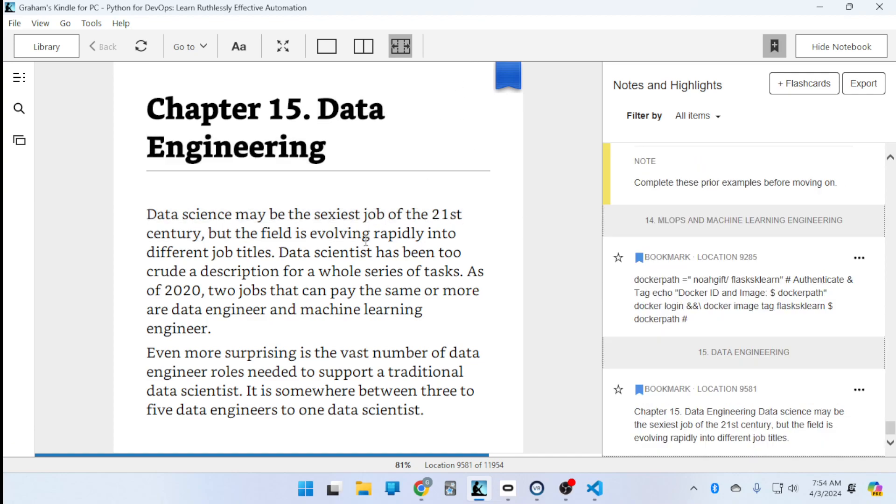
mouse_move(860, 264)
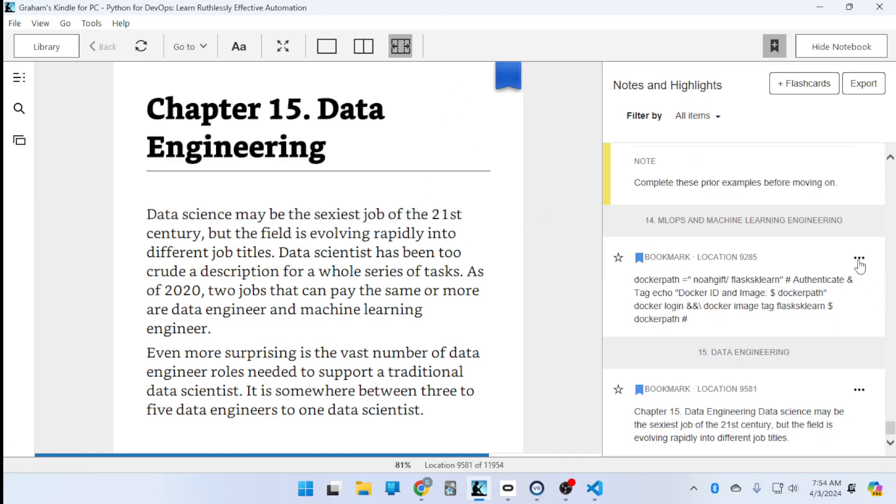
scroll("up", 3)
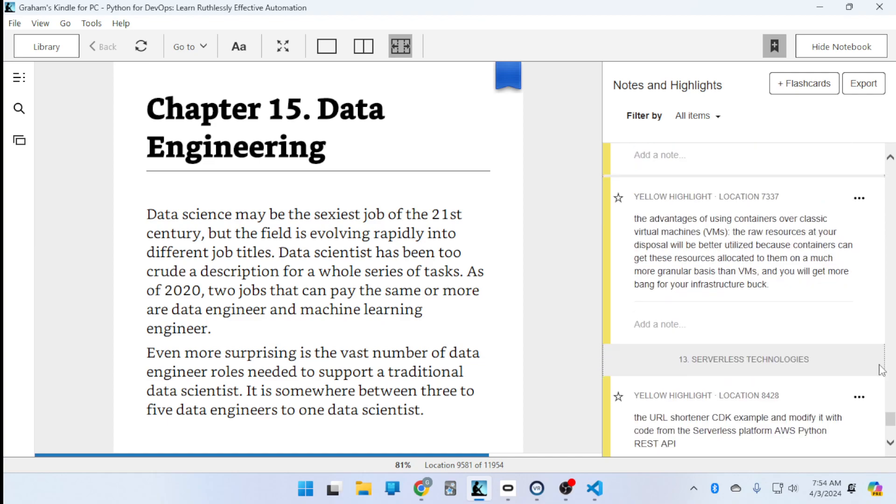
scroll("down", 3)
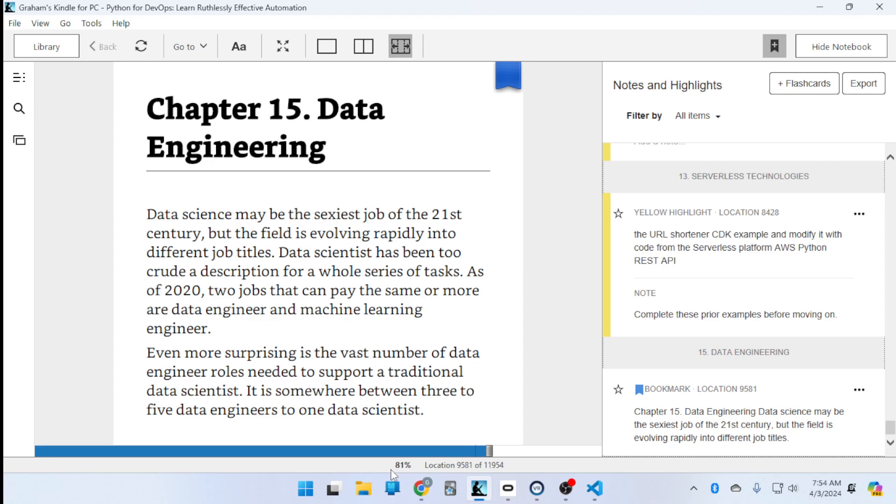
mouse_move(508, 197)
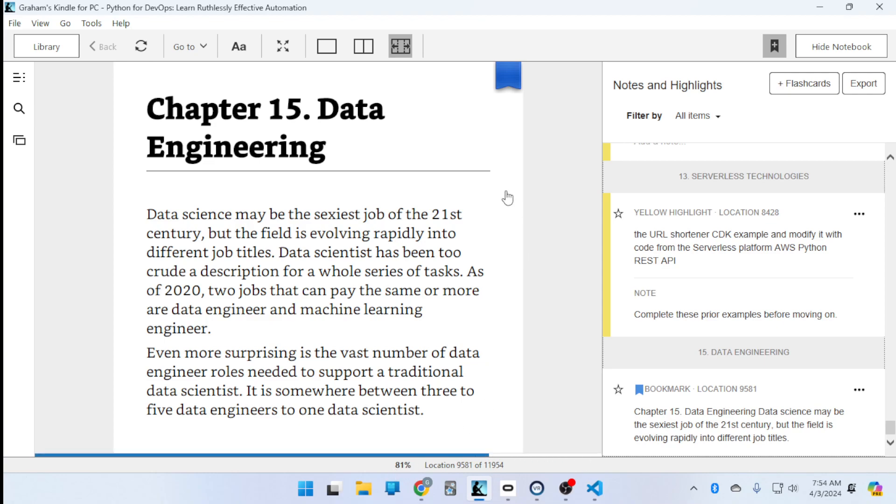